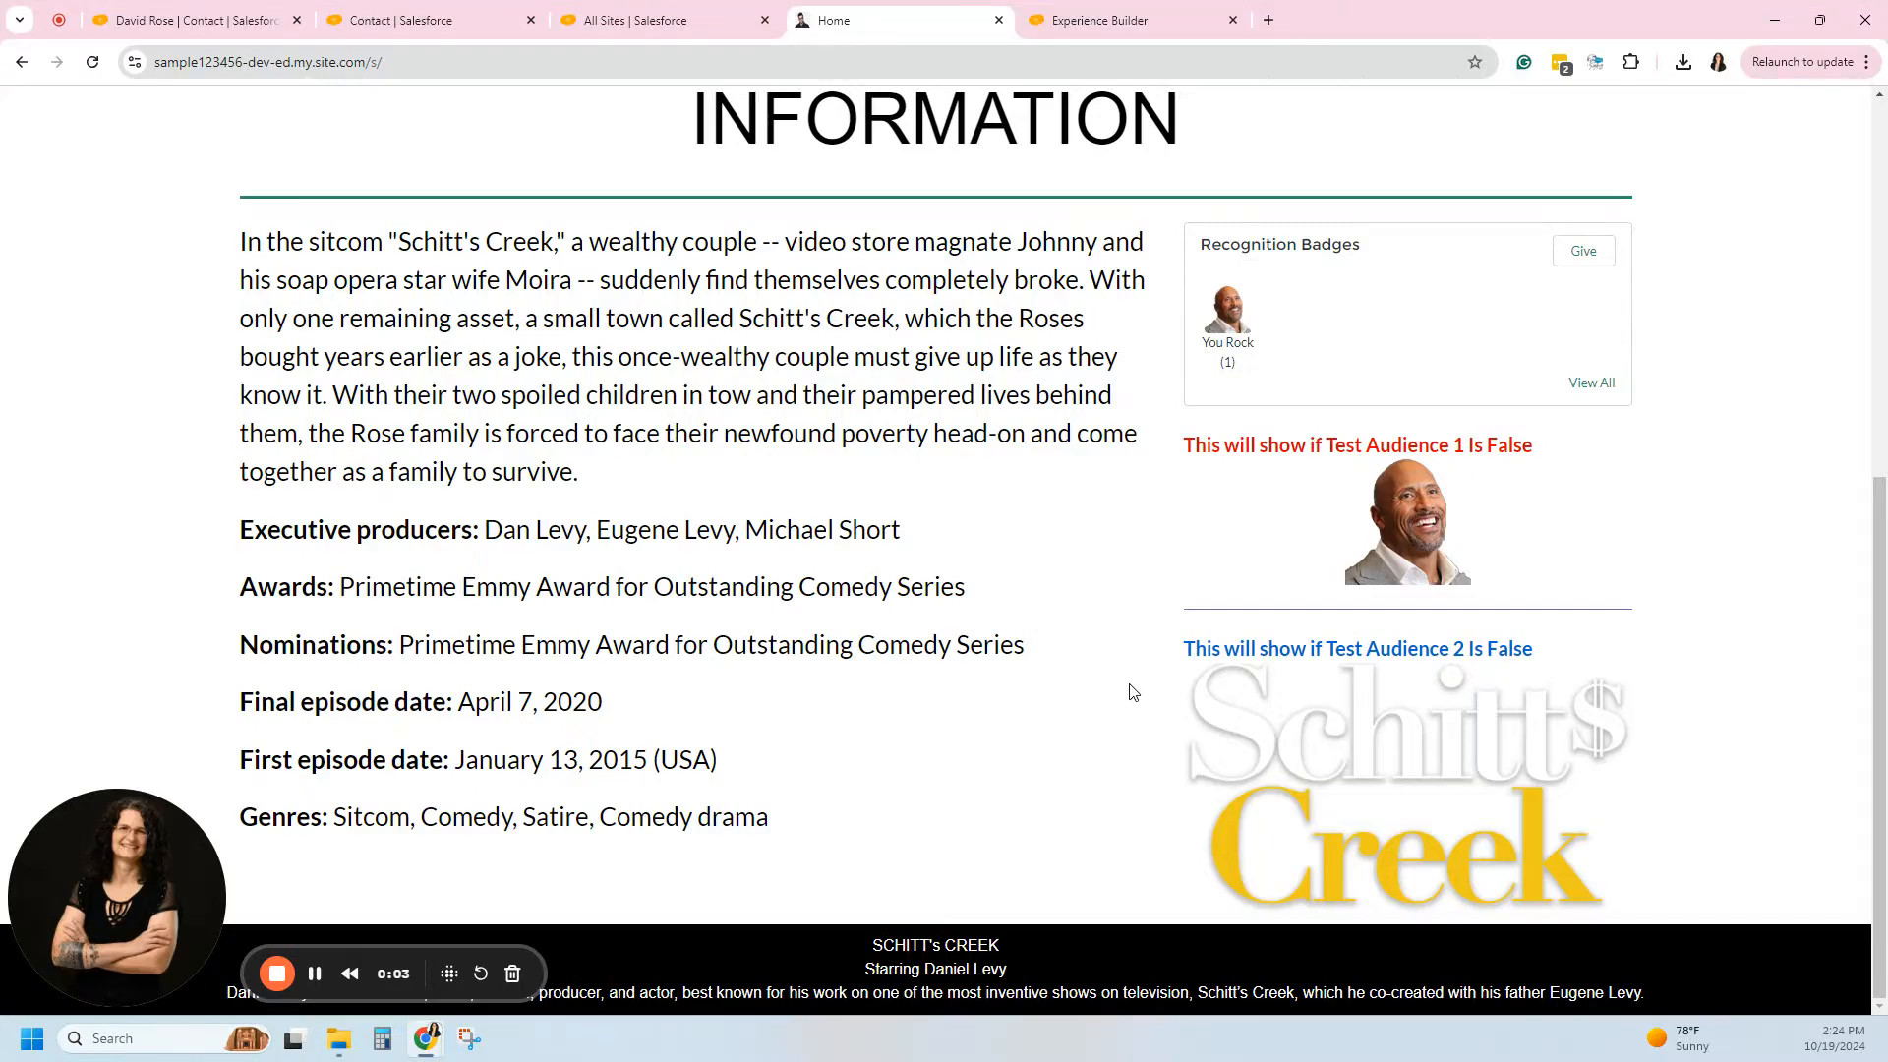
Look over the page blocks and select the Recognition Badges block in the sidebar.
scroll(up, 3)
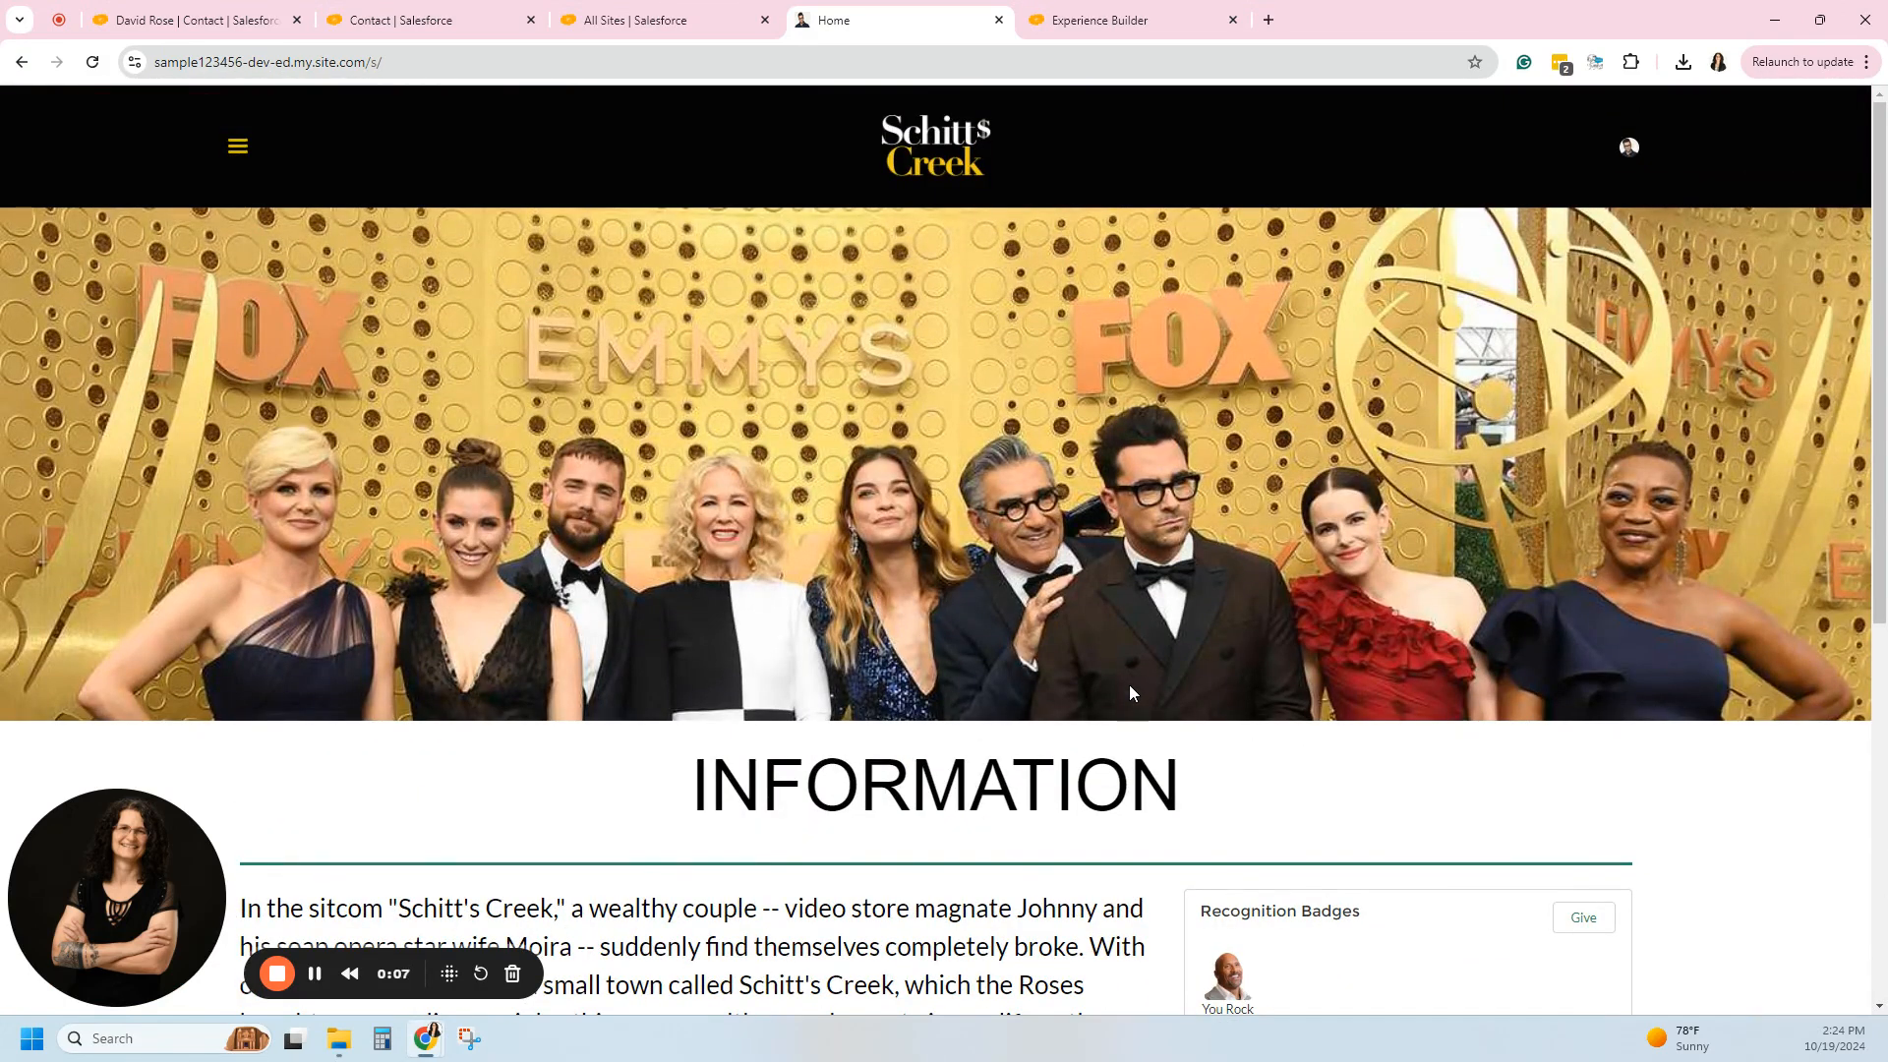
mouse_move(1113, 584)
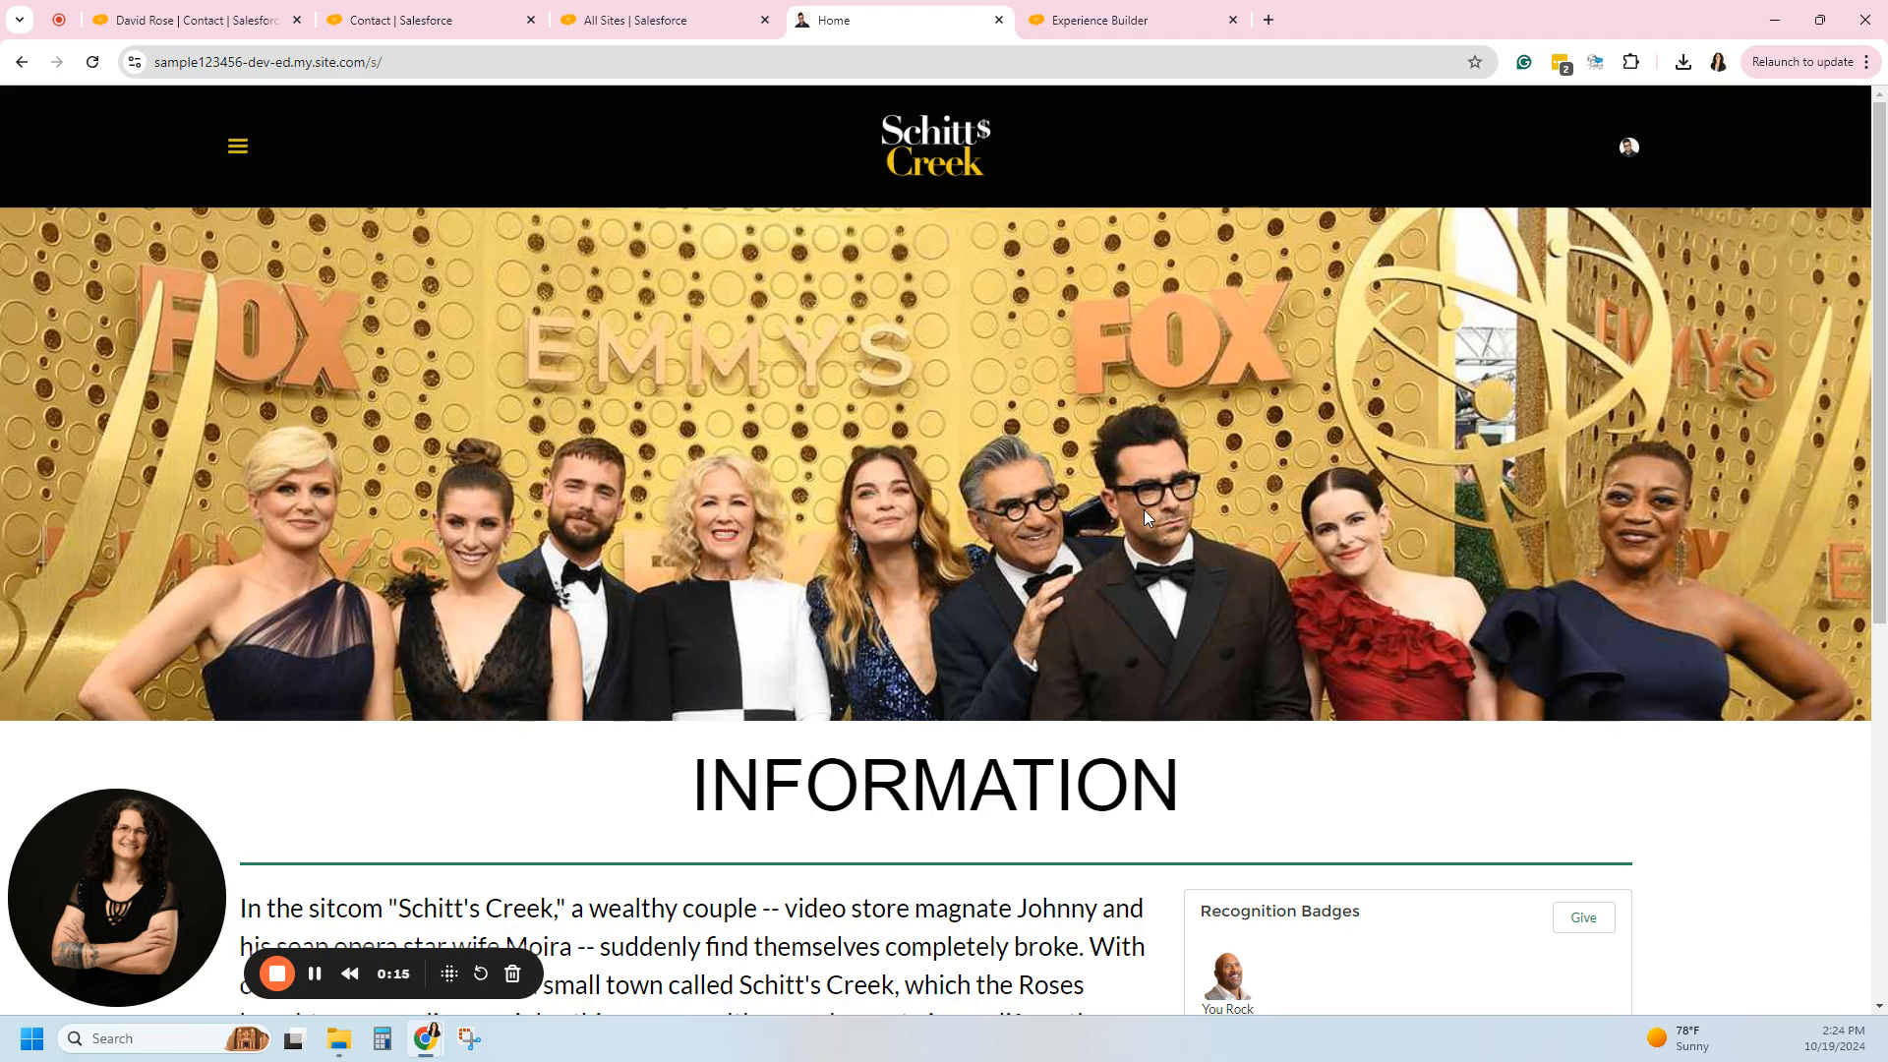
mouse_move(956, 163)
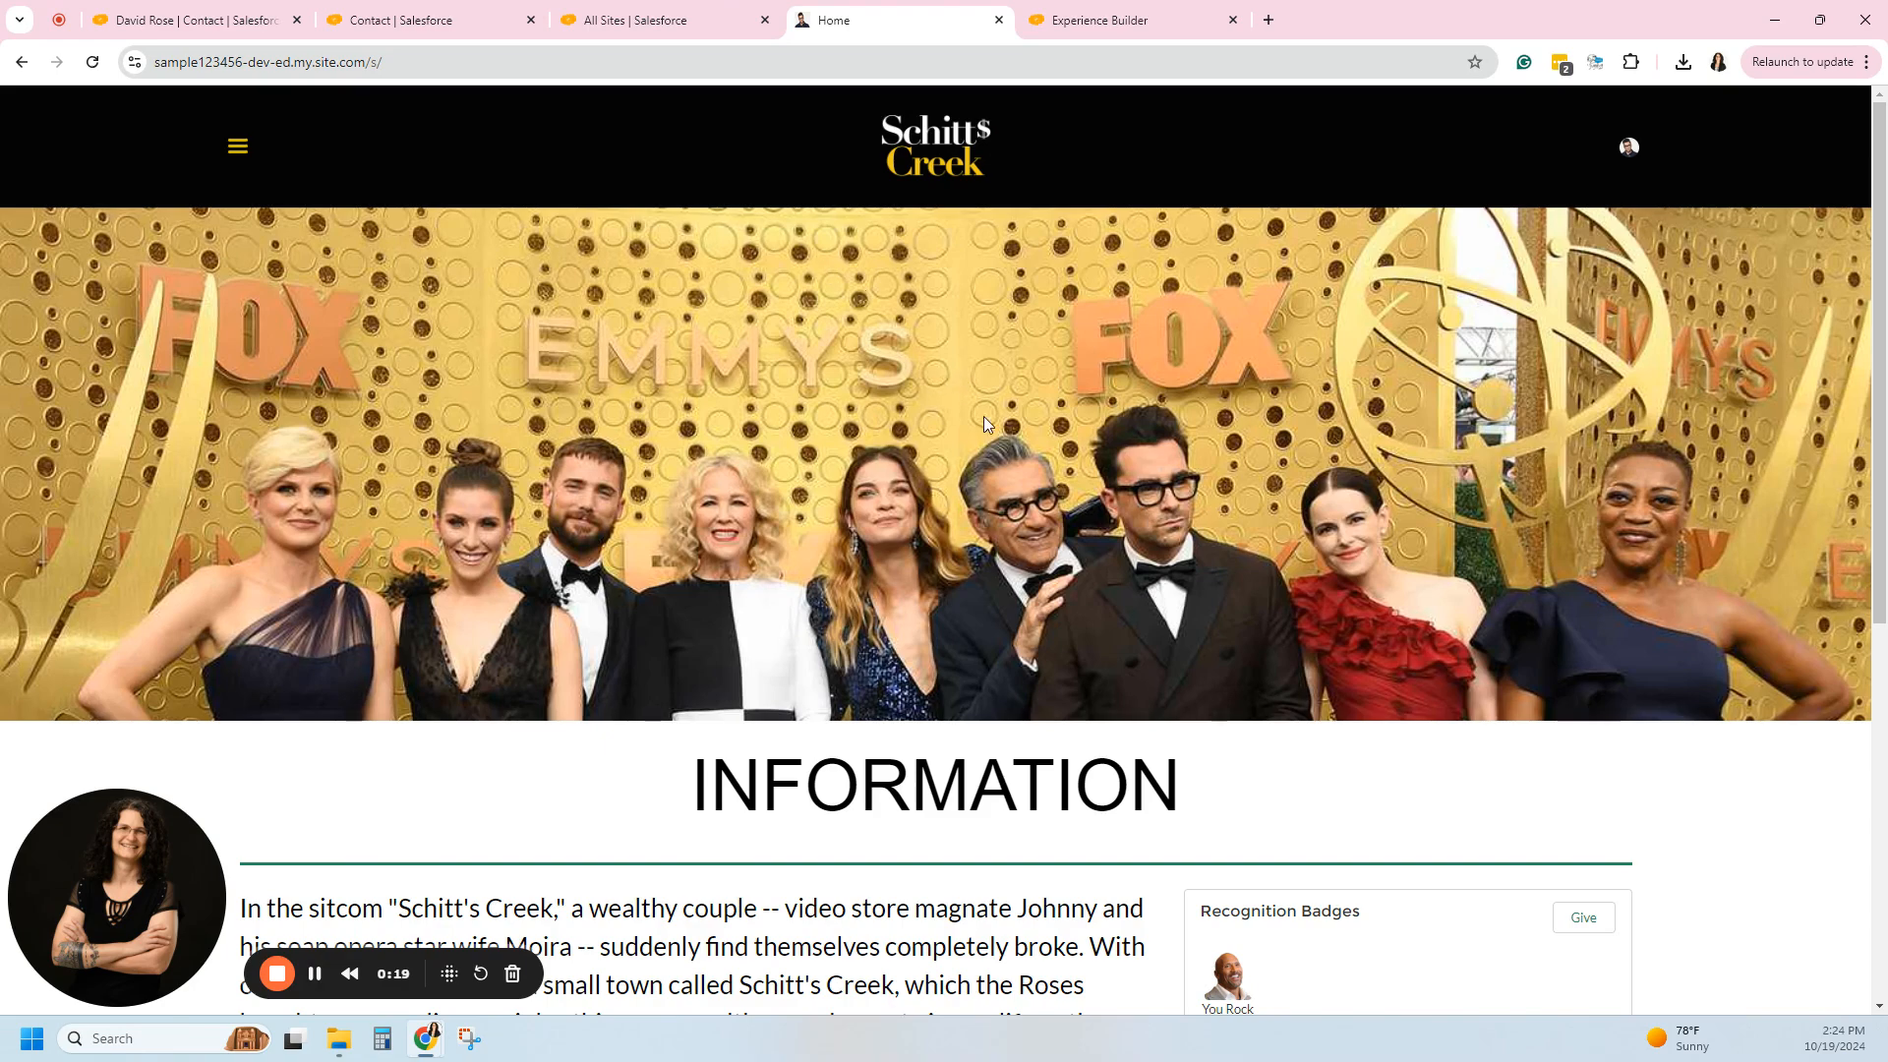
mouse_move(1061, 150)
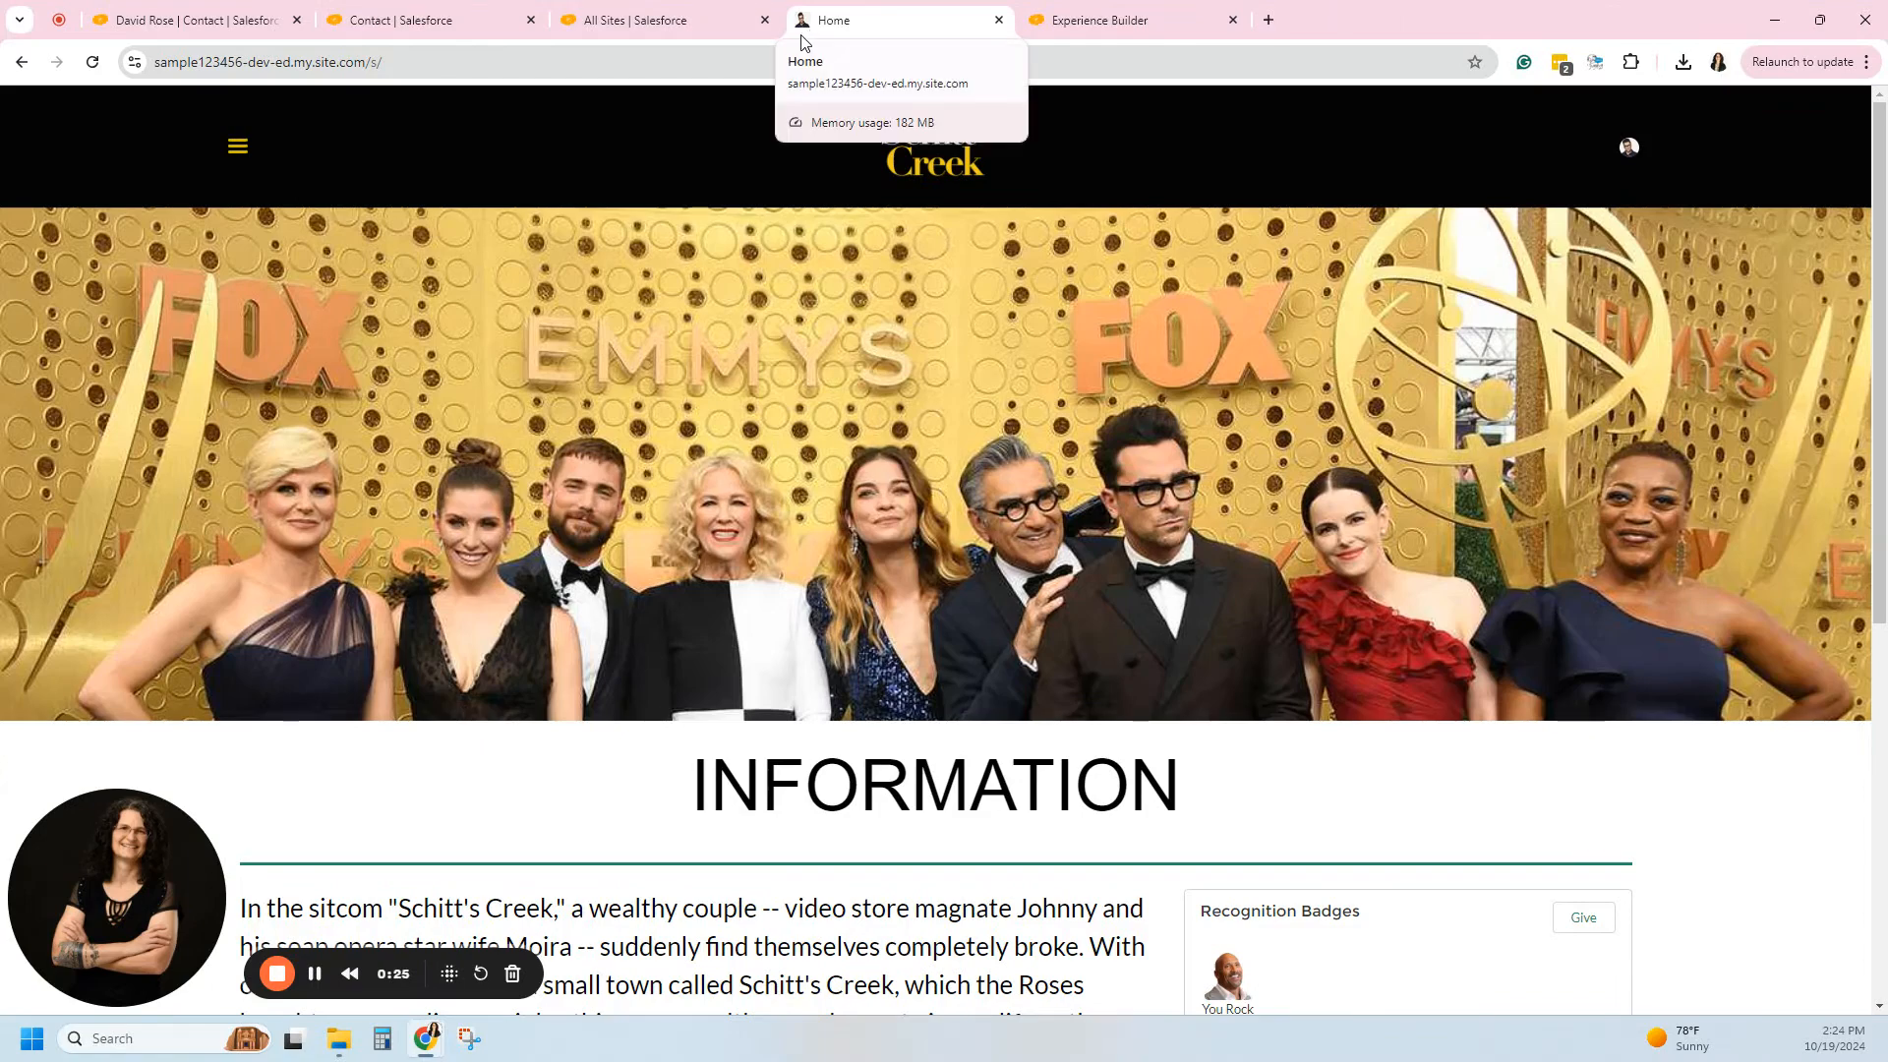
mouse_move(1691, 226)
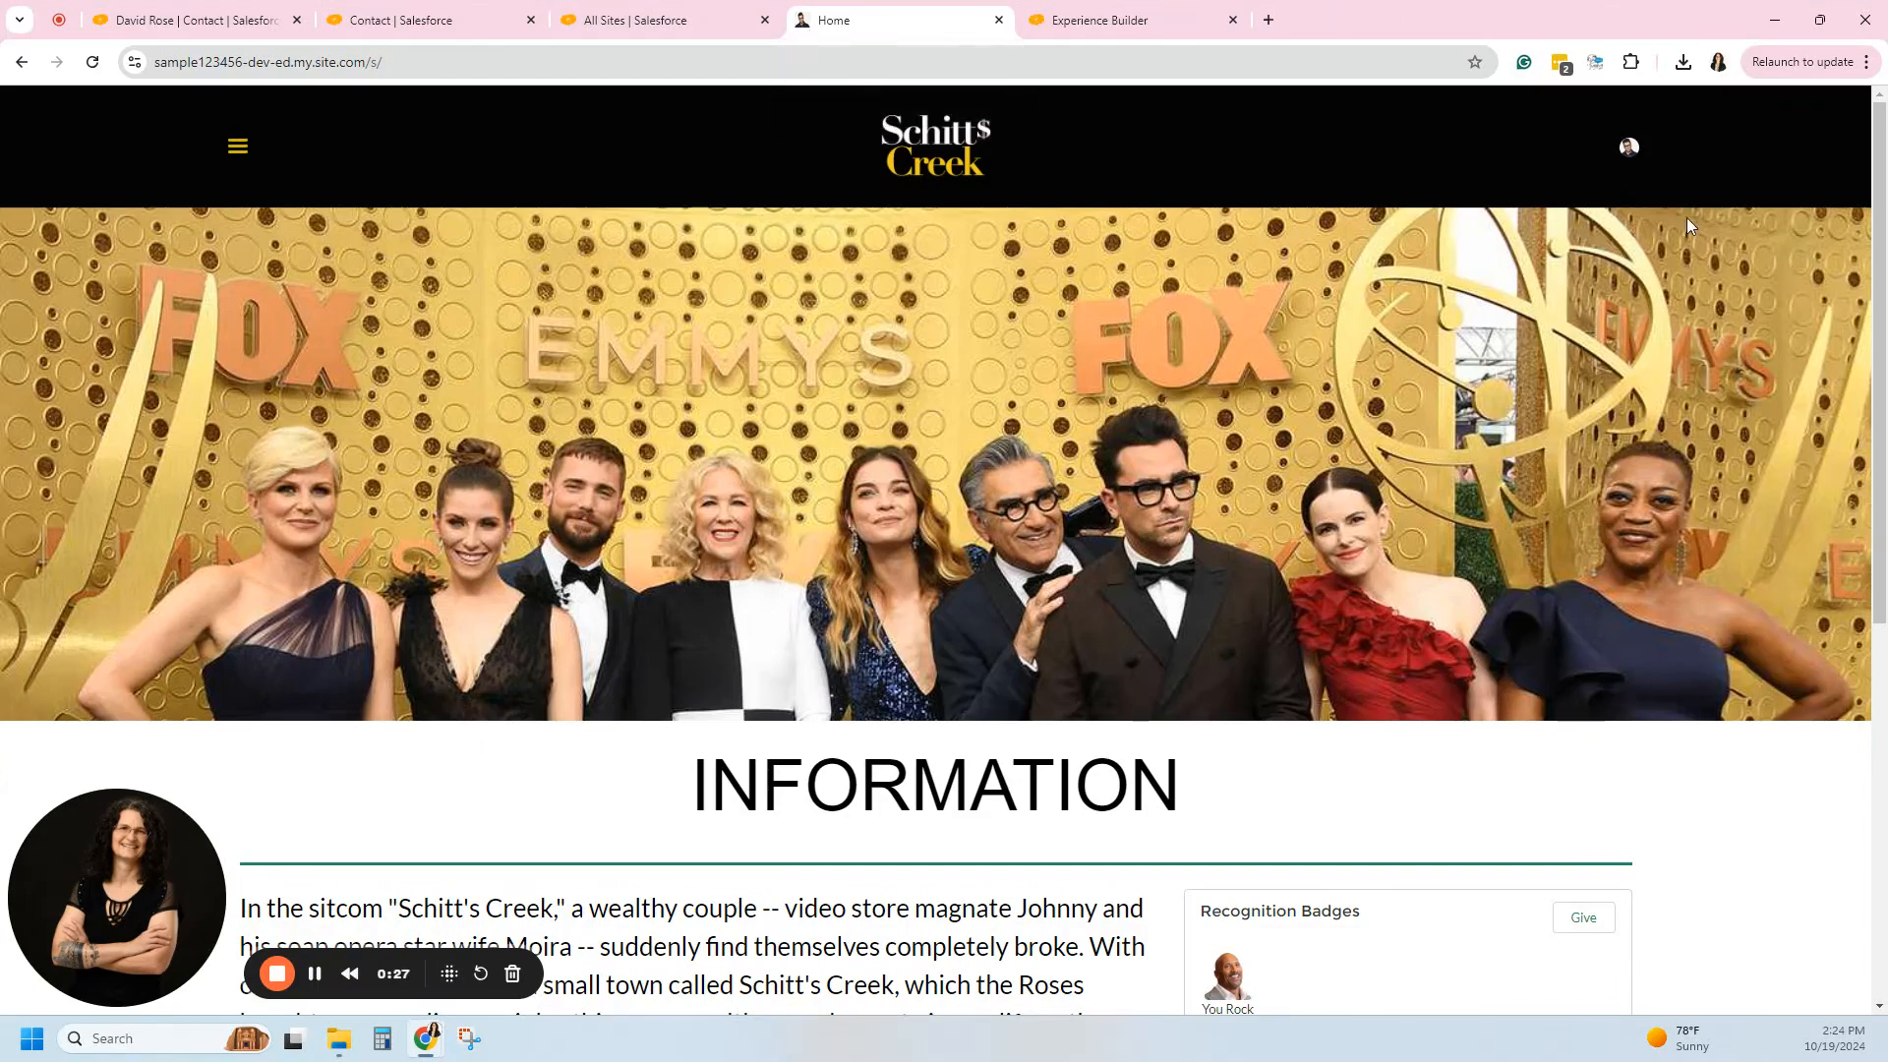
mouse_move(1284, 582)
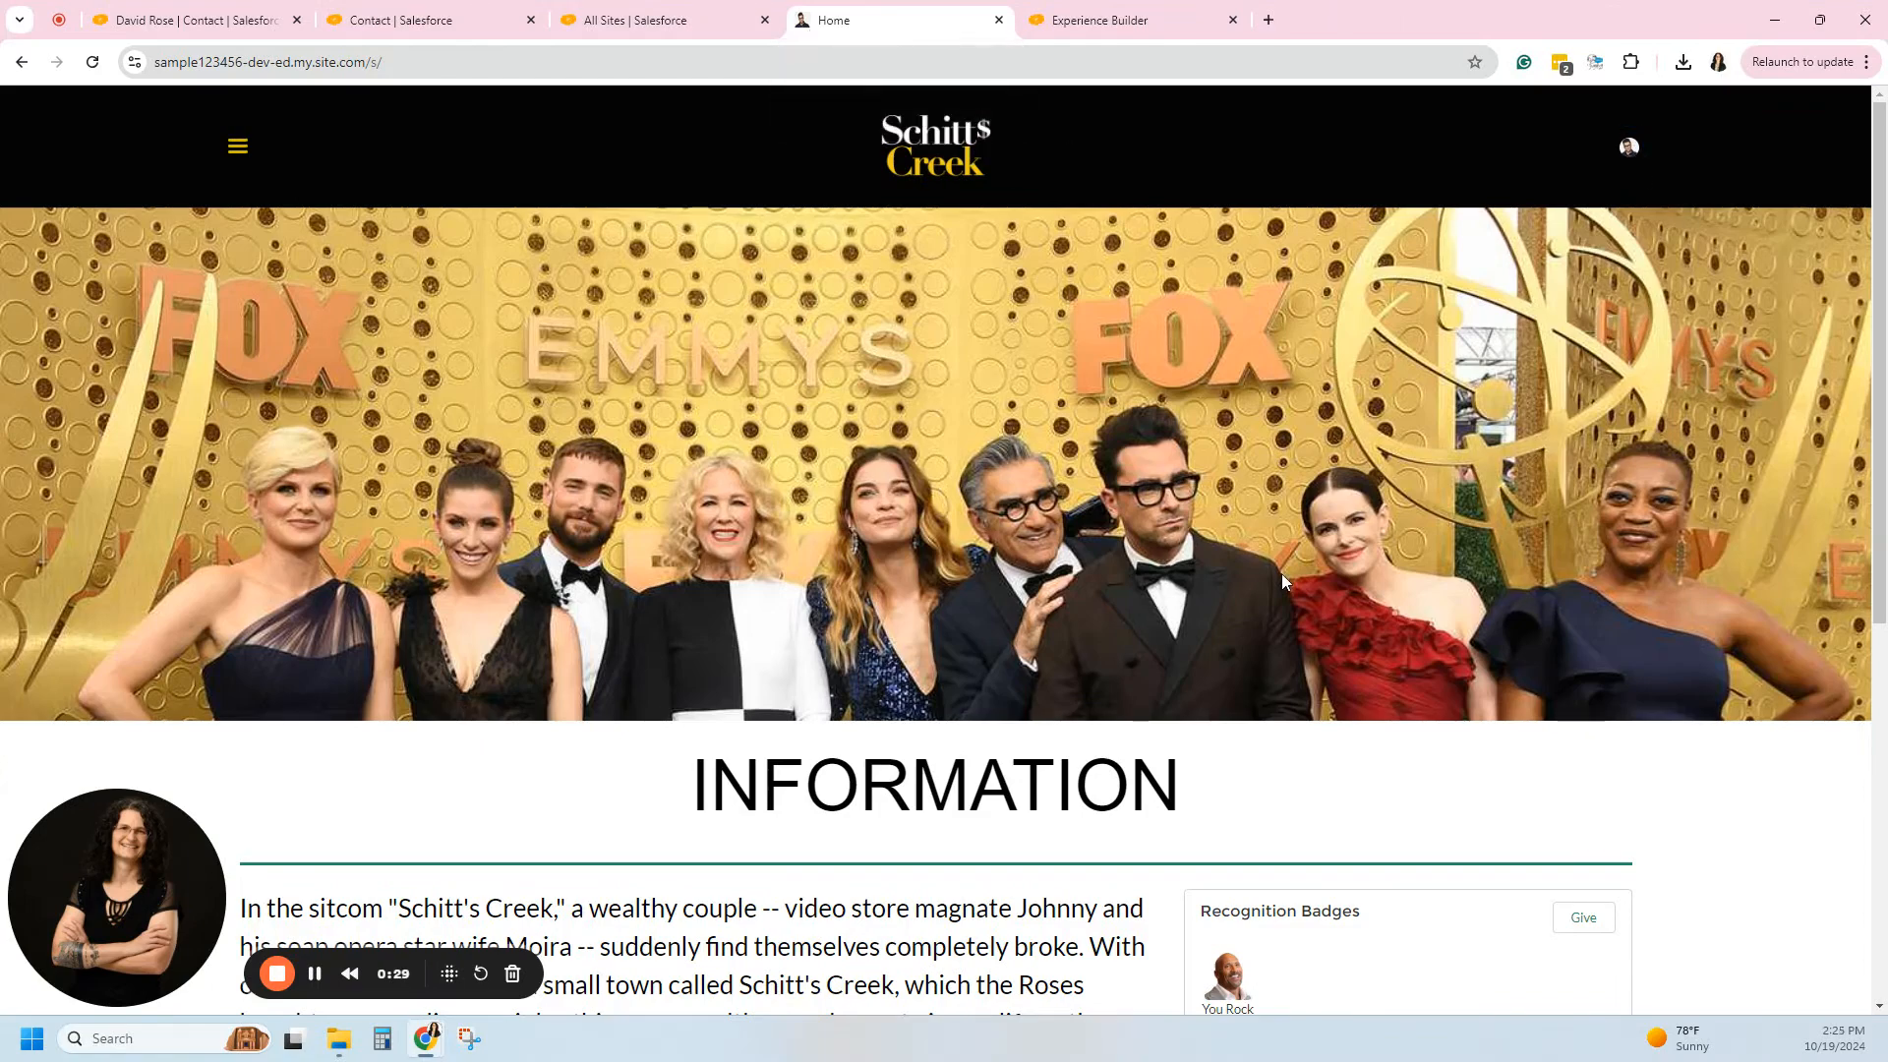
scroll(down, 3)
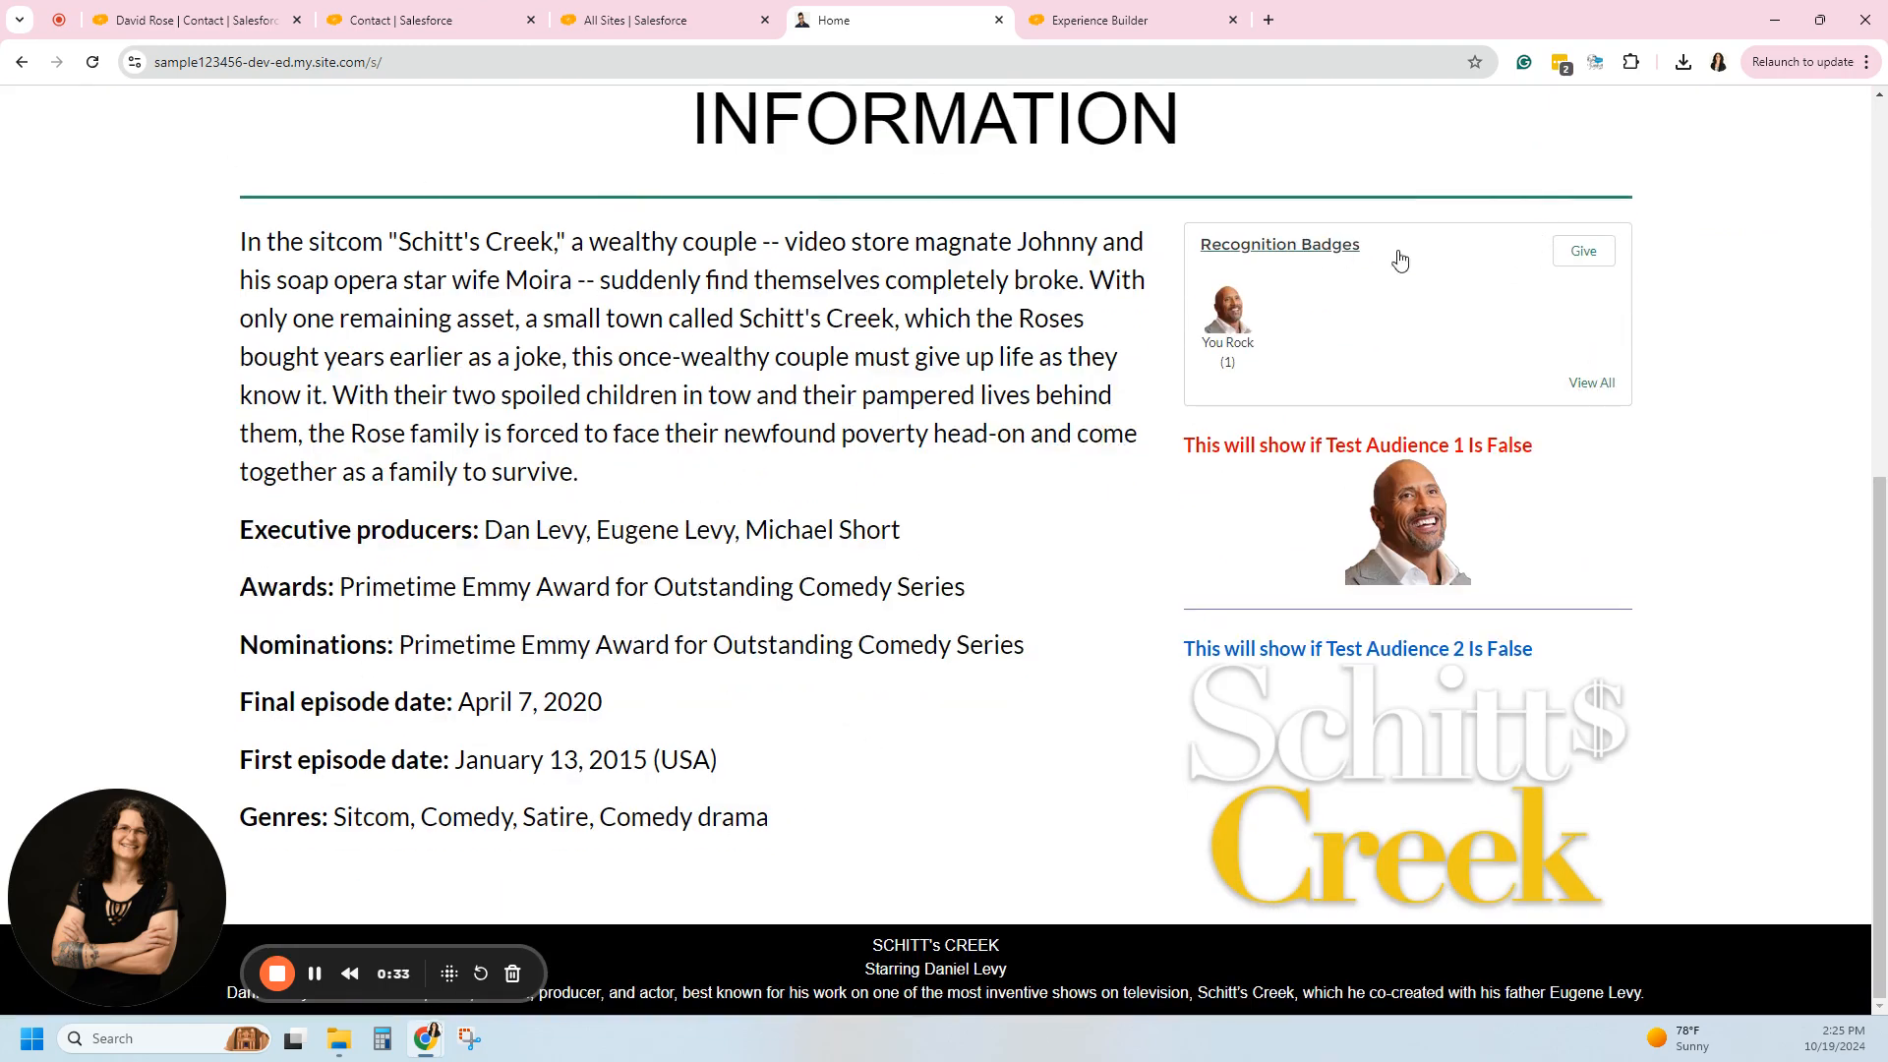
mouse_move(1392, 480)
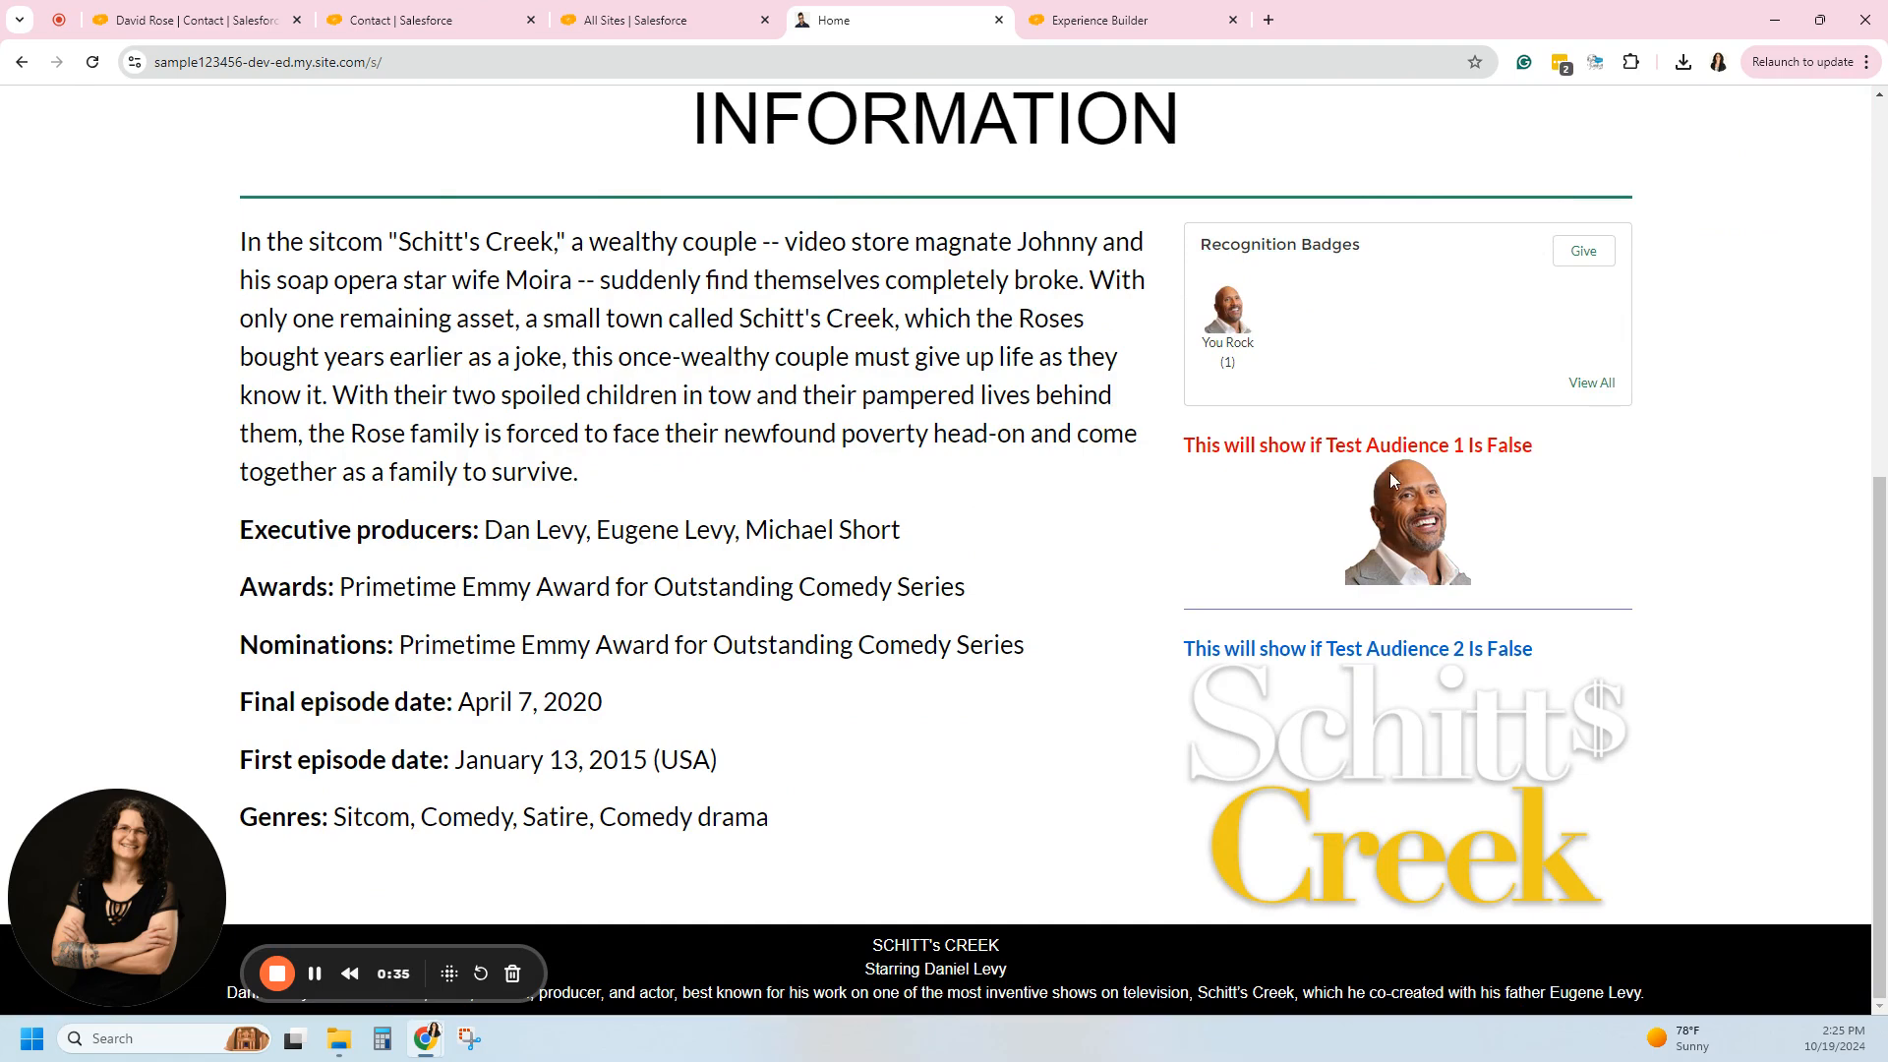
click(1127, 20)
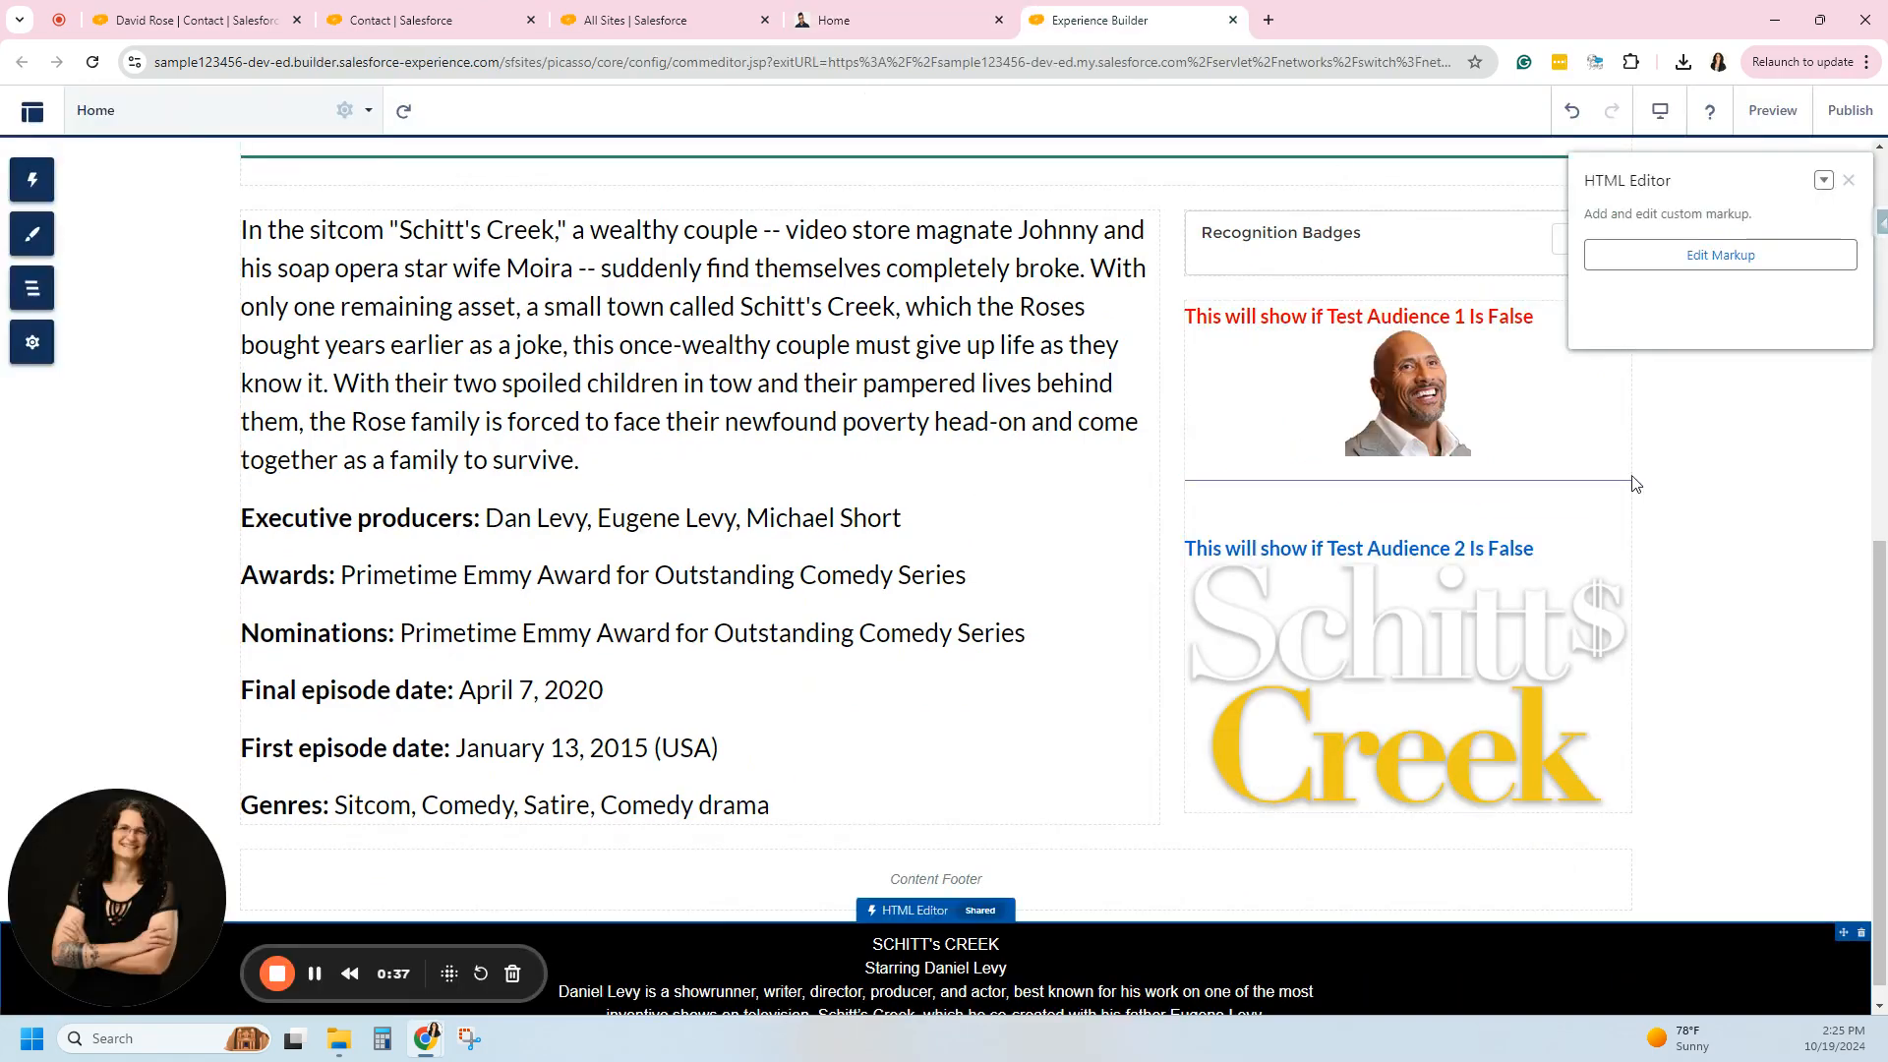
click(1404, 675)
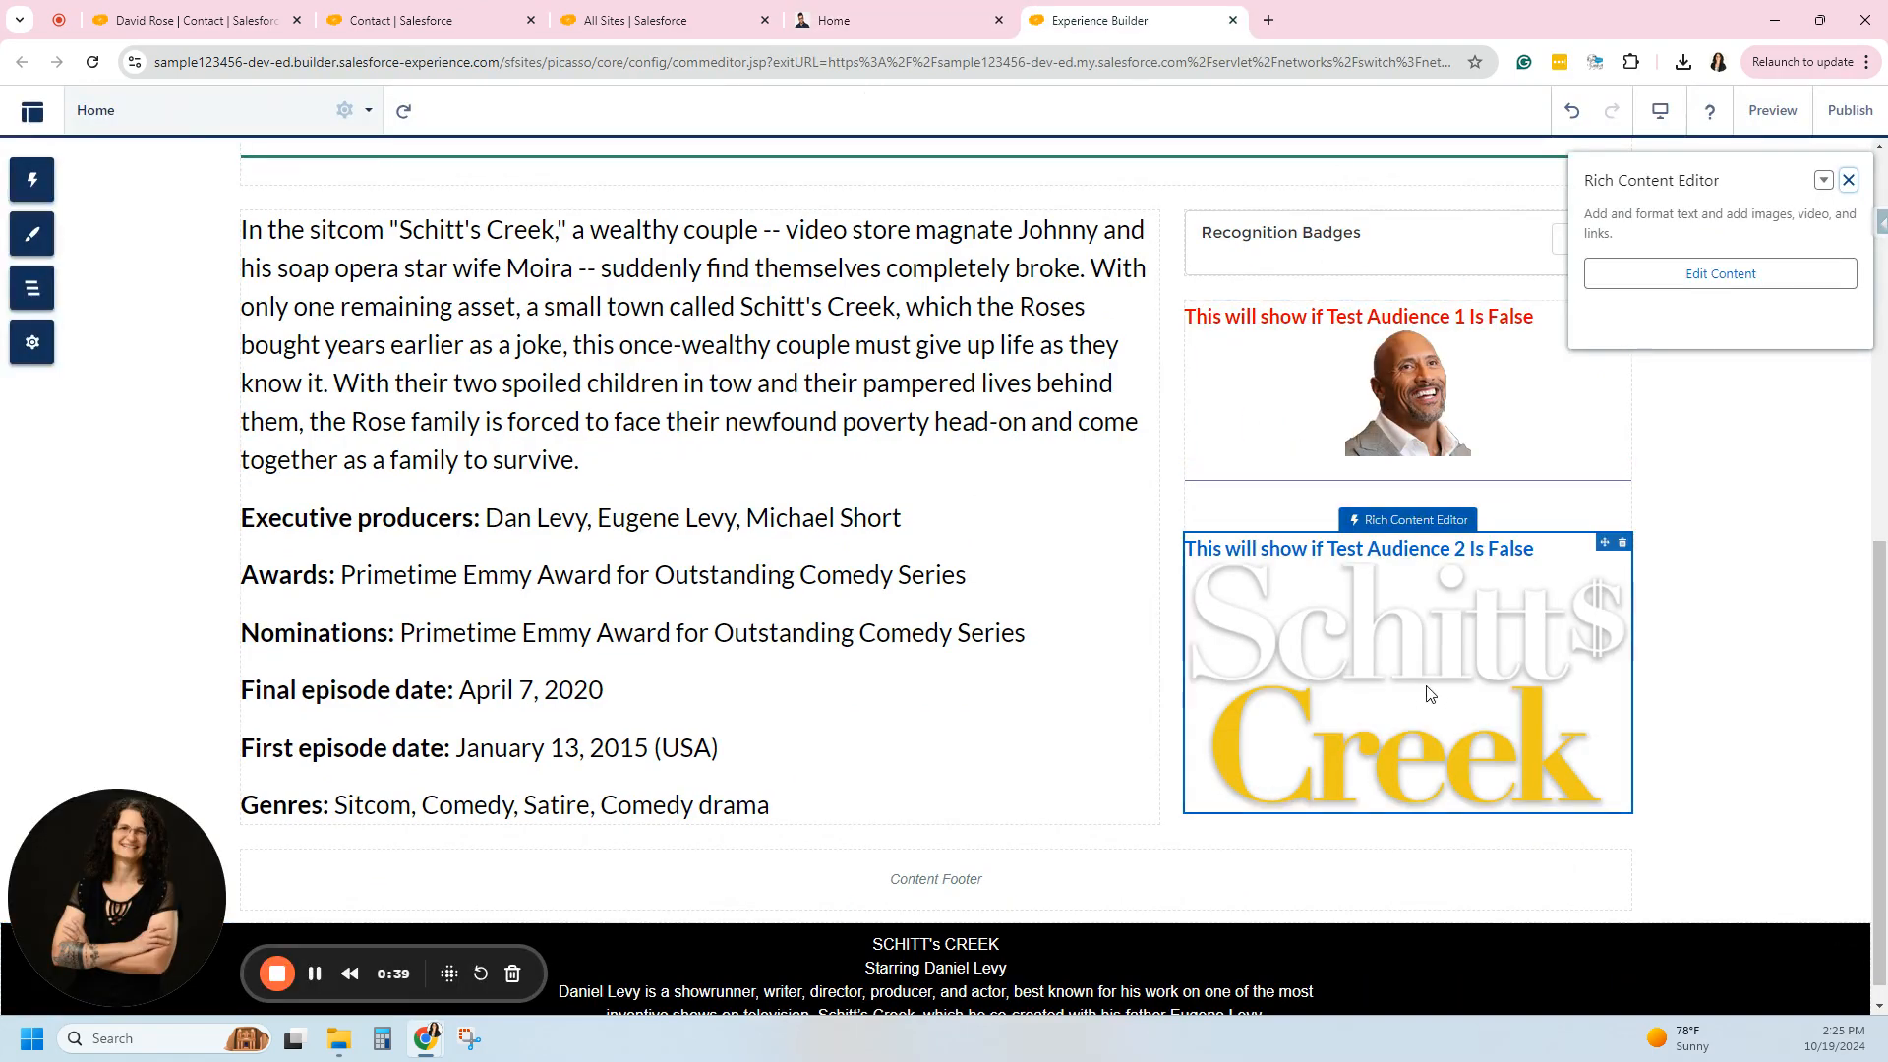
click(1278, 232)
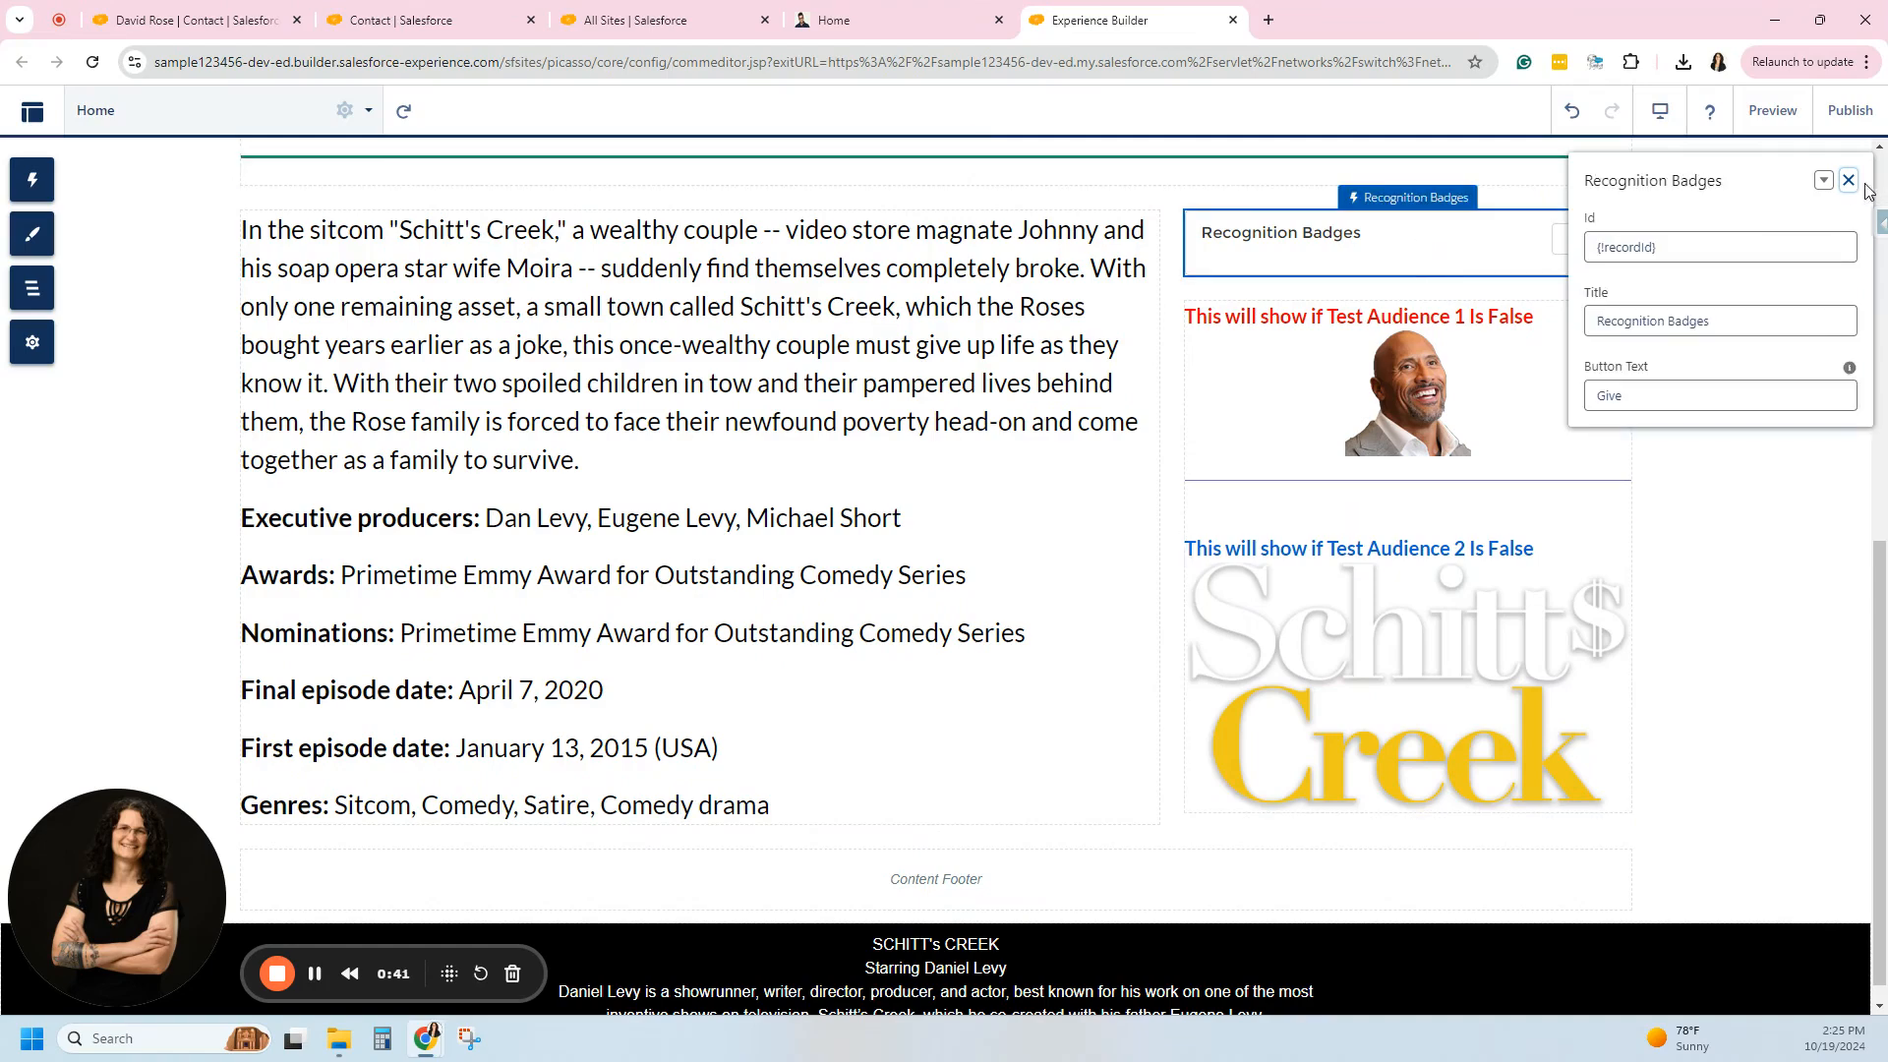
Delete the Recognition Badges block and publish the site.
click(1820, 179)
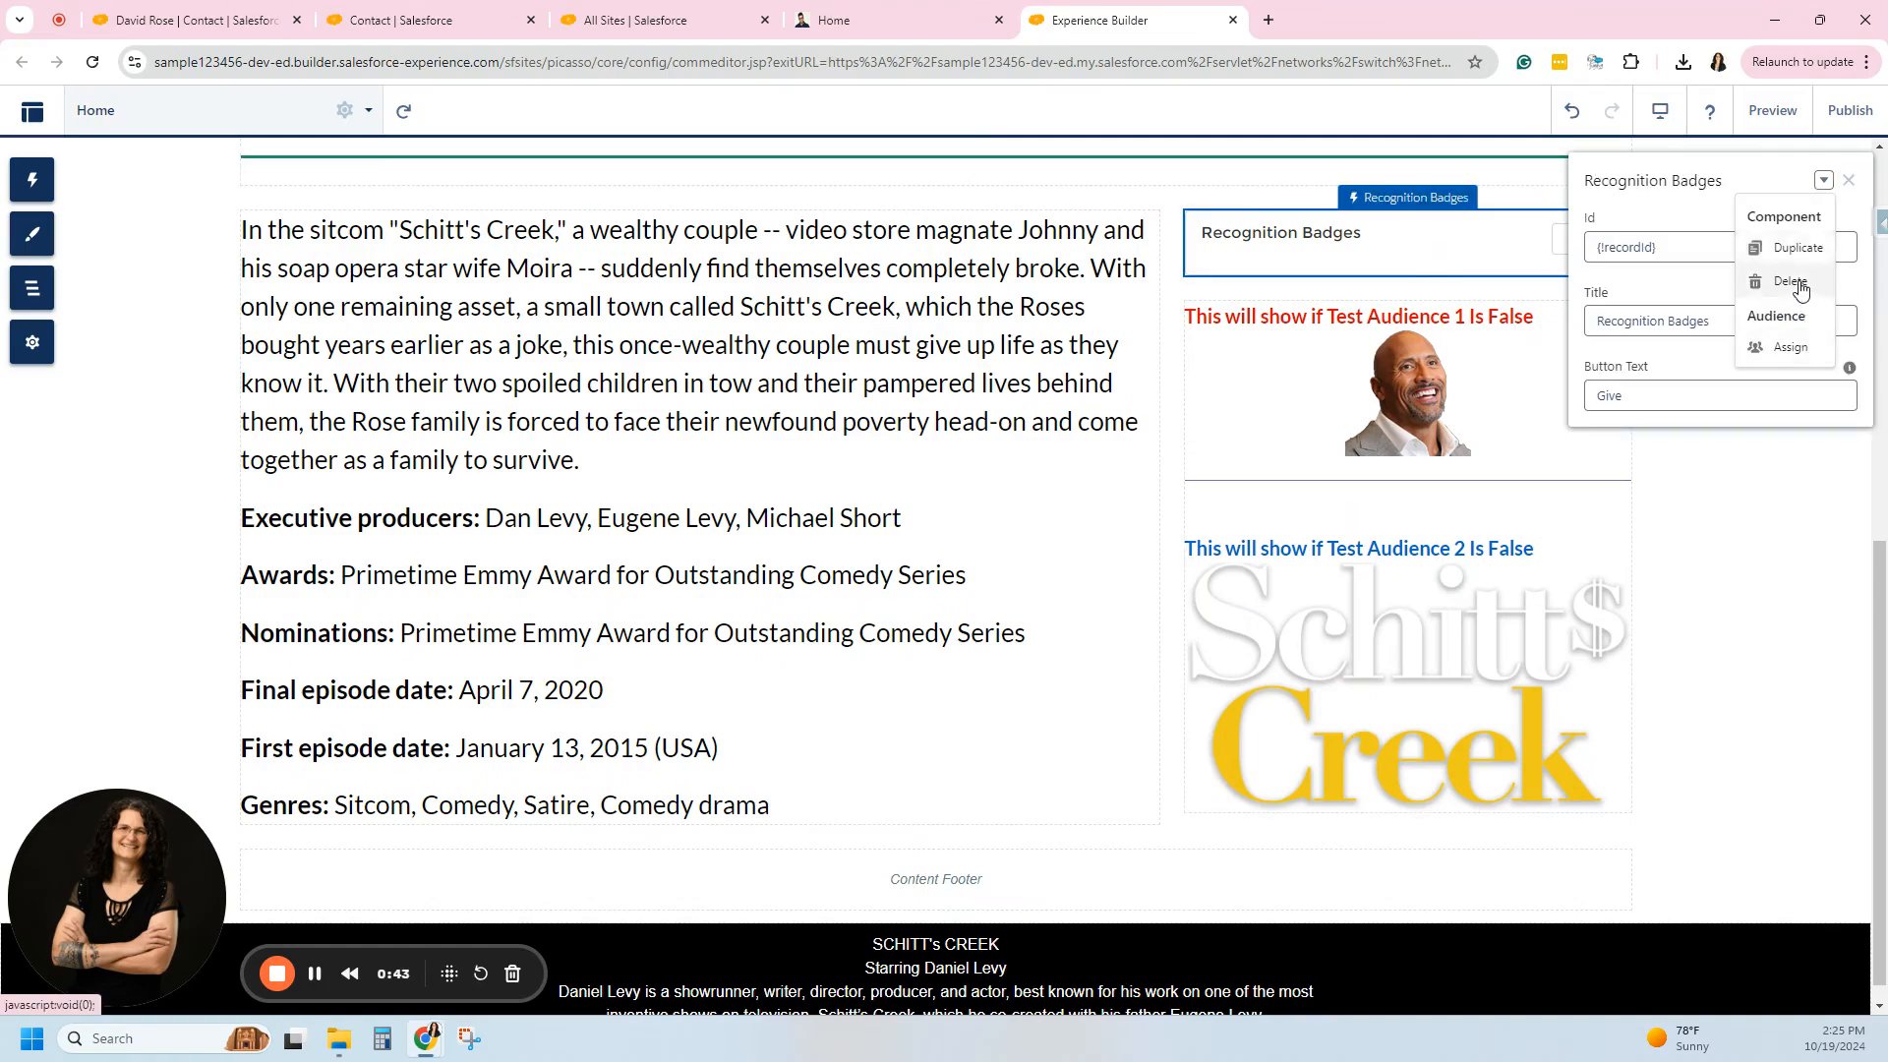
click(1406, 379)
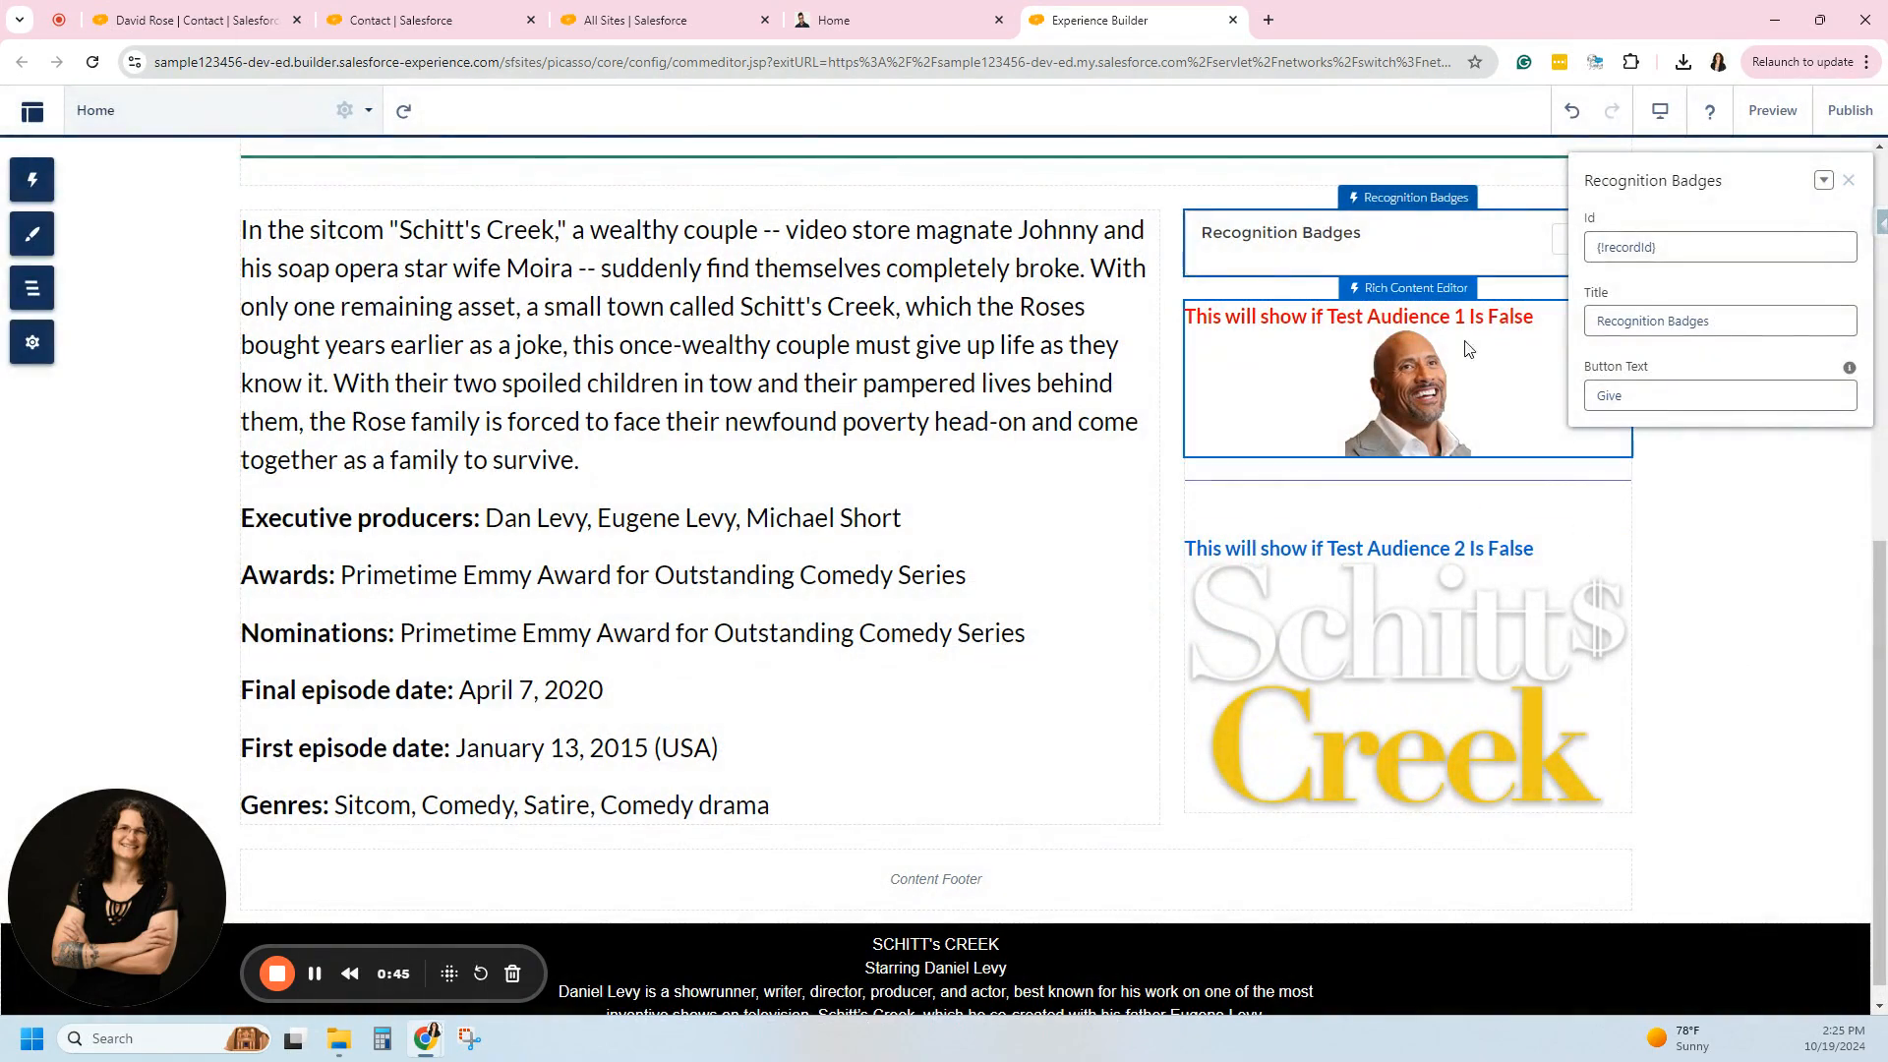
click(1849, 179)
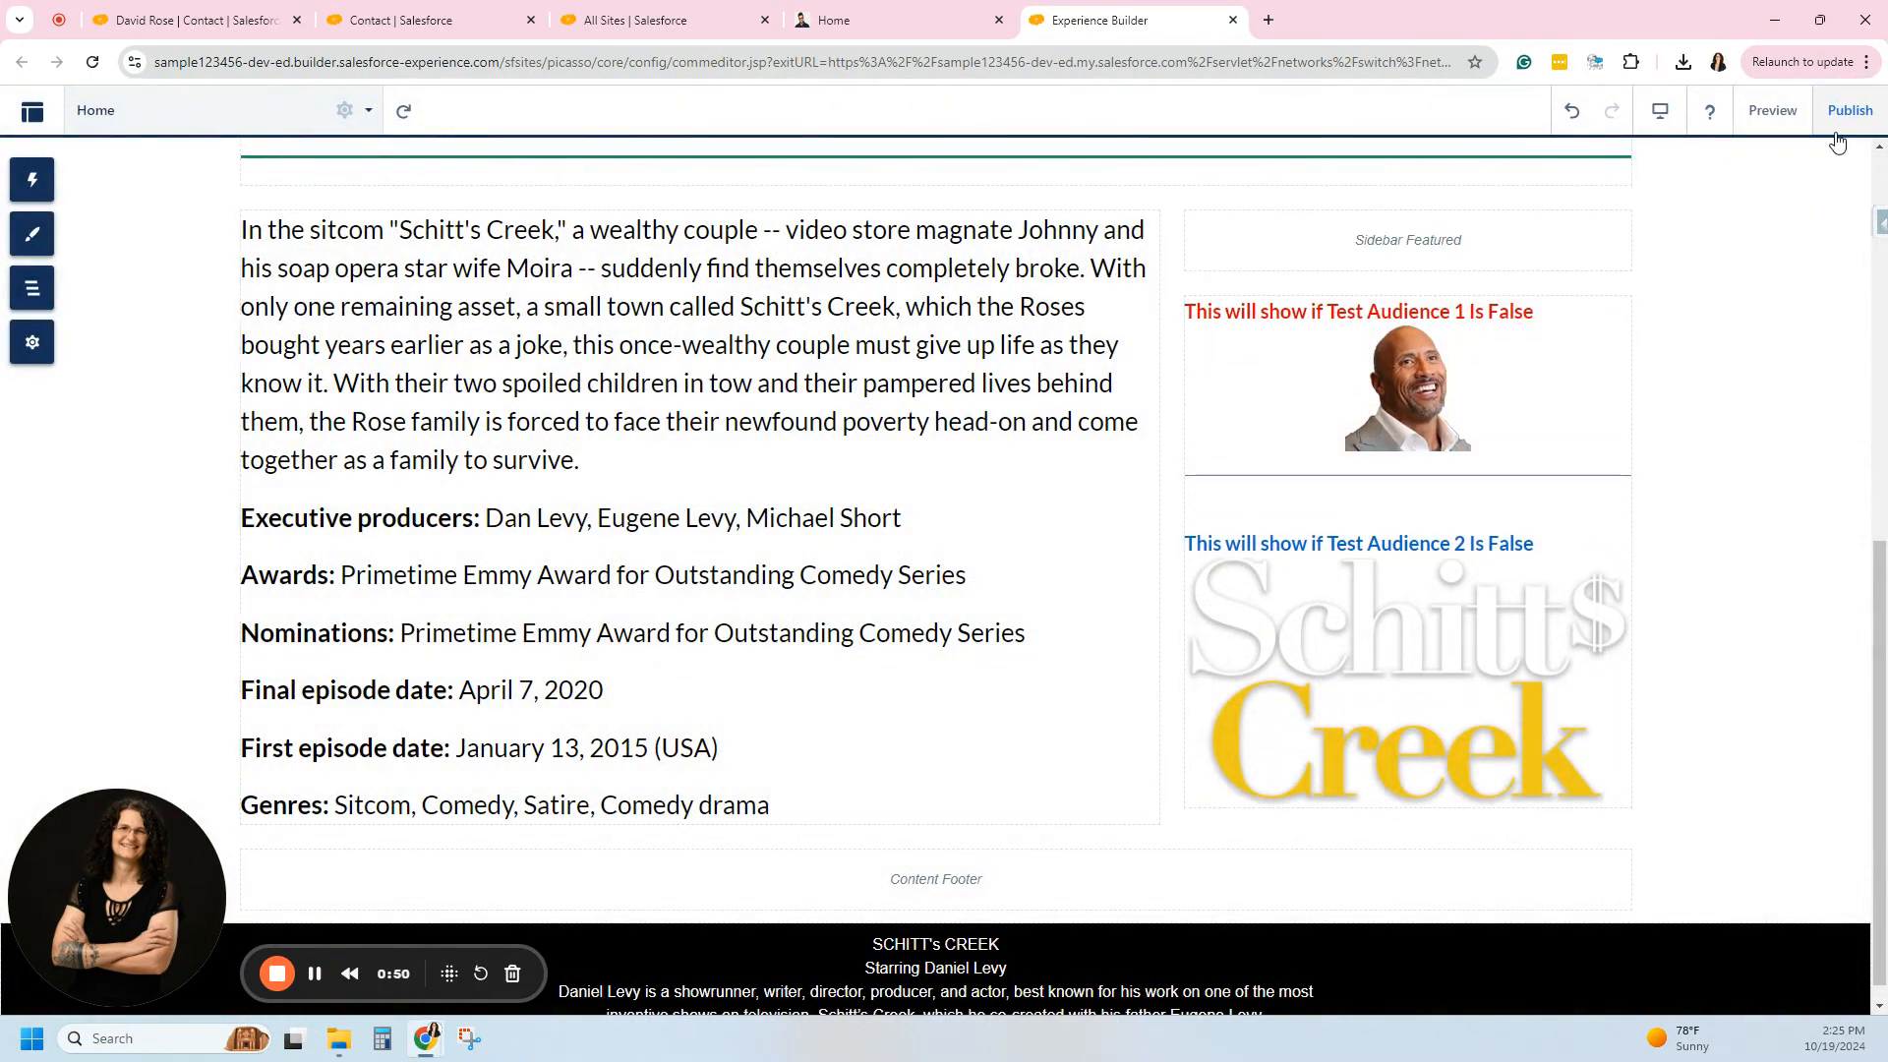
click(1848, 110)
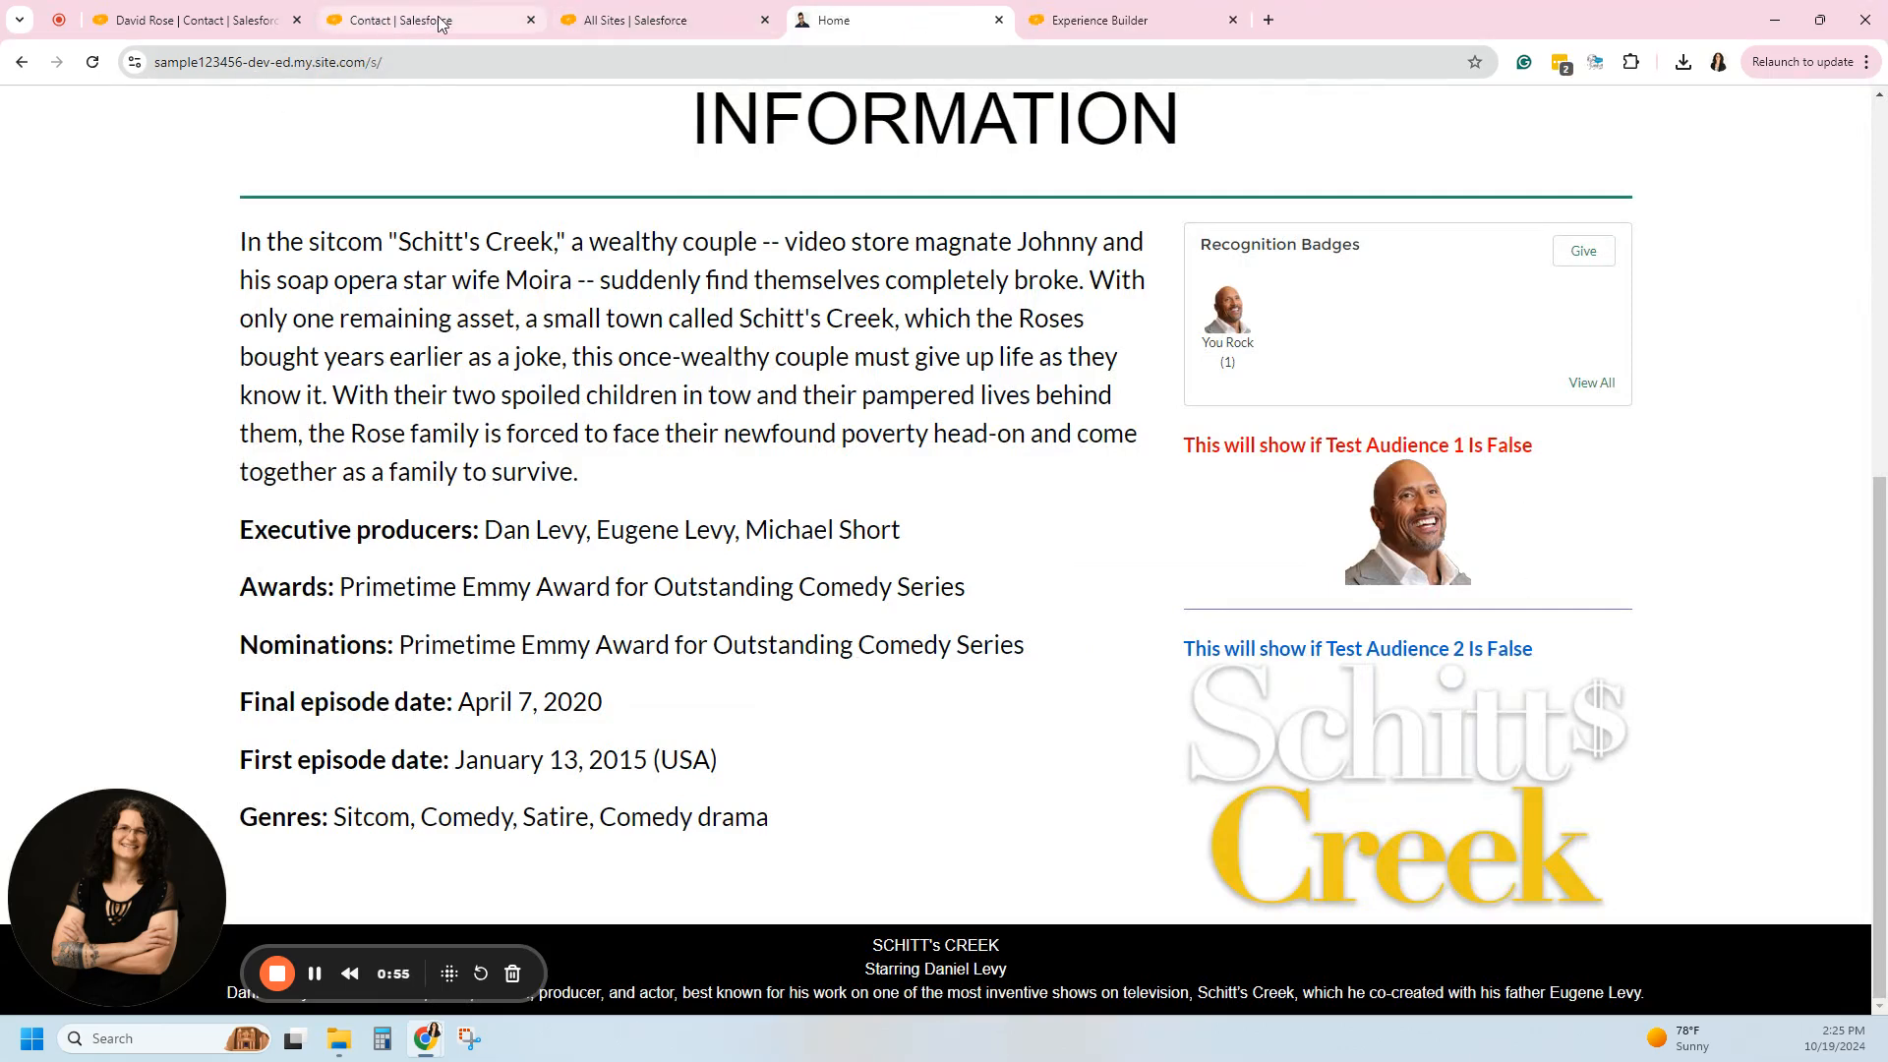
click(426, 20)
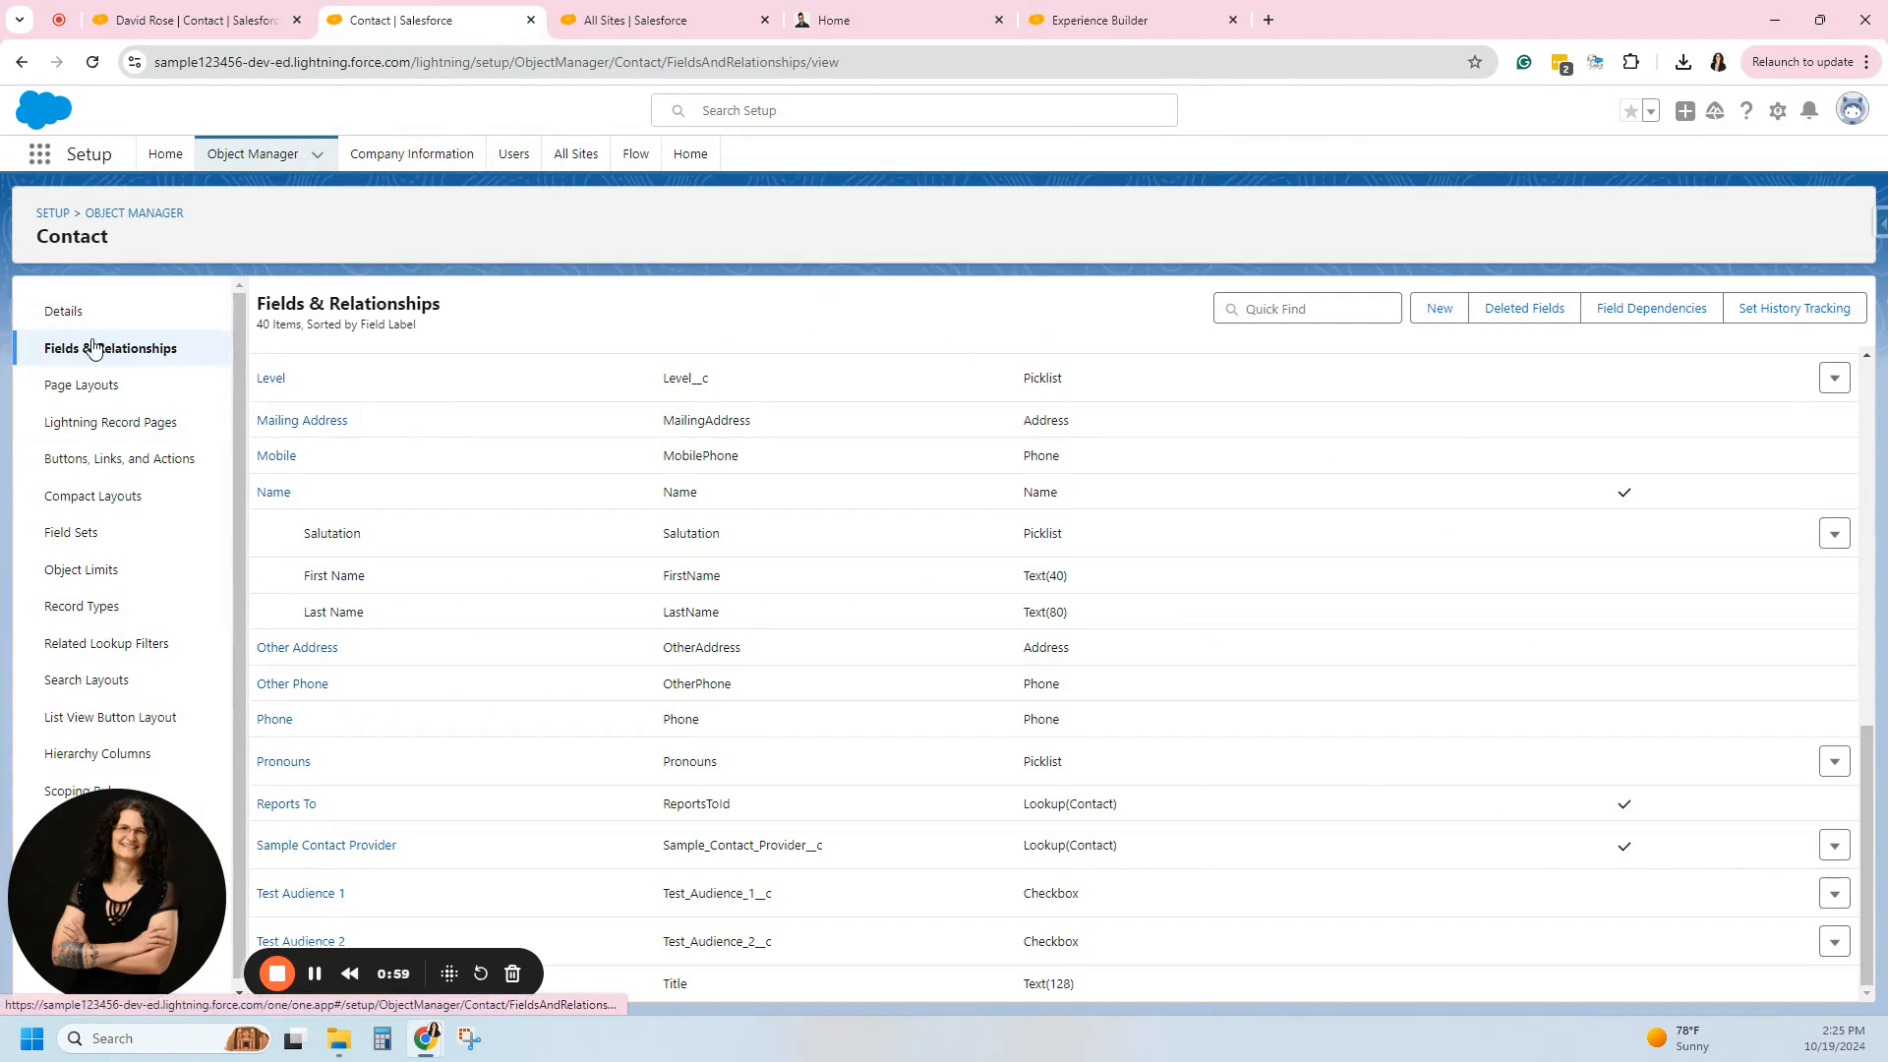
click(1305, 308)
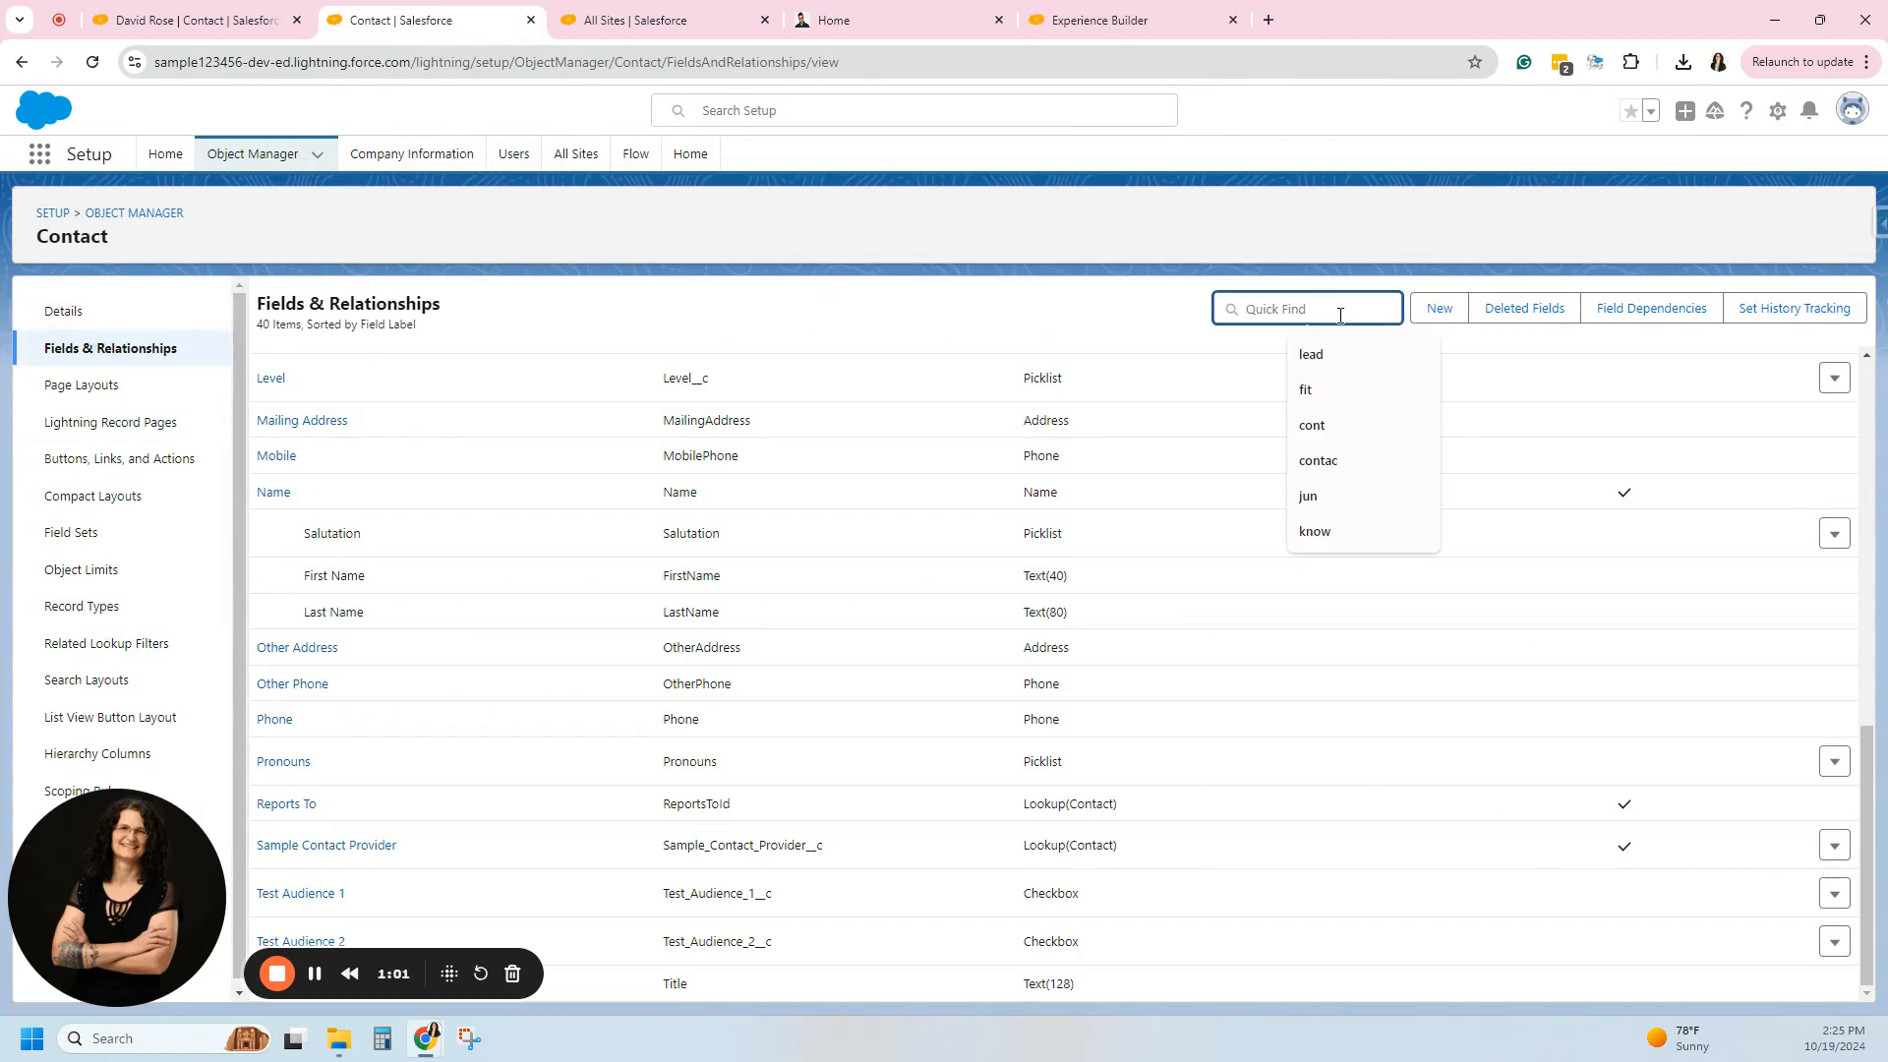
text(Au)
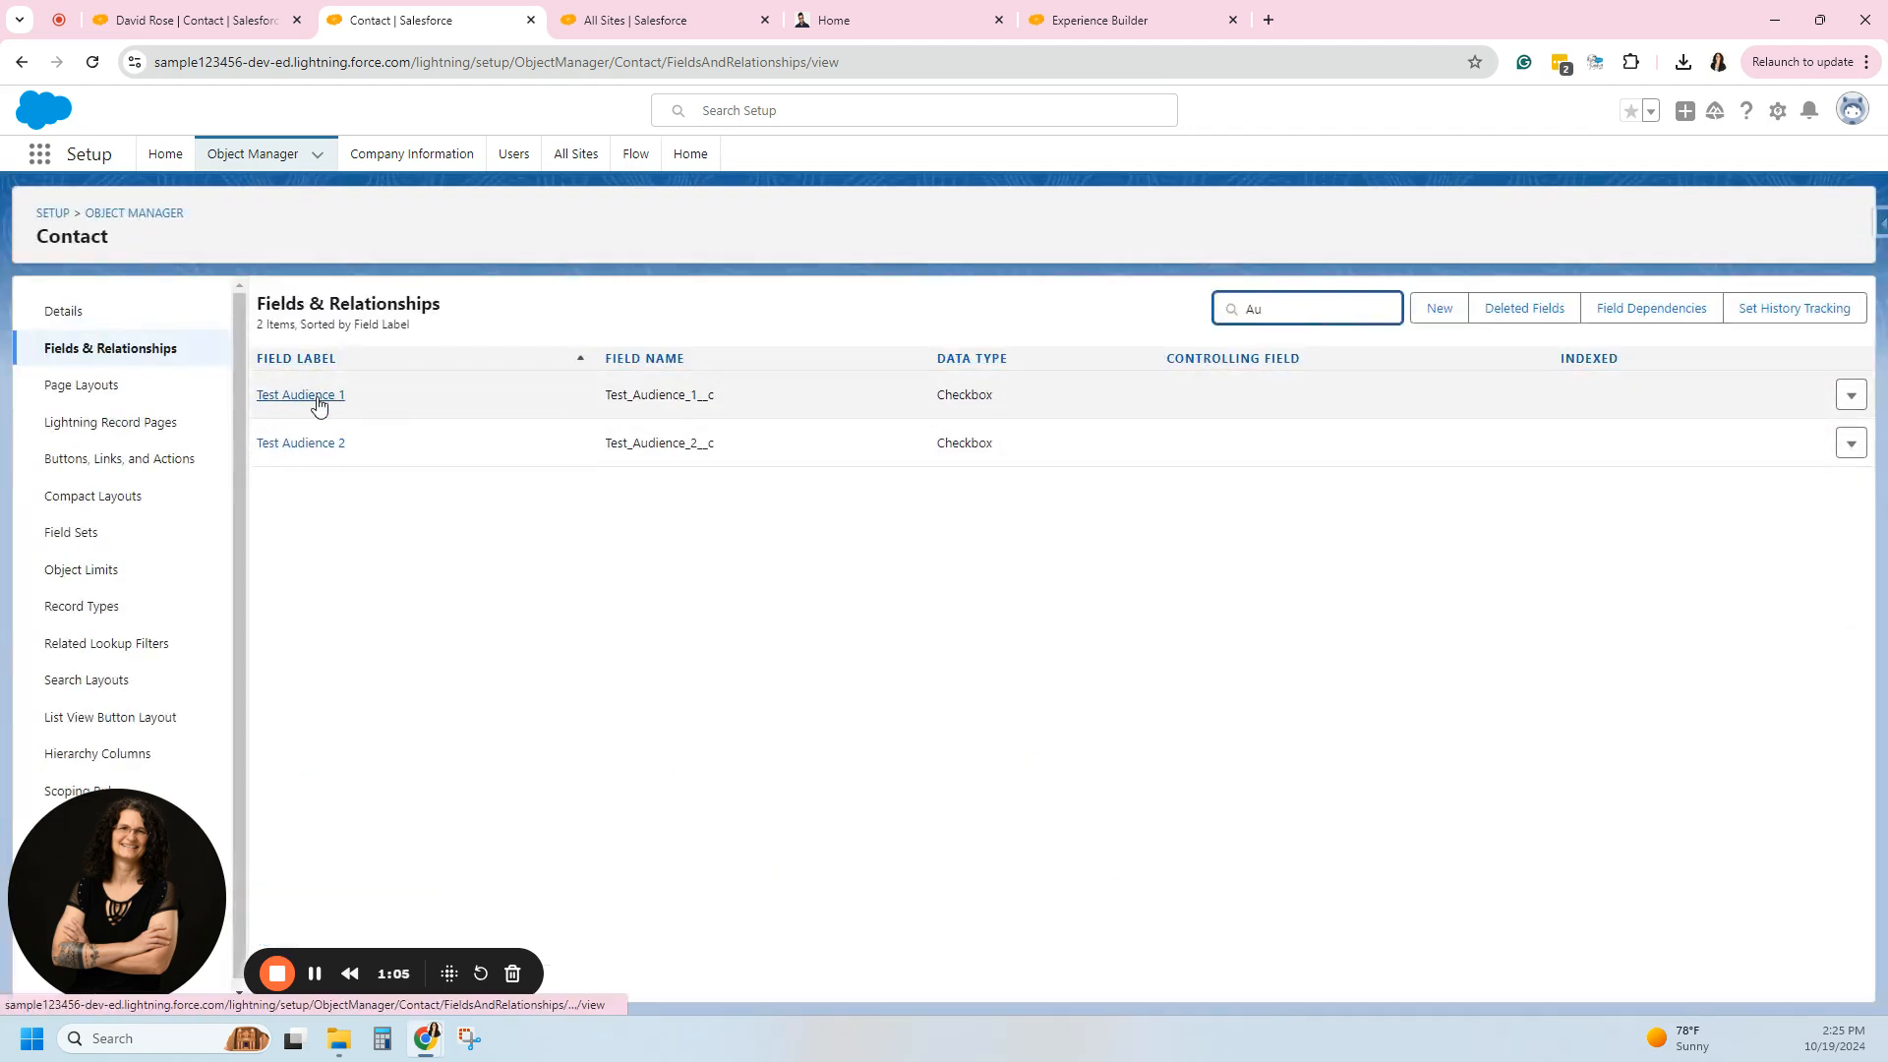
mouse_move(399, 470)
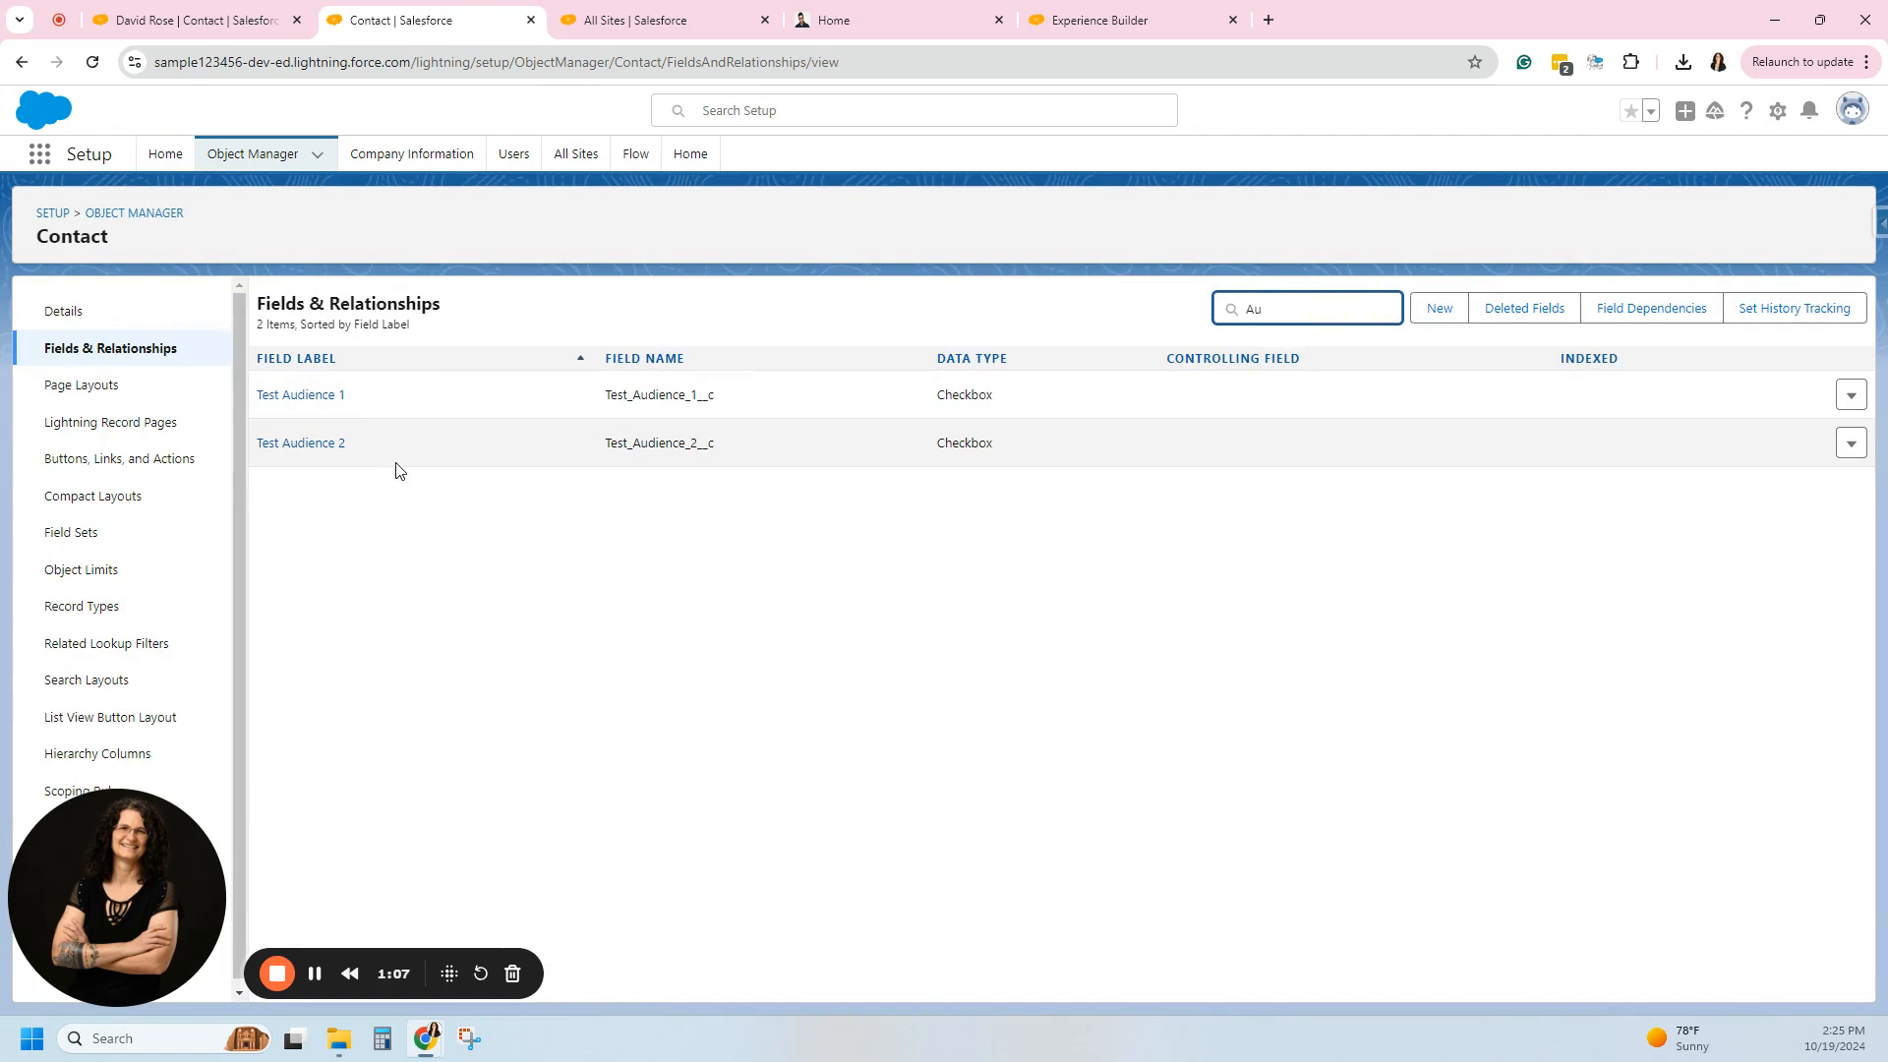
mouse_move(588, 310)
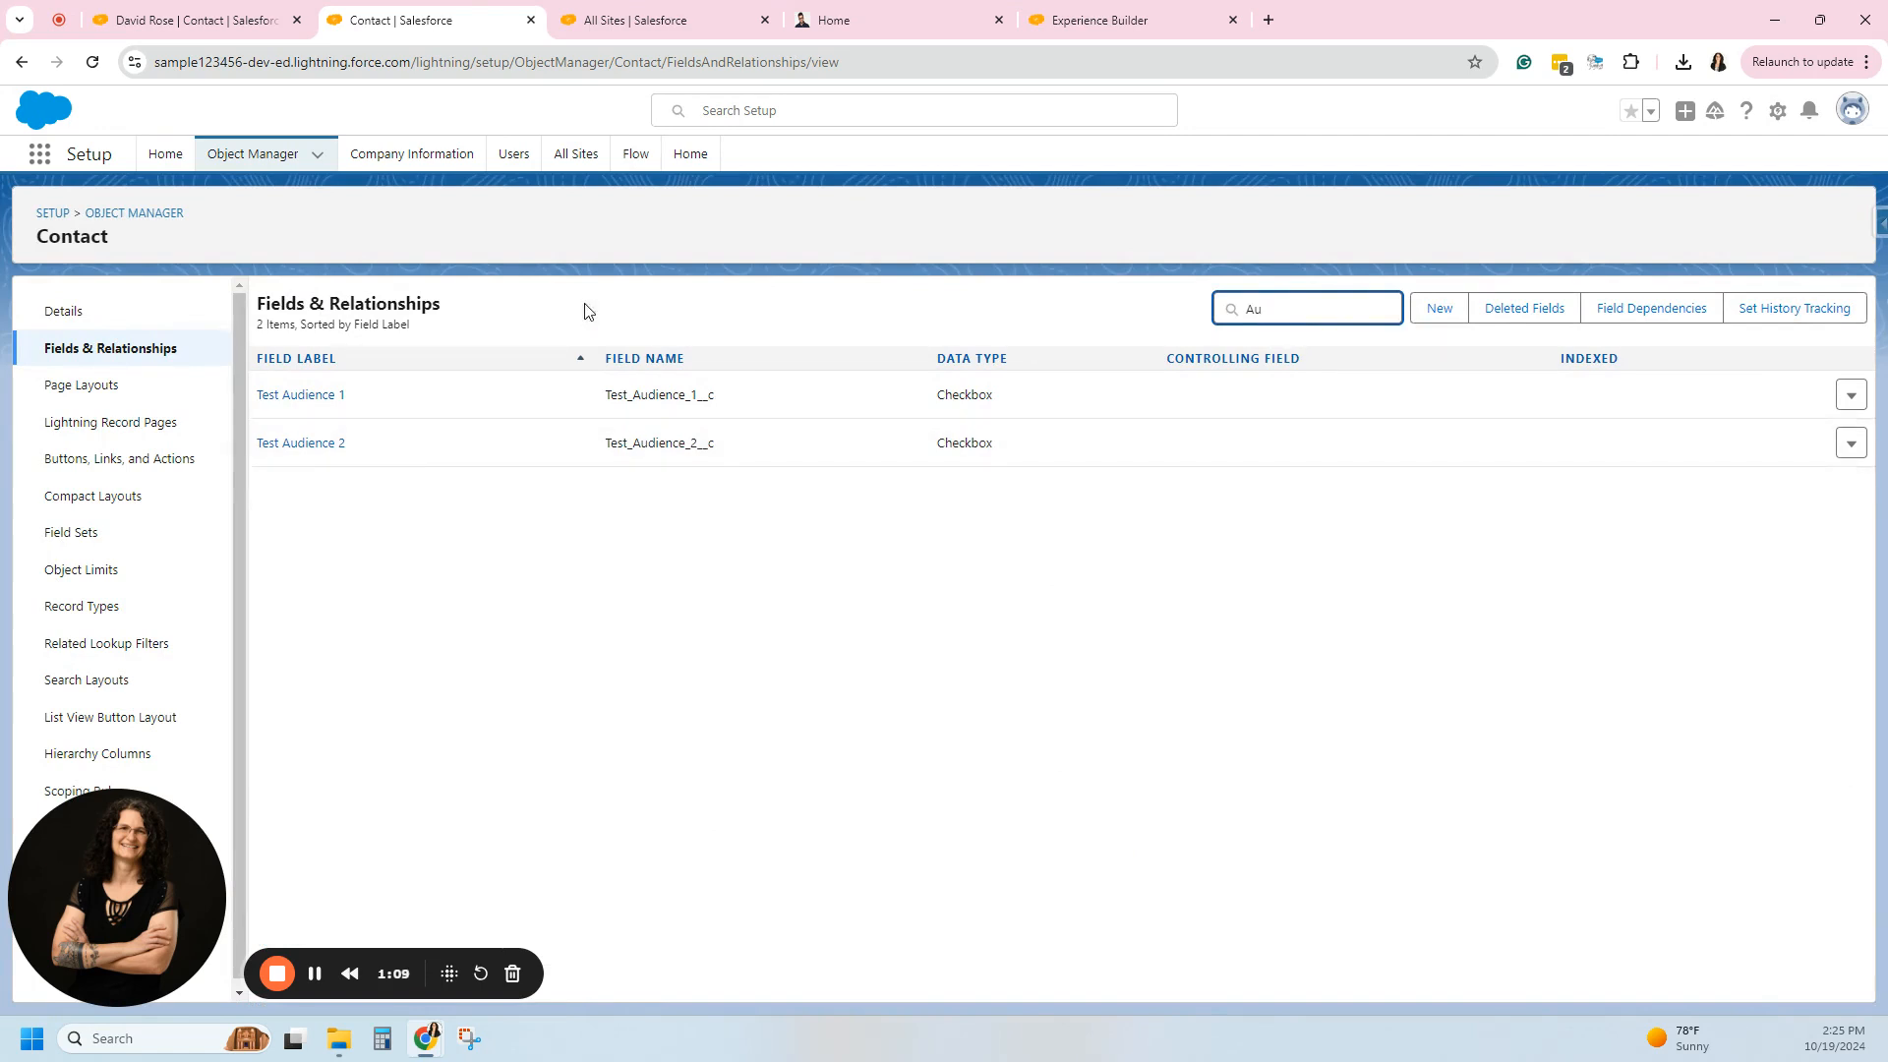
click(193, 20)
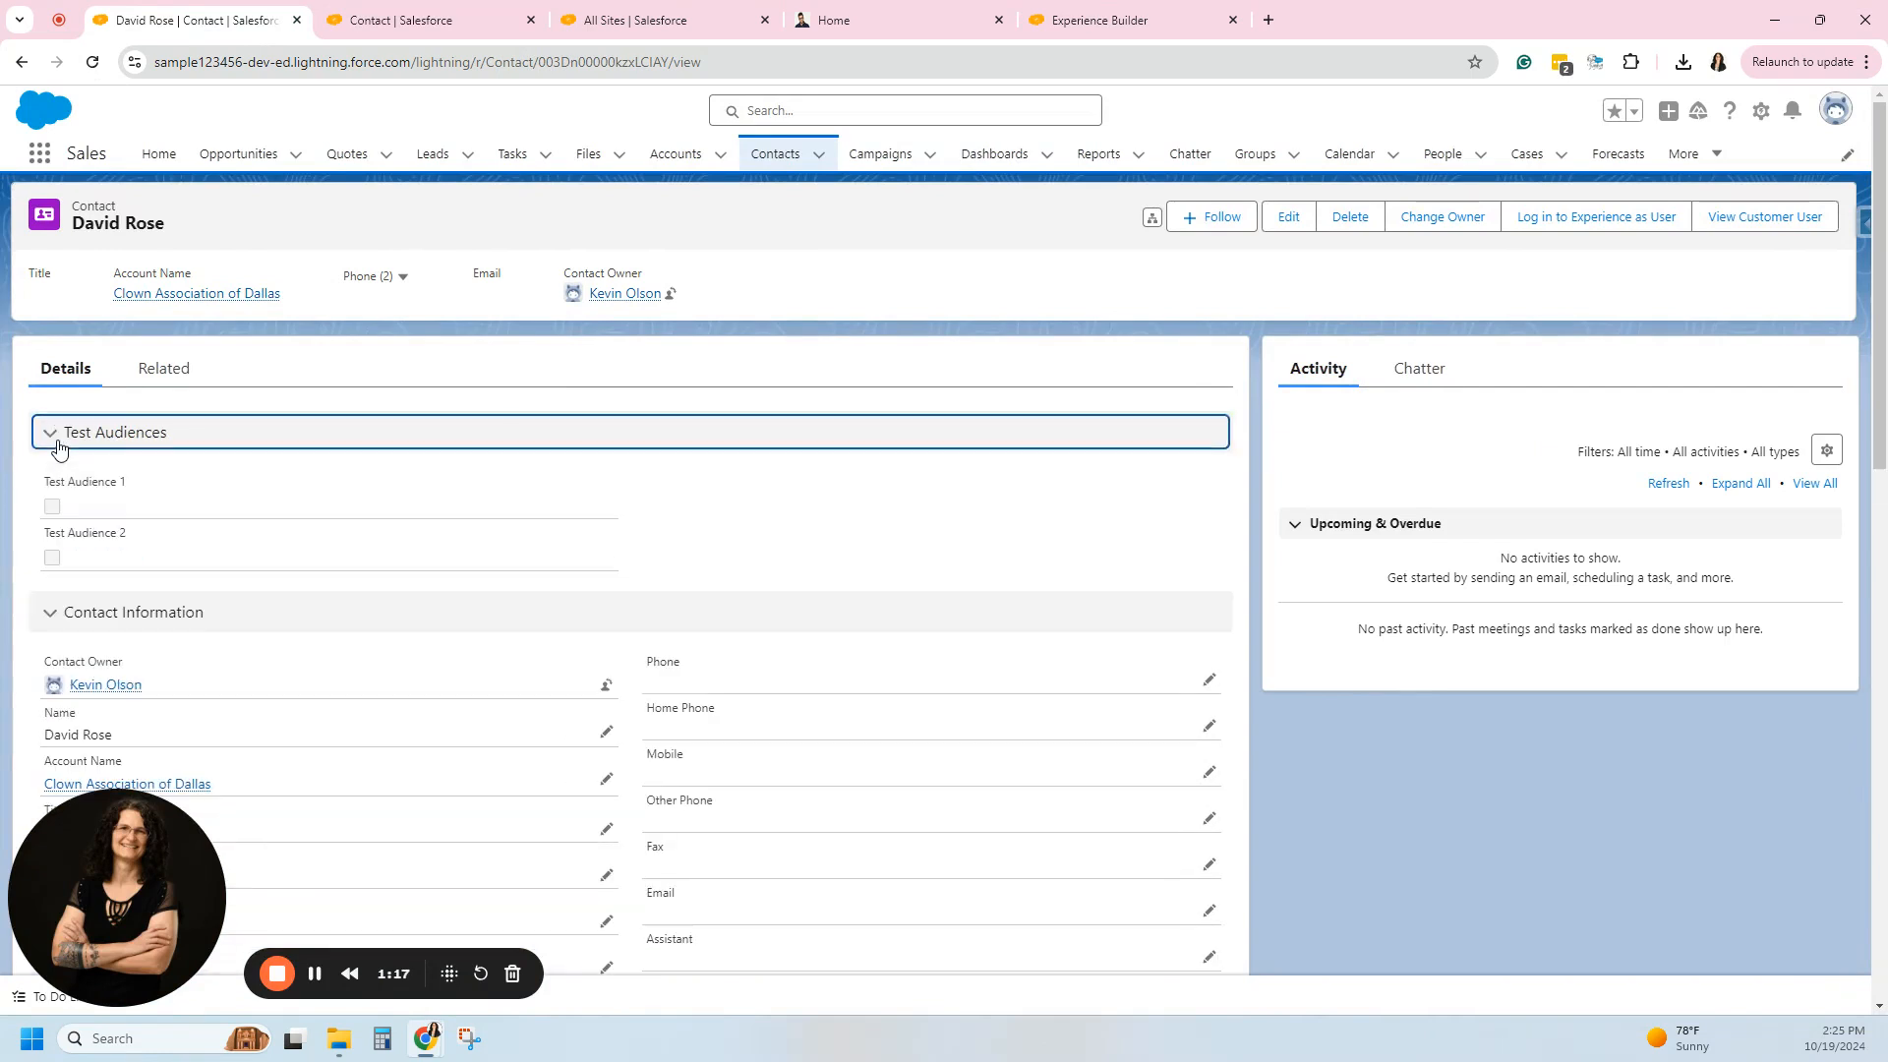
click(52, 611)
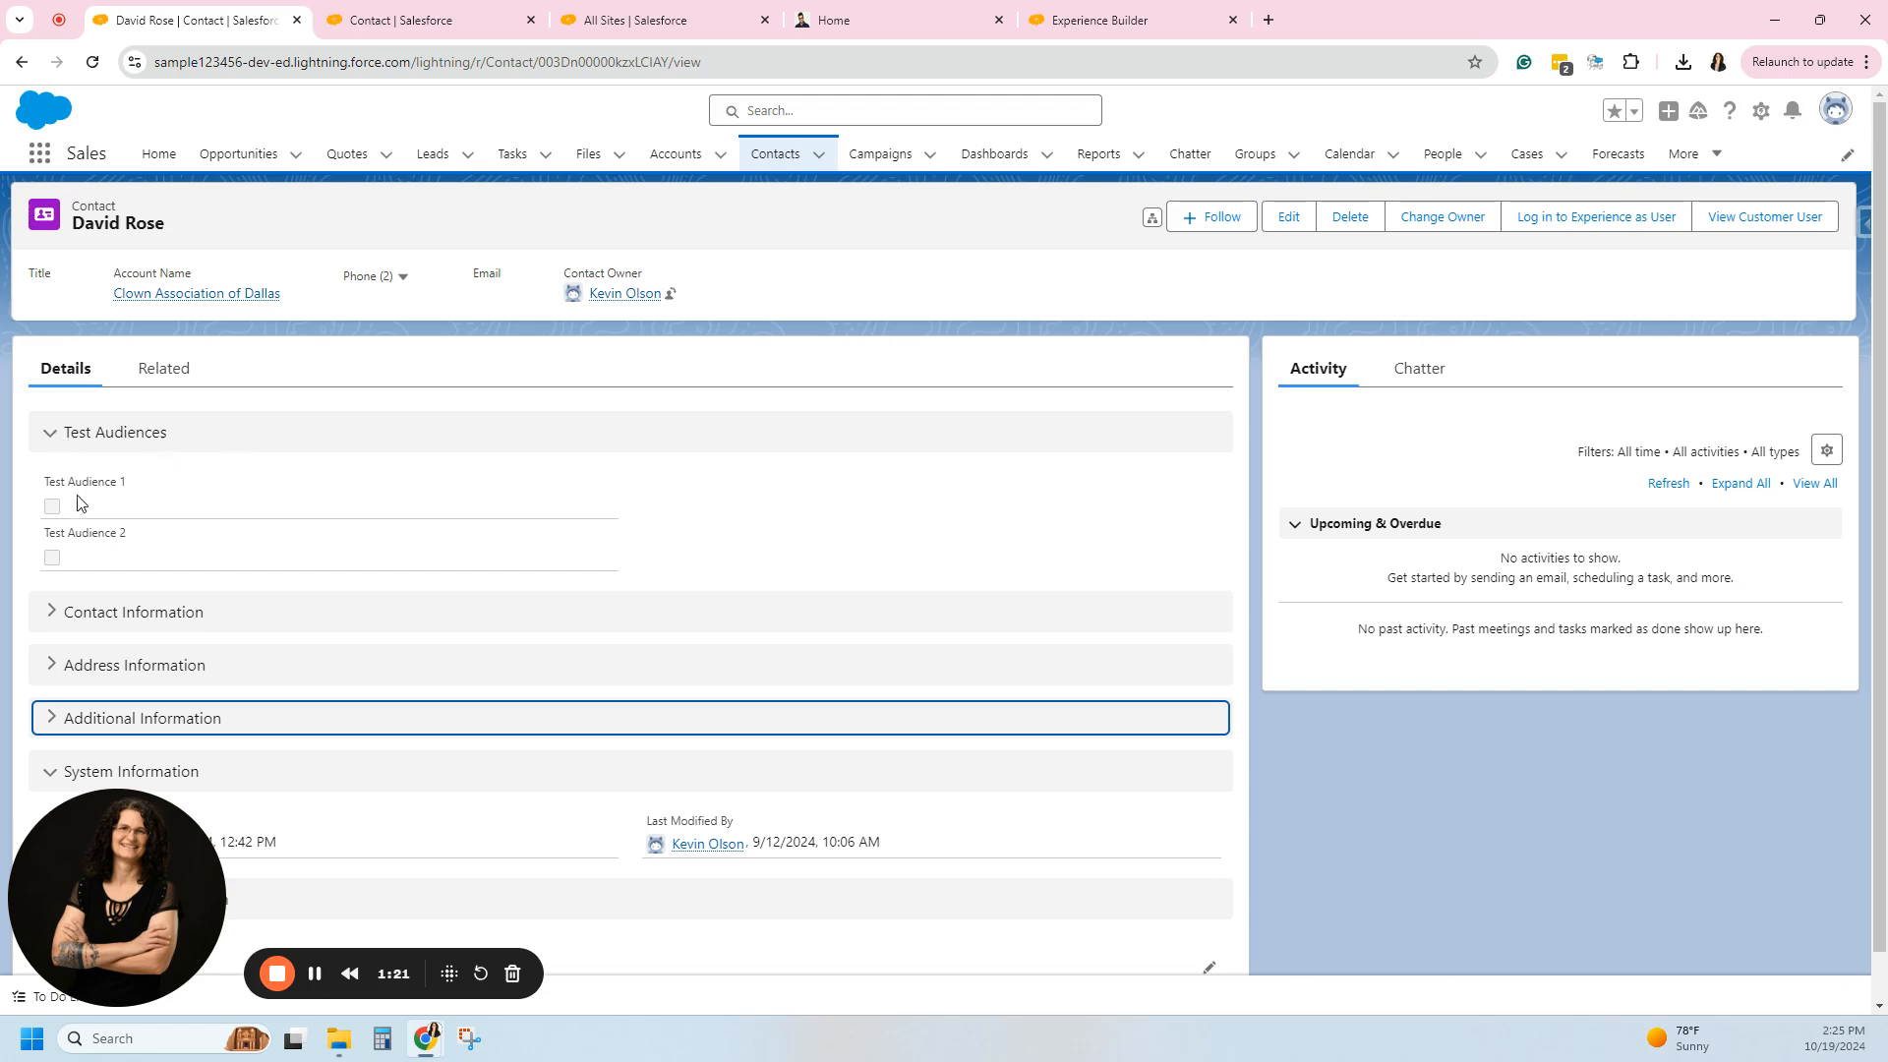
mouse_move(228, 576)
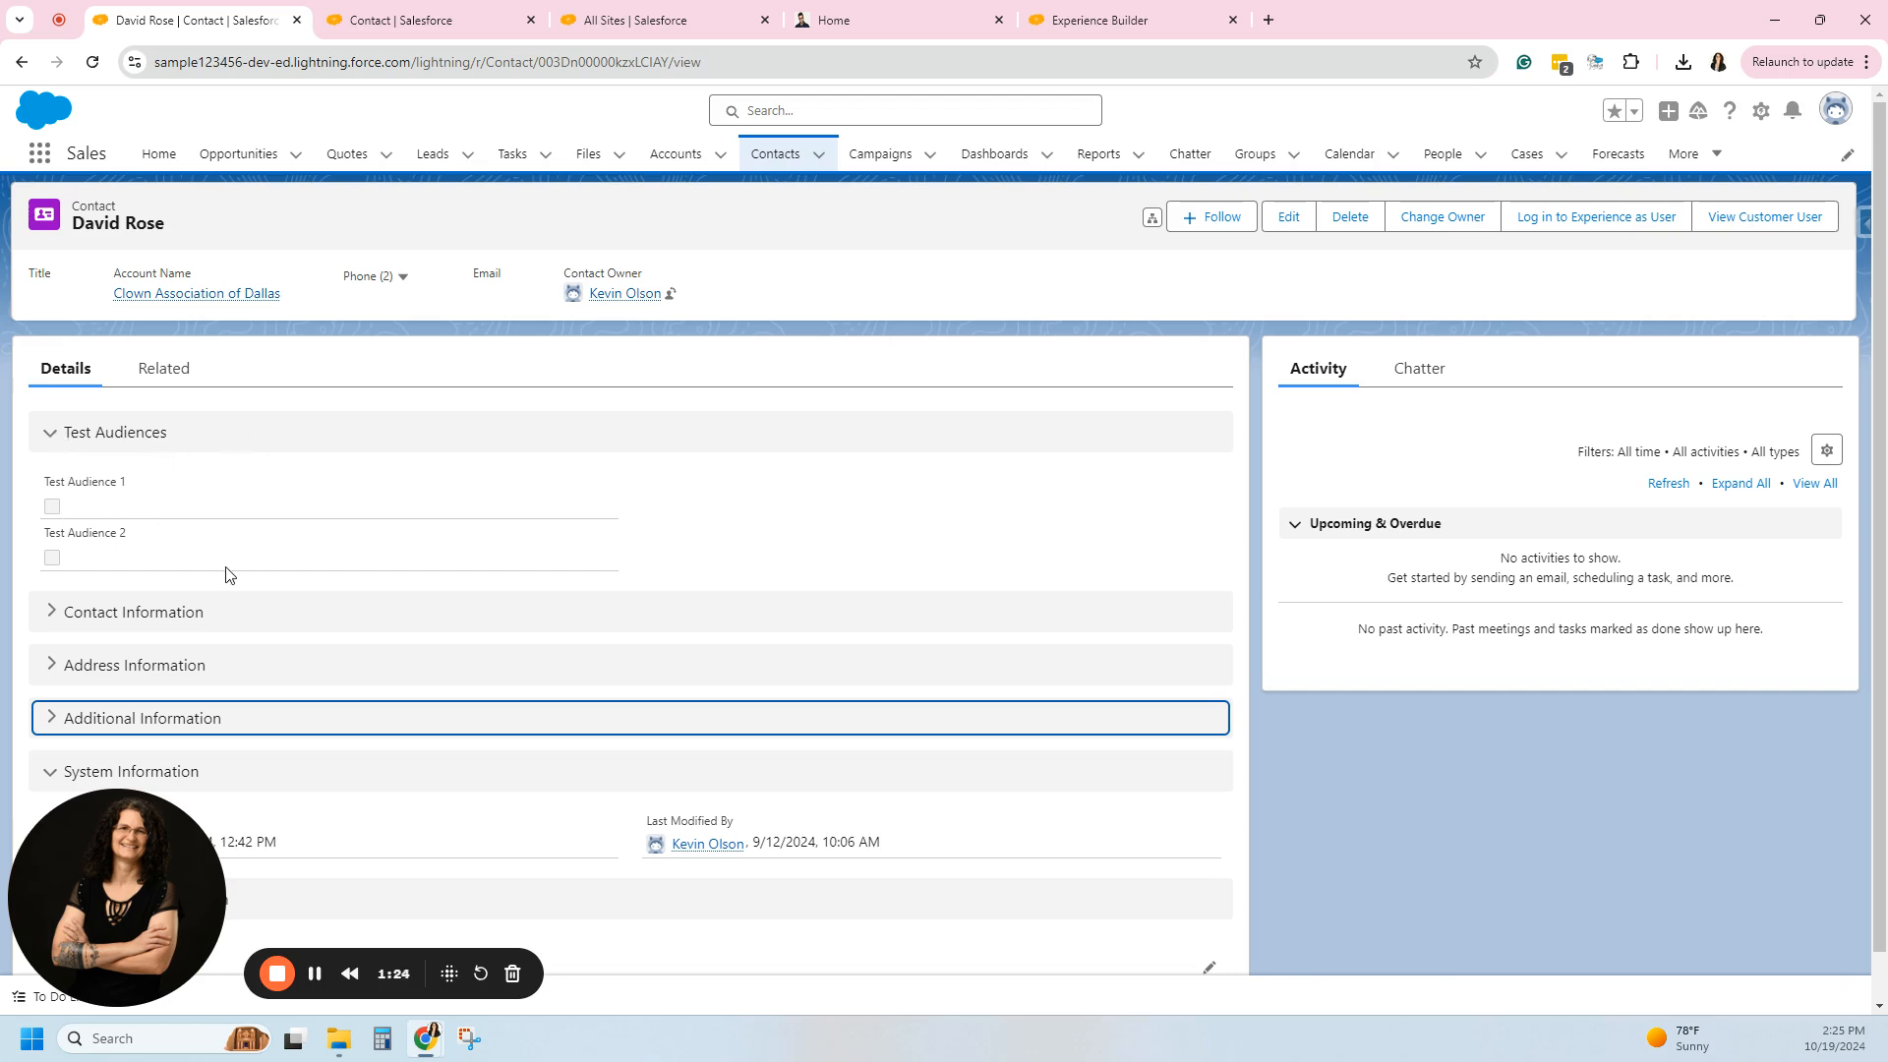
mouse_move(108, 519)
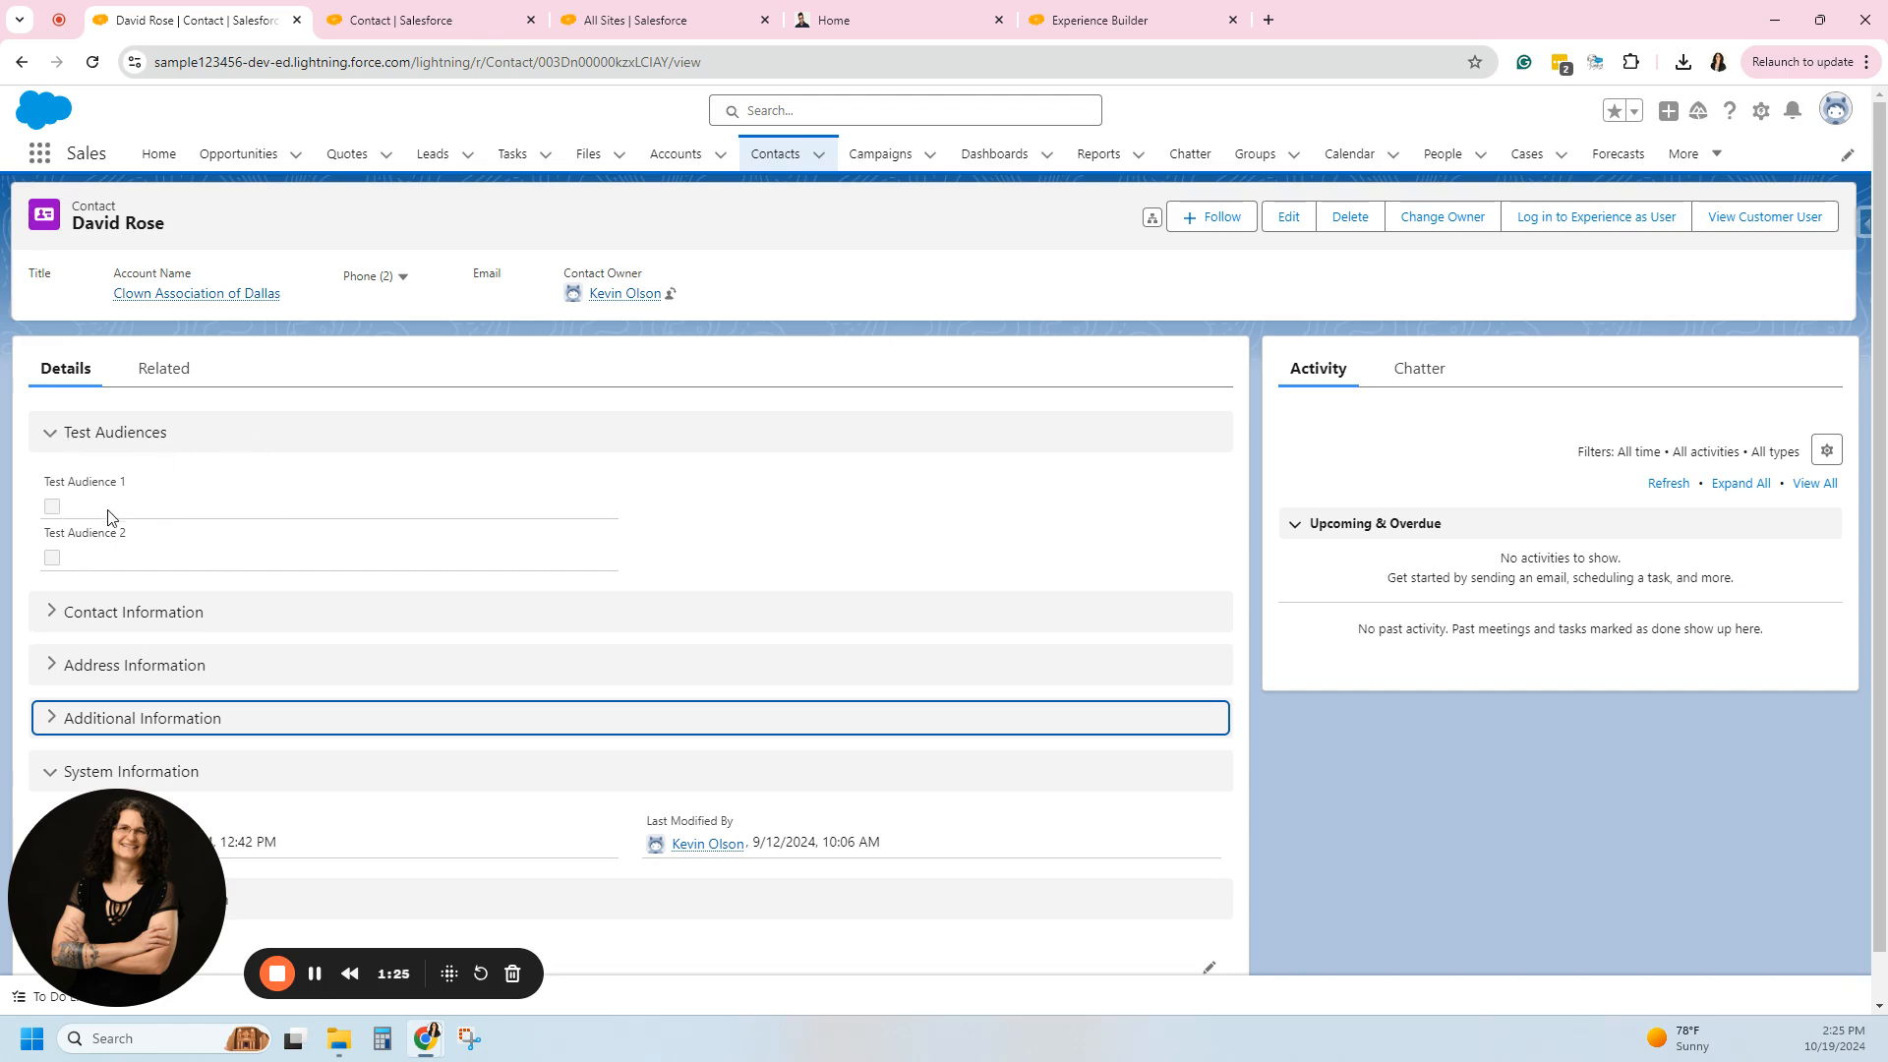
mouse_move(352, 527)
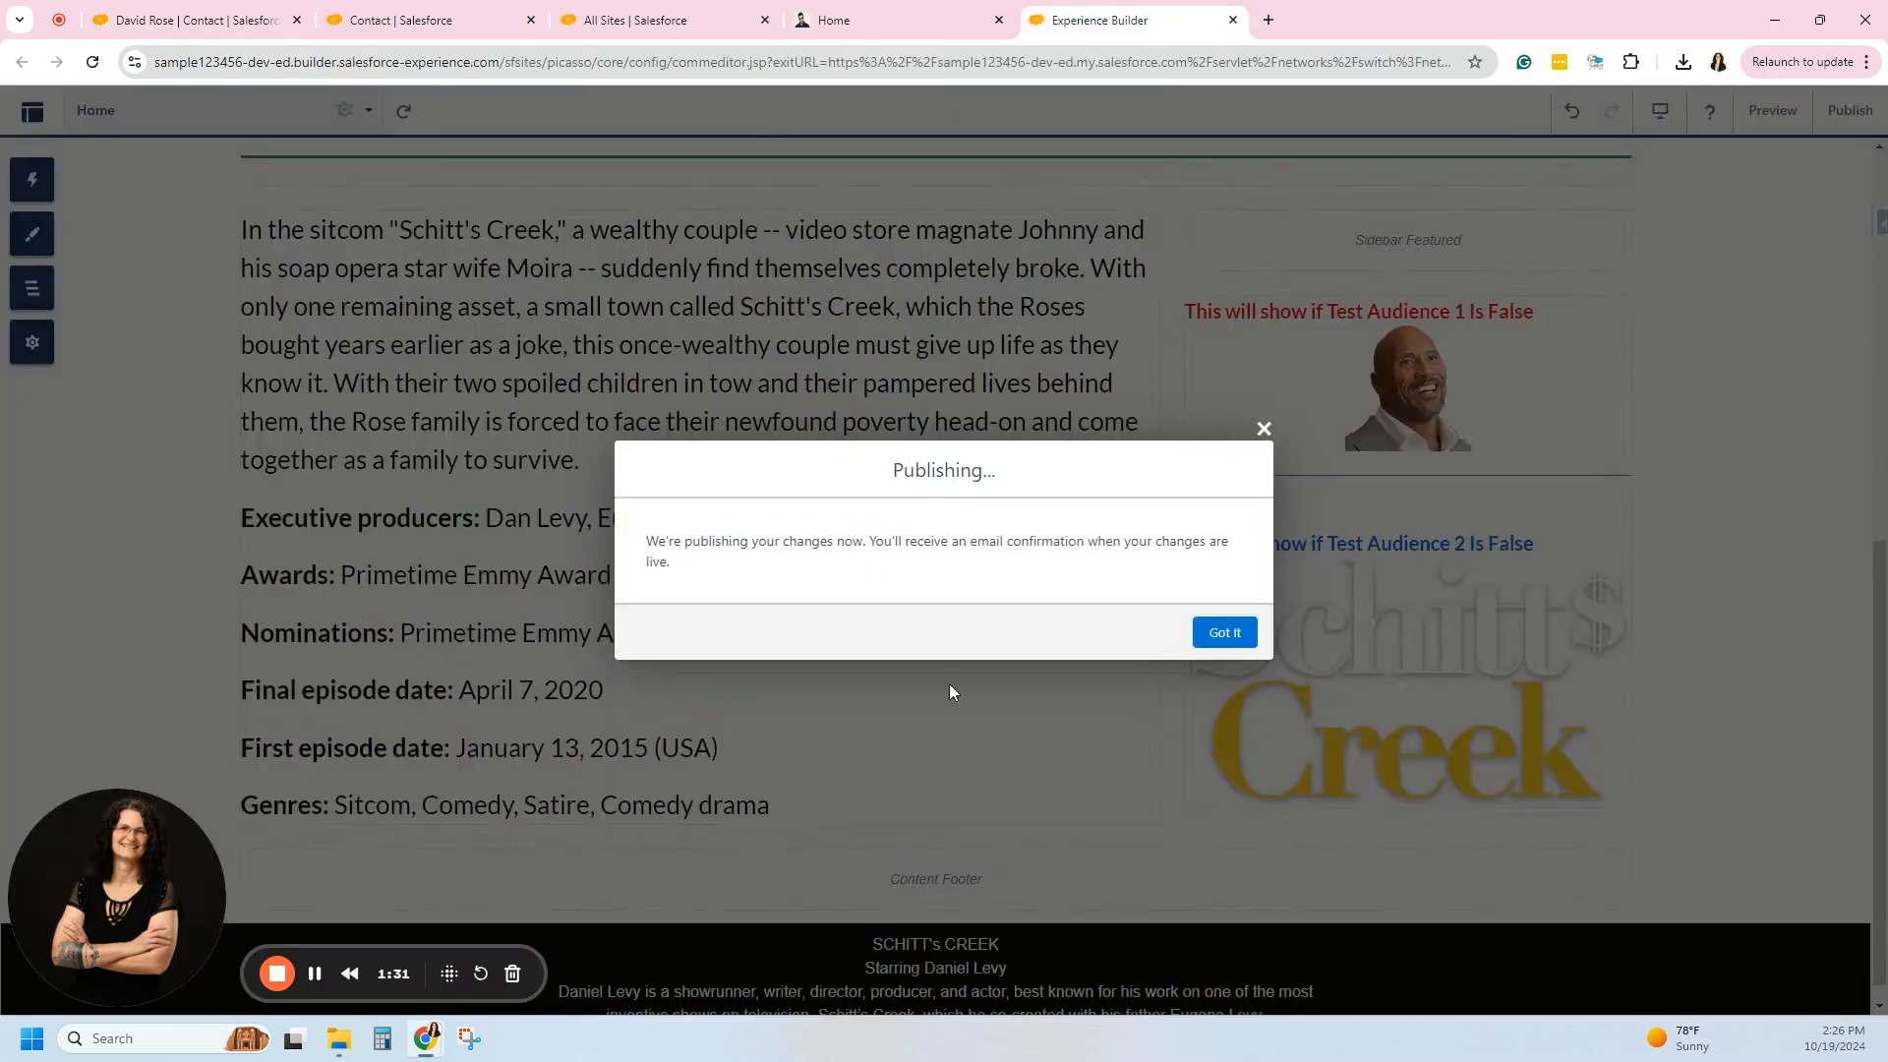
Dismiss the publishing notice and bring up the Test Audience 1 image block's action menu.
click(1223, 631)
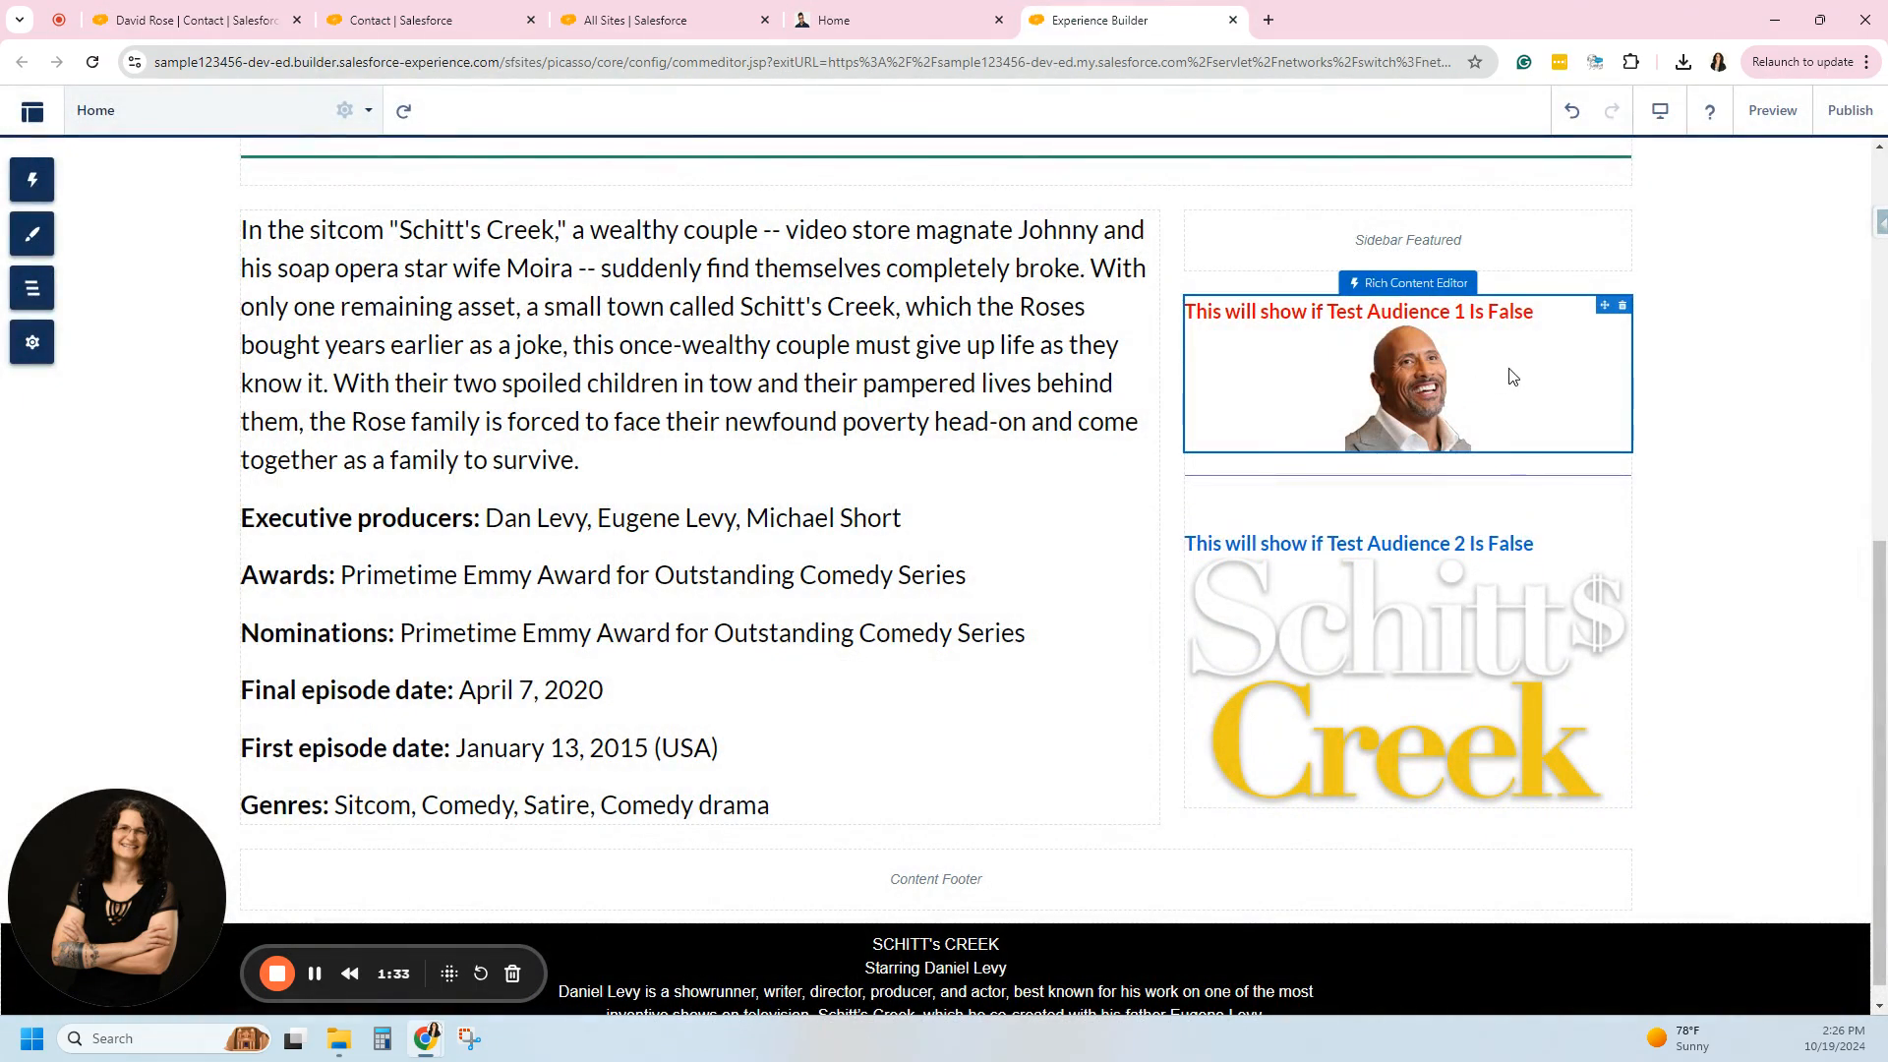
click(698, 420)
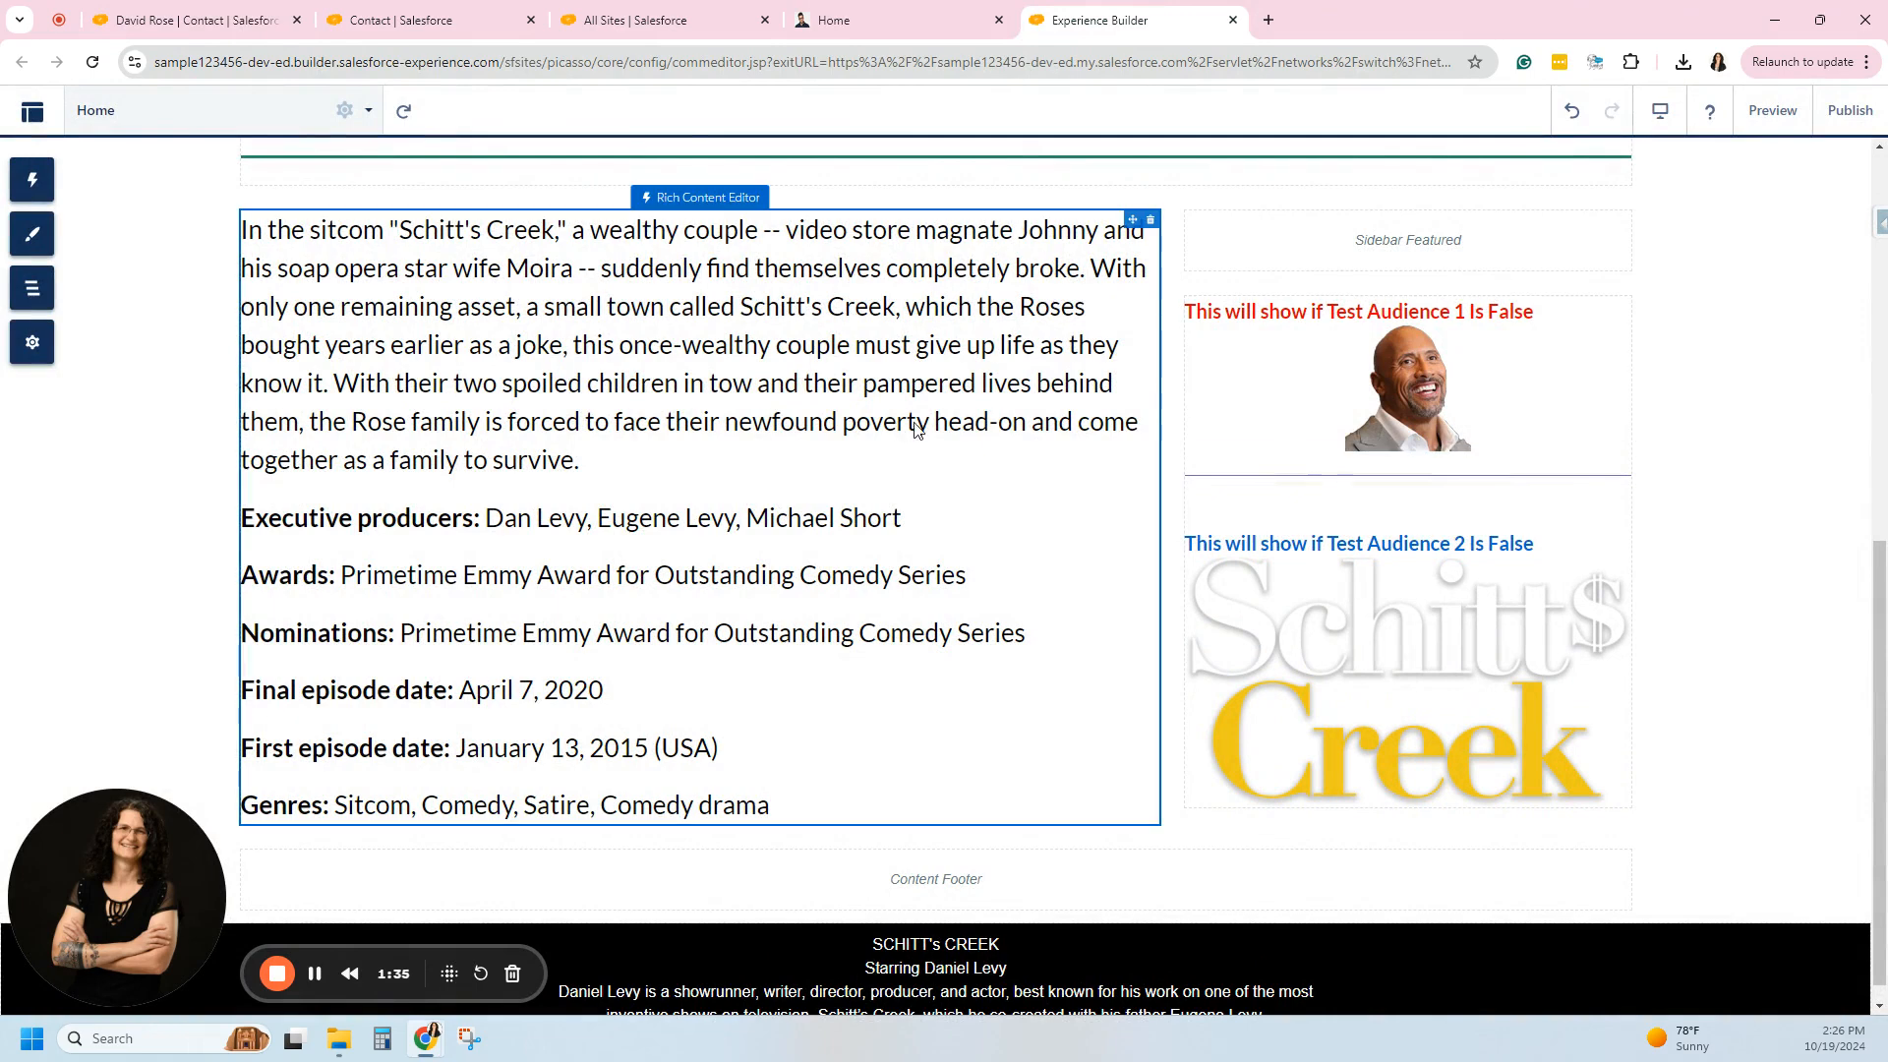
click(1406, 374)
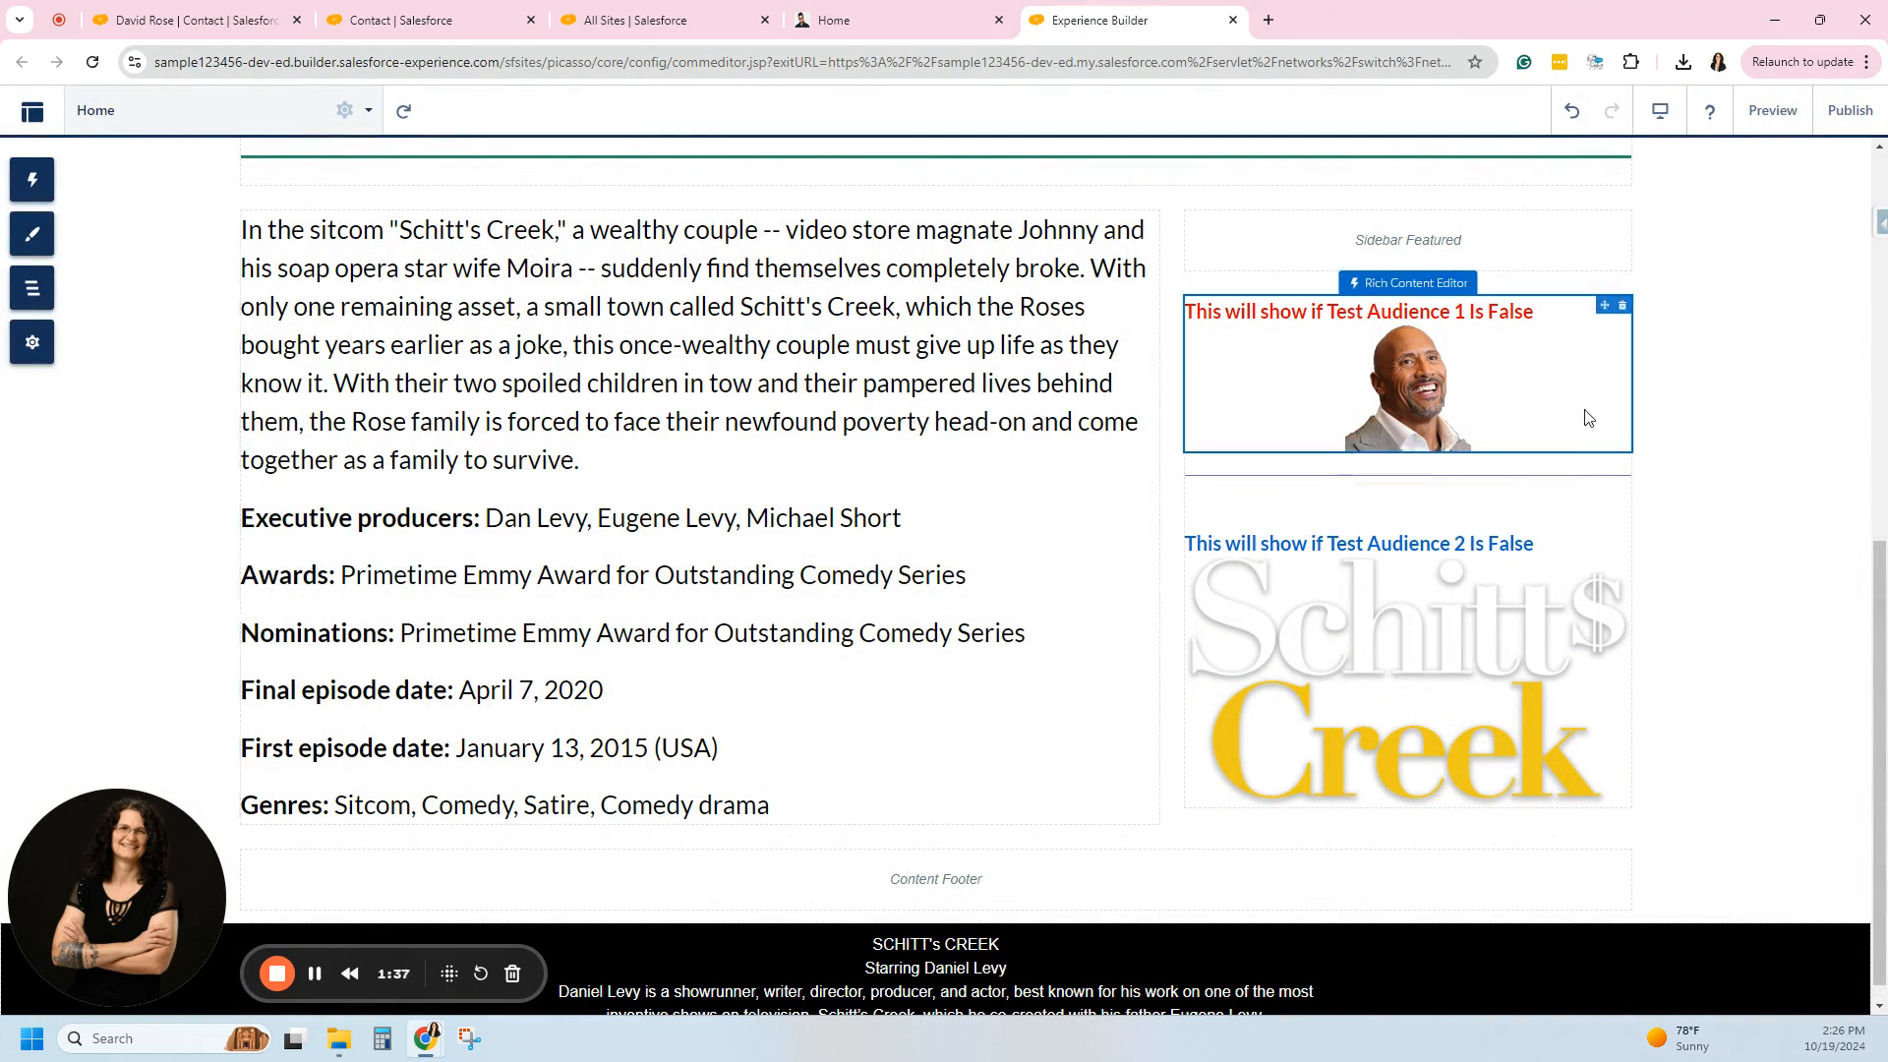
click(1406, 281)
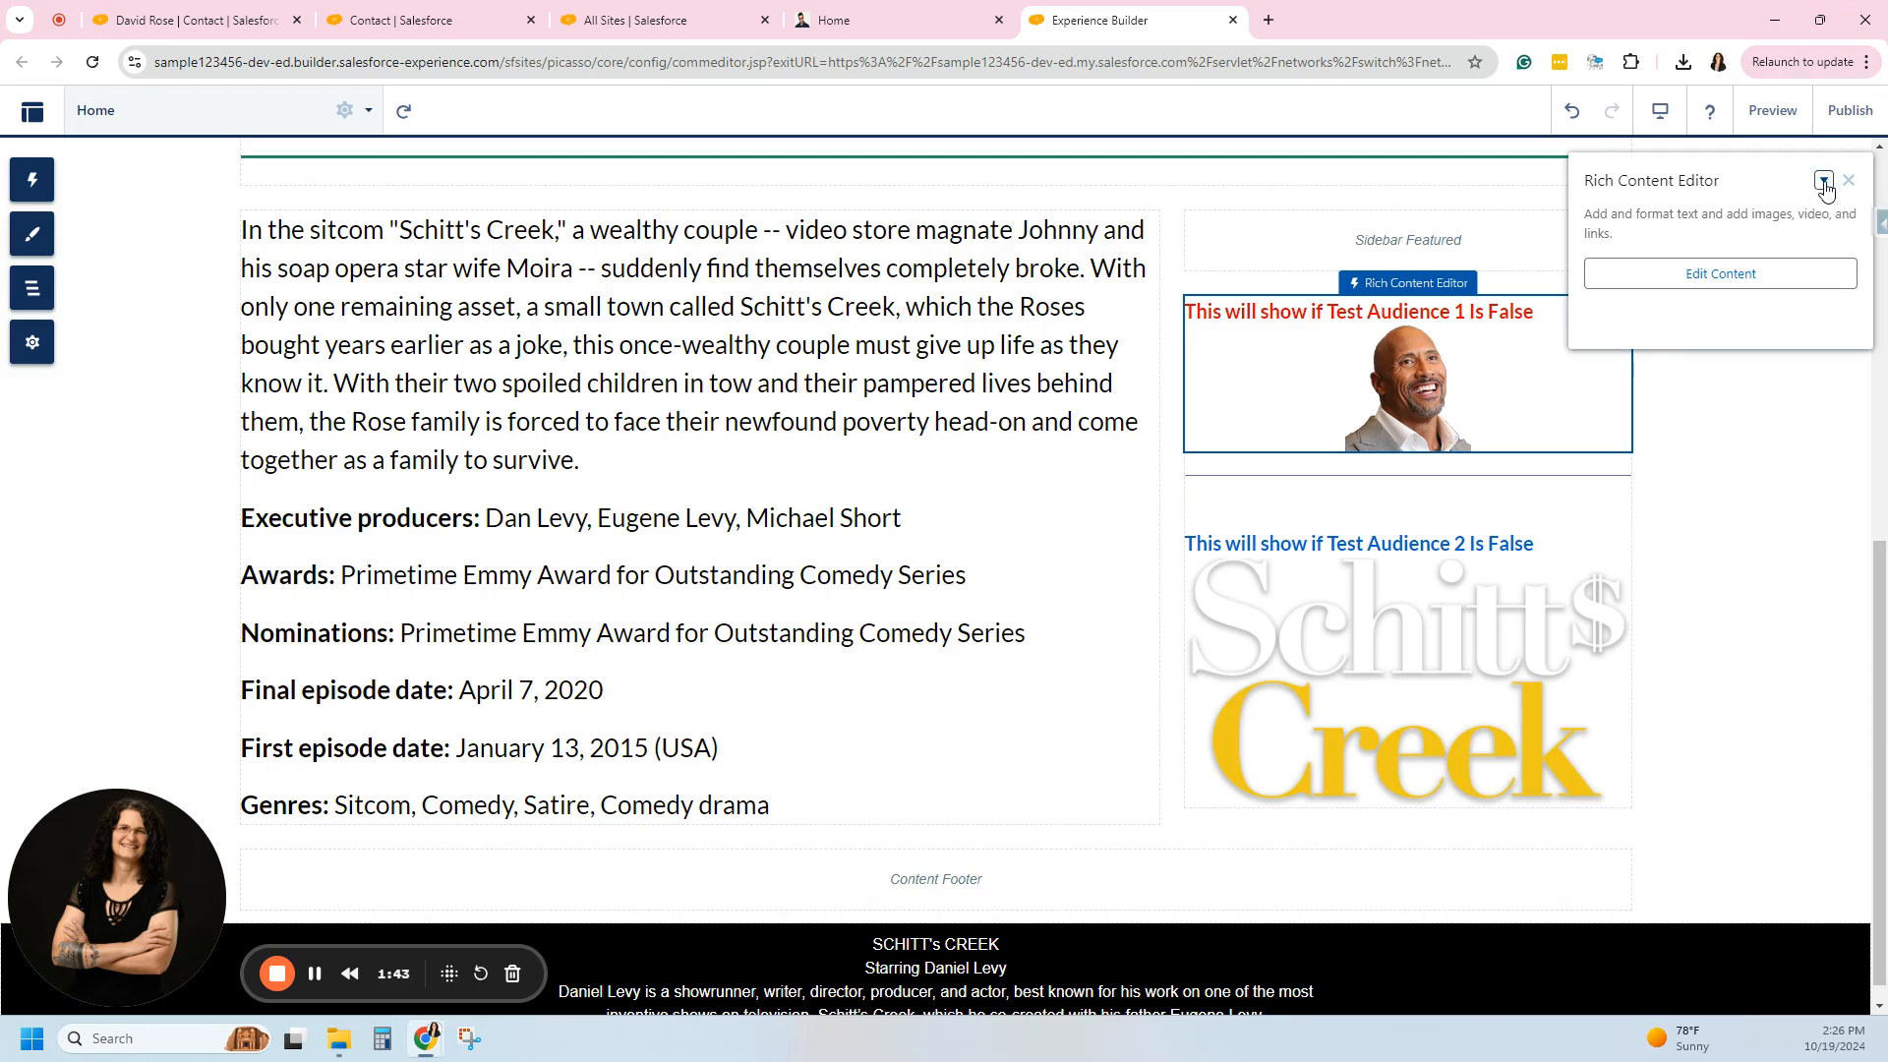
click(1823, 181)
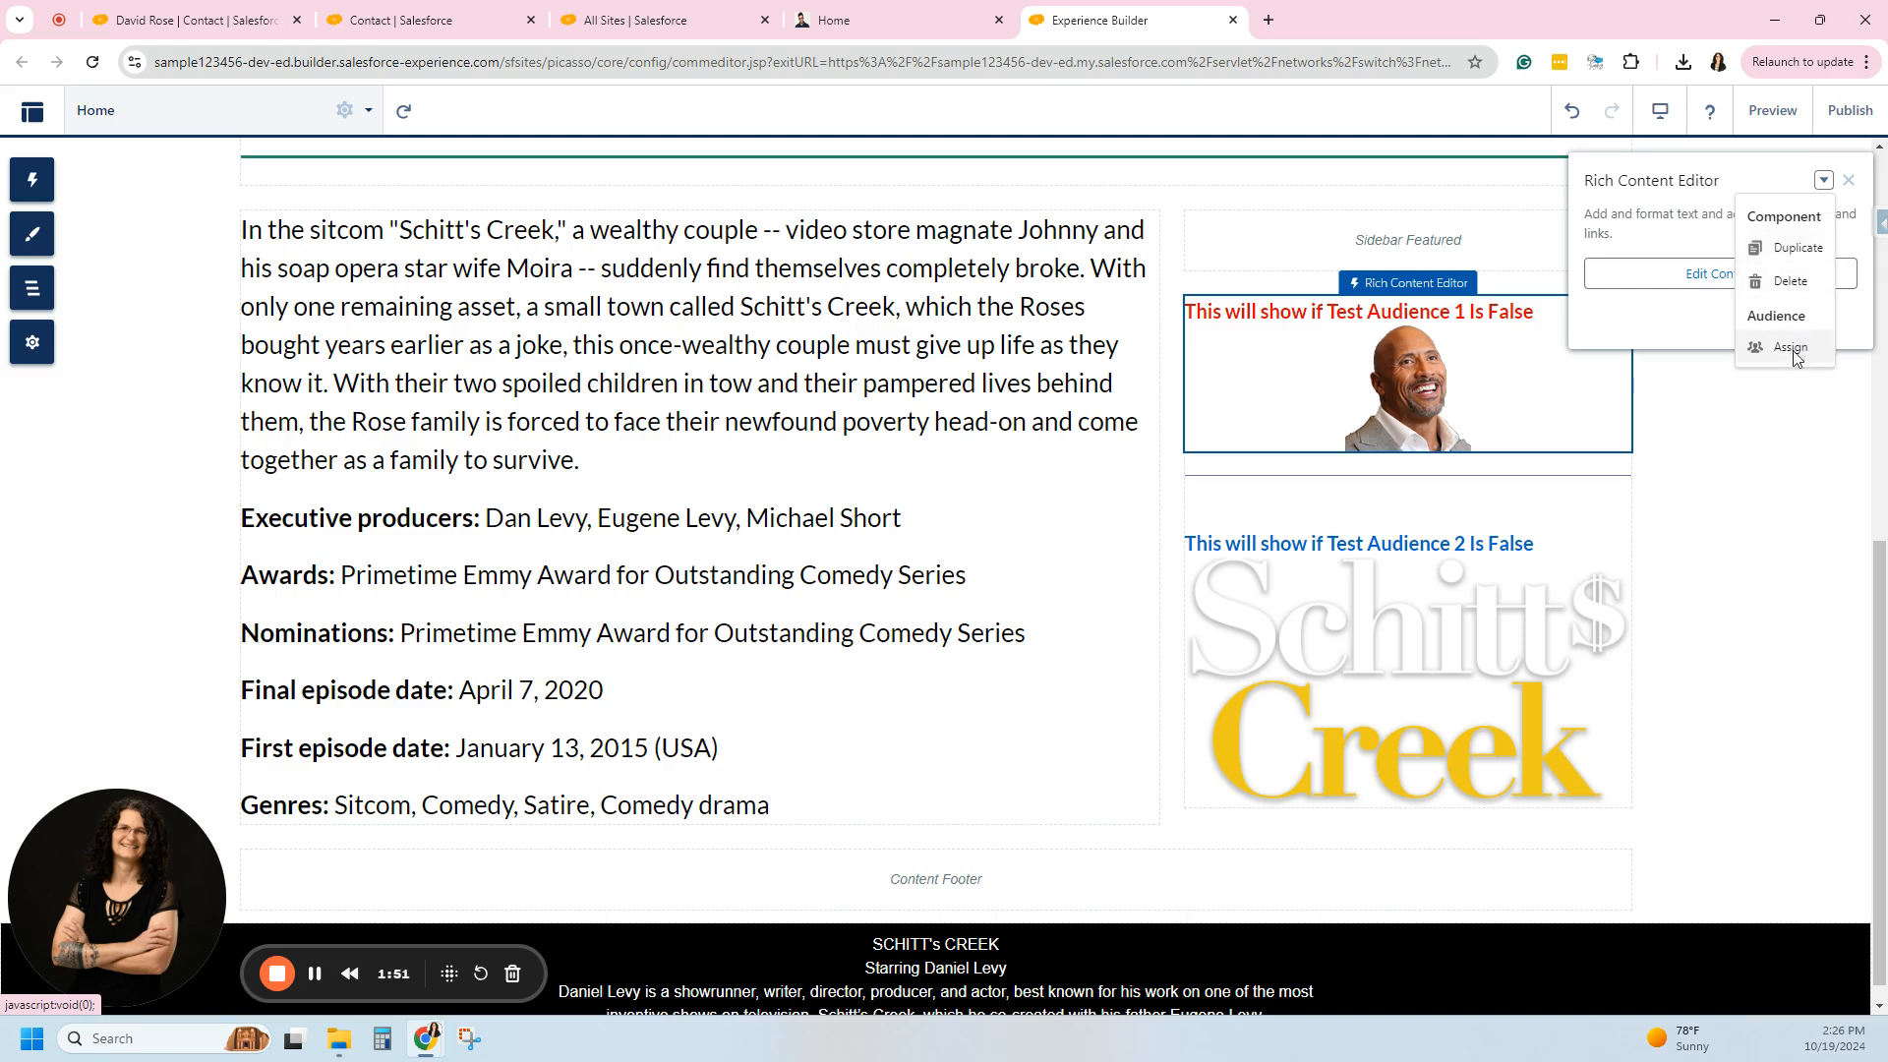
Start a new audience named 'Test Audience 1' for the selected block.
click(1789, 346)
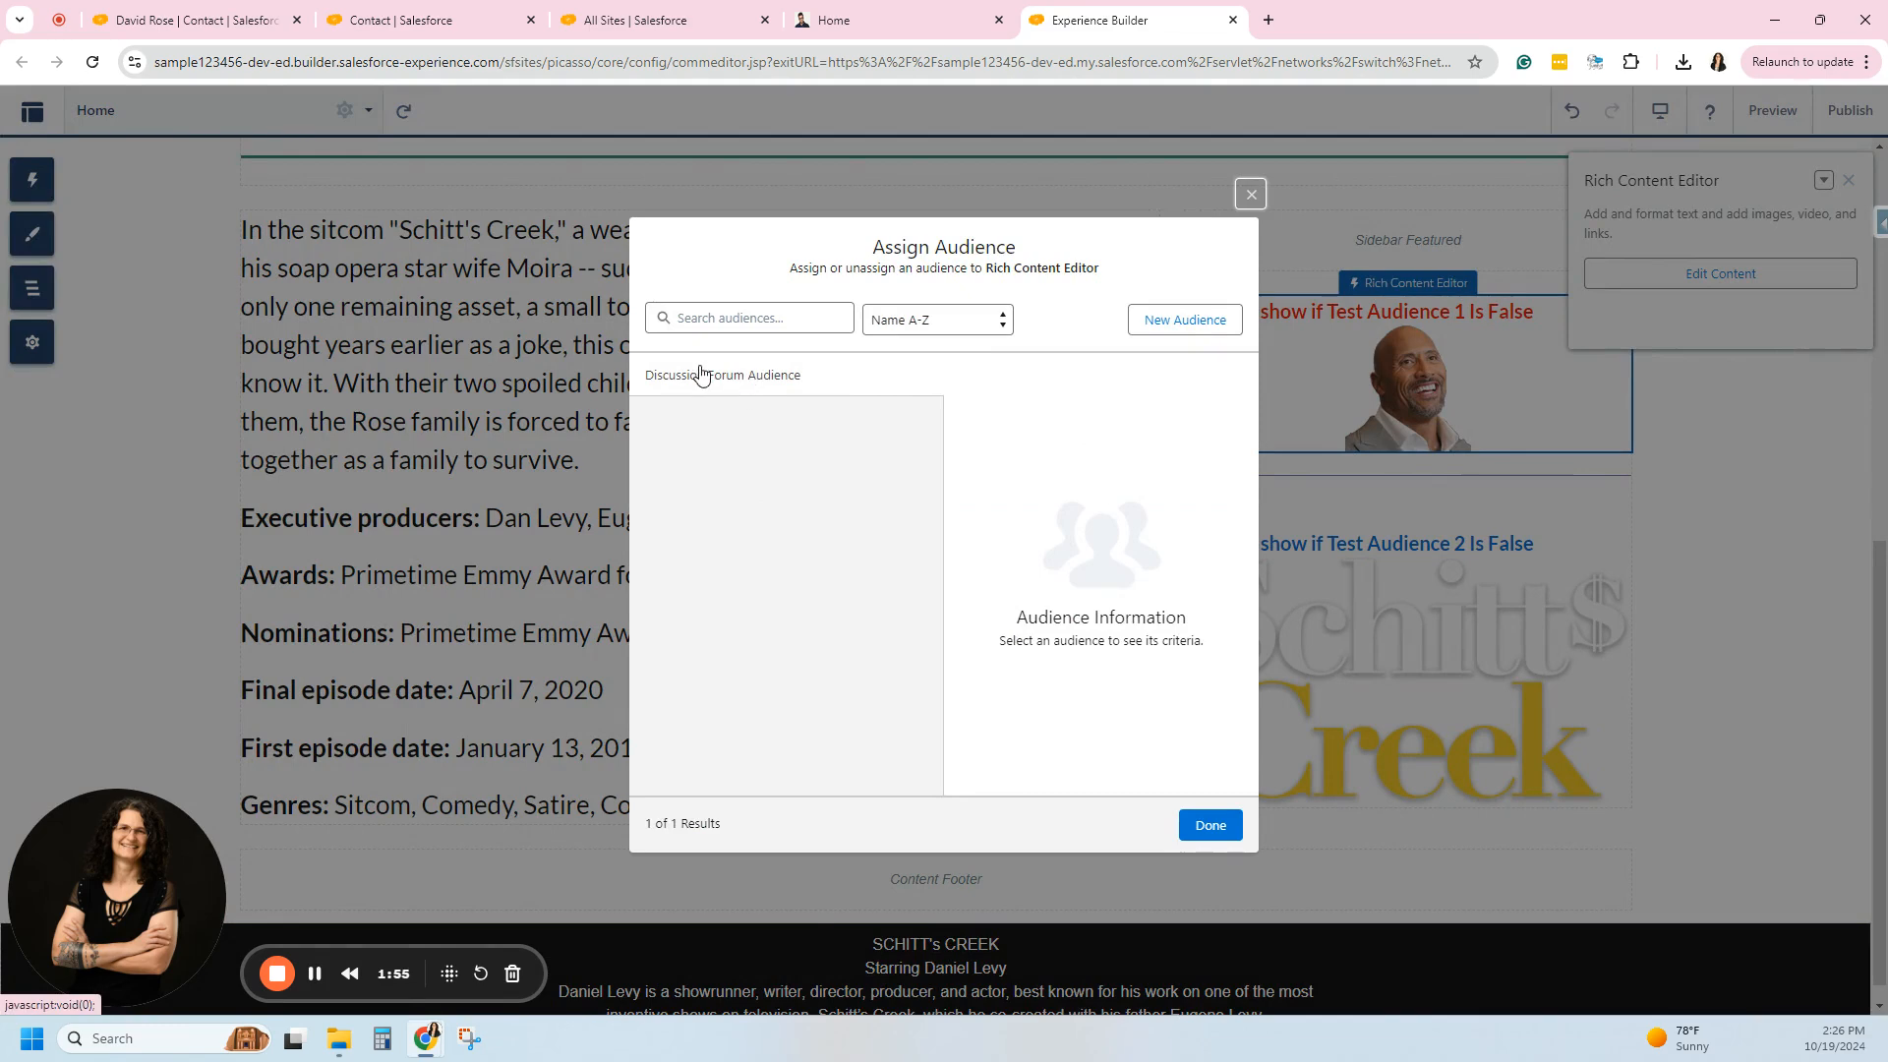
mouse_move(1184, 318)
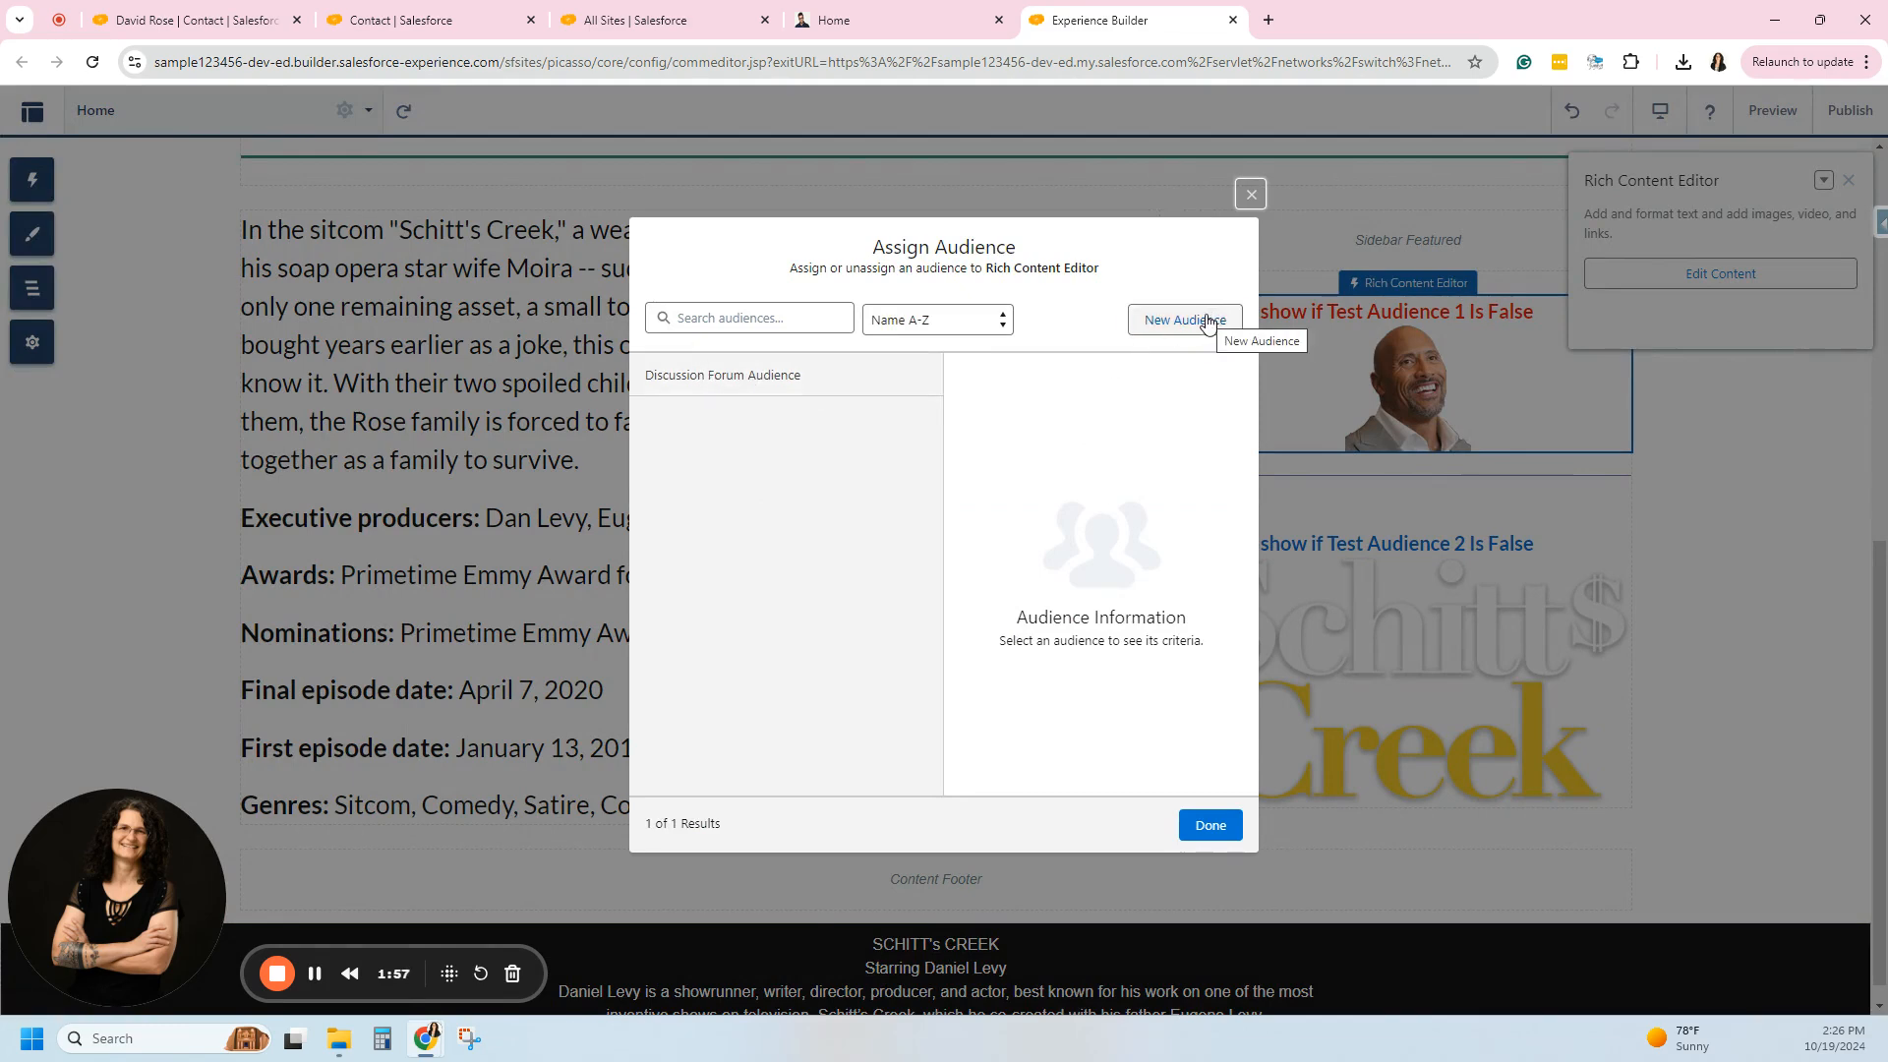
click(1184, 319)
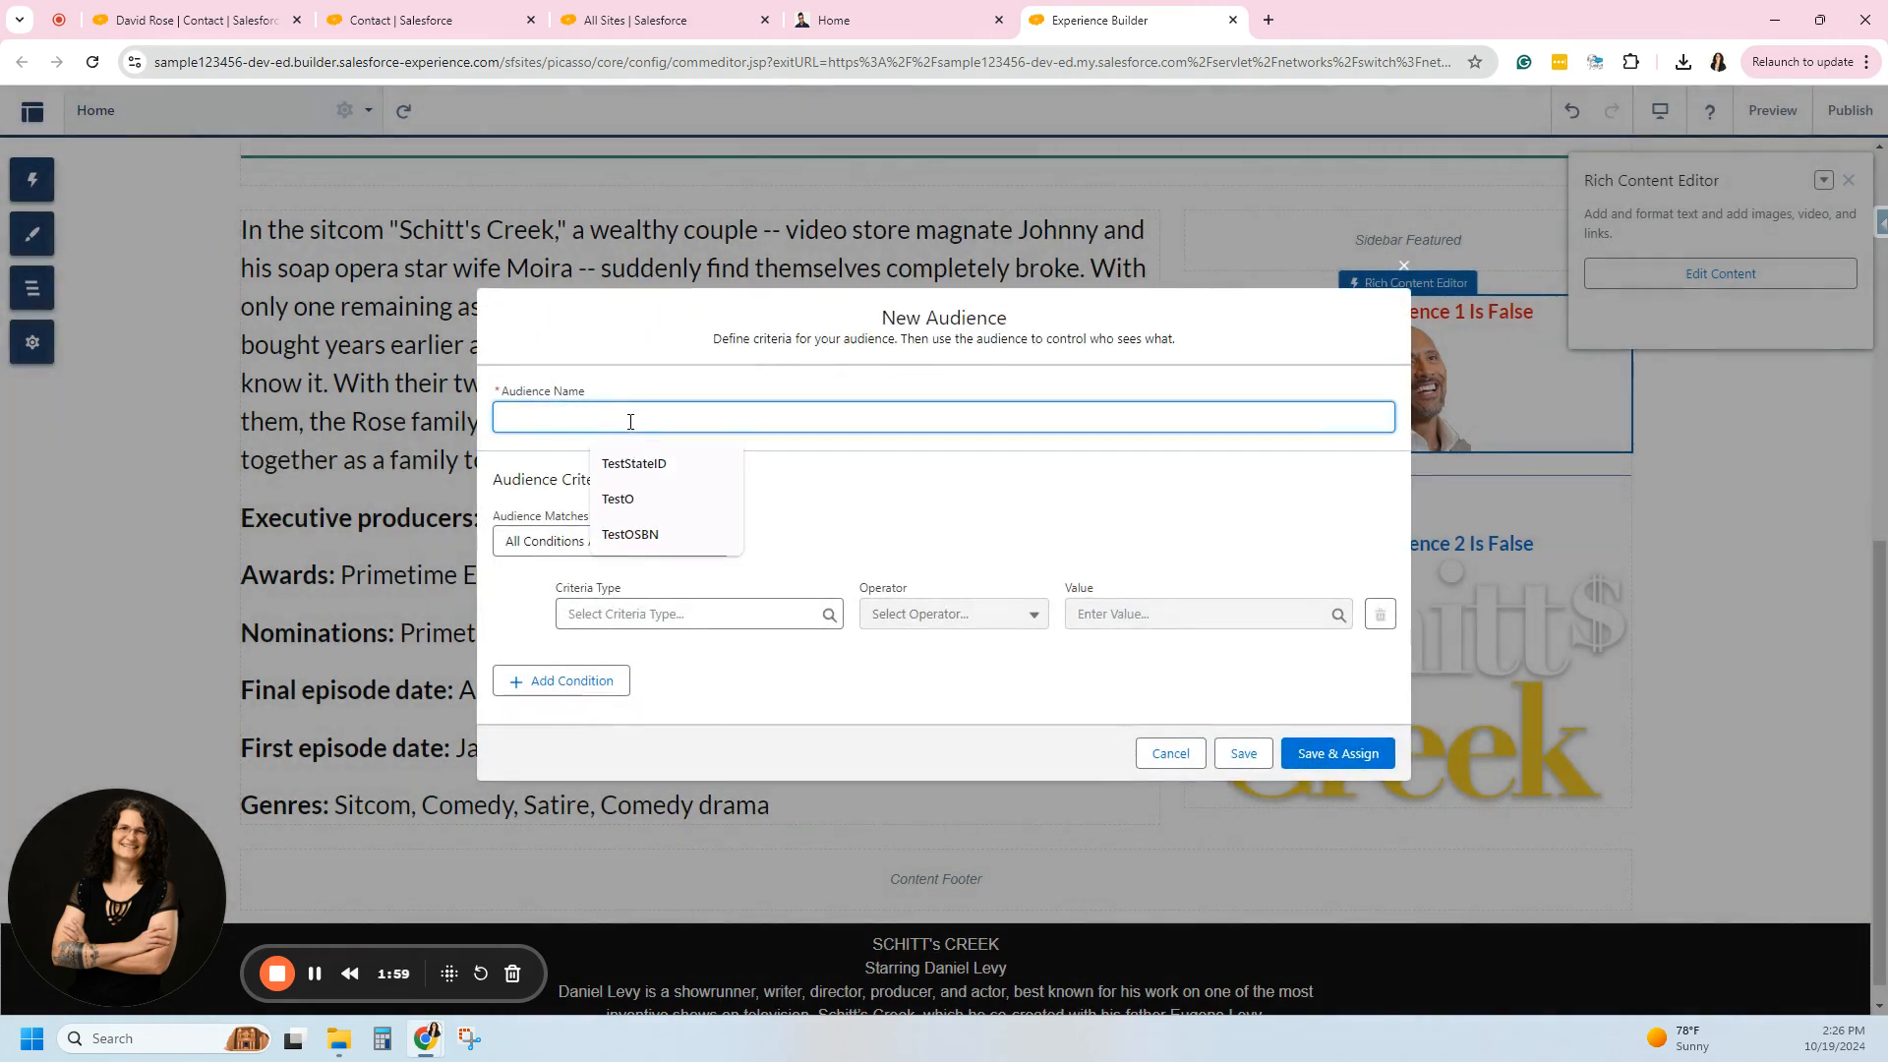
text(Test Aud)
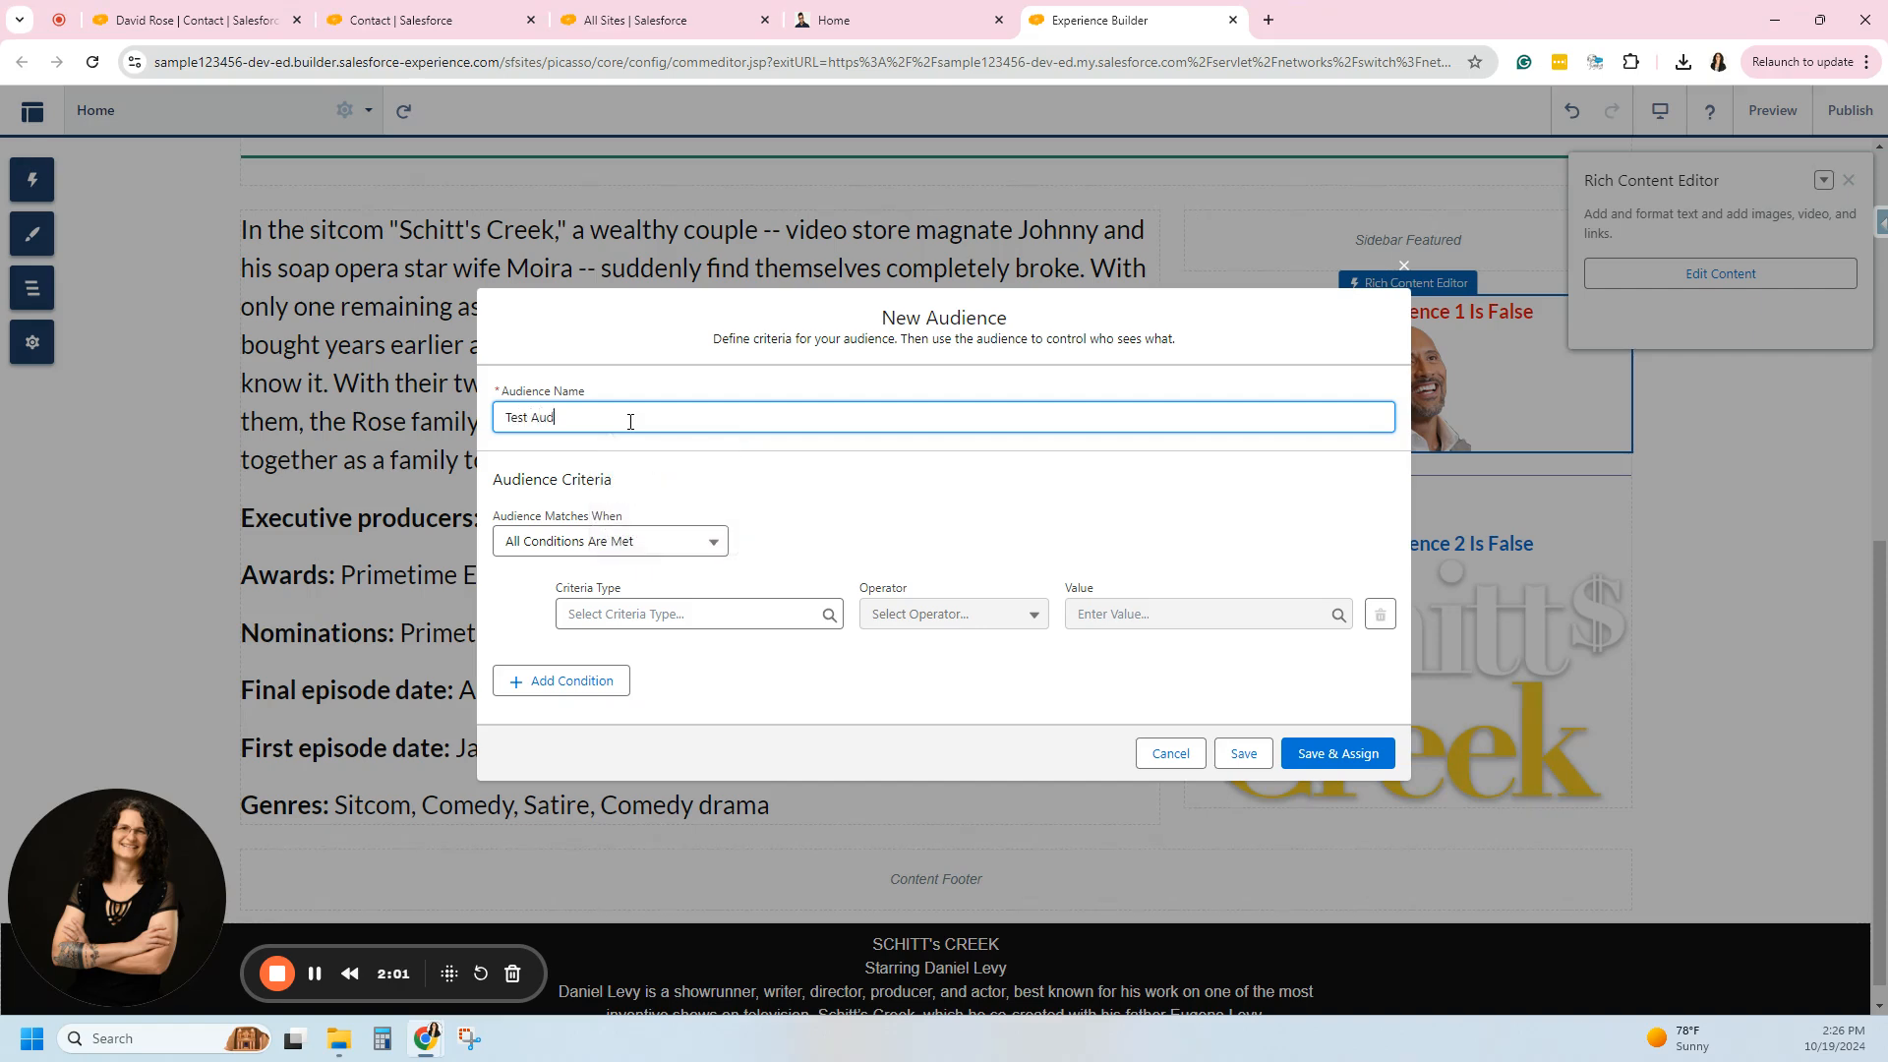
text(ience 1)
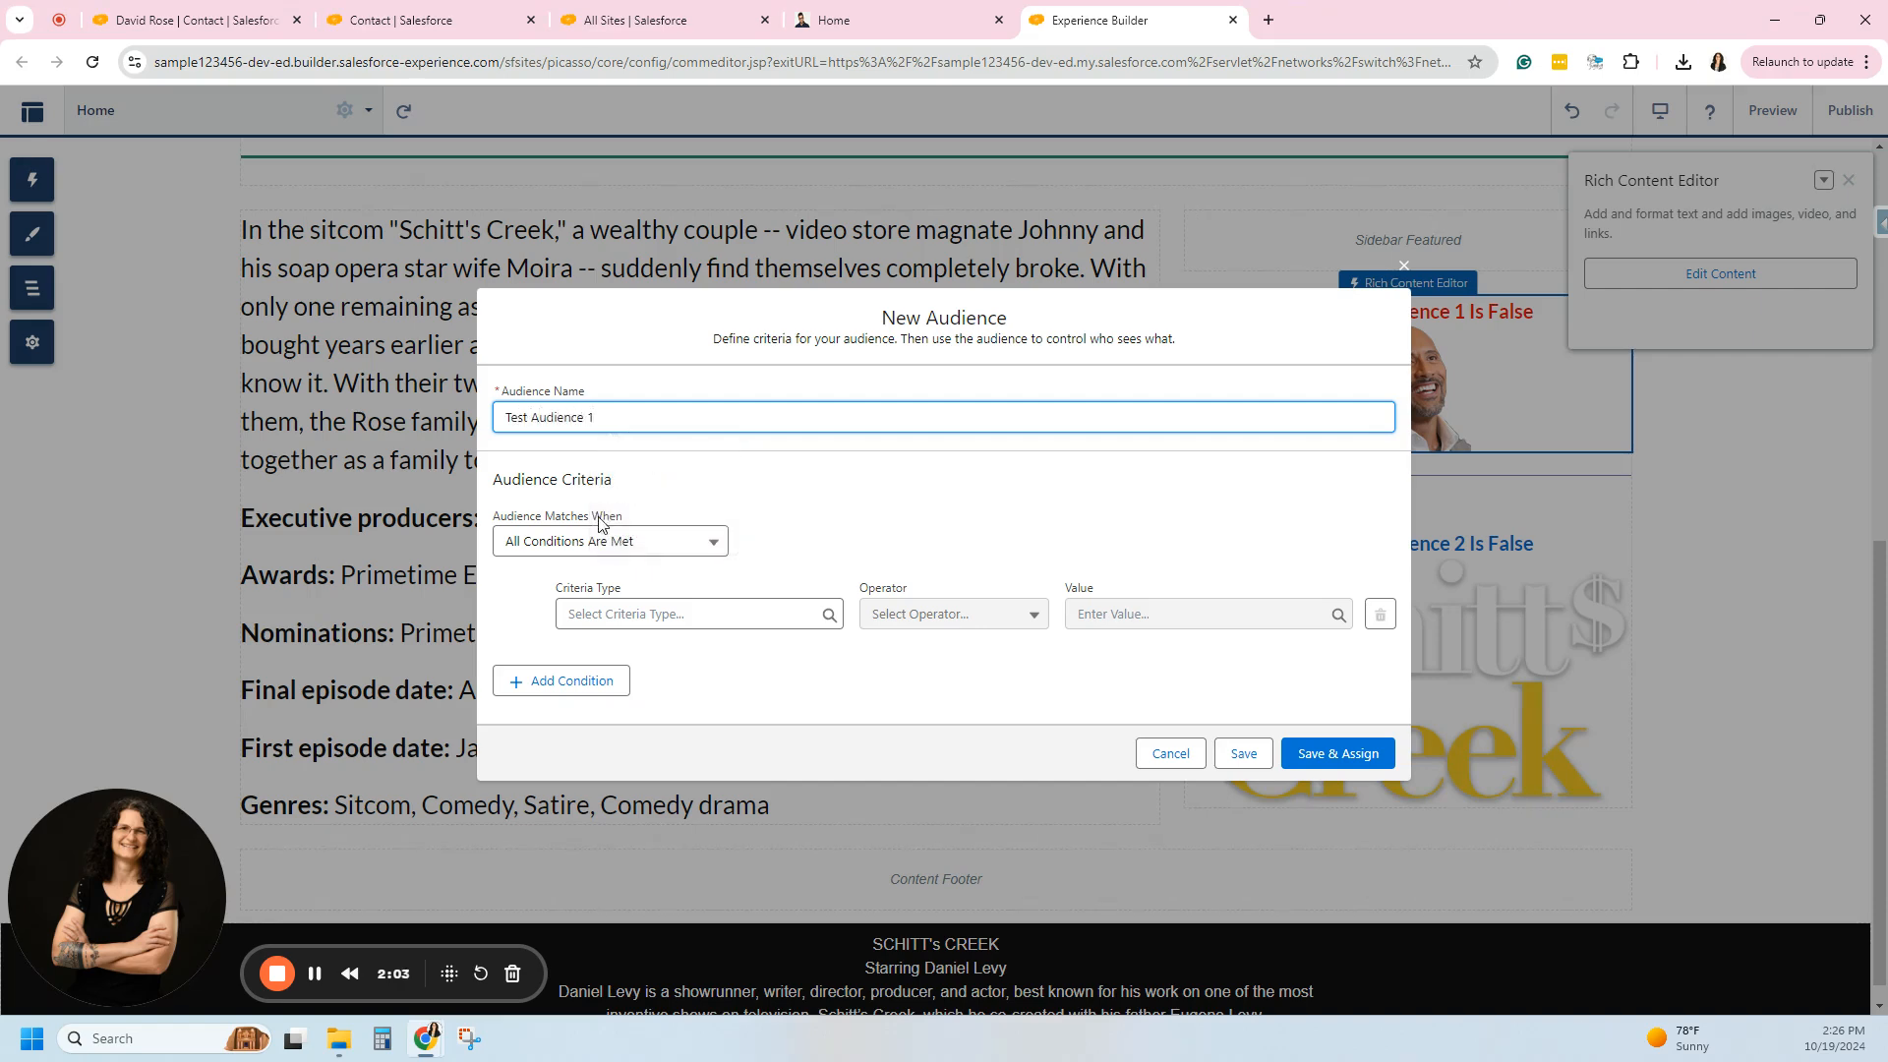
Set the criterion User > Contact > Test Audience 1 equals false, then save and assign the audience.
click(698, 613)
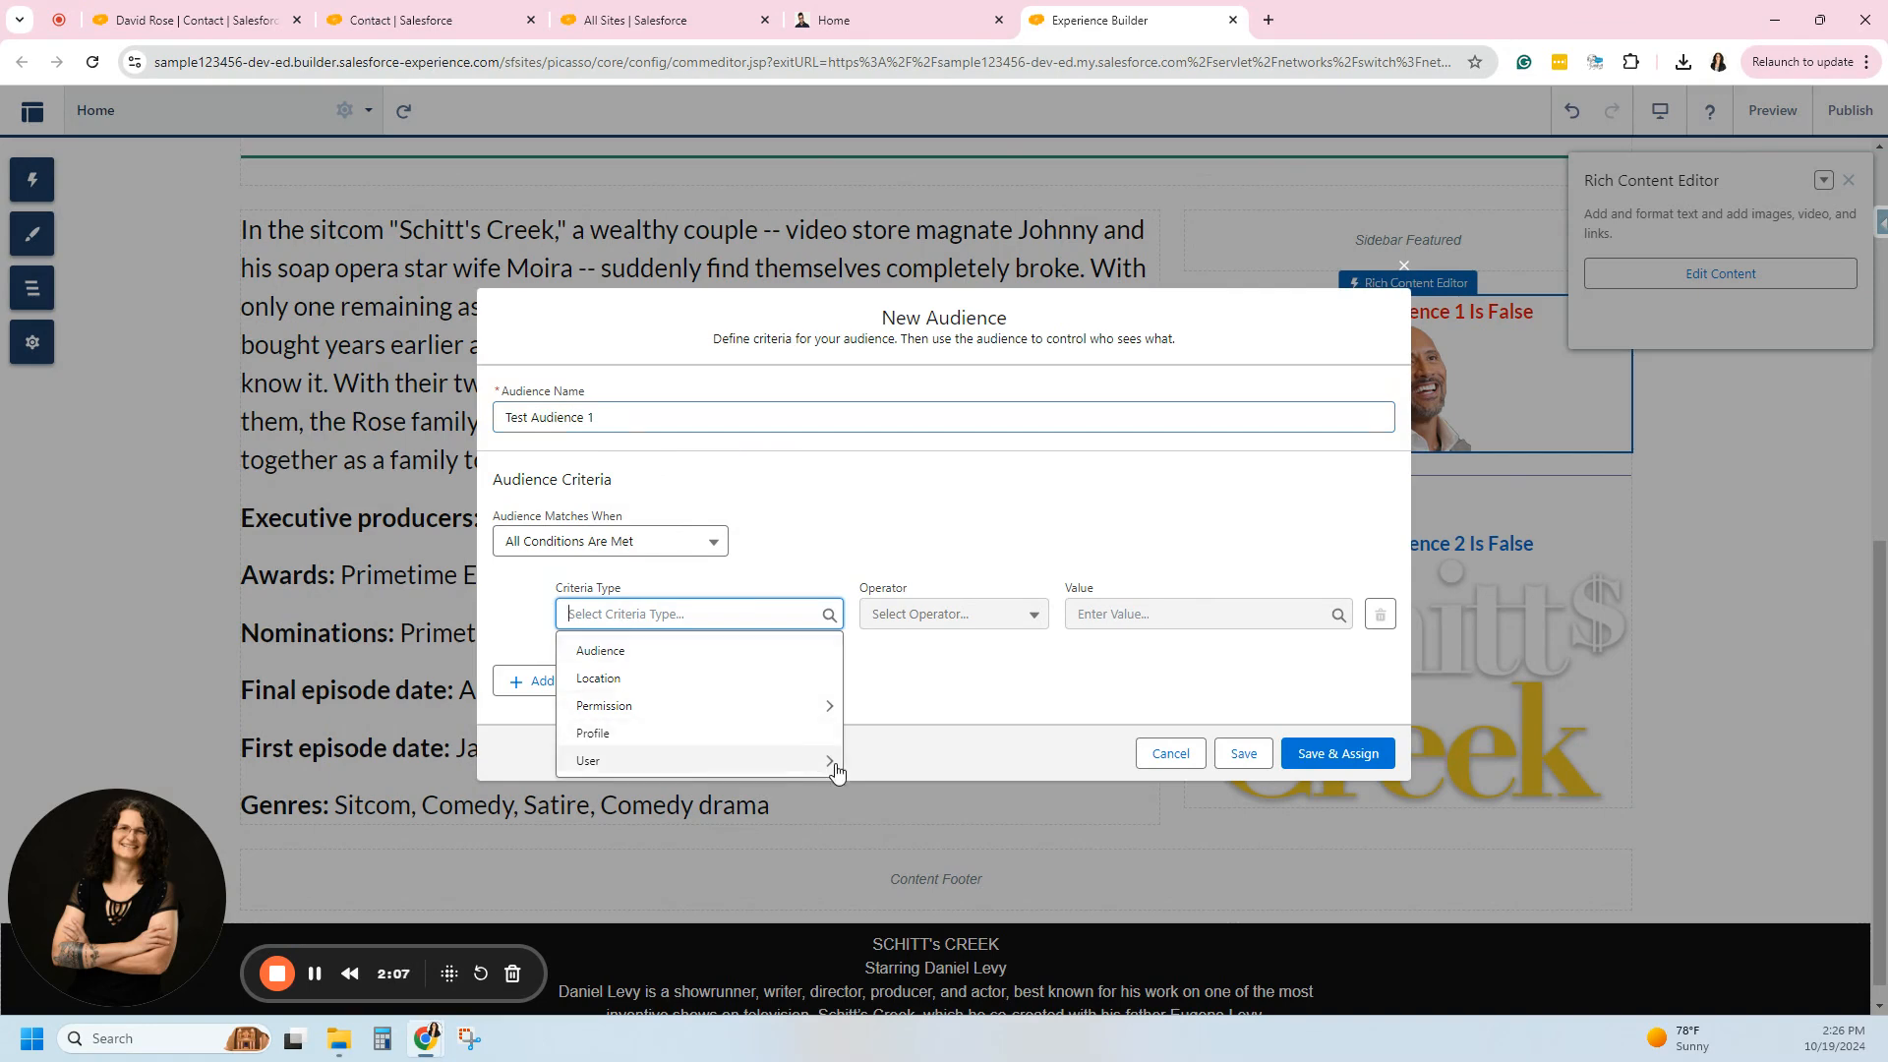
click(588, 759)
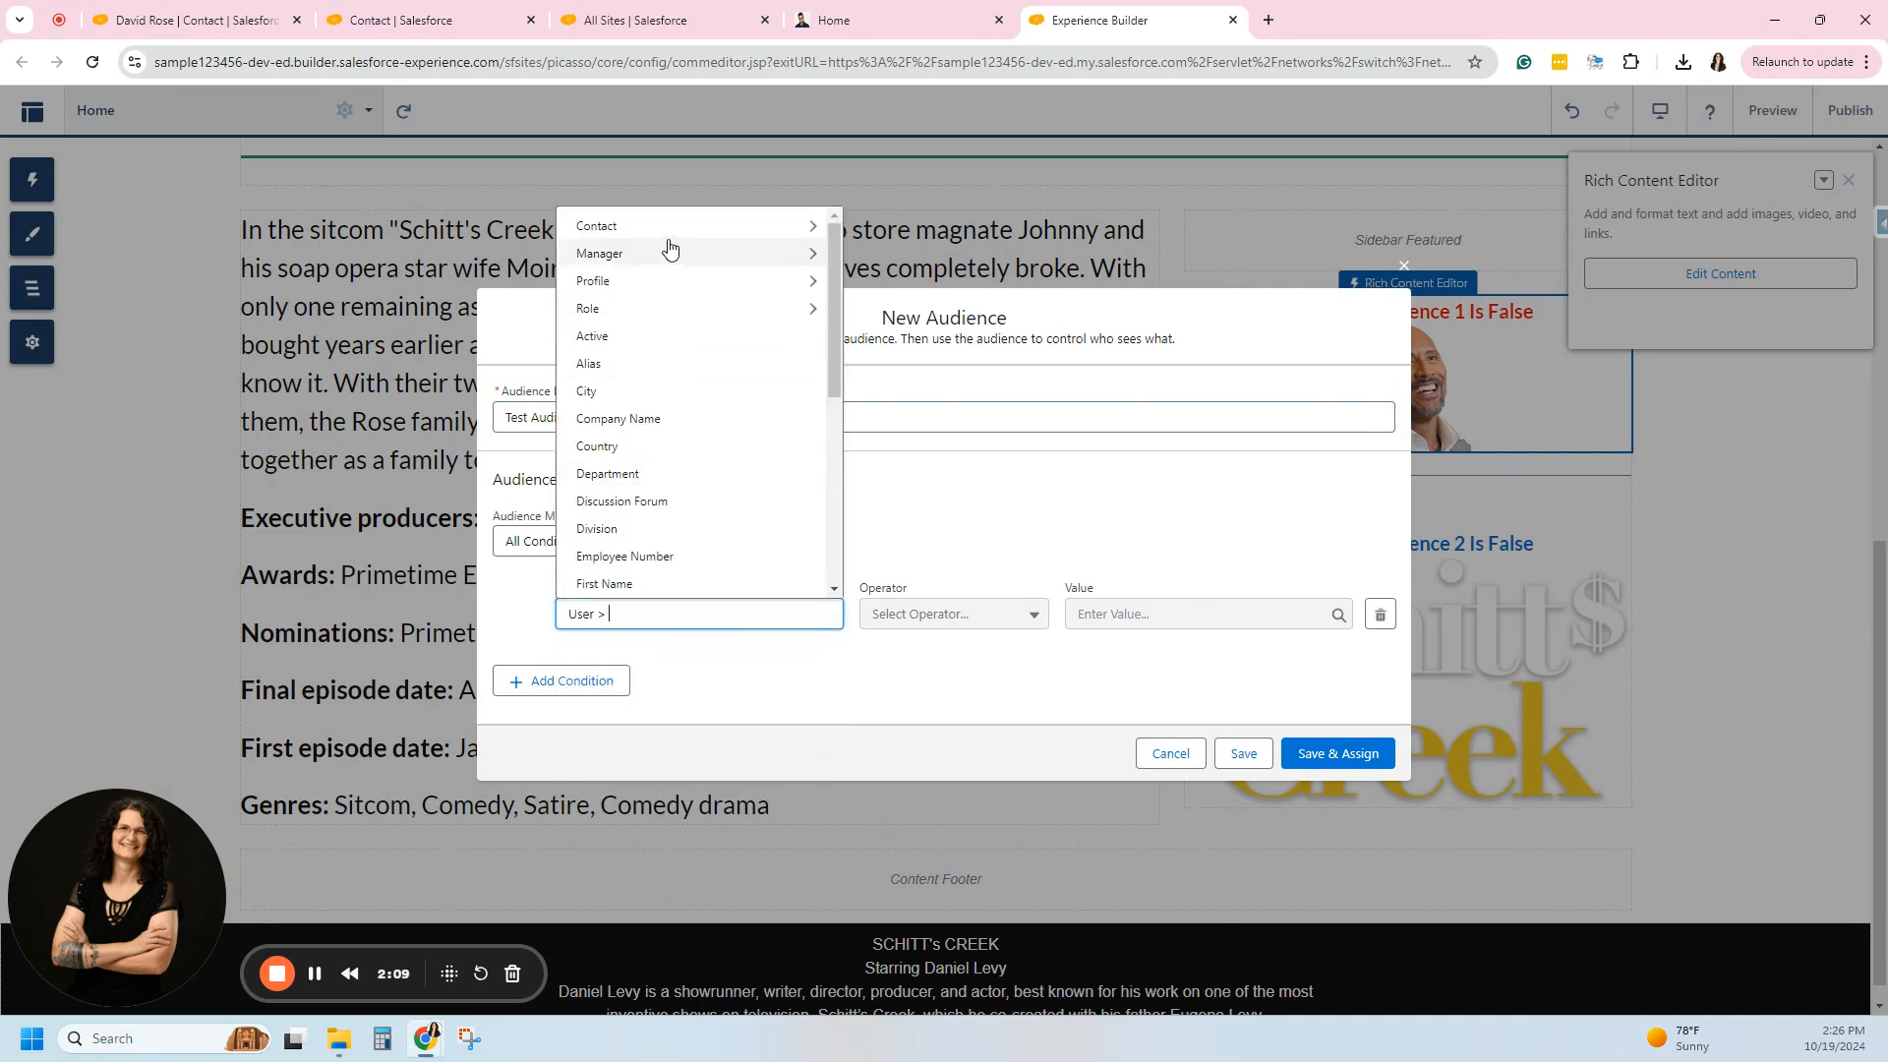
click(596, 224)
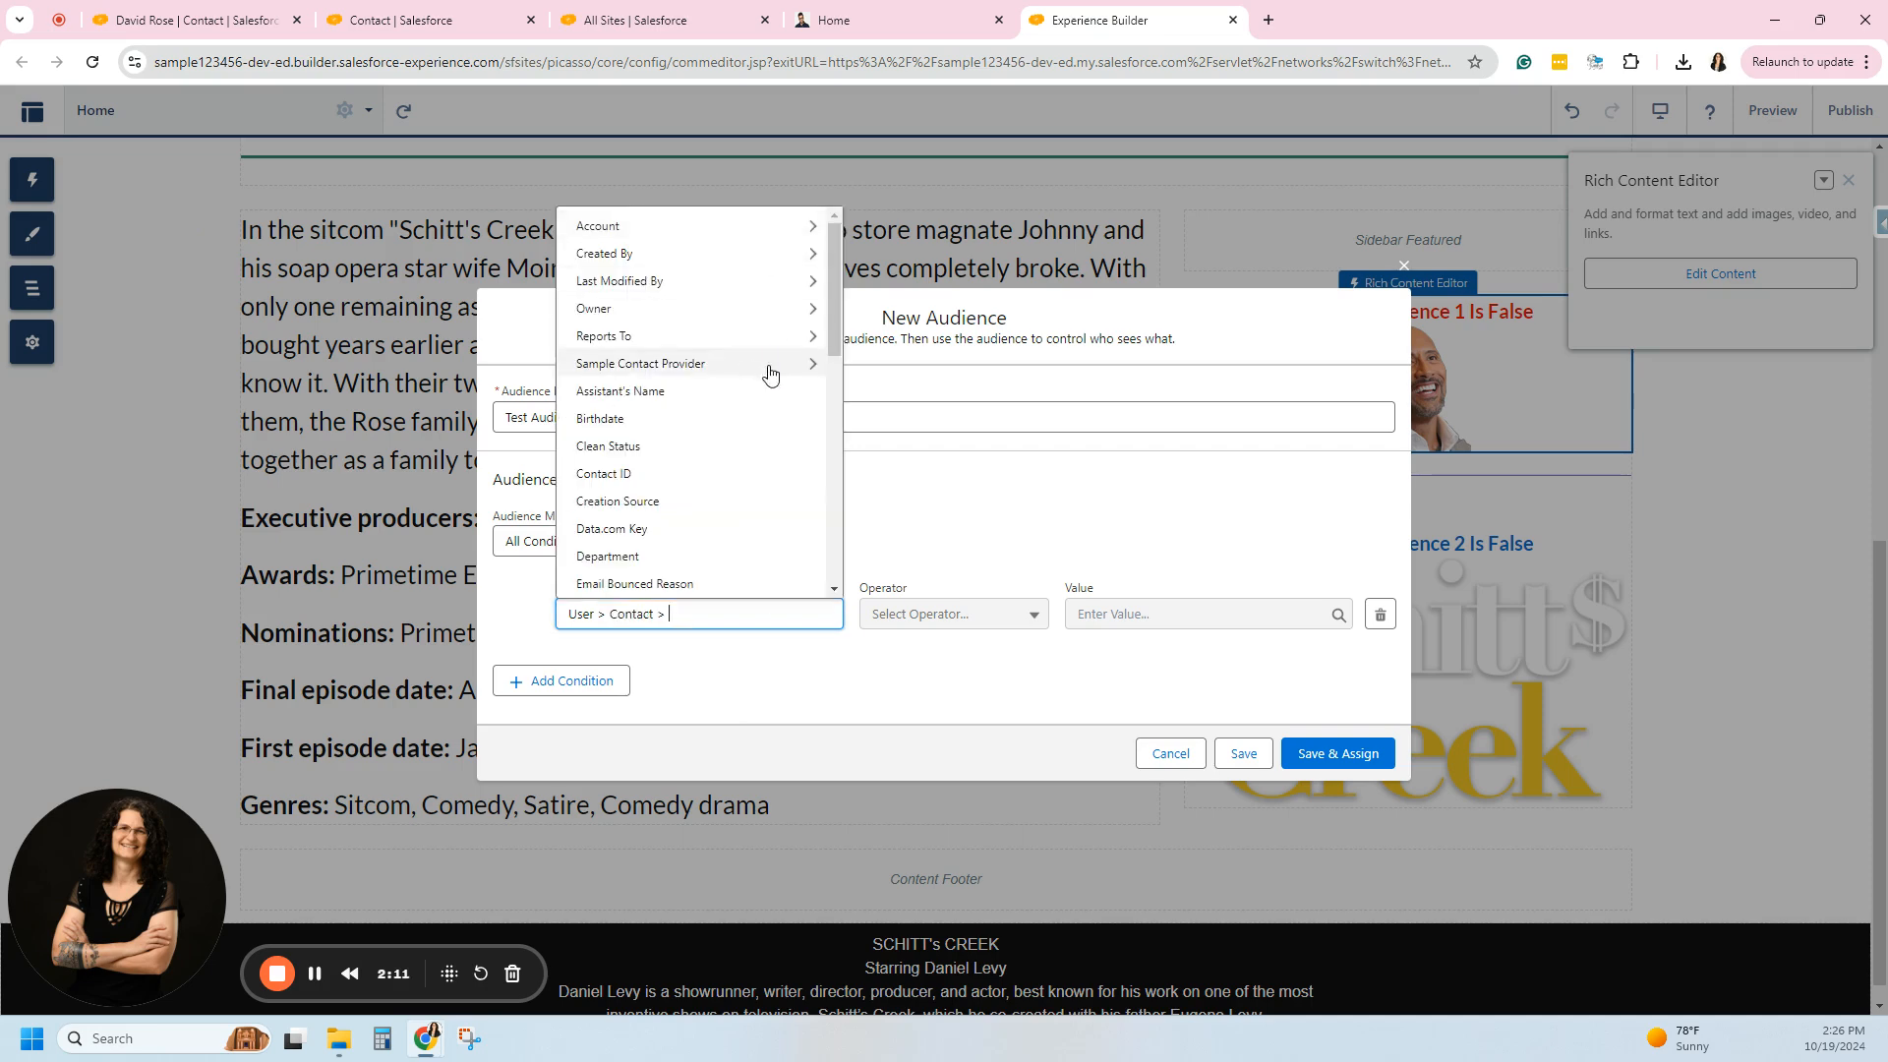
mouse_move(710, 604)
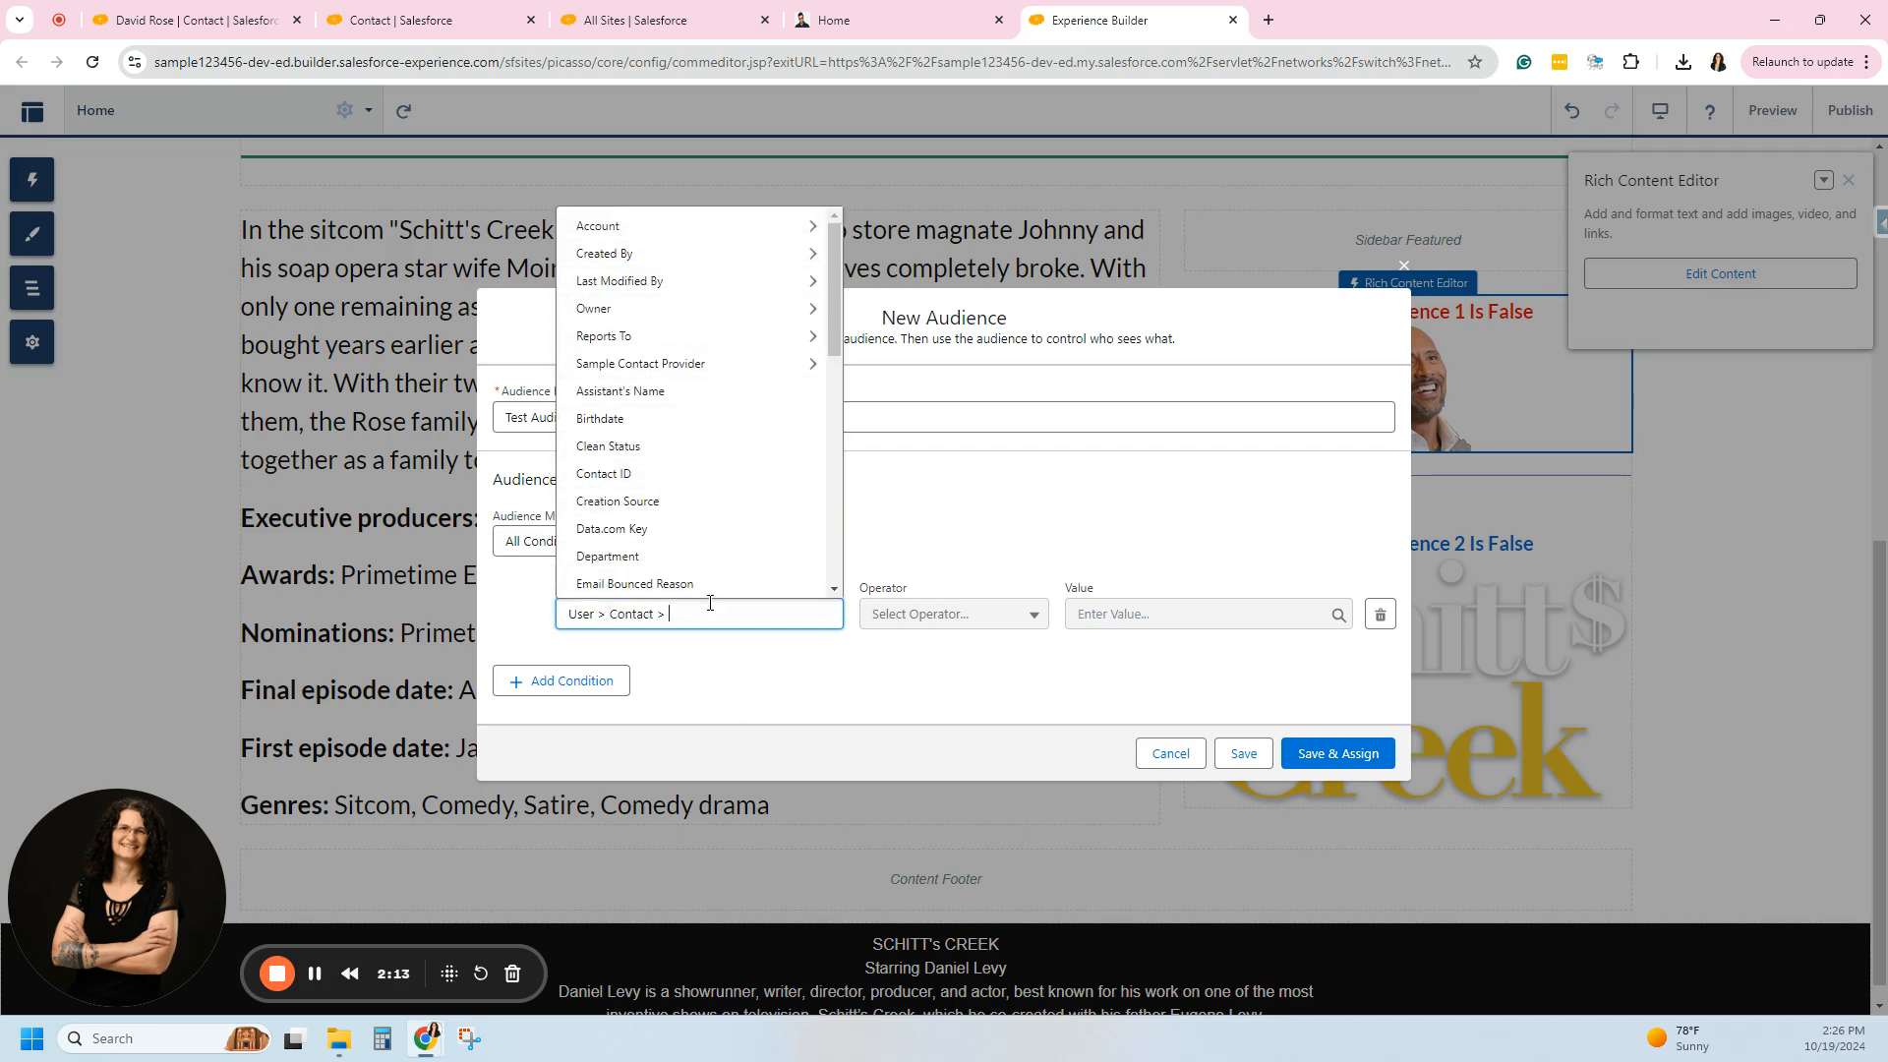
text(au)
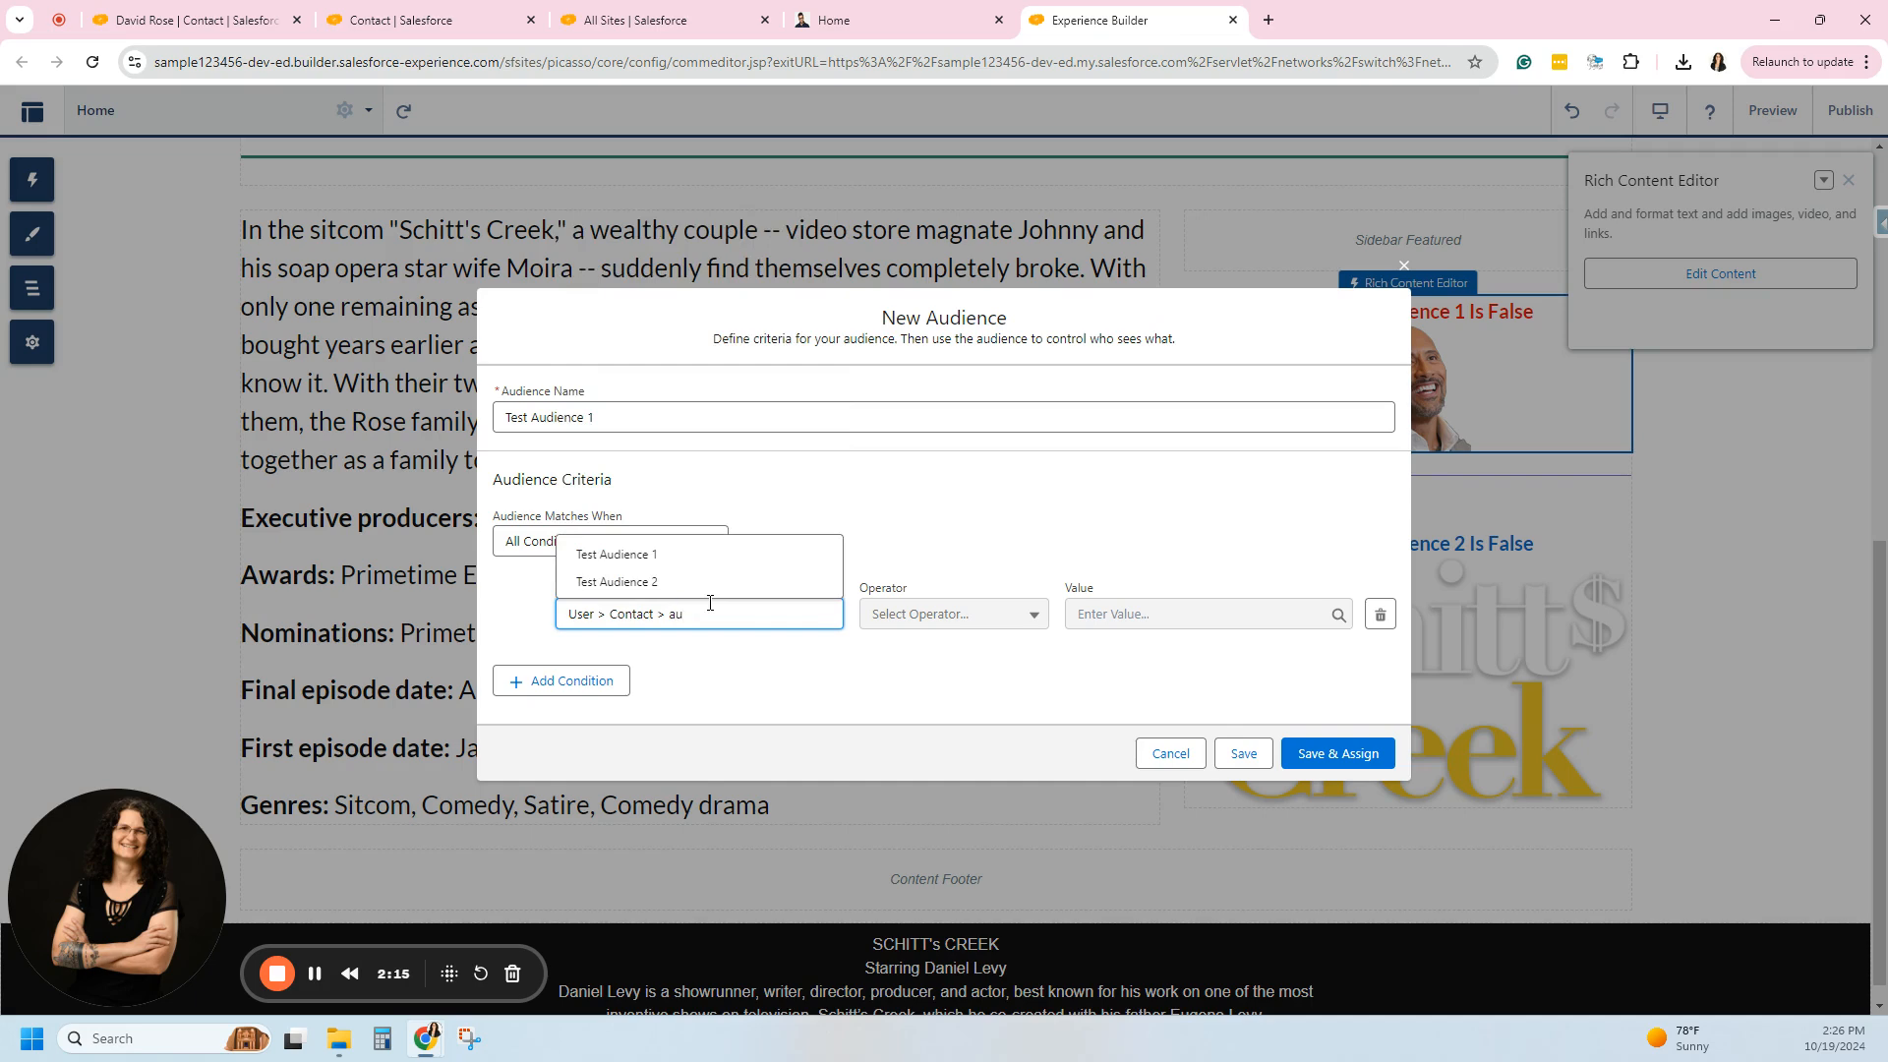
click(615, 555)
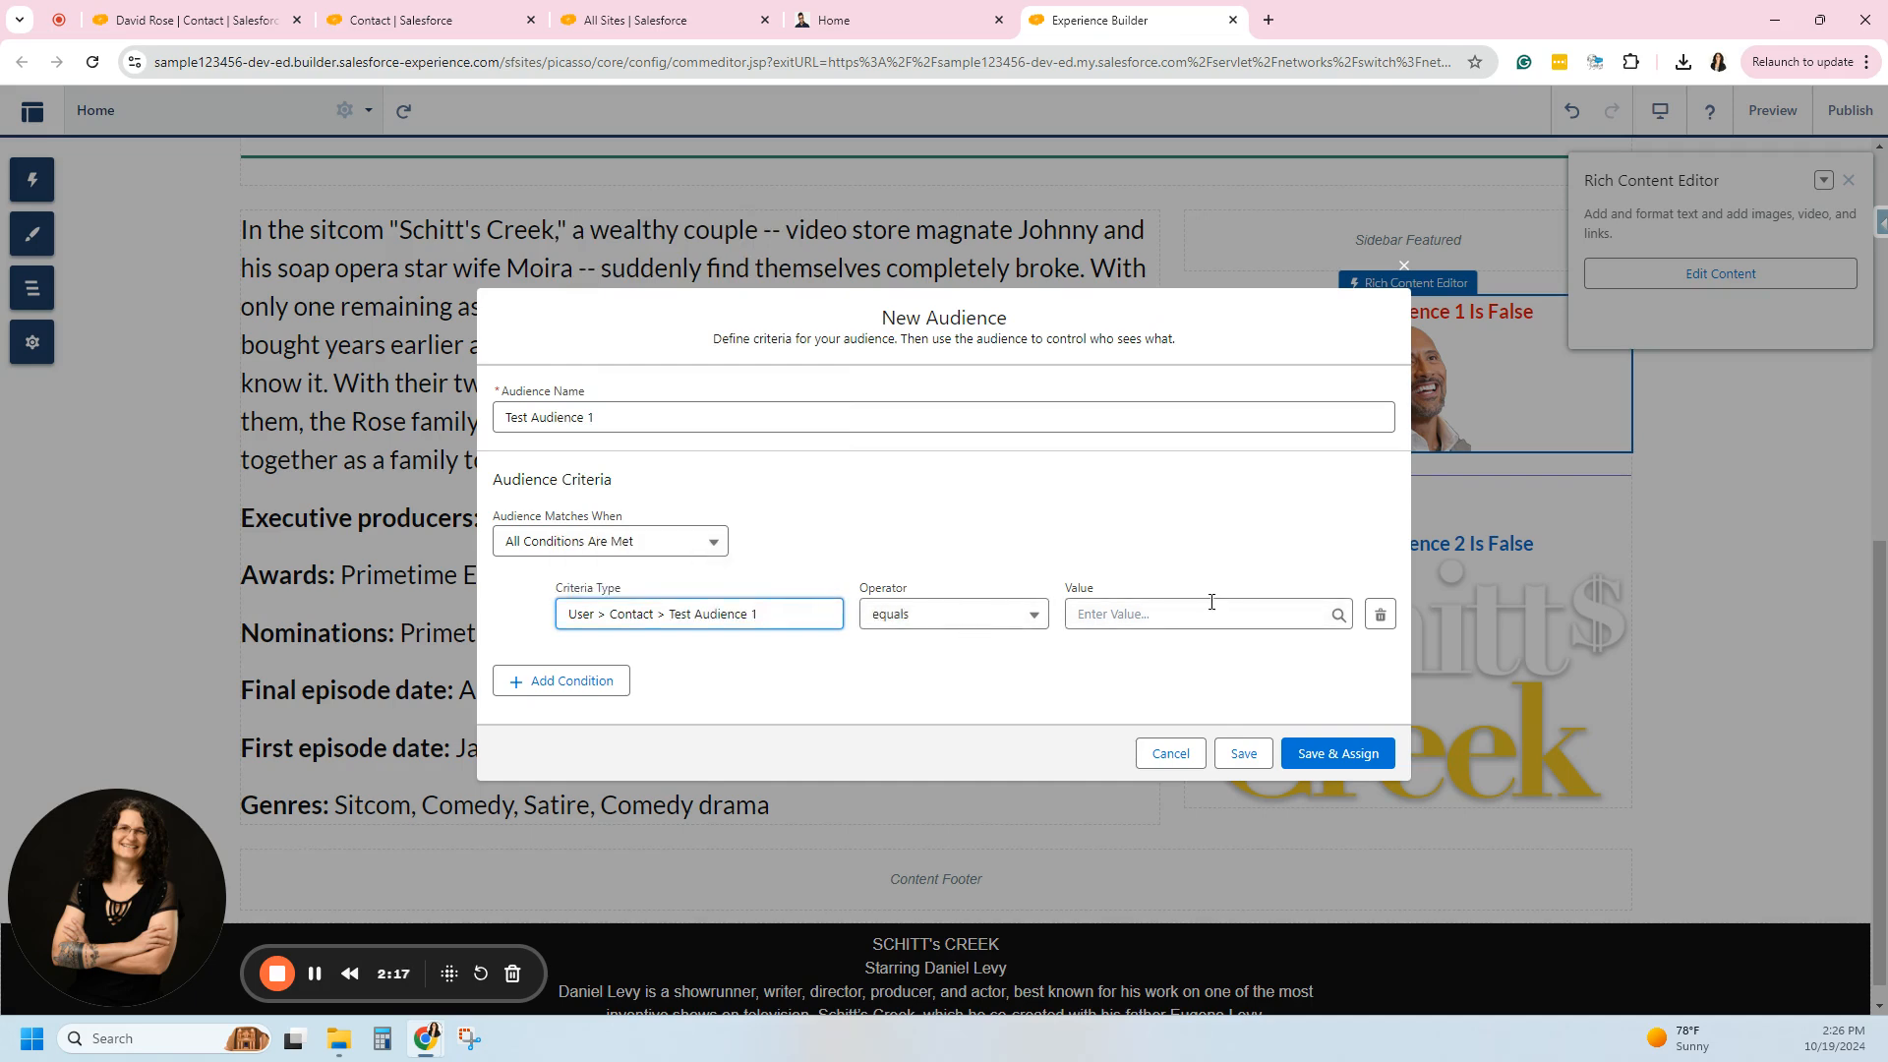
click(1197, 613)
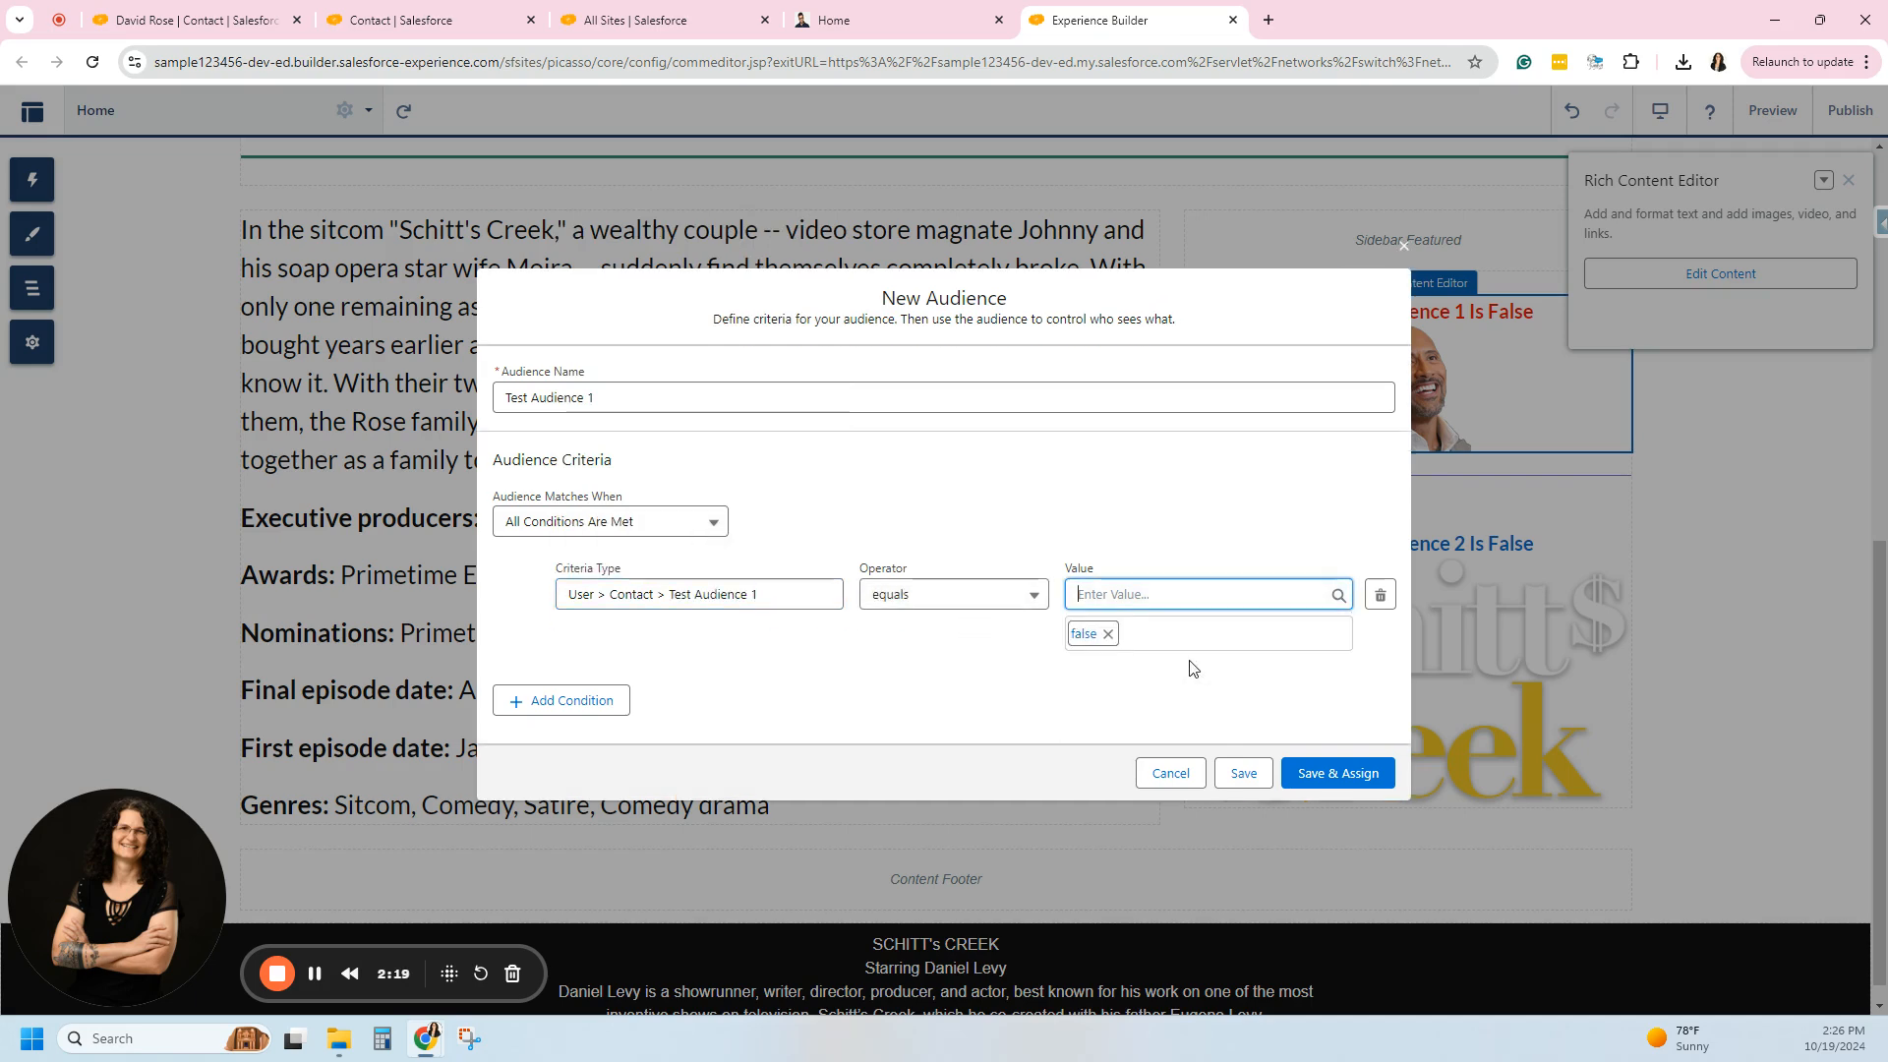
mouse_move(1343, 780)
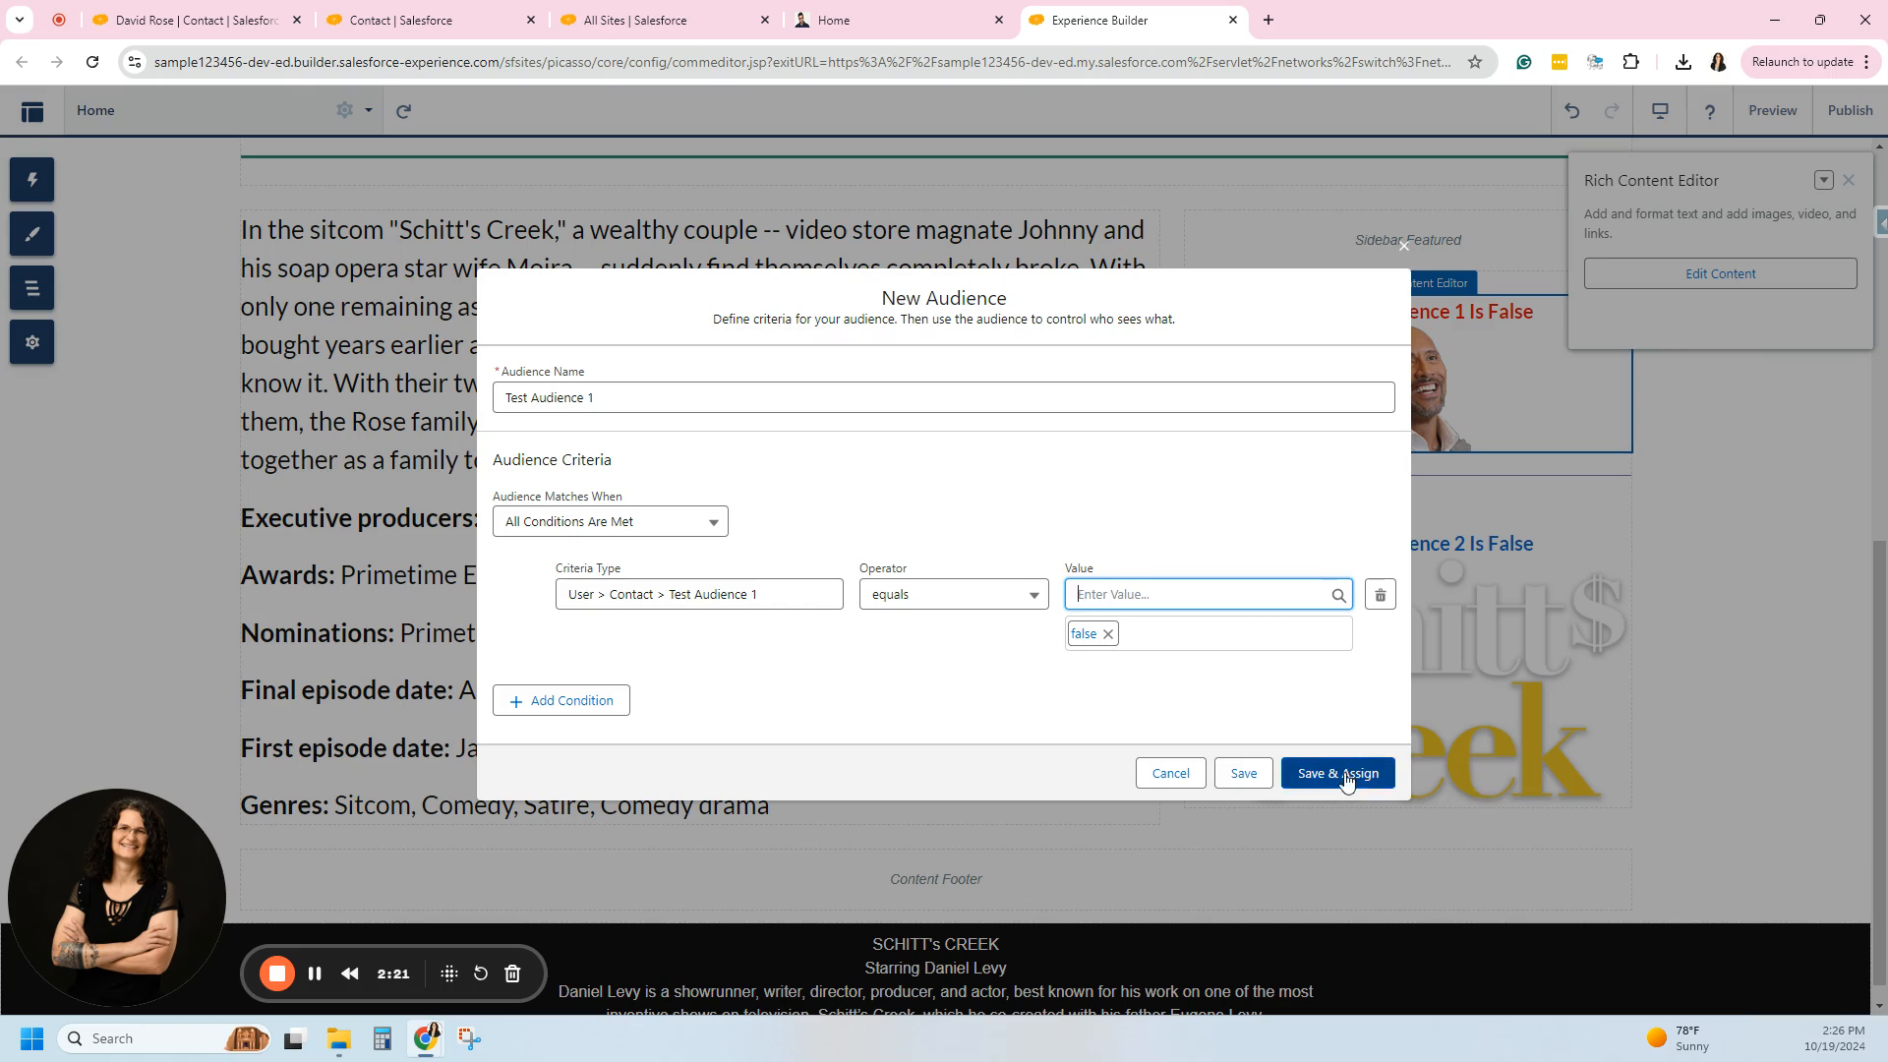
click(1337, 772)
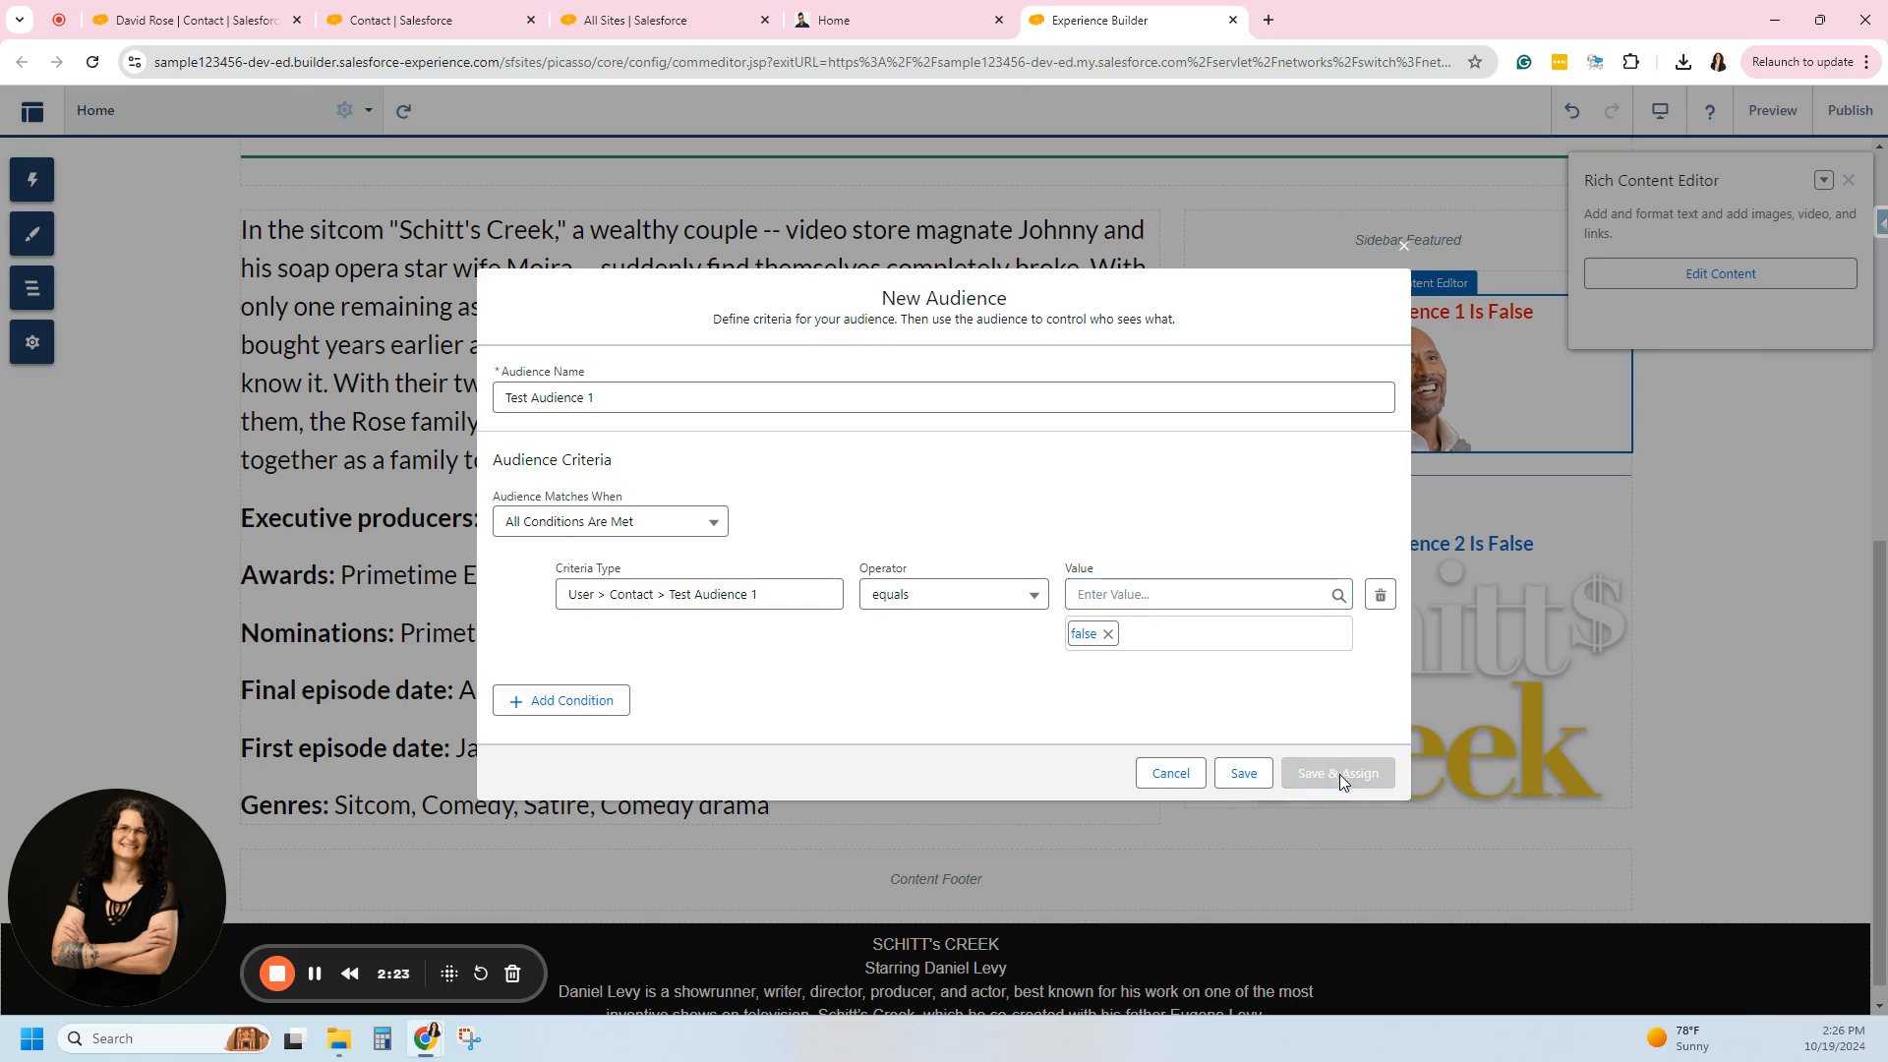
click(1338, 773)
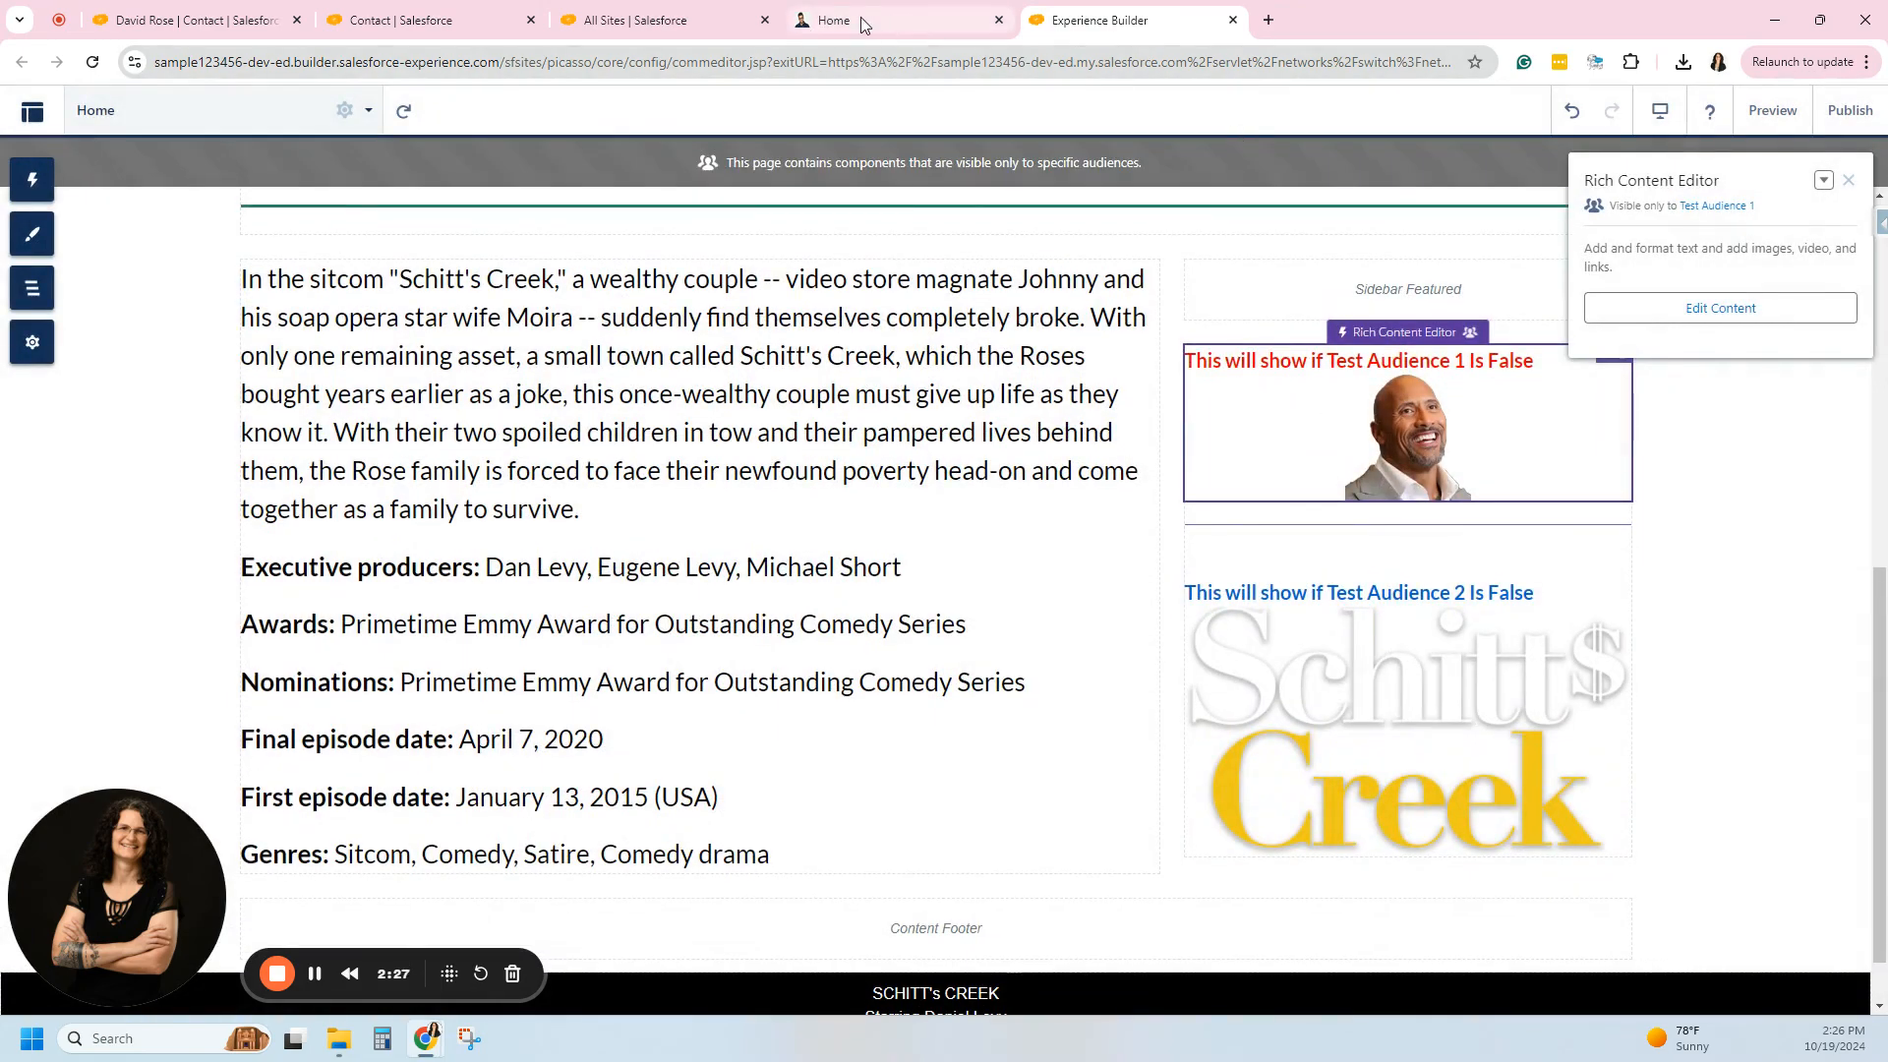
Publish the site and dismiss the publishing notice.
click(1848, 110)
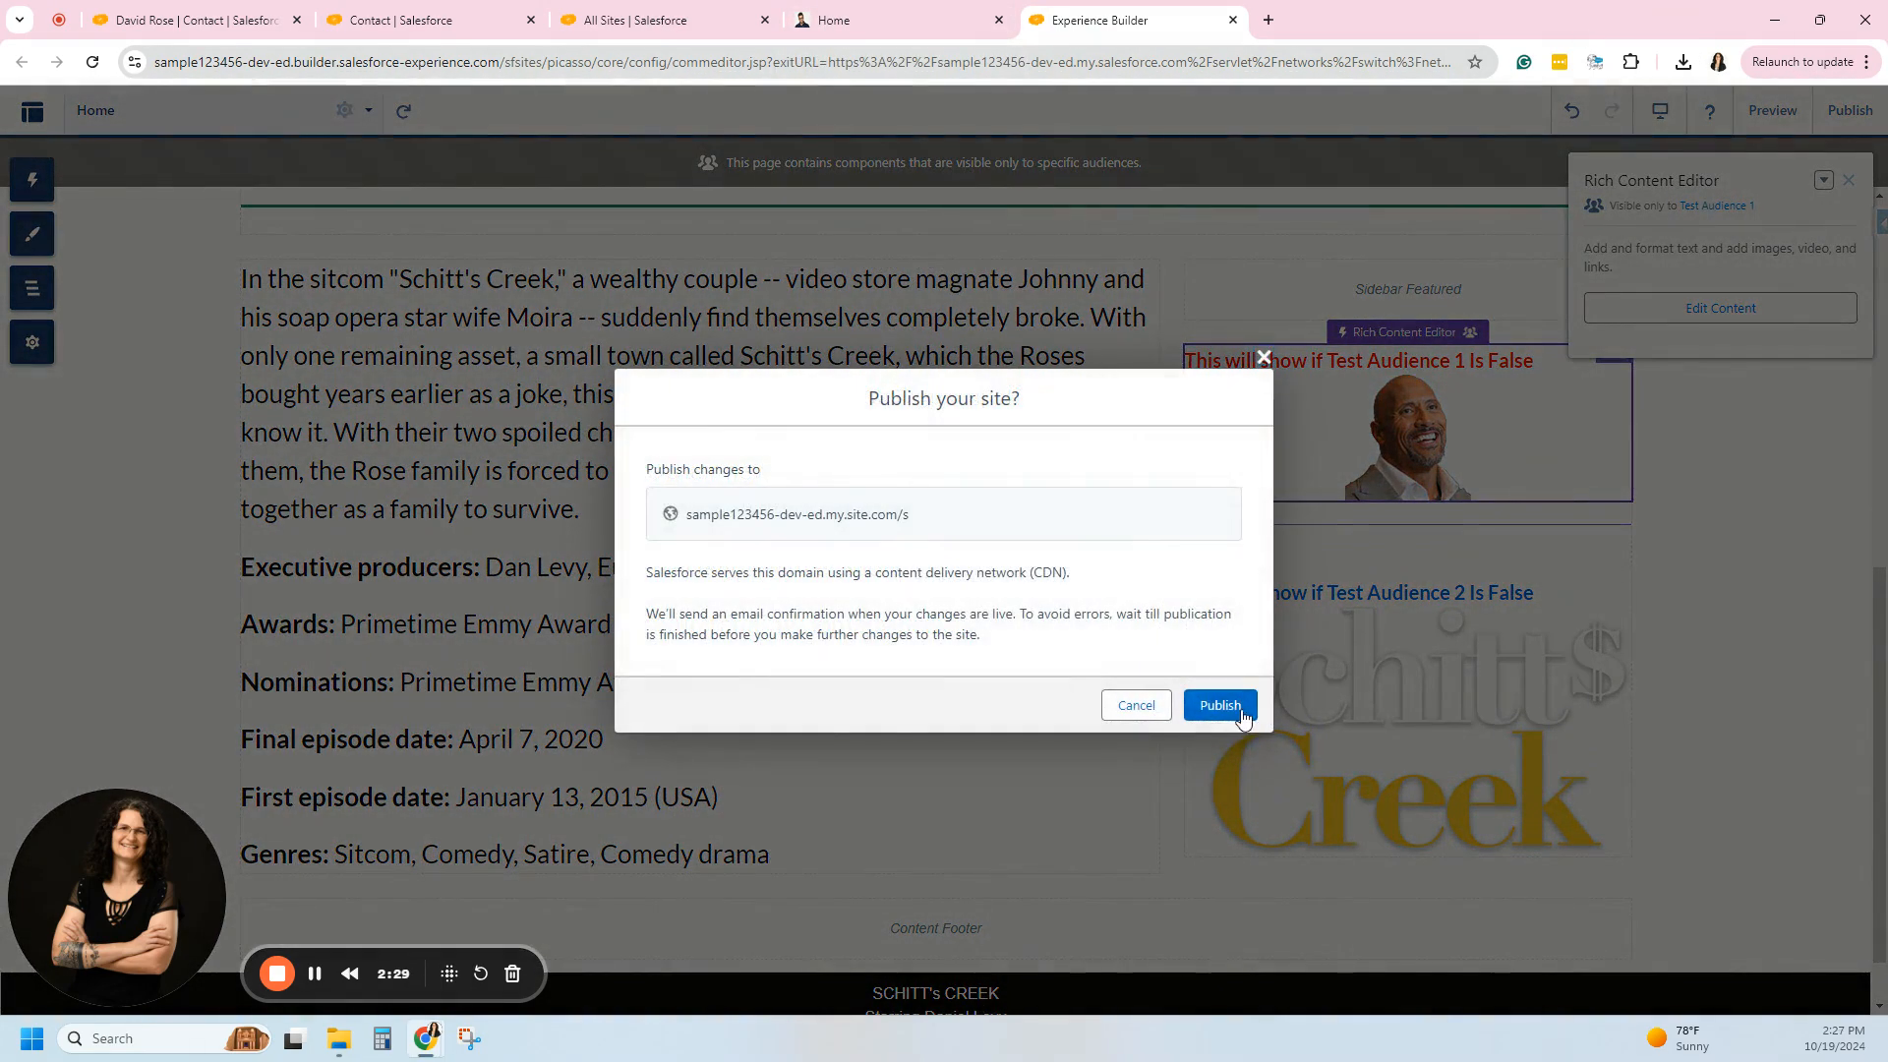
click(1219, 706)
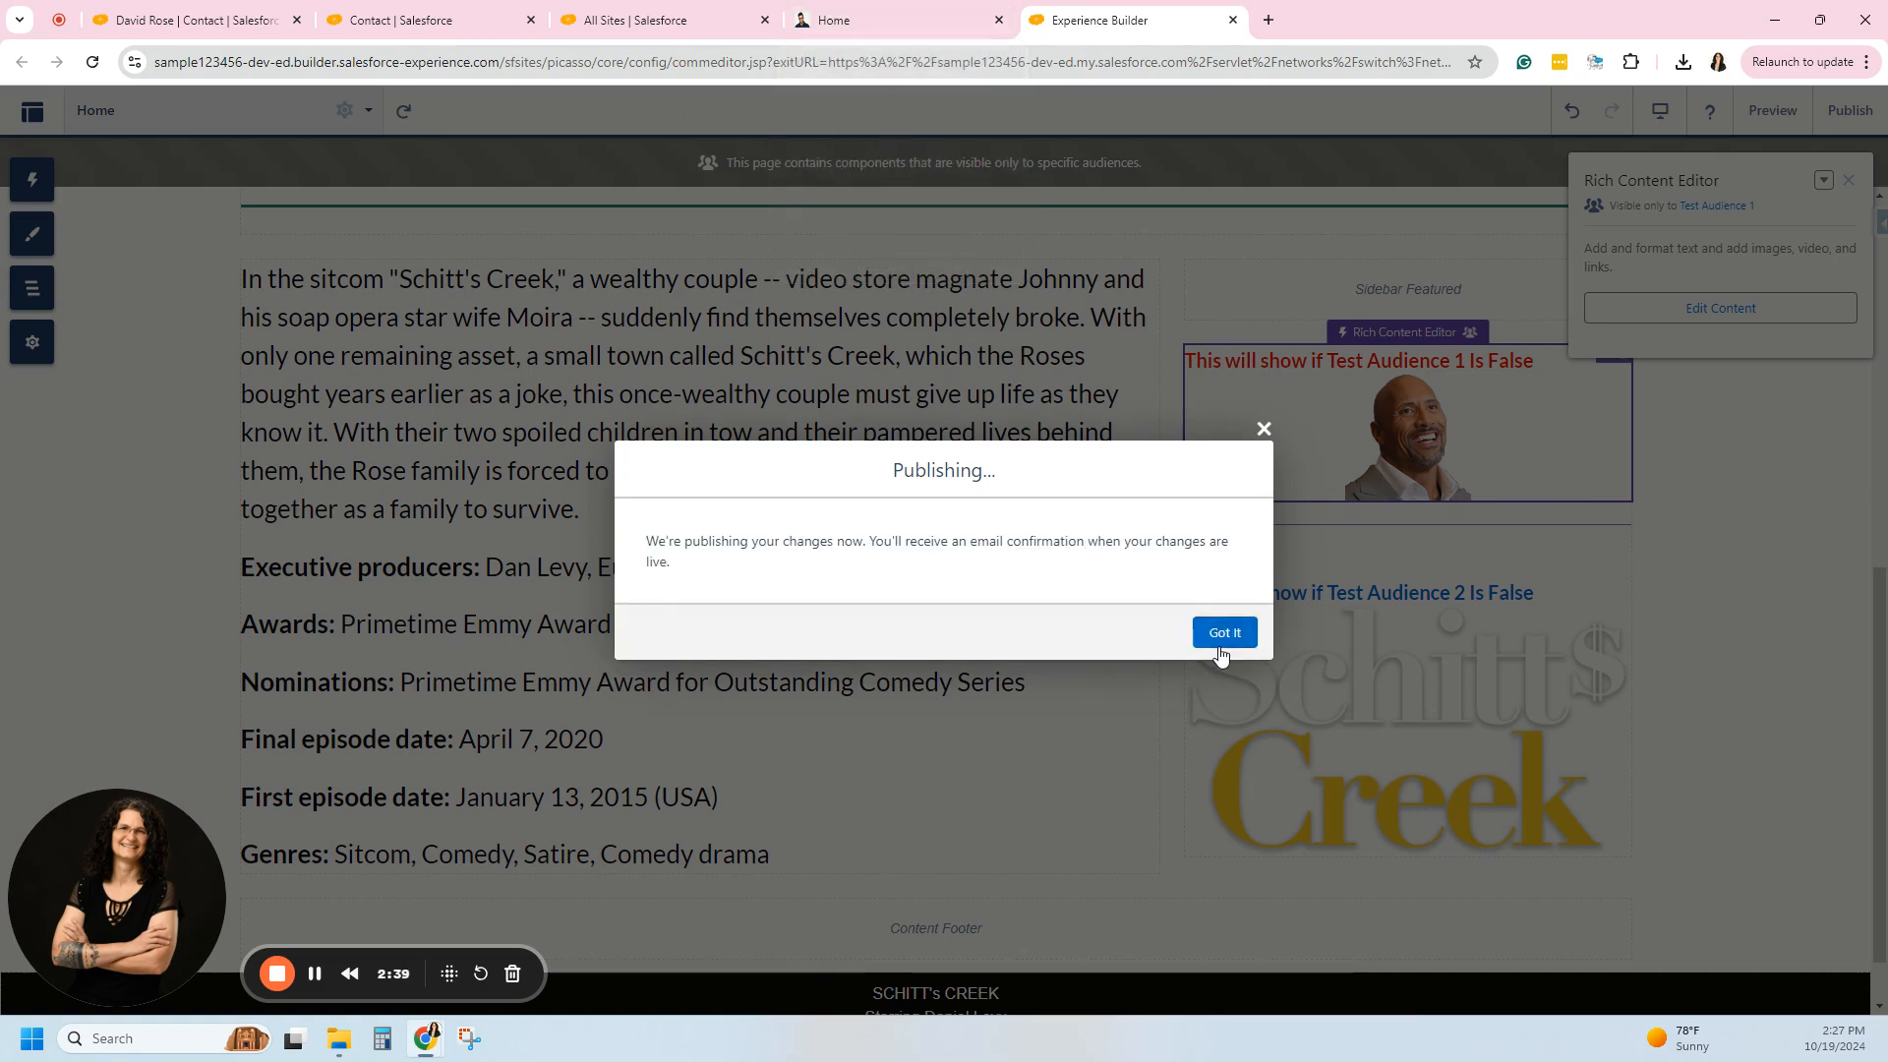
click(1221, 631)
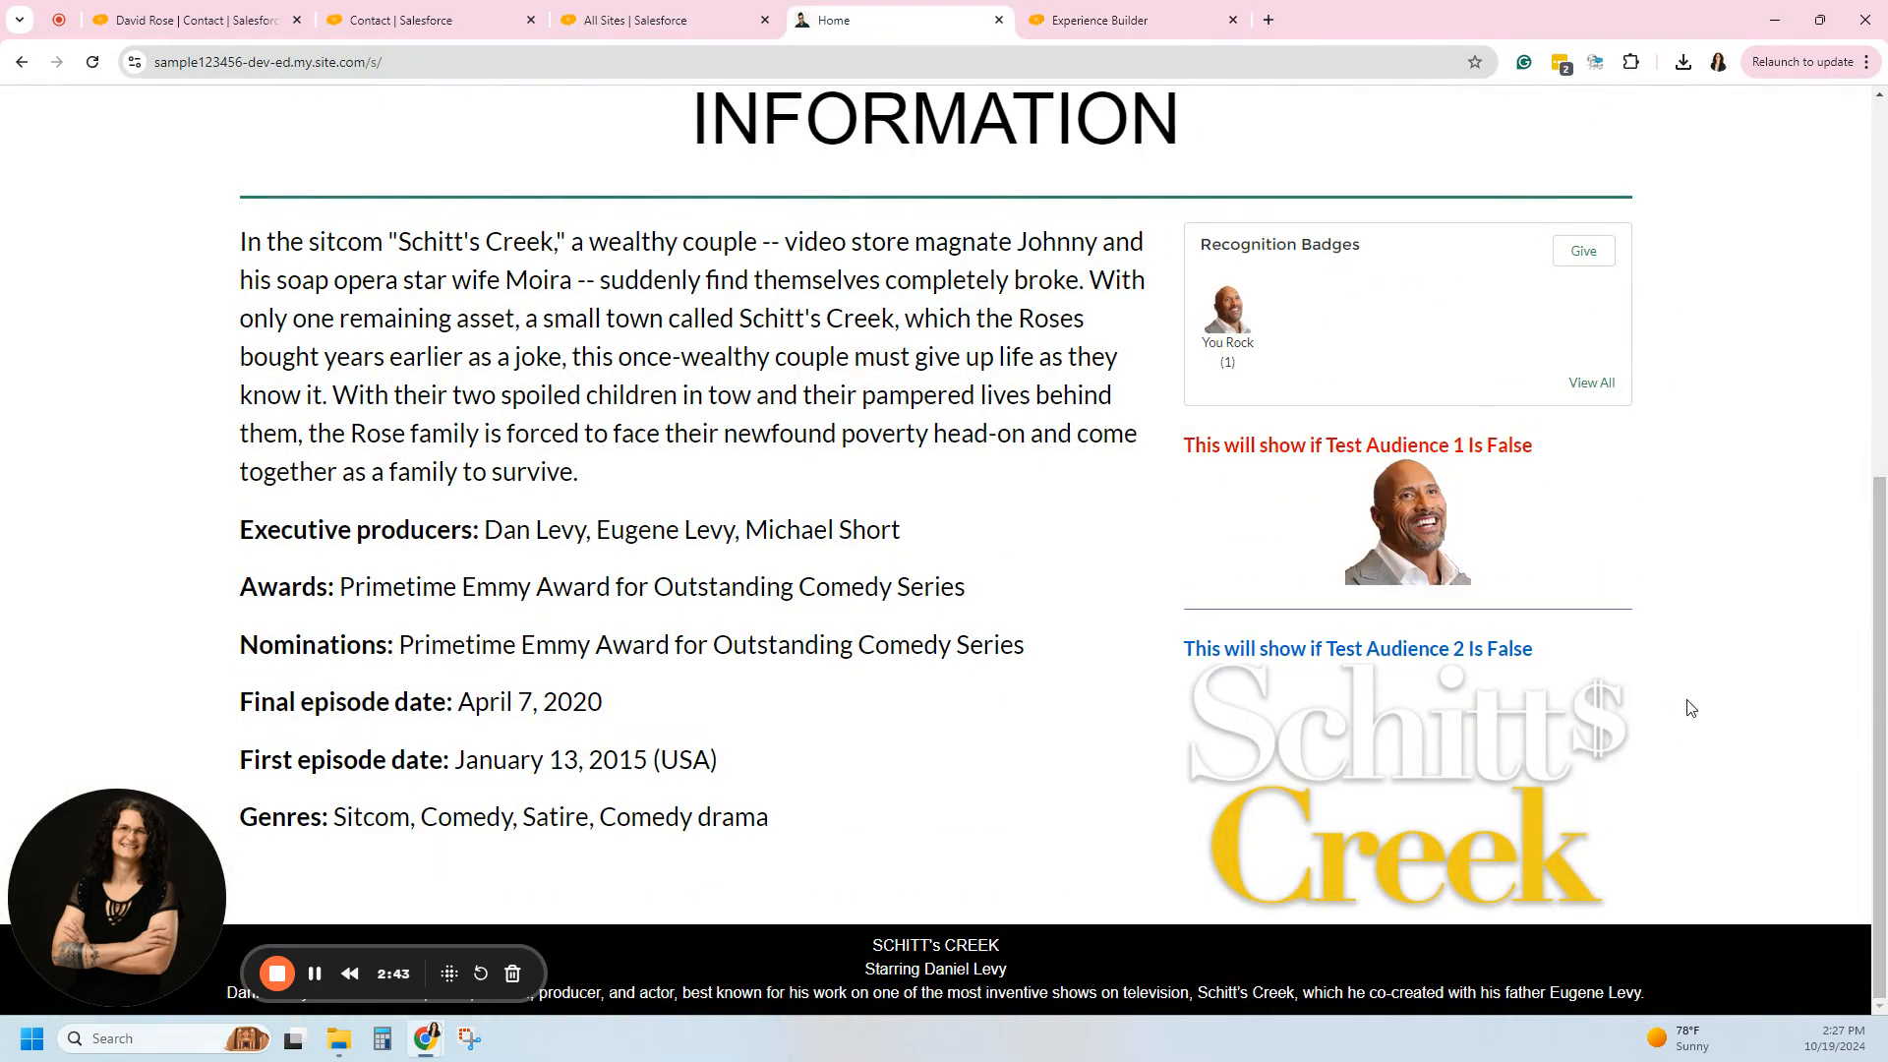
Check the live home page's sidebar blocks, then return to the contact record.
scroll(up, 3)
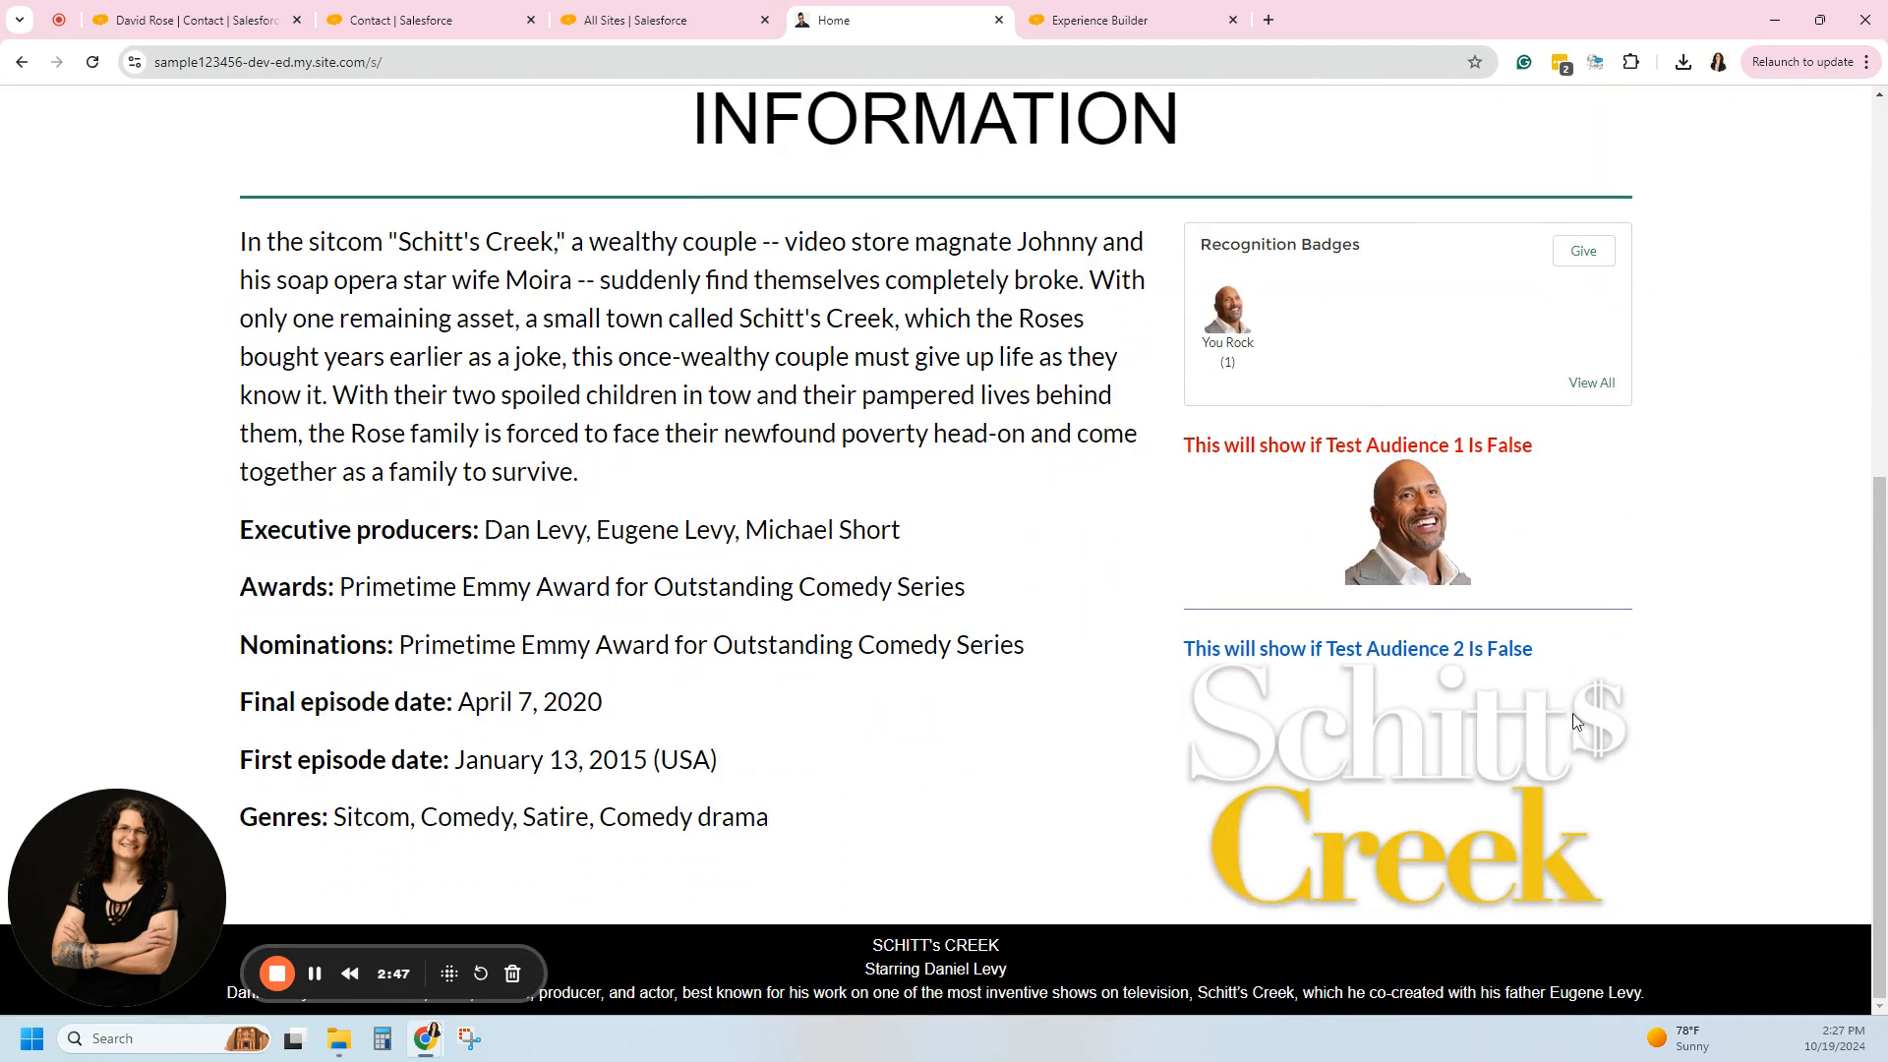
mouse_move(102, 108)
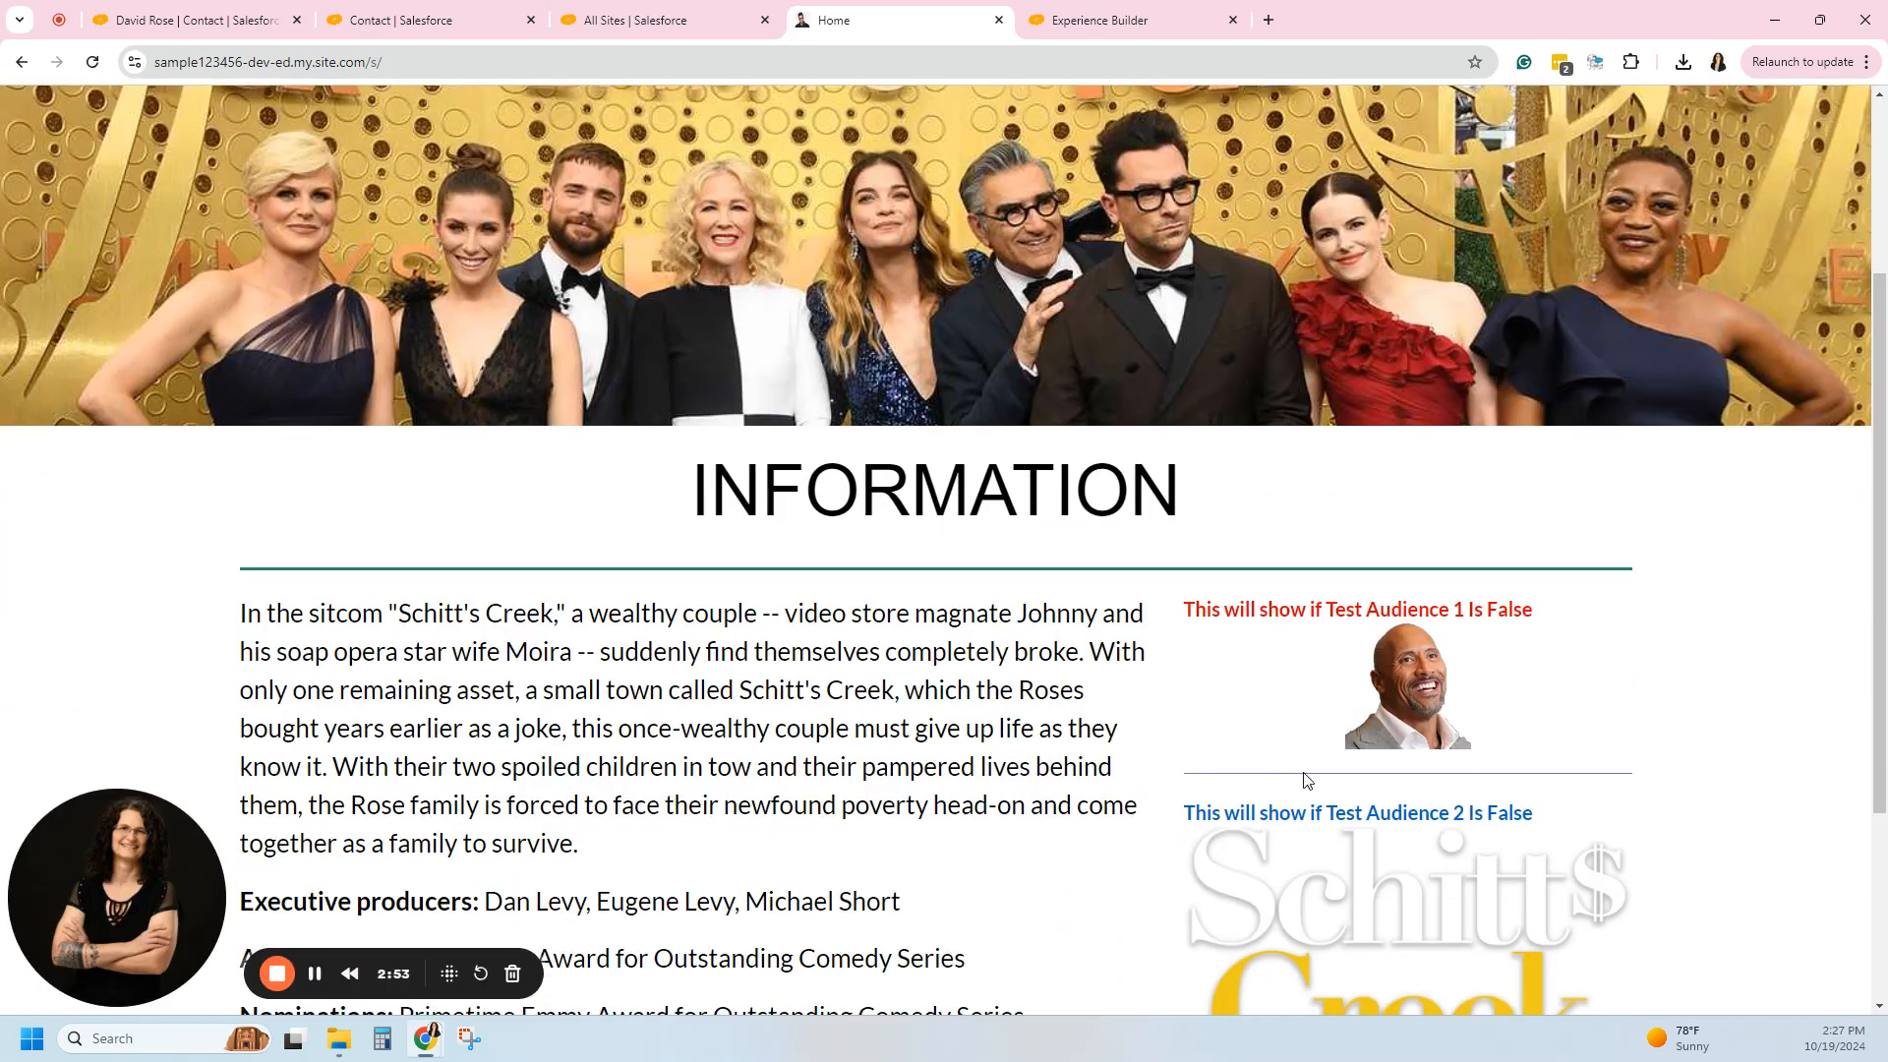
click(187, 19)
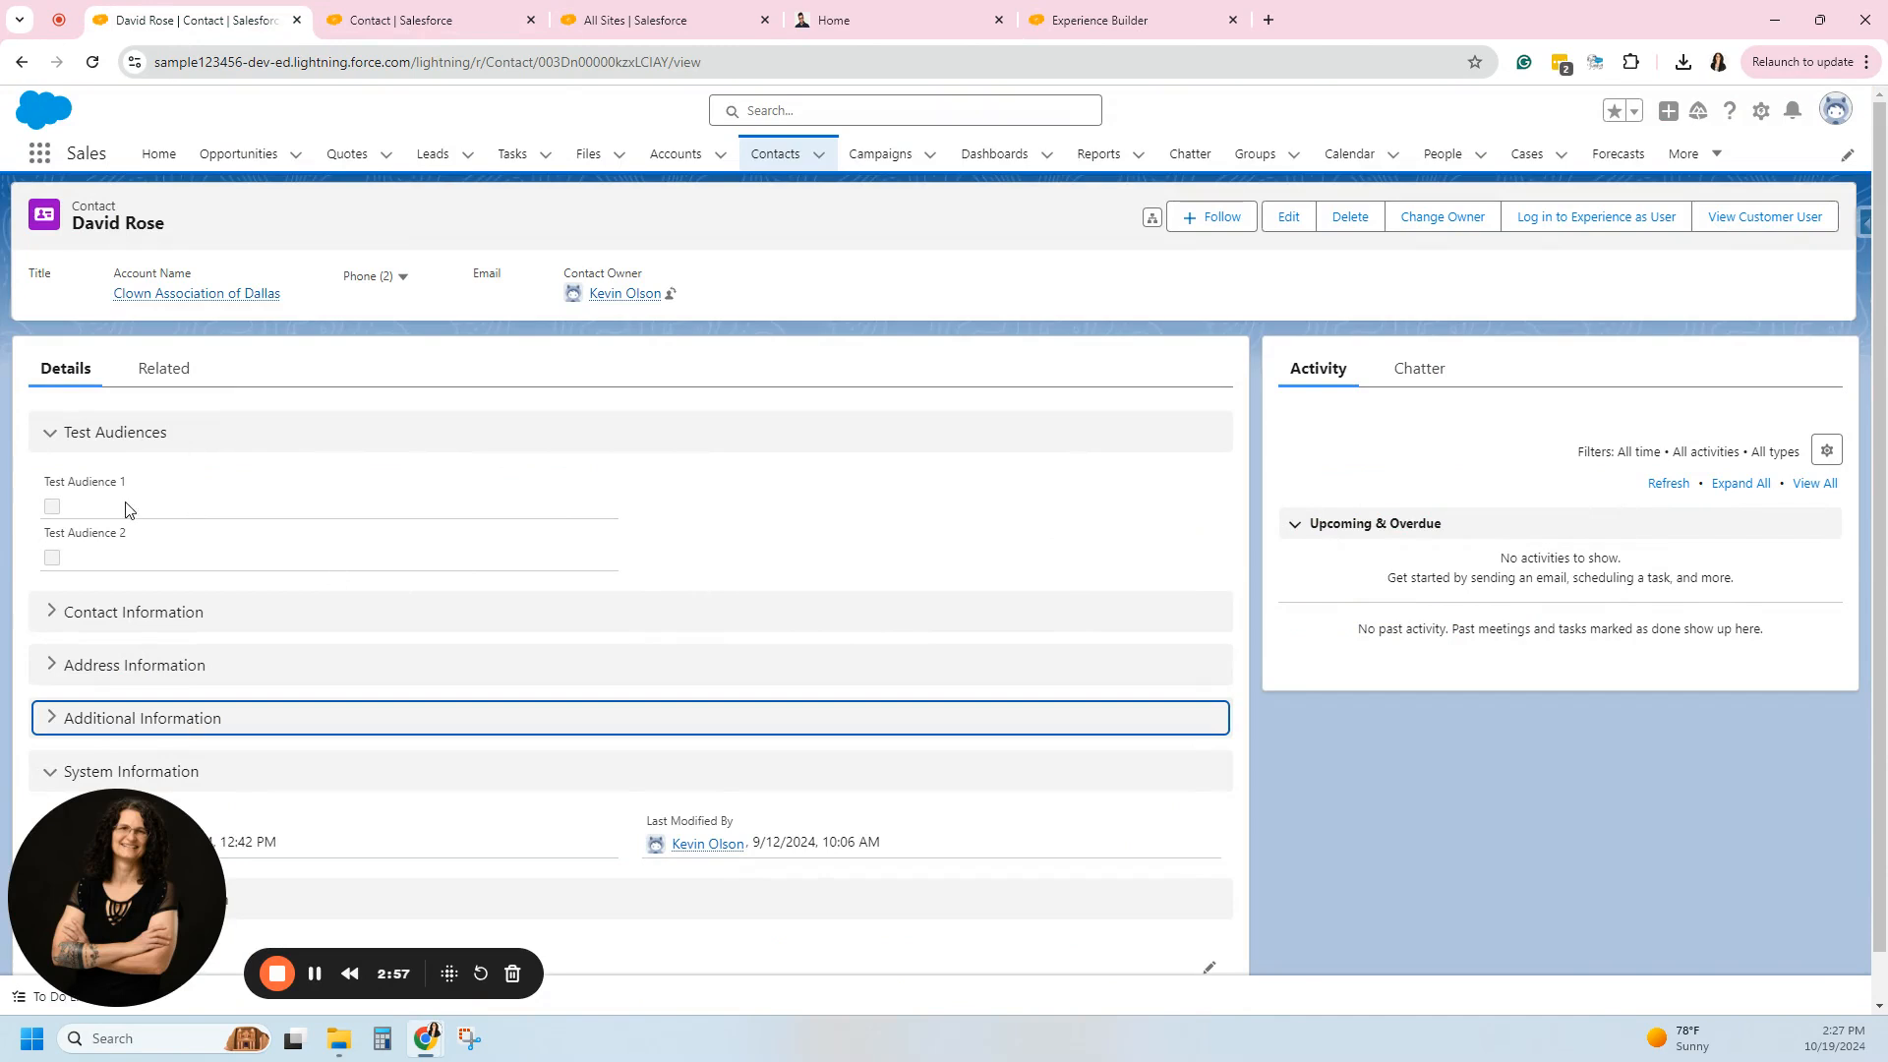
mouse_move(1149, 699)
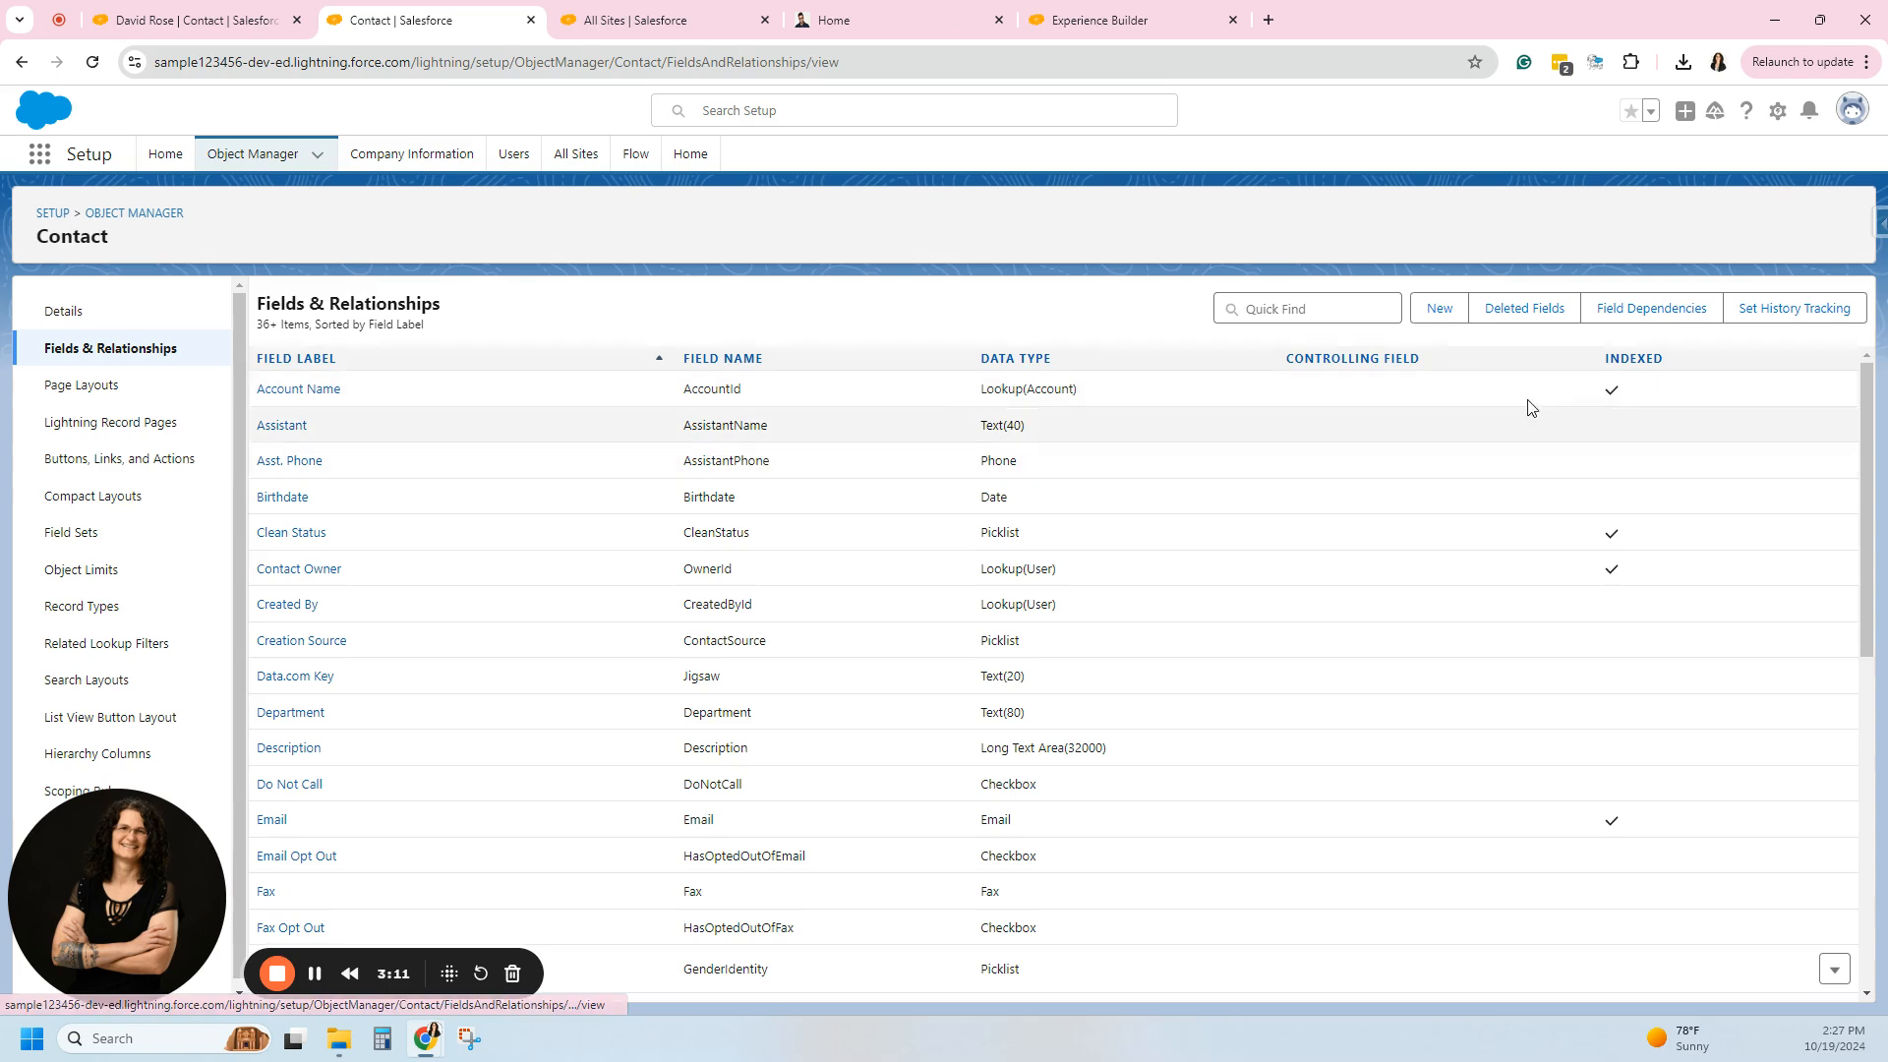
Filter Contact fields by 'audien', open Test Audience 1's field-level security and review the profile list.
click(1306, 307)
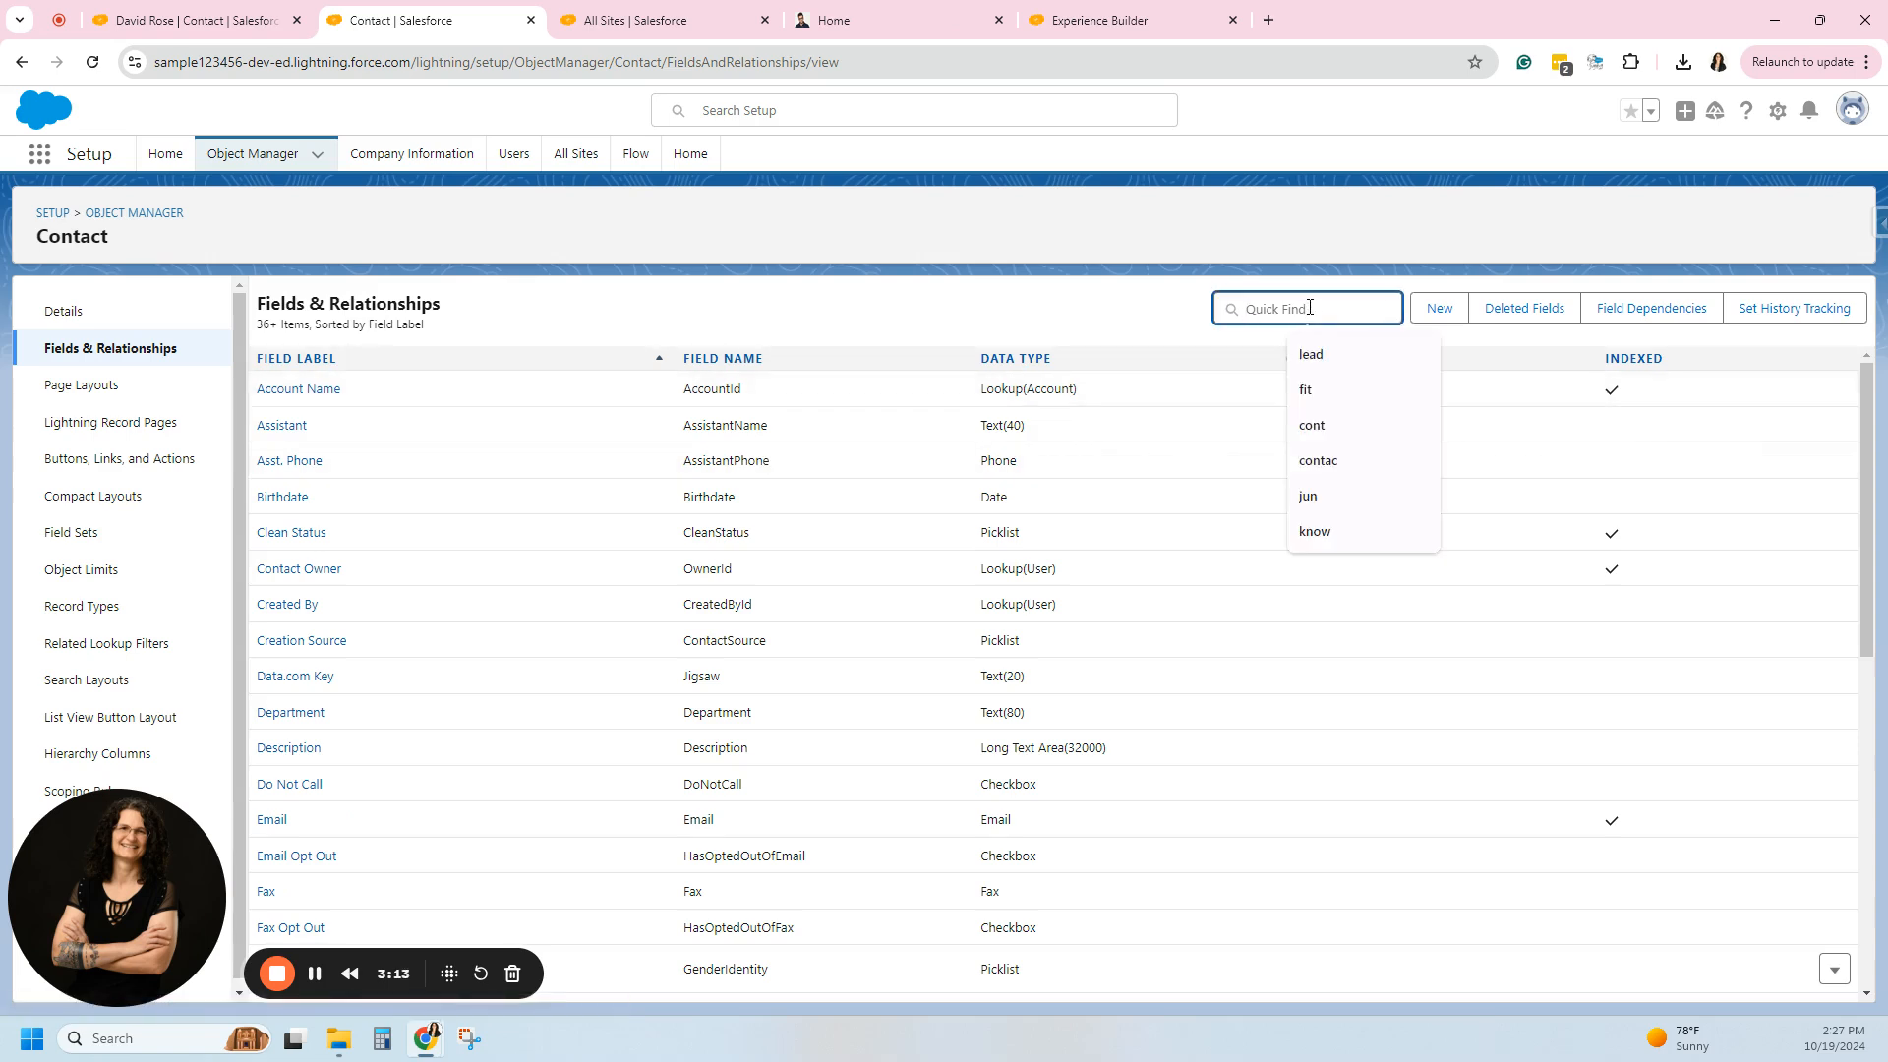
text(audien)
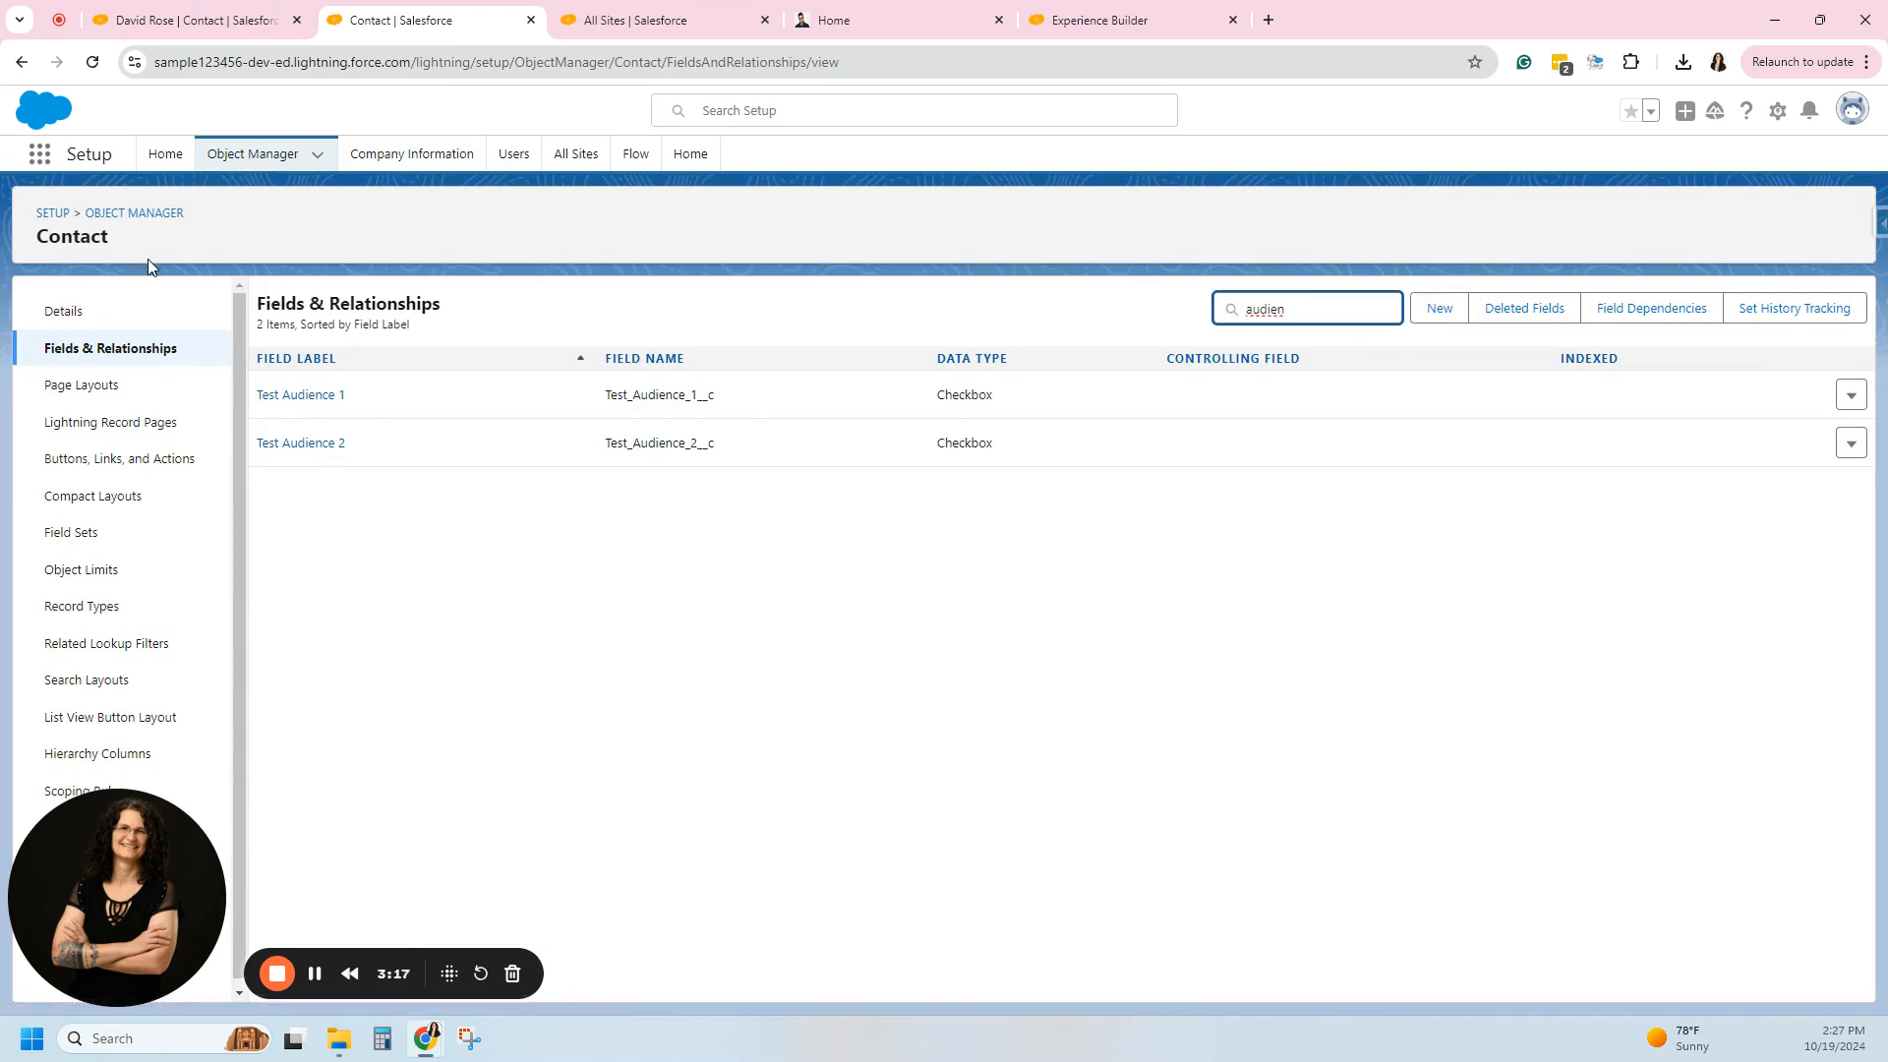
click(299, 395)
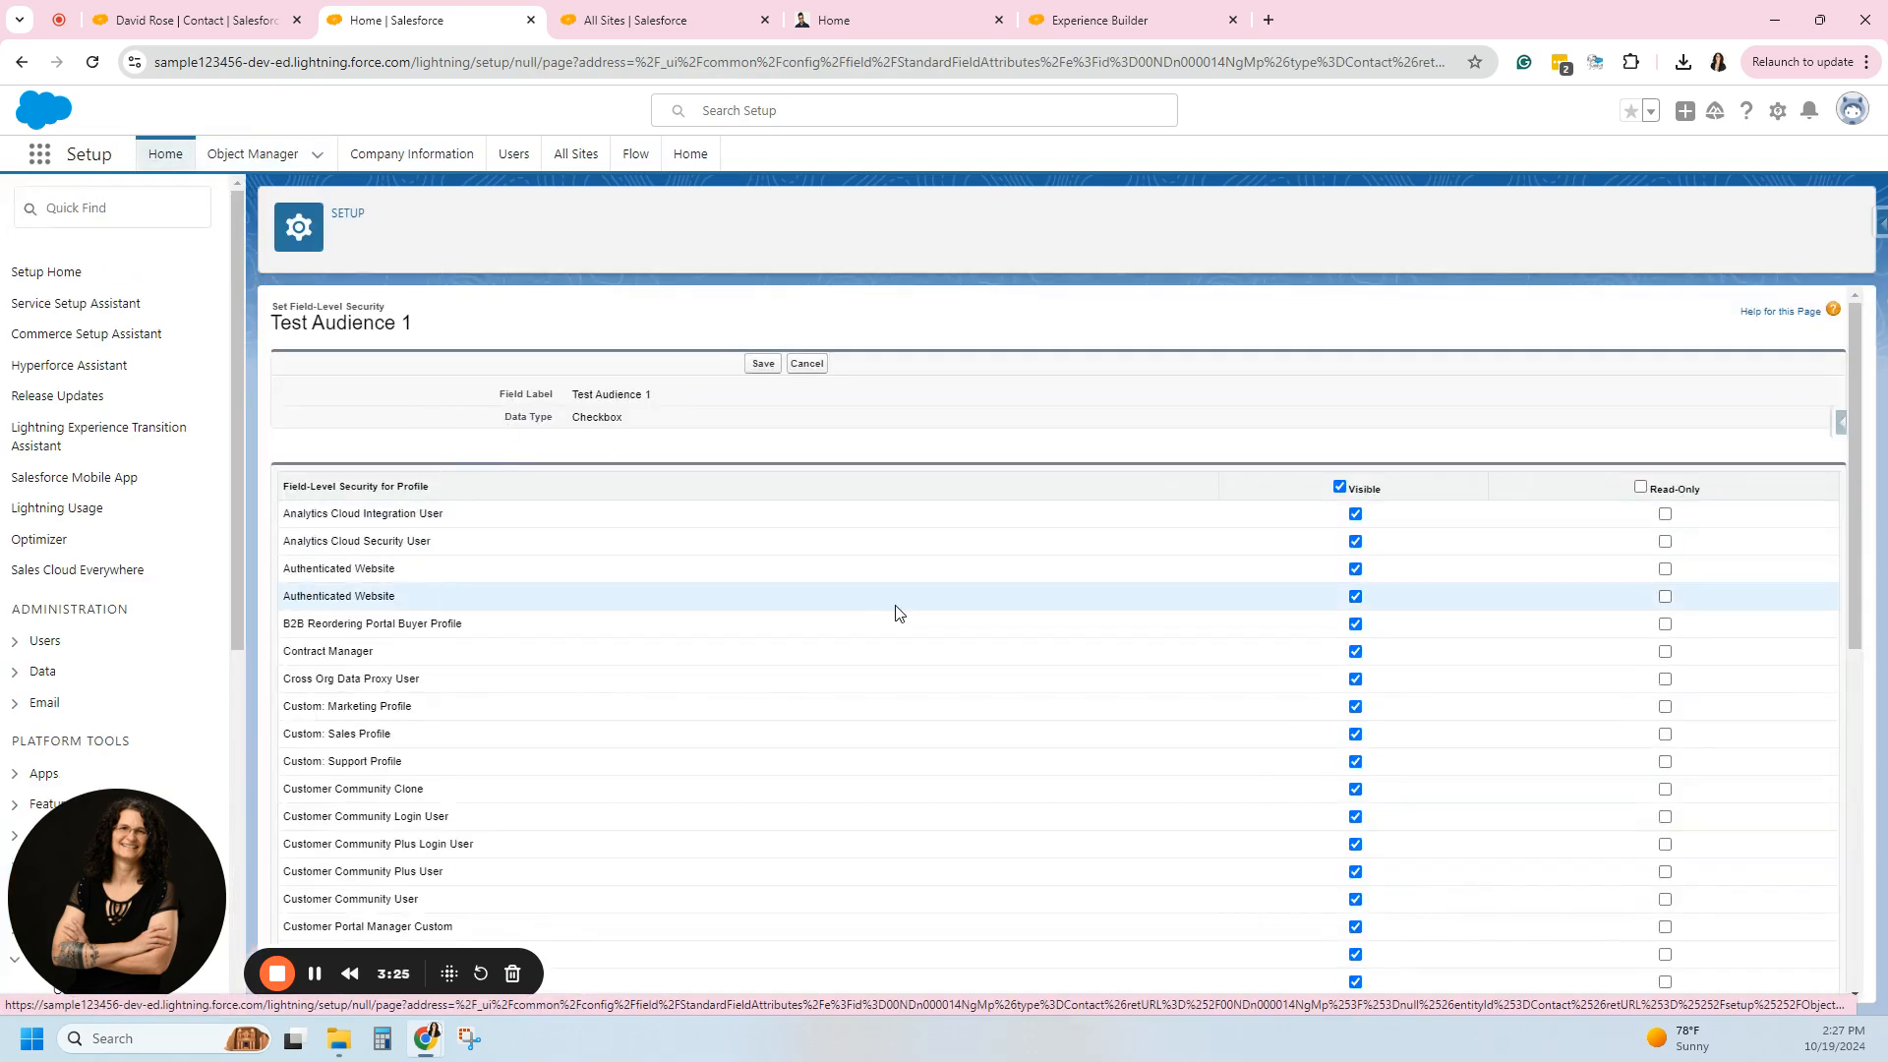
mouse_move(728, 631)
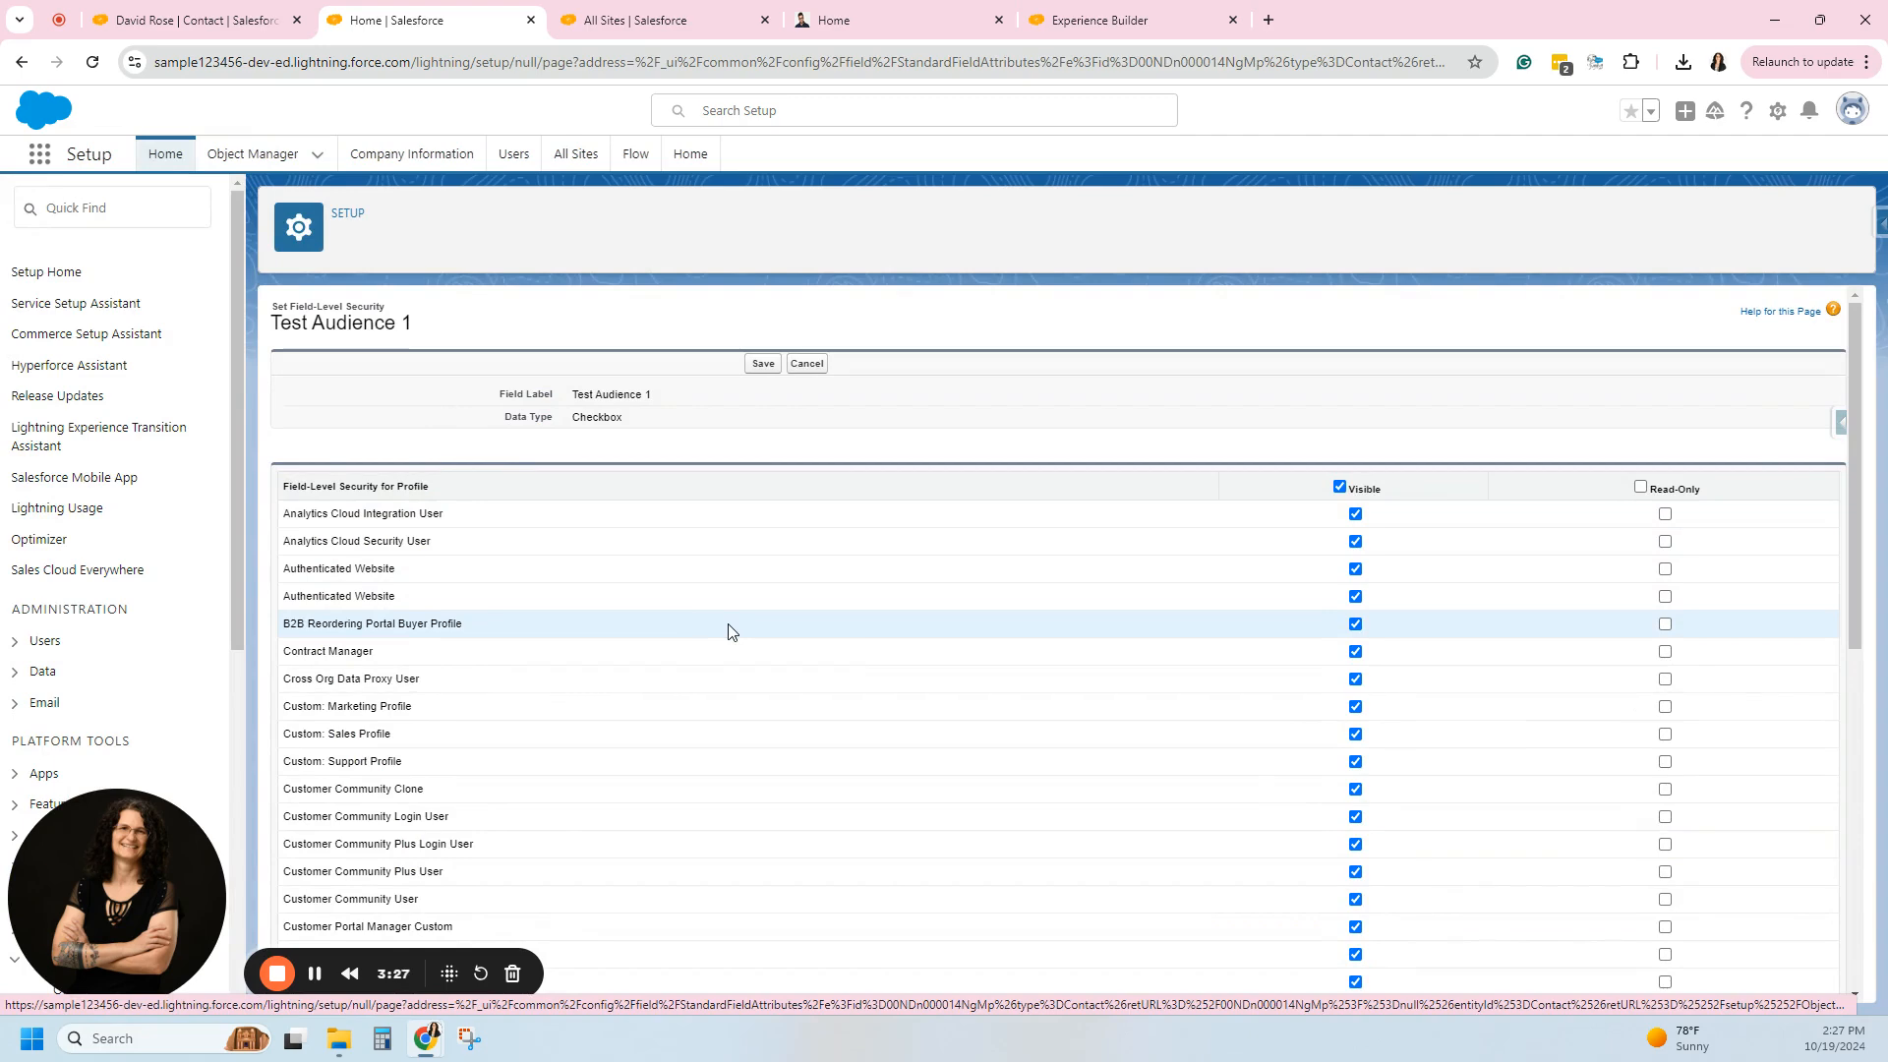
scroll(down, 3)
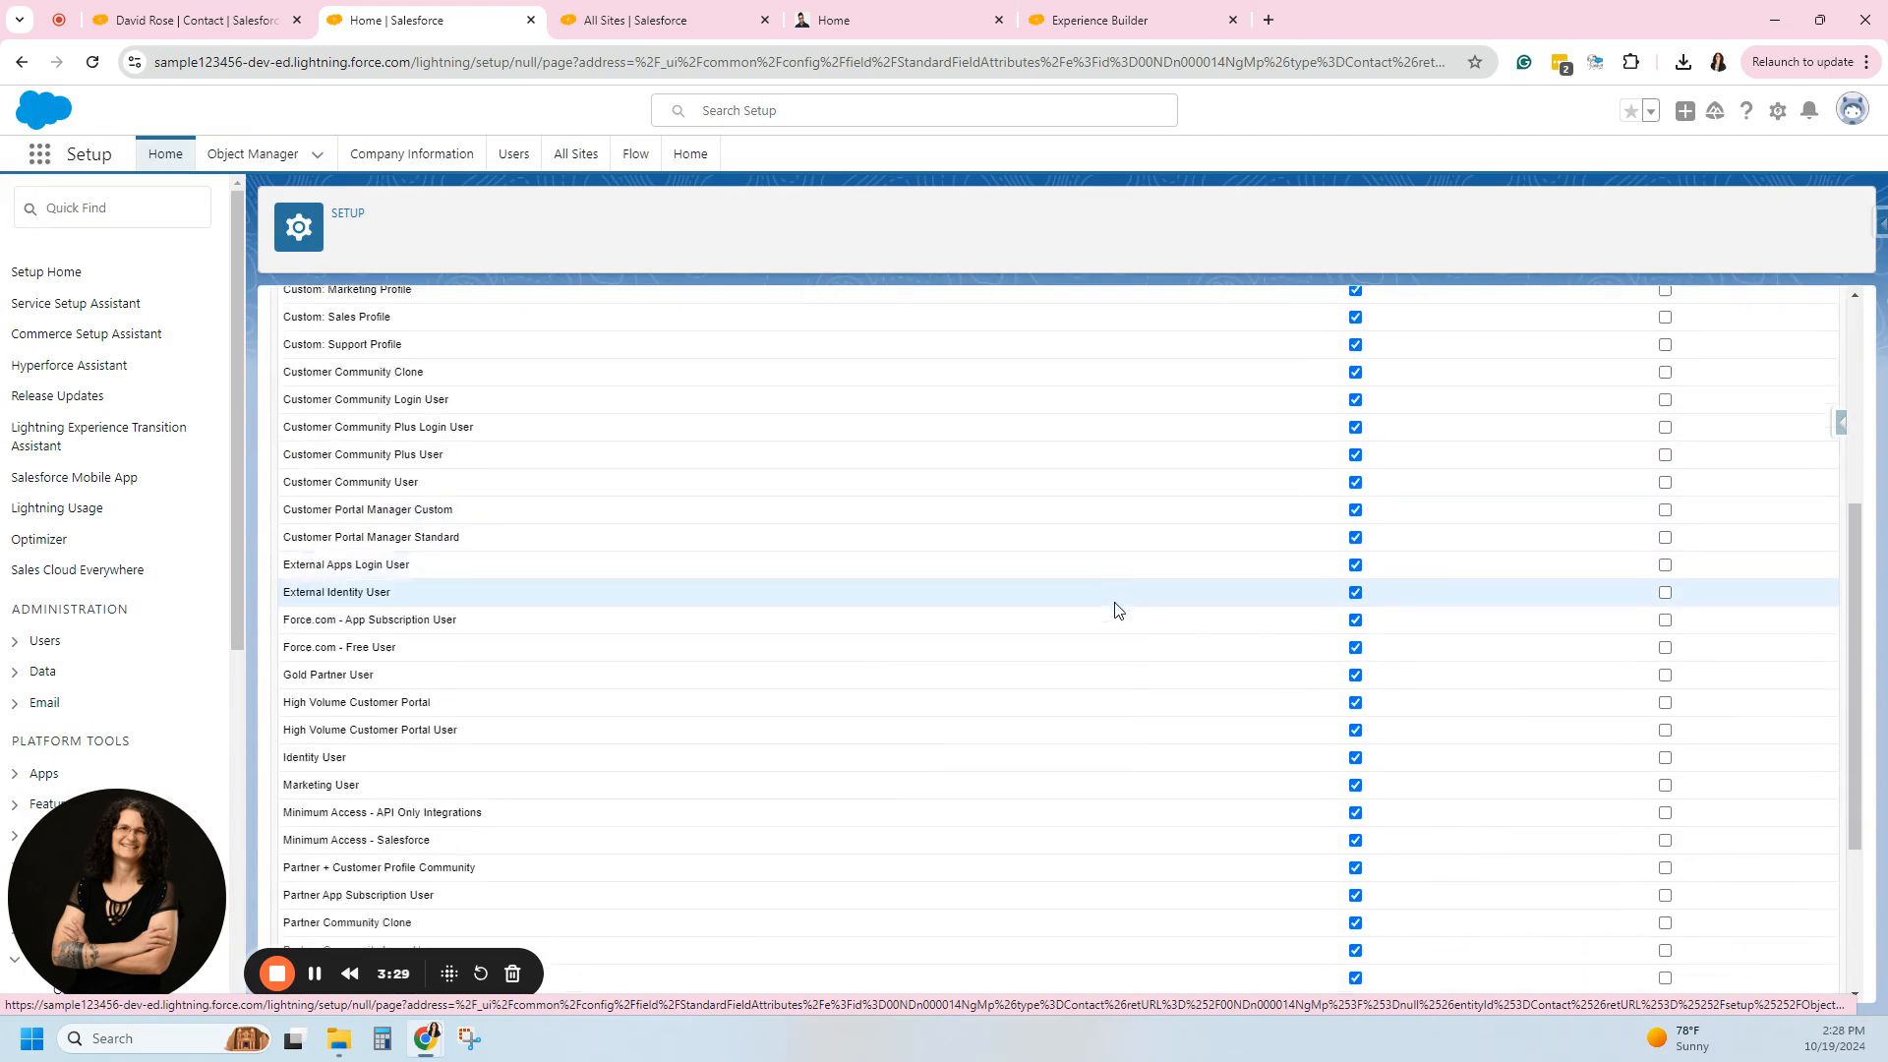
scroll(up, 3)
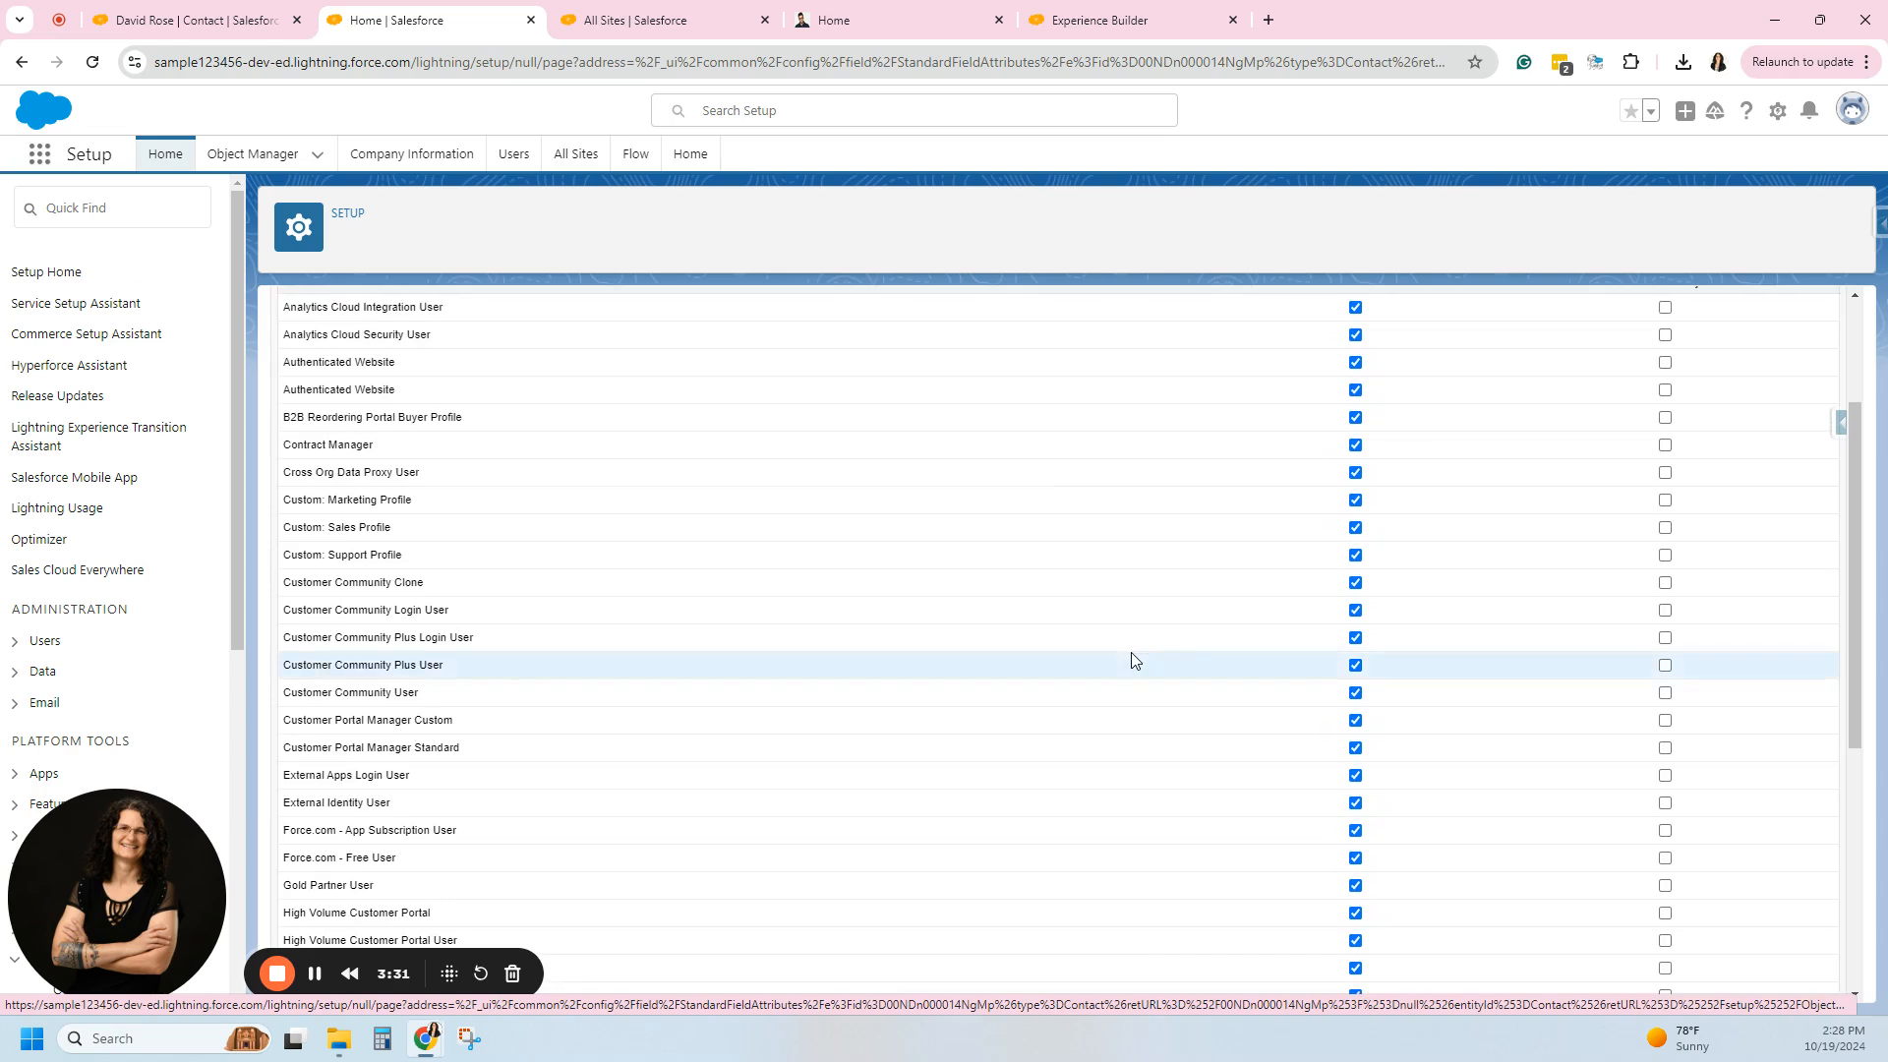
scroll(up, 3)
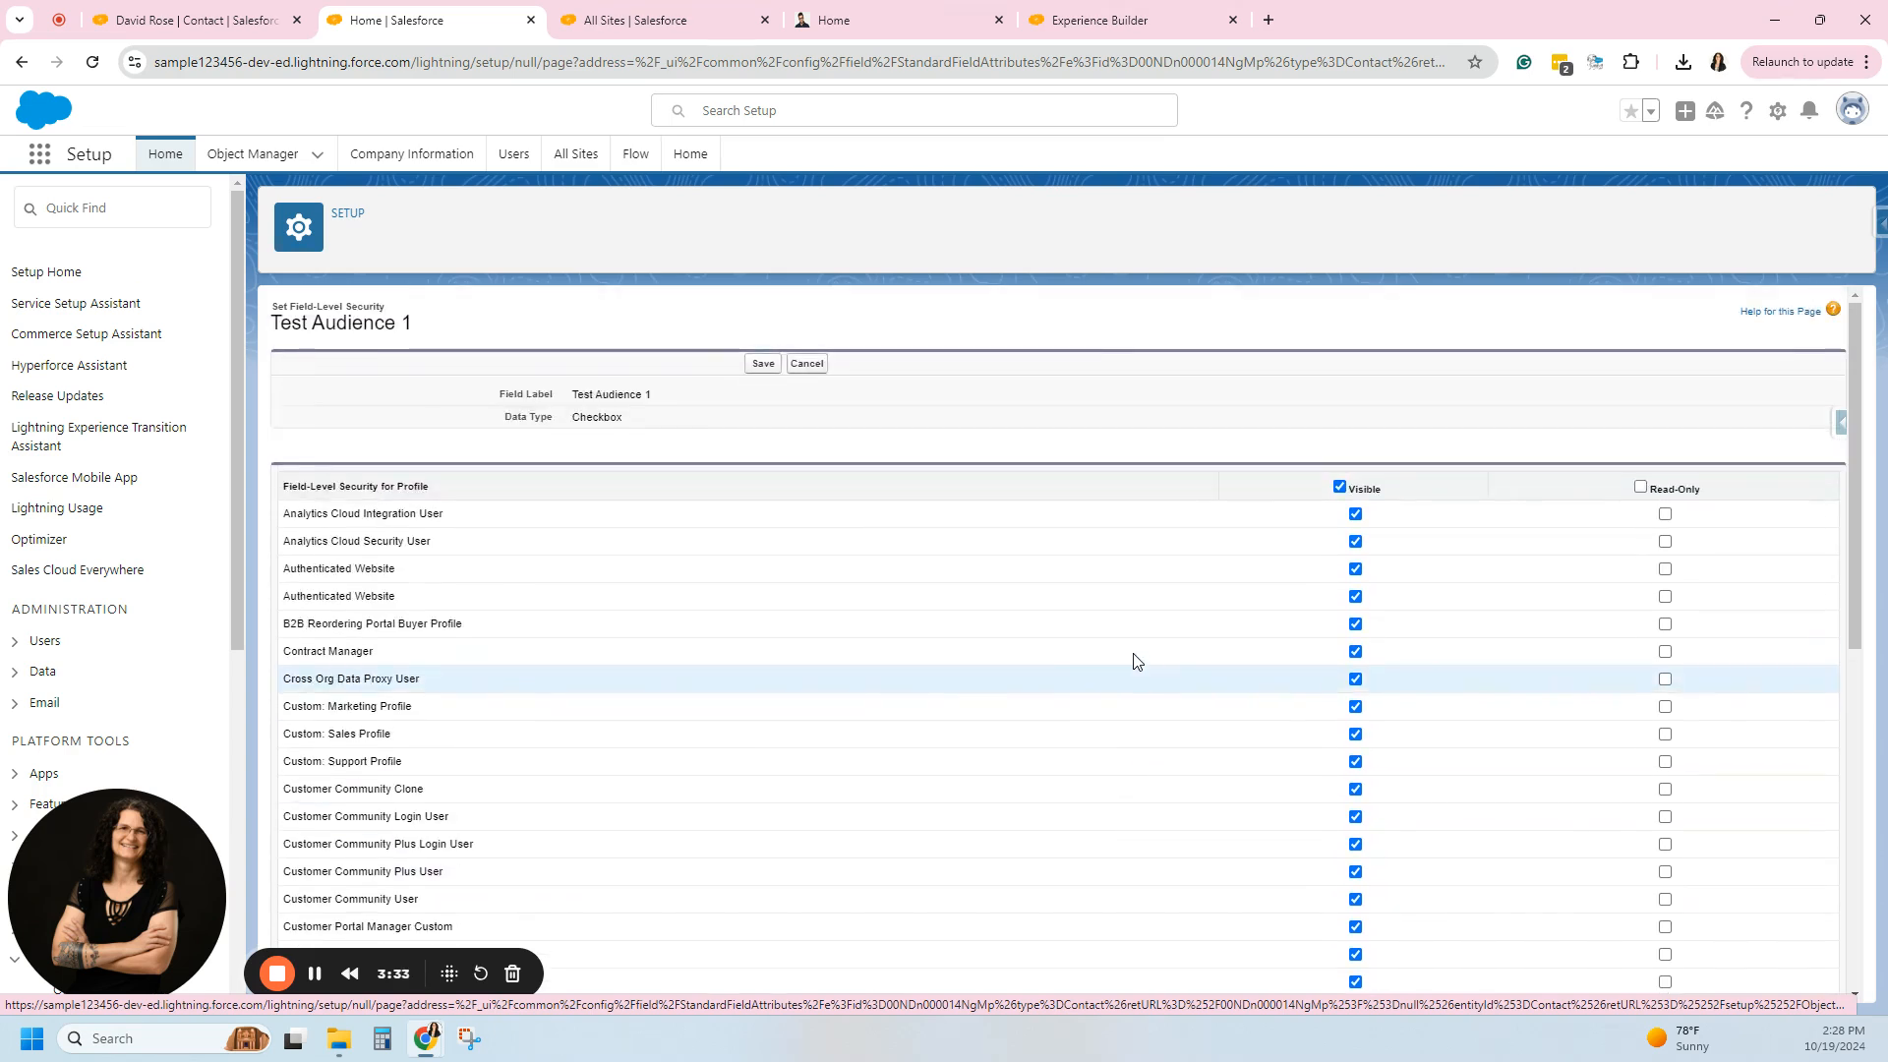
mouse_move(186, 249)
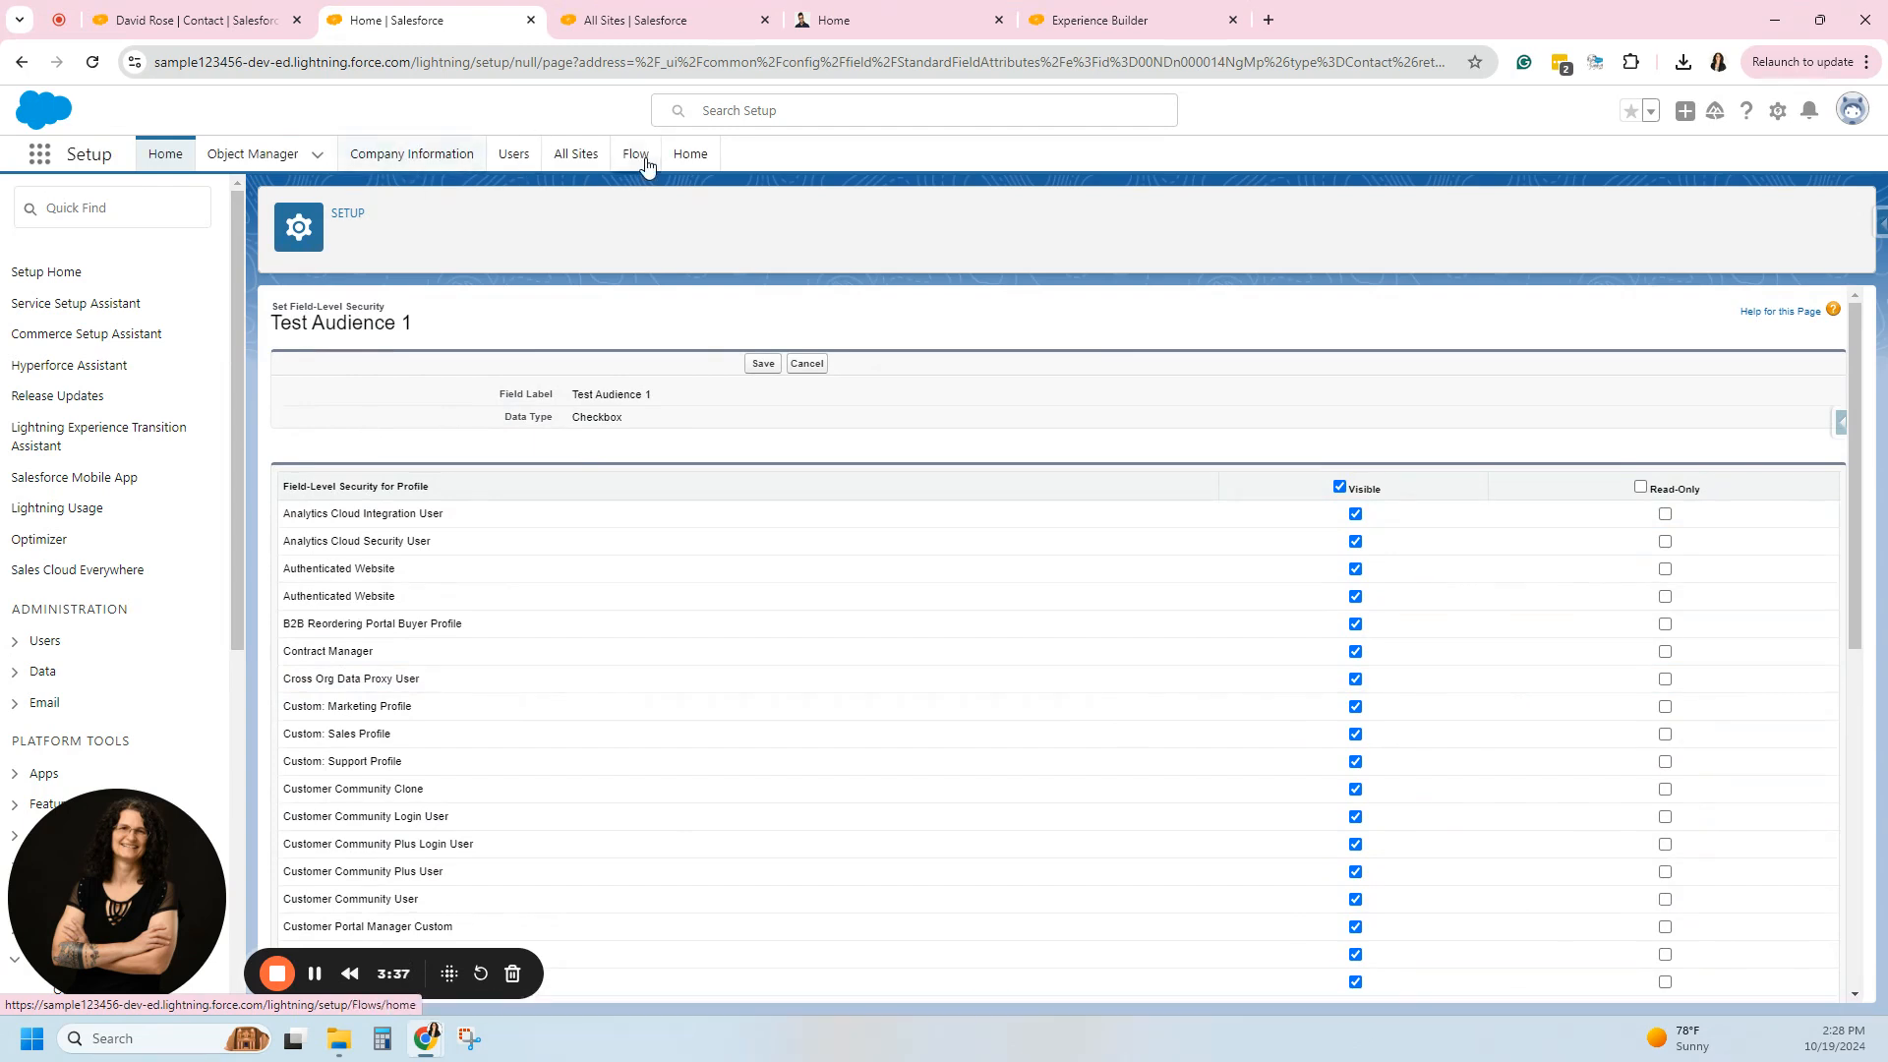
Open the System Administrator profile's object settings and go to the Contacts object.
click(514, 153)
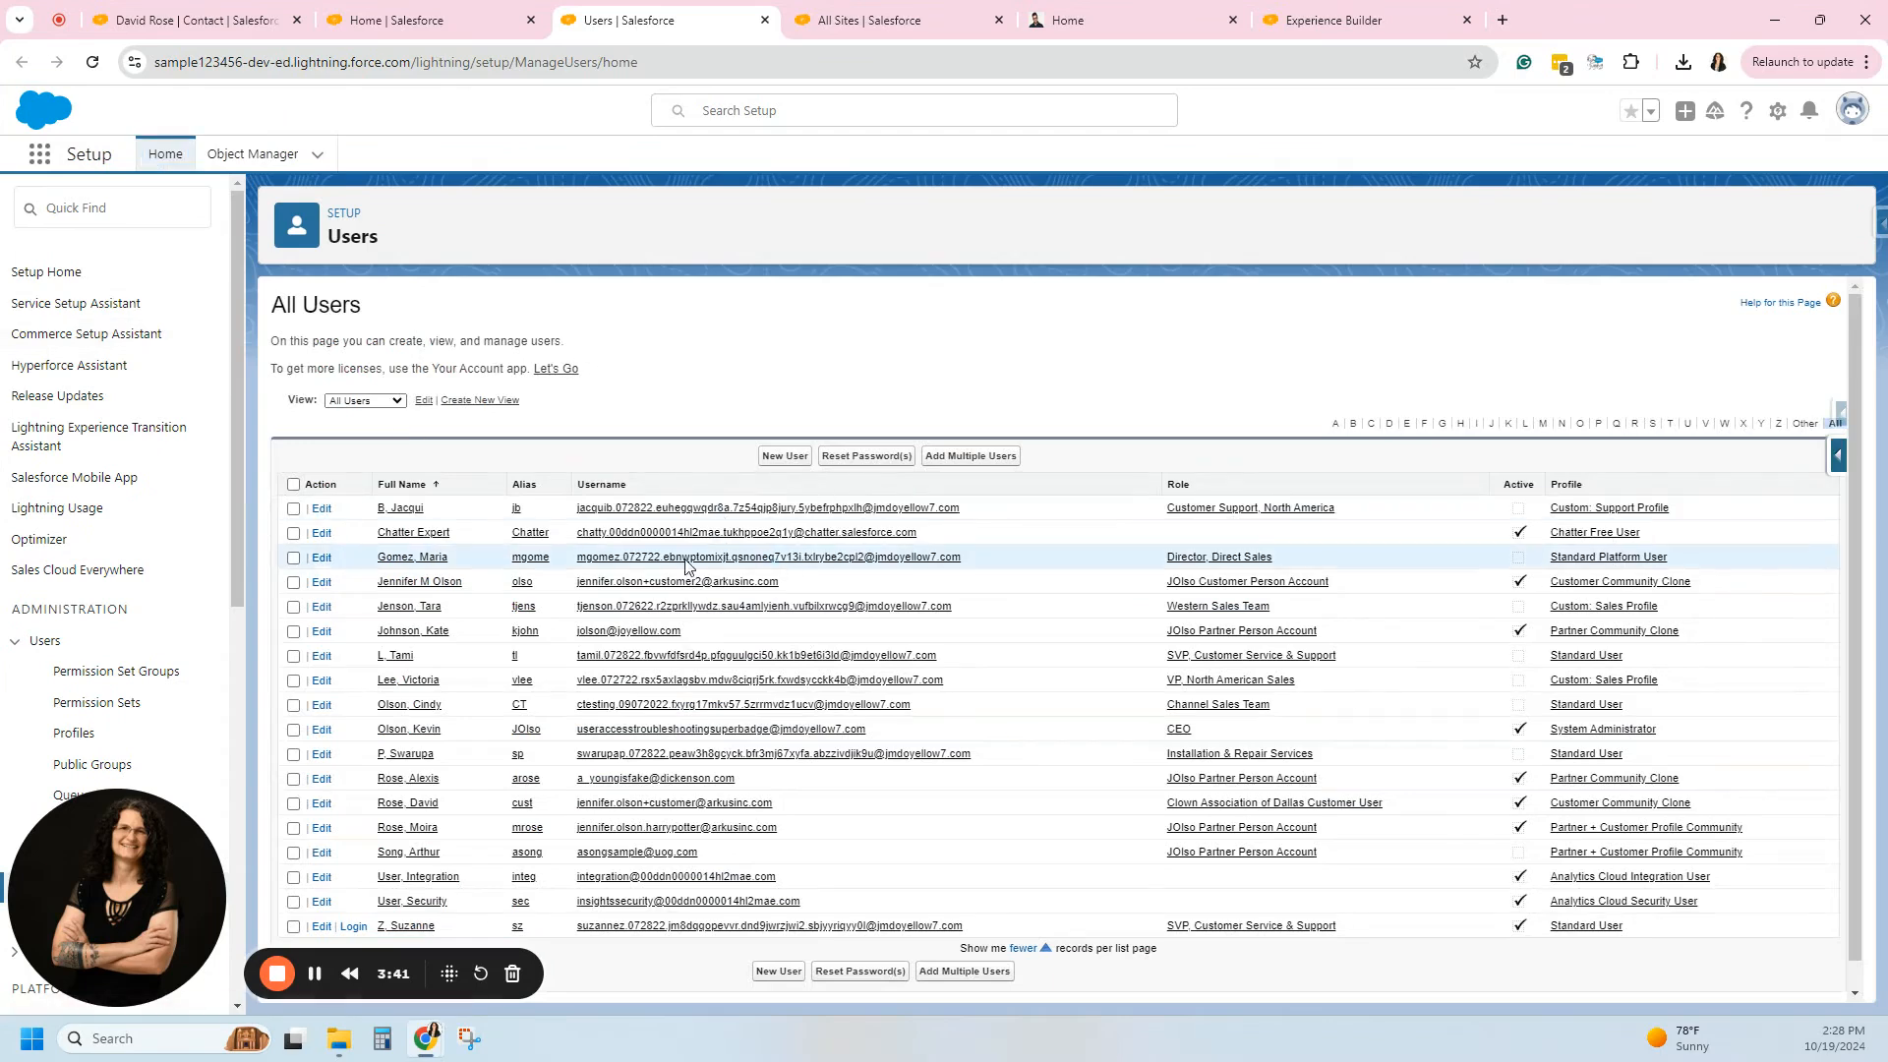
mouse_move(407, 827)
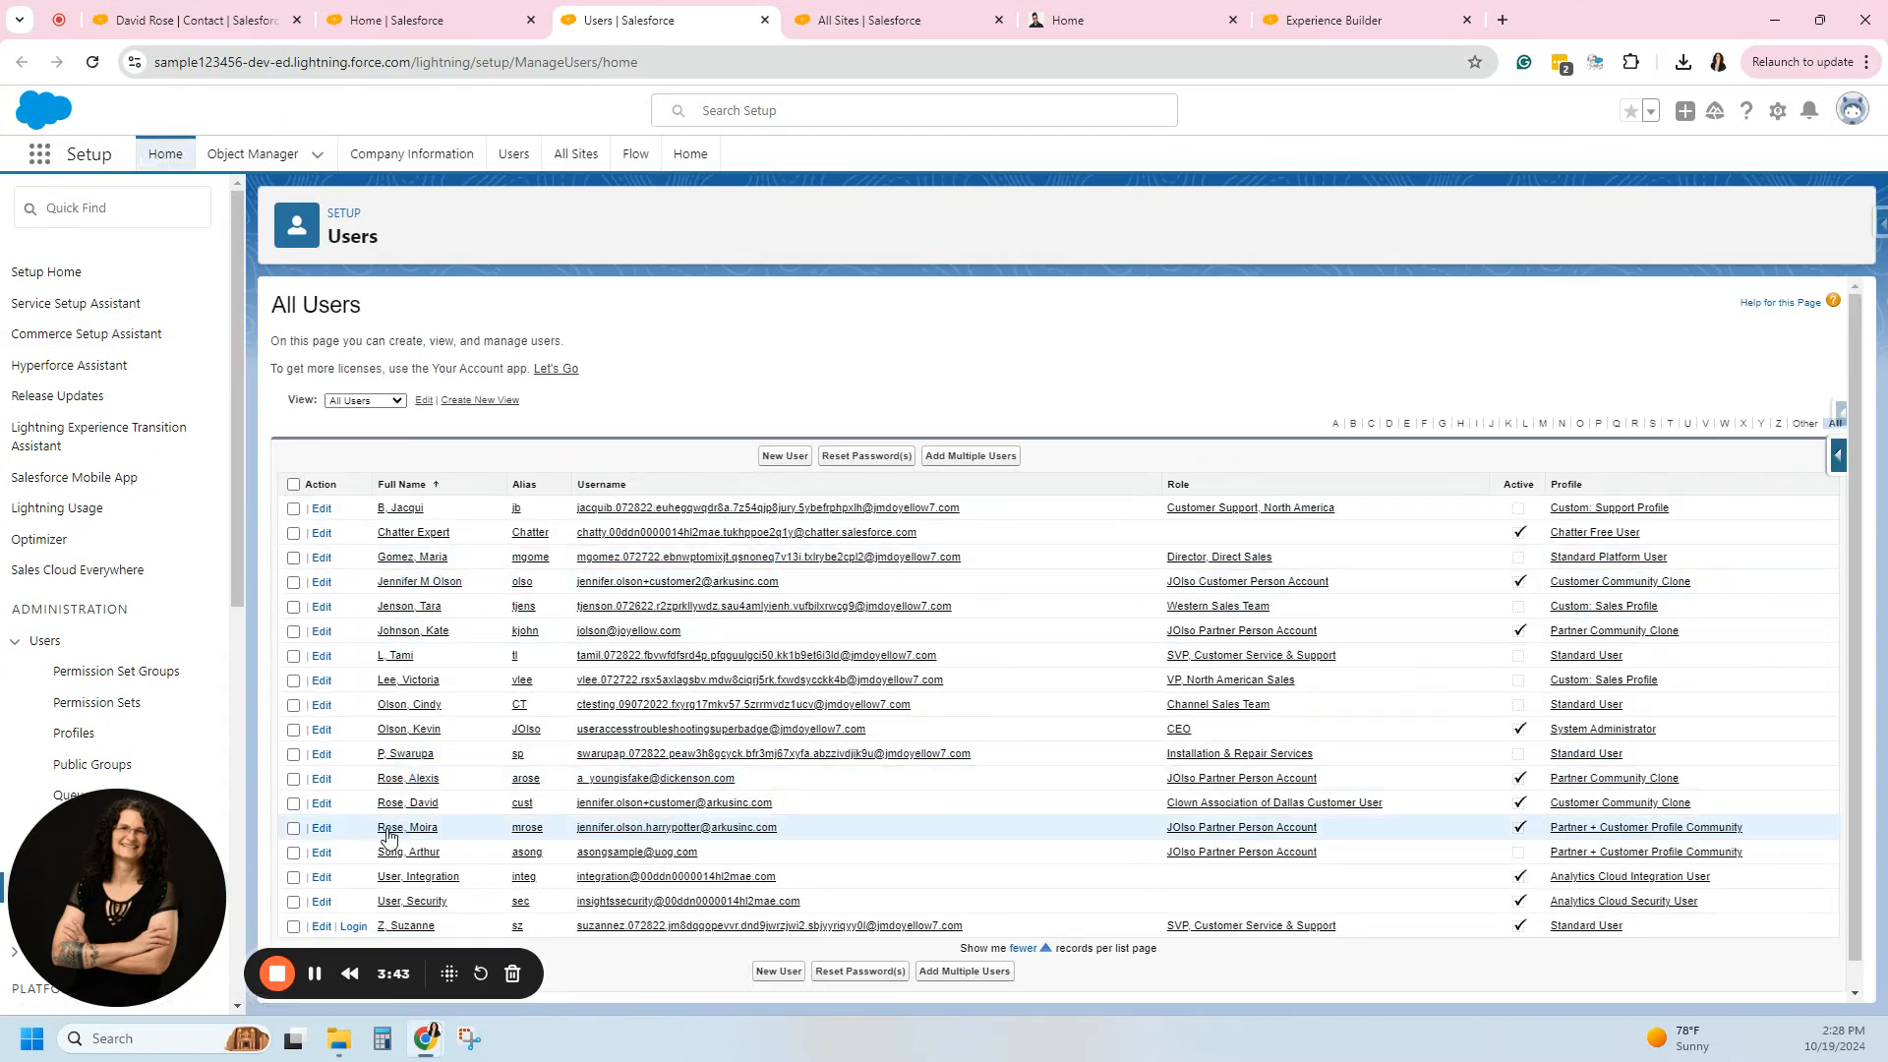
mouse_move(407, 727)
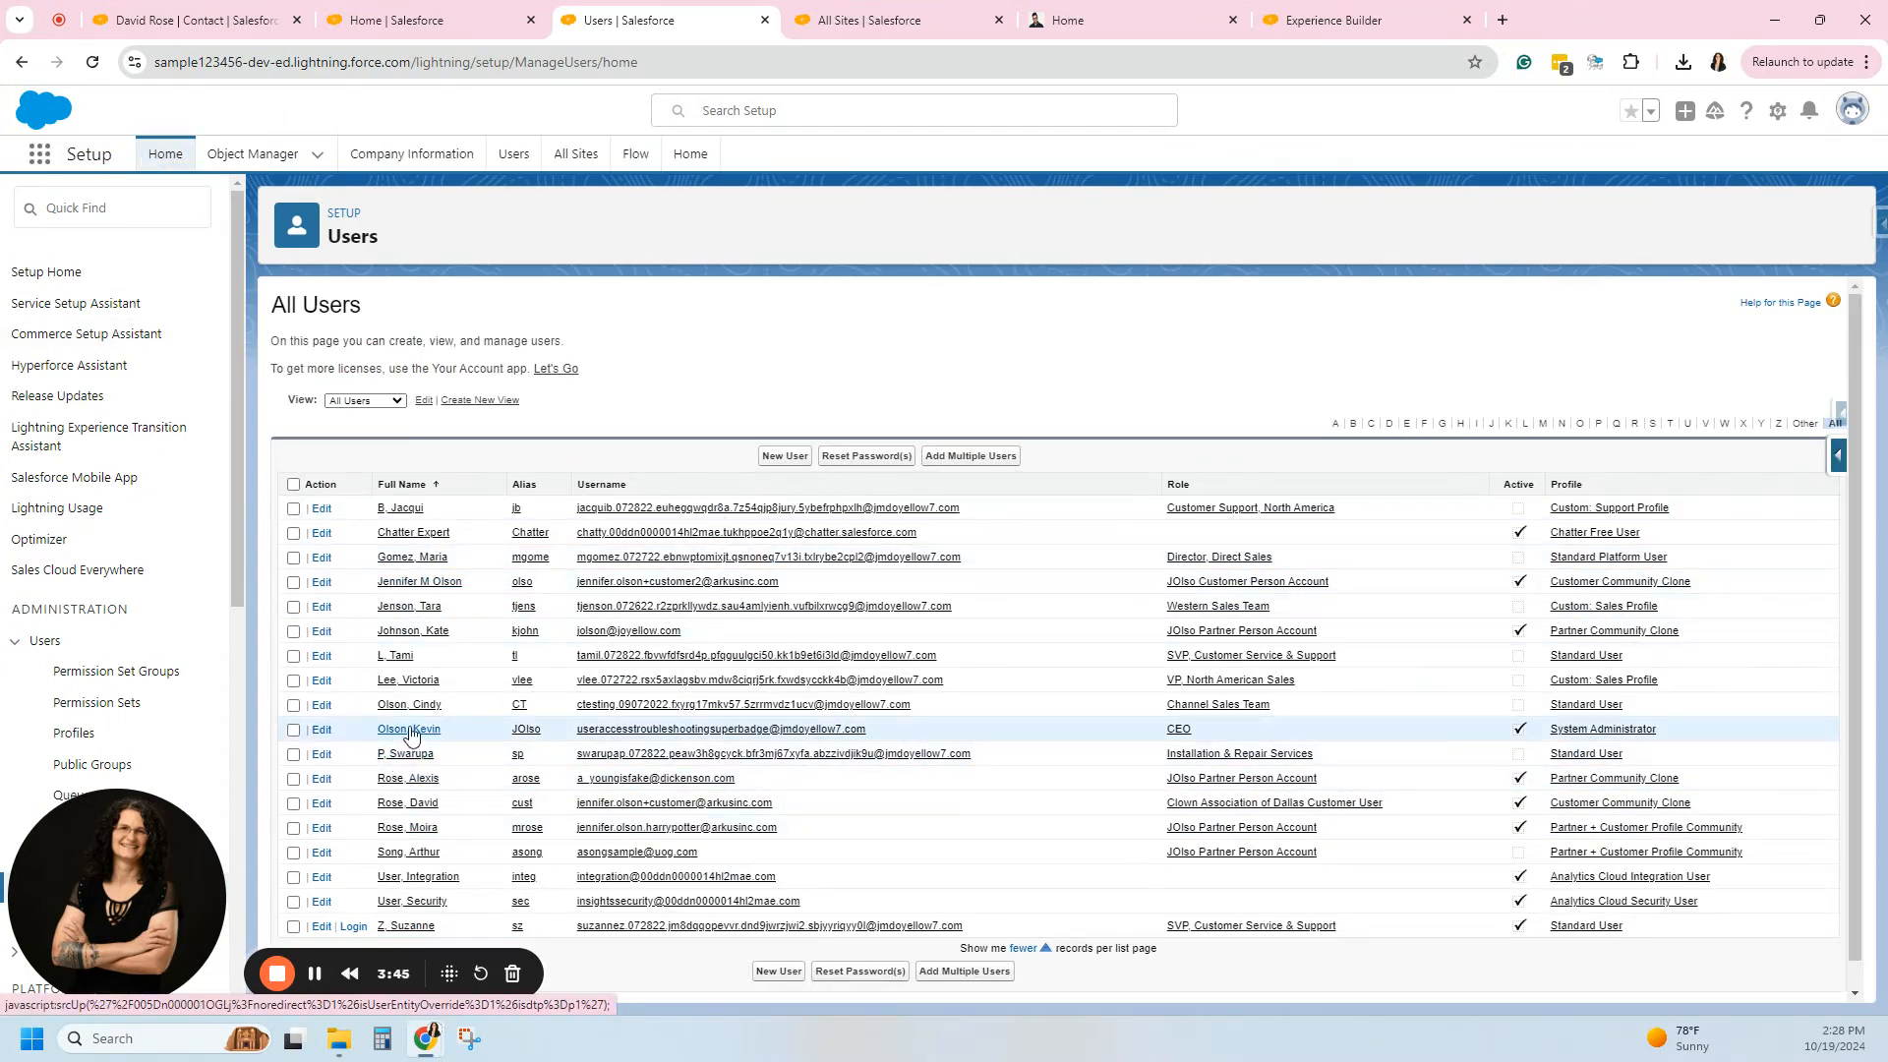
click(409, 727)
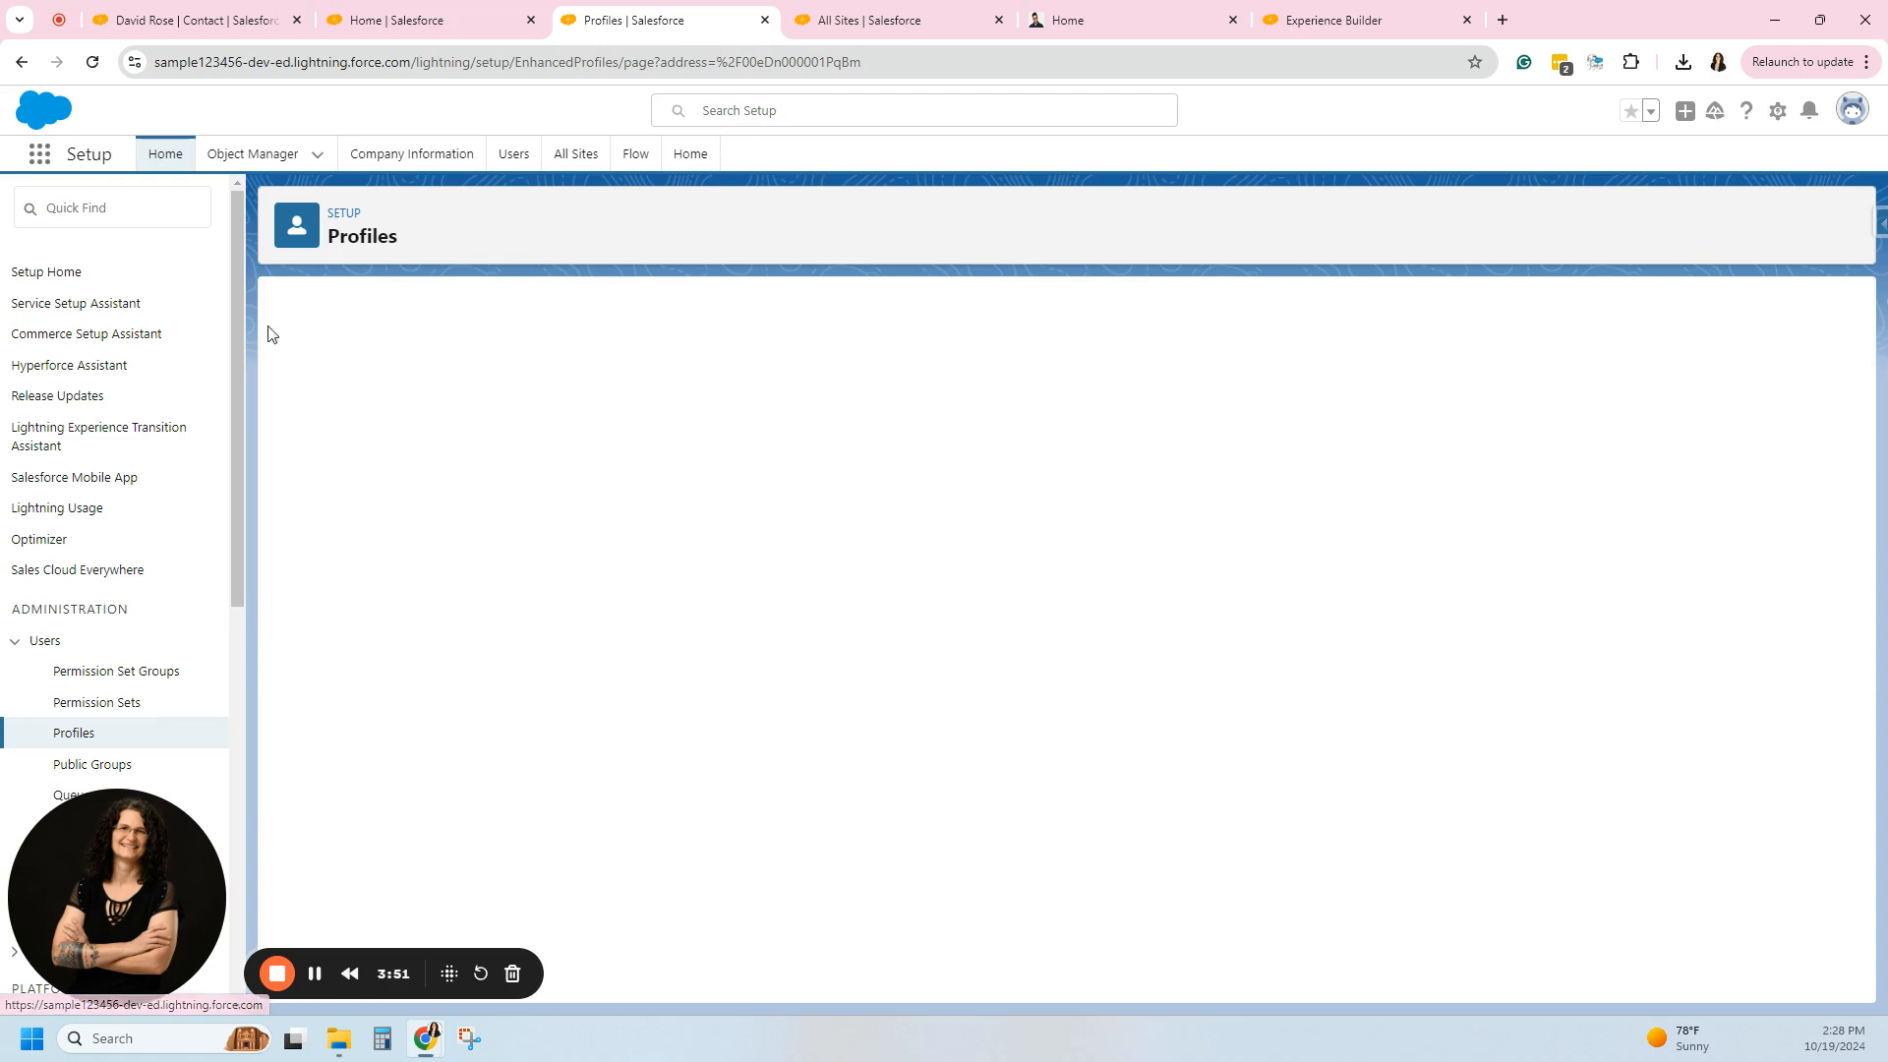
mouse_move(517, 362)
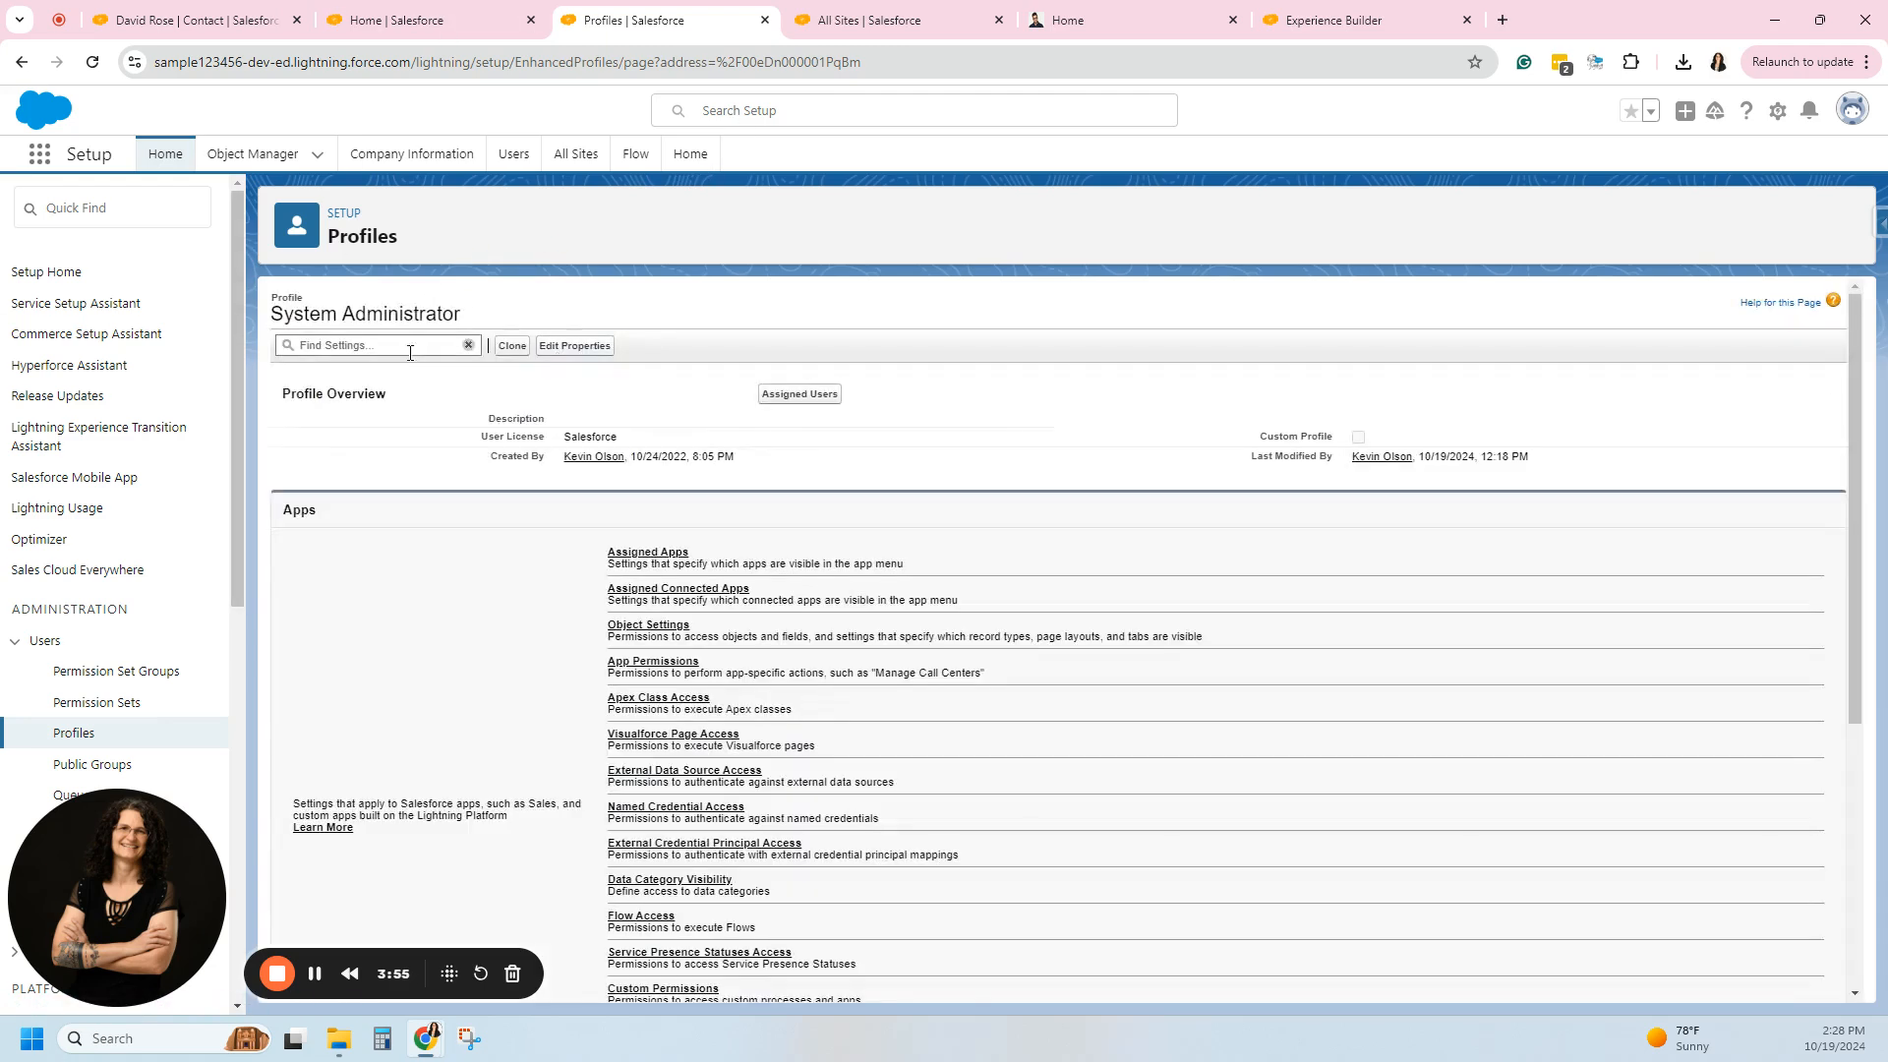
click(647, 624)
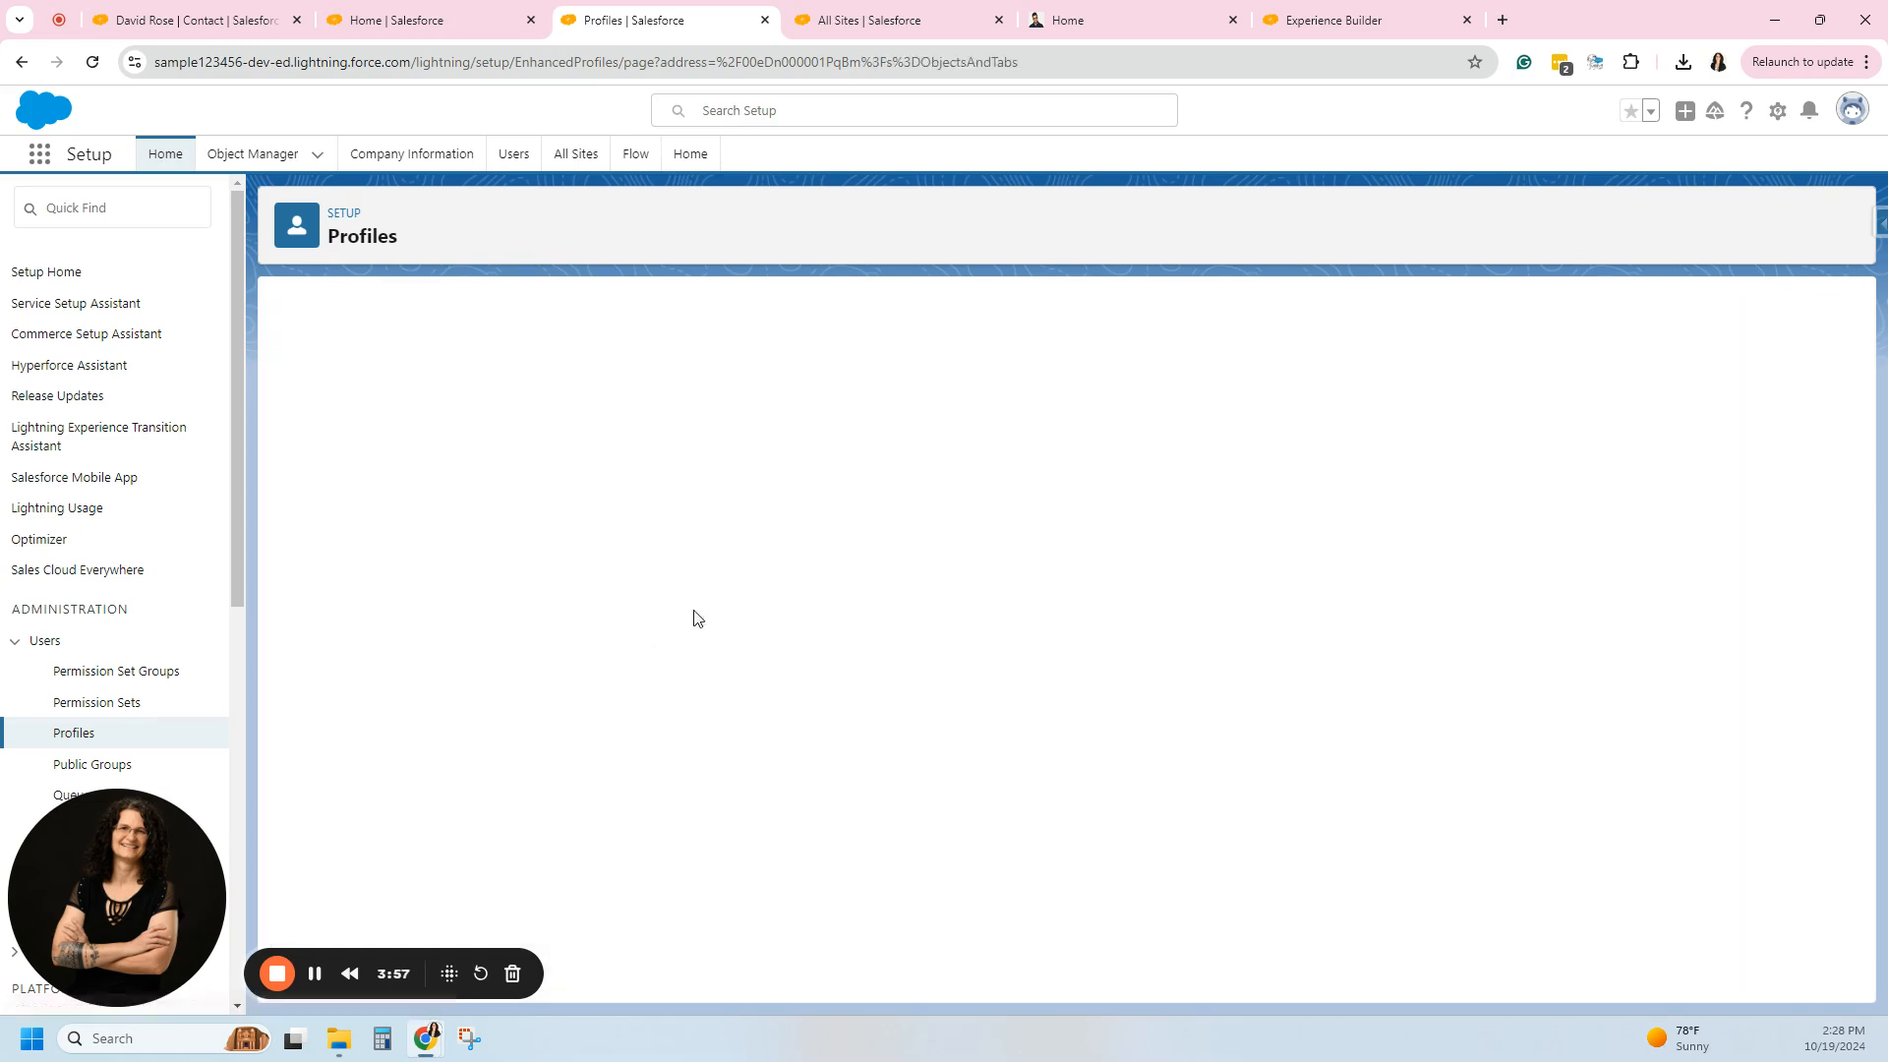
mouse_move(470, 373)
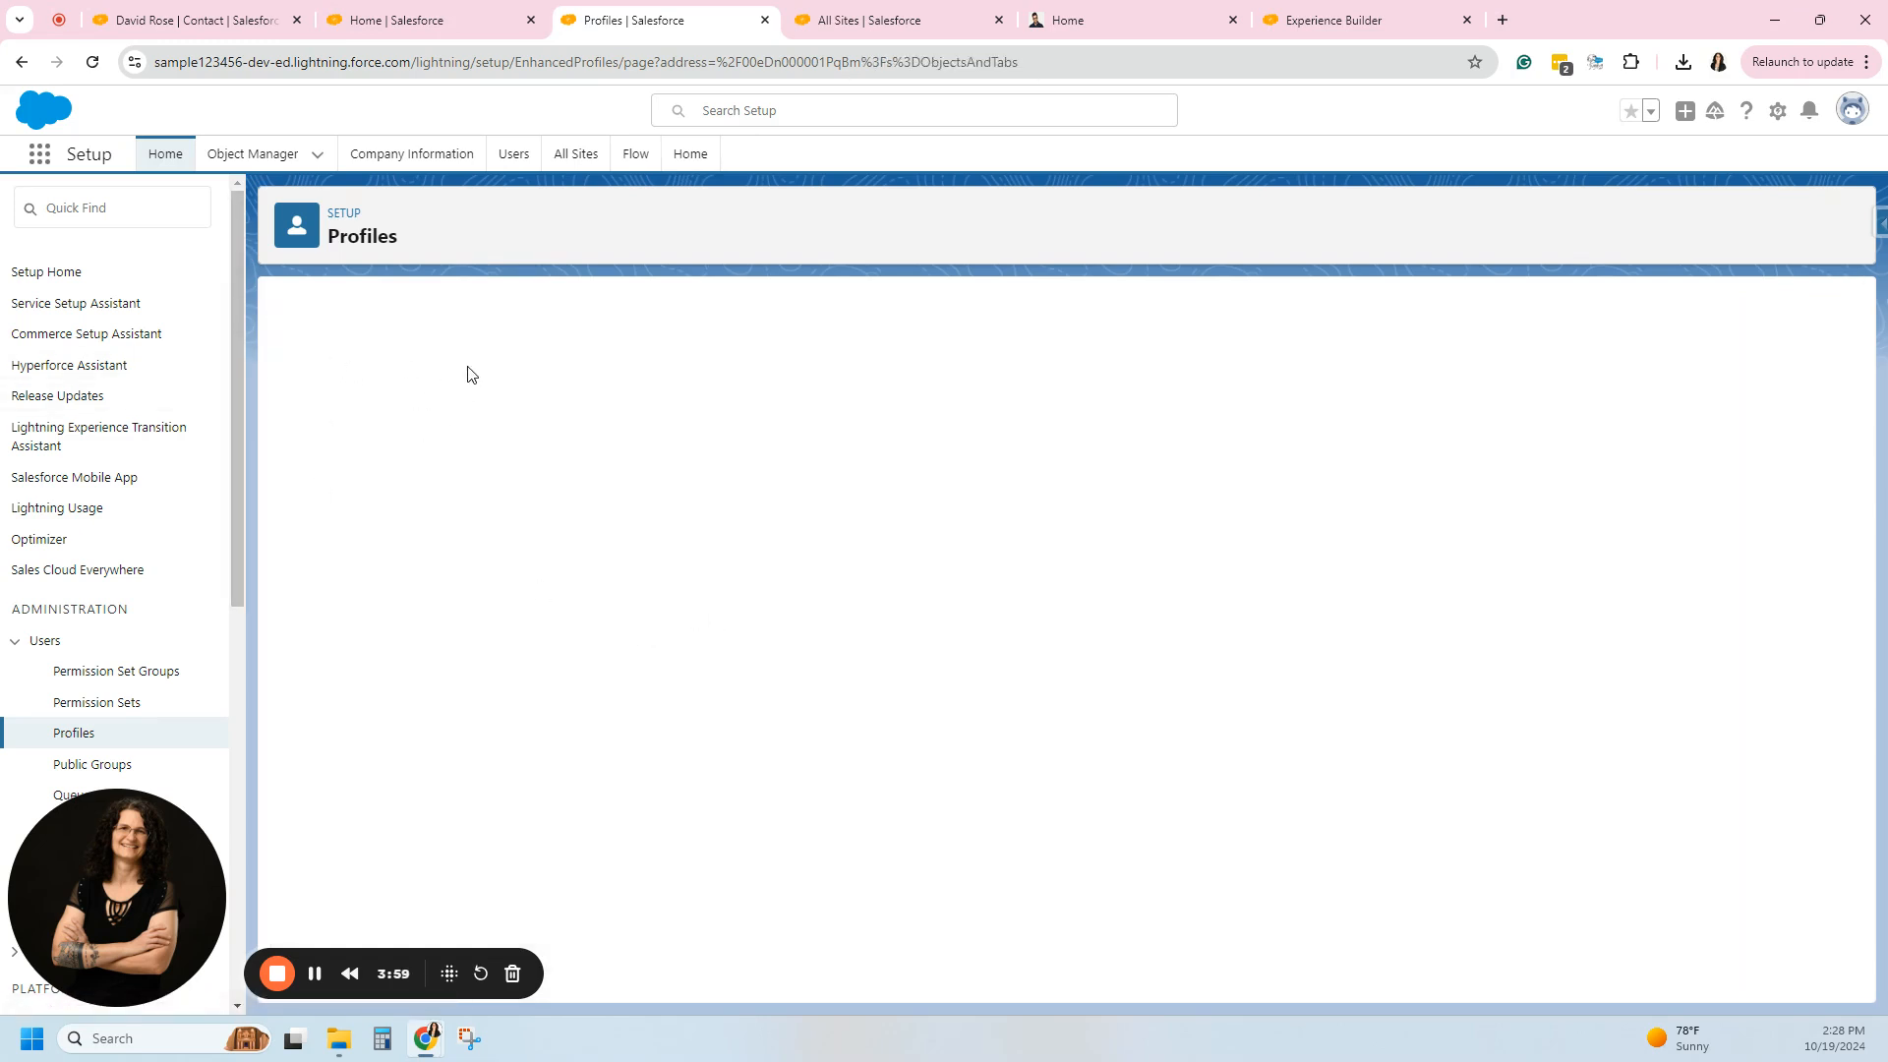
mouse_move(579, 498)
text(contact)
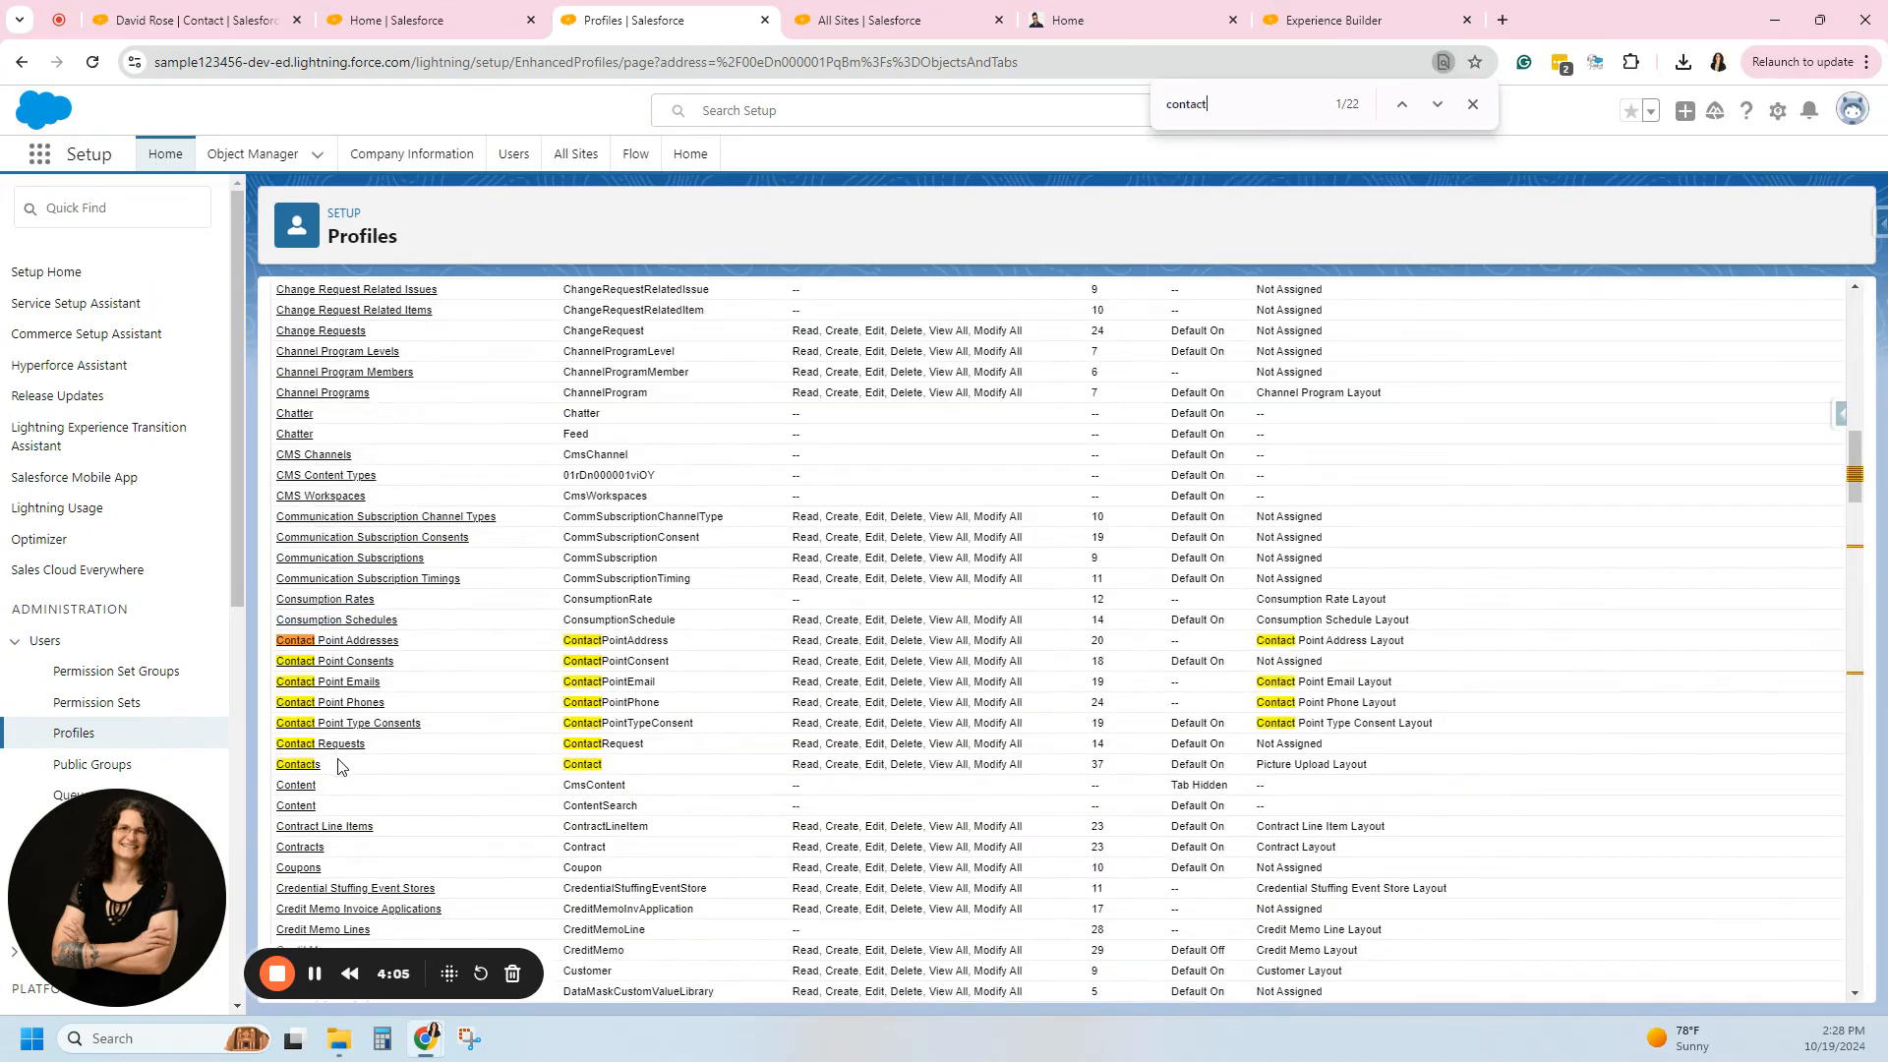
click(297, 763)
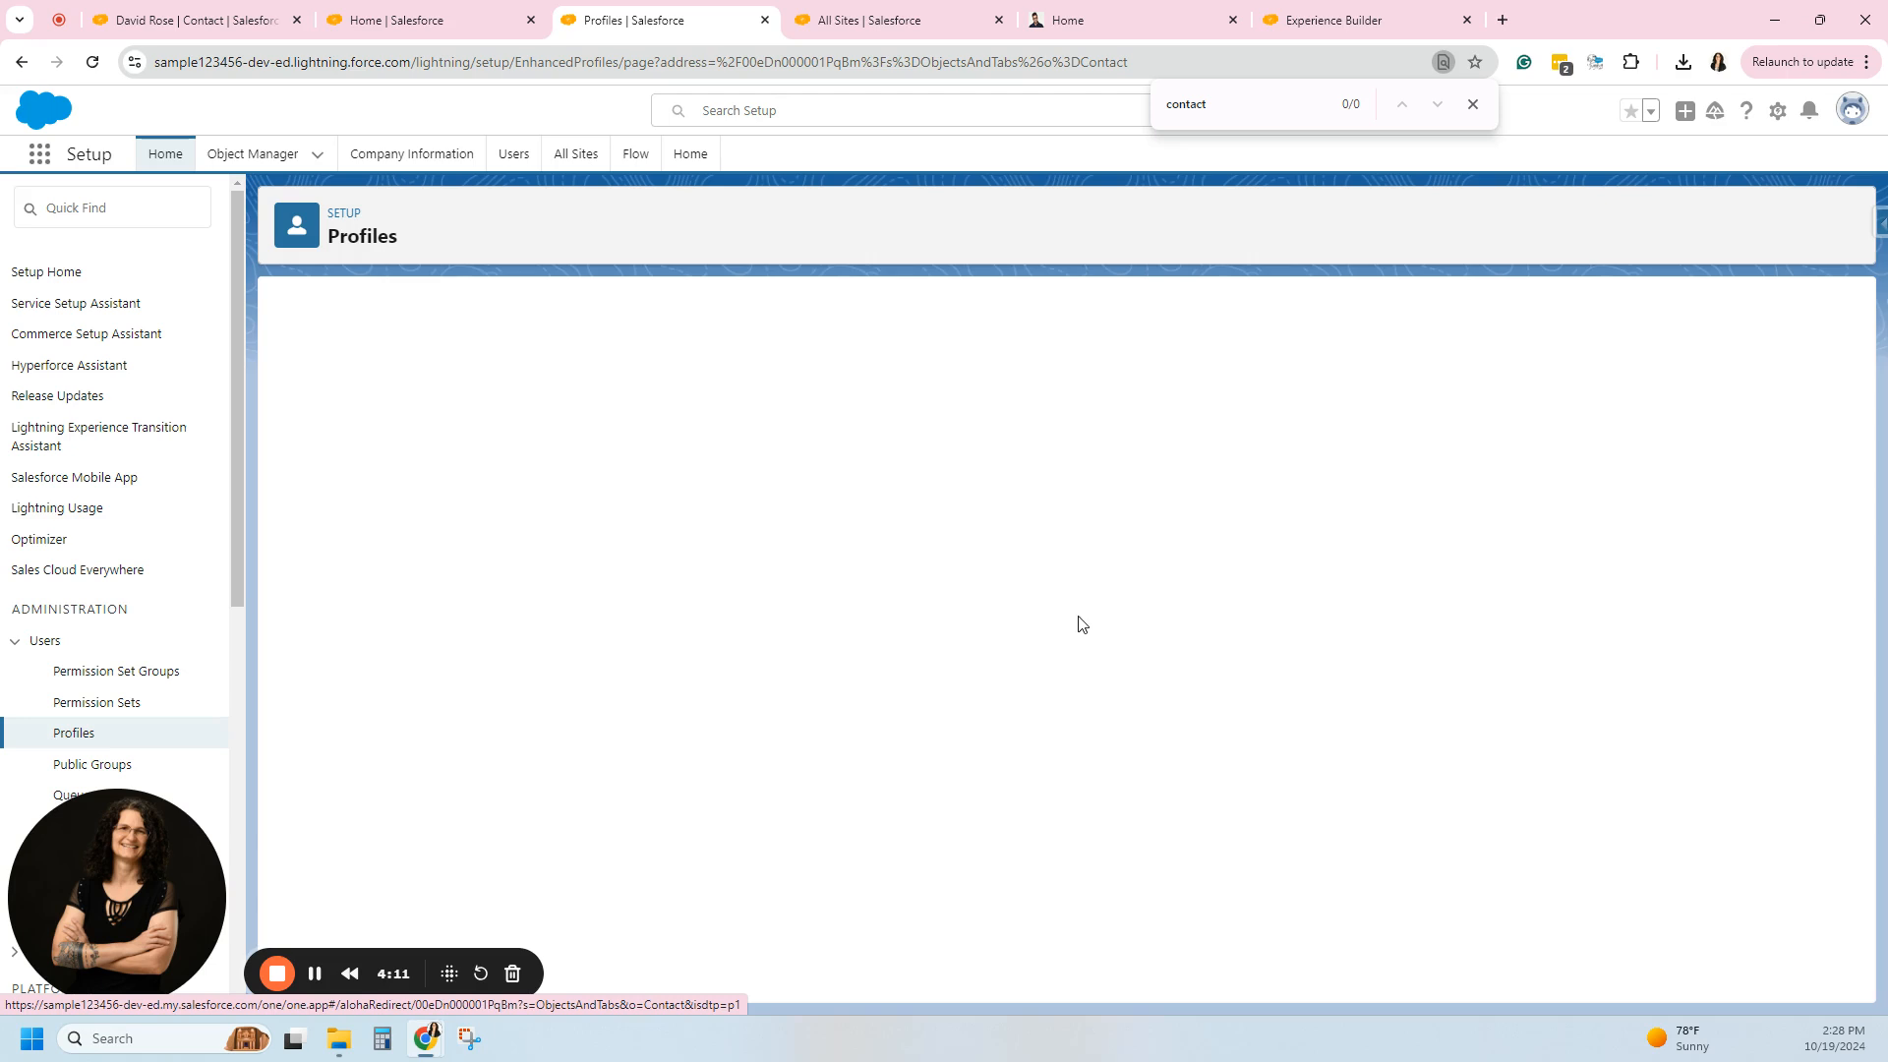
mouse_move(1101, 570)
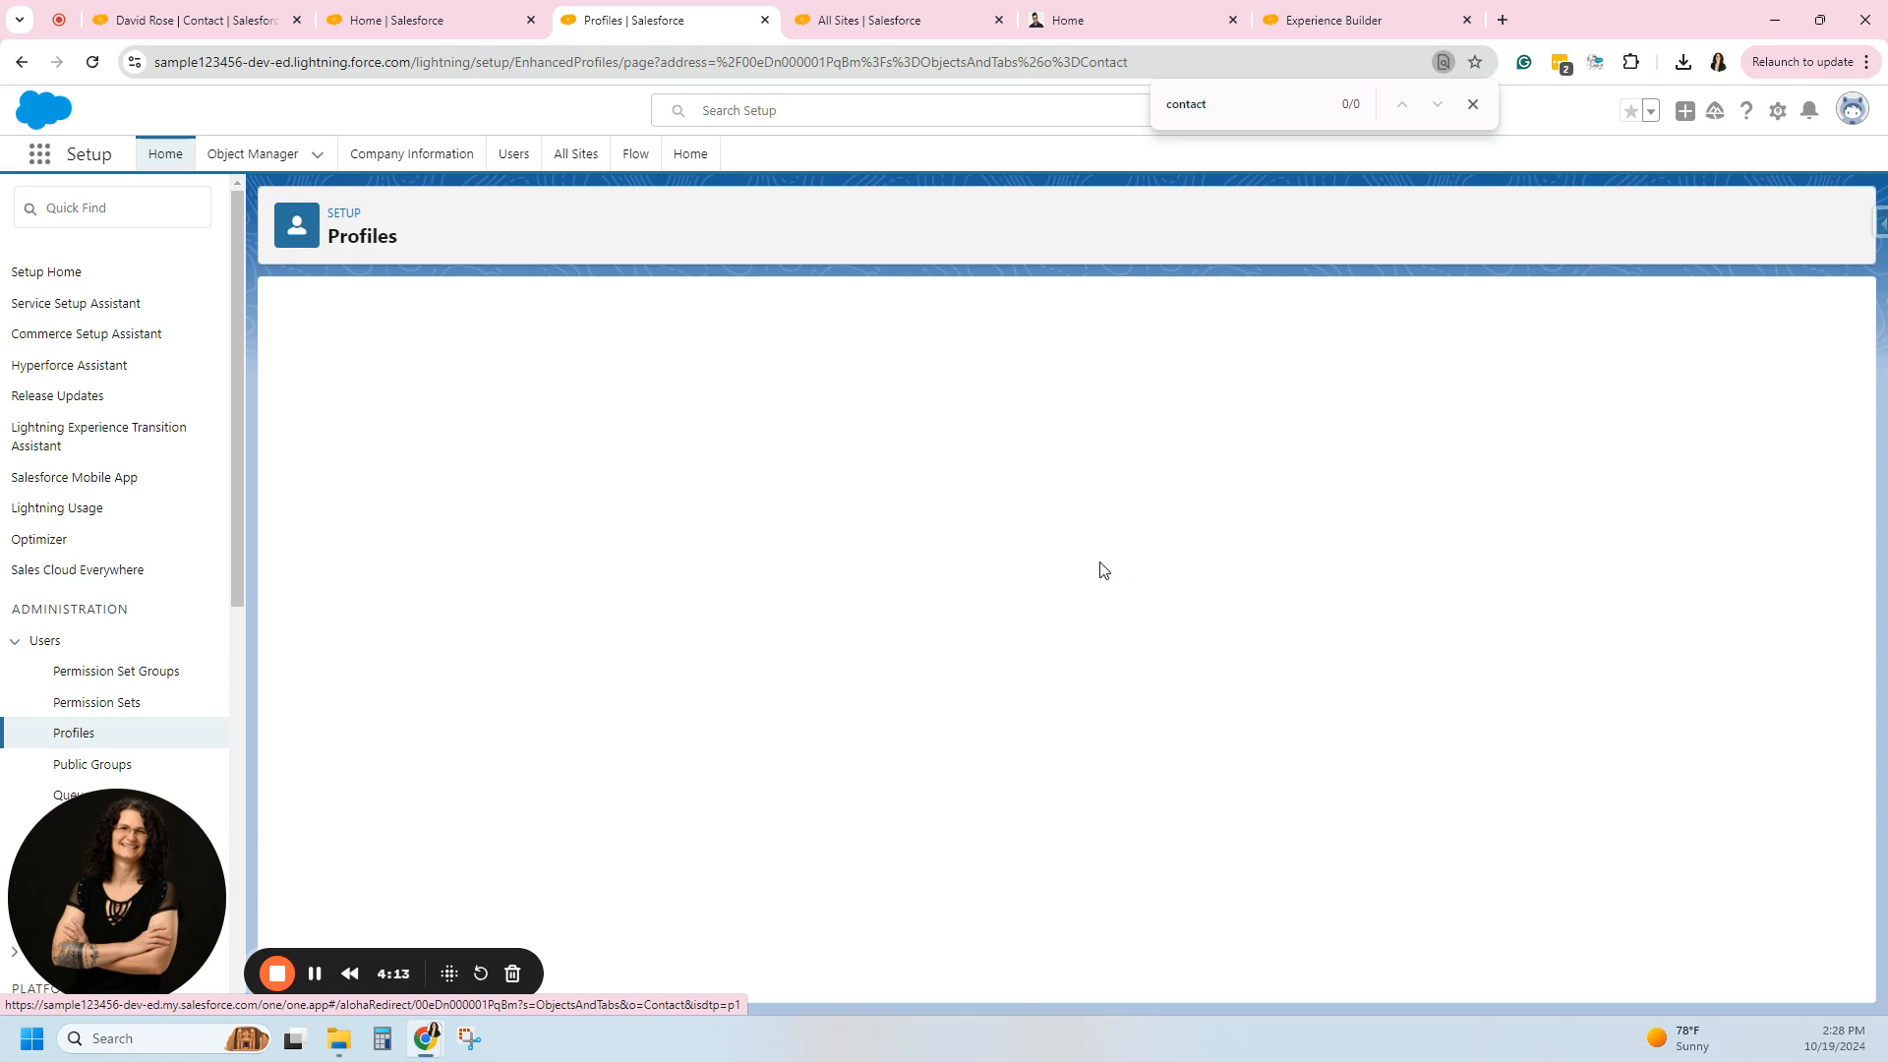
mouse_move(936, 578)
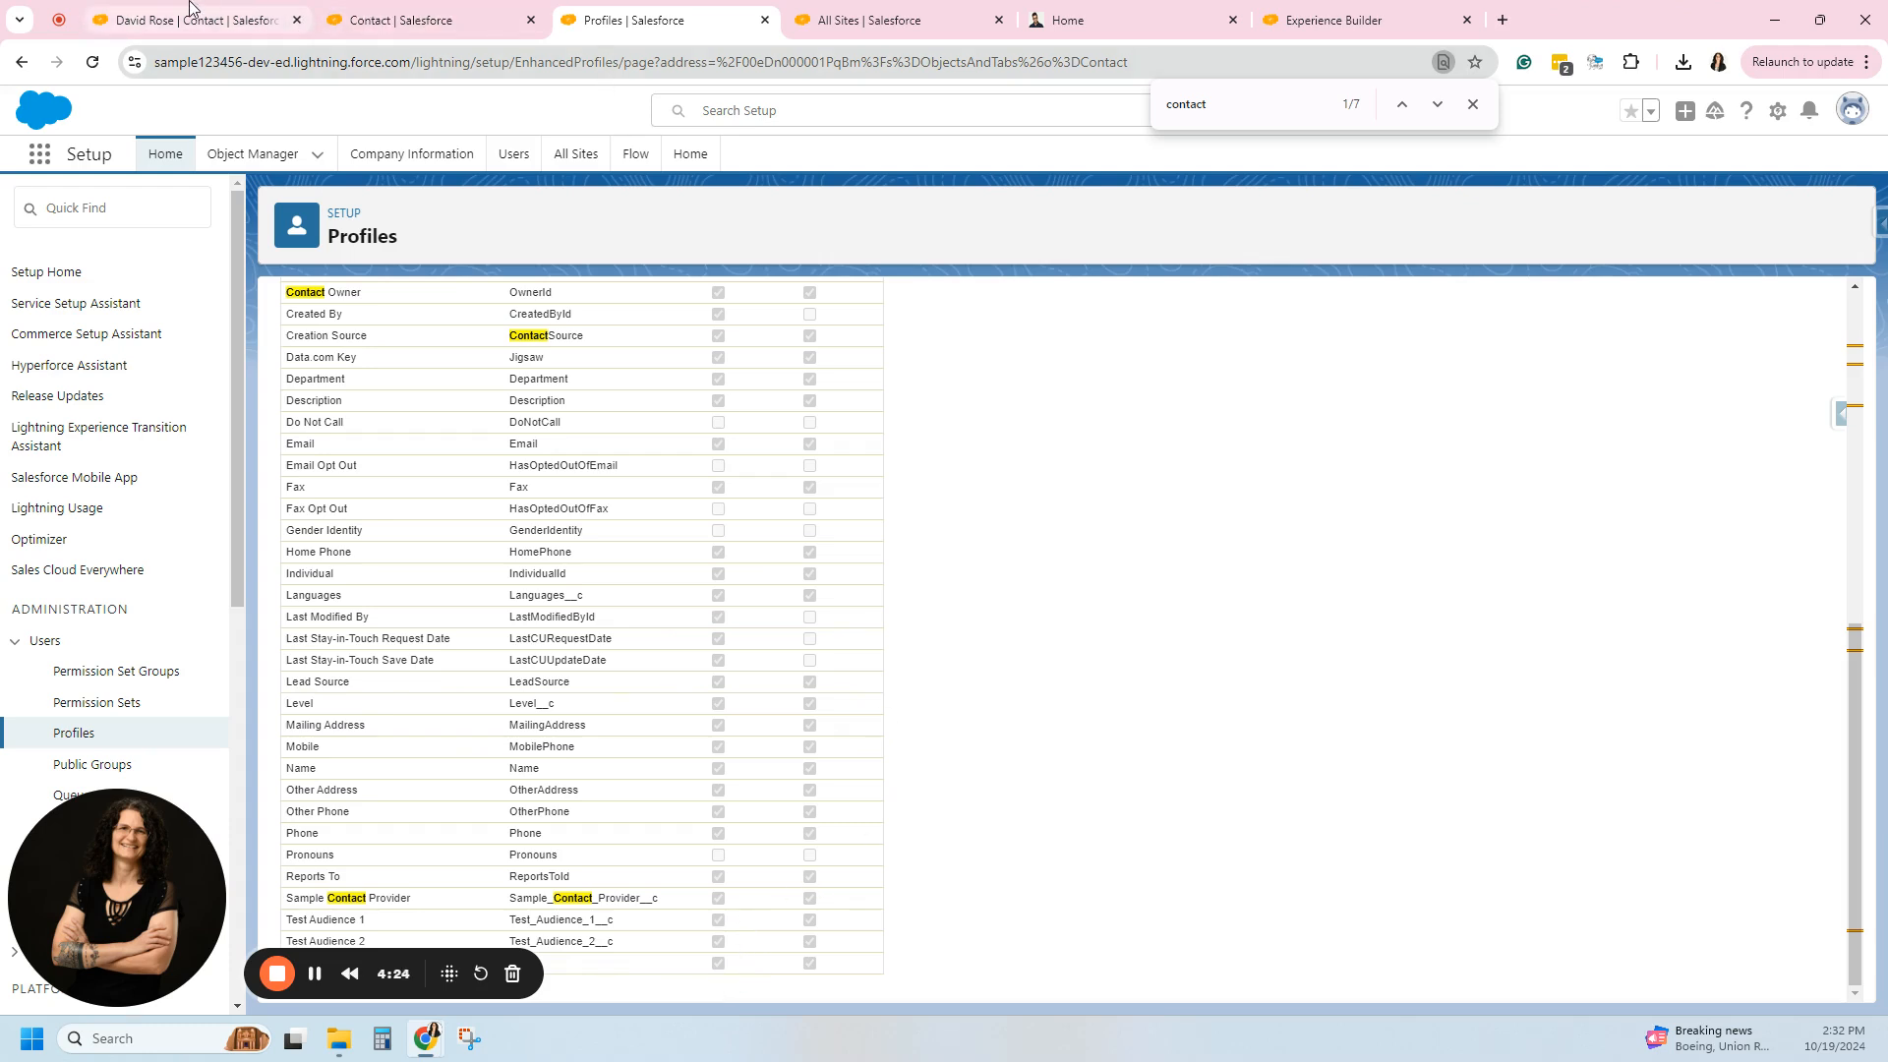
mouse_move(181, 20)
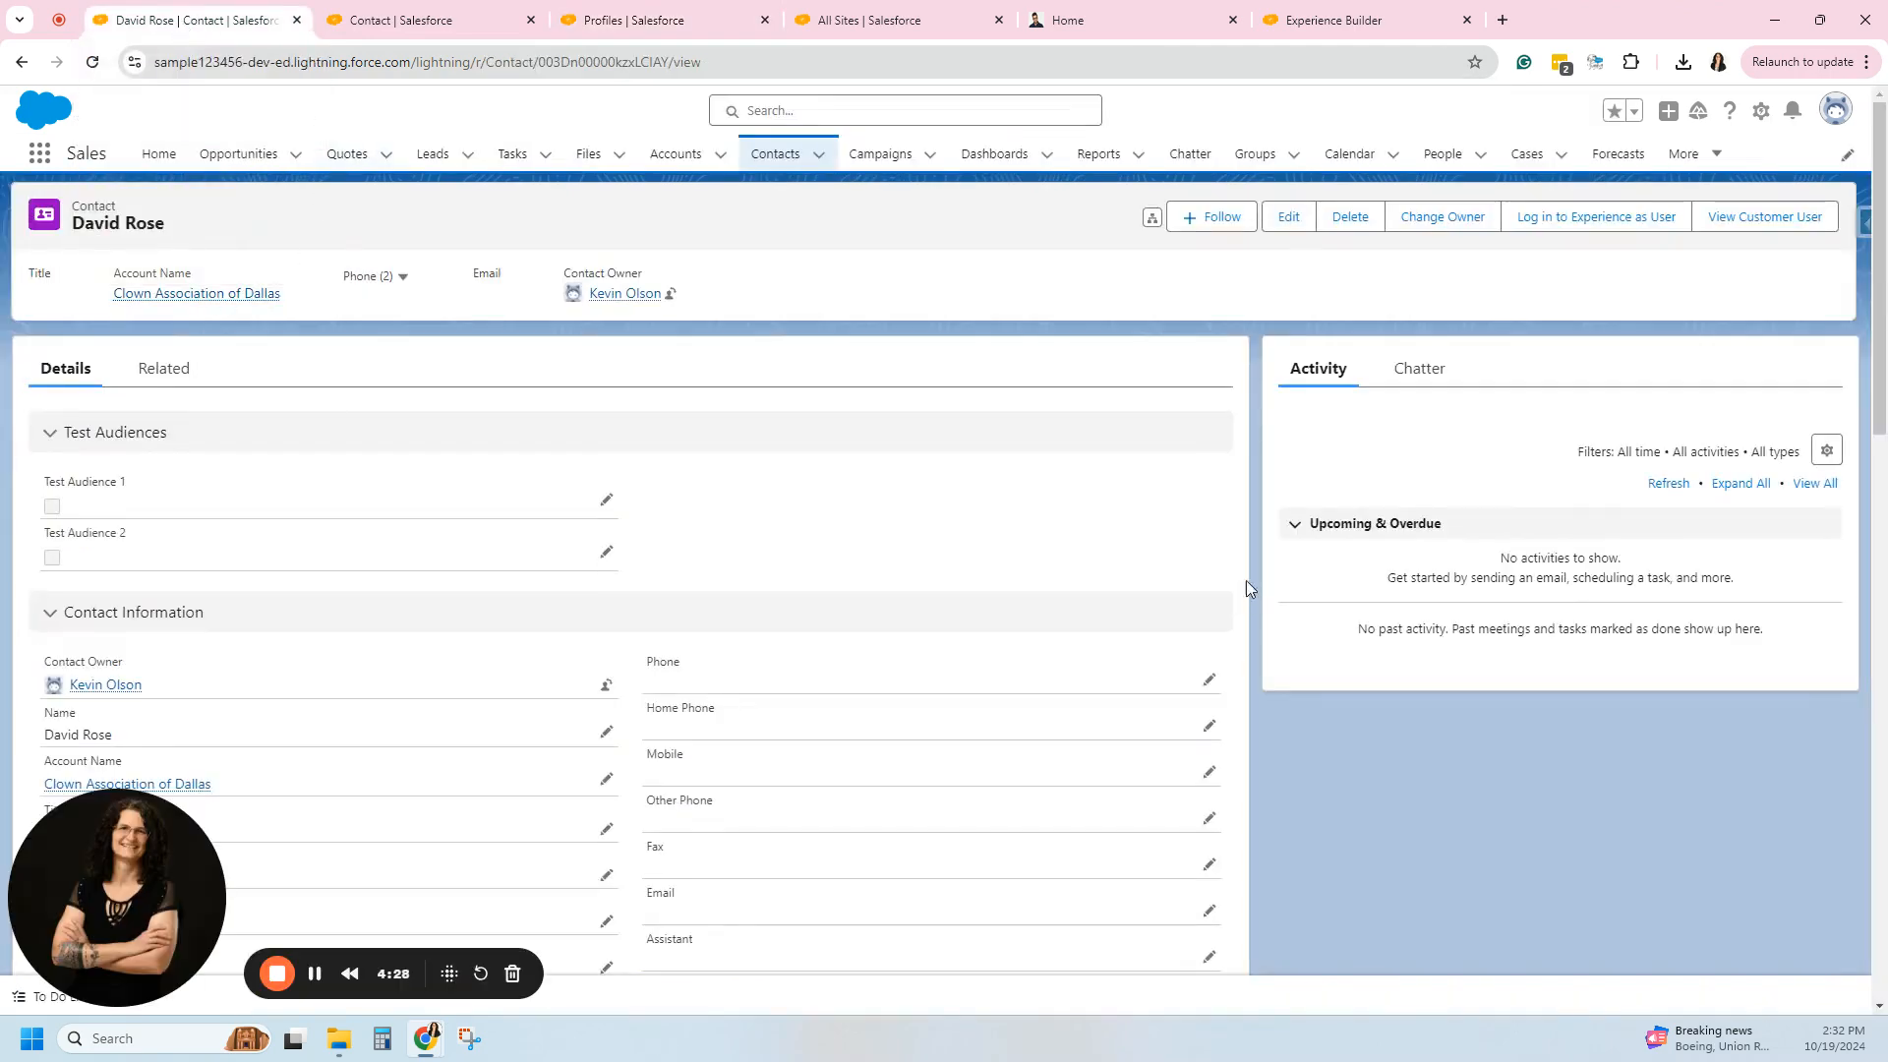
mouse_move(607, 505)
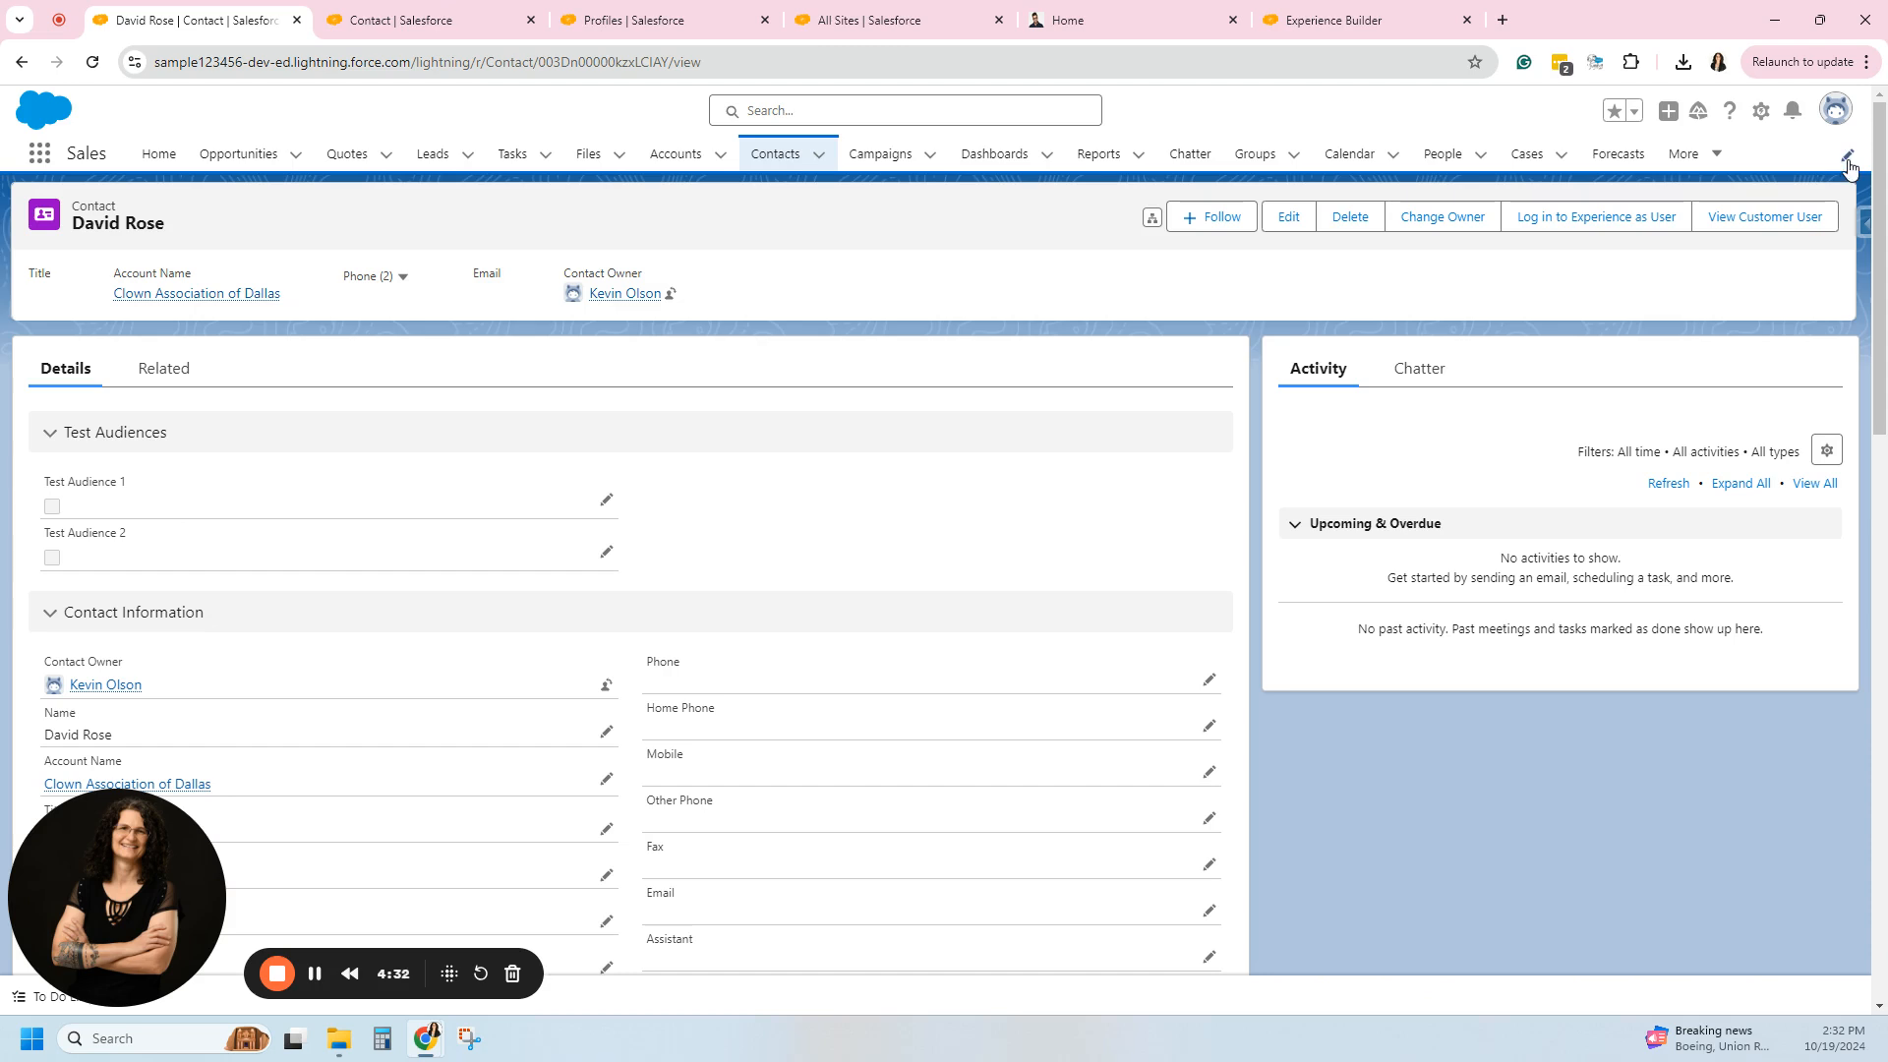
mouse_move(1835, 110)
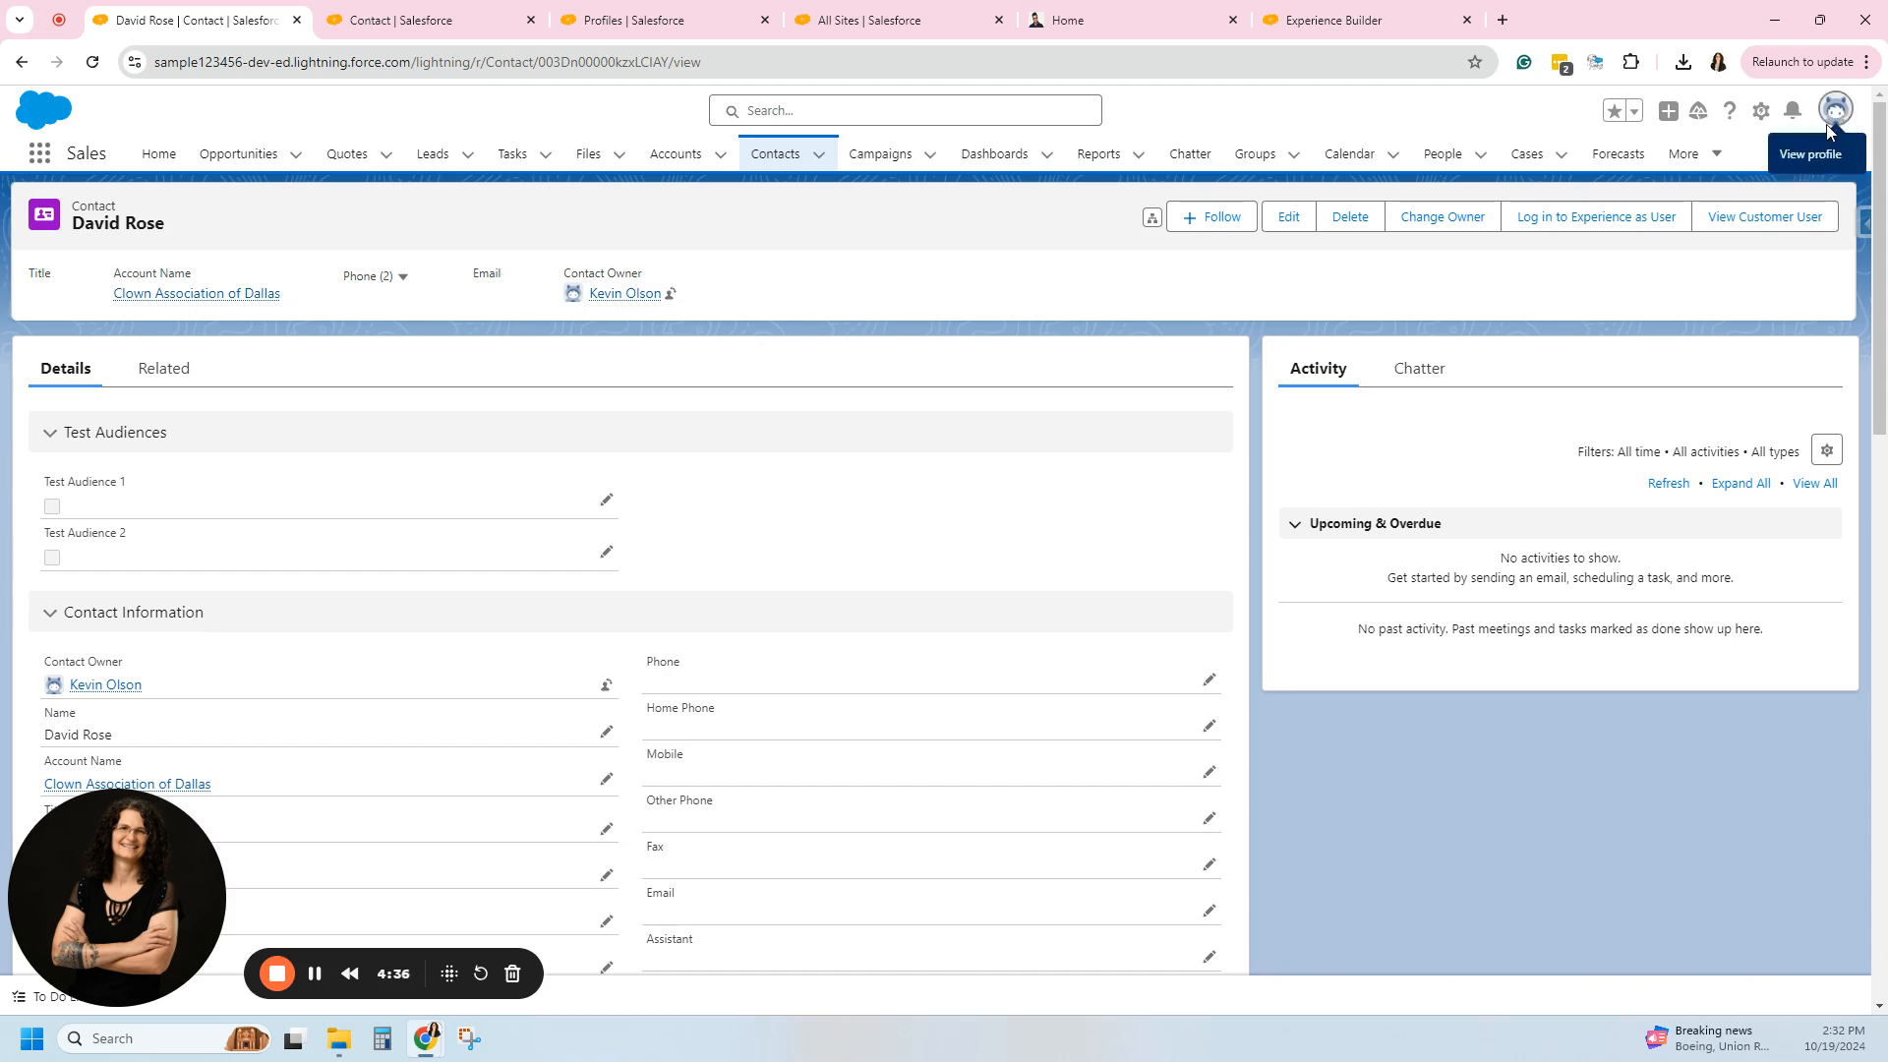
Switch the display density to Compact from the user profile menu.
click(1834, 110)
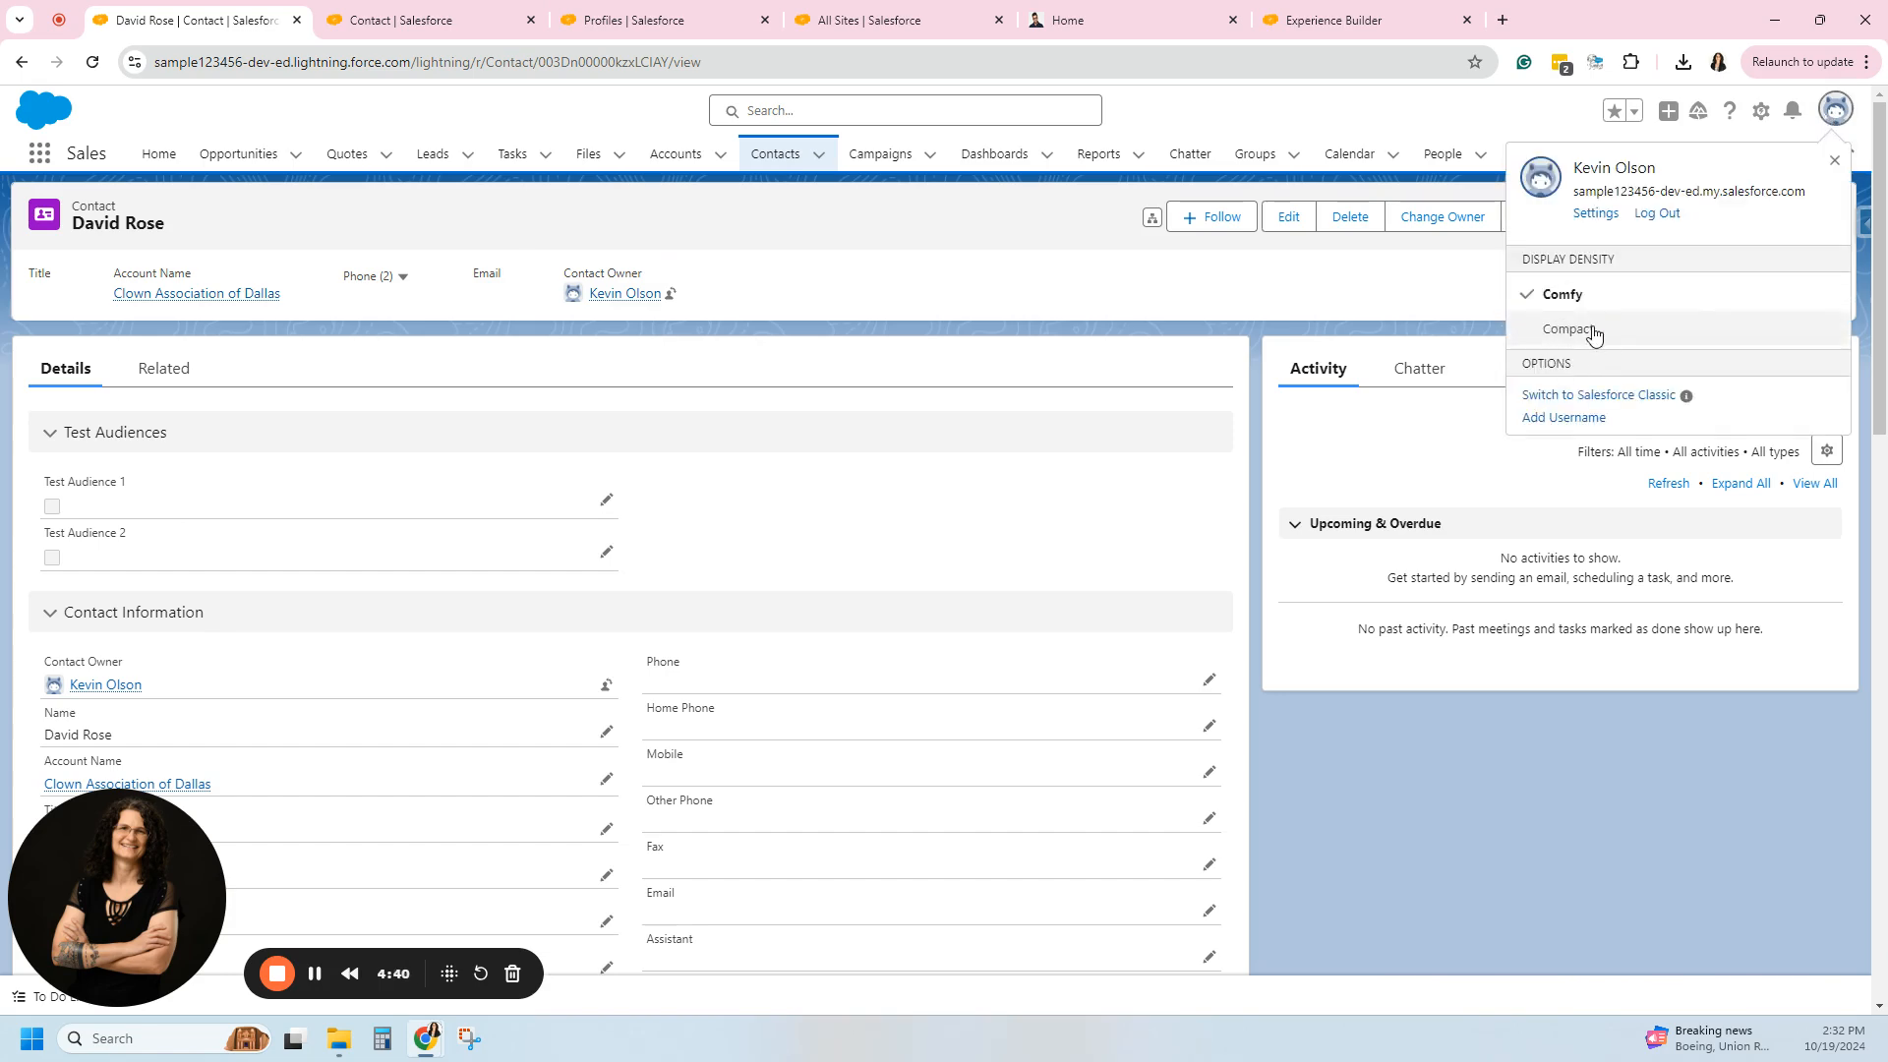
click(1569, 329)
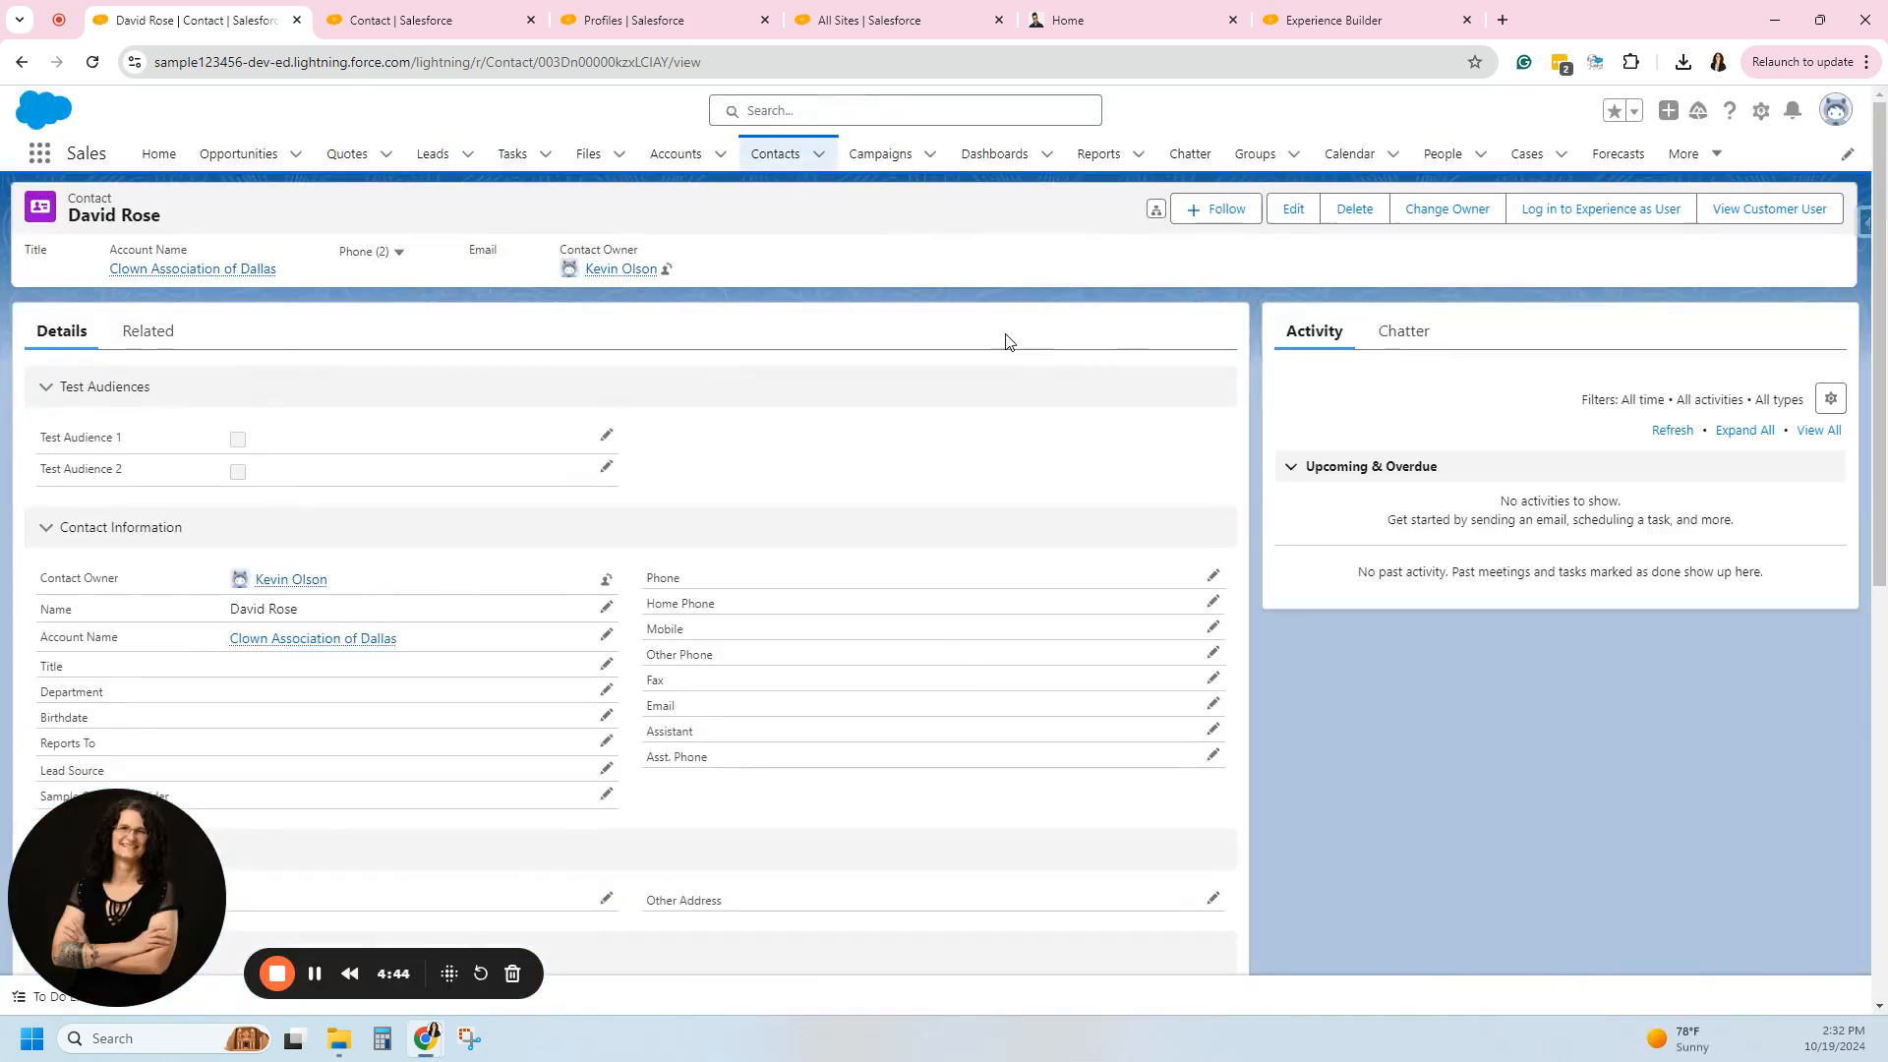
mouse_move(142, 447)
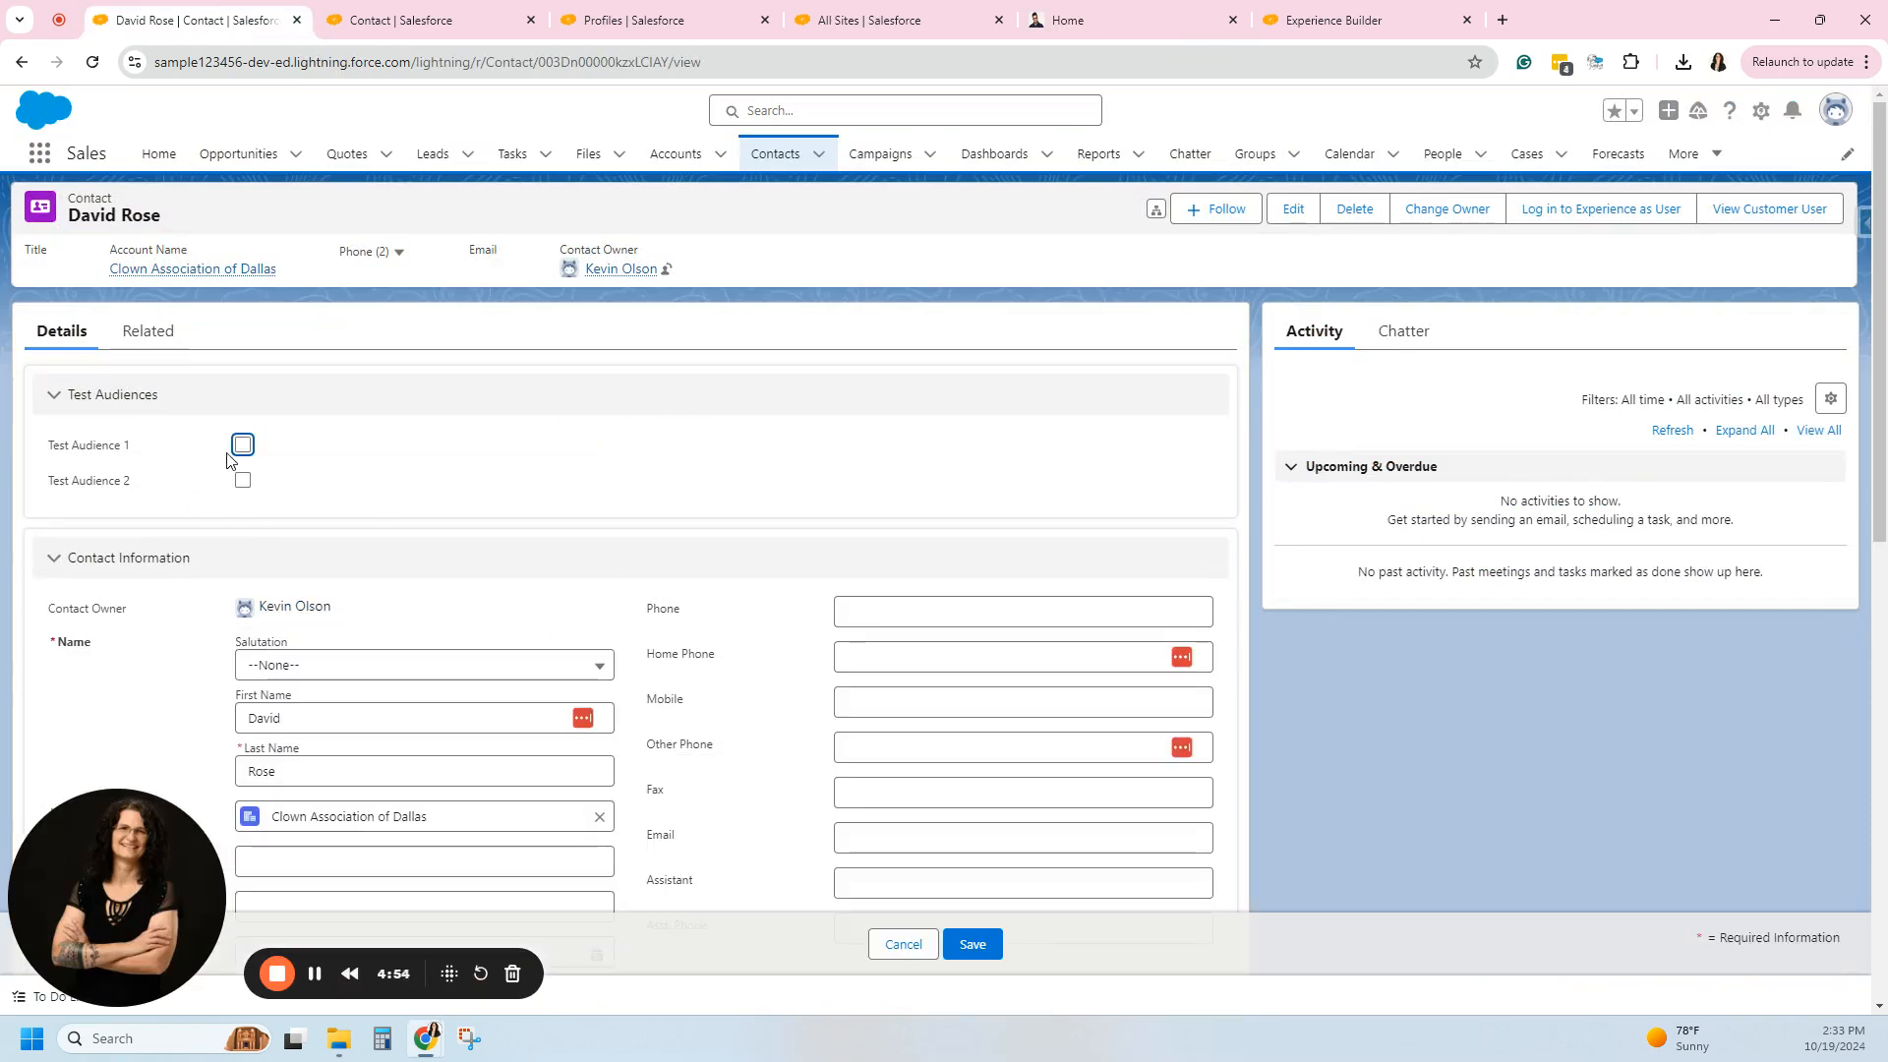
click(242, 445)
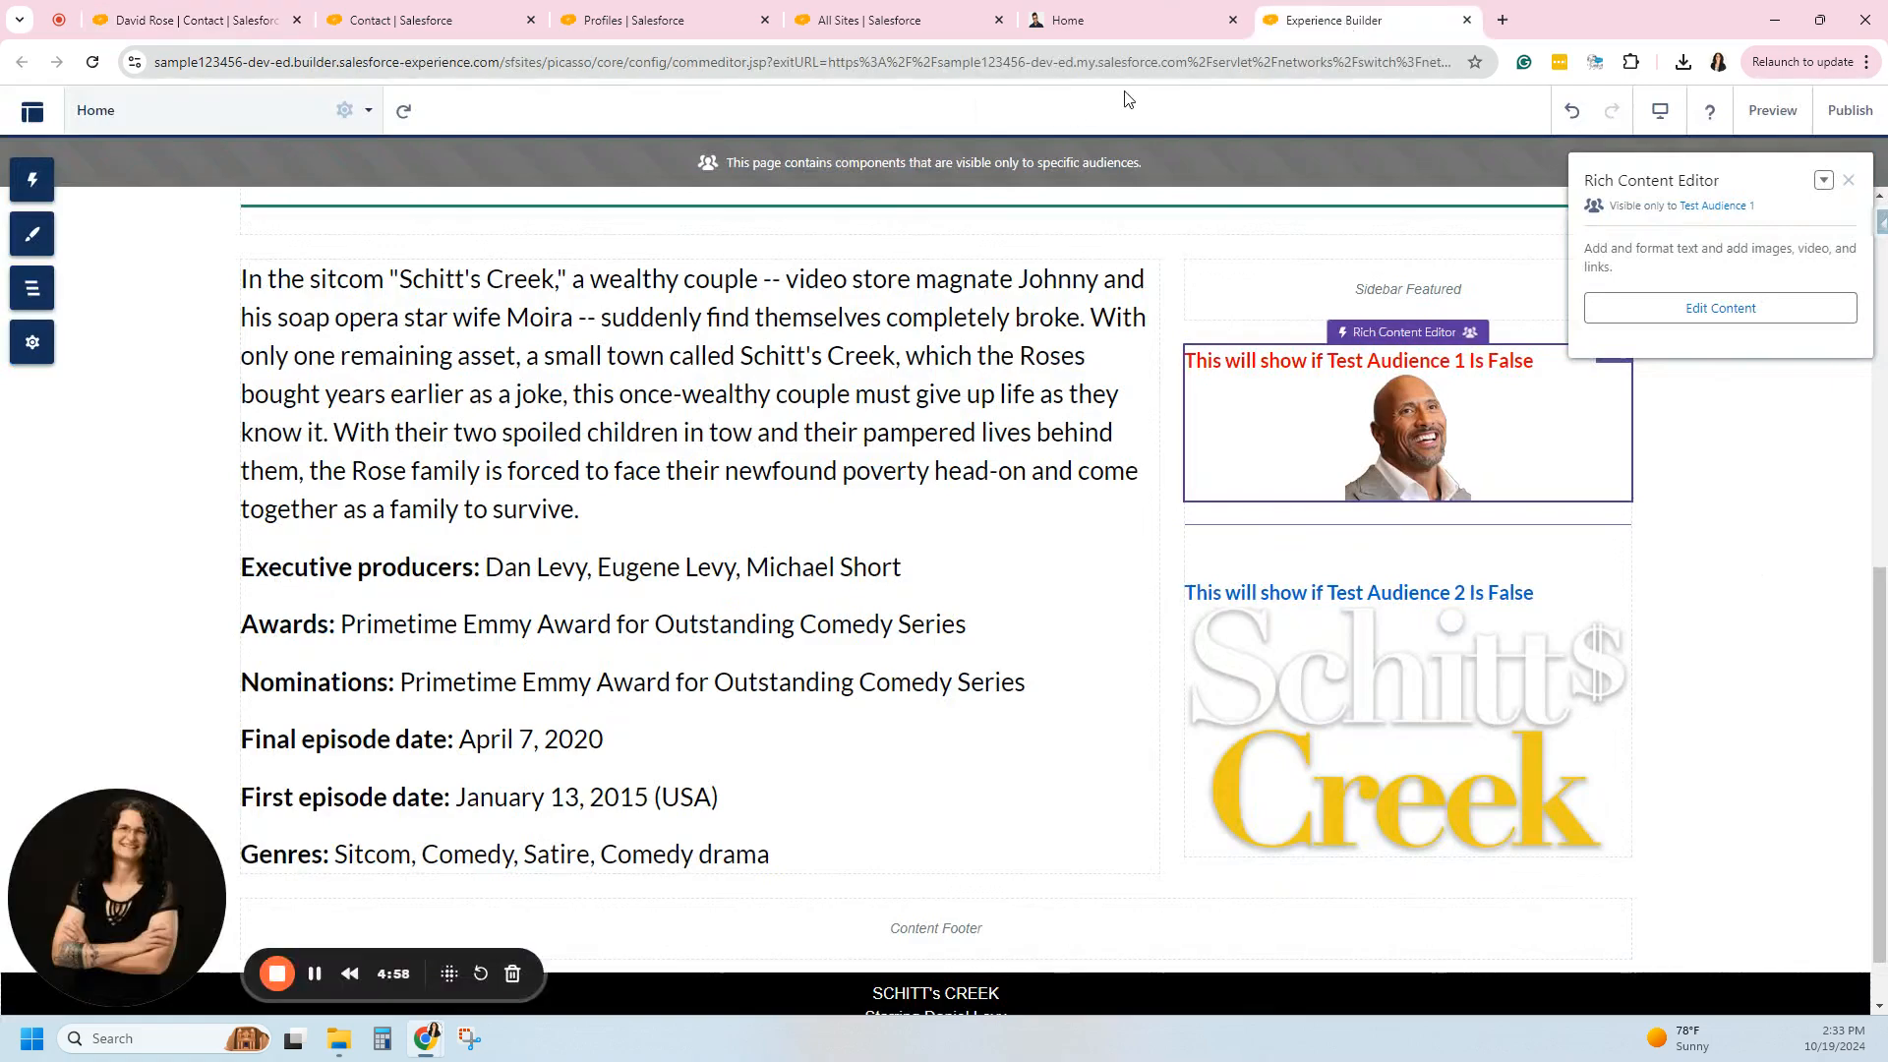
View the live home page sidebar, now showing only the Test Audience 2 block.
click(1771, 110)
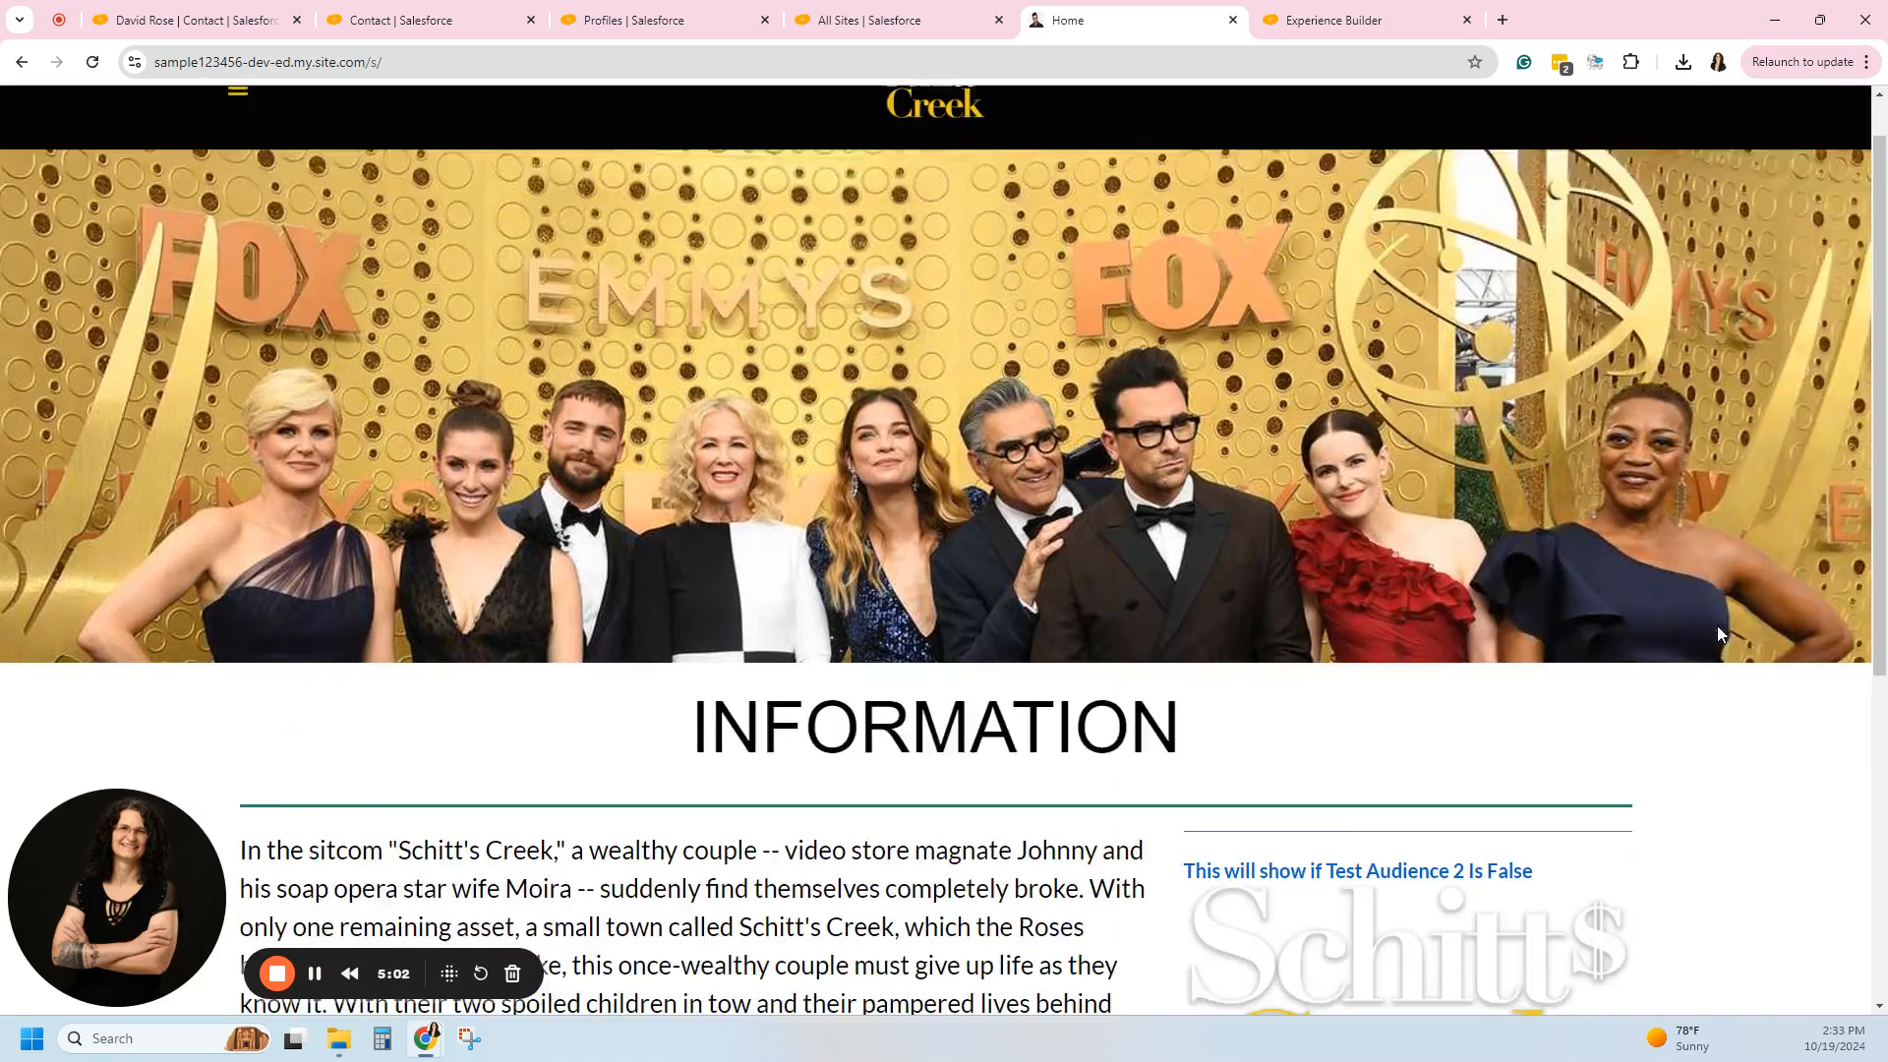
scroll(down, 3)
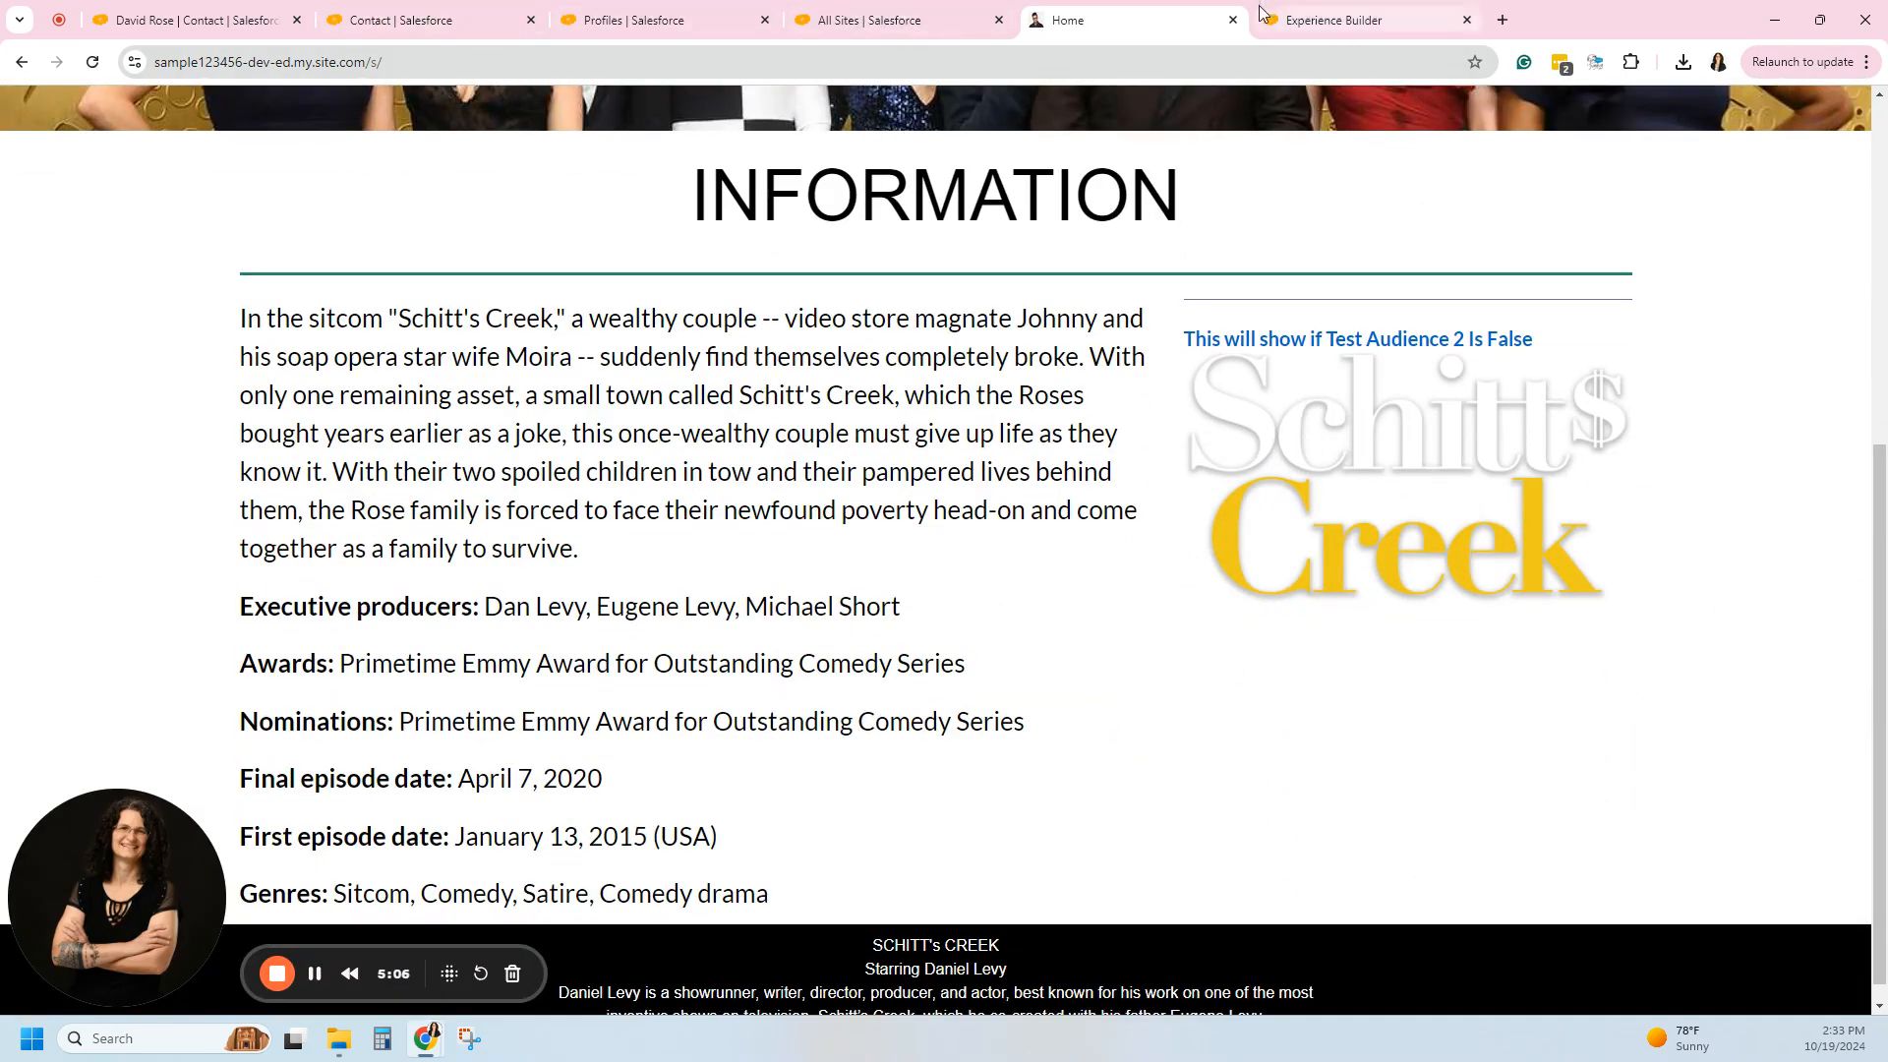
Start a new audience named Test Audience 2 for the Schitt's Creek logo block.
click(1361, 20)
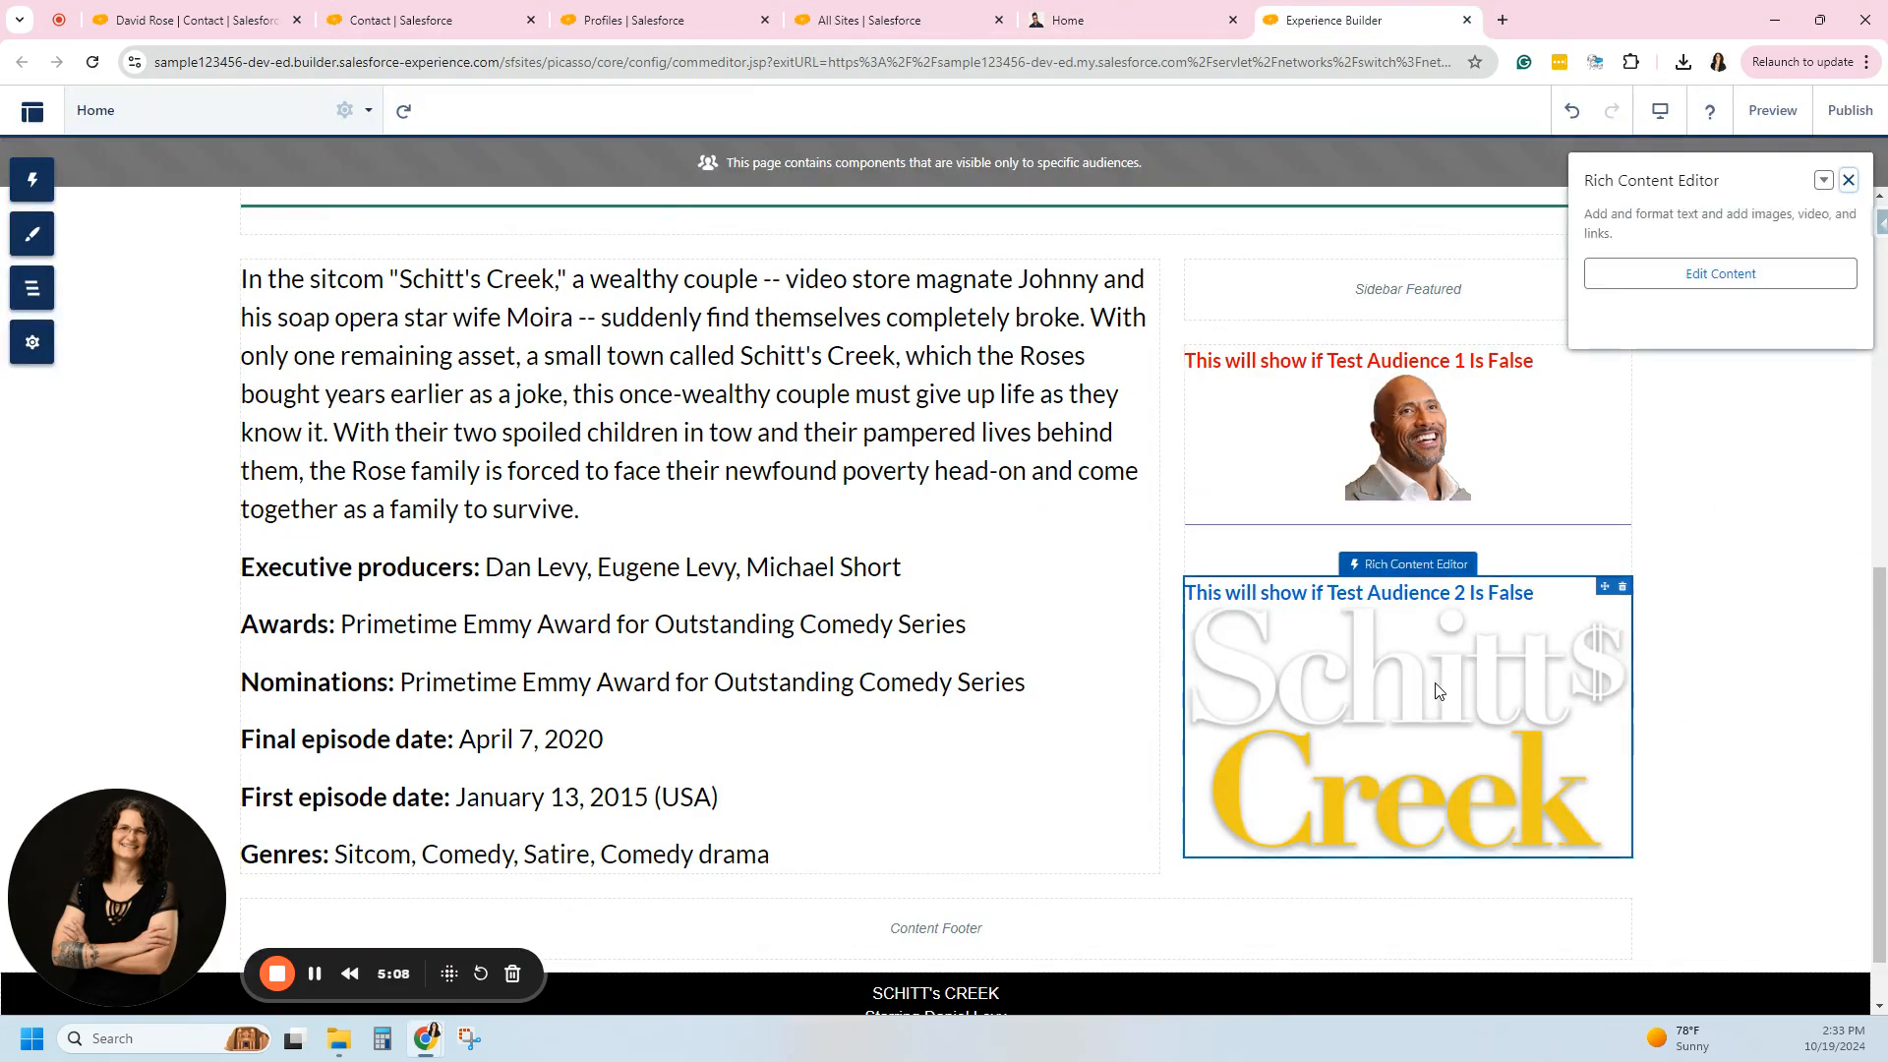
mouse_move(1746, 448)
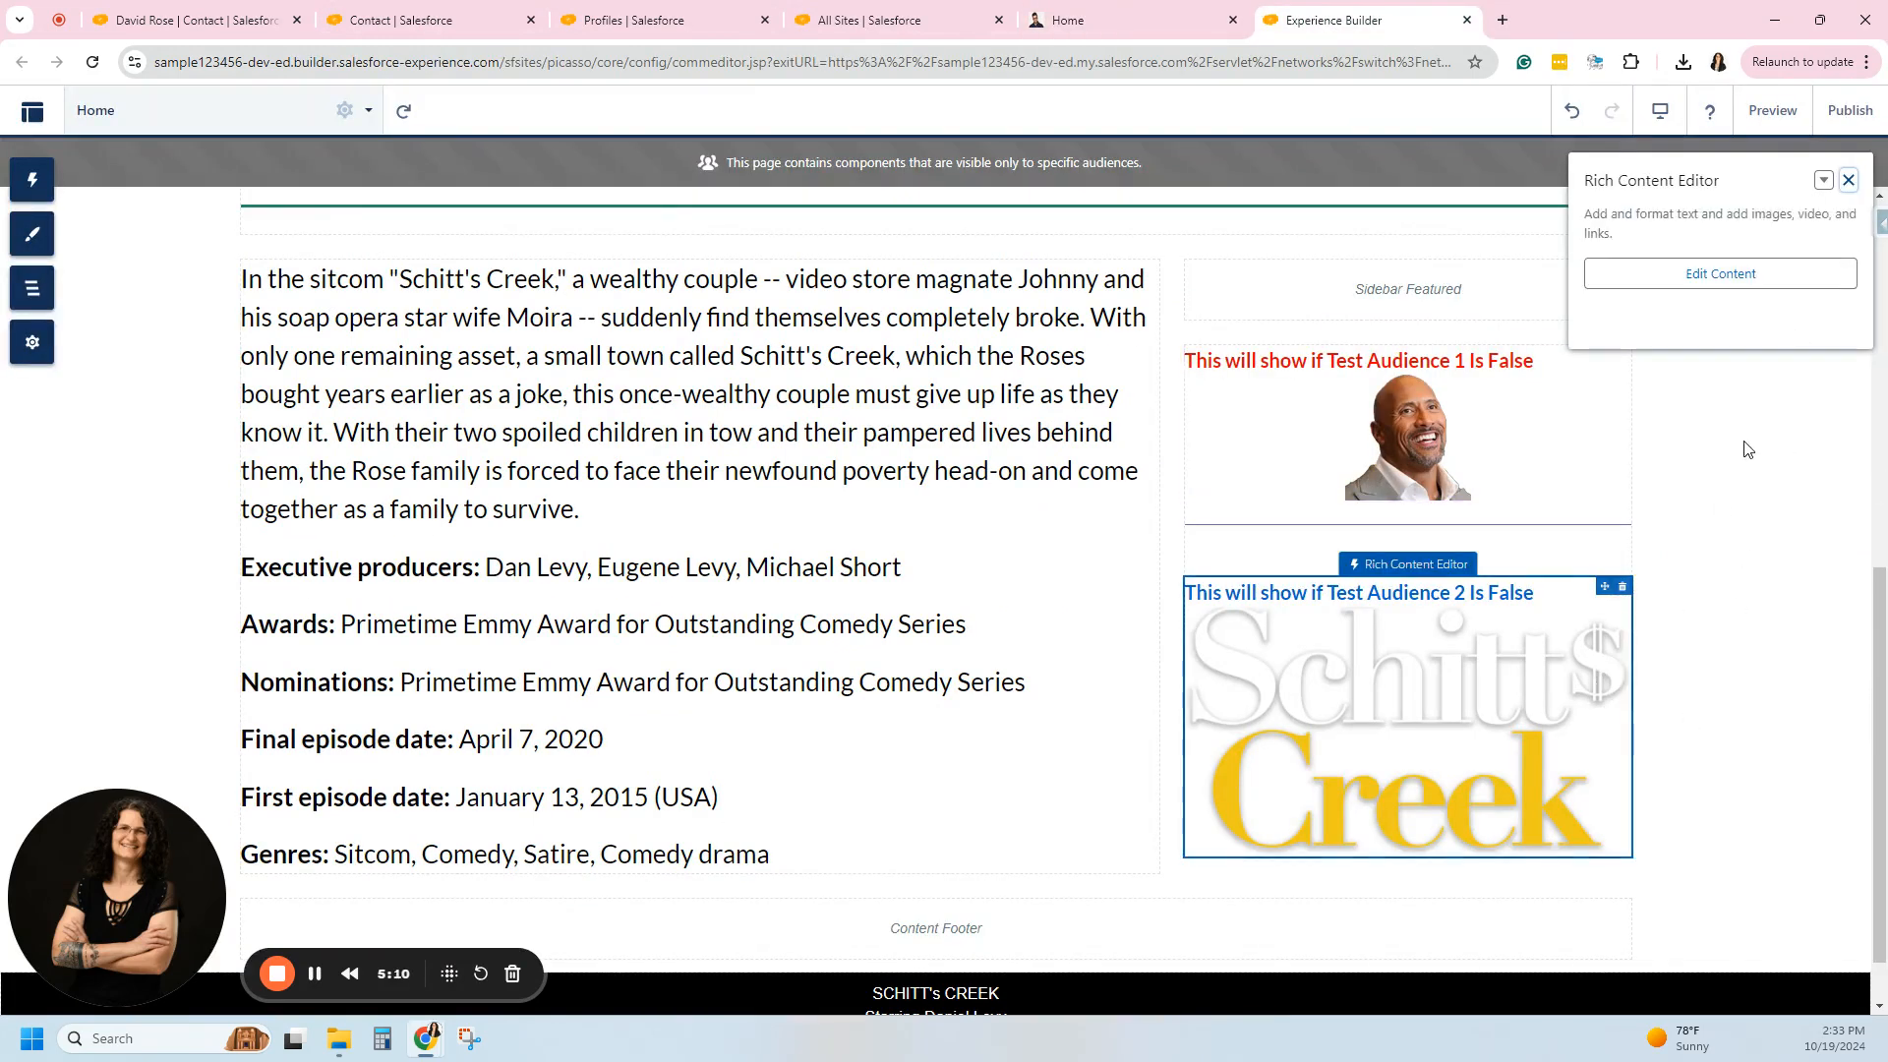
click(1822, 179)
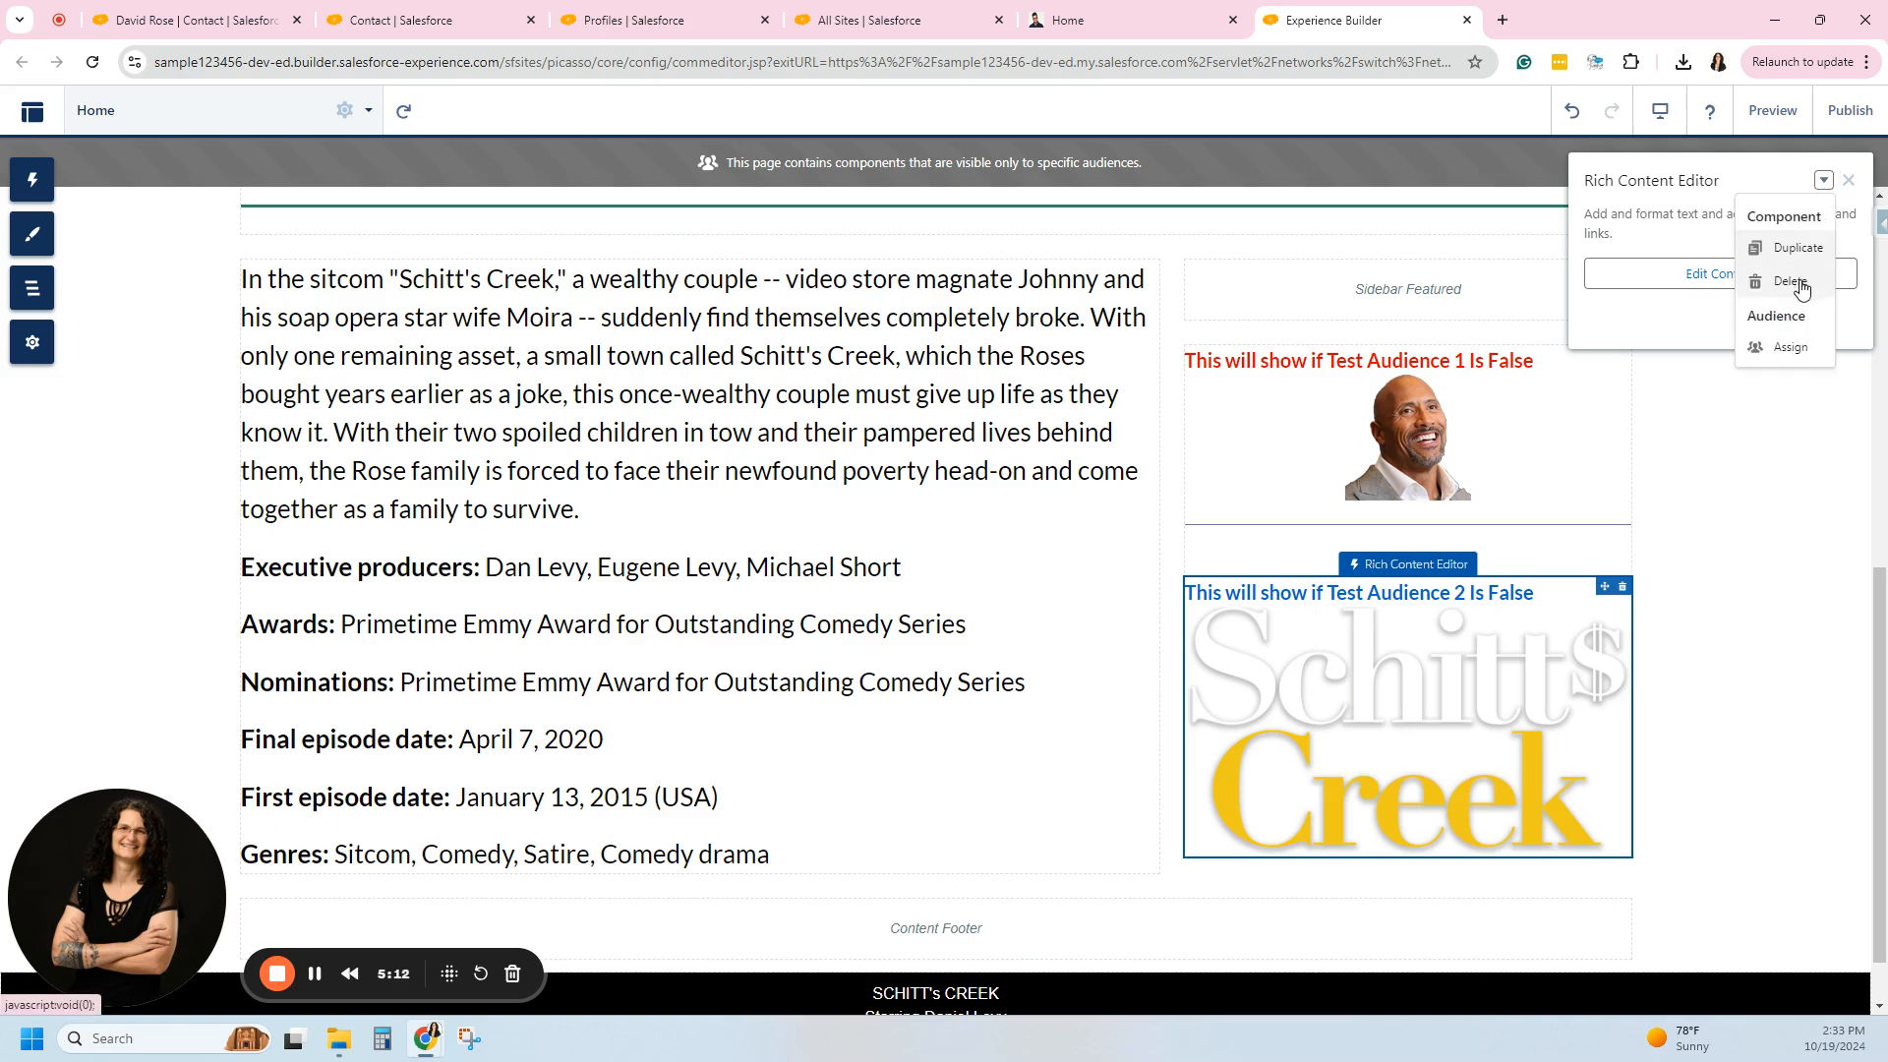
mouse_move(1793, 346)
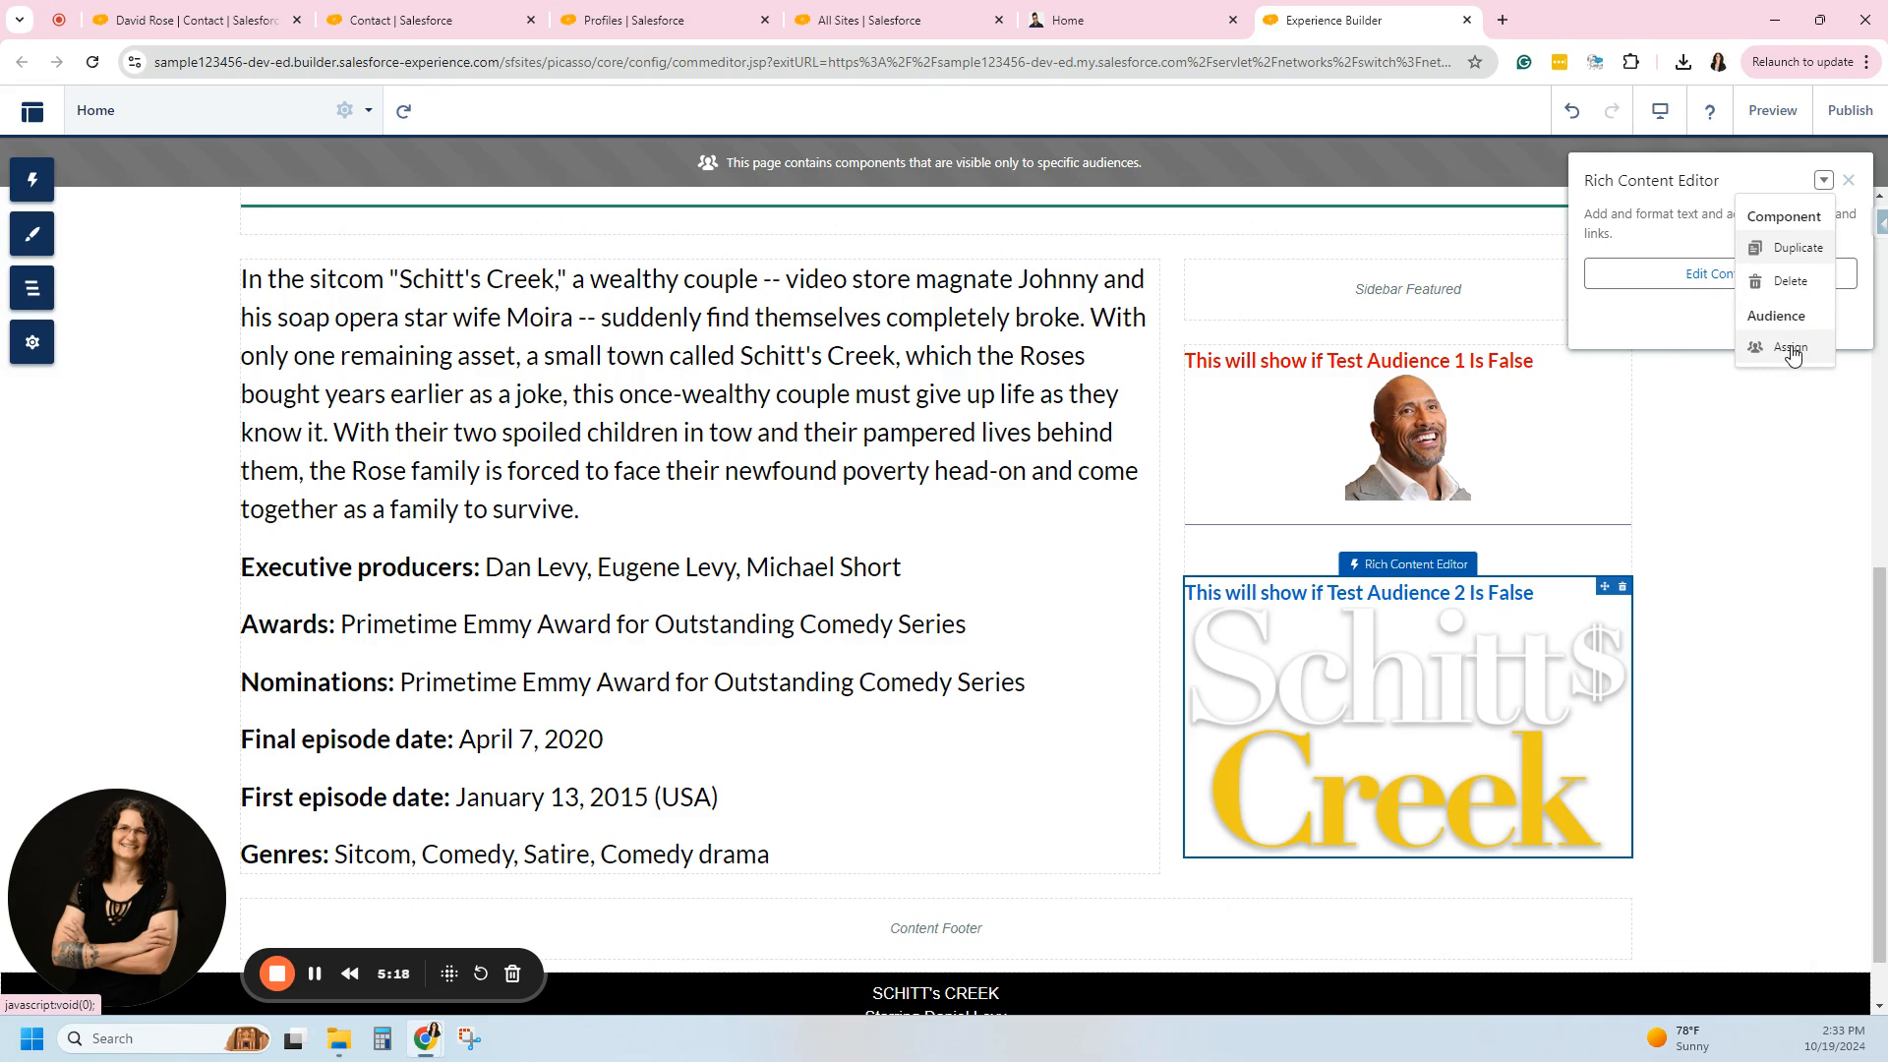
click(1790, 346)
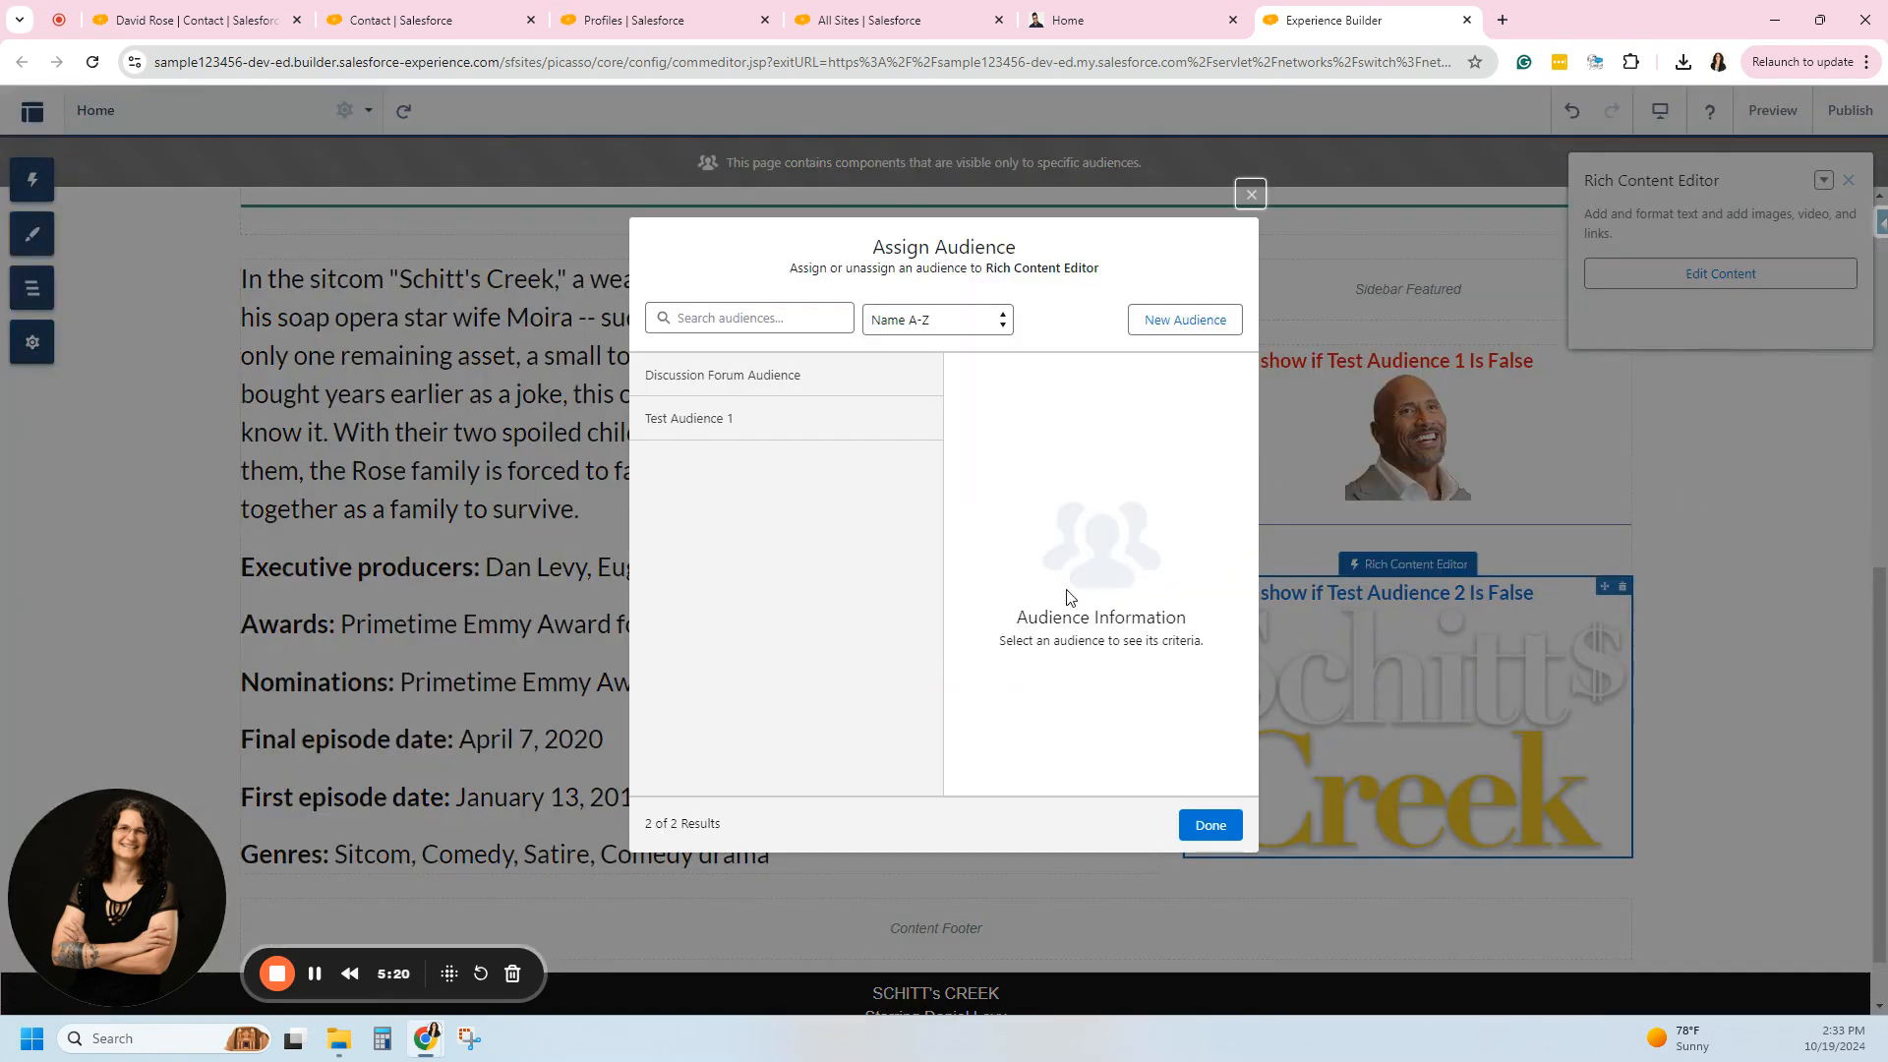
click(1182, 319)
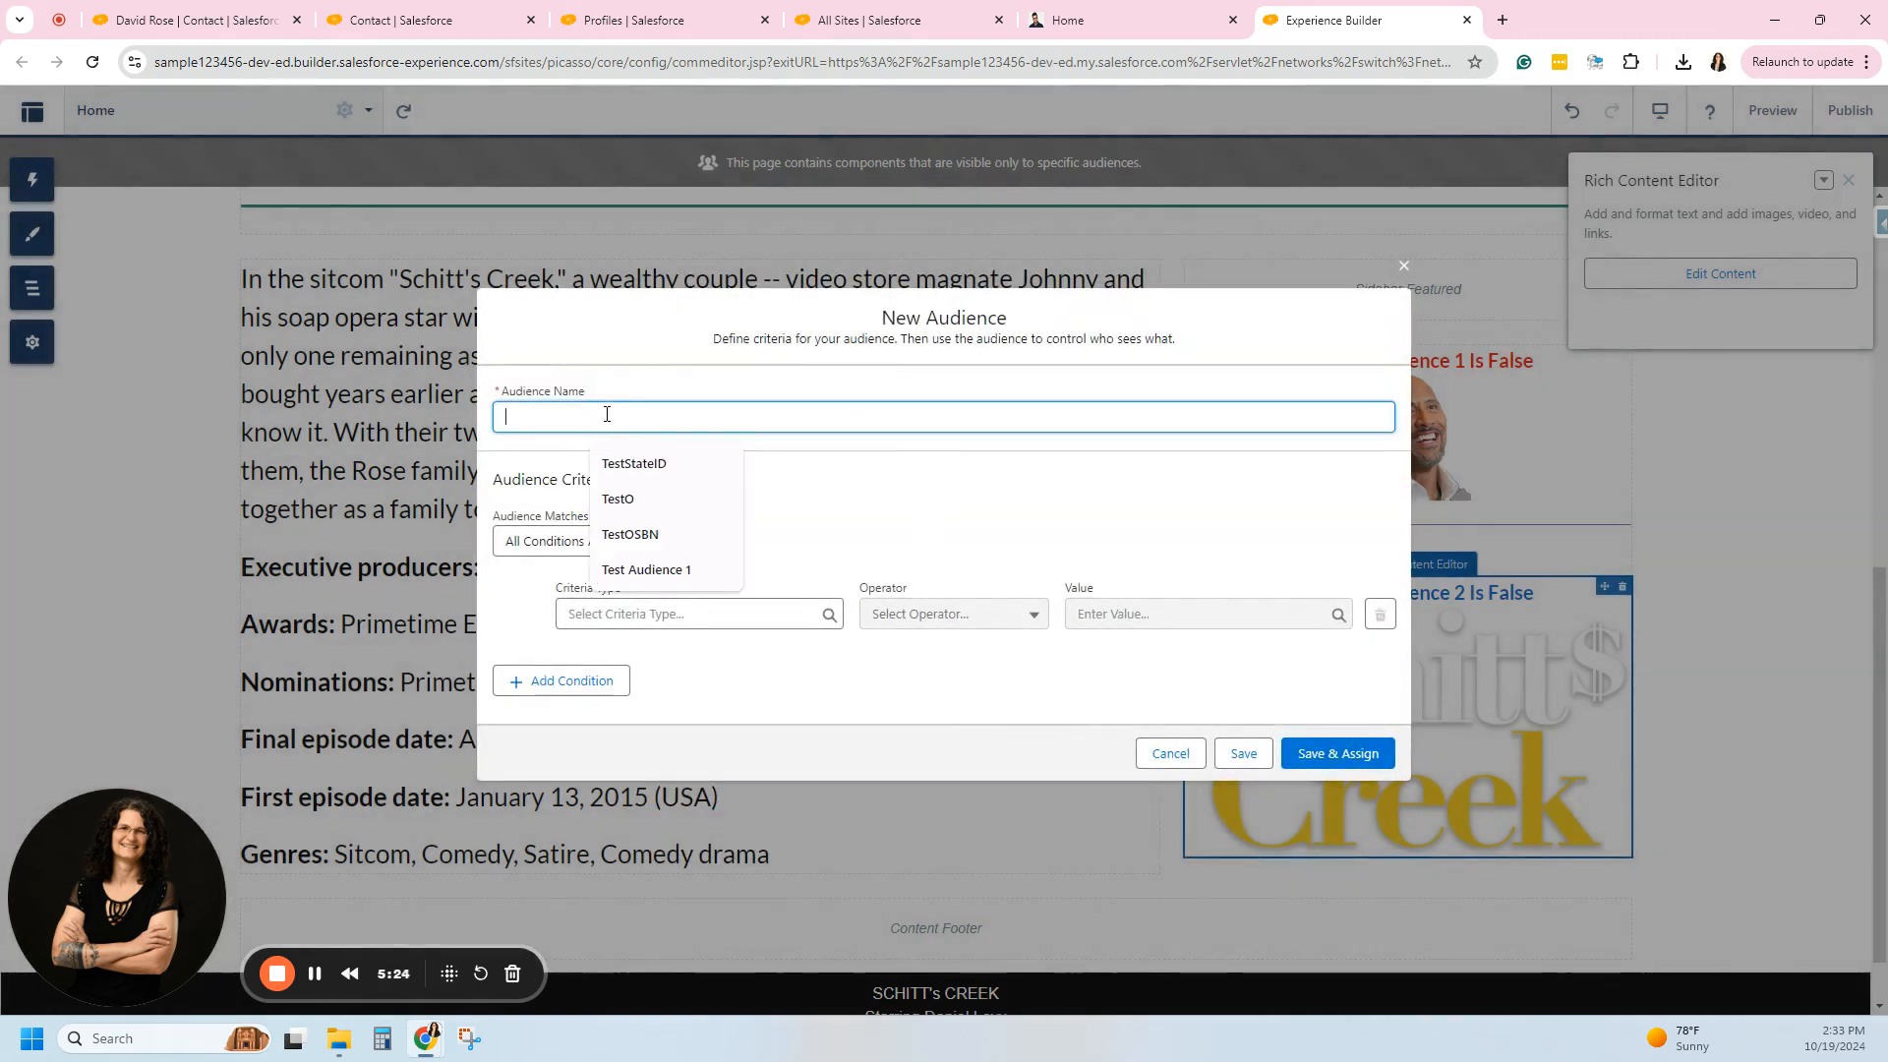
text(Test Audience 2)
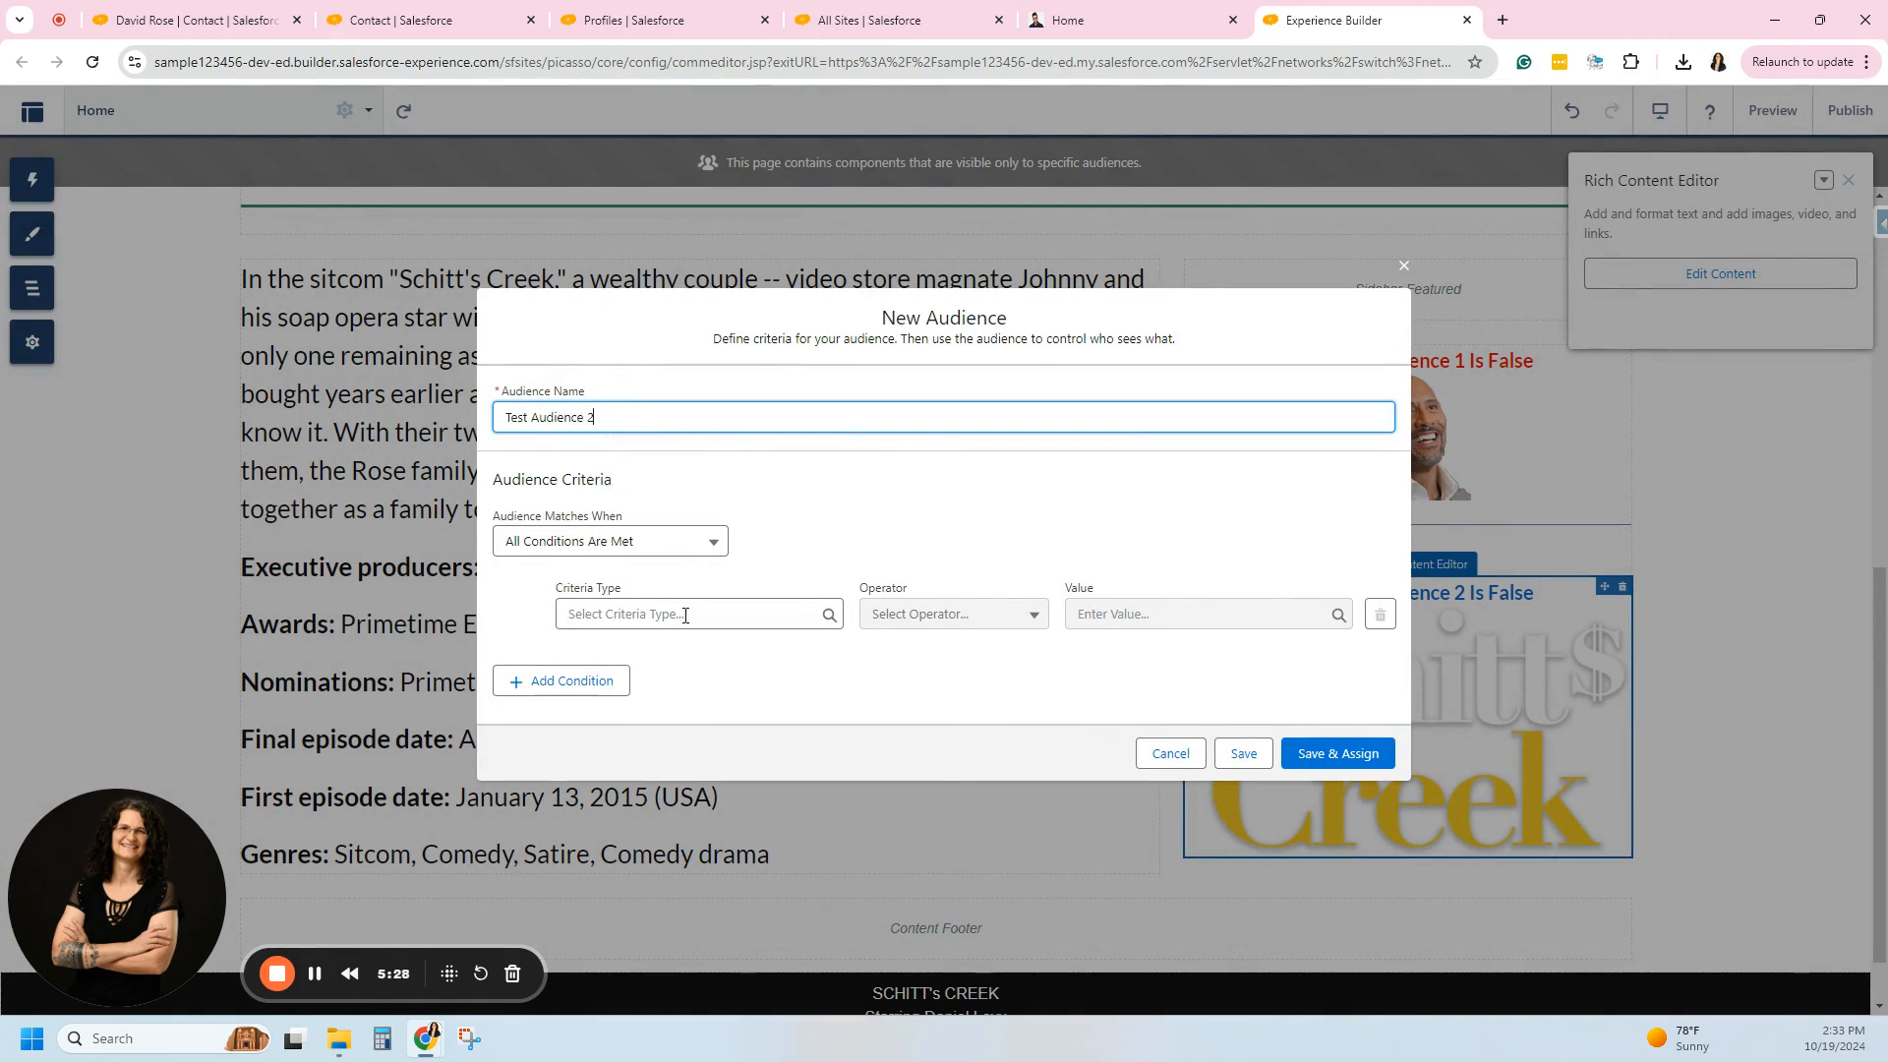
Set criterion User > Contact > Test Audience 2 equals false, then save and assign it.
click(698, 613)
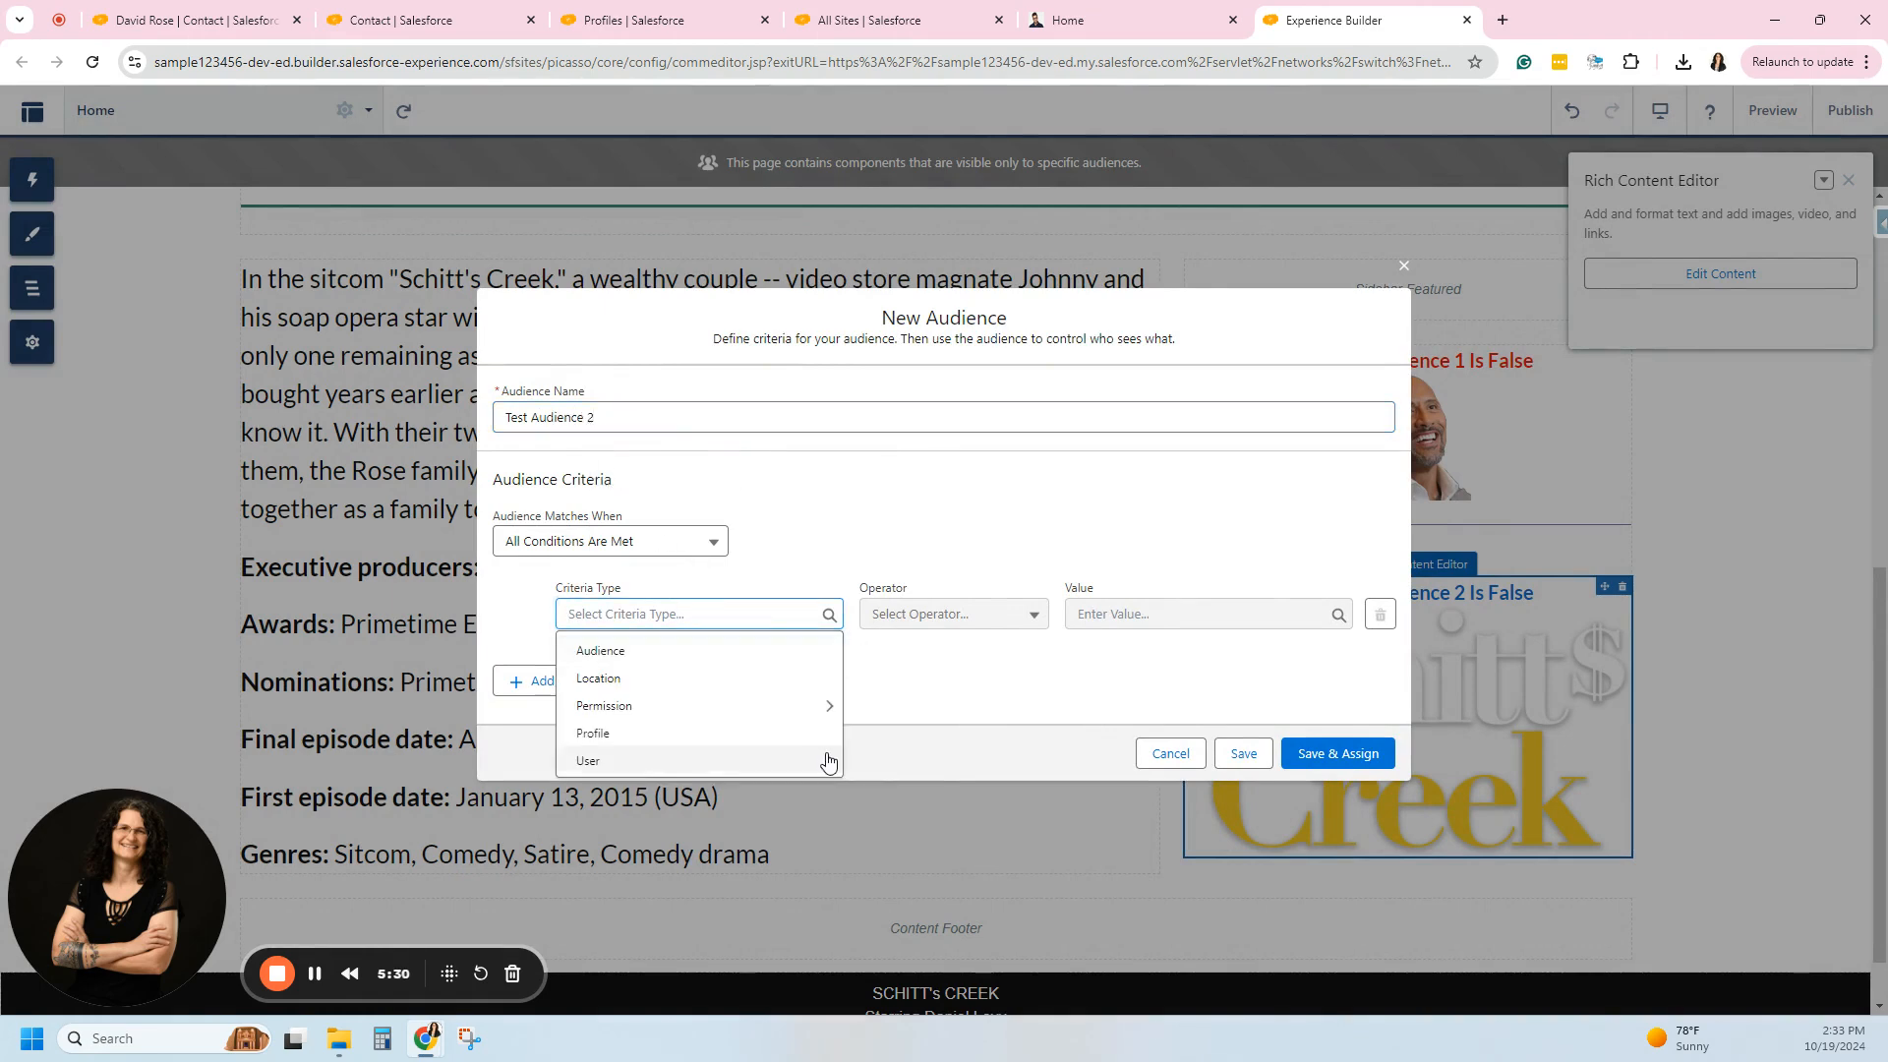
click(587, 759)
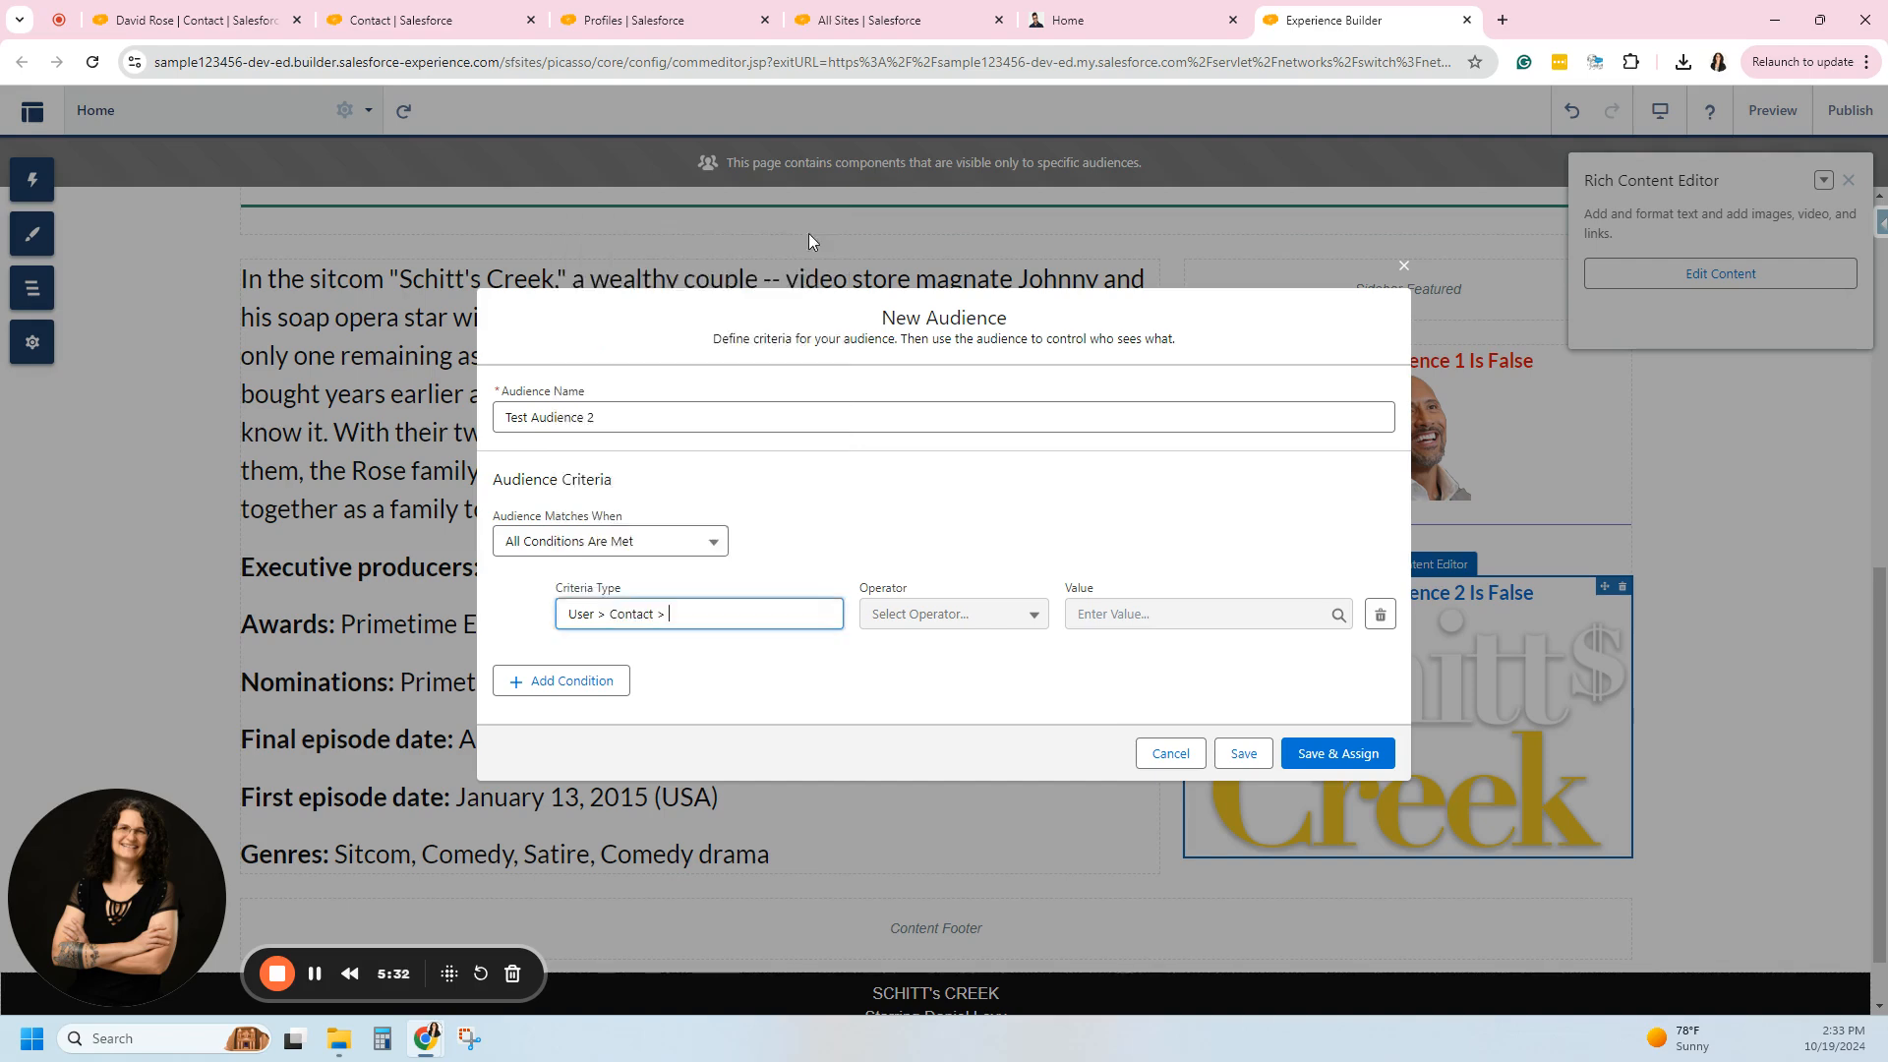
click(698, 614)
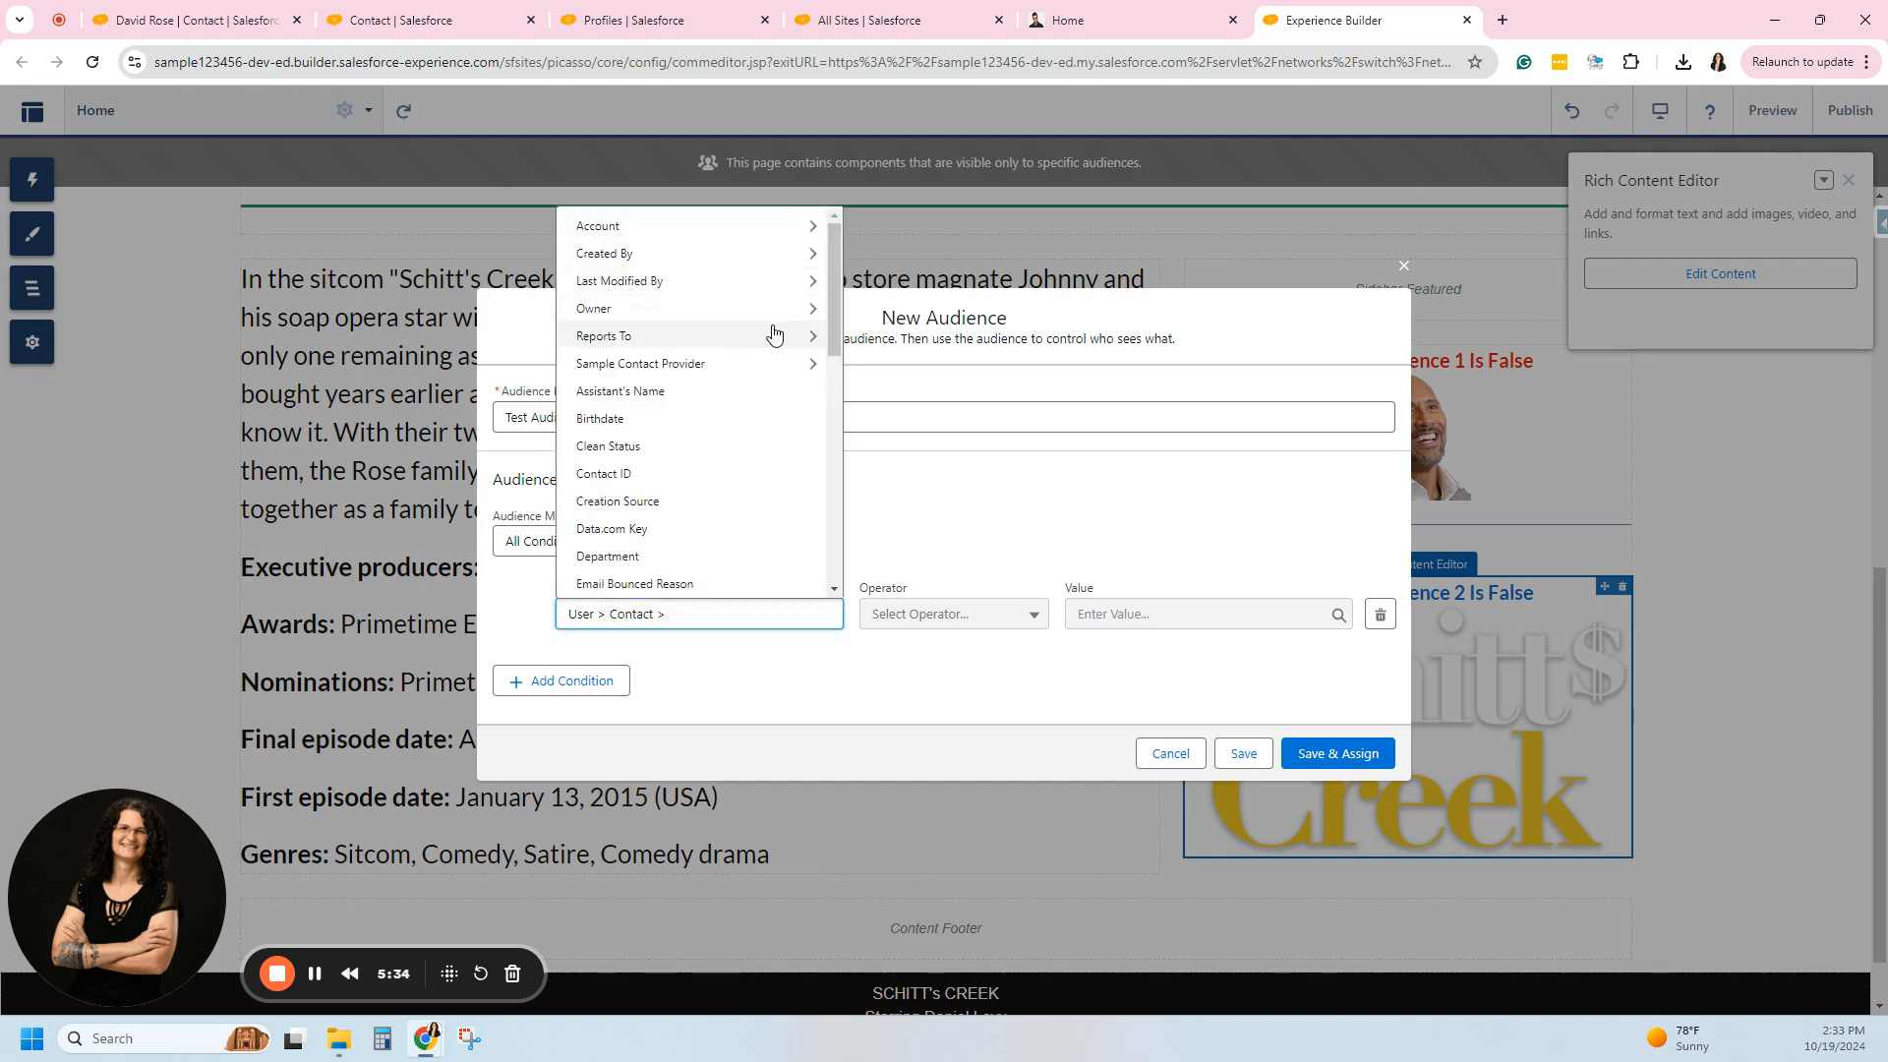
text(tes)
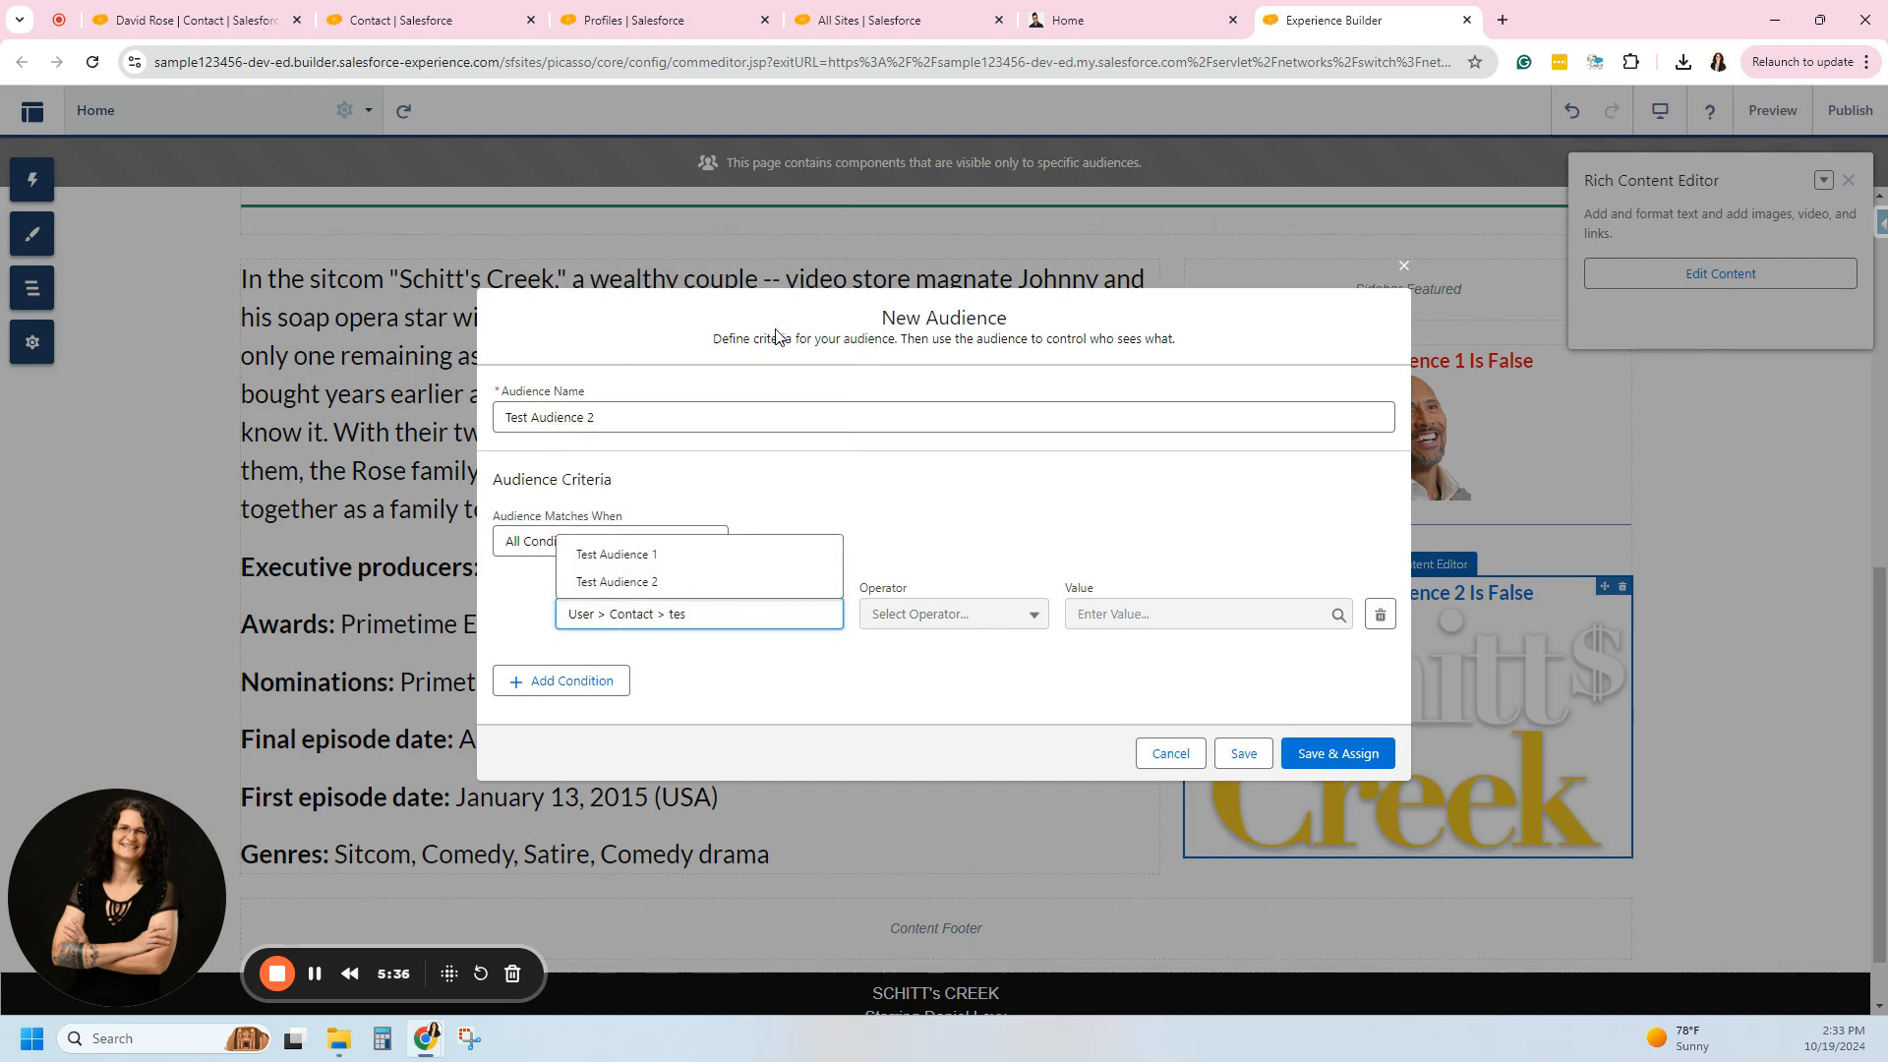
click(617, 582)
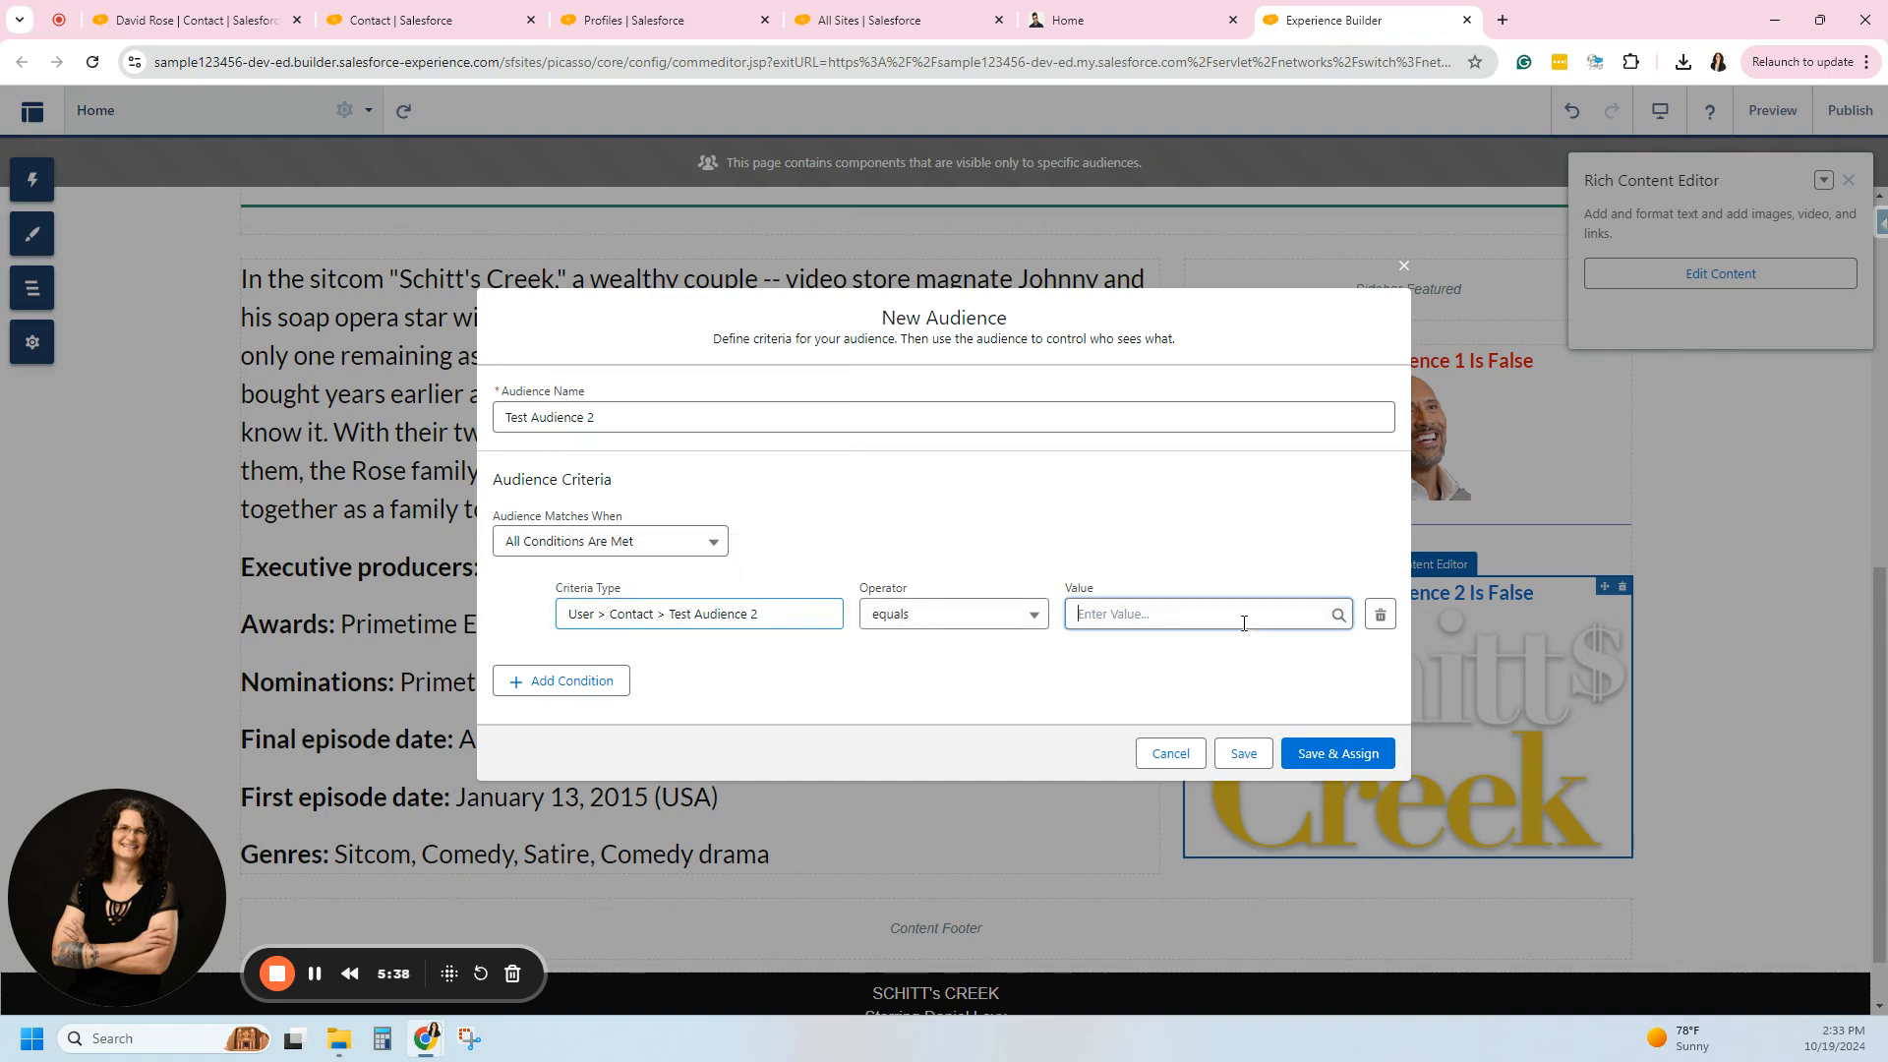
click(1191, 613)
text(false)
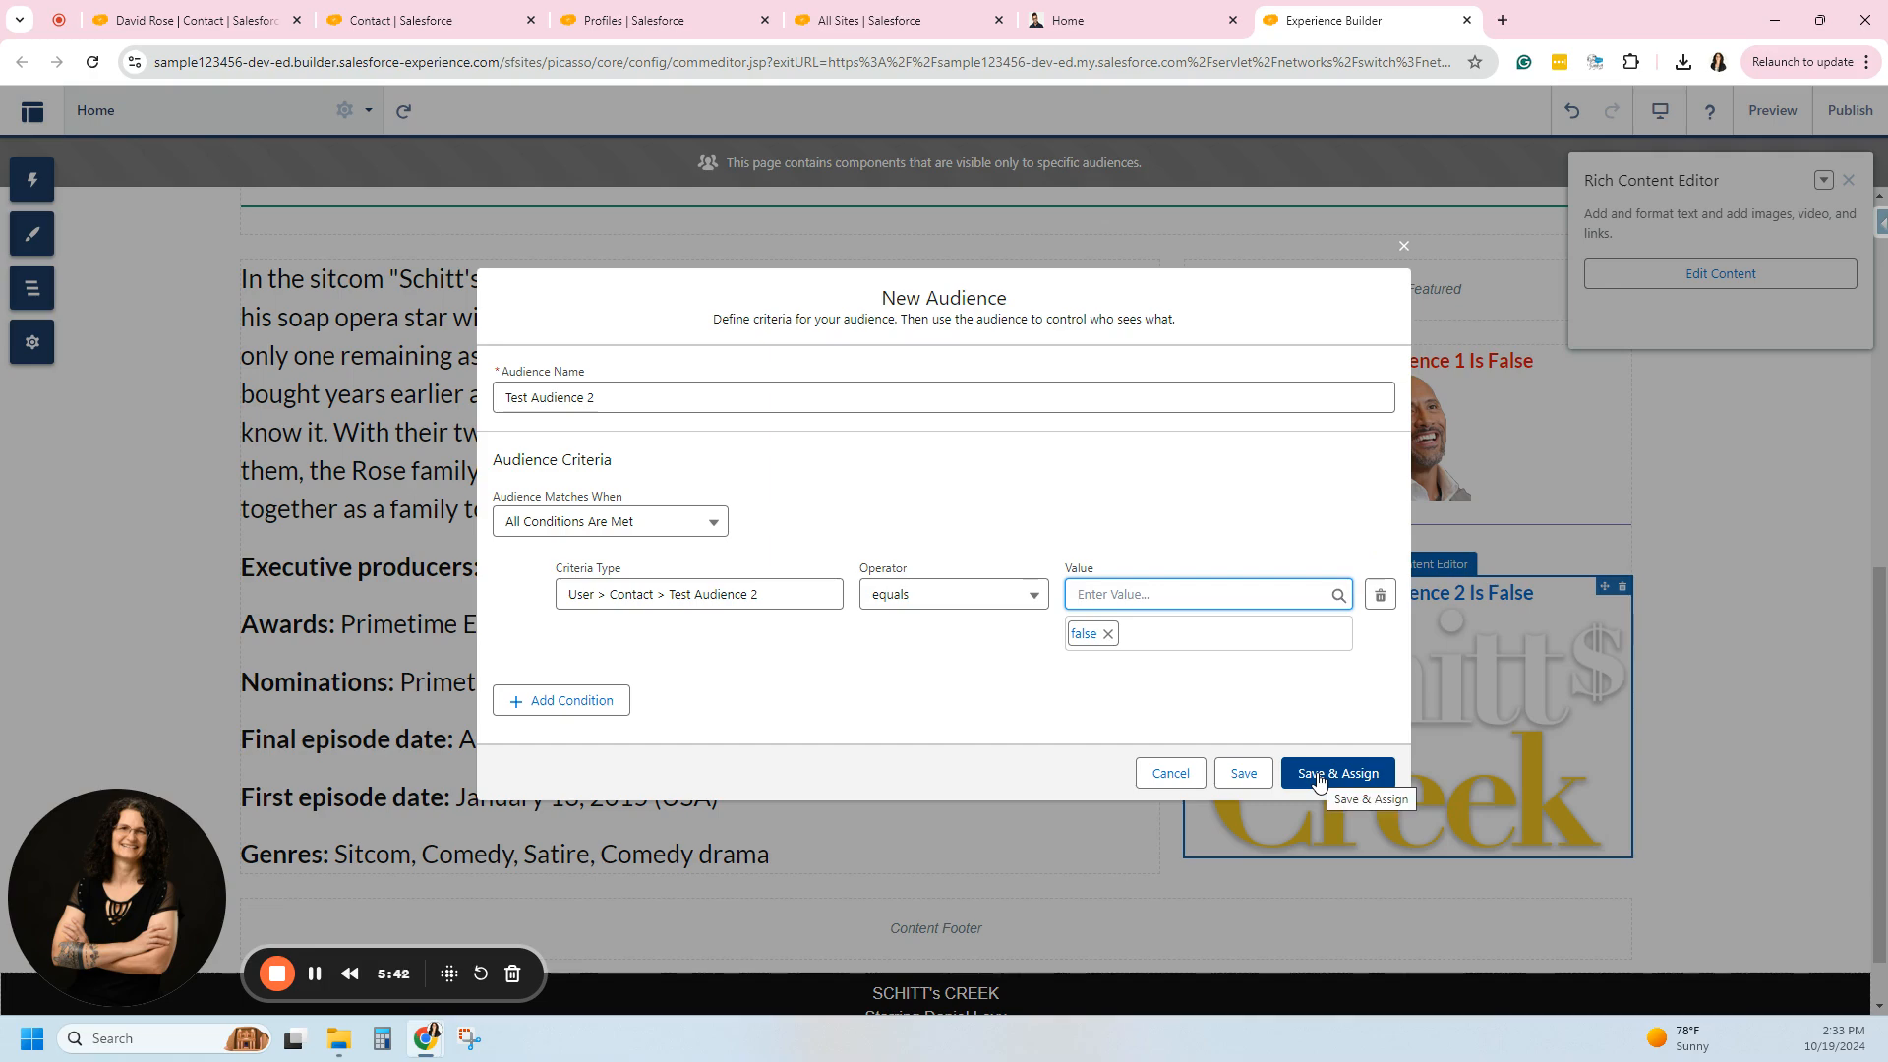
click(1337, 771)
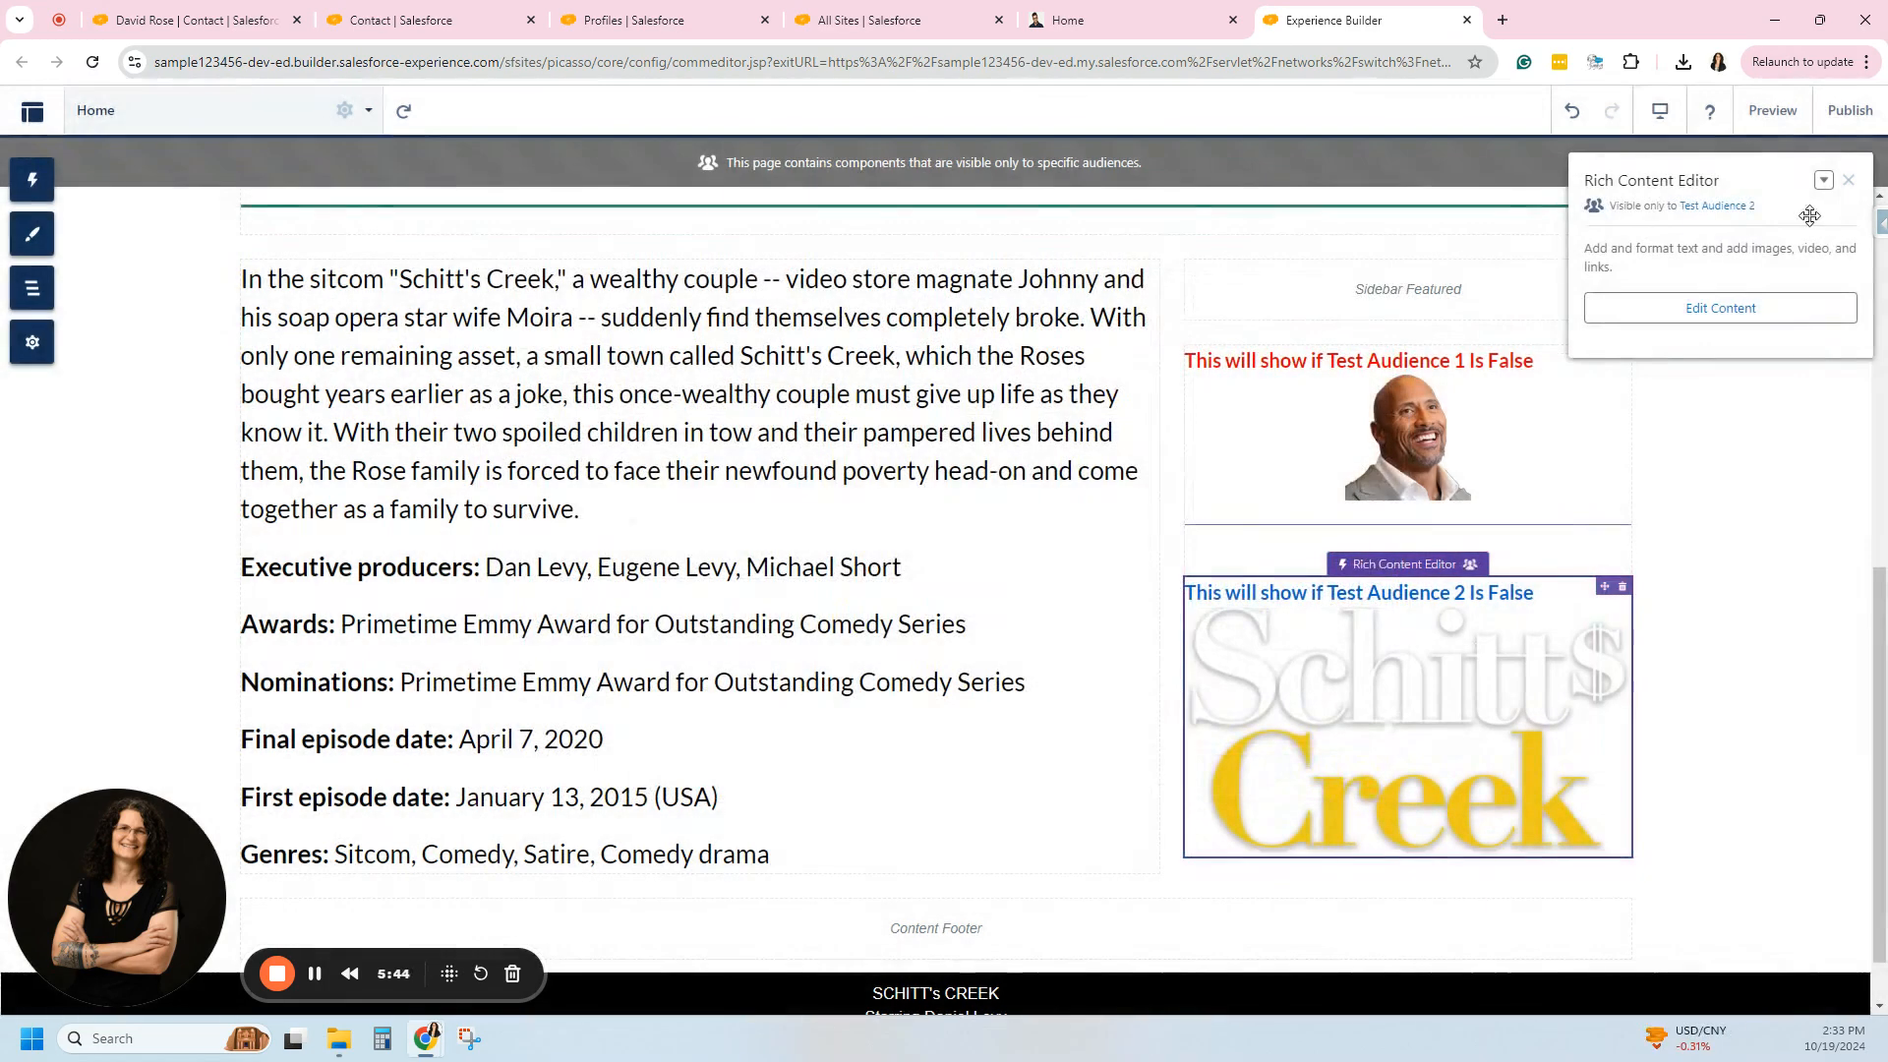
Start publishing the site and switch to the live Schitt's Creek home page.
click(1848, 110)
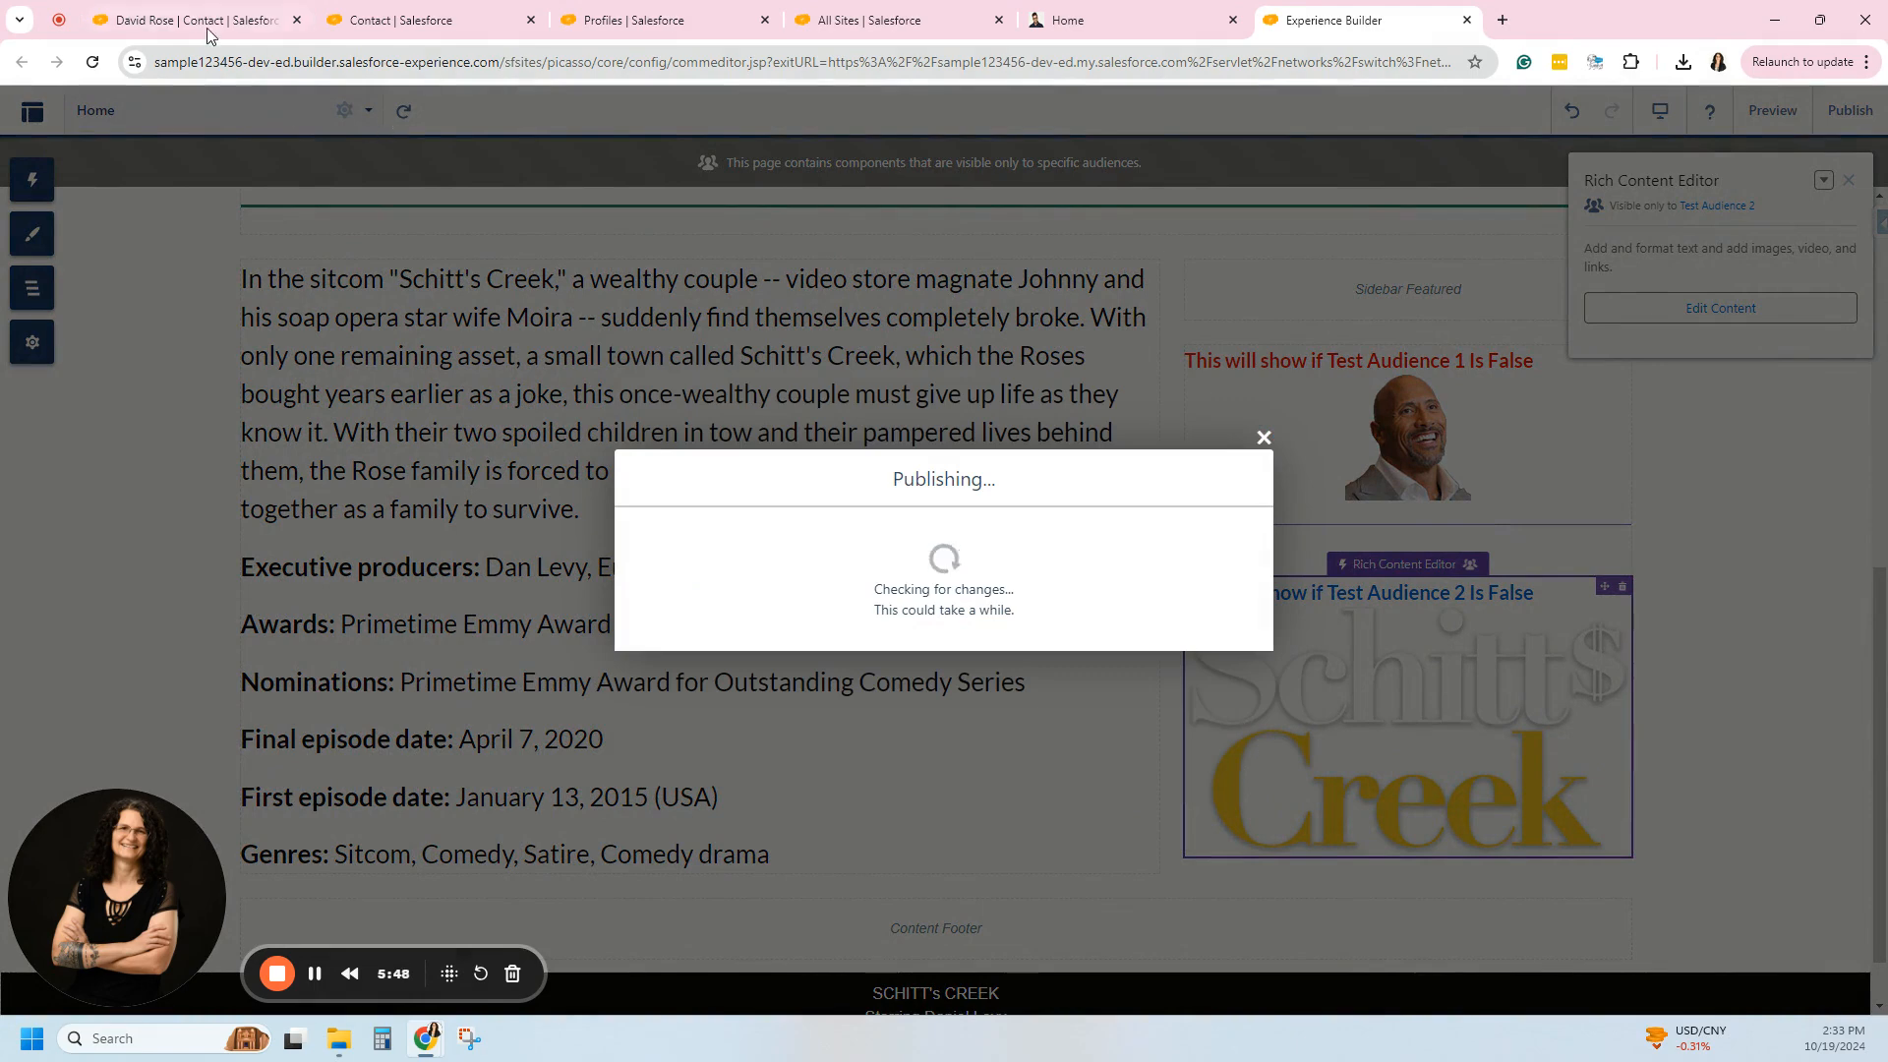
click(181, 19)
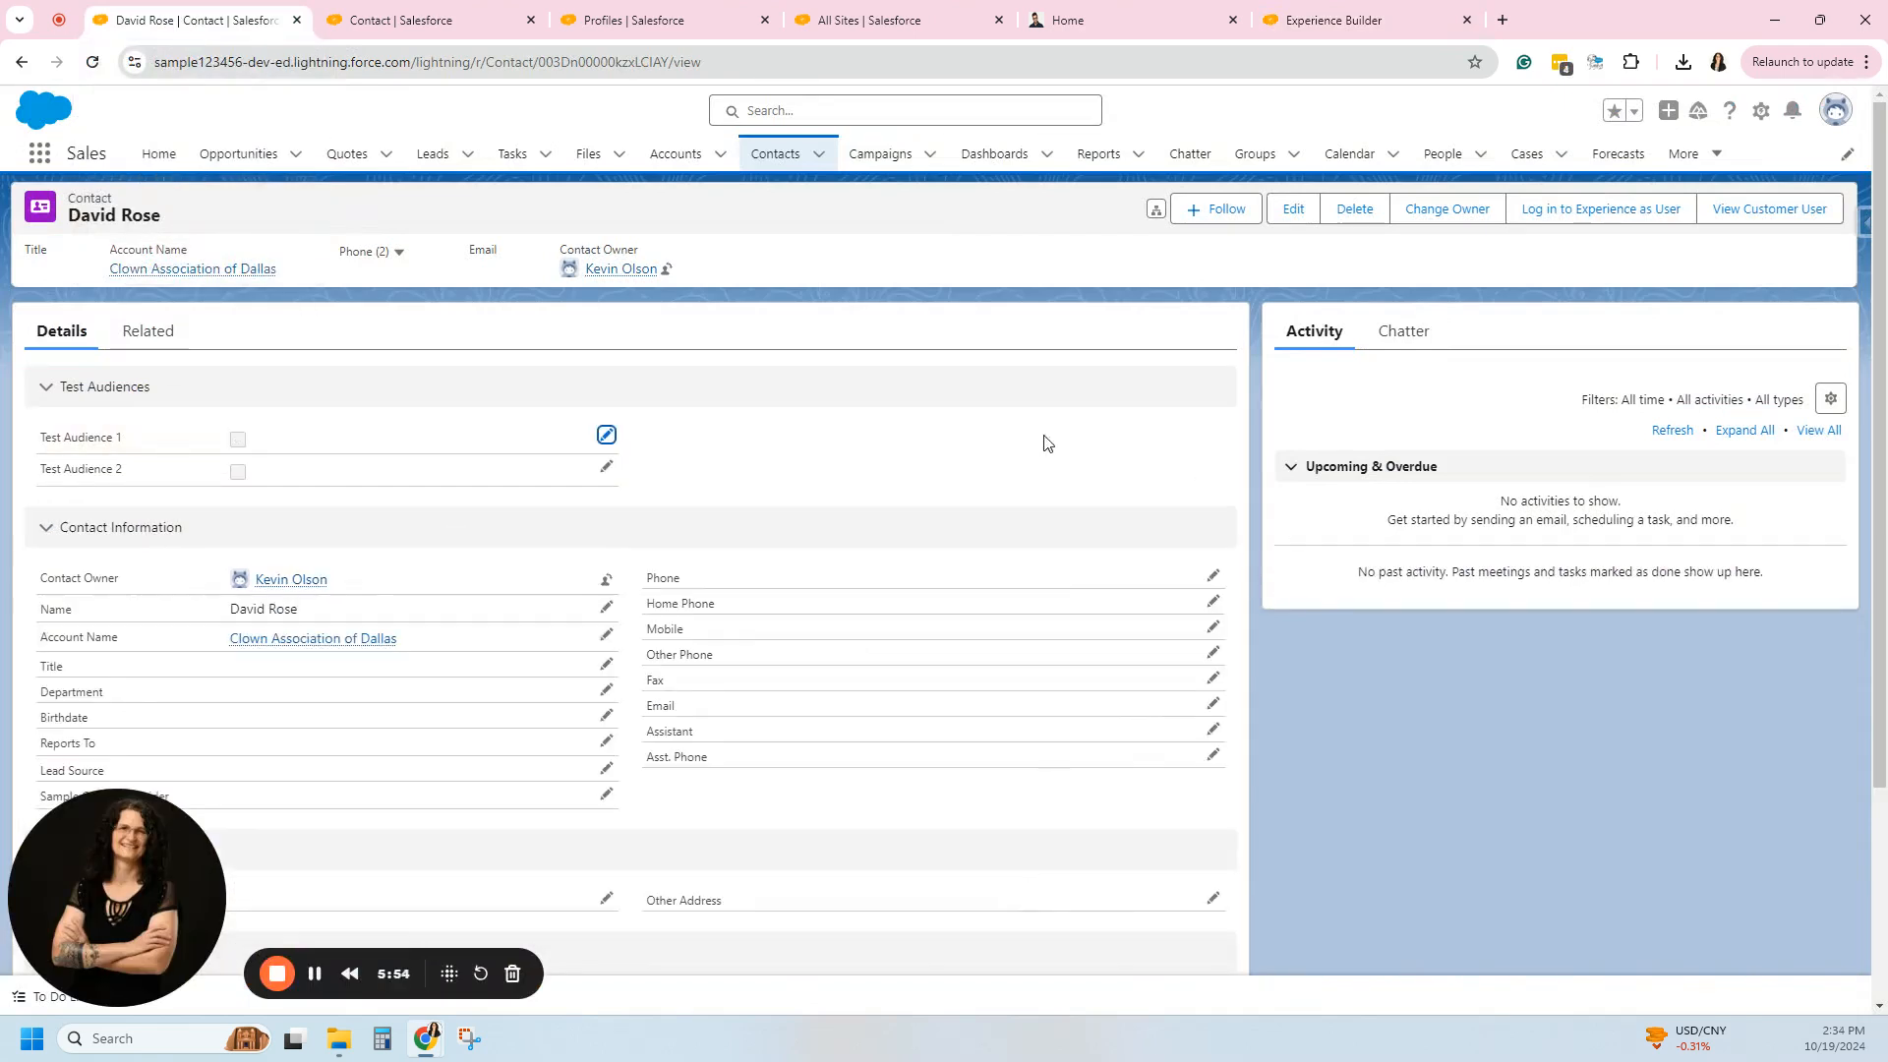
click(1328, 20)
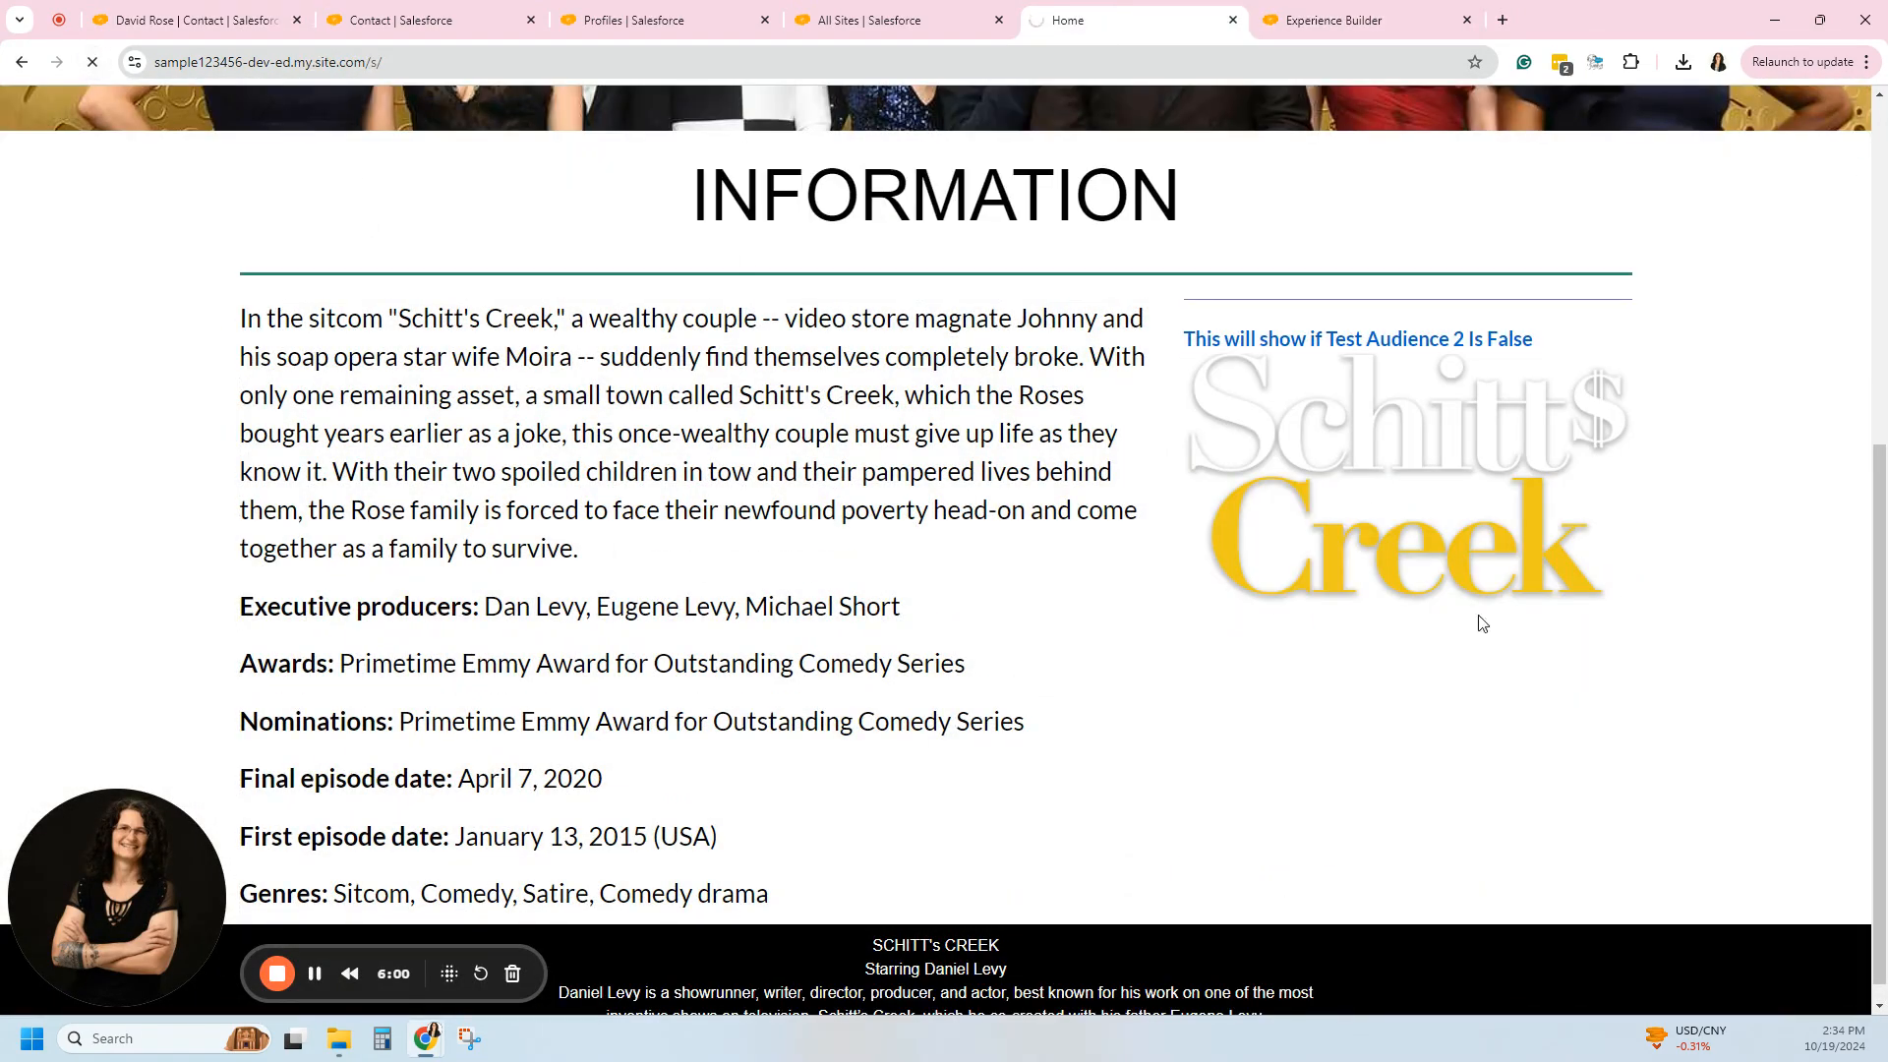
Reload the live site, confirm only the Test Audience 1 block shows, and return to Experience Builder.
scroll(up, 3)
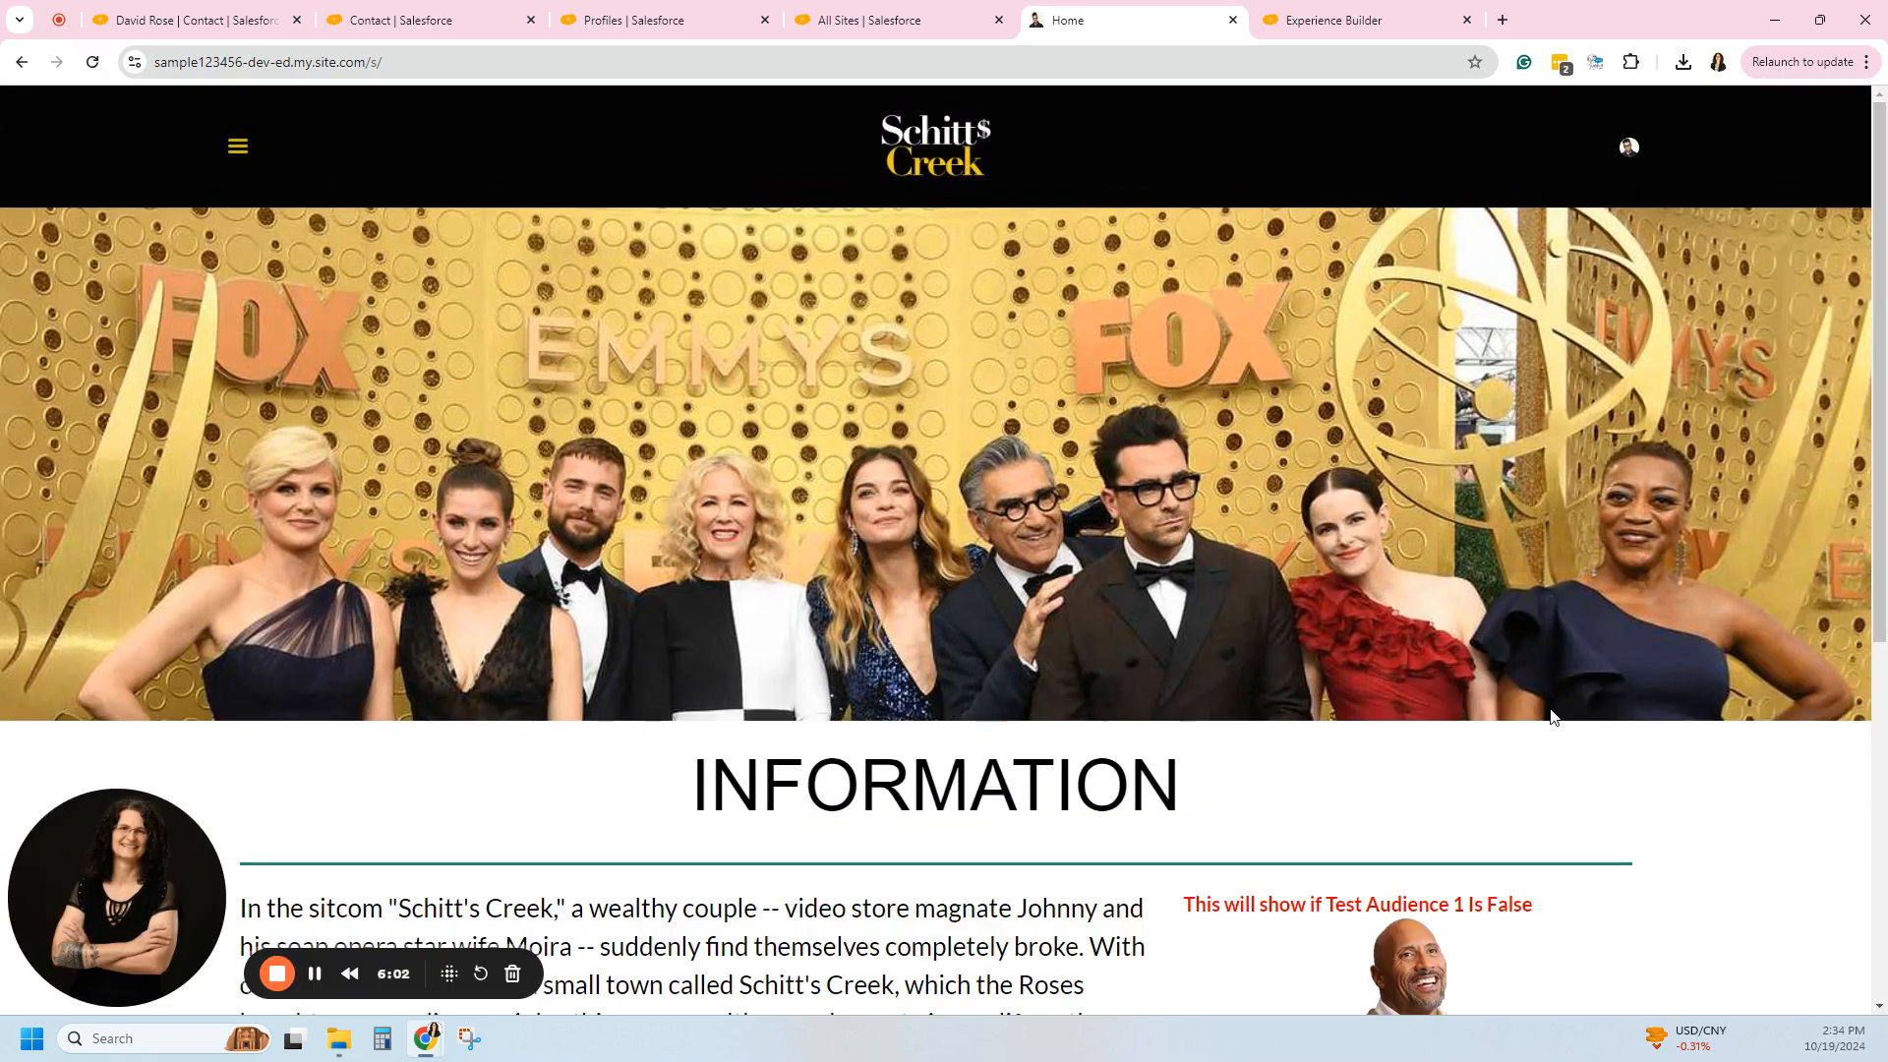
scroll(down, 3)
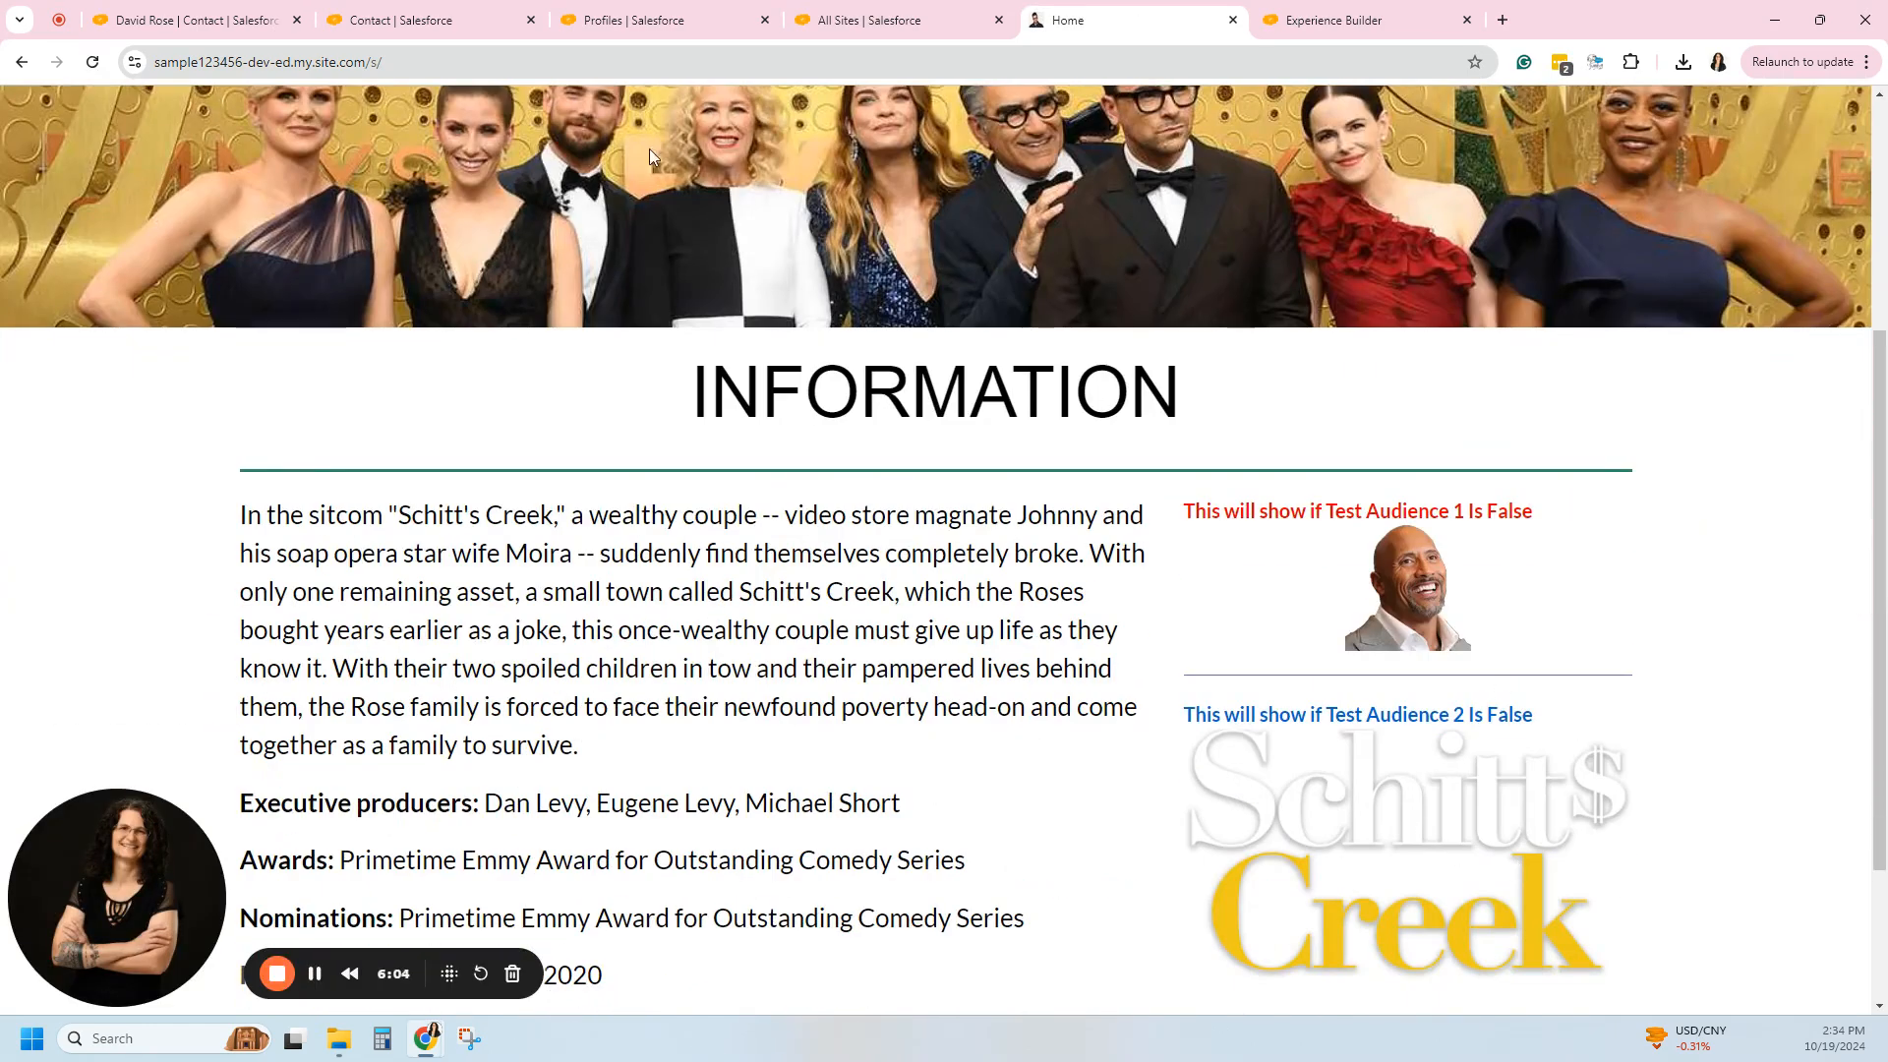
click(186, 19)
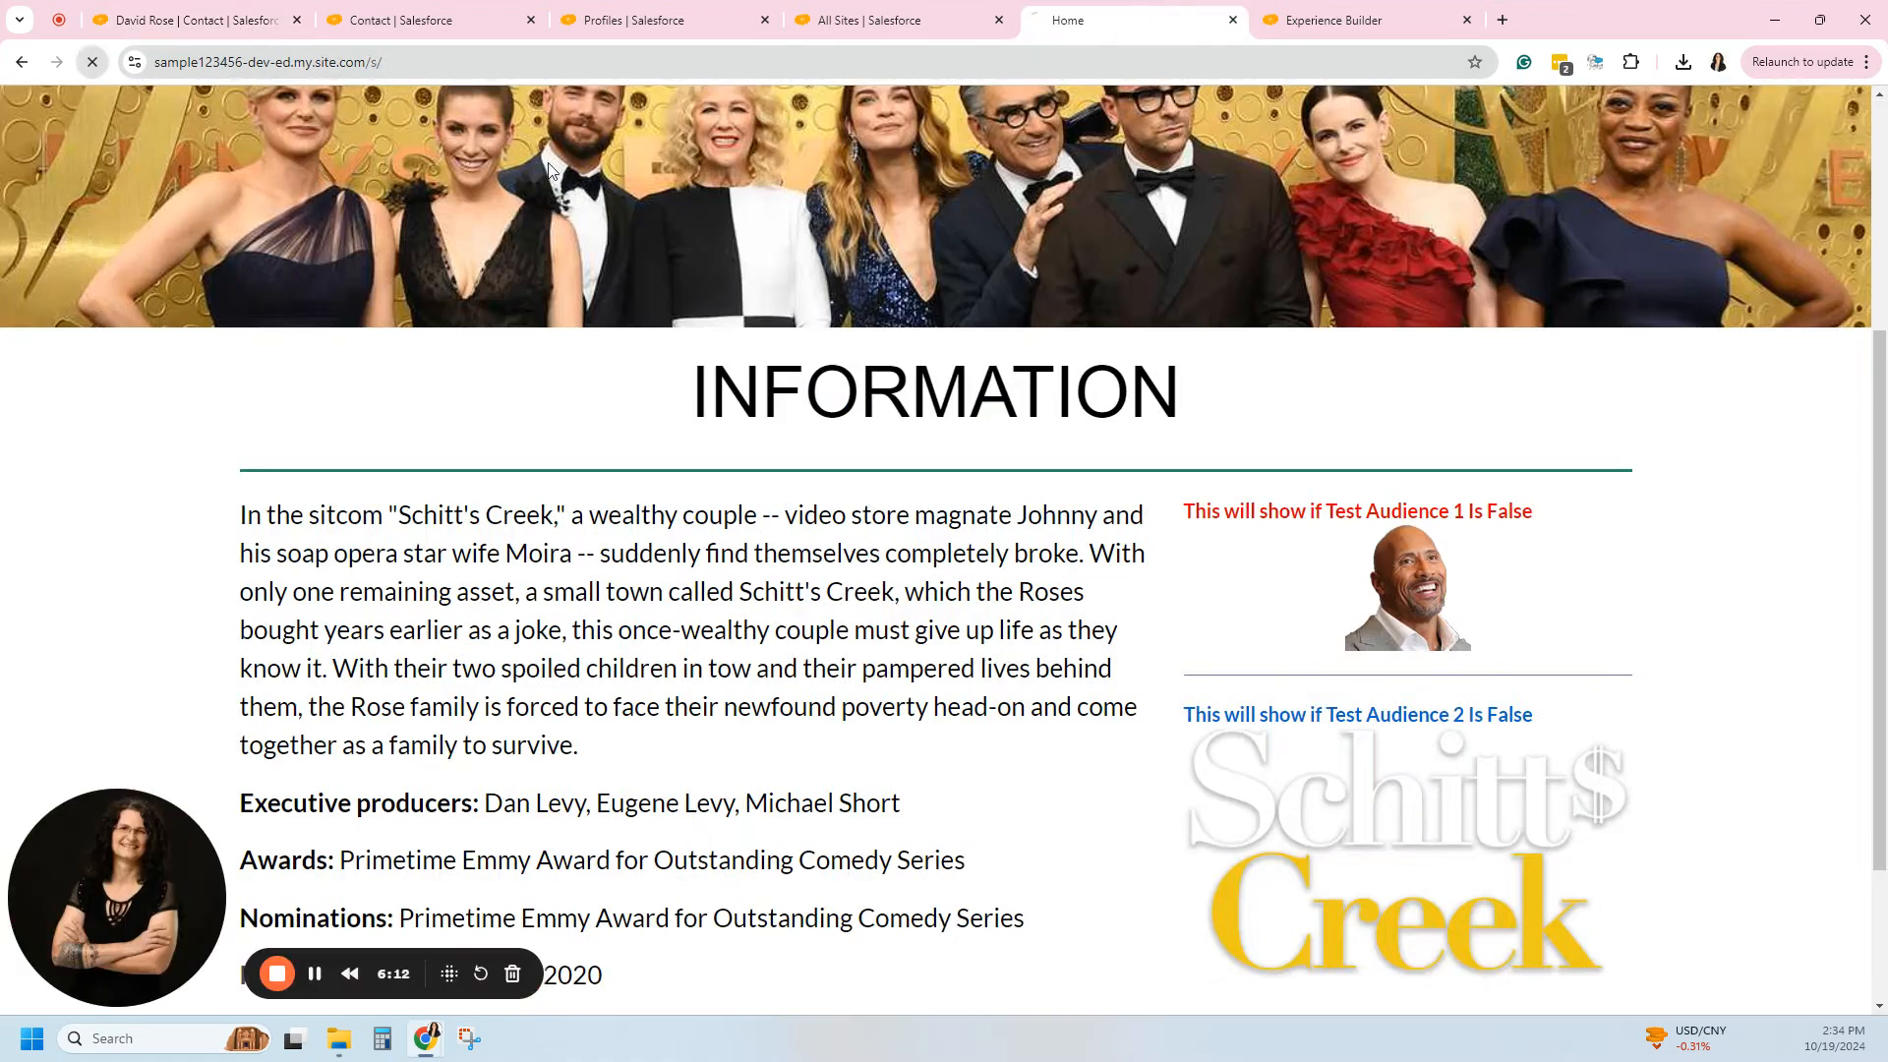
scroll(up, 3)
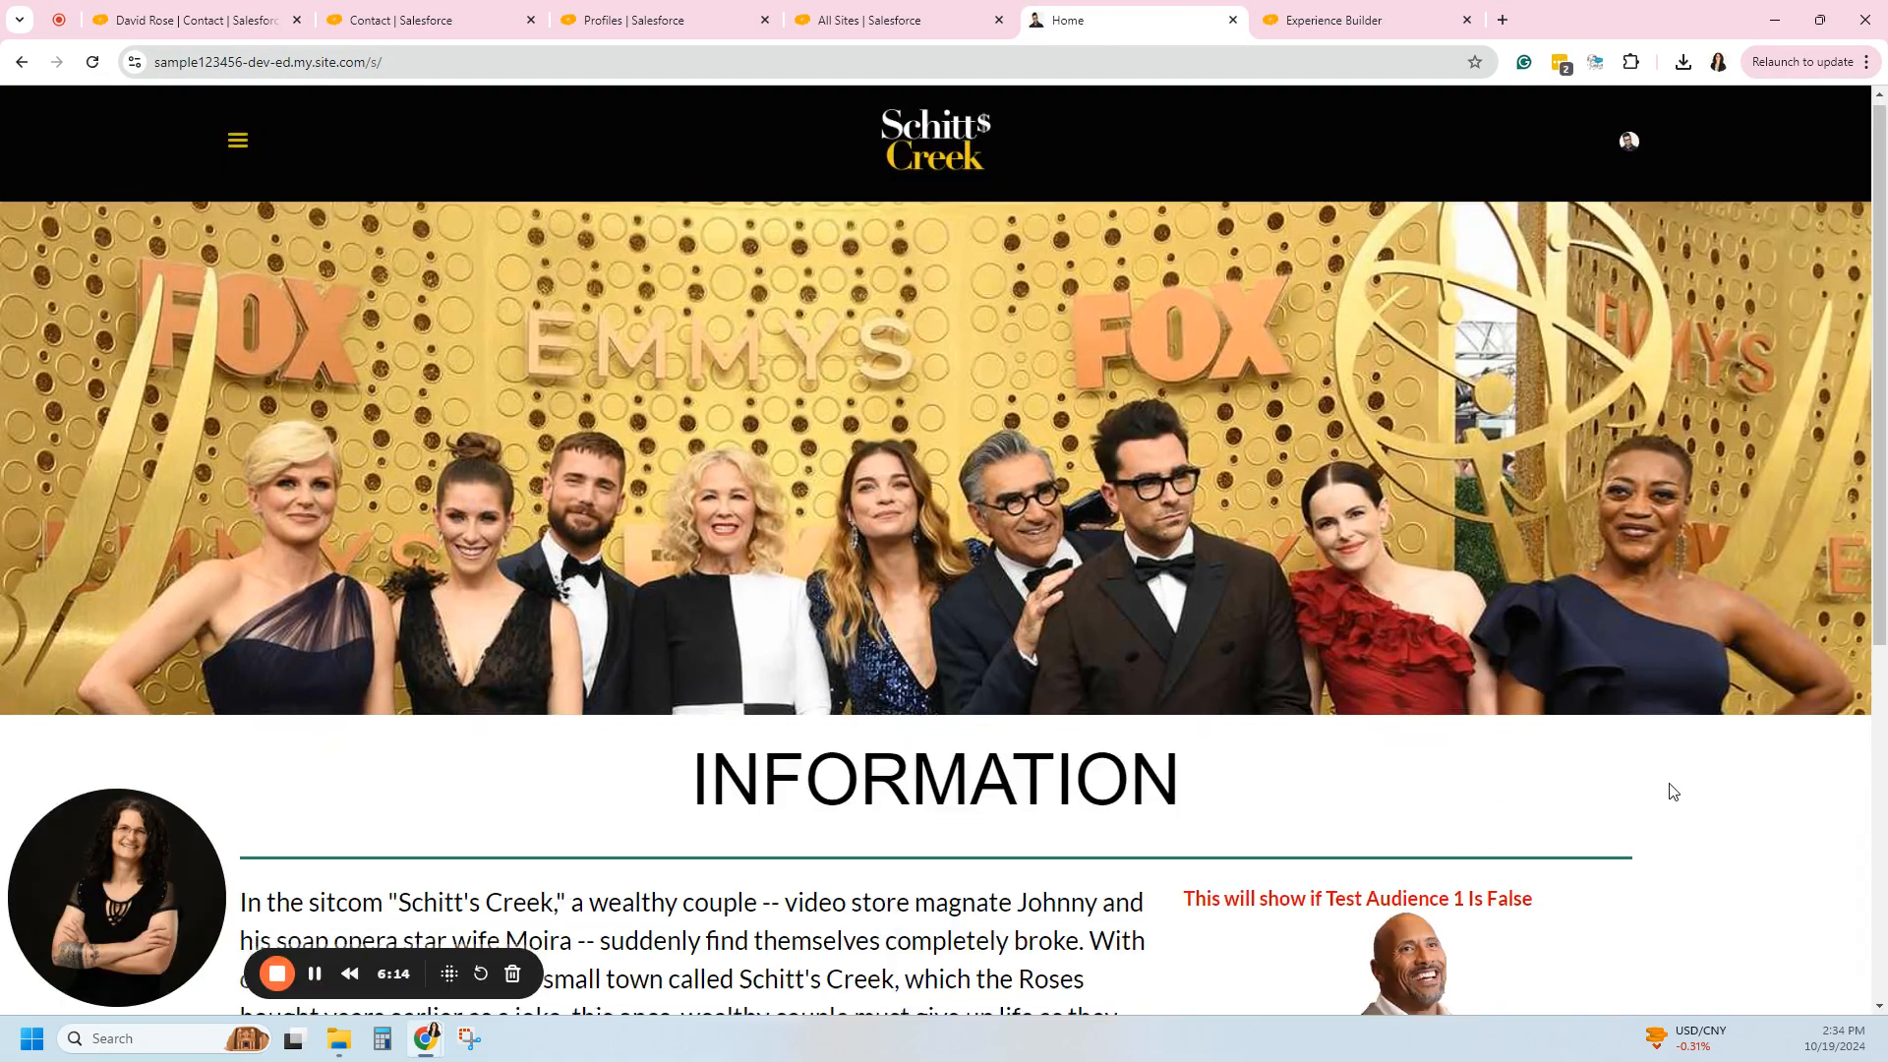
scroll(down, 3)
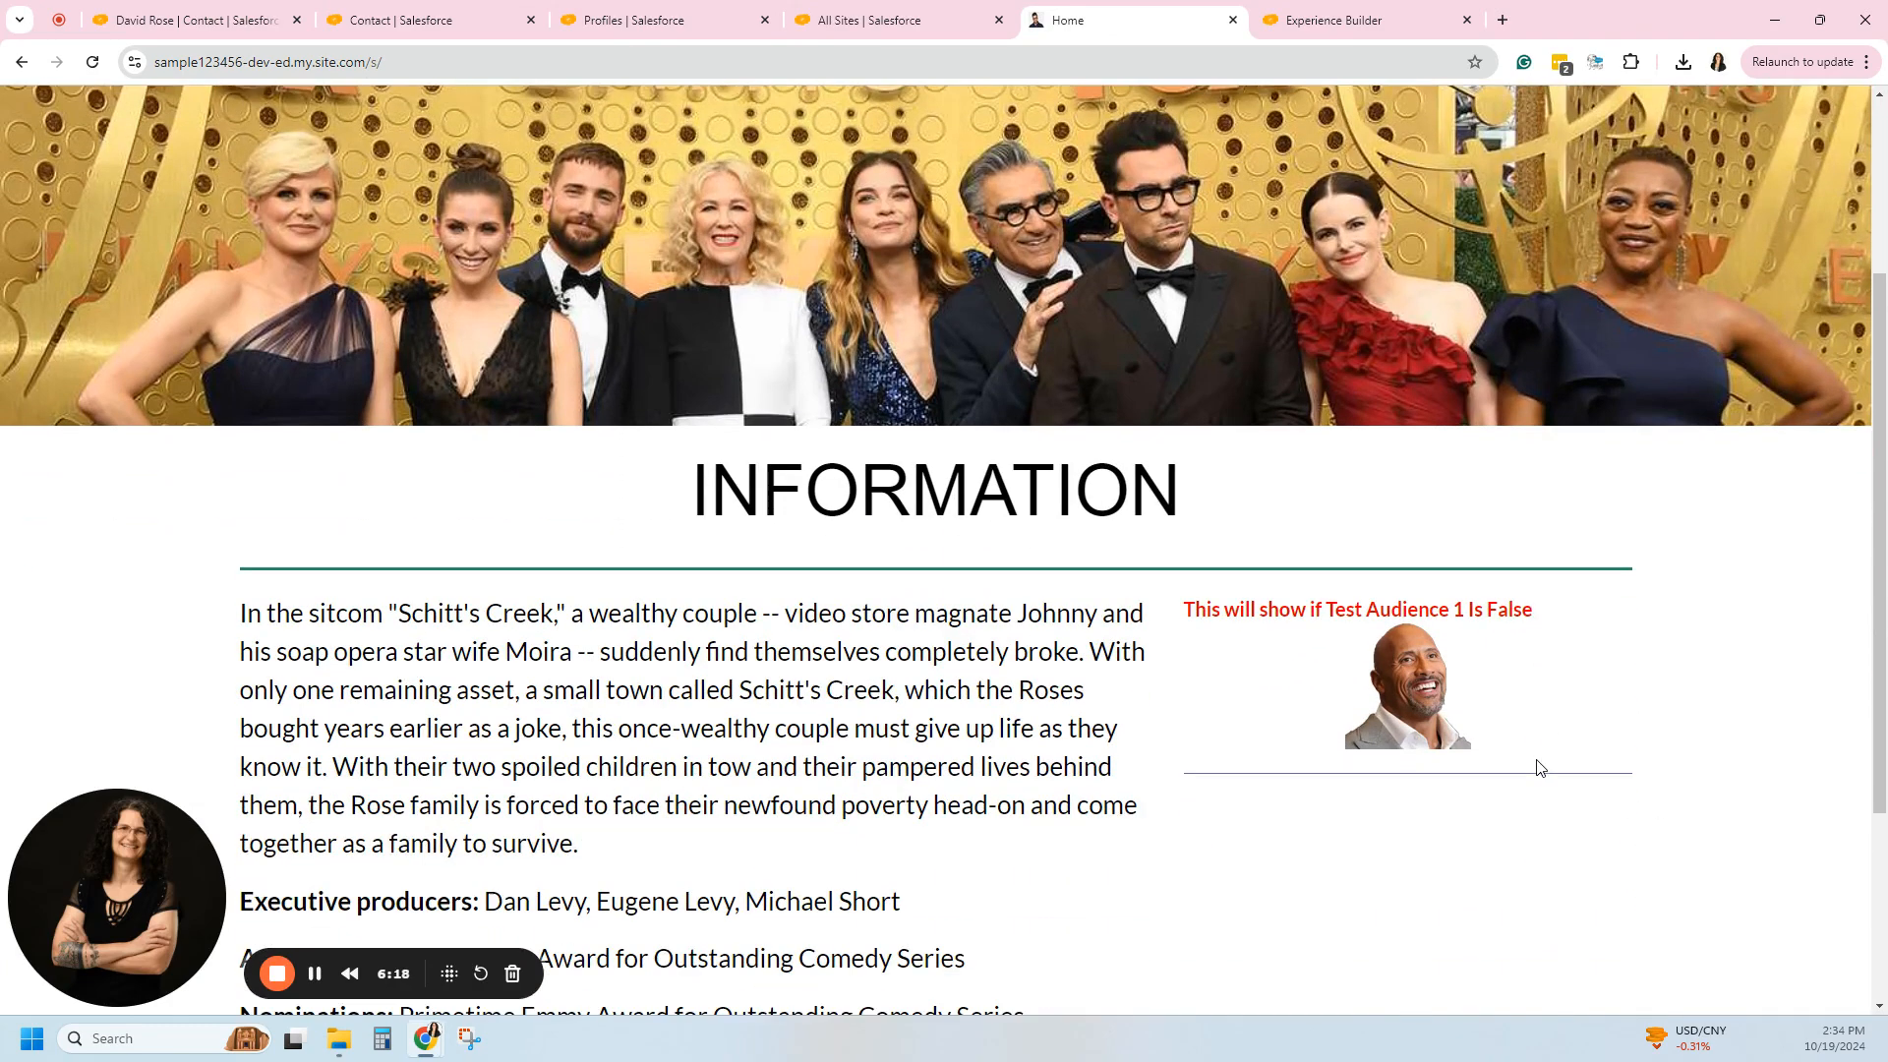
scroll(down, 3)
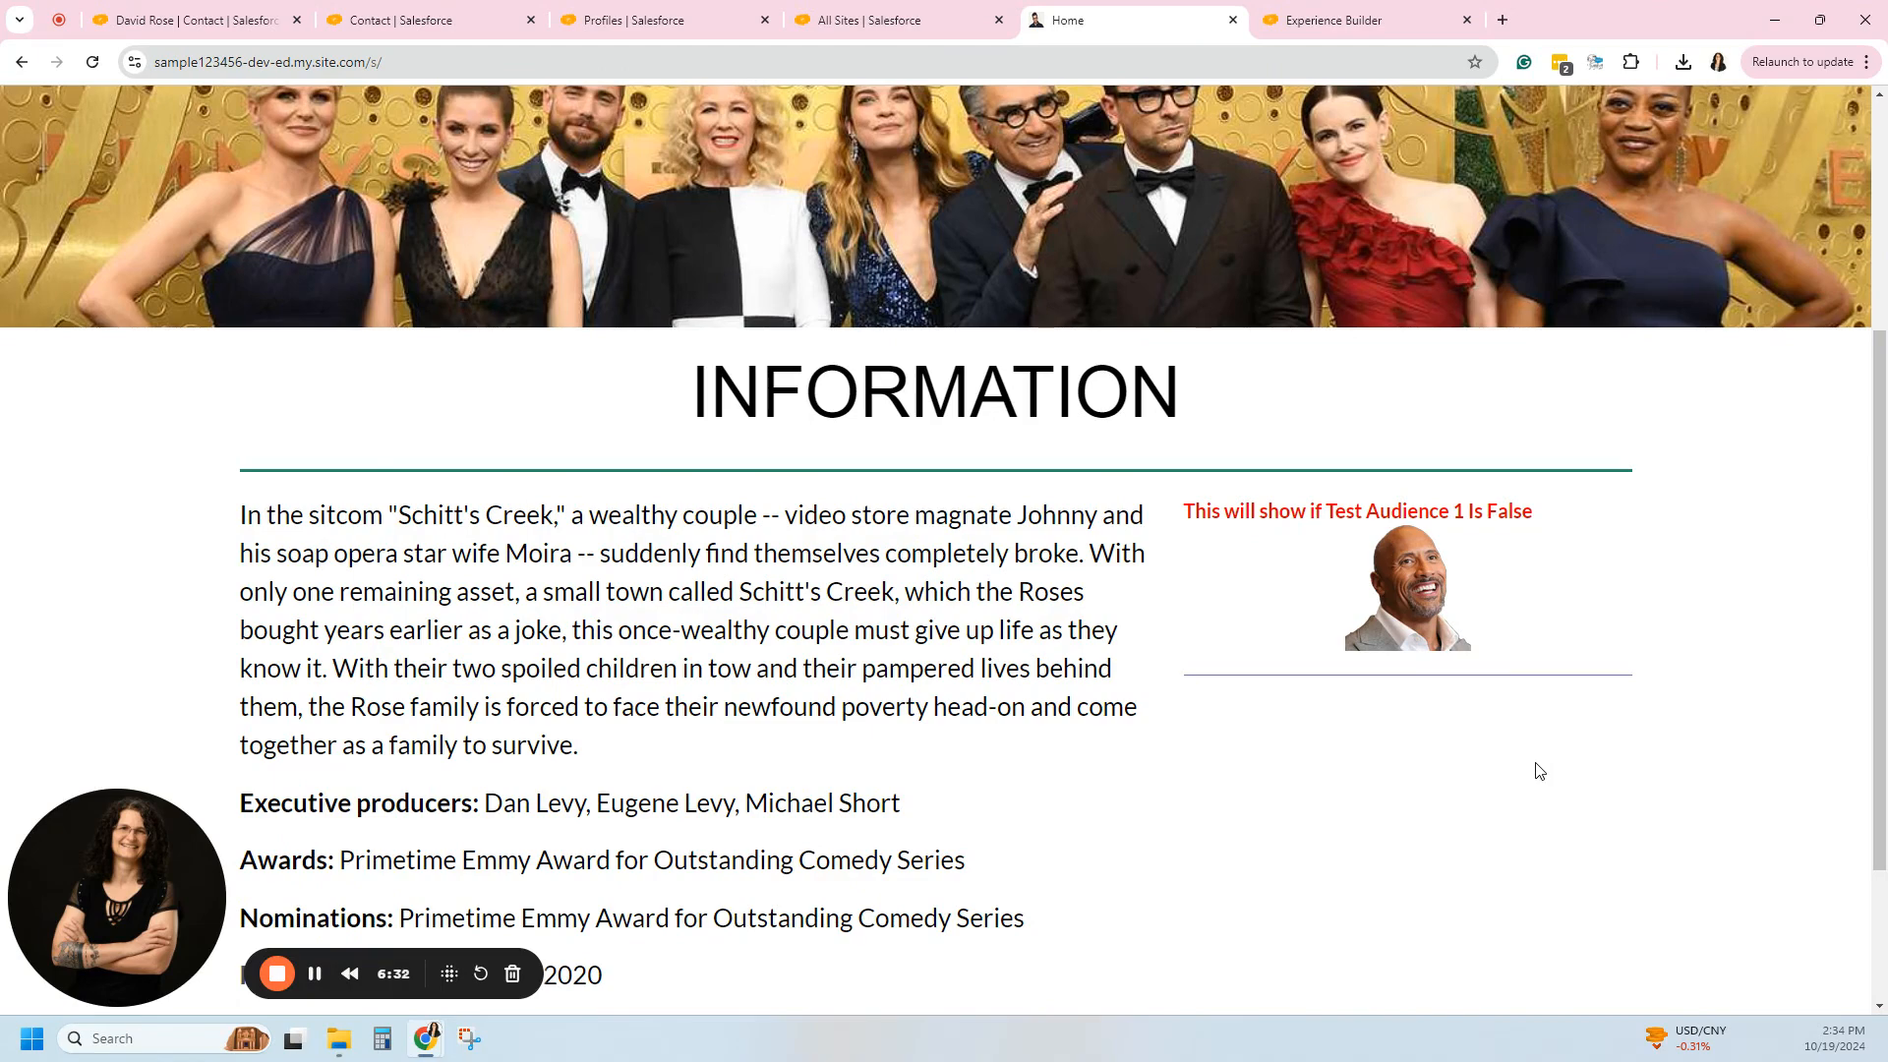
mouse_move(1526, 580)
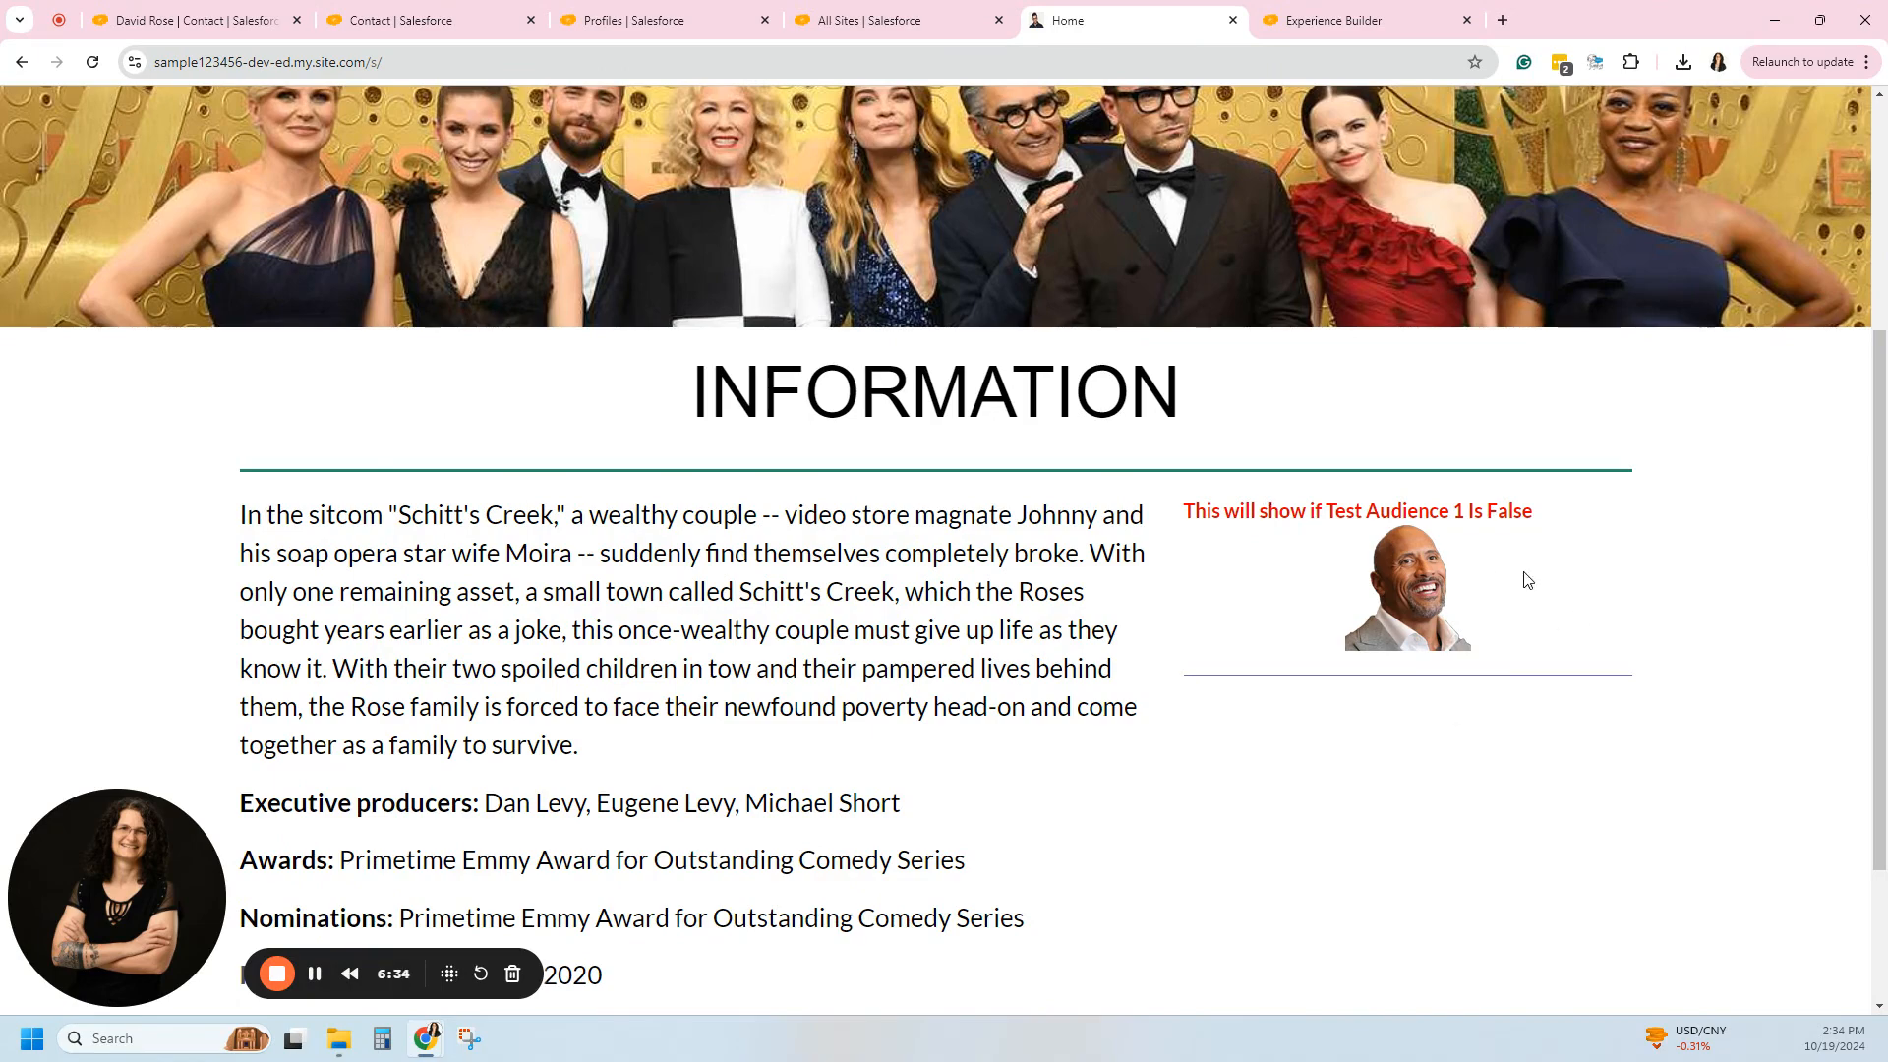
scroll(up, 3)
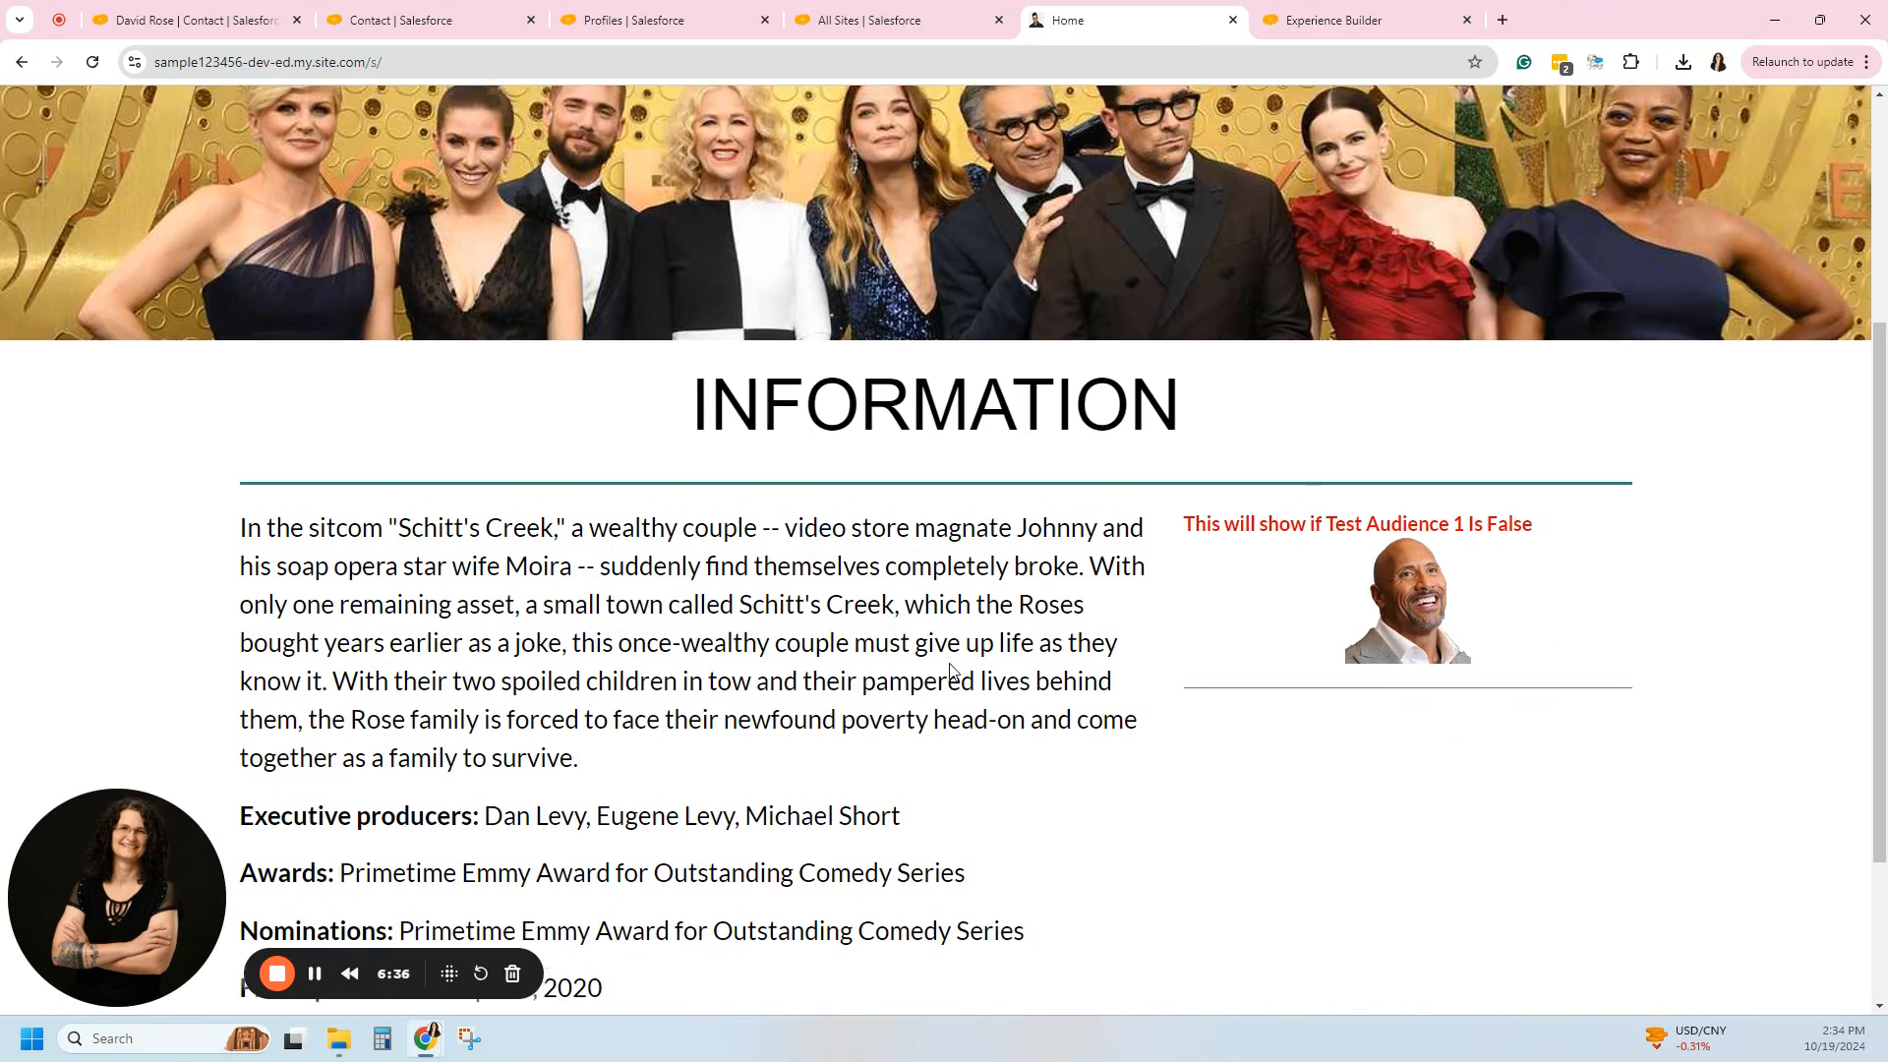
click(1324, 20)
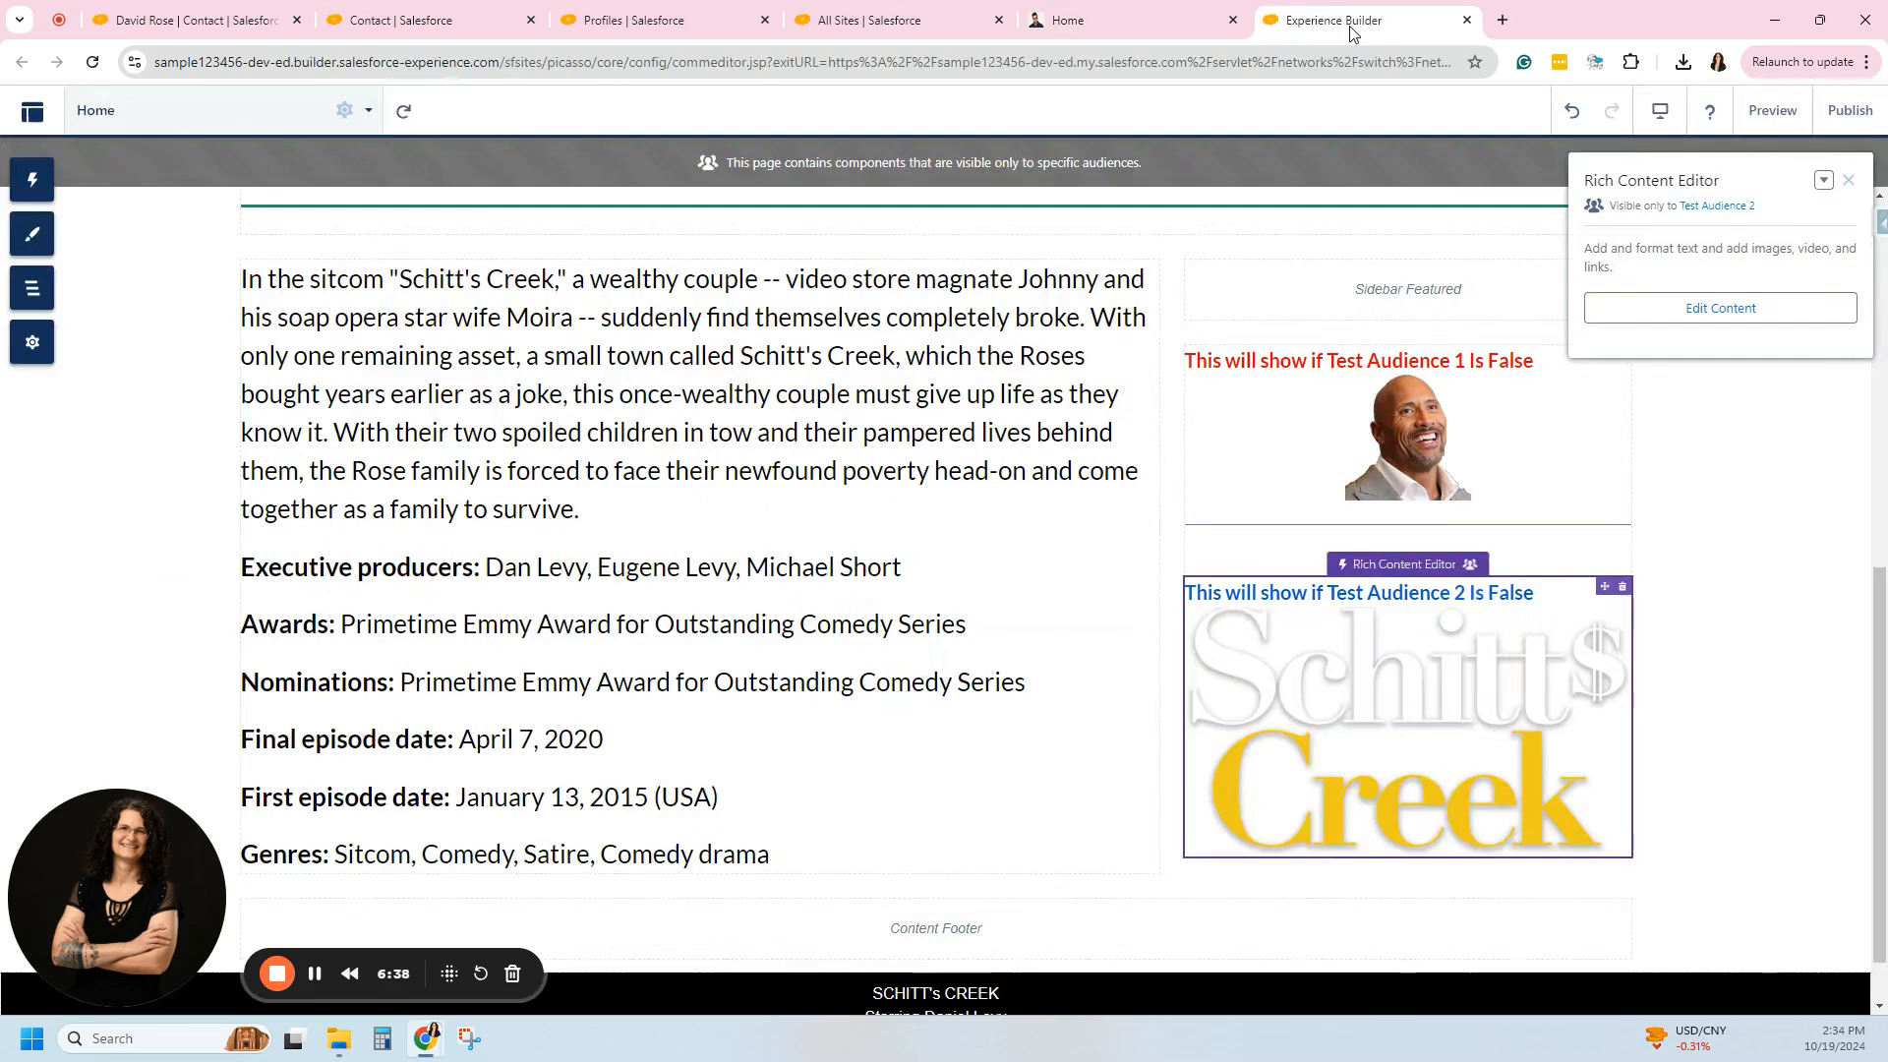
mouse_move(1720, 309)
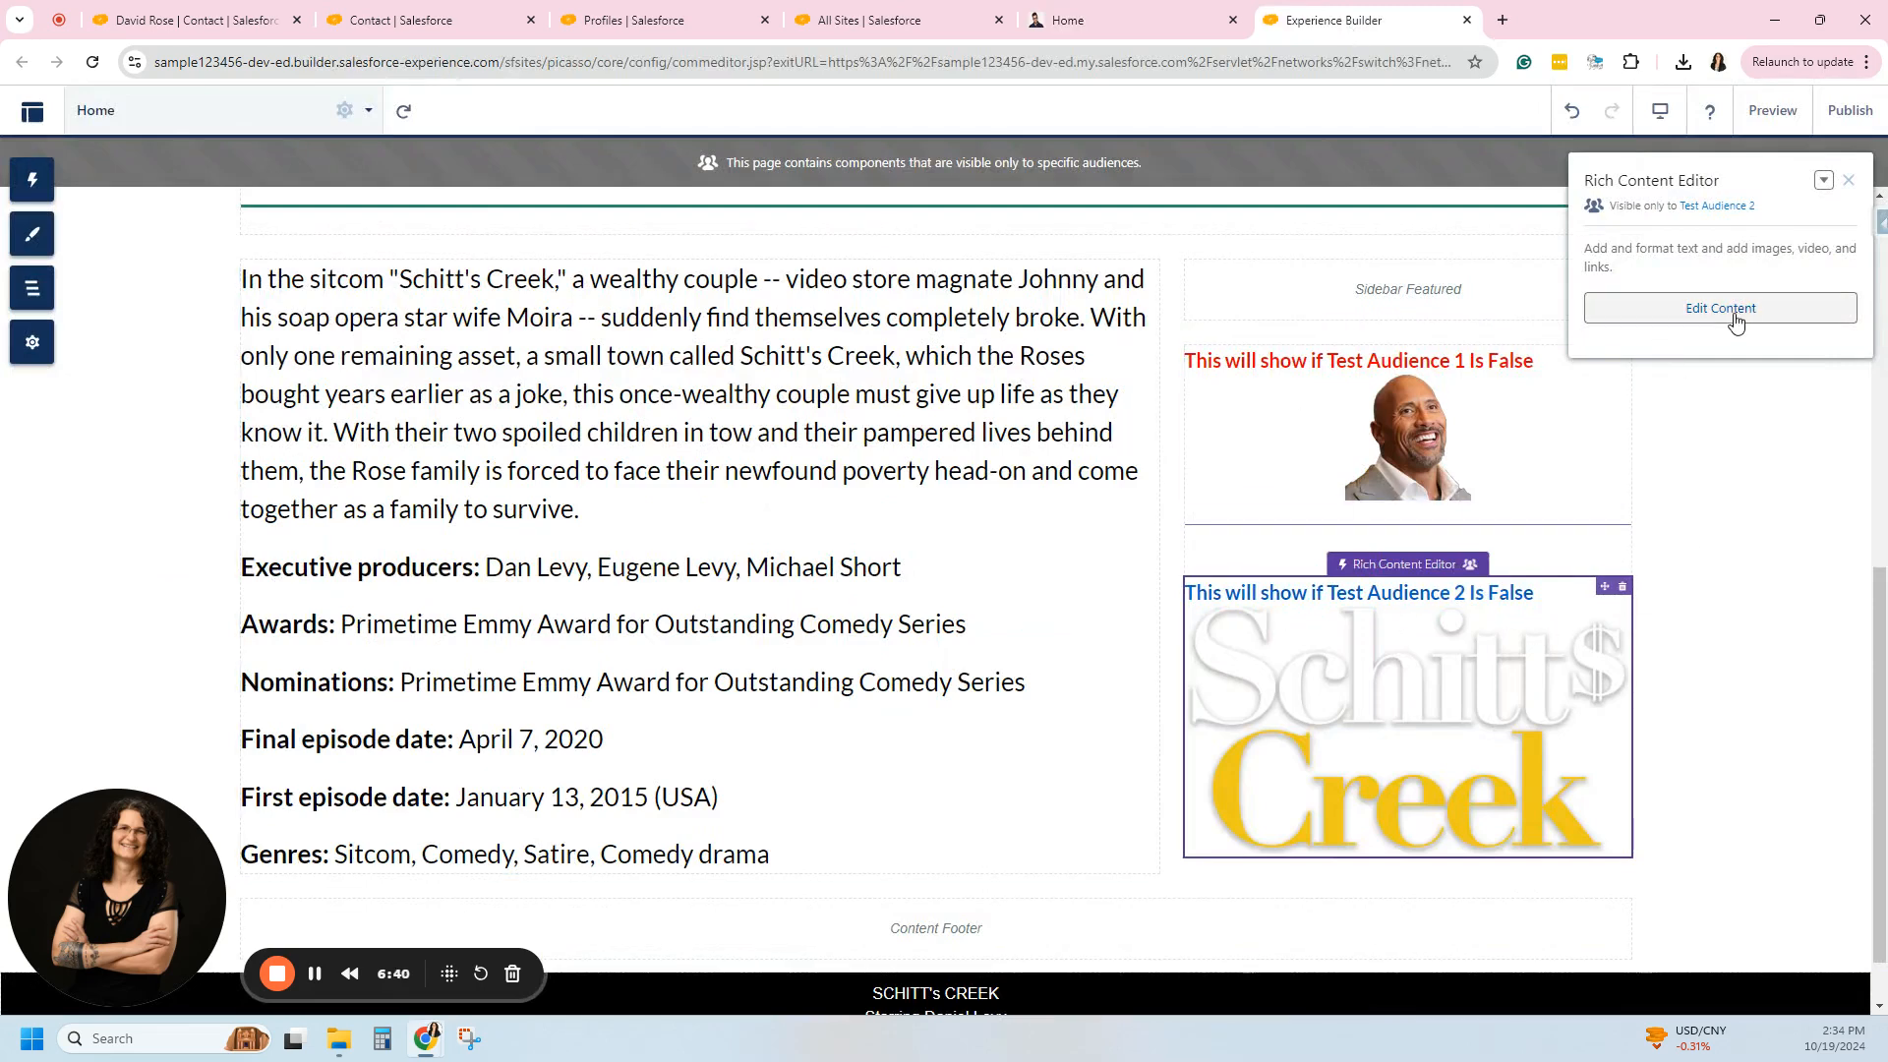
mouse_move(1653, 399)
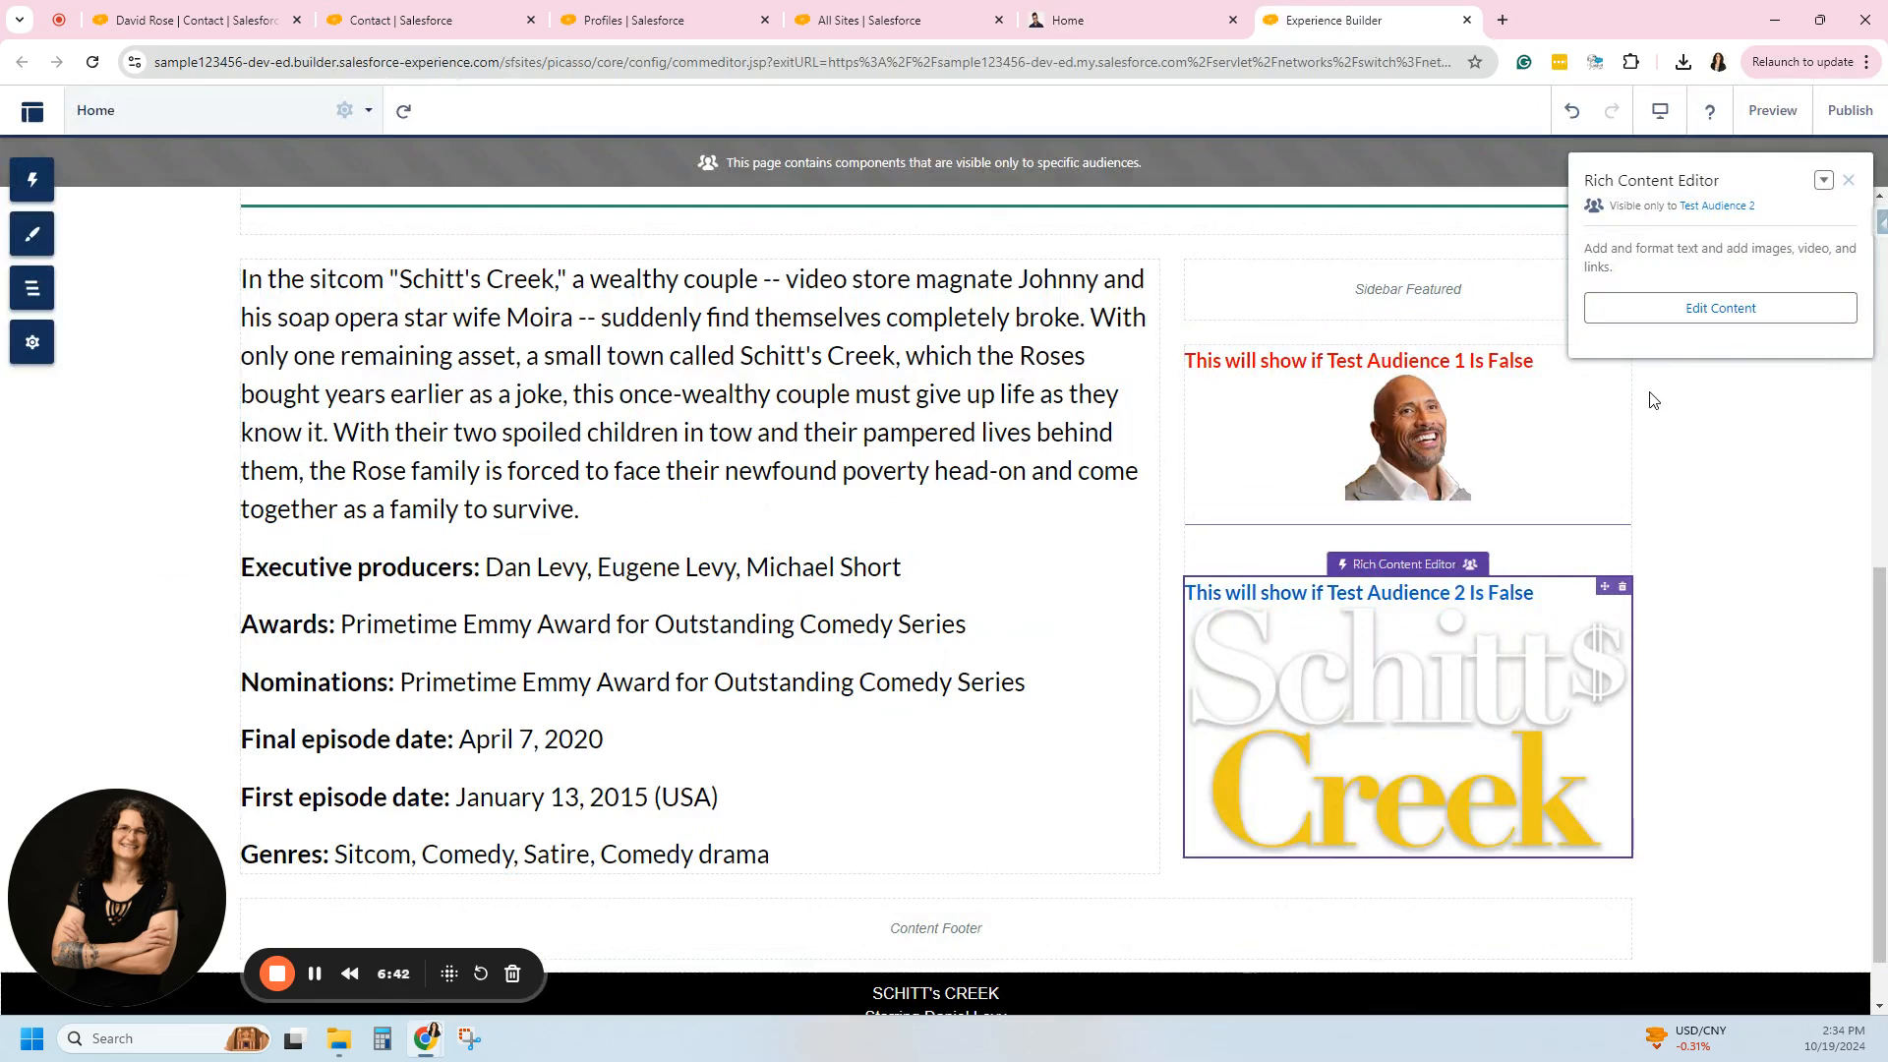
Unassign Test Audience 2 from the Schitt's Creek logo block via Edit Assignment.
click(1821, 183)
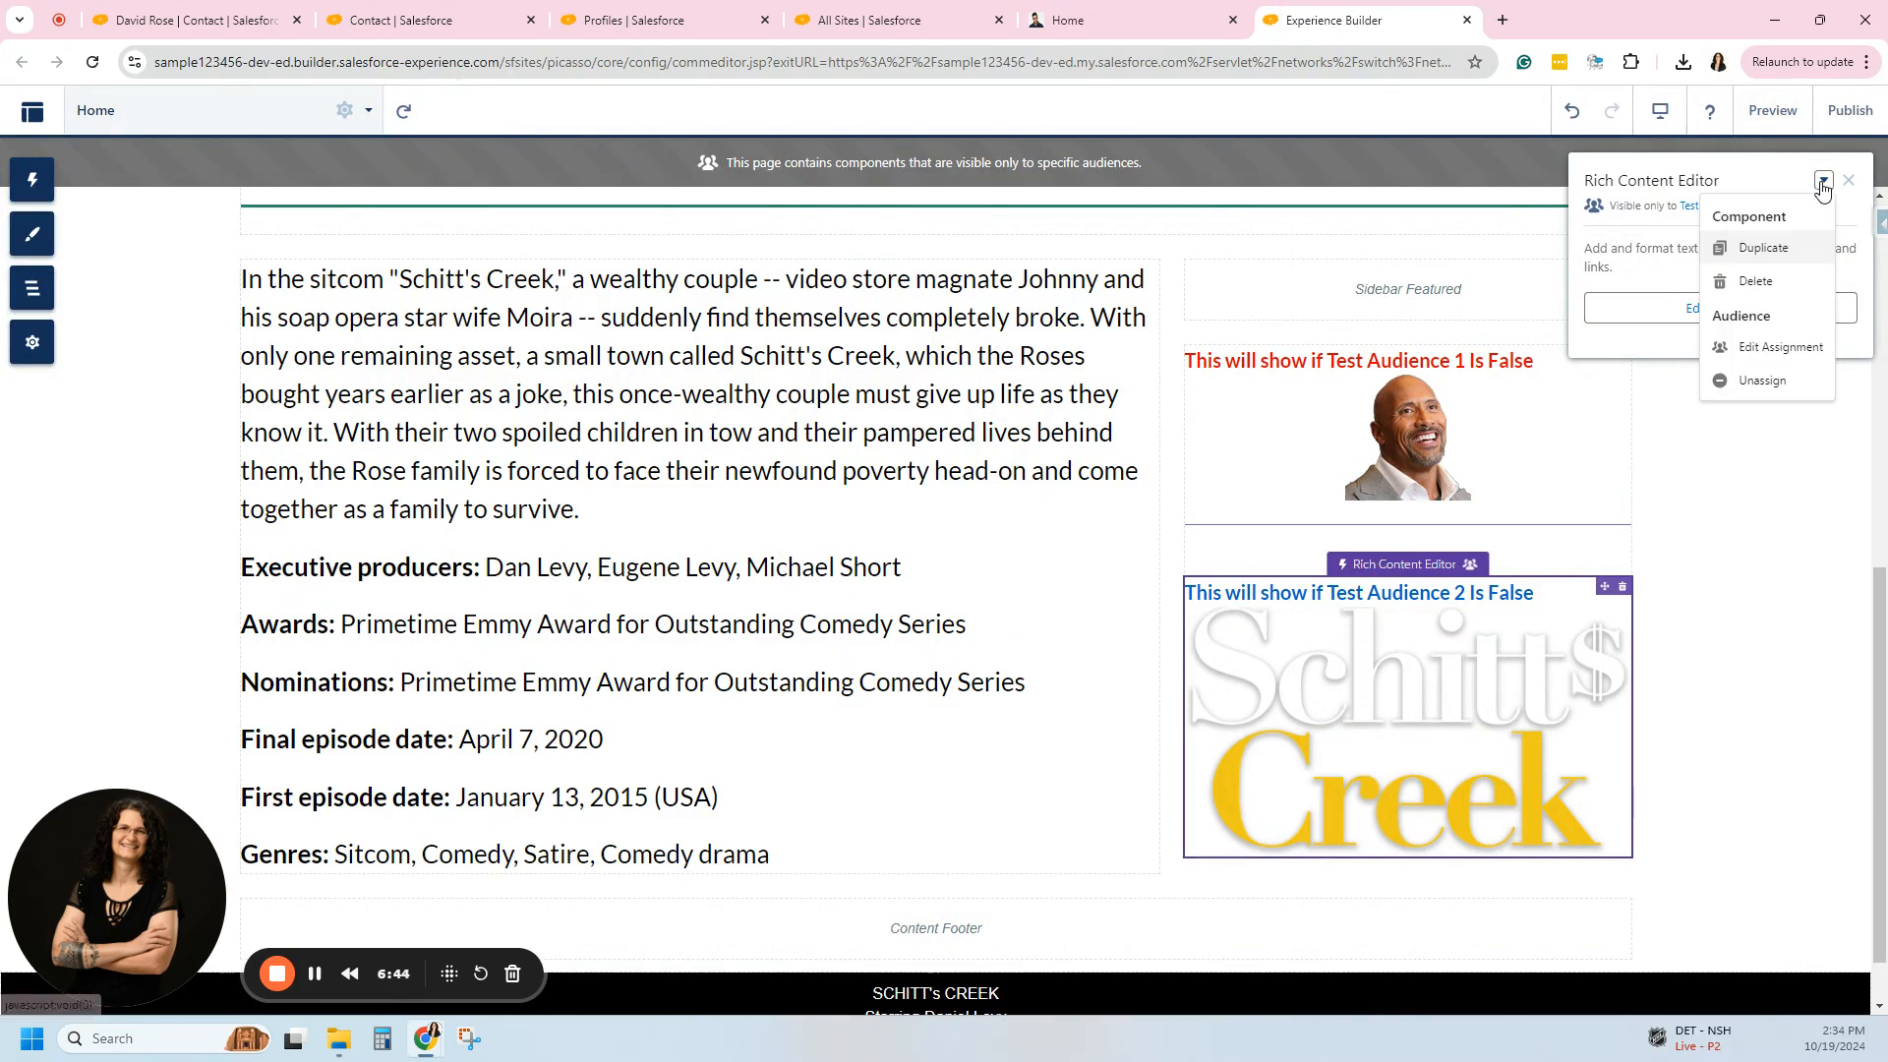
mouse_move(1761, 380)
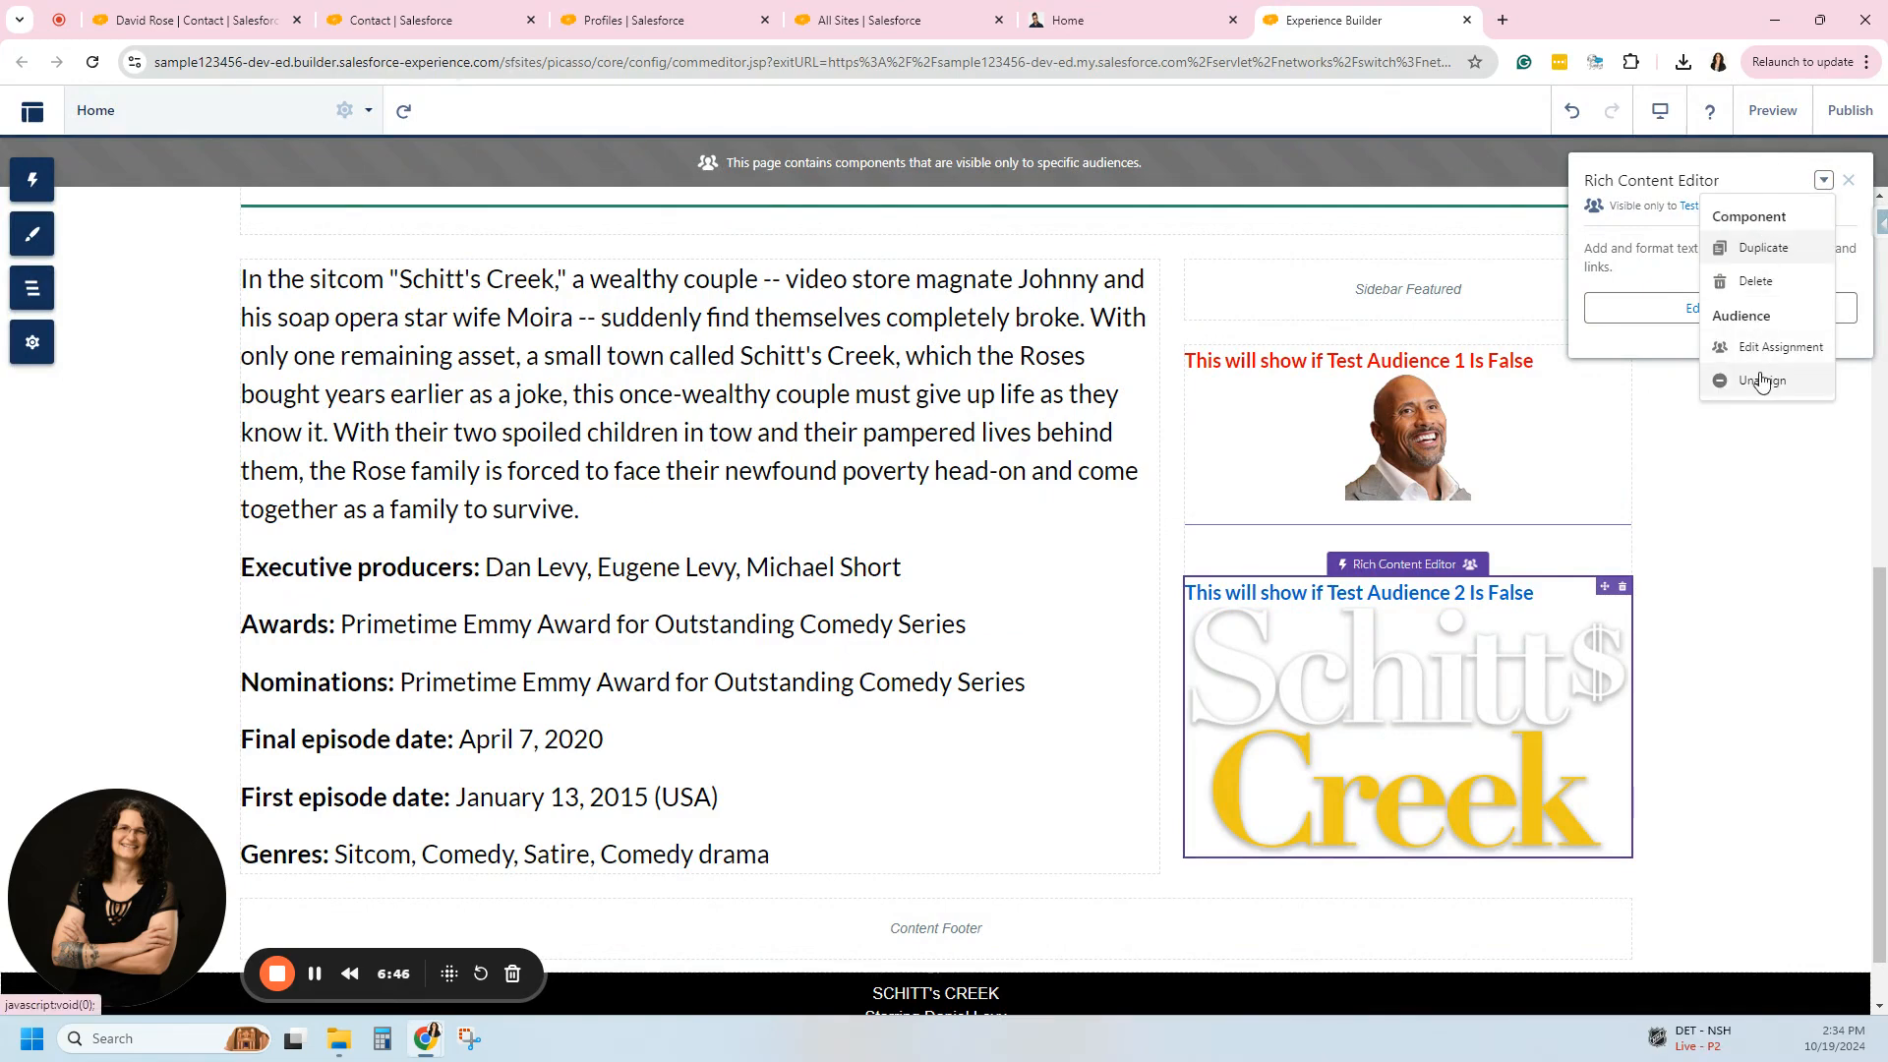
click(1779, 346)
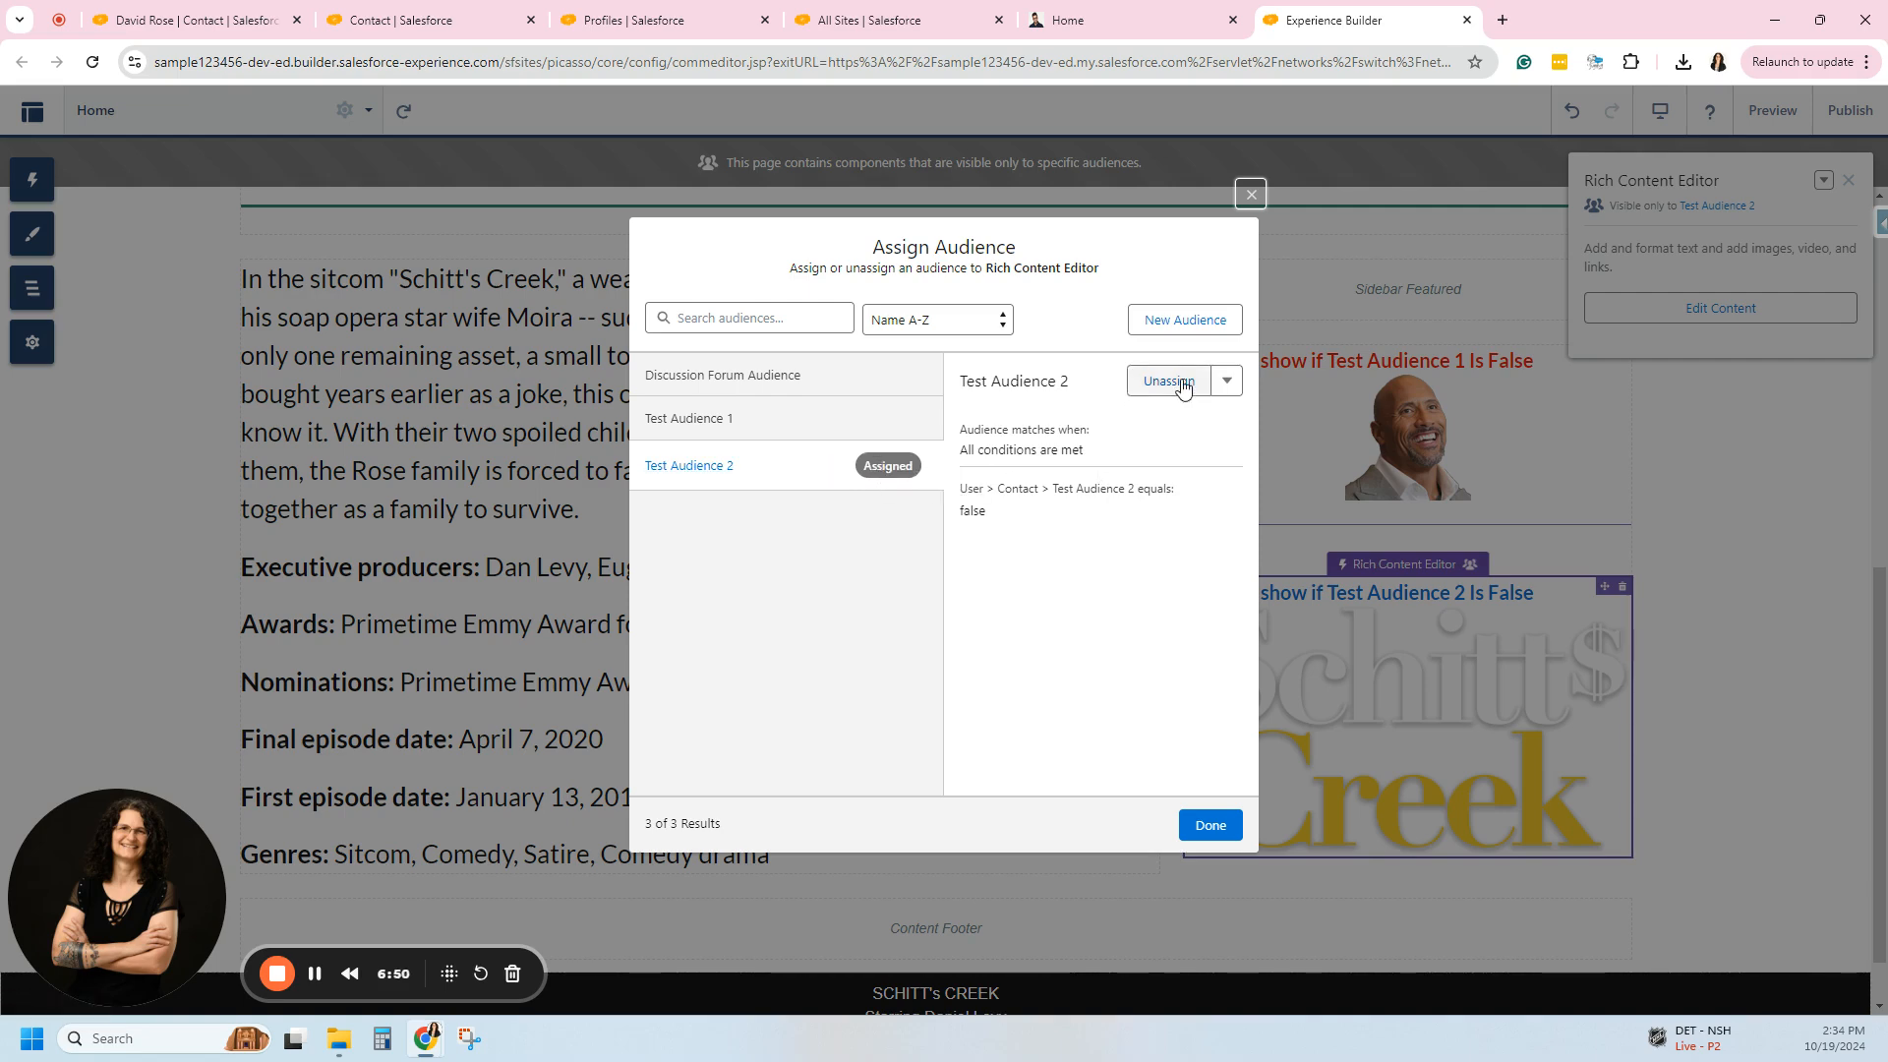
click(1166, 379)
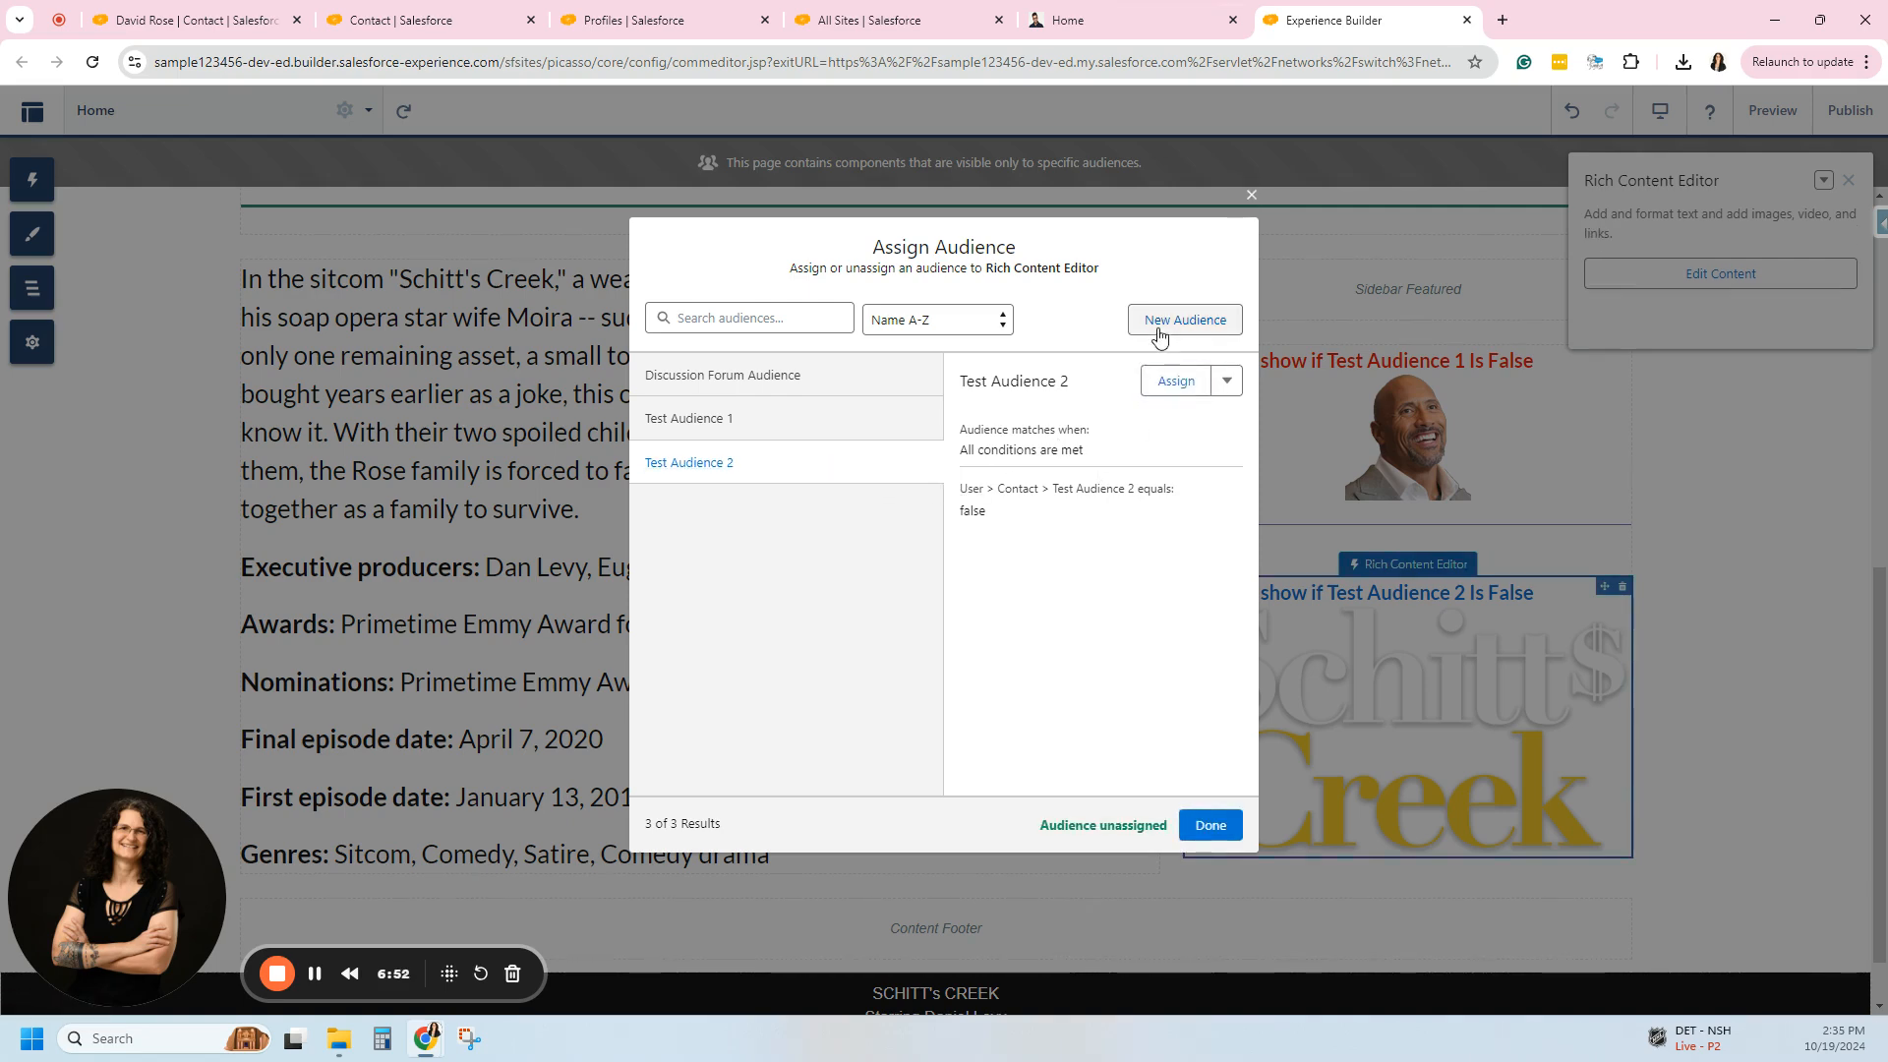
Create audience Test Audience 2.1 with Contact Test Audience 2 equals true, assign it, and start publishing.
click(1182, 319)
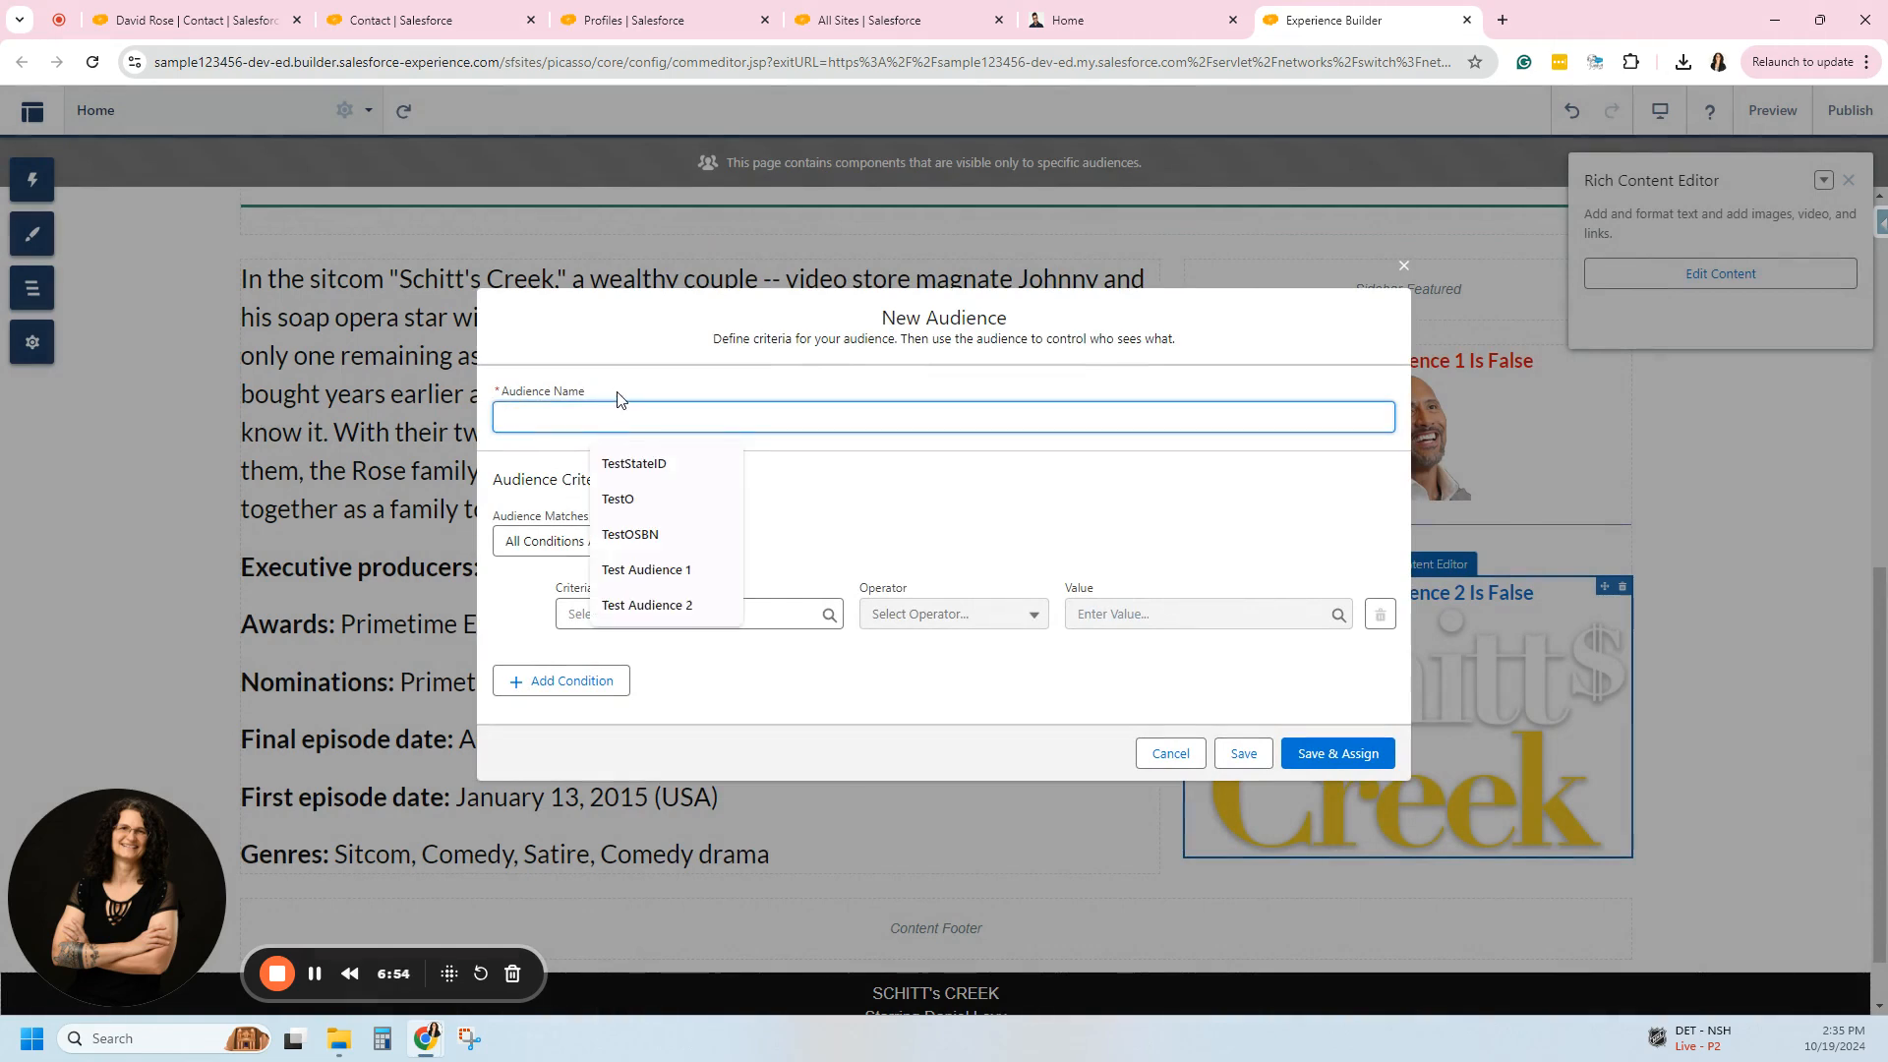
click(646, 604)
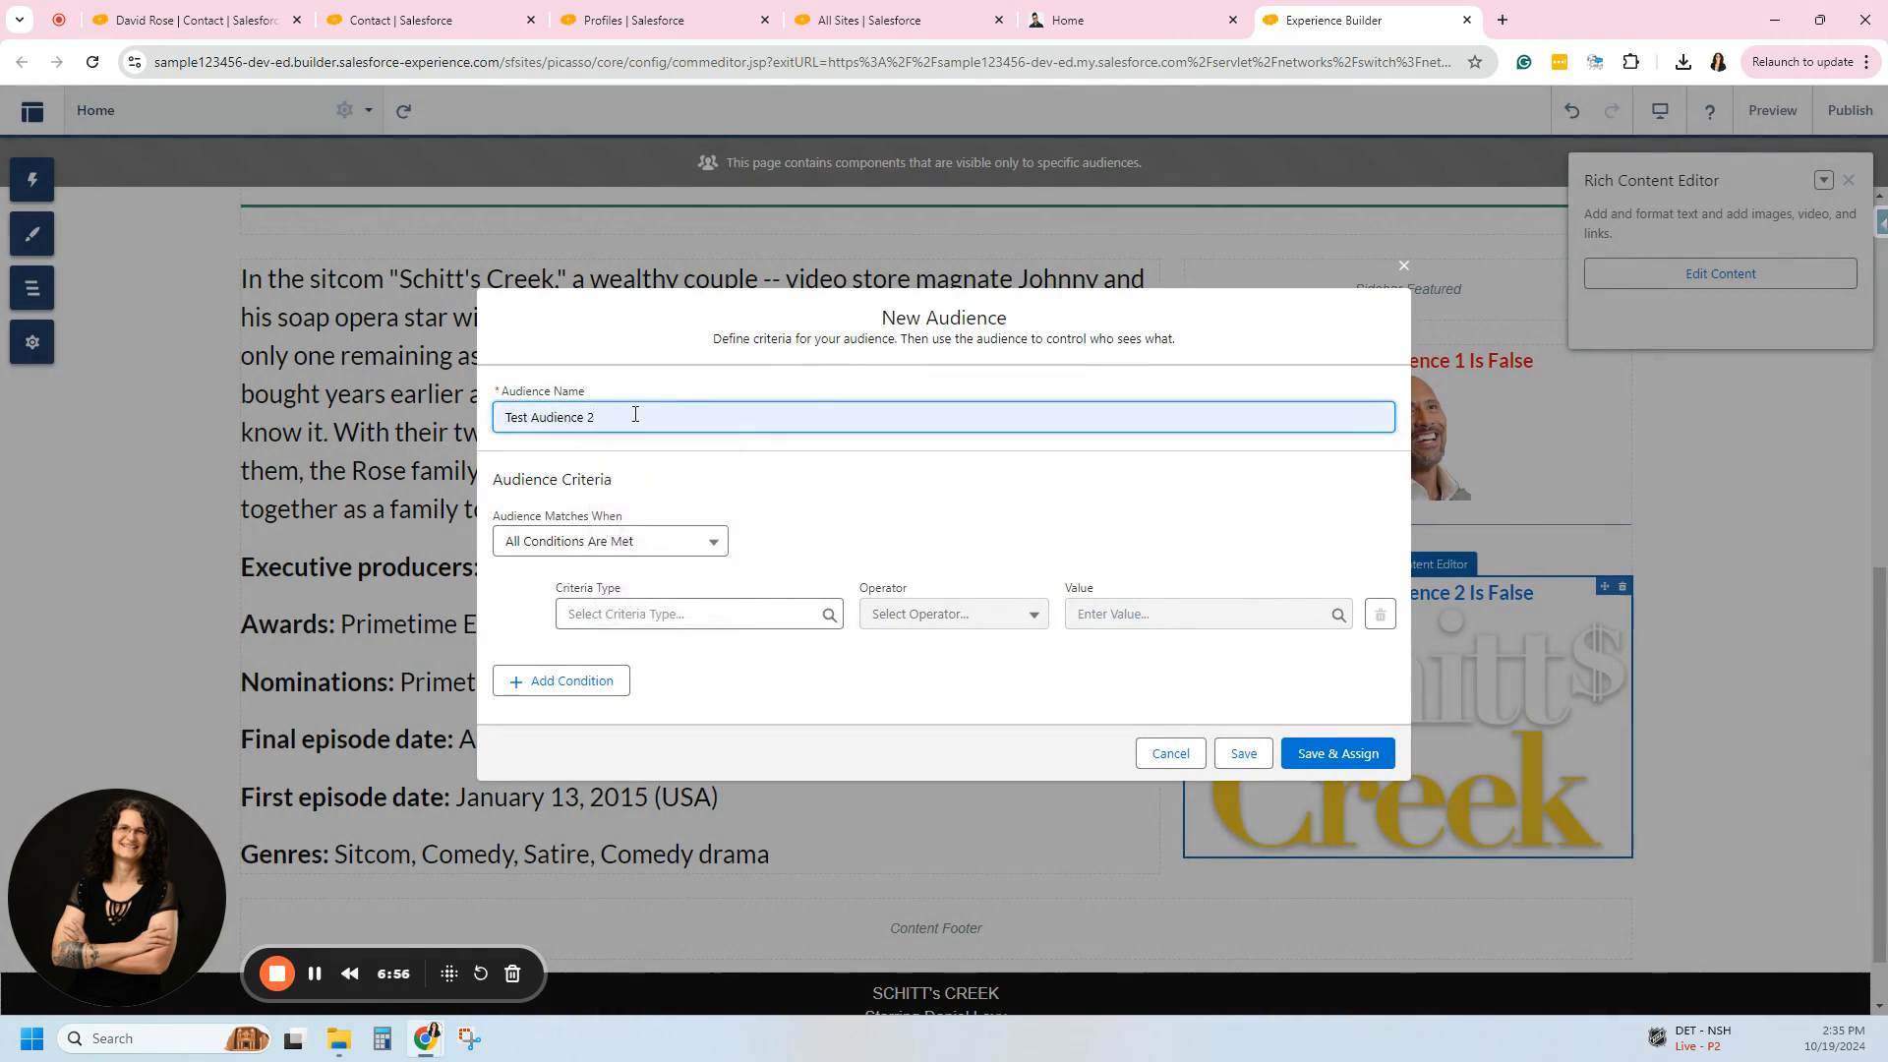
text(.1)
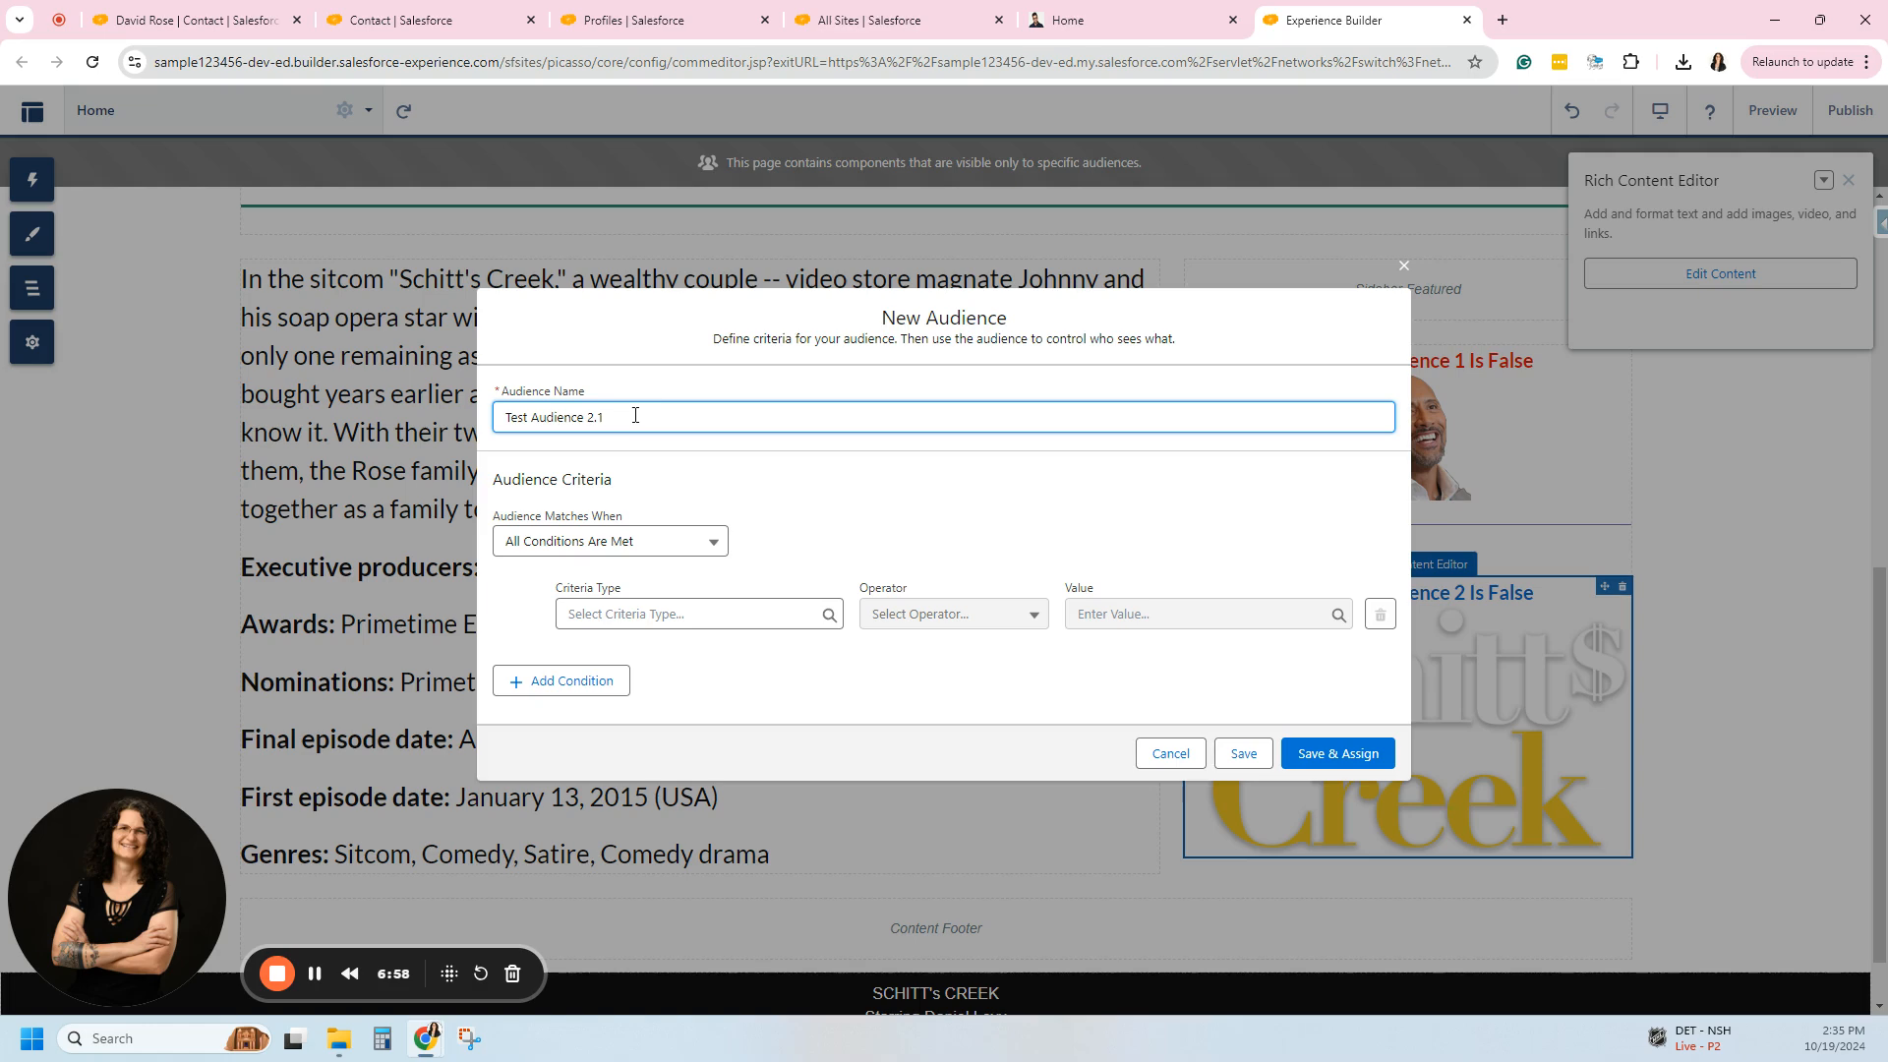
click(696, 614)
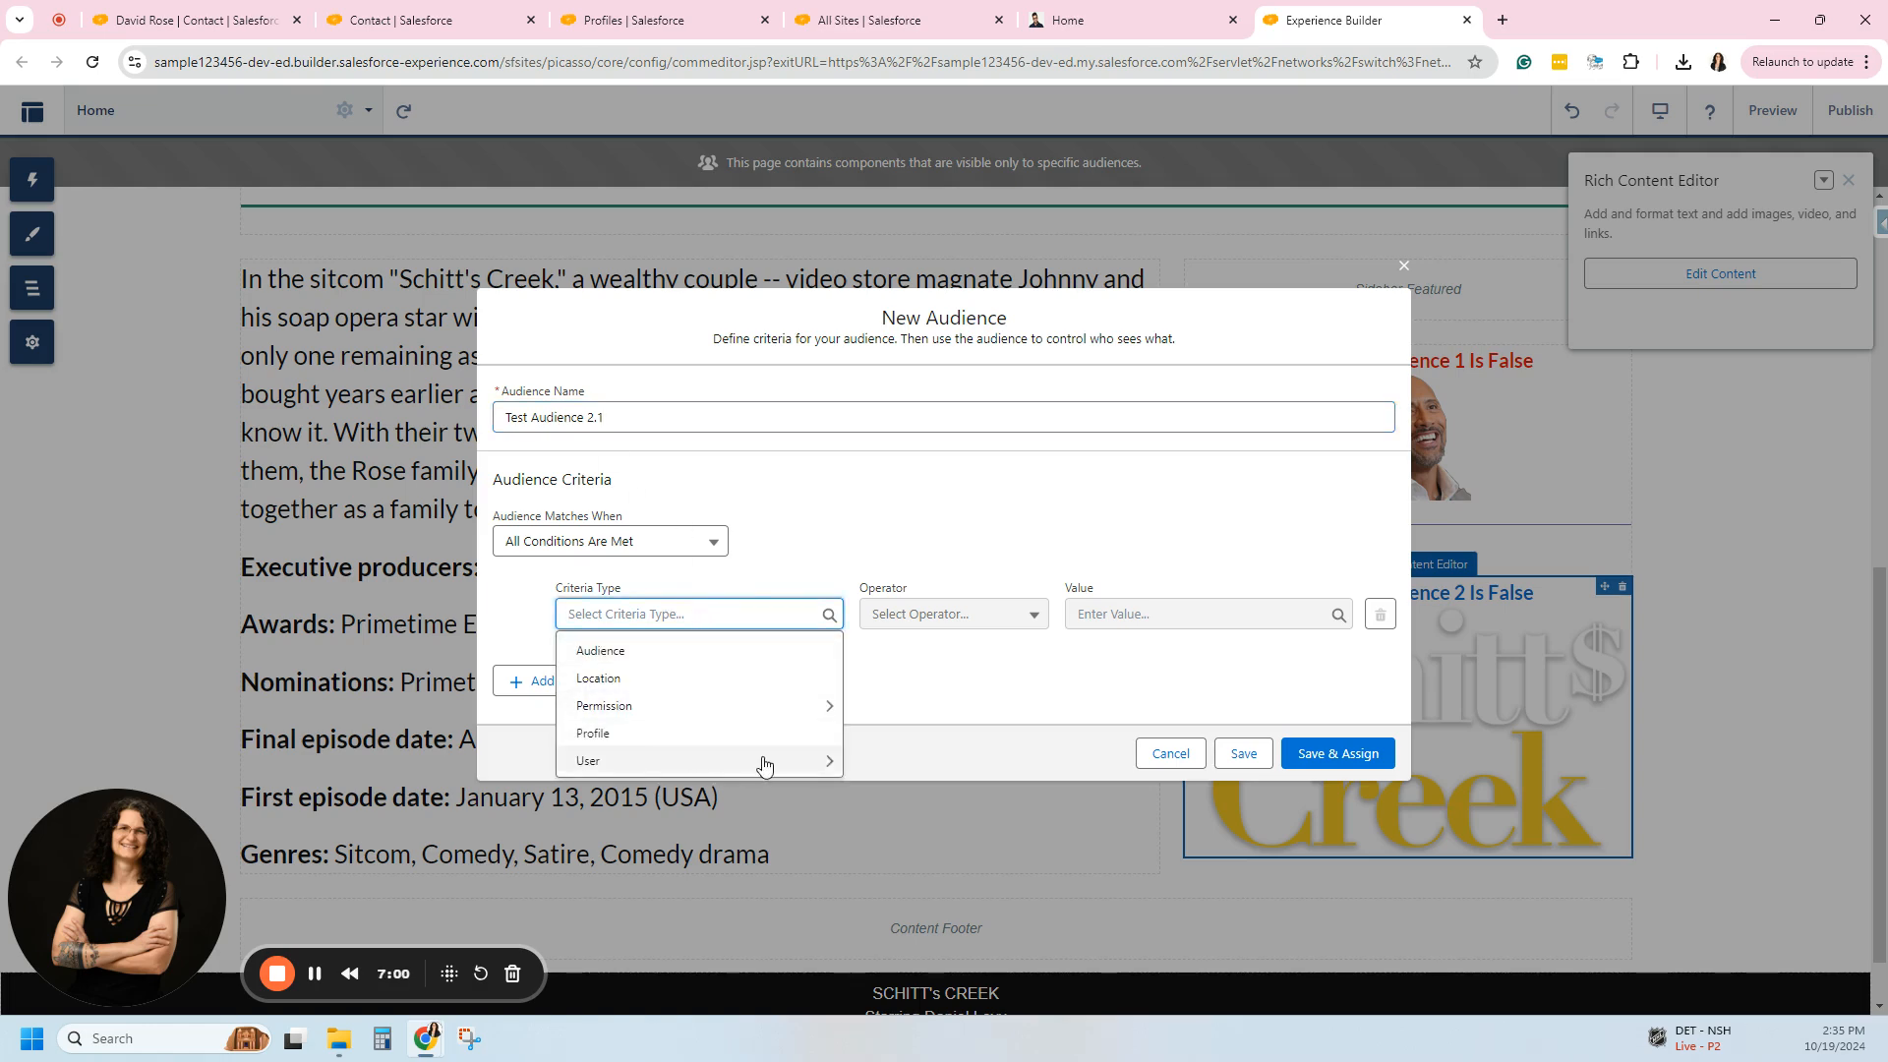
click(588, 759)
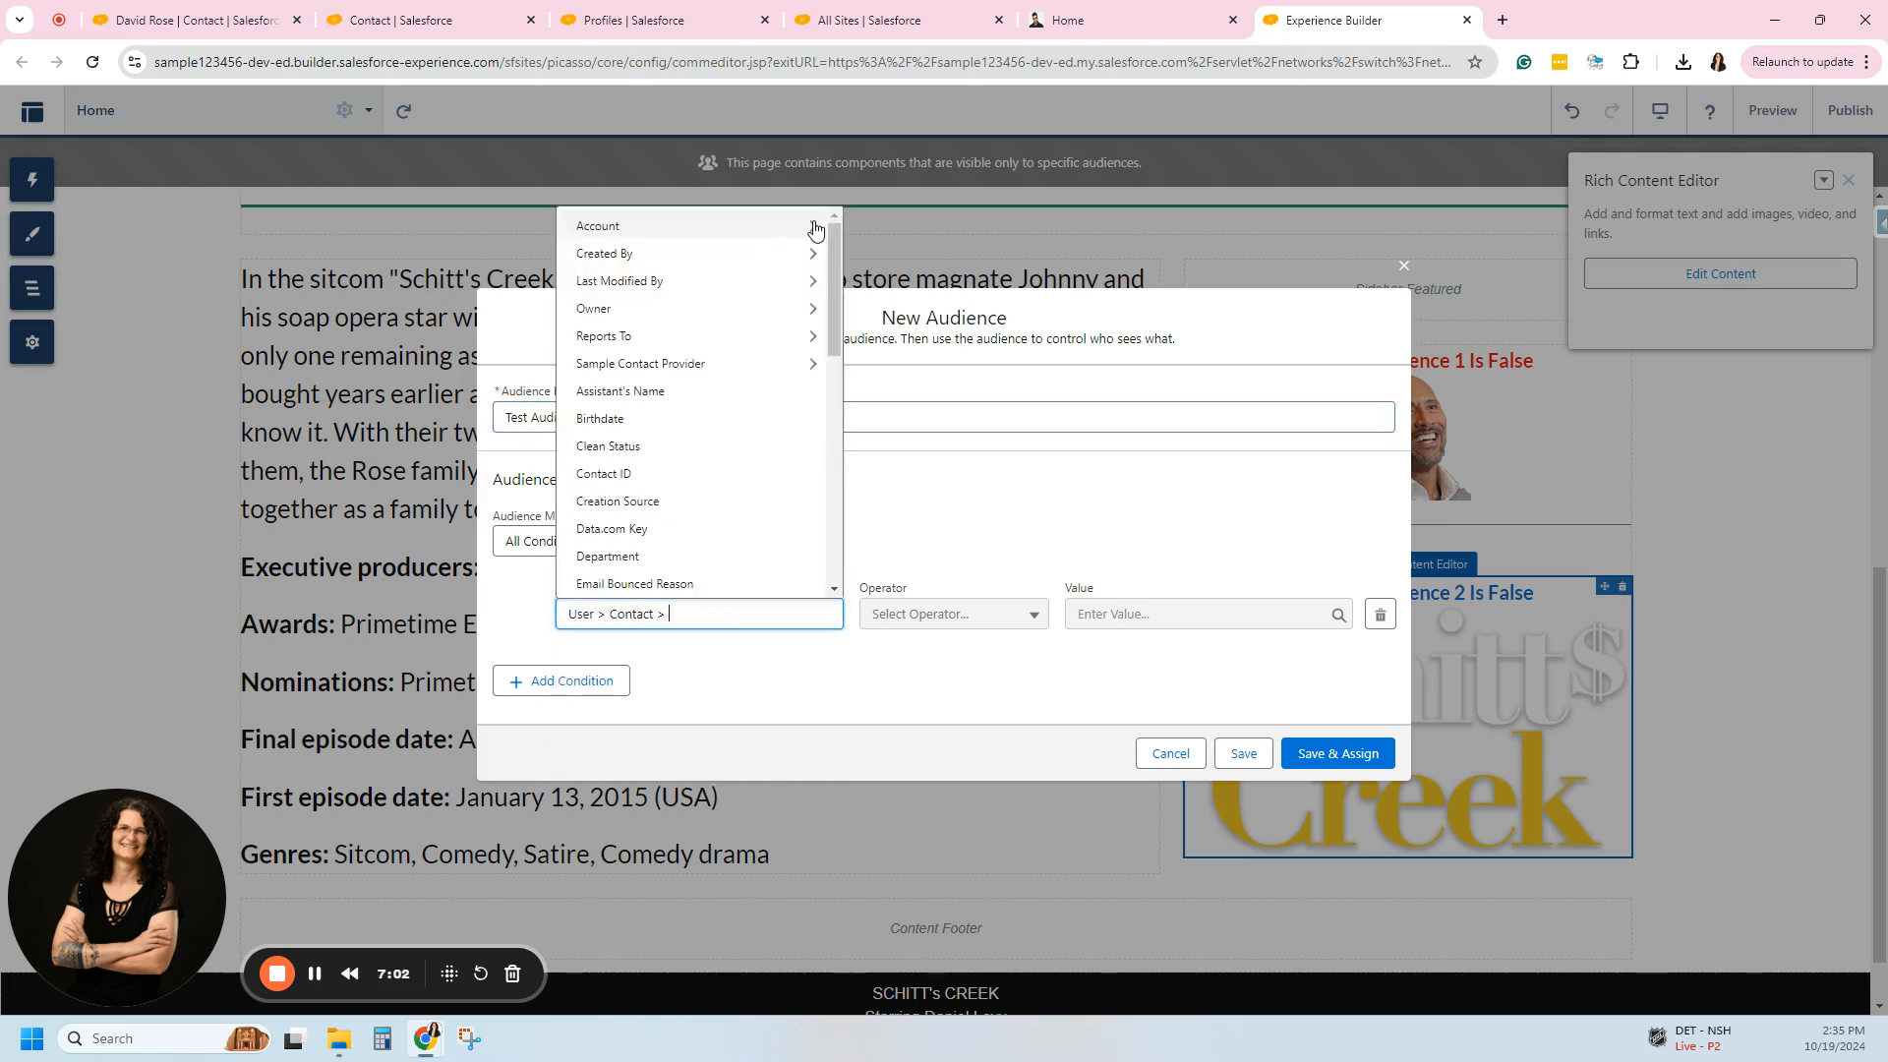
text(te)
click(1209, 614)
text(t)
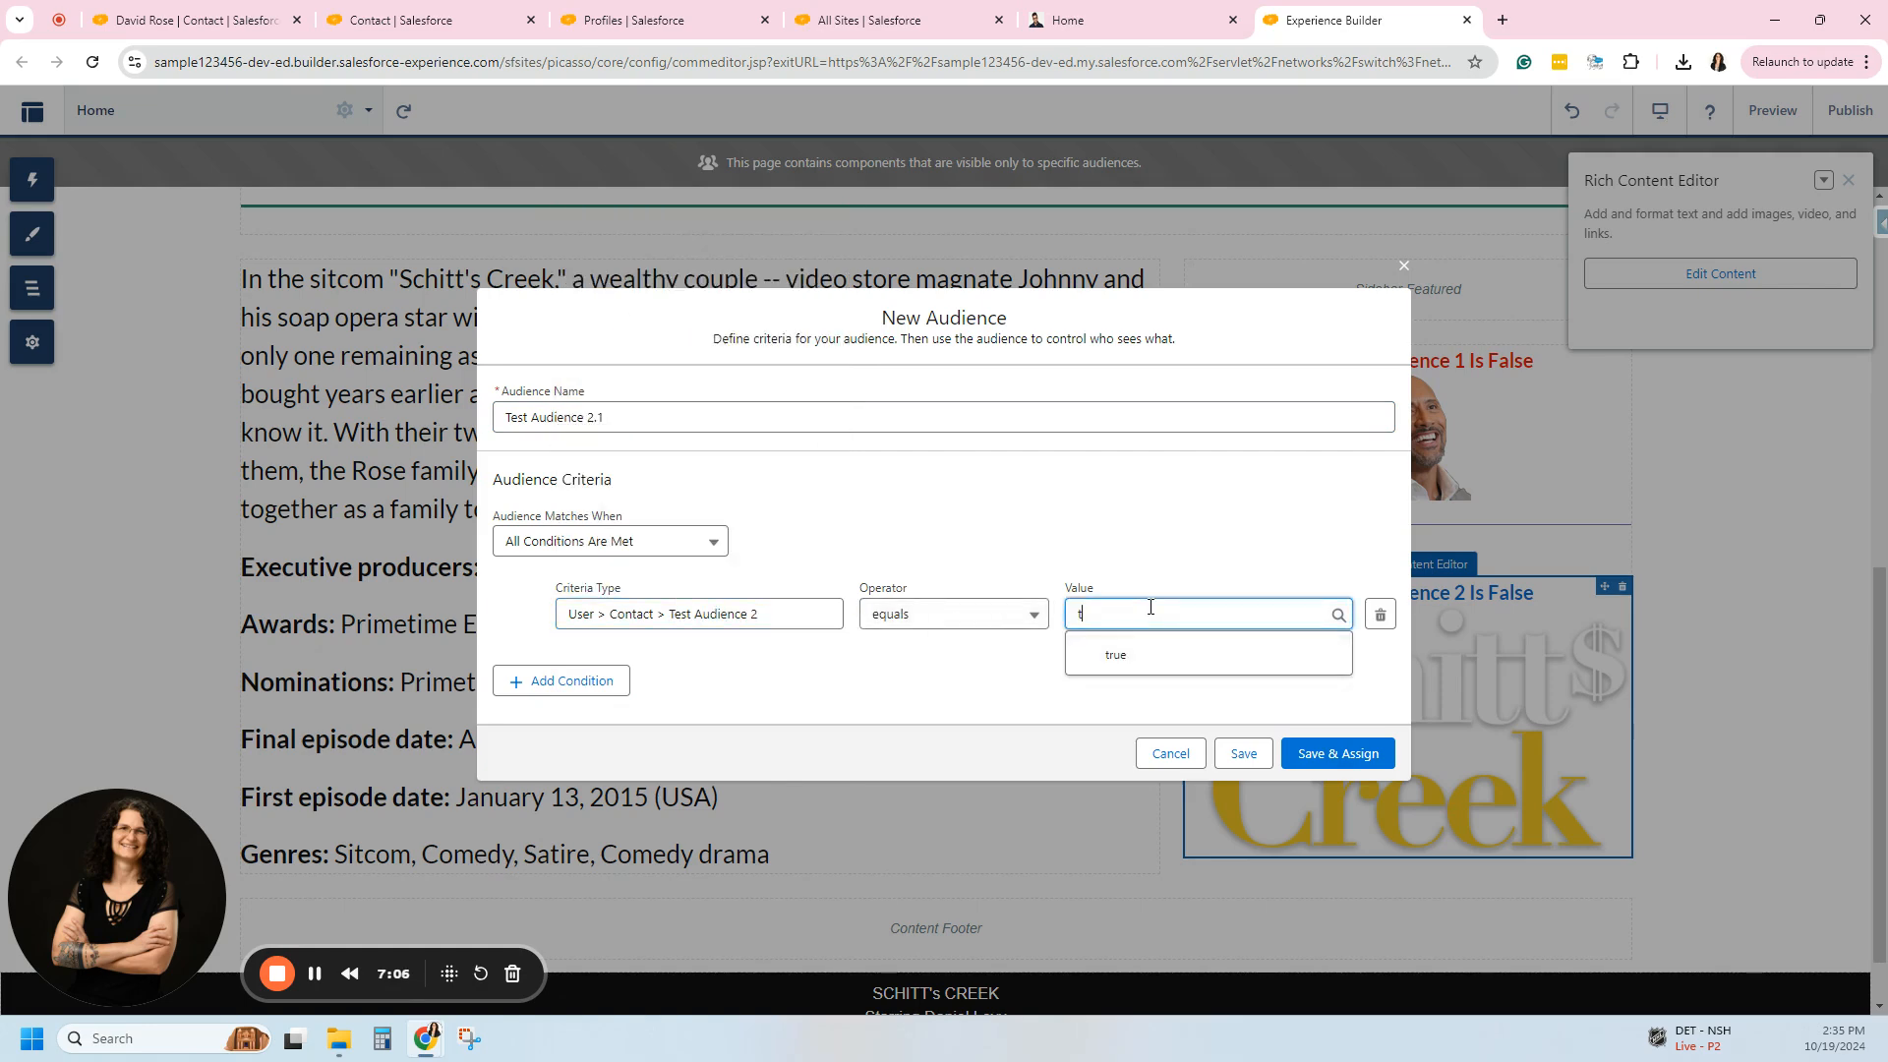
click(1114, 653)
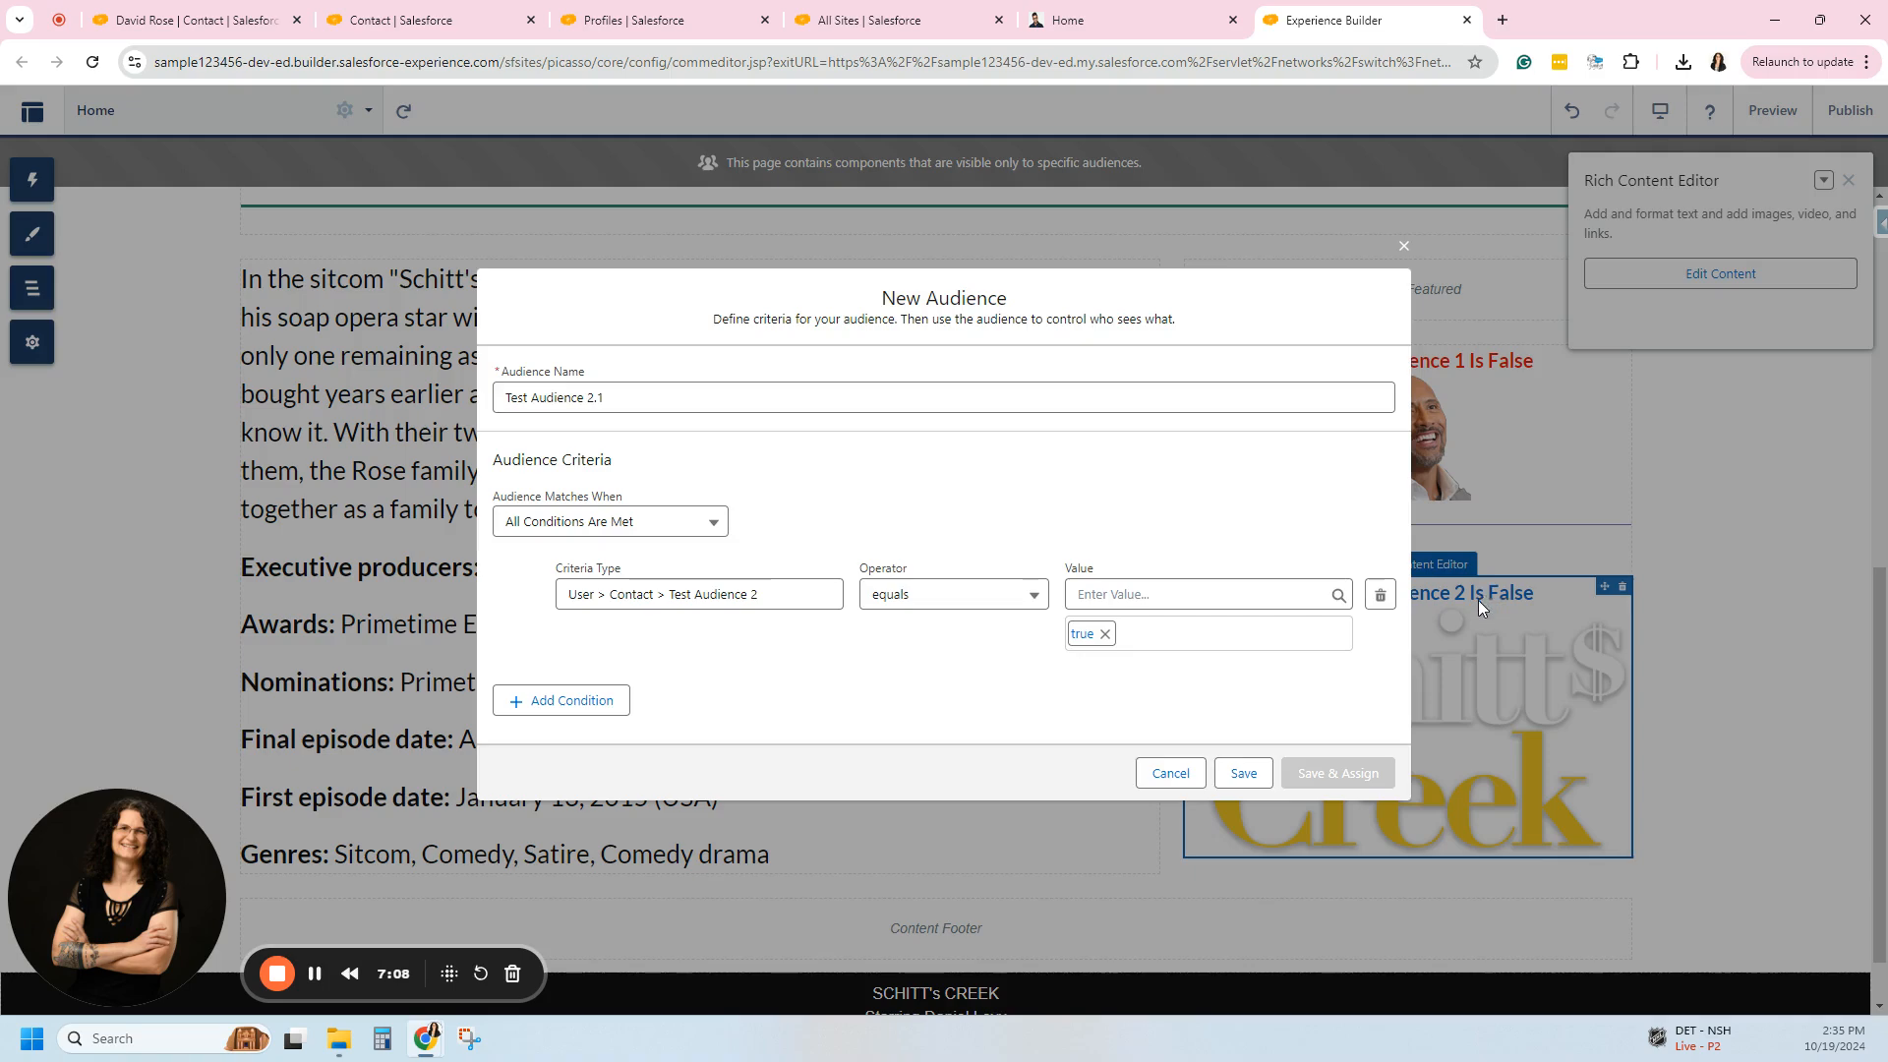
click(1848, 110)
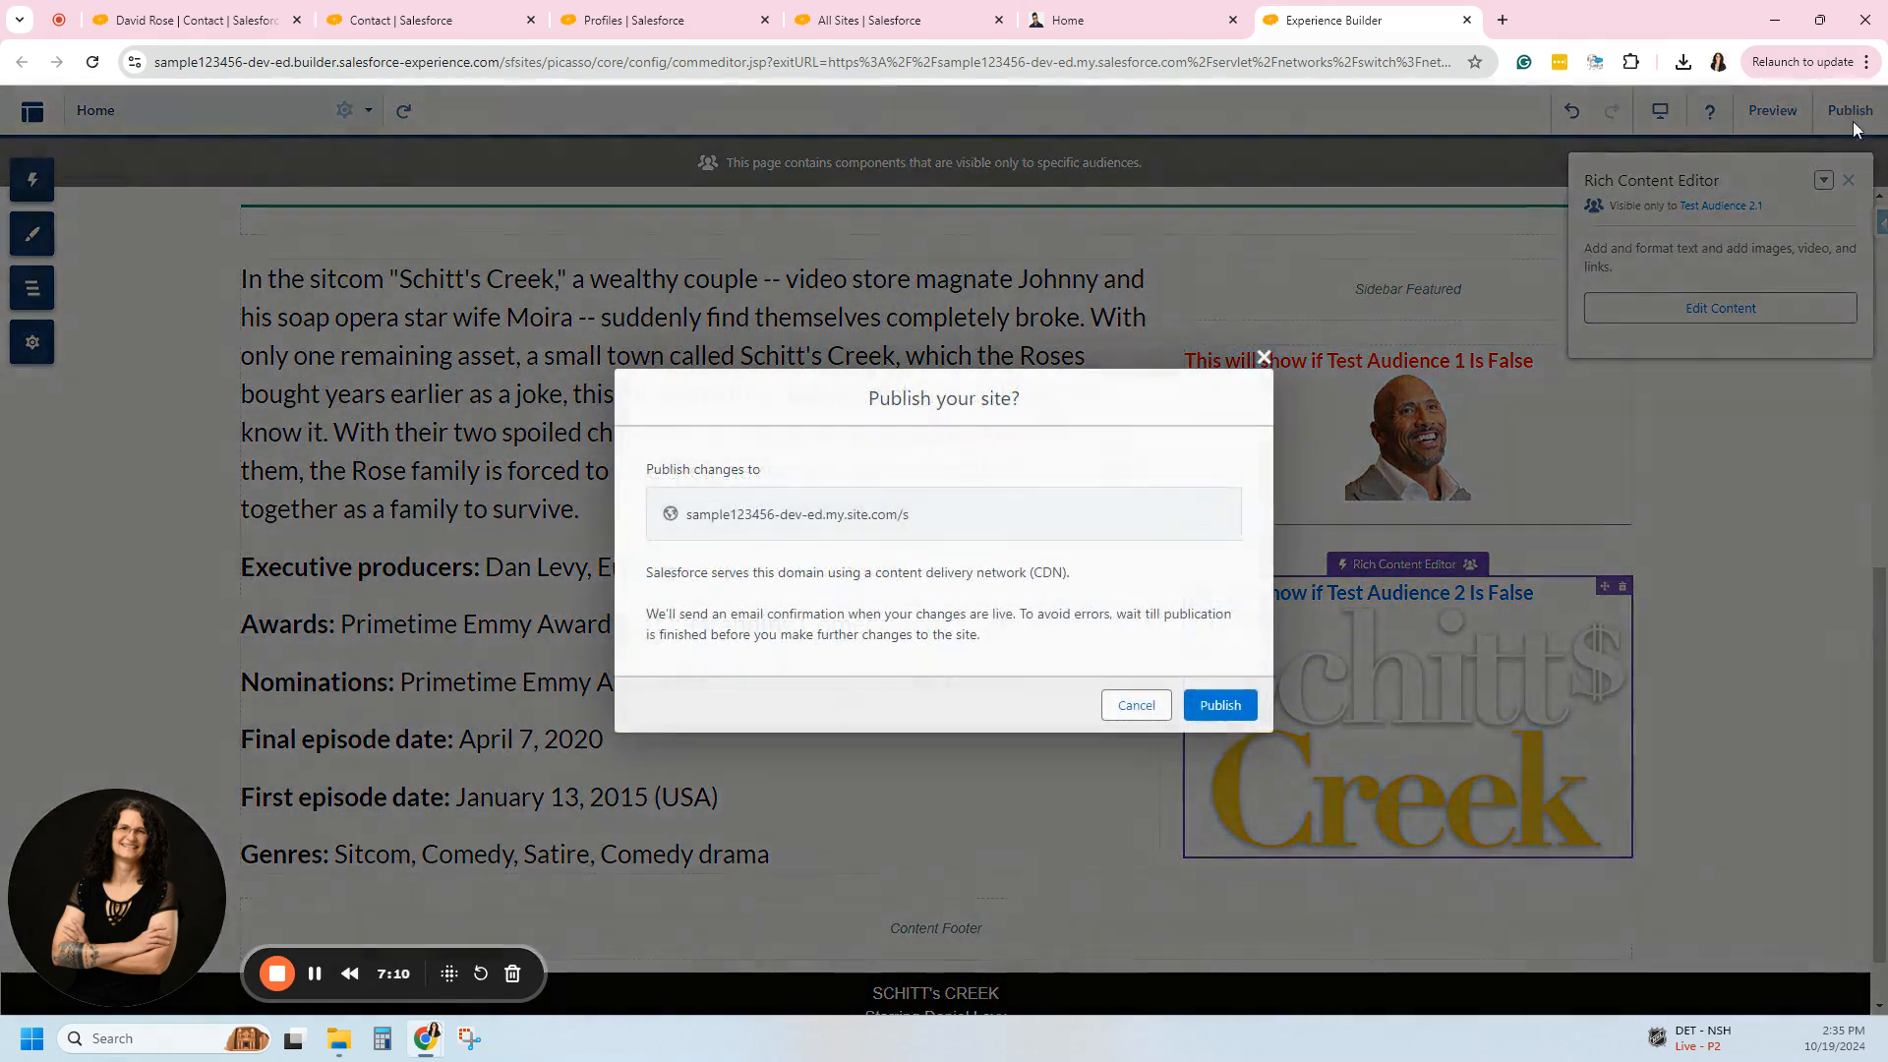
Confirm publishing, check both sidebar blocks on the live home page, and return to the editor.
click(1219, 704)
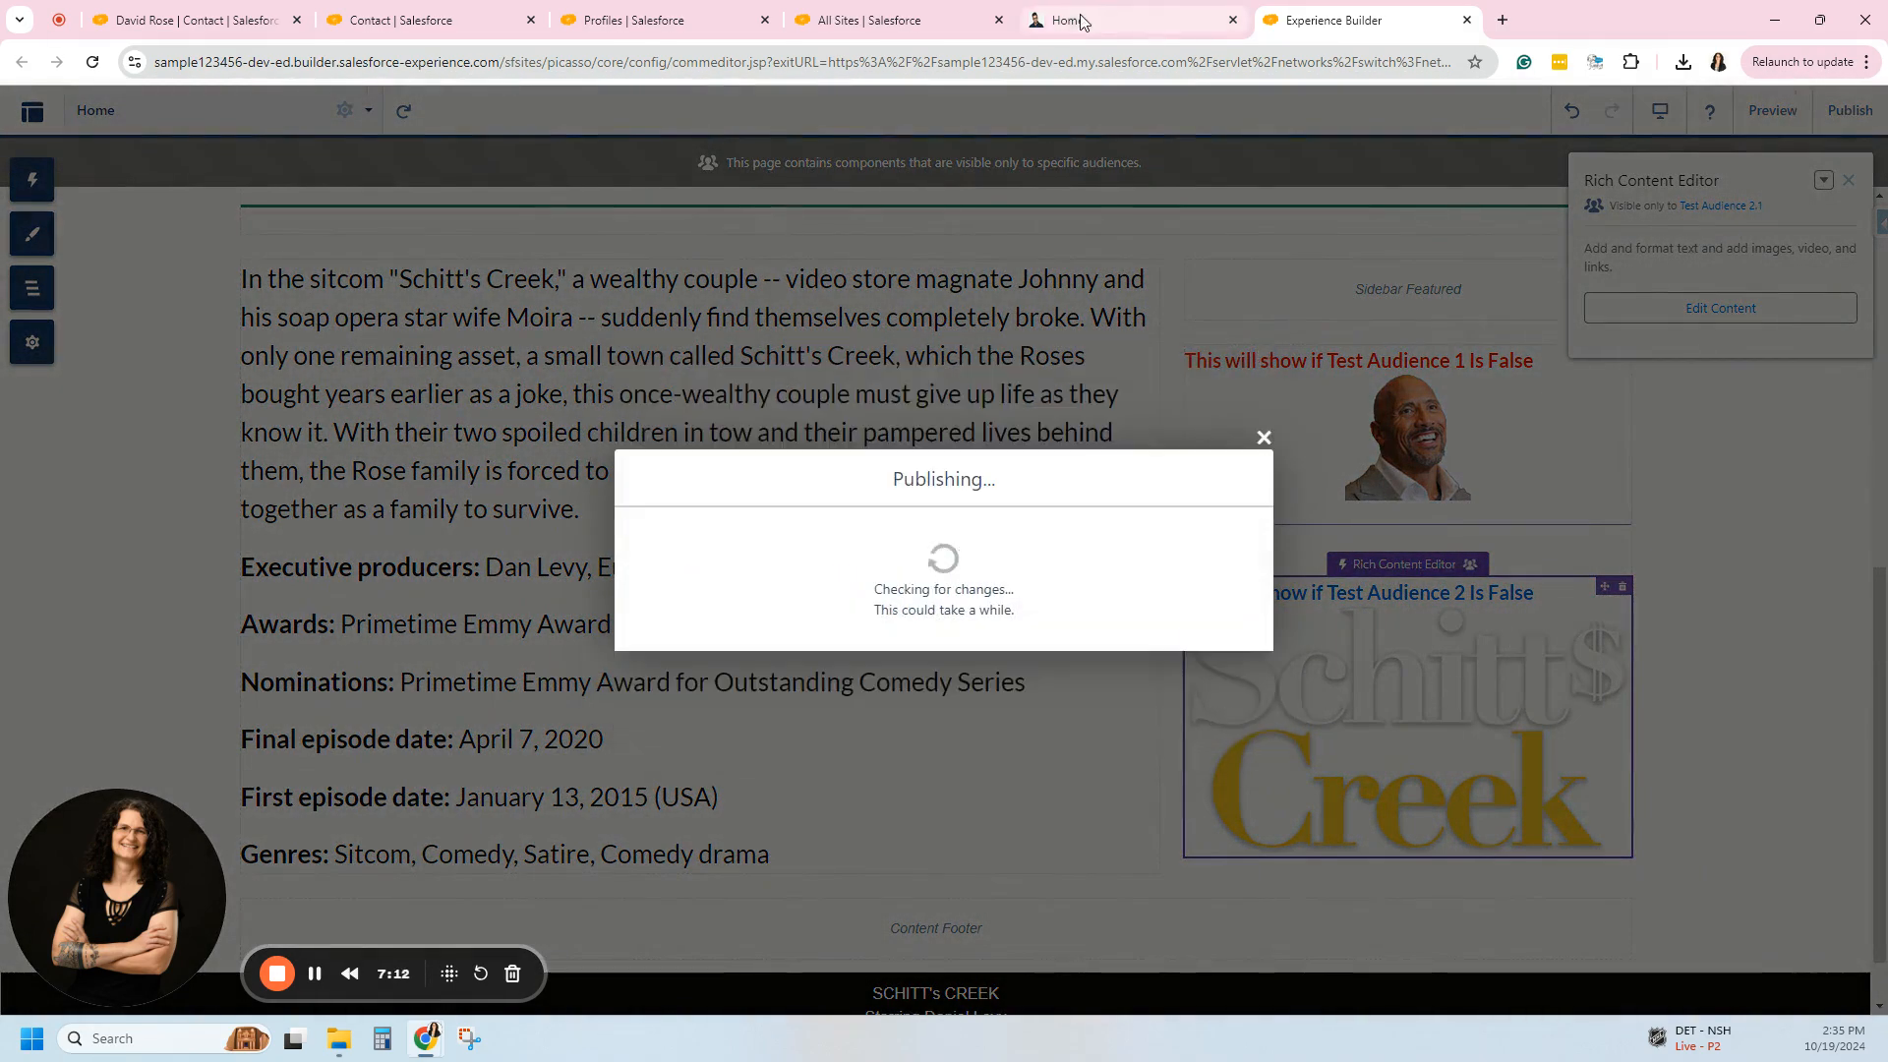
click(181, 19)
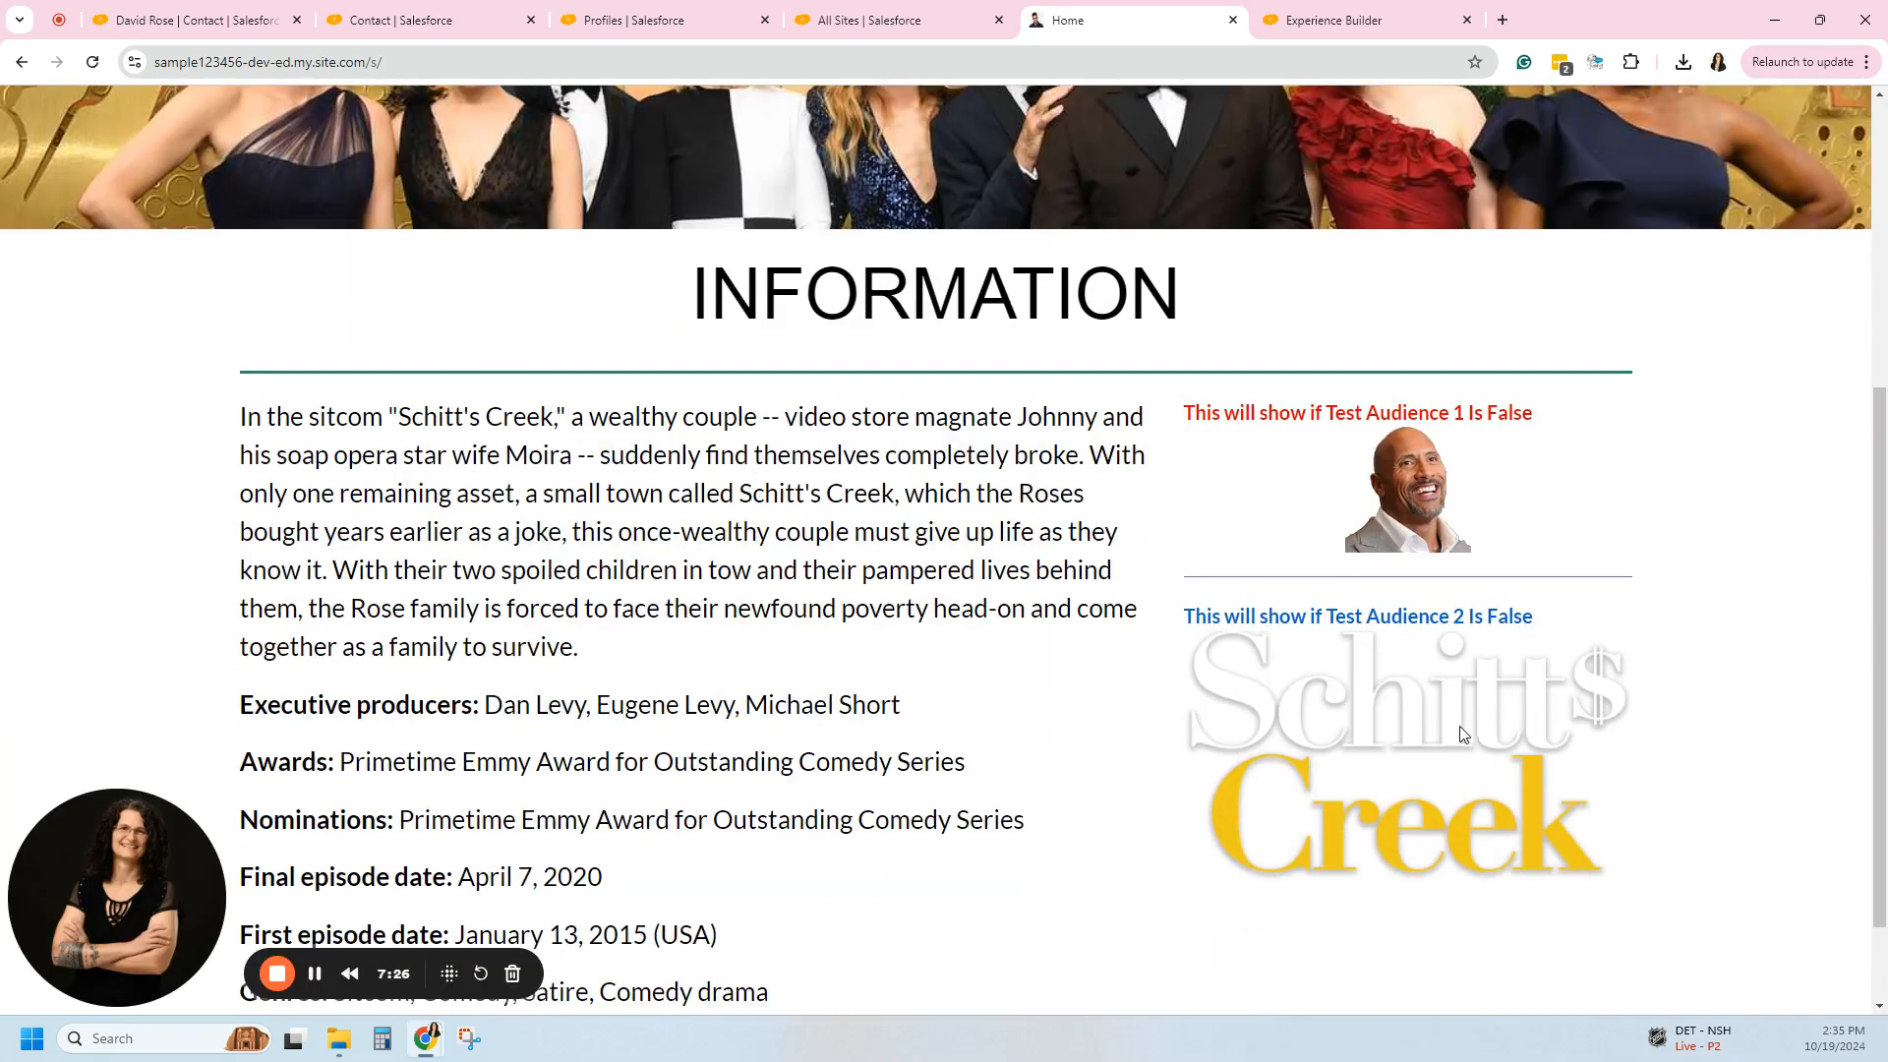
scroll(up, 3)
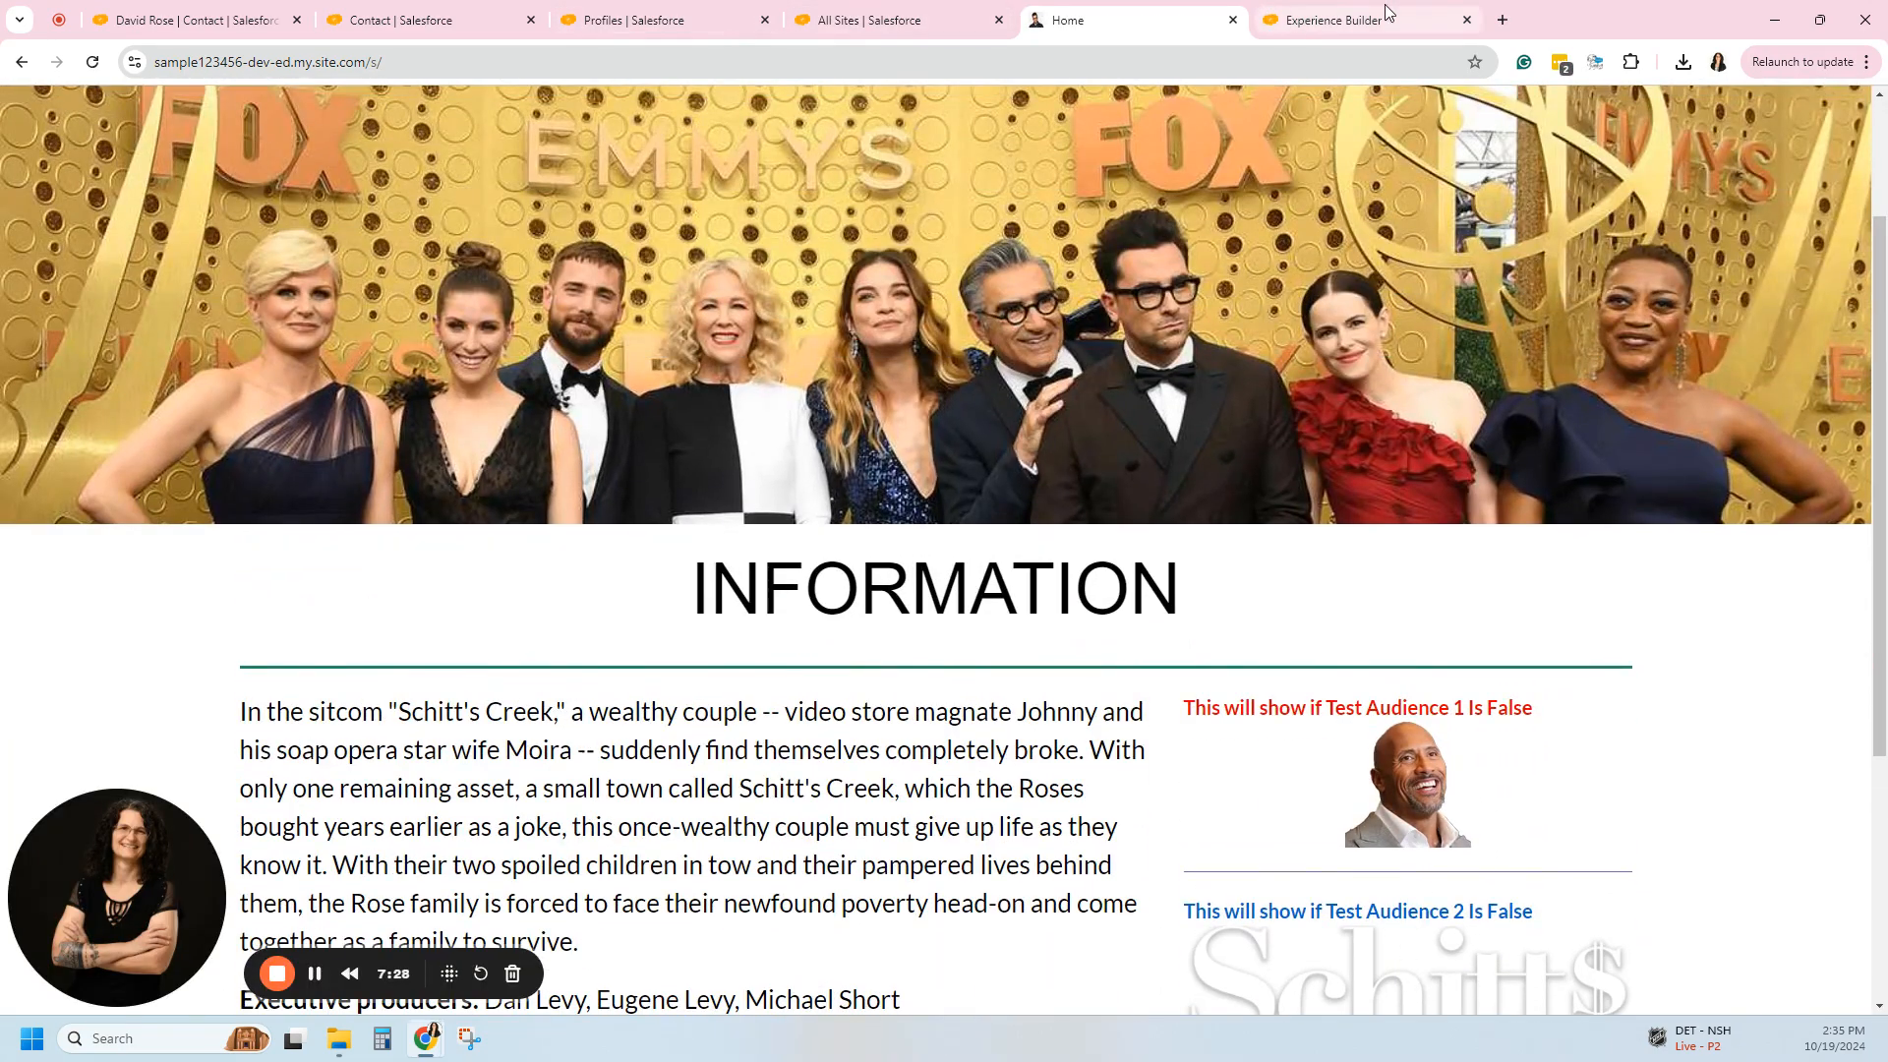
click(1324, 19)
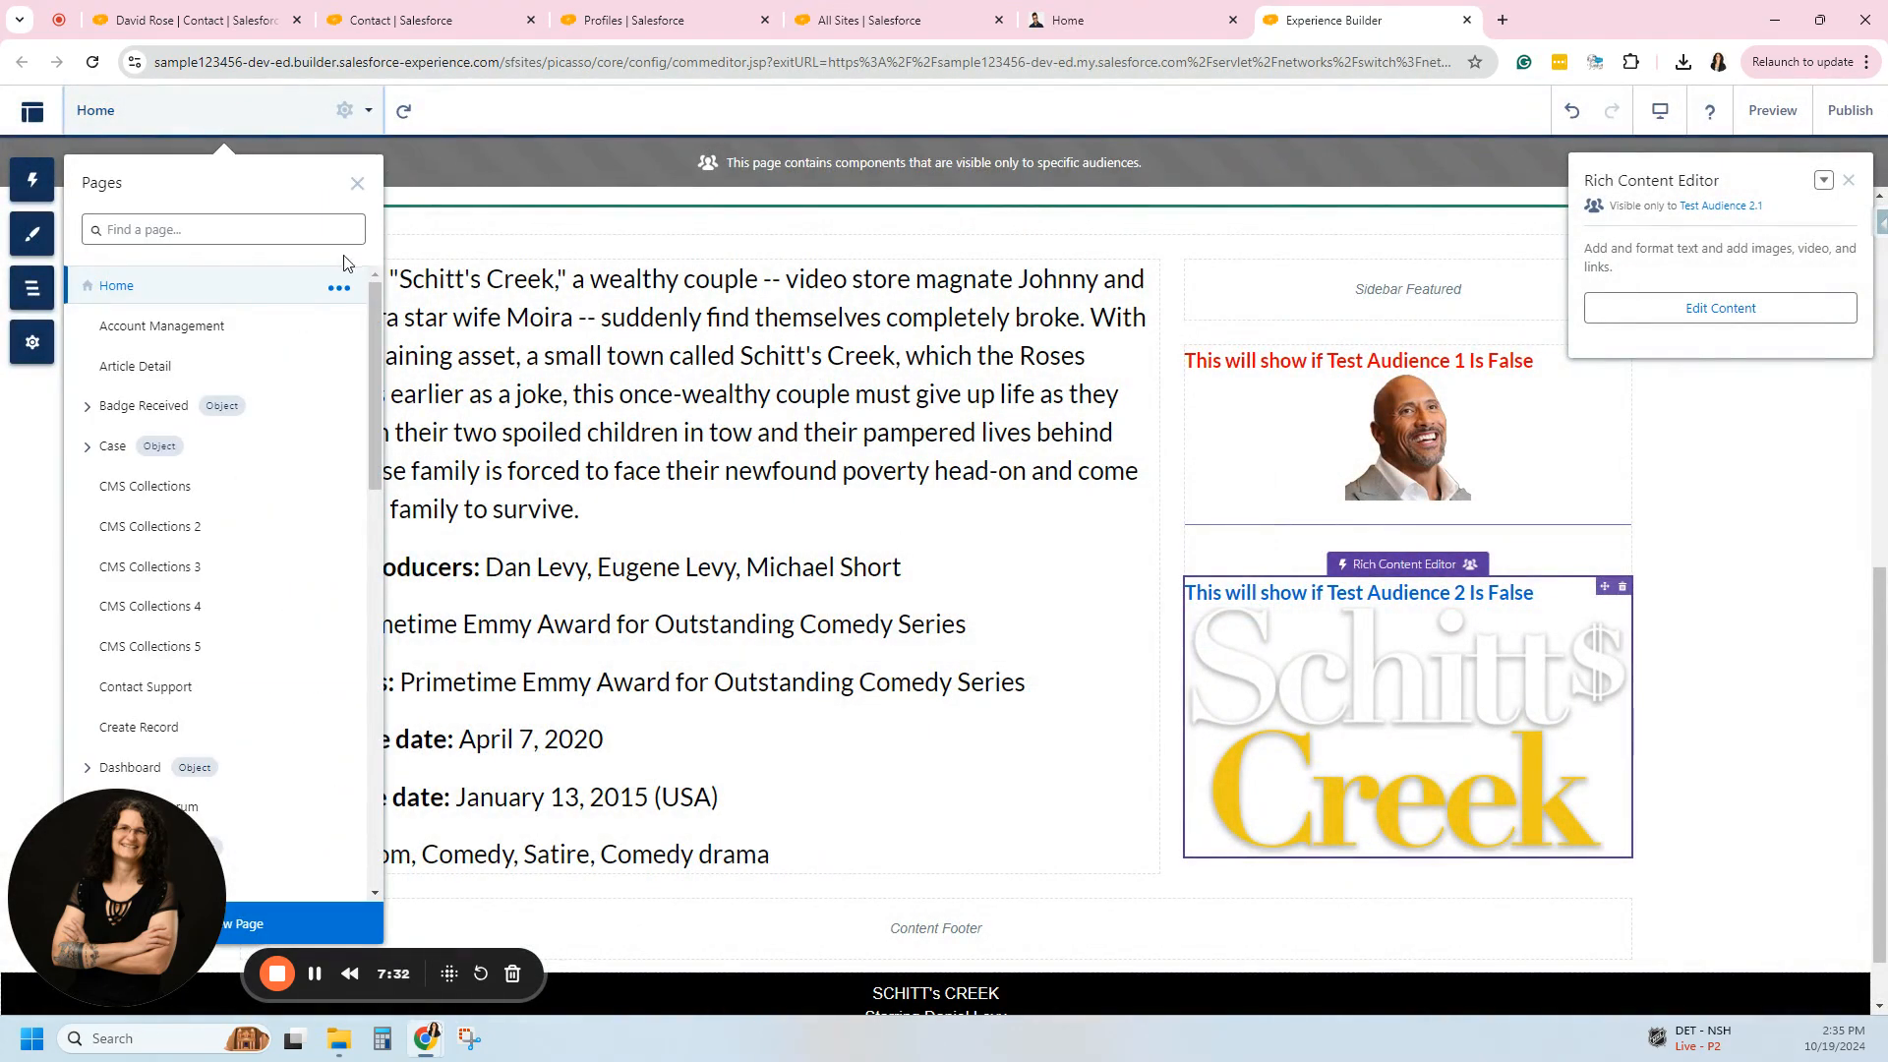
View the Home page's variations and open Manage Audiences listing the site's audiences.
click(340, 287)
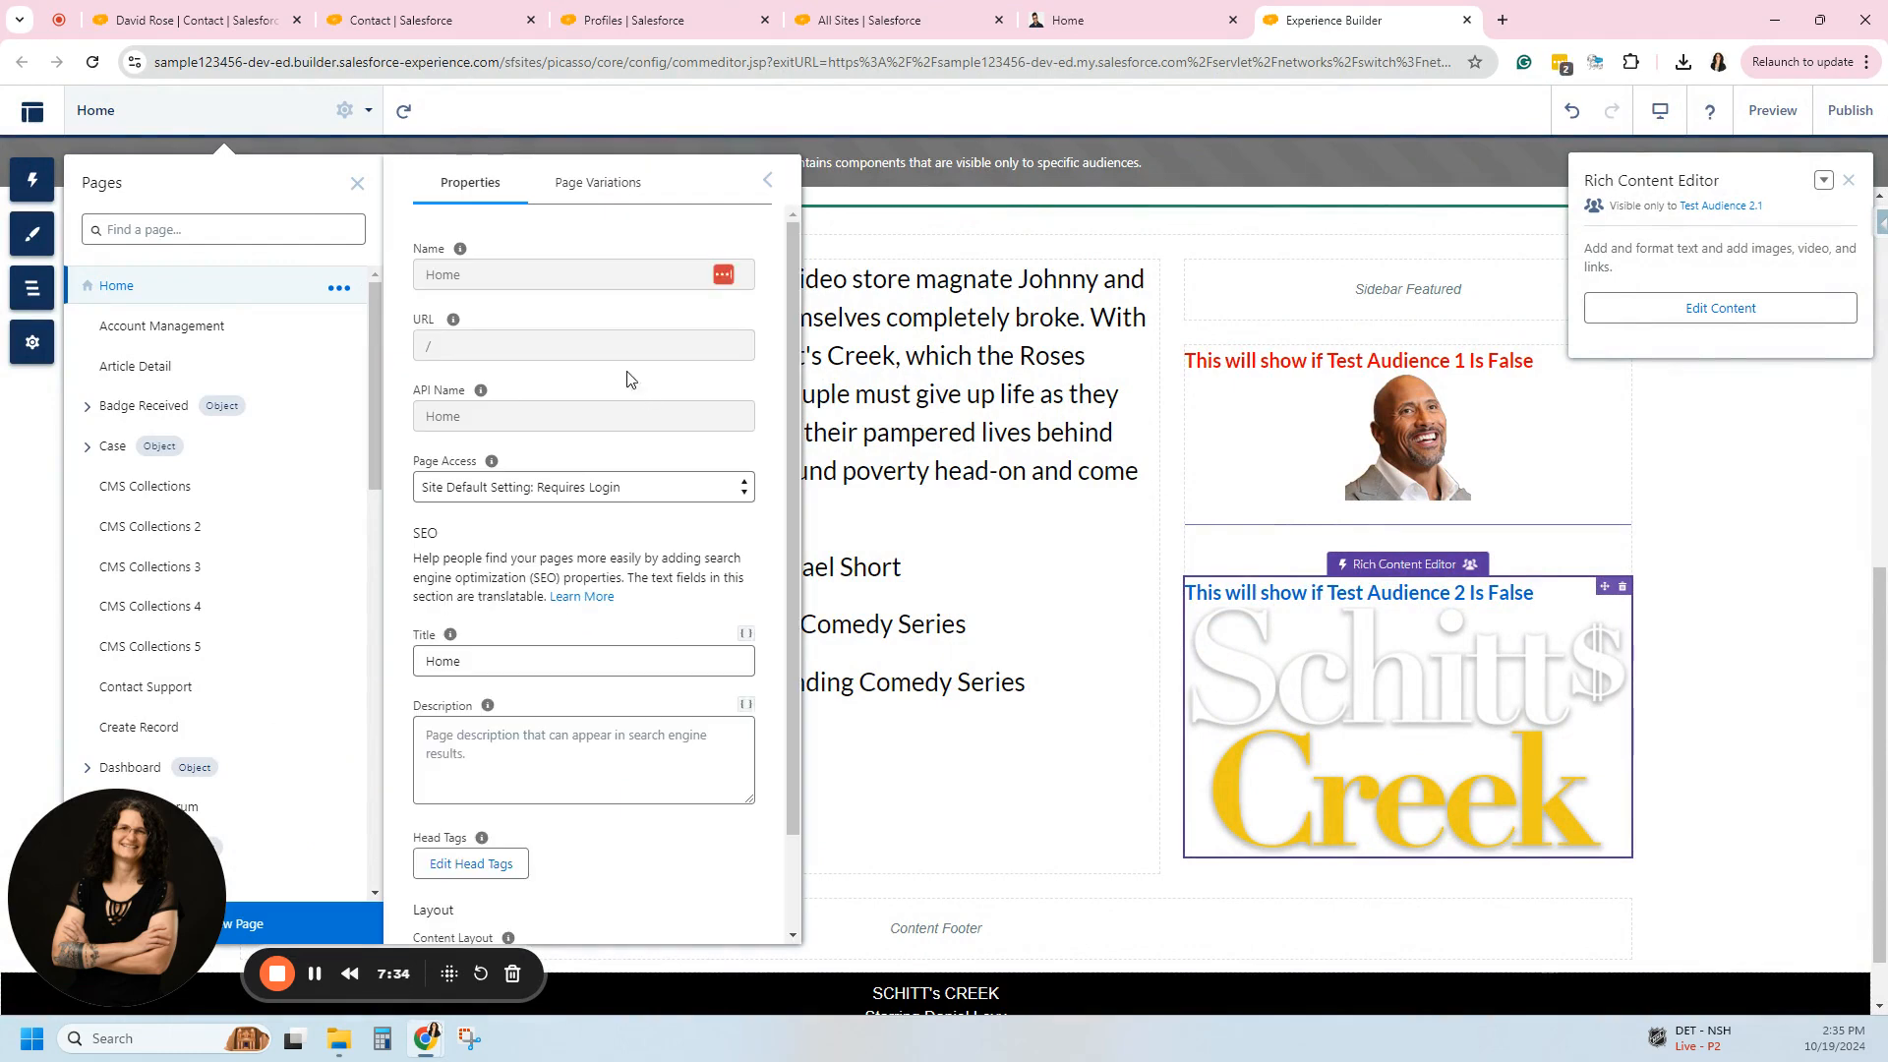
click(596, 181)
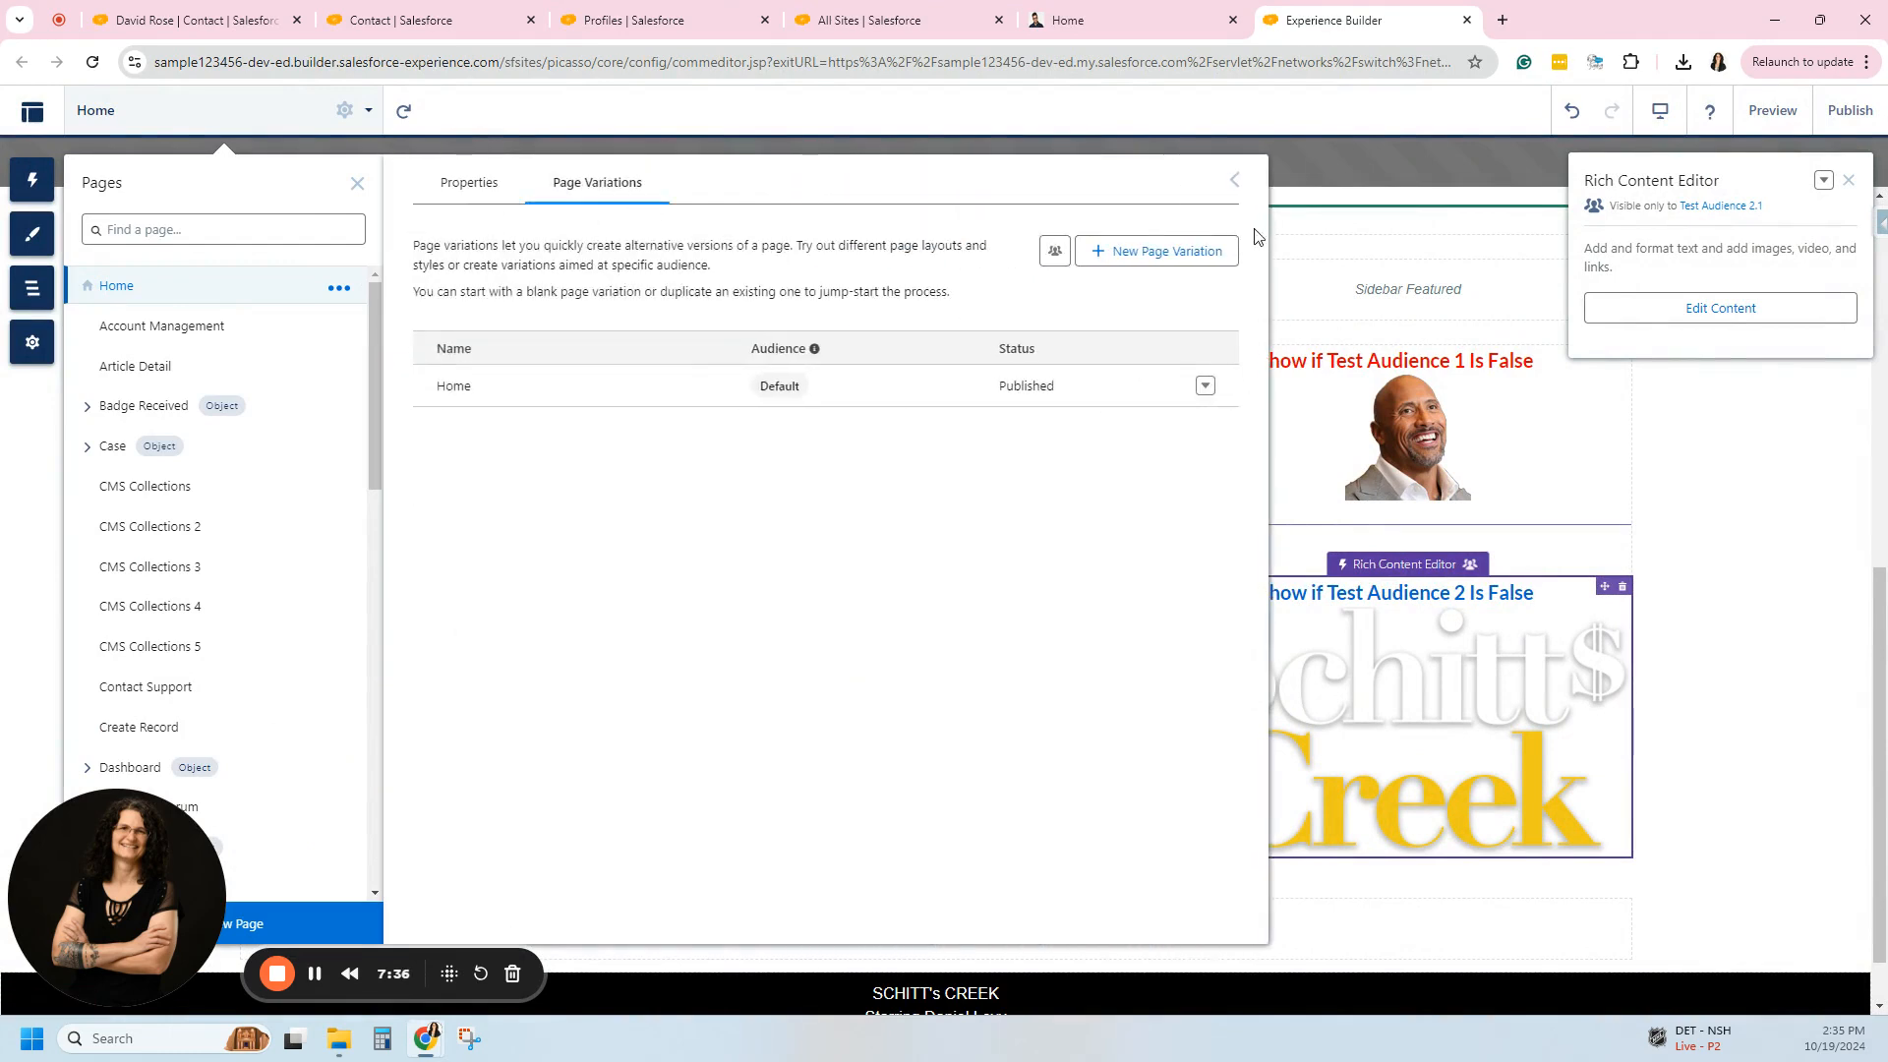
mouse_move(674, 439)
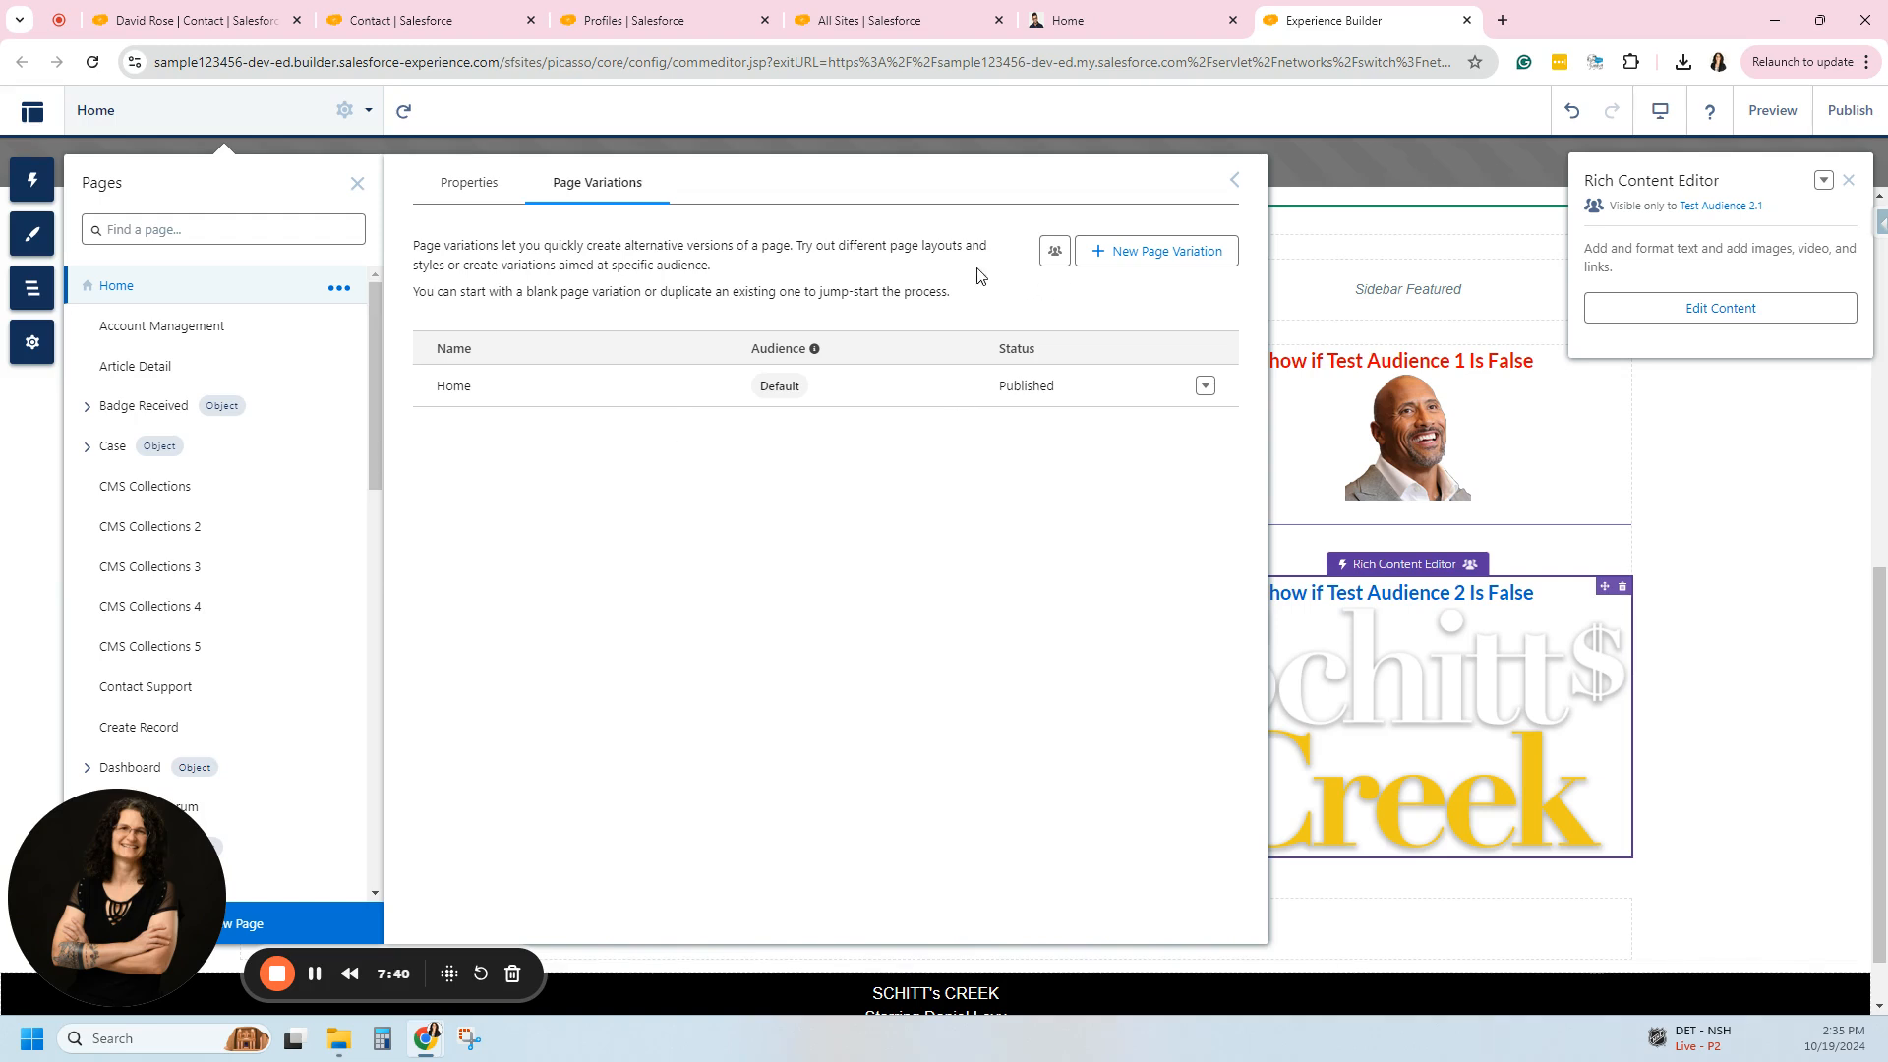
mouse_move(161, 324)
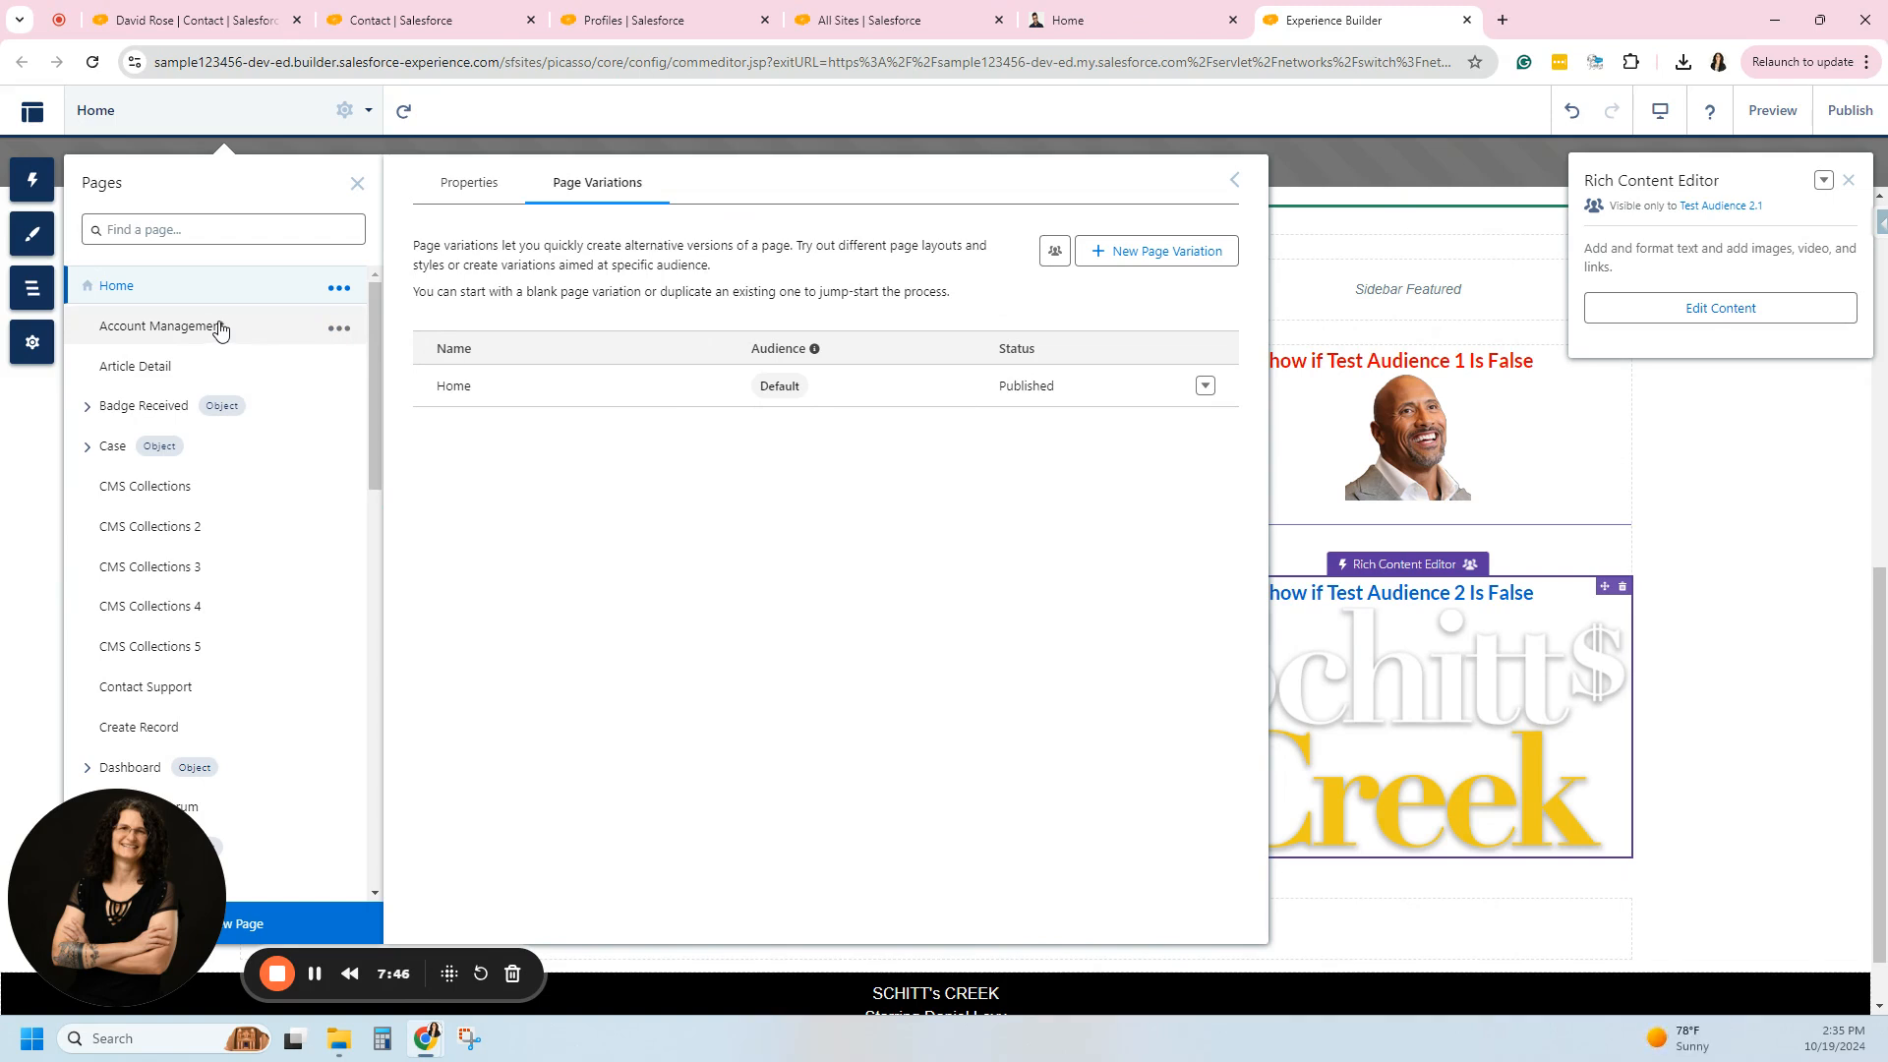
mouse_move(1054, 250)
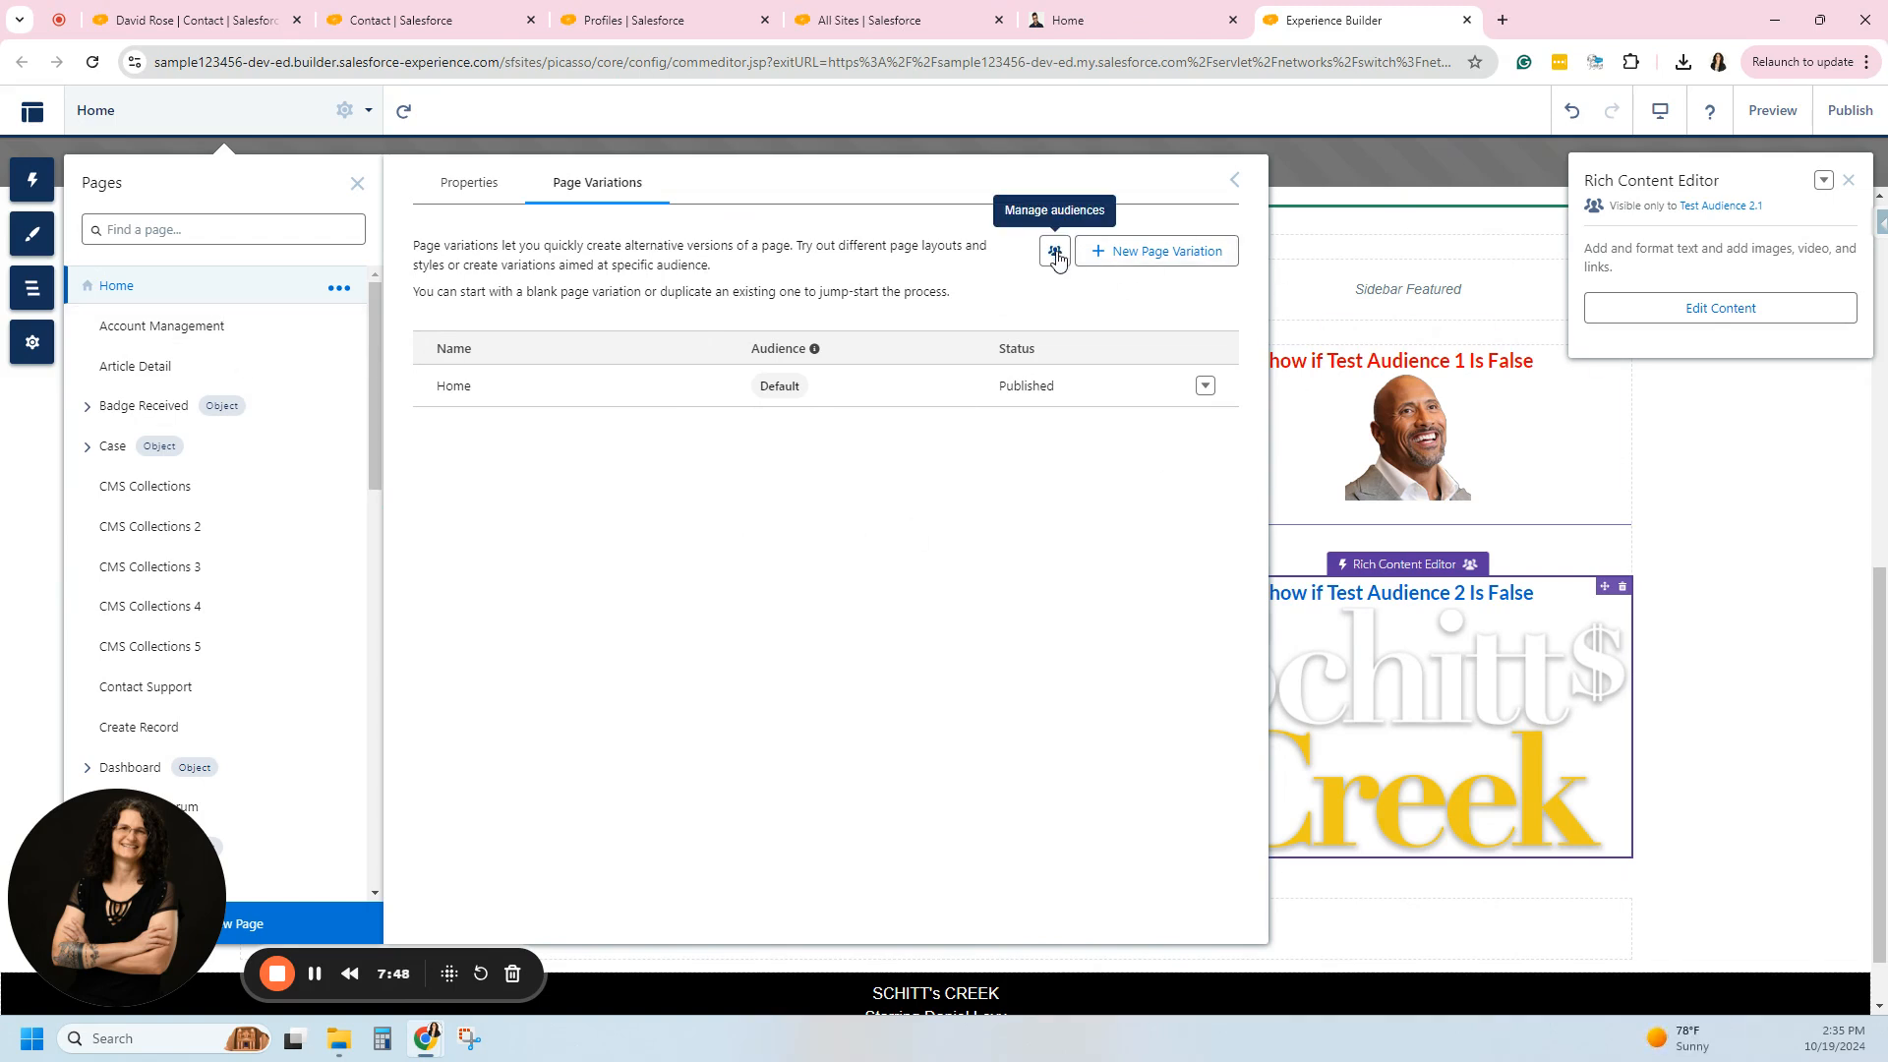
mouse_move(535, 322)
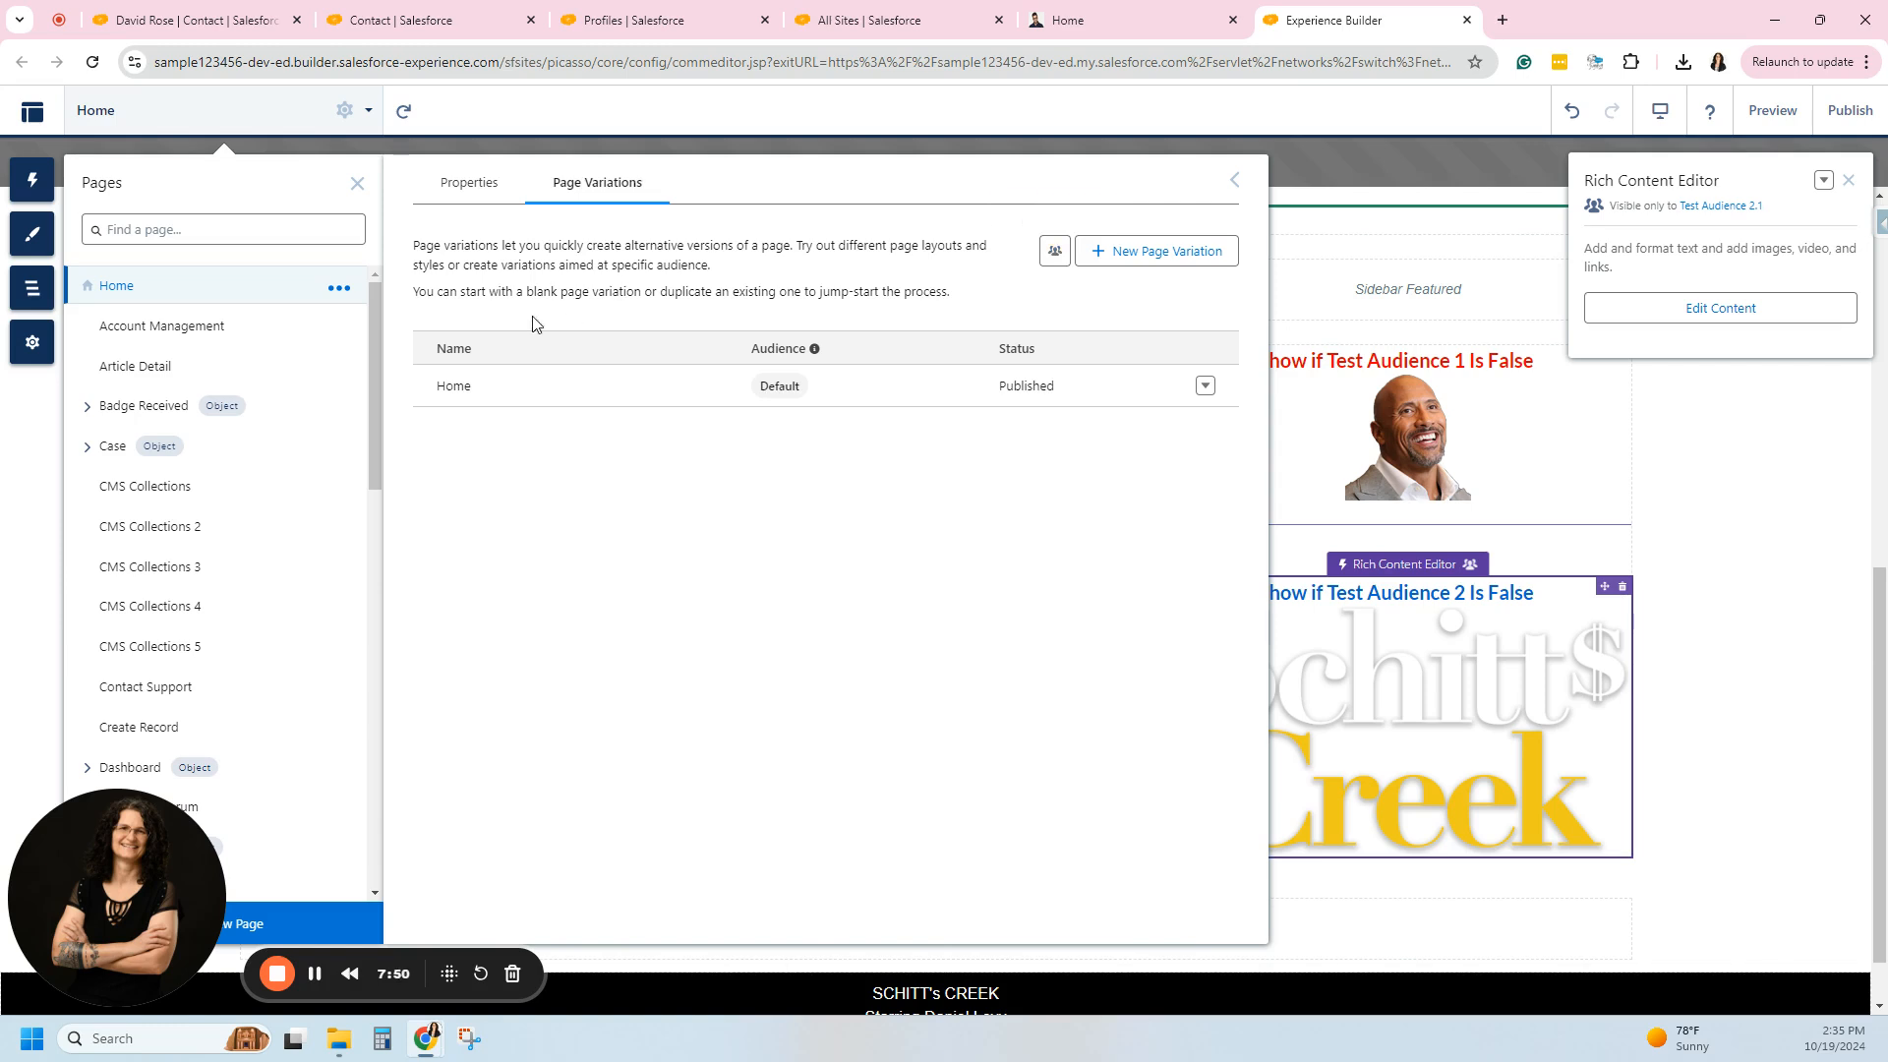
mouse_move(340, 289)
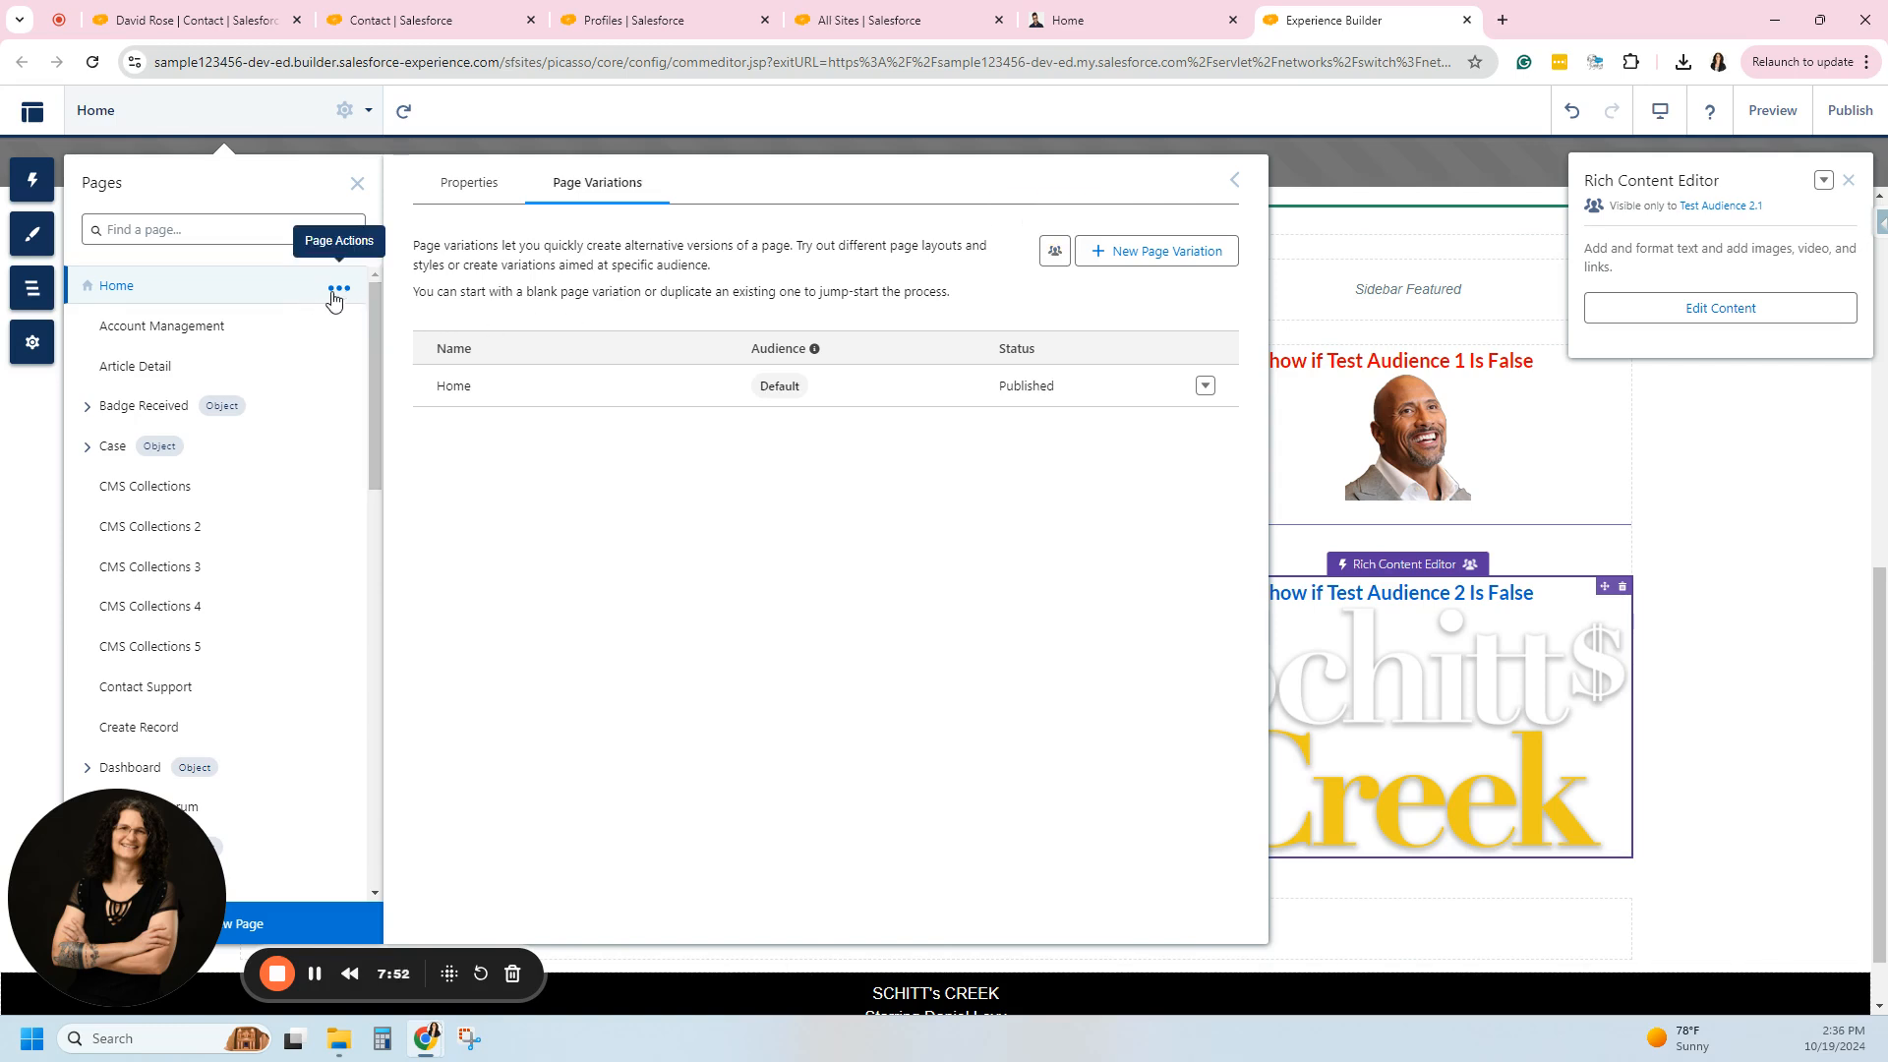
mouse_move(597, 192)
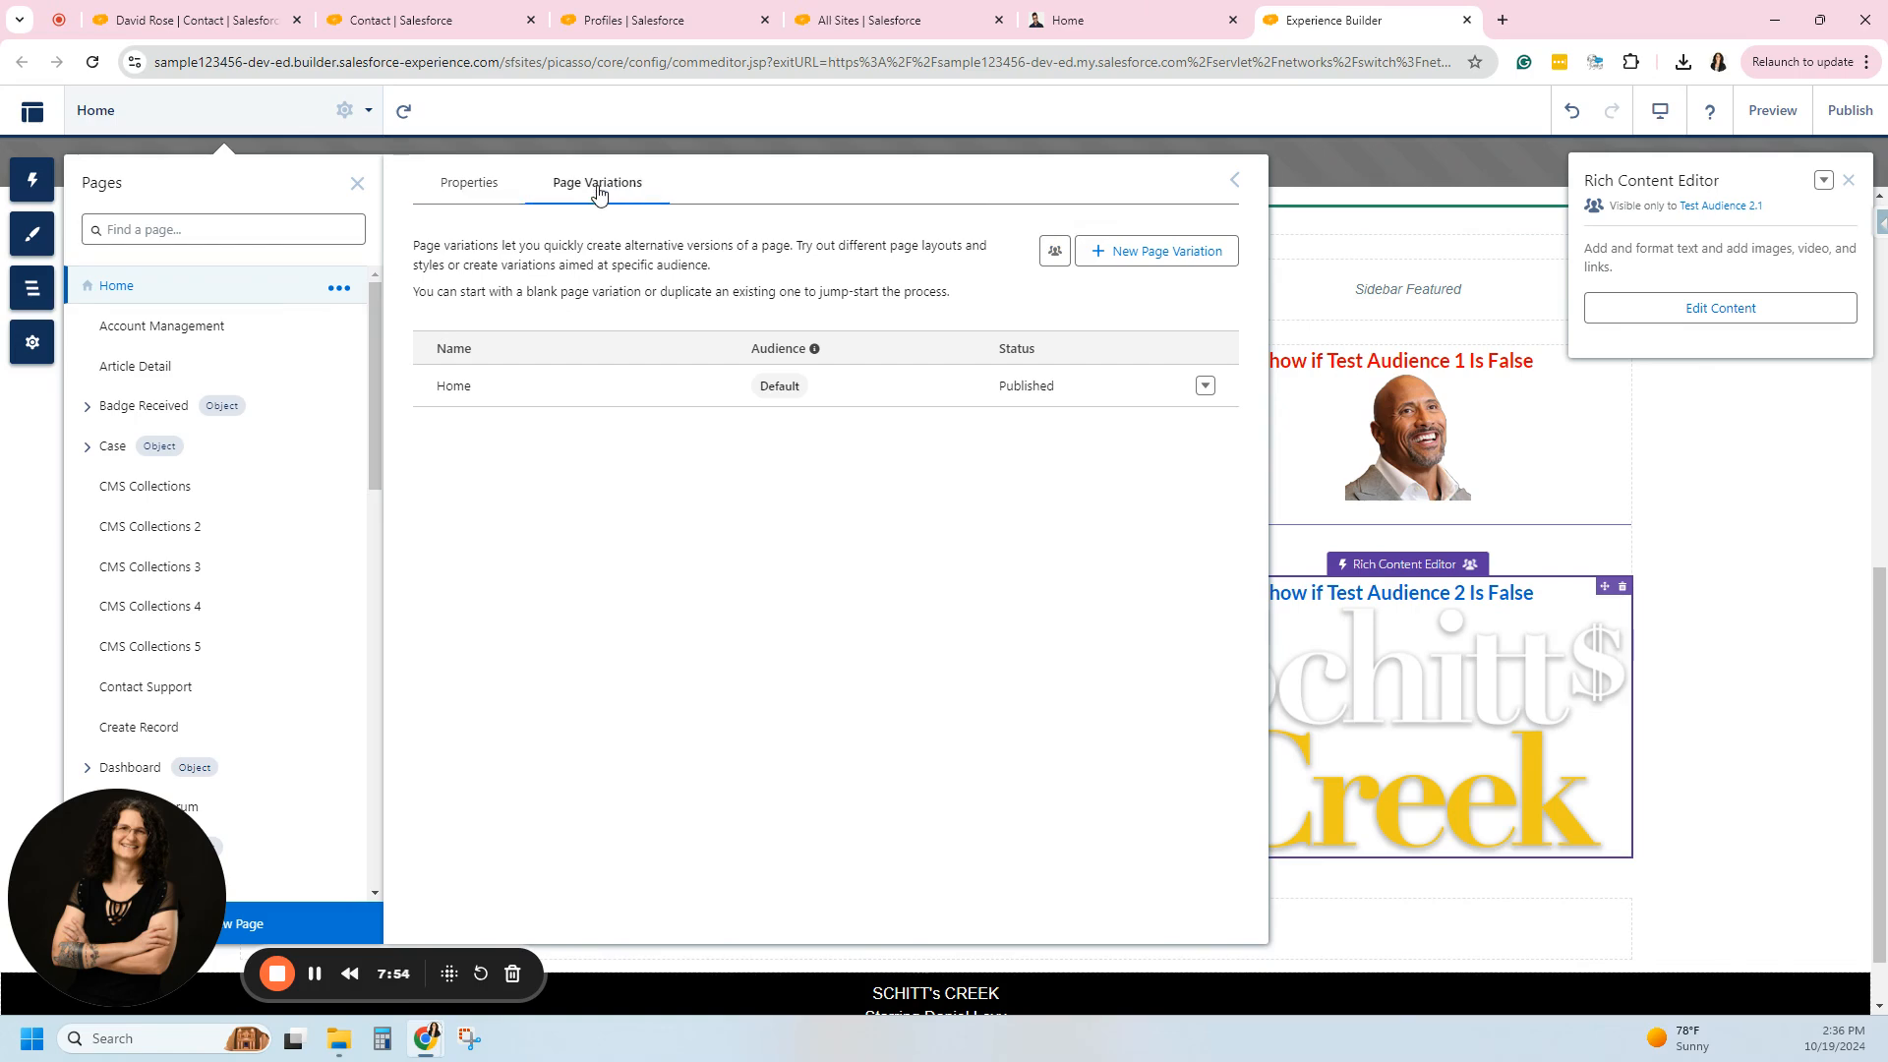
click(1052, 250)
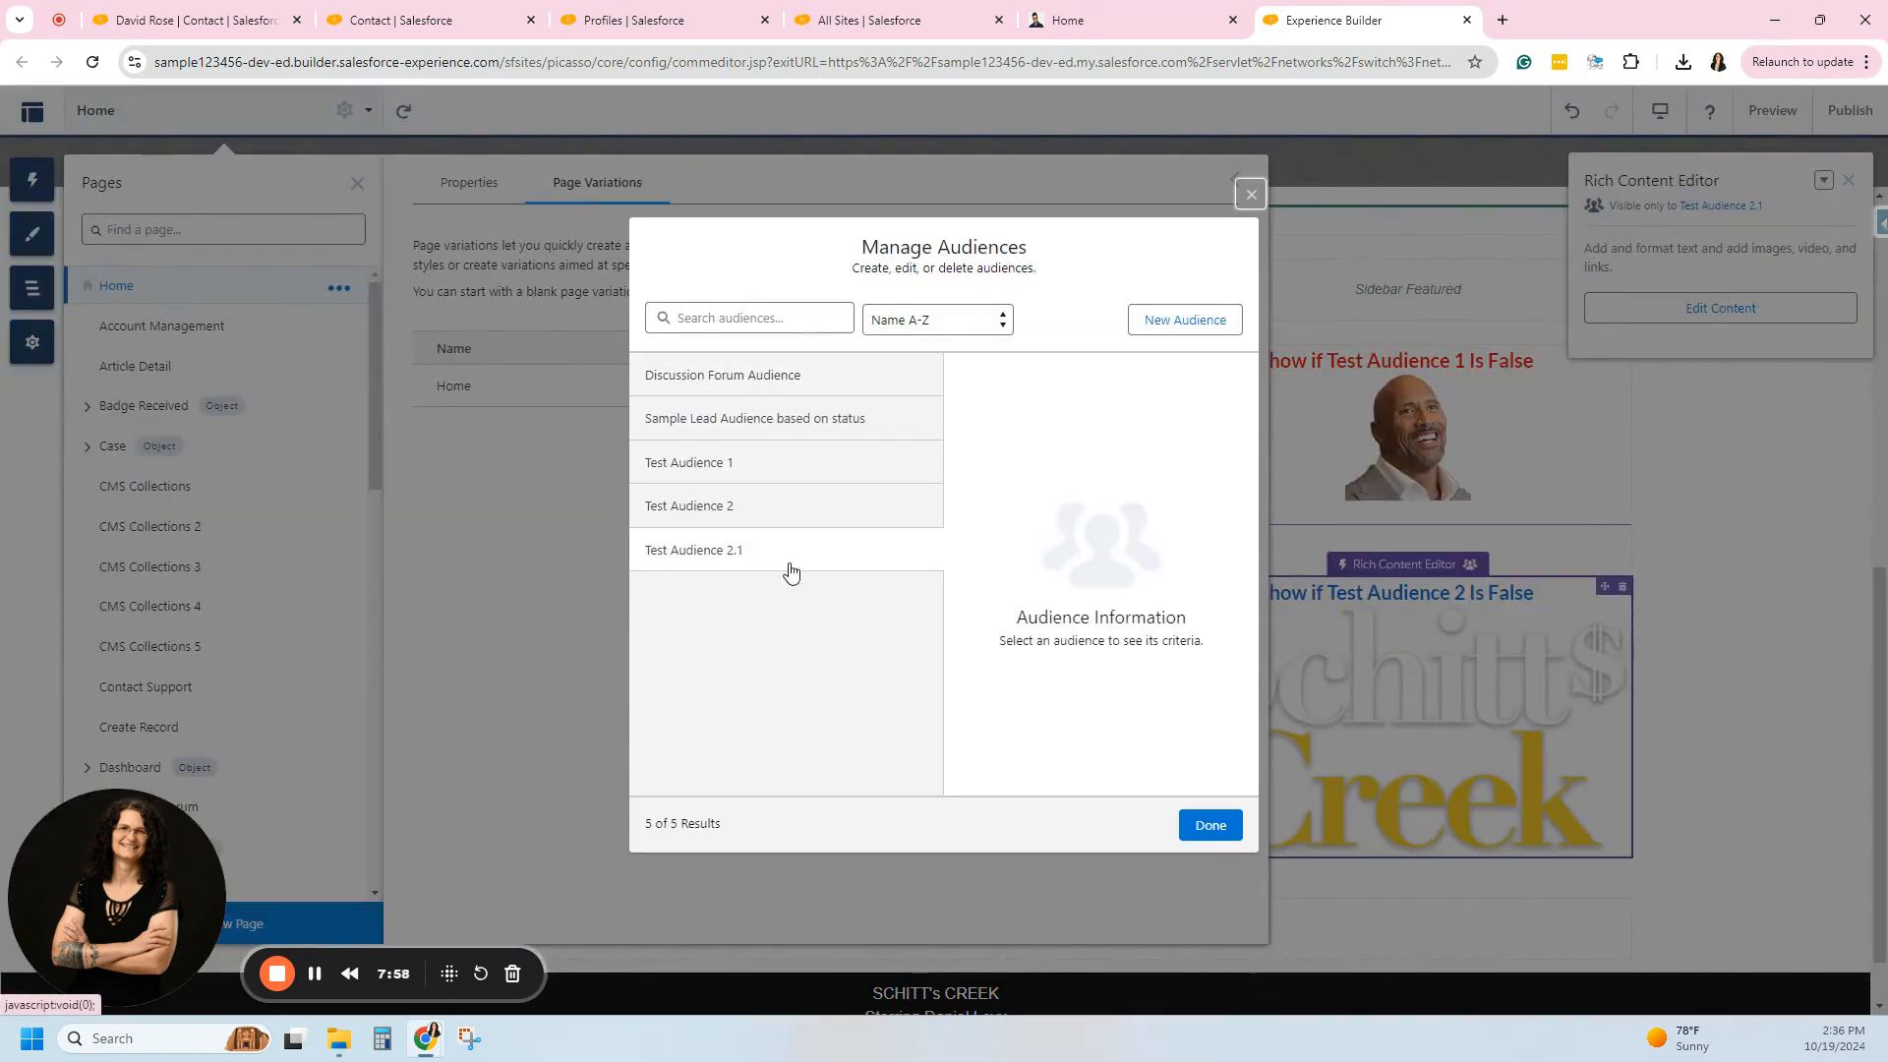
mouse_move(908, 748)
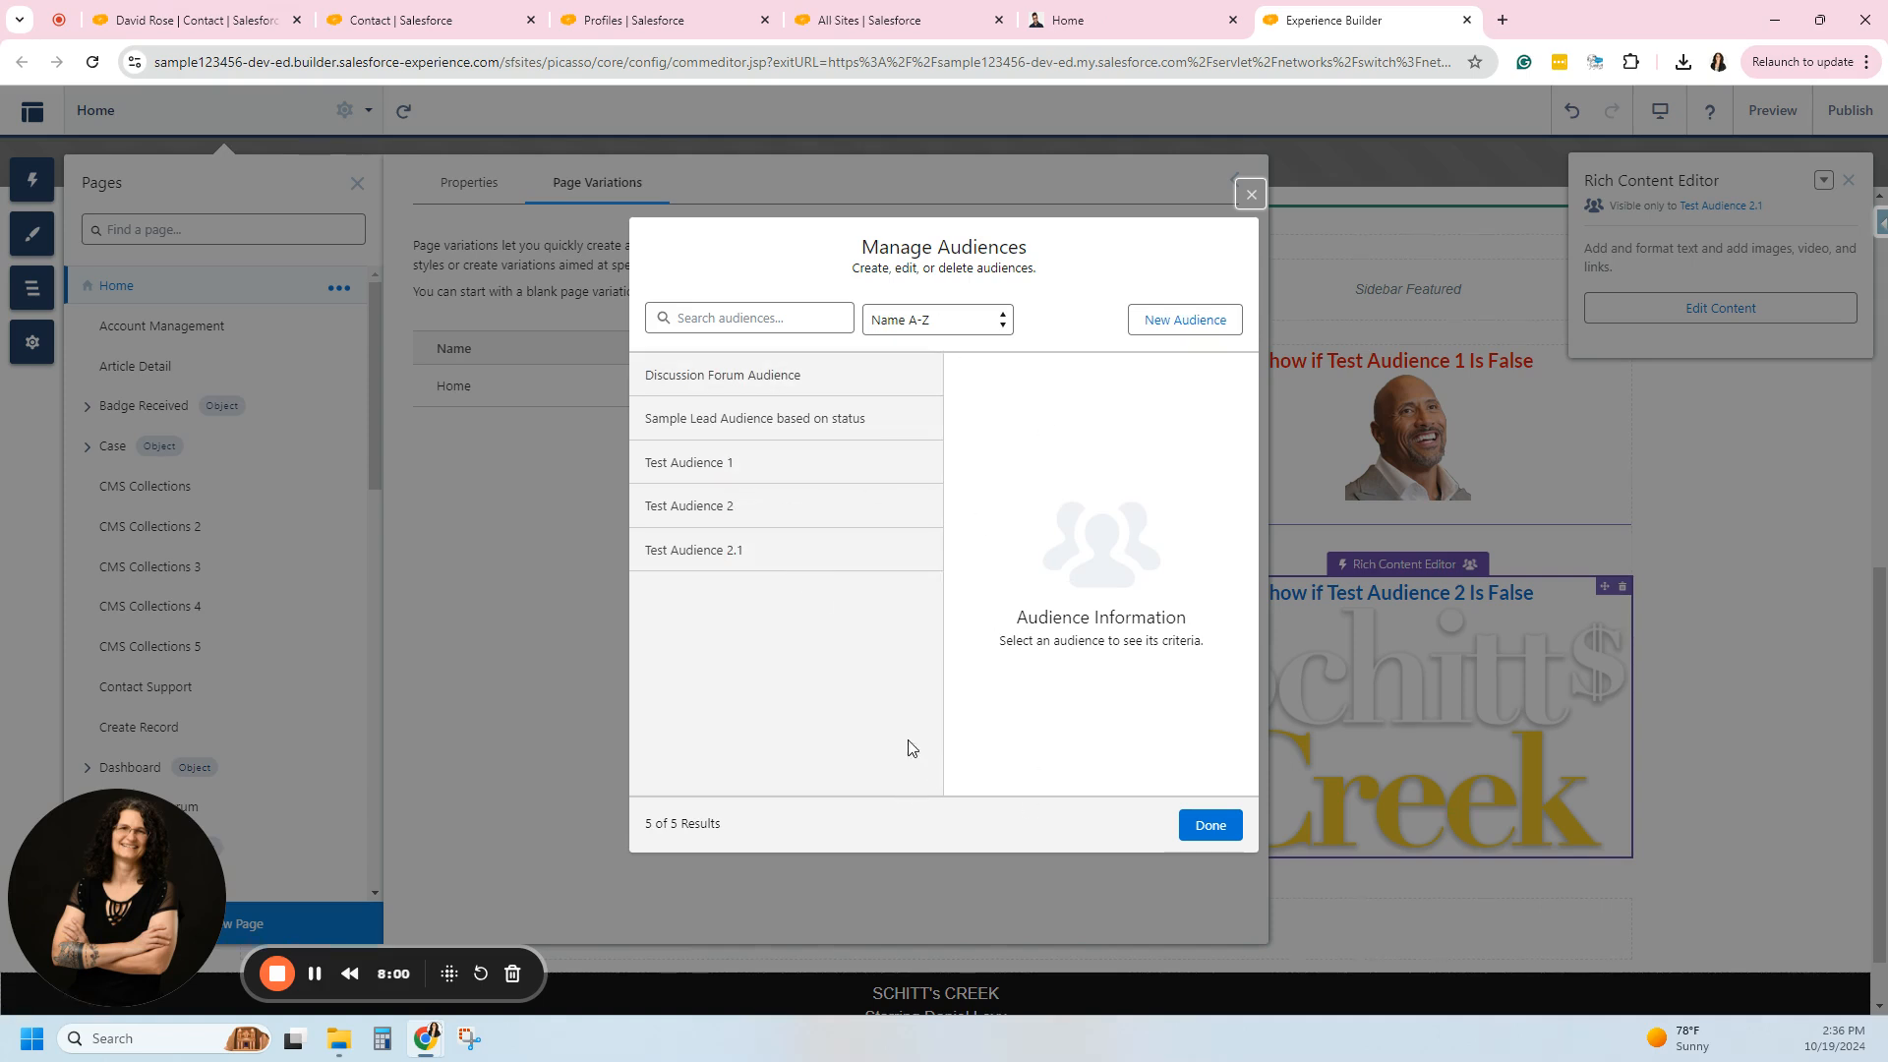
mouse_move(979, 480)
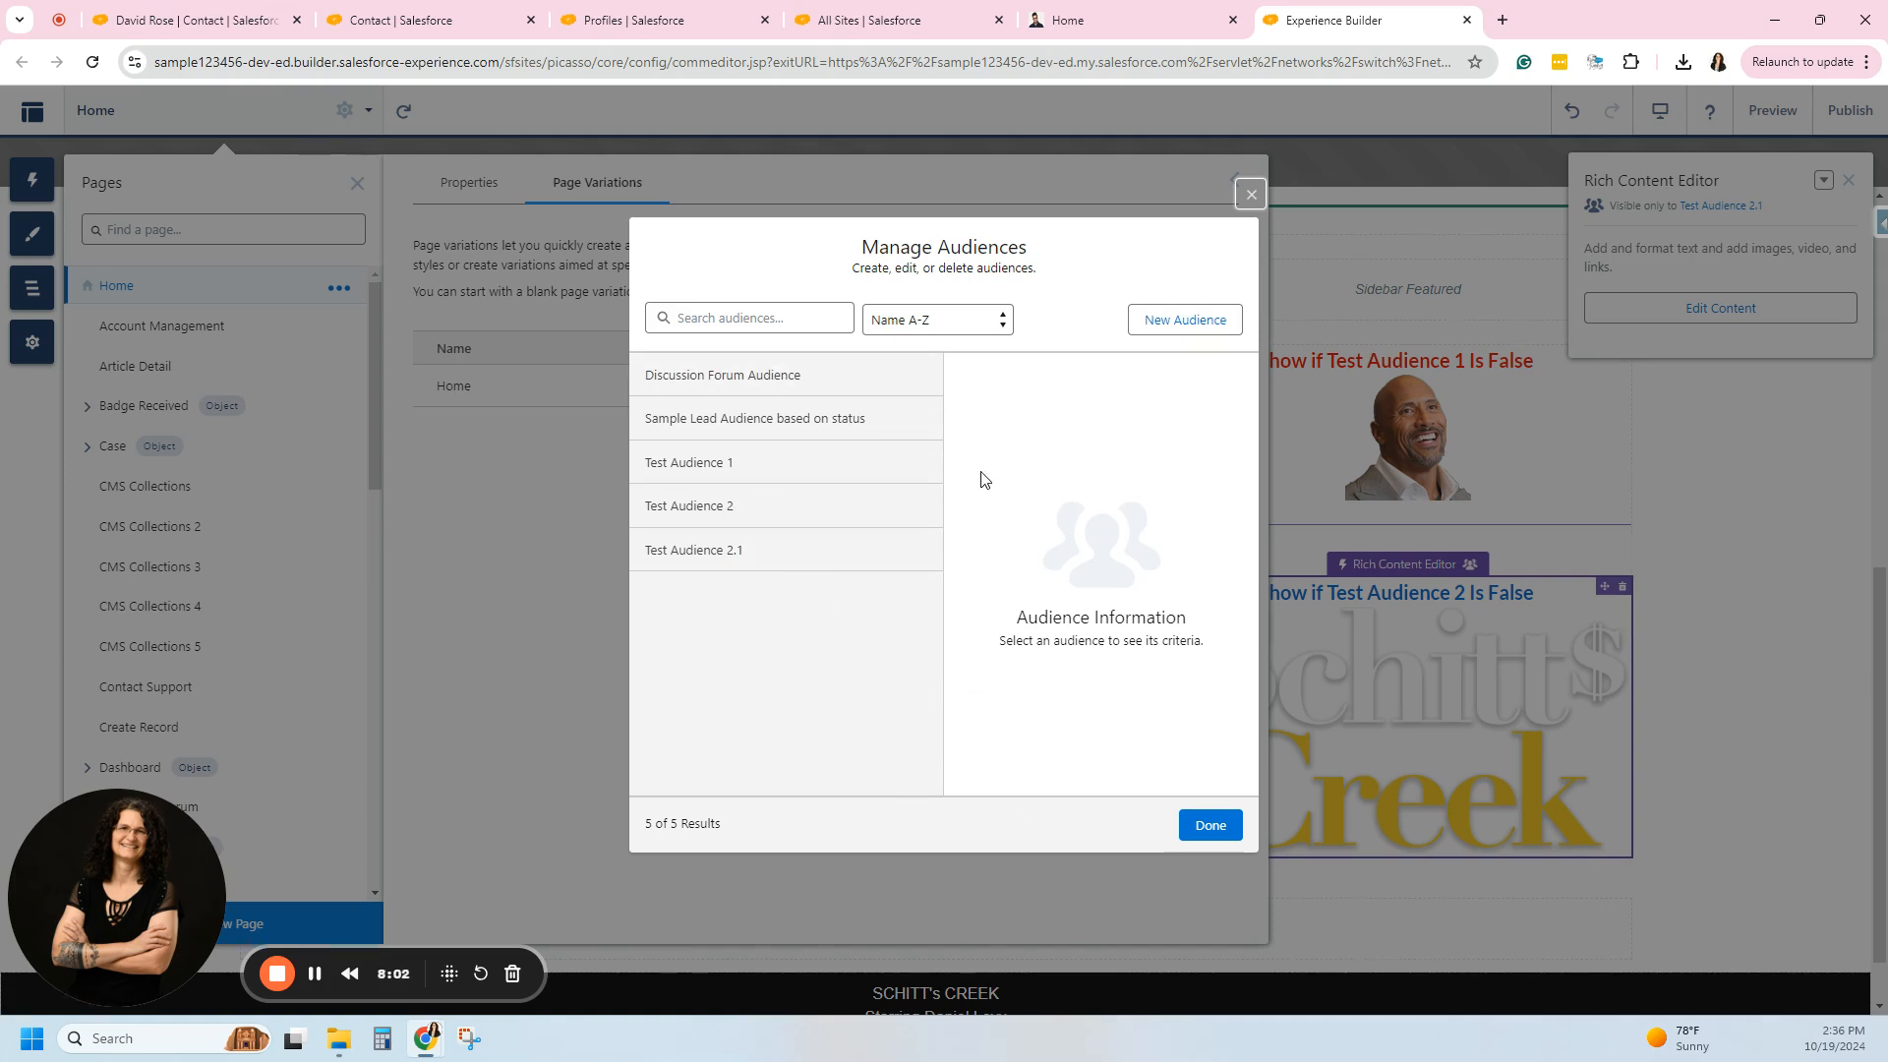
mouse_move(1184, 319)
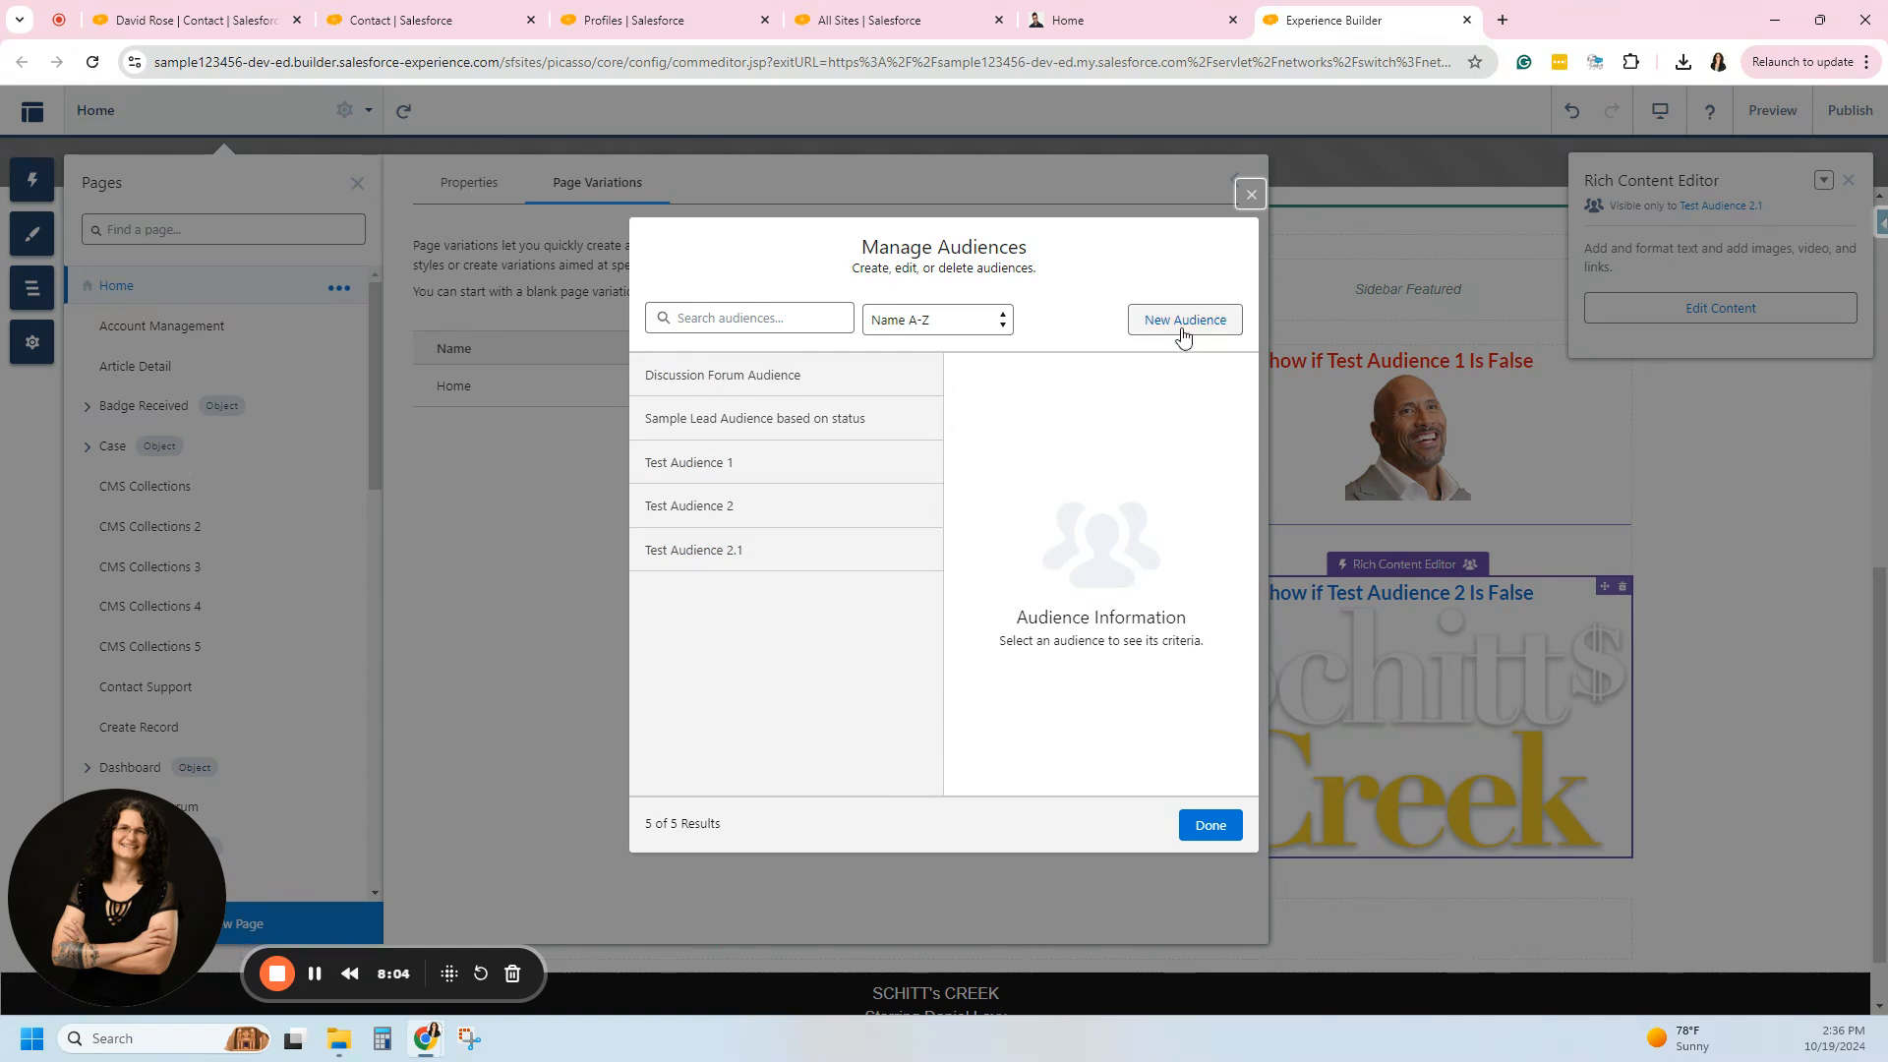
Start a blank New Audience form from the Manage Audiences window.
click(1184, 319)
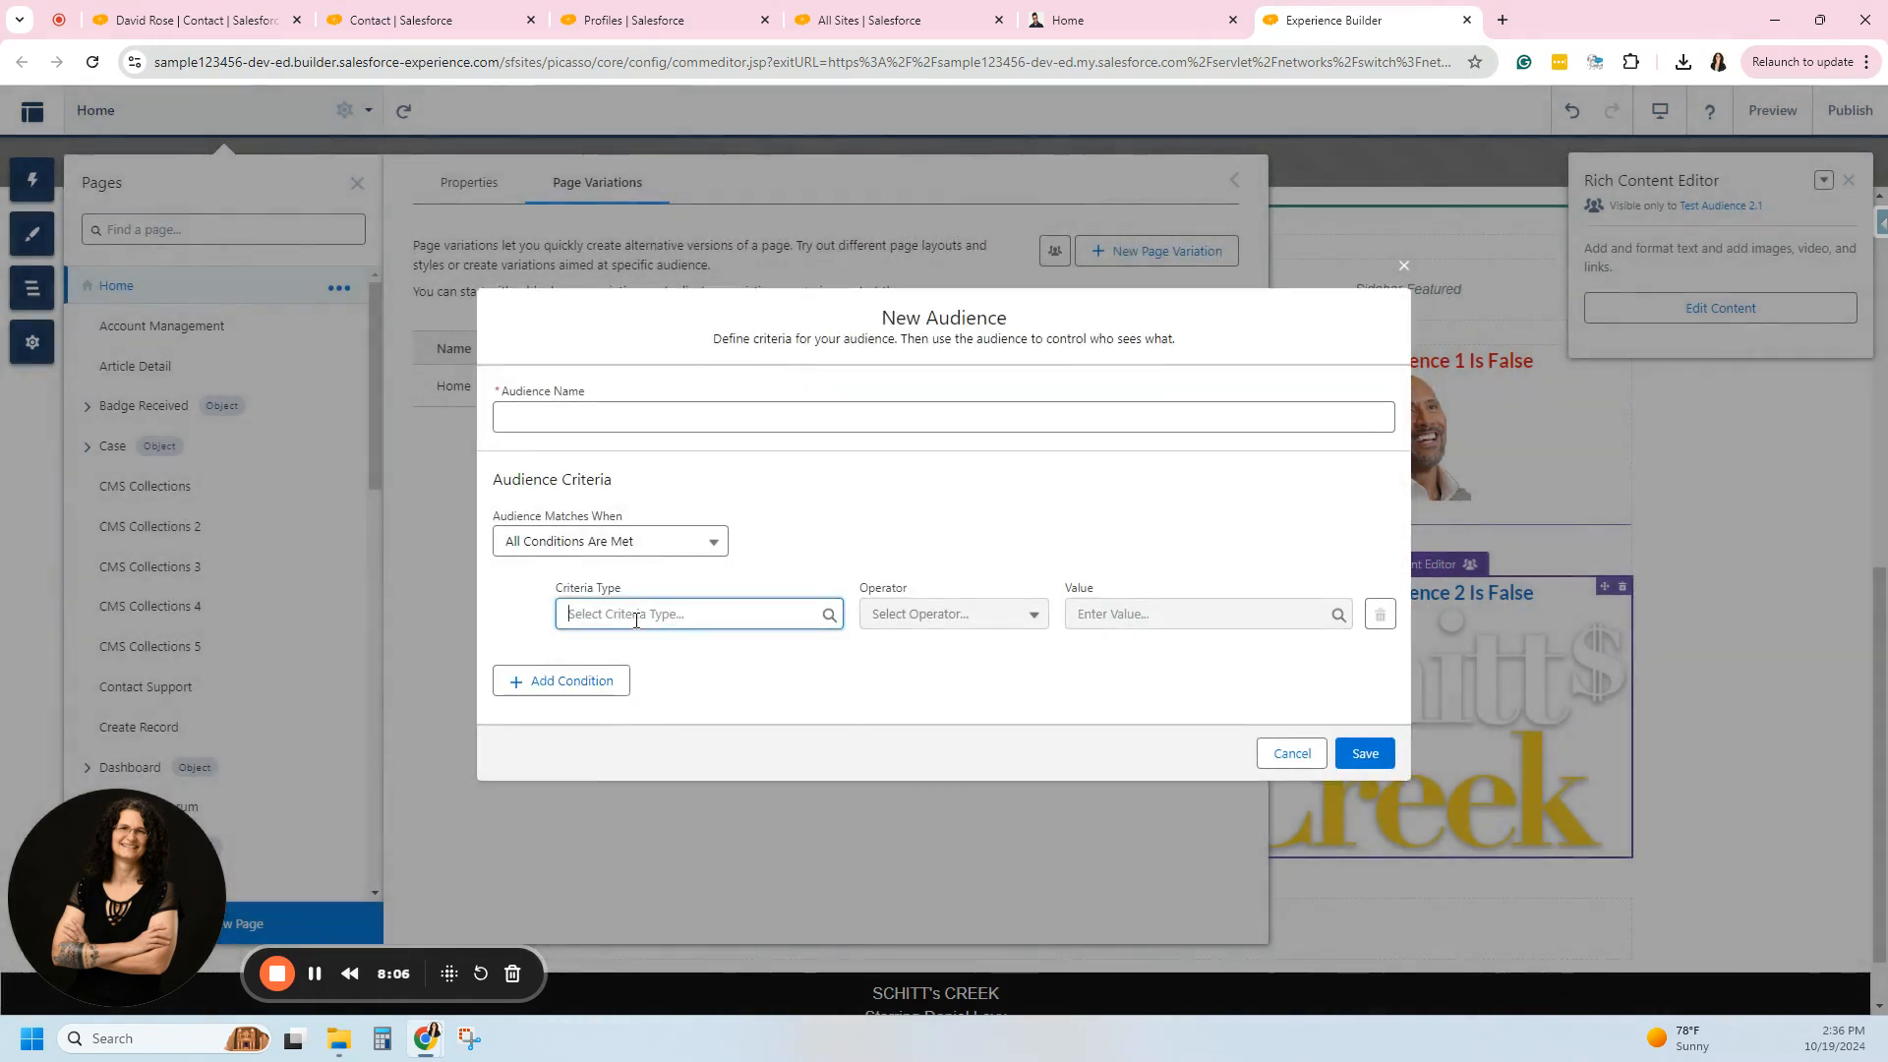
Try Permission > Standard > Access Activities as the new audience's criterion, then clear it.
text(Audience)
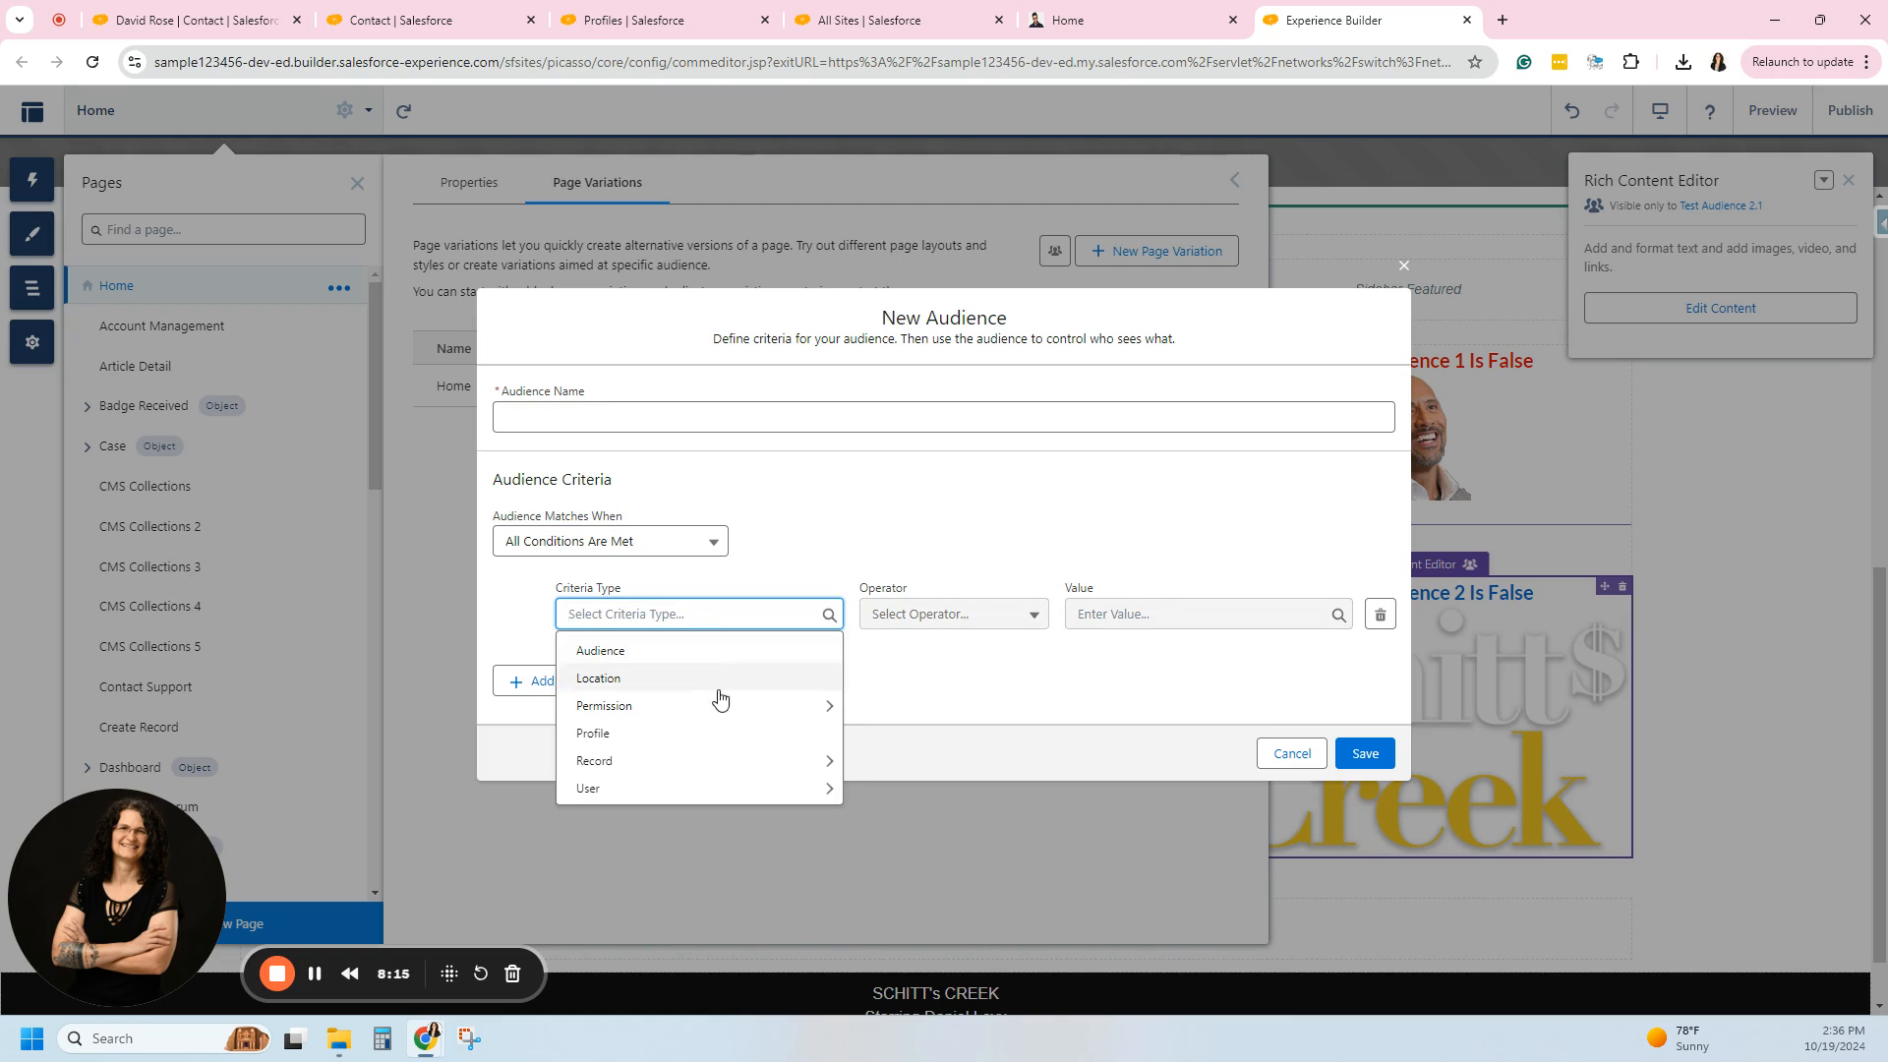
mouse_move(812, 759)
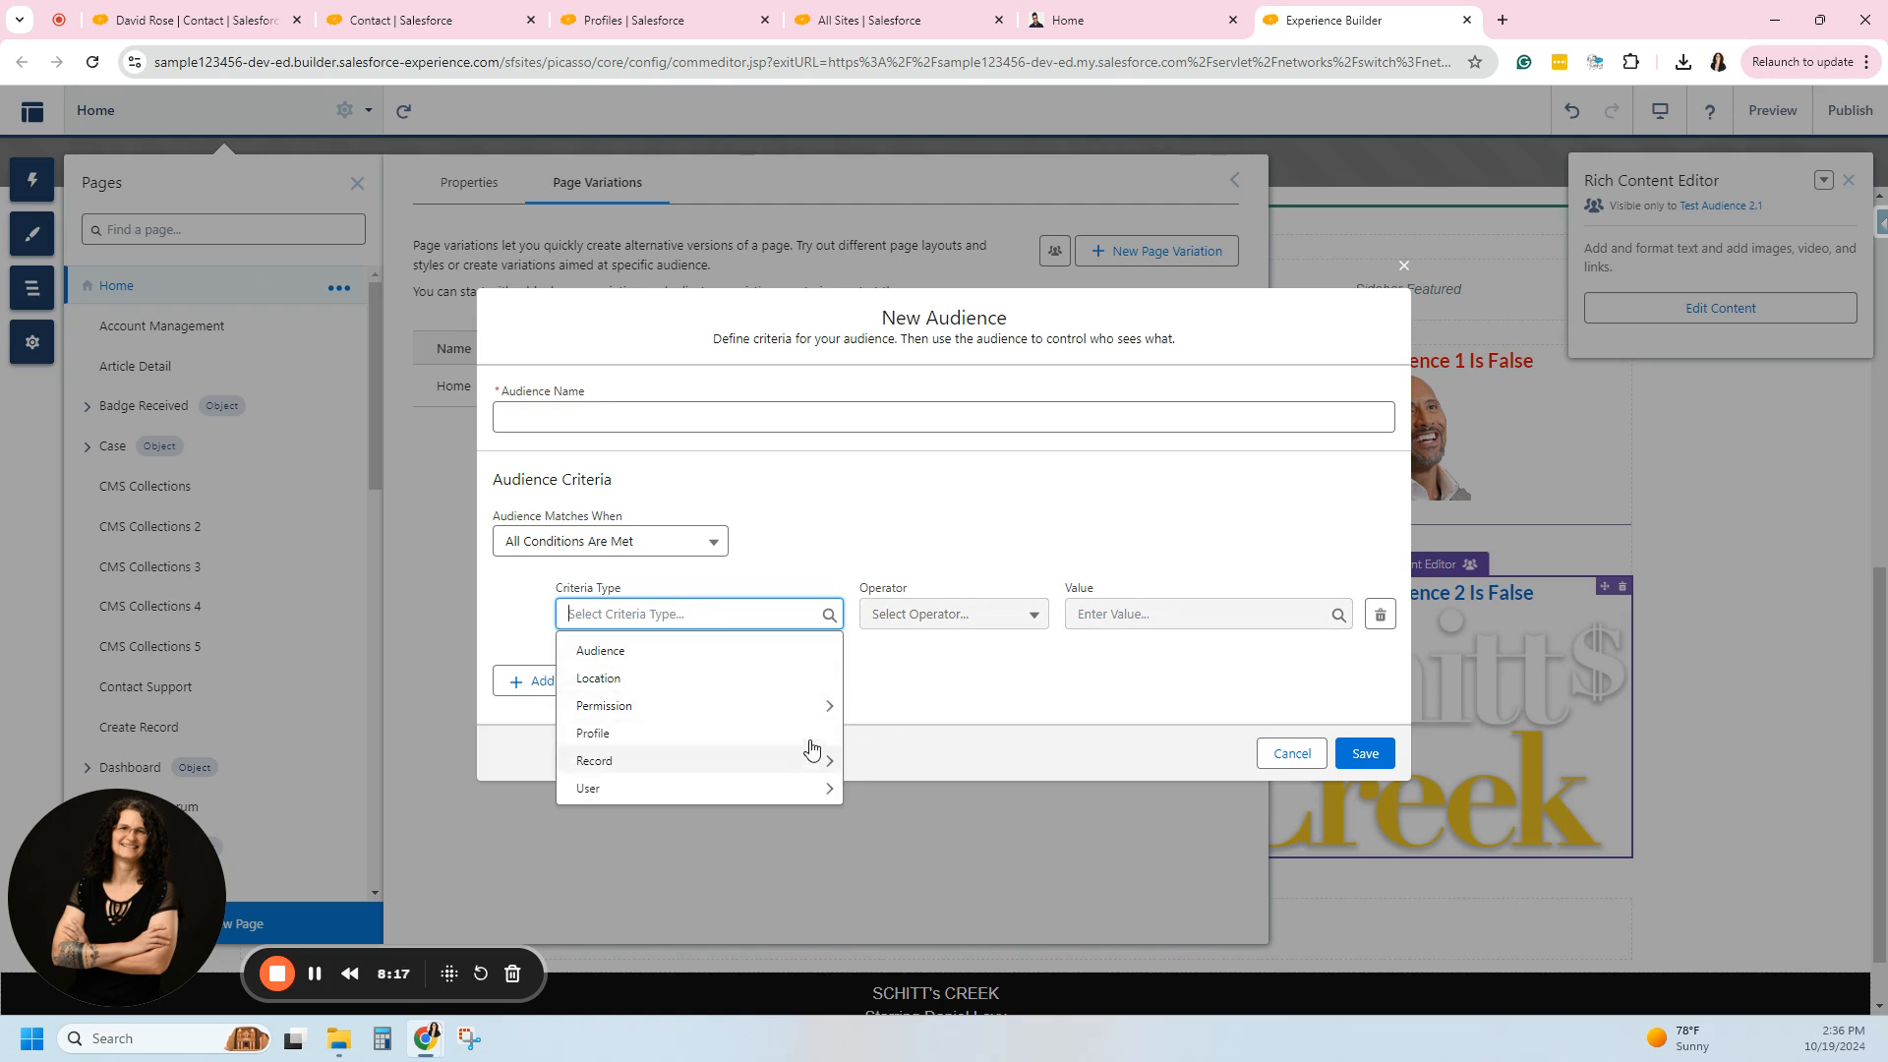
click(603, 705)
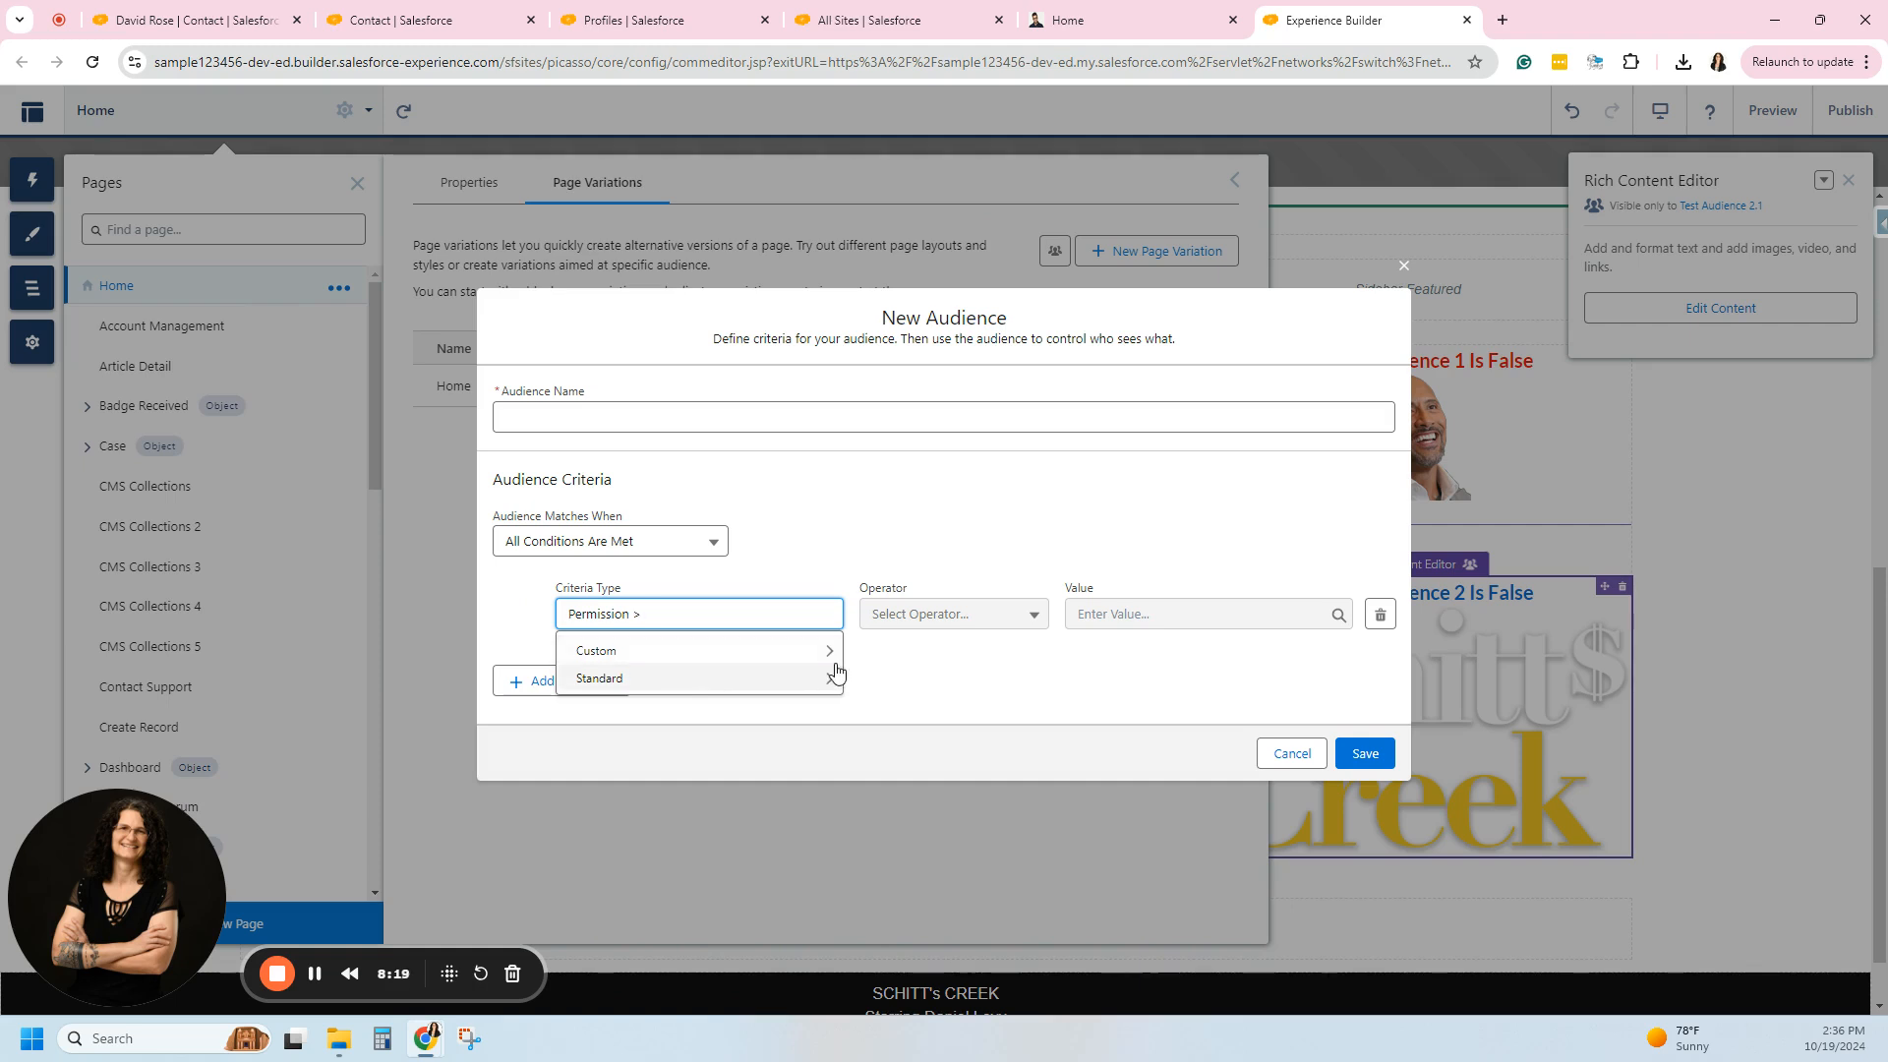
click(598, 678)
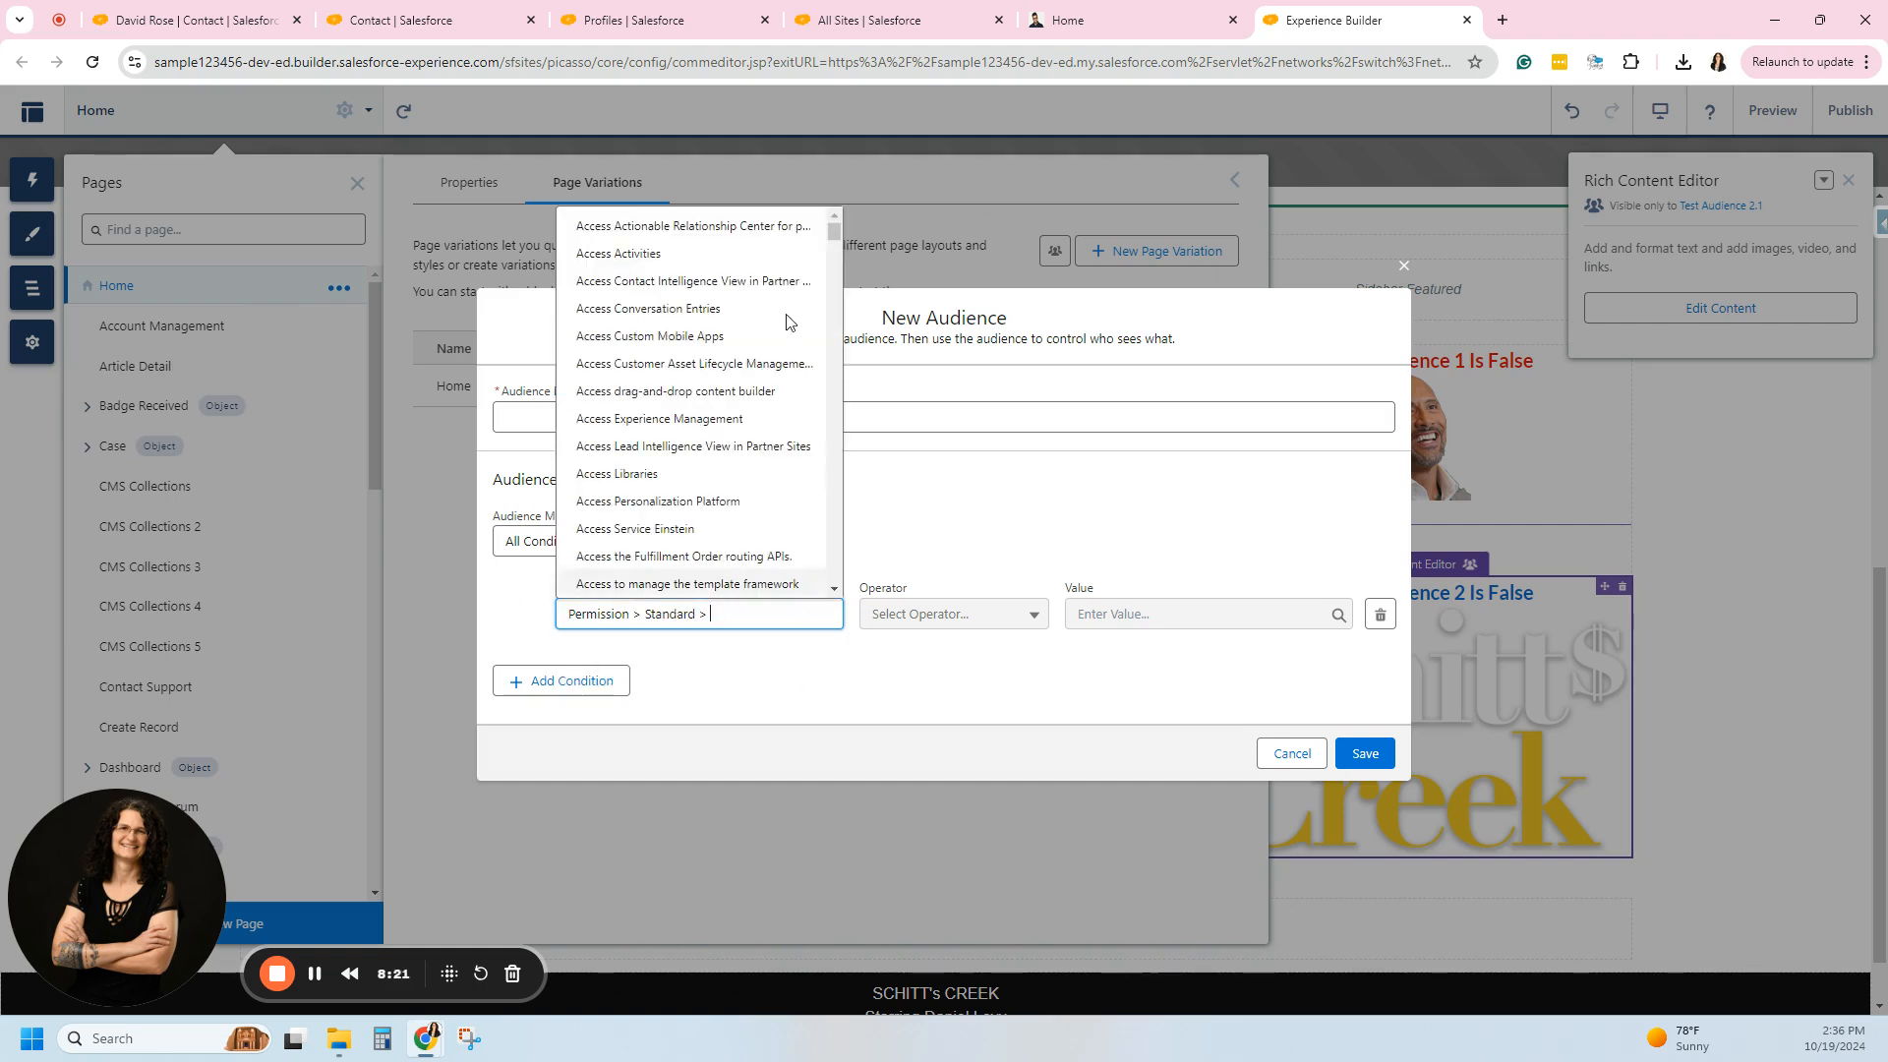
click(617, 253)
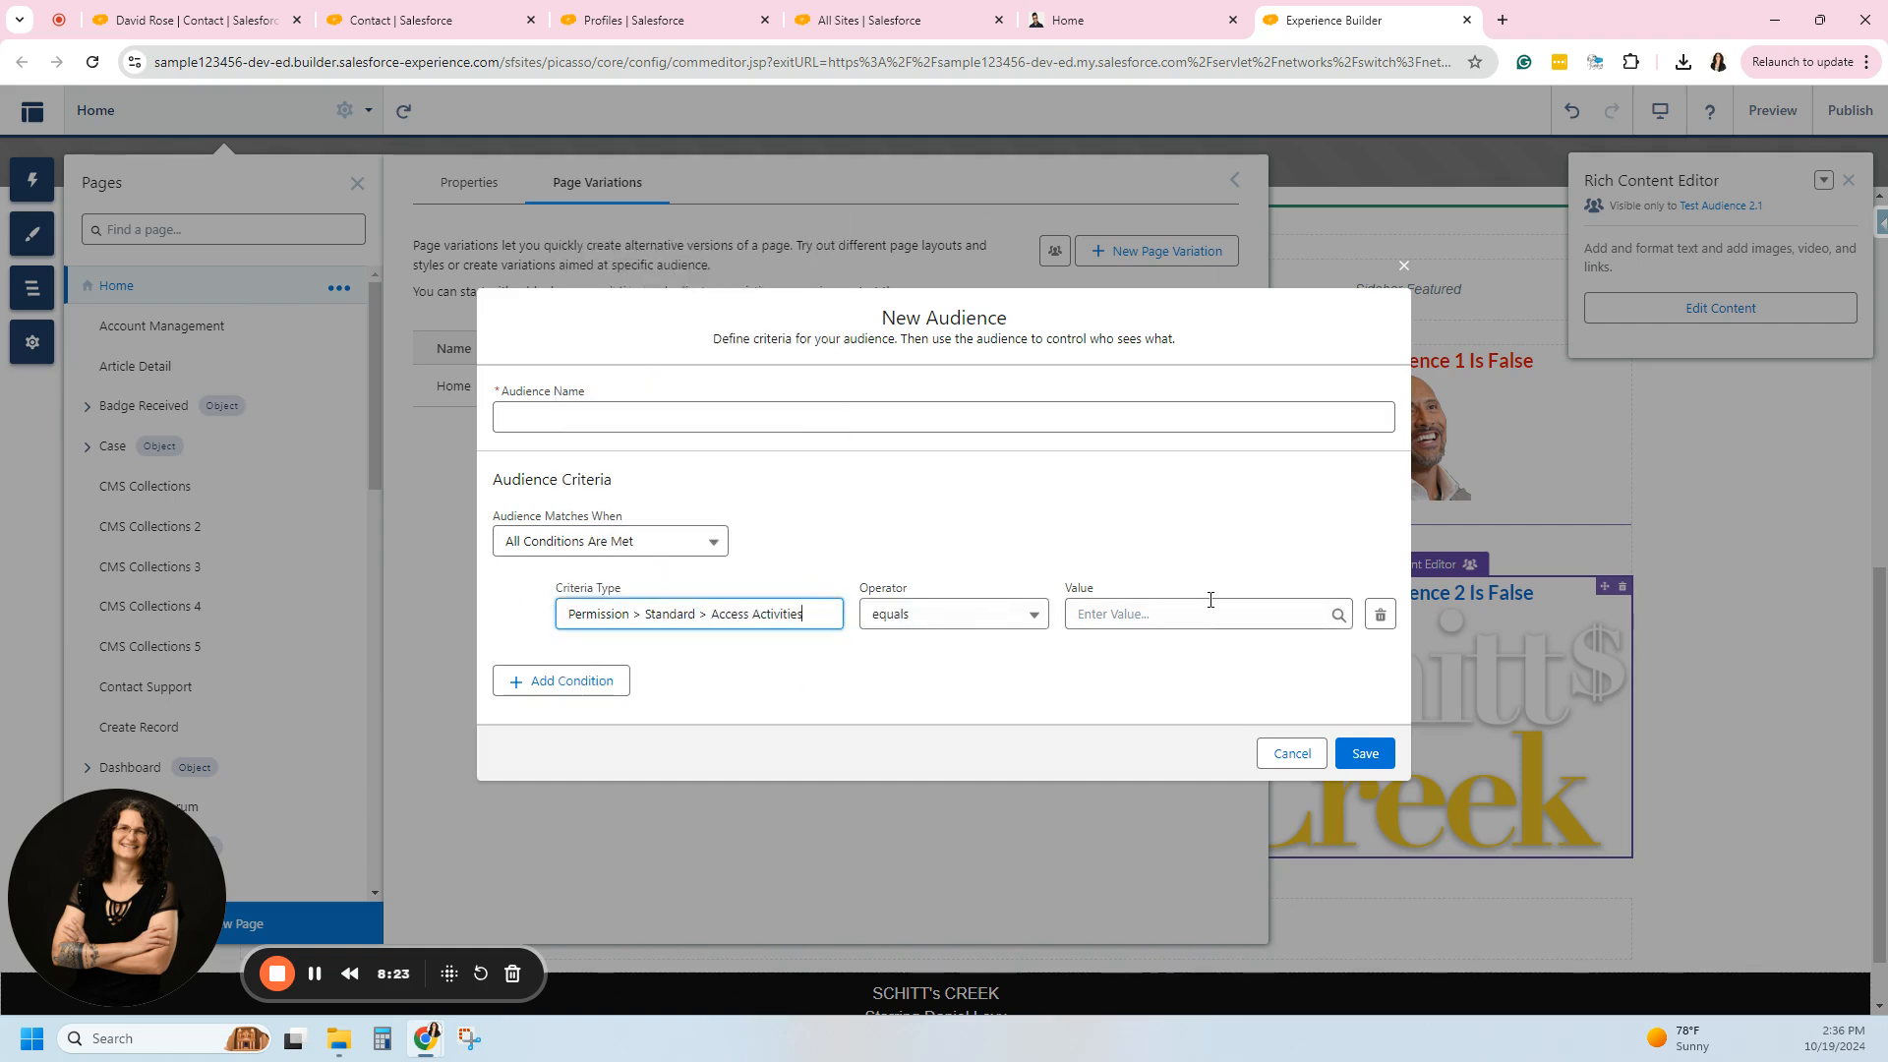
click(950, 613)
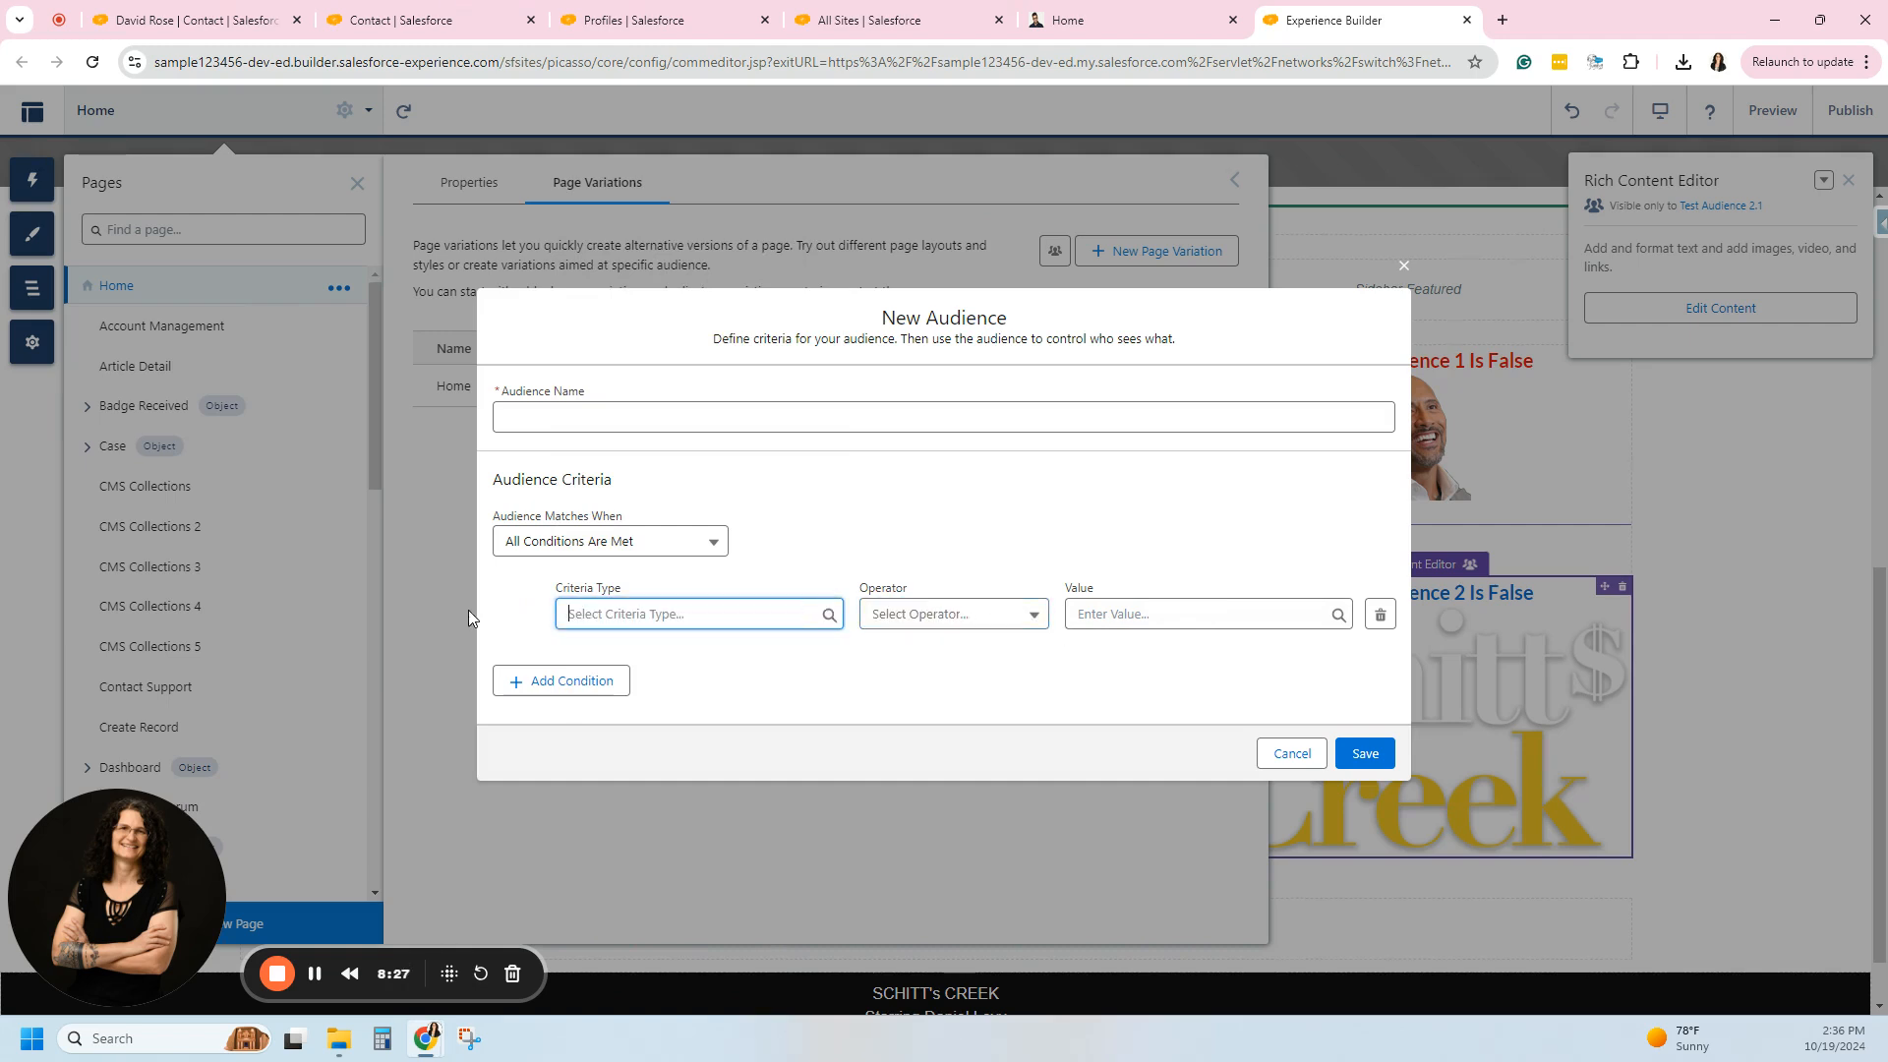
click(694, 613)
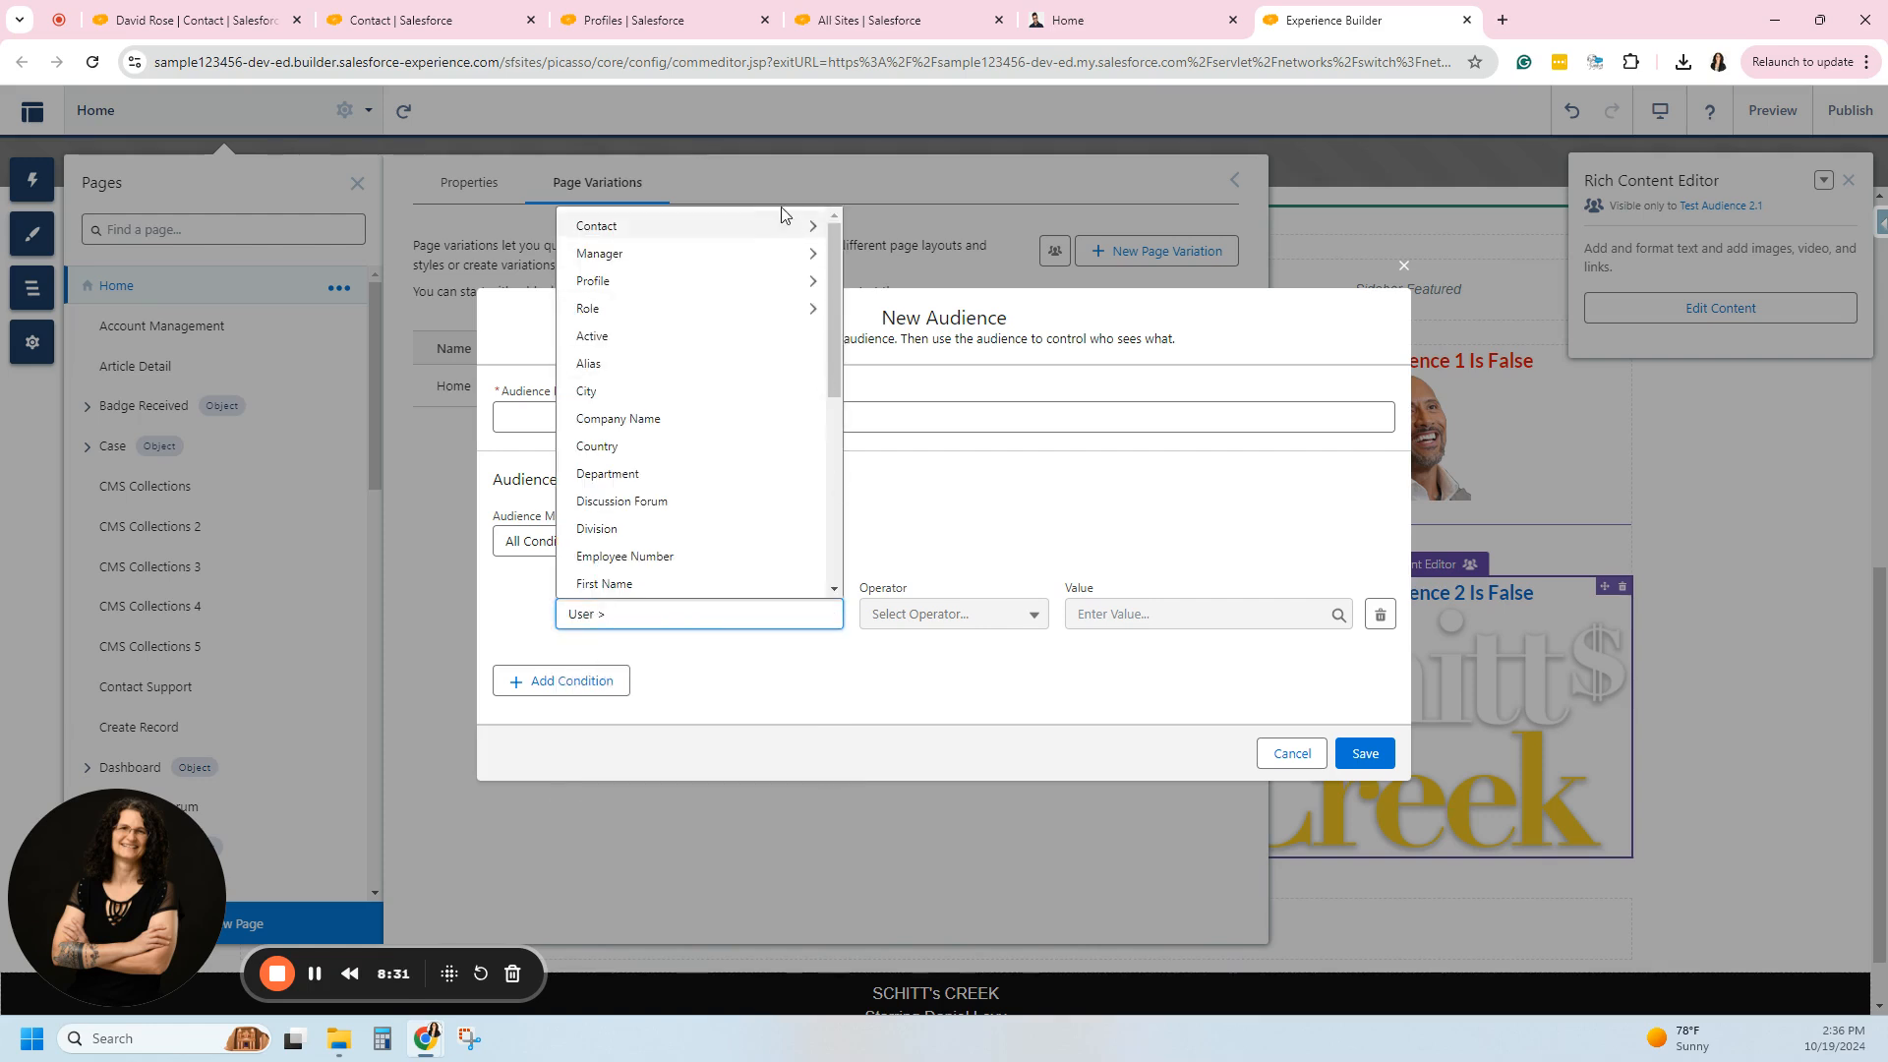
mouse_move(739, 216)
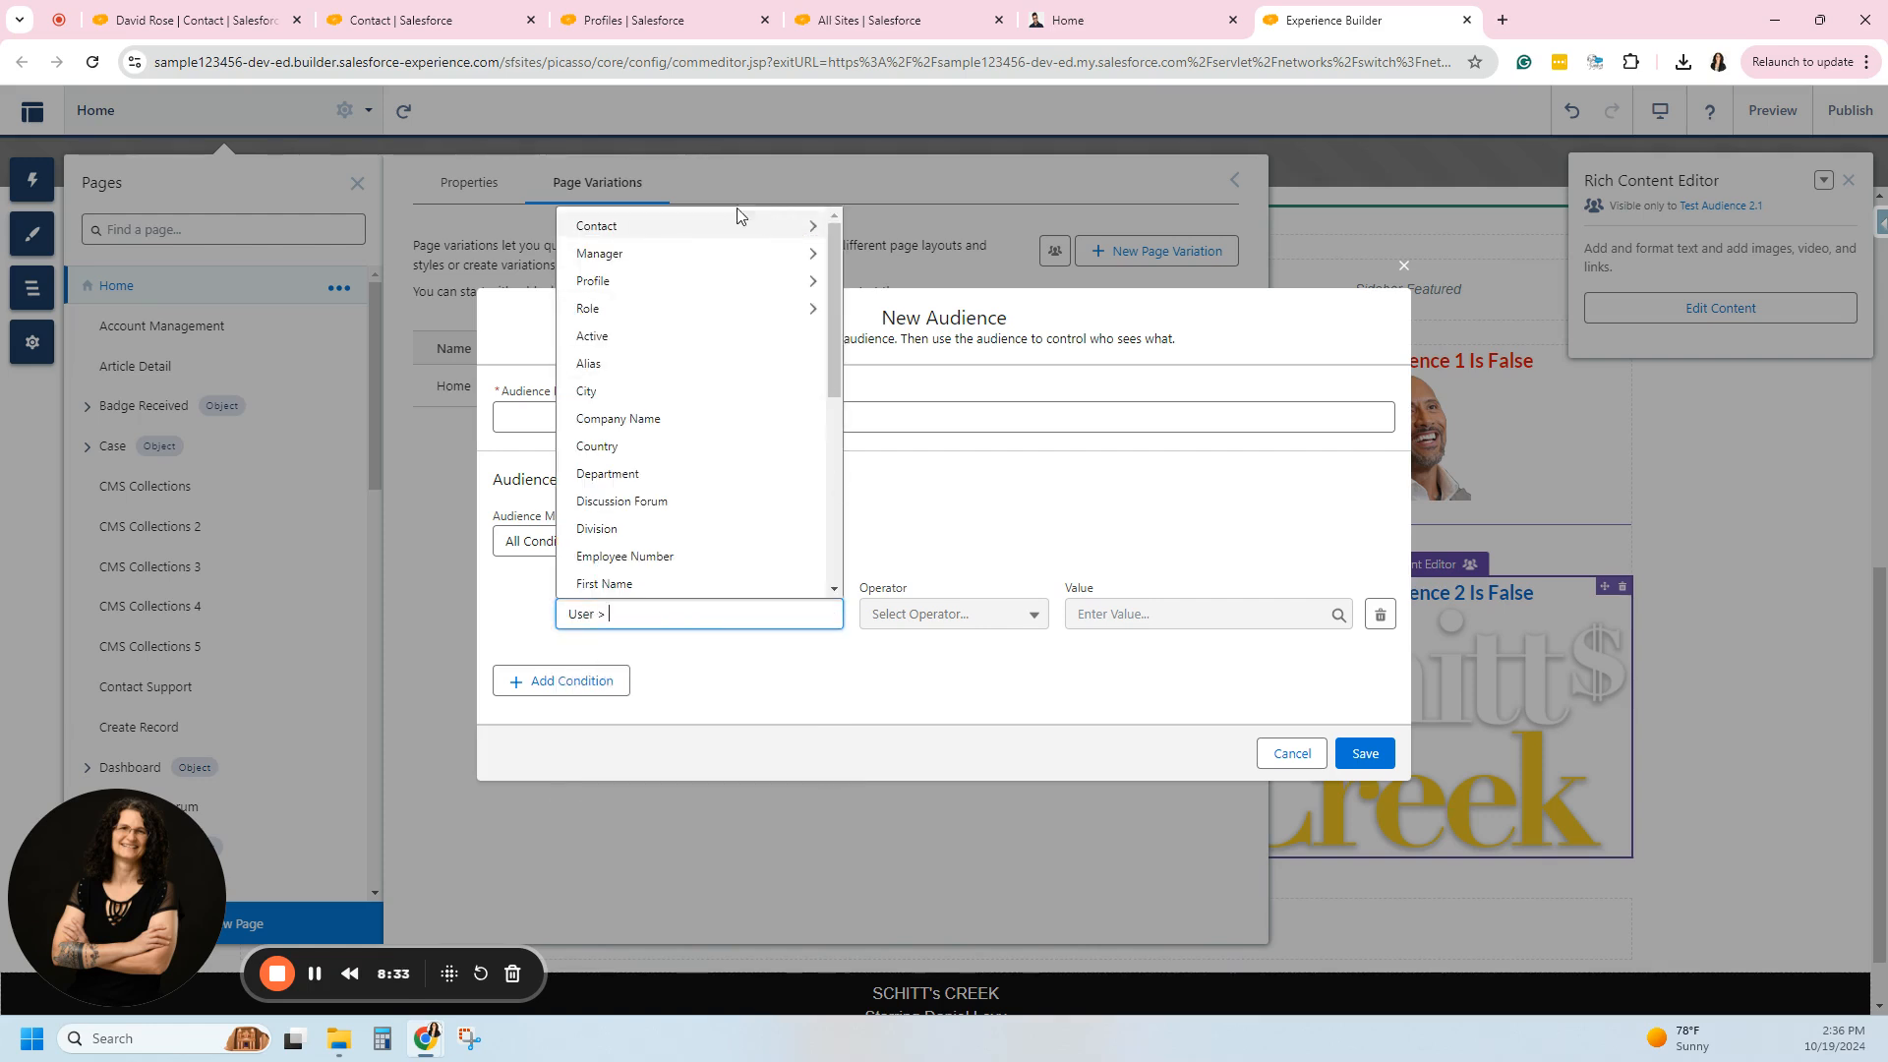
click(960, 544)
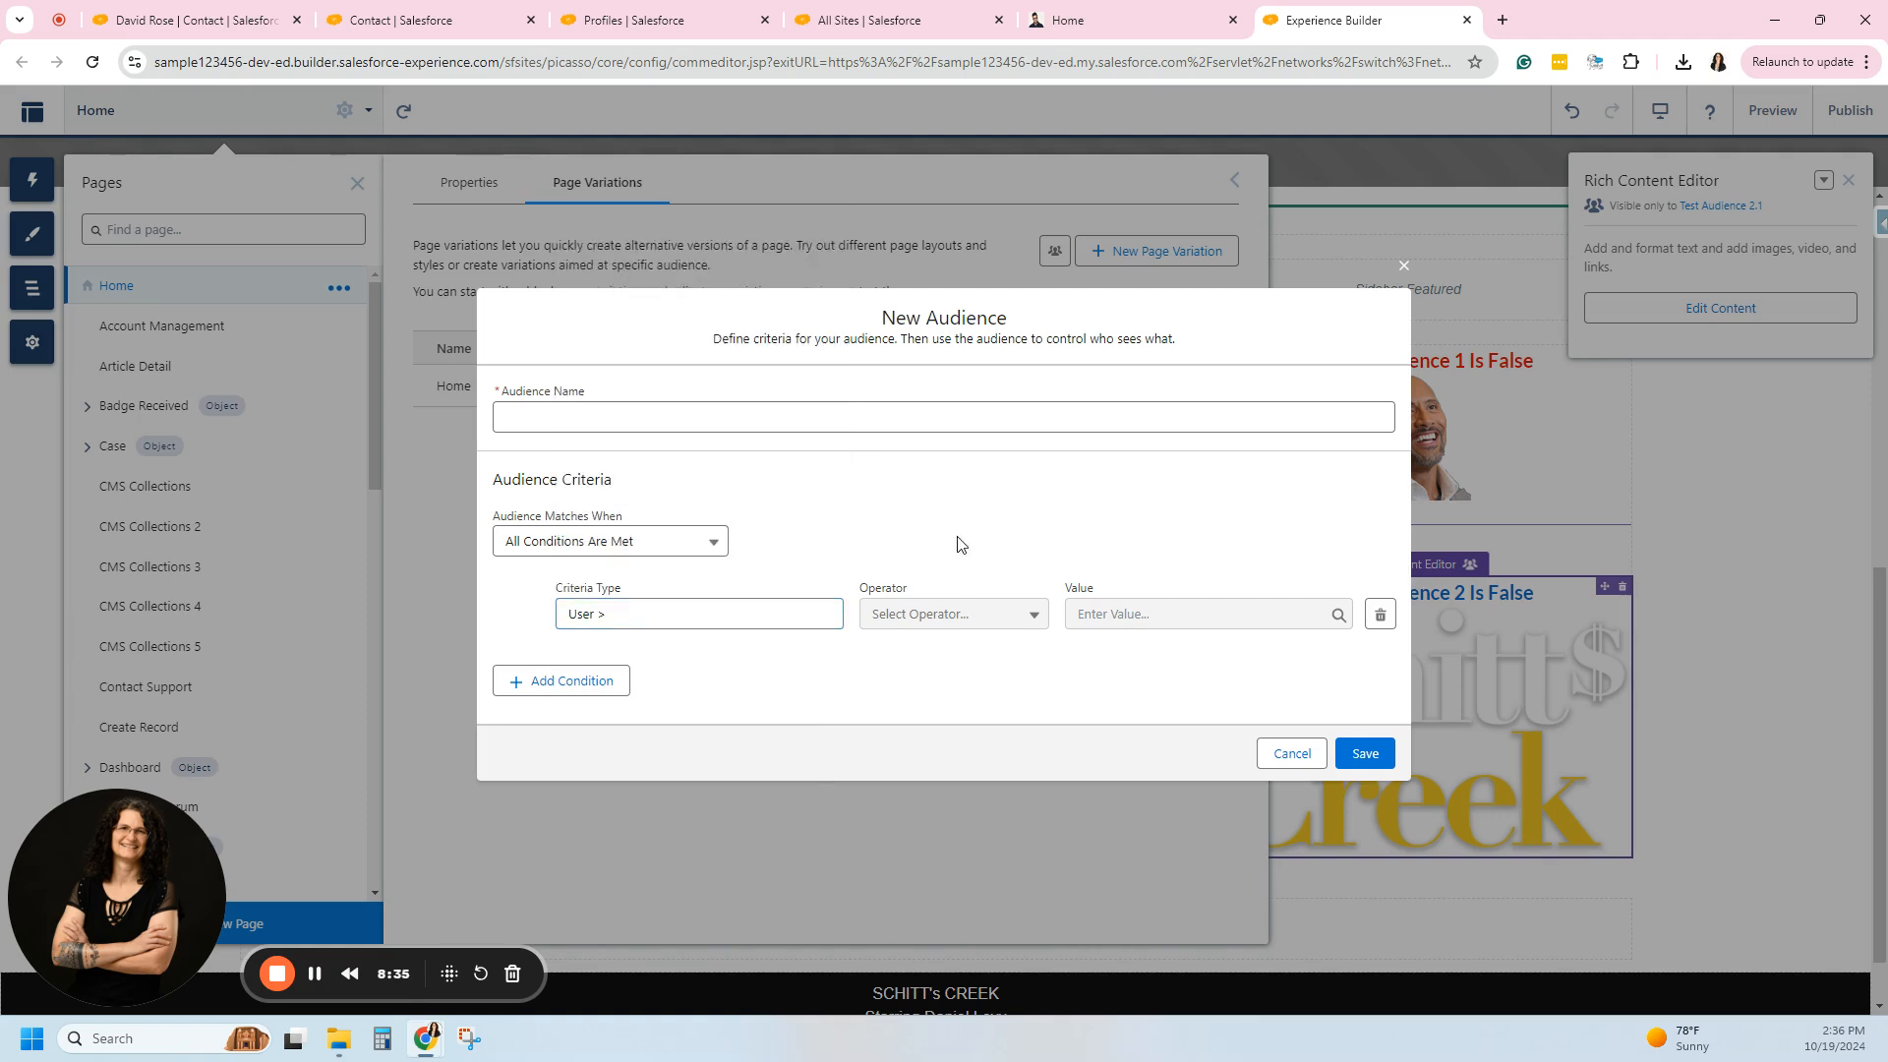
click(698, 614)
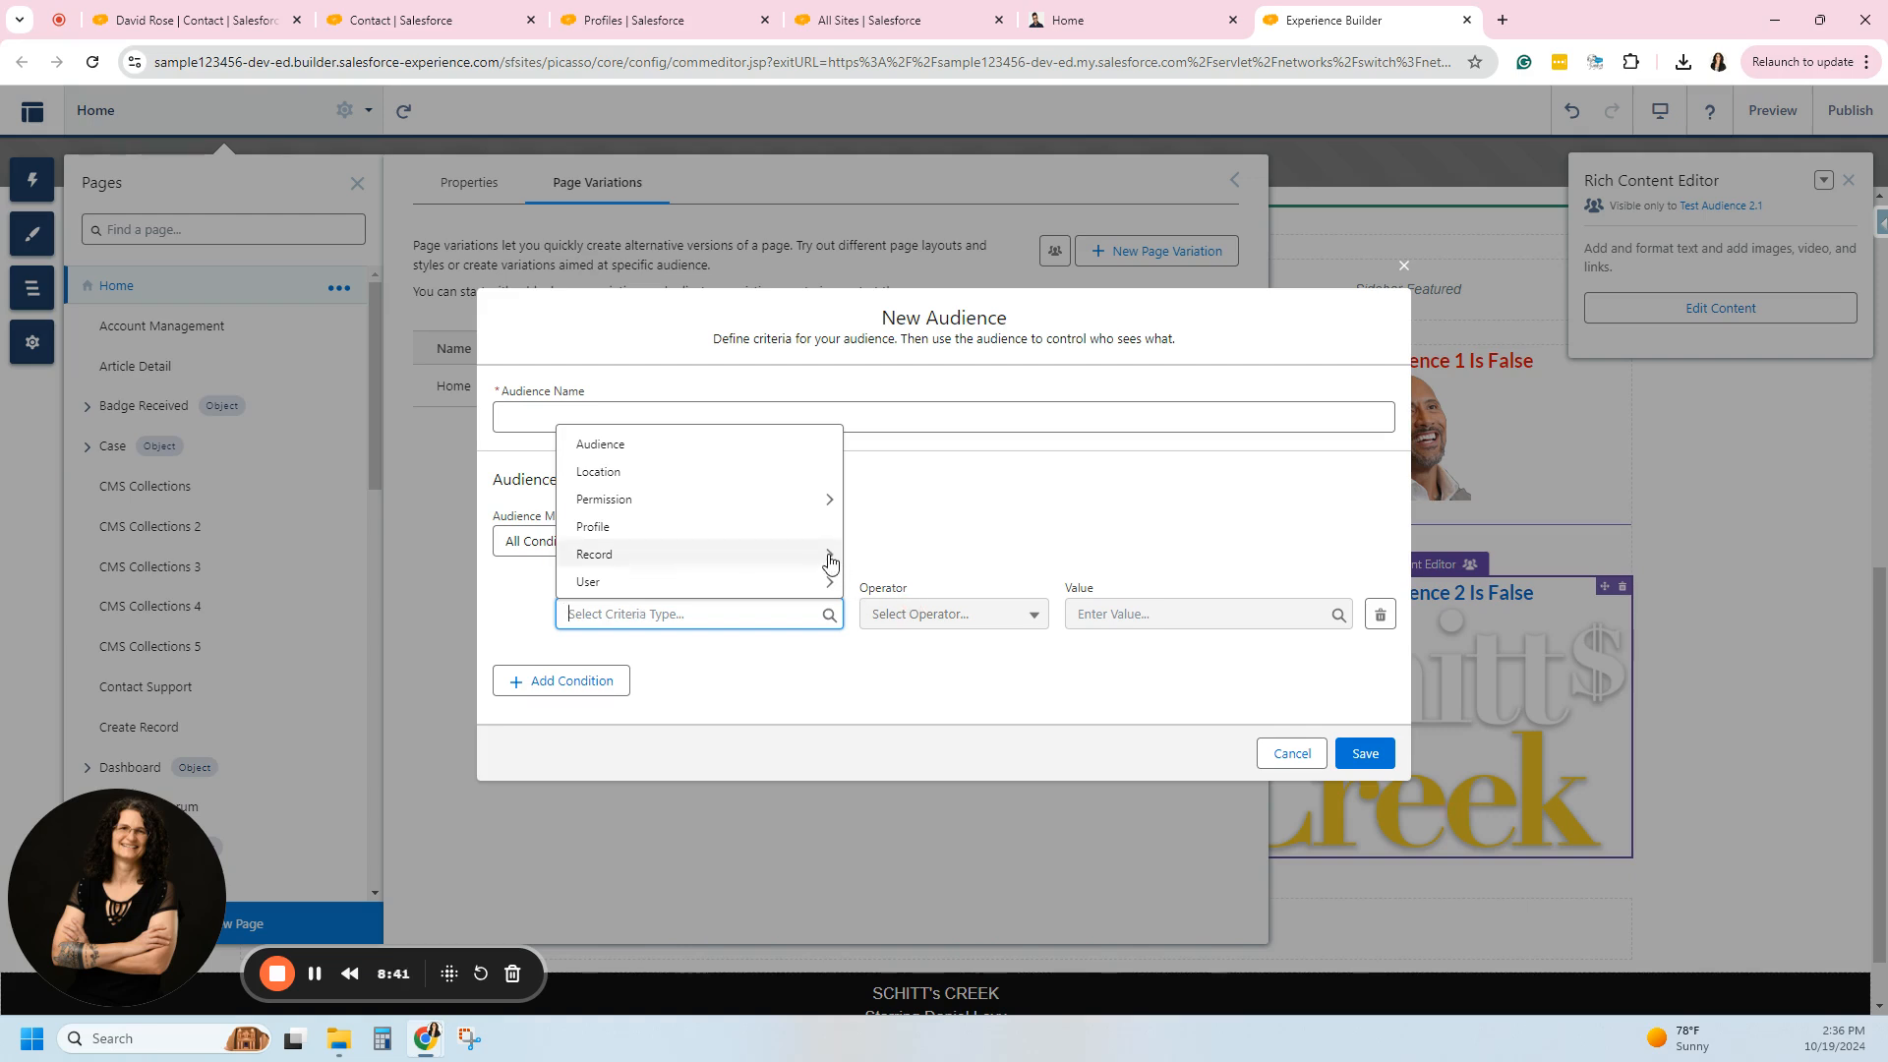
Base the criterion on Record > Account > Account Rating.
click(594, 554)
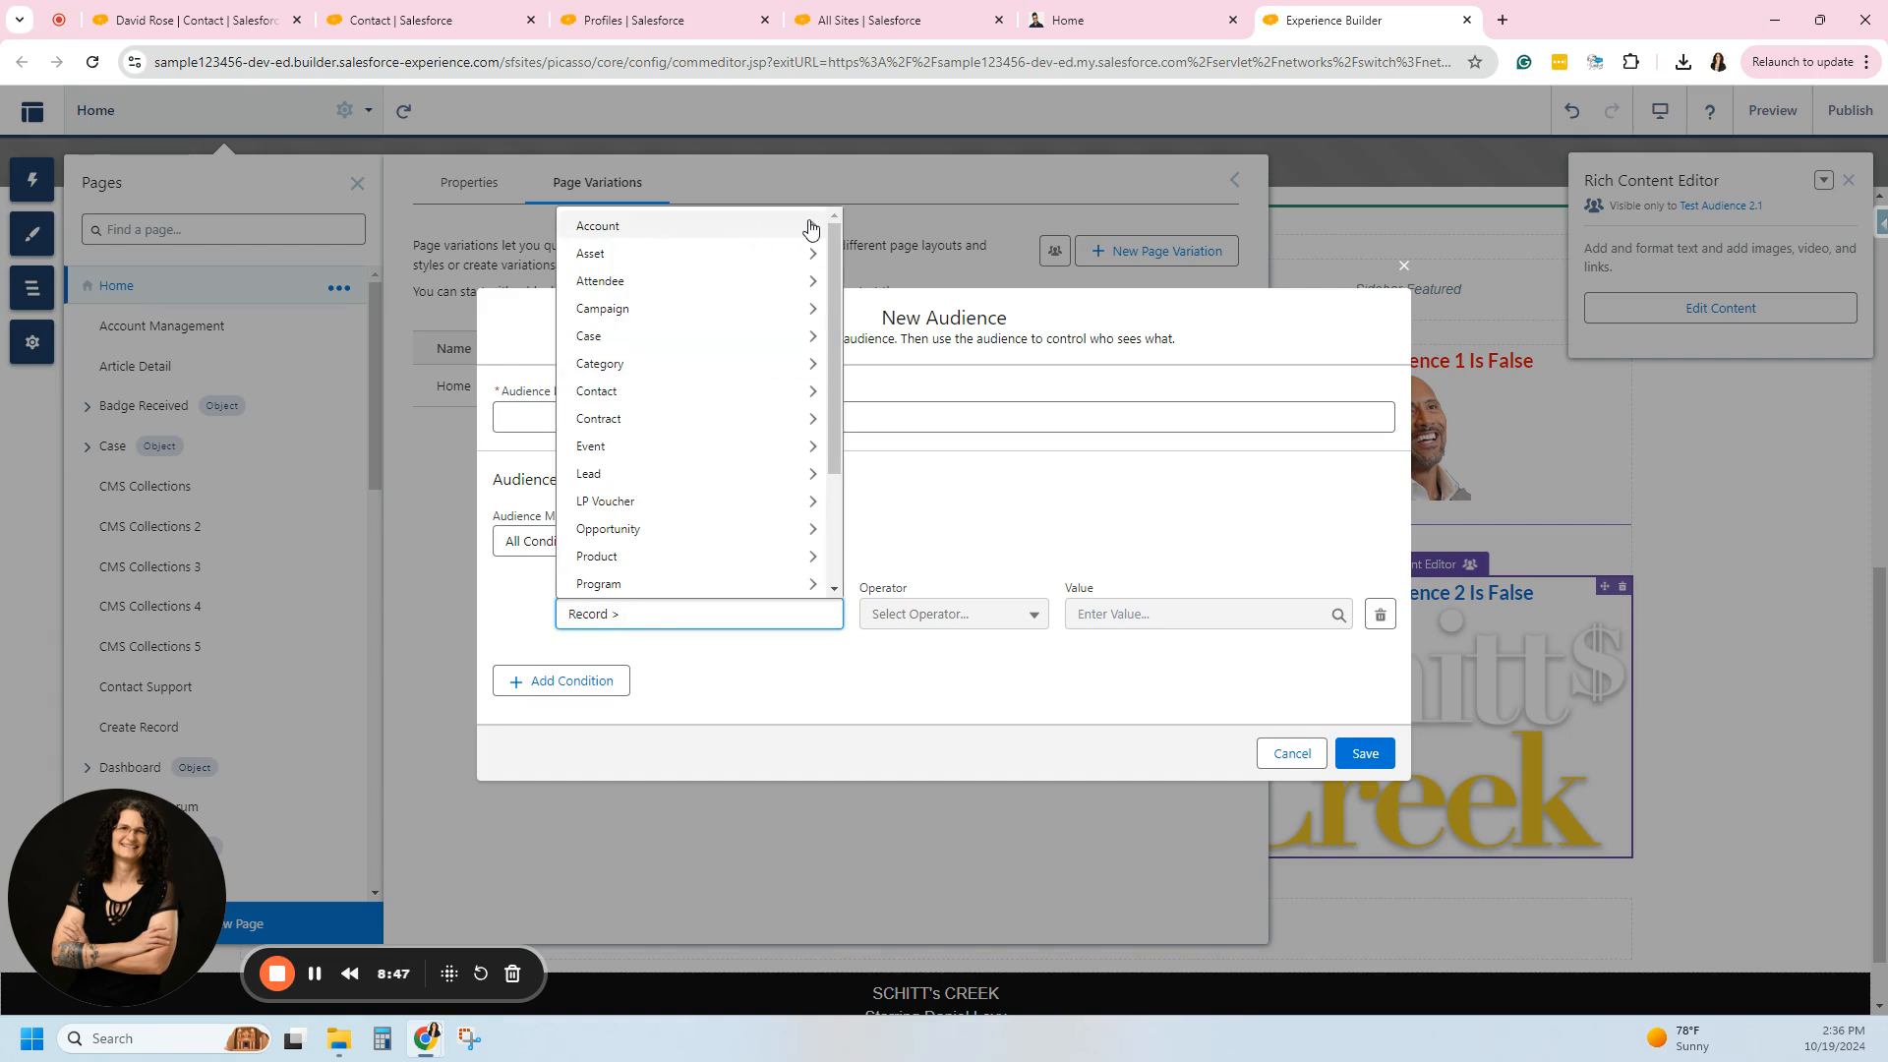
click(598, 224)
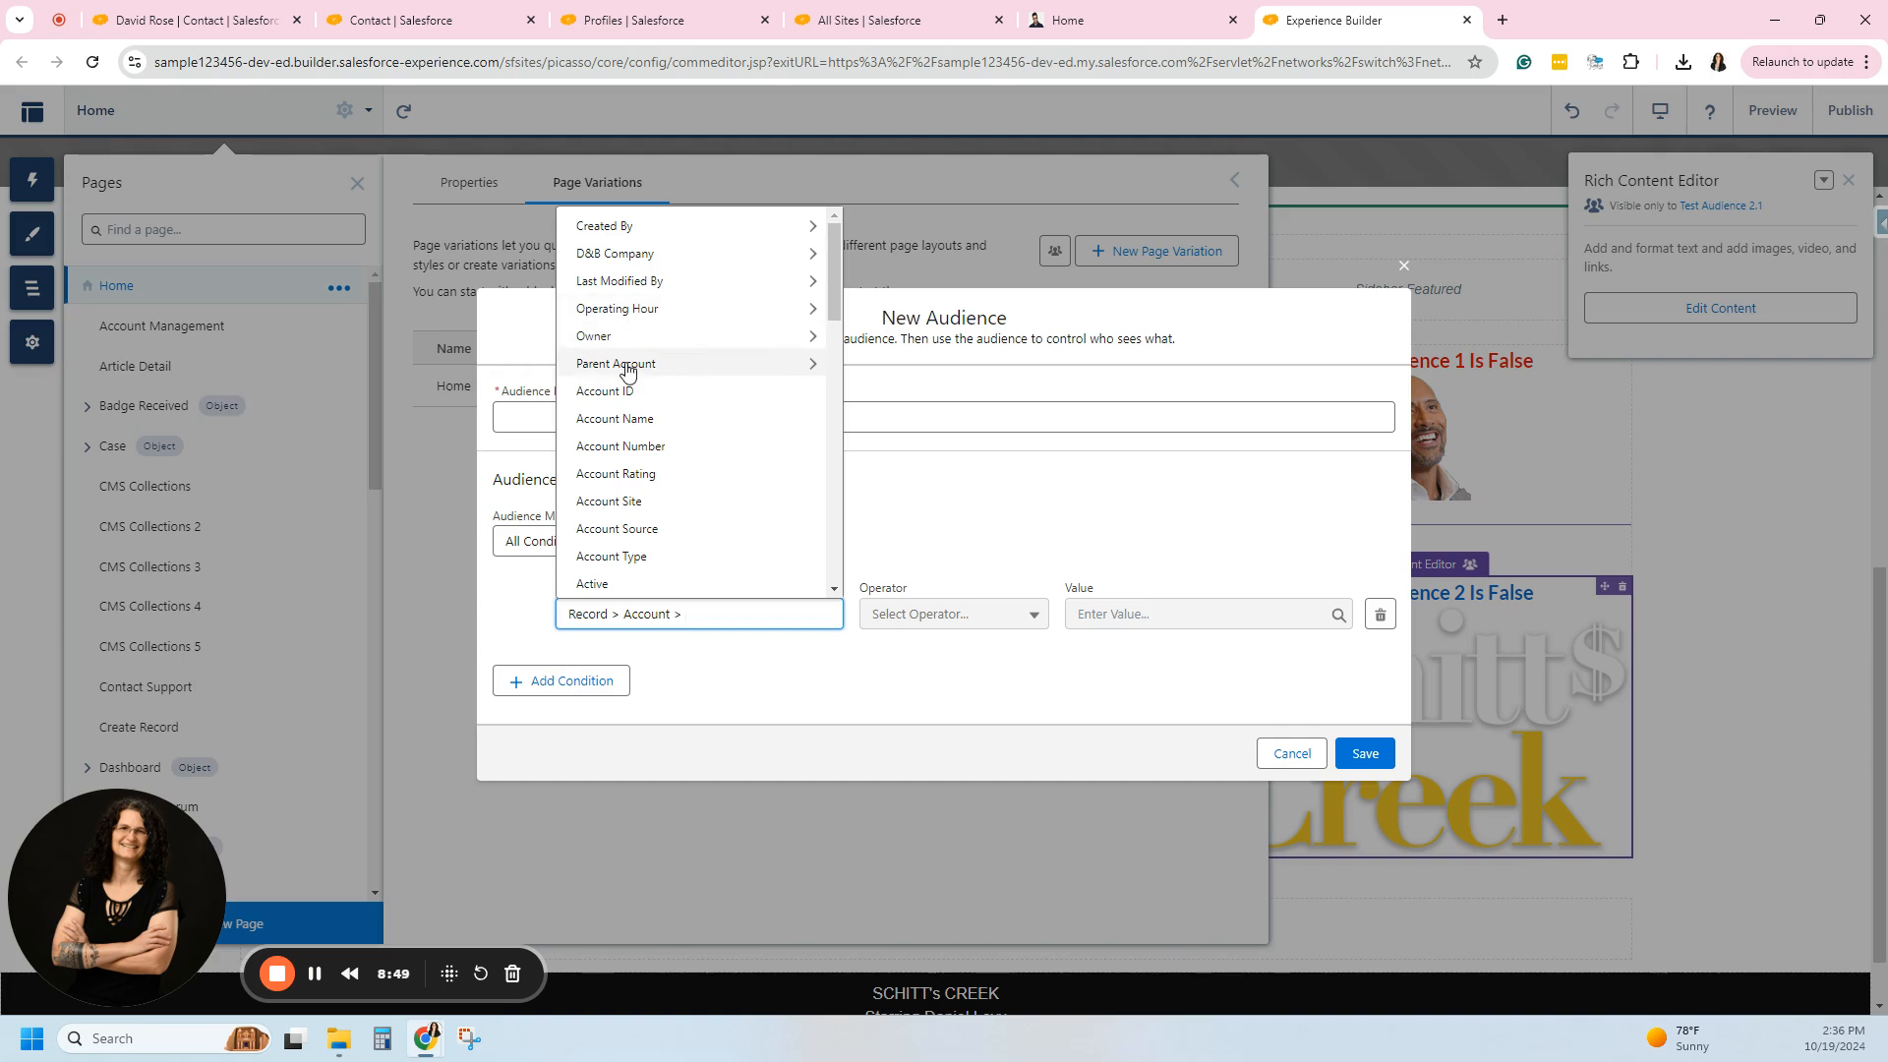
mouse_move(623, 474)
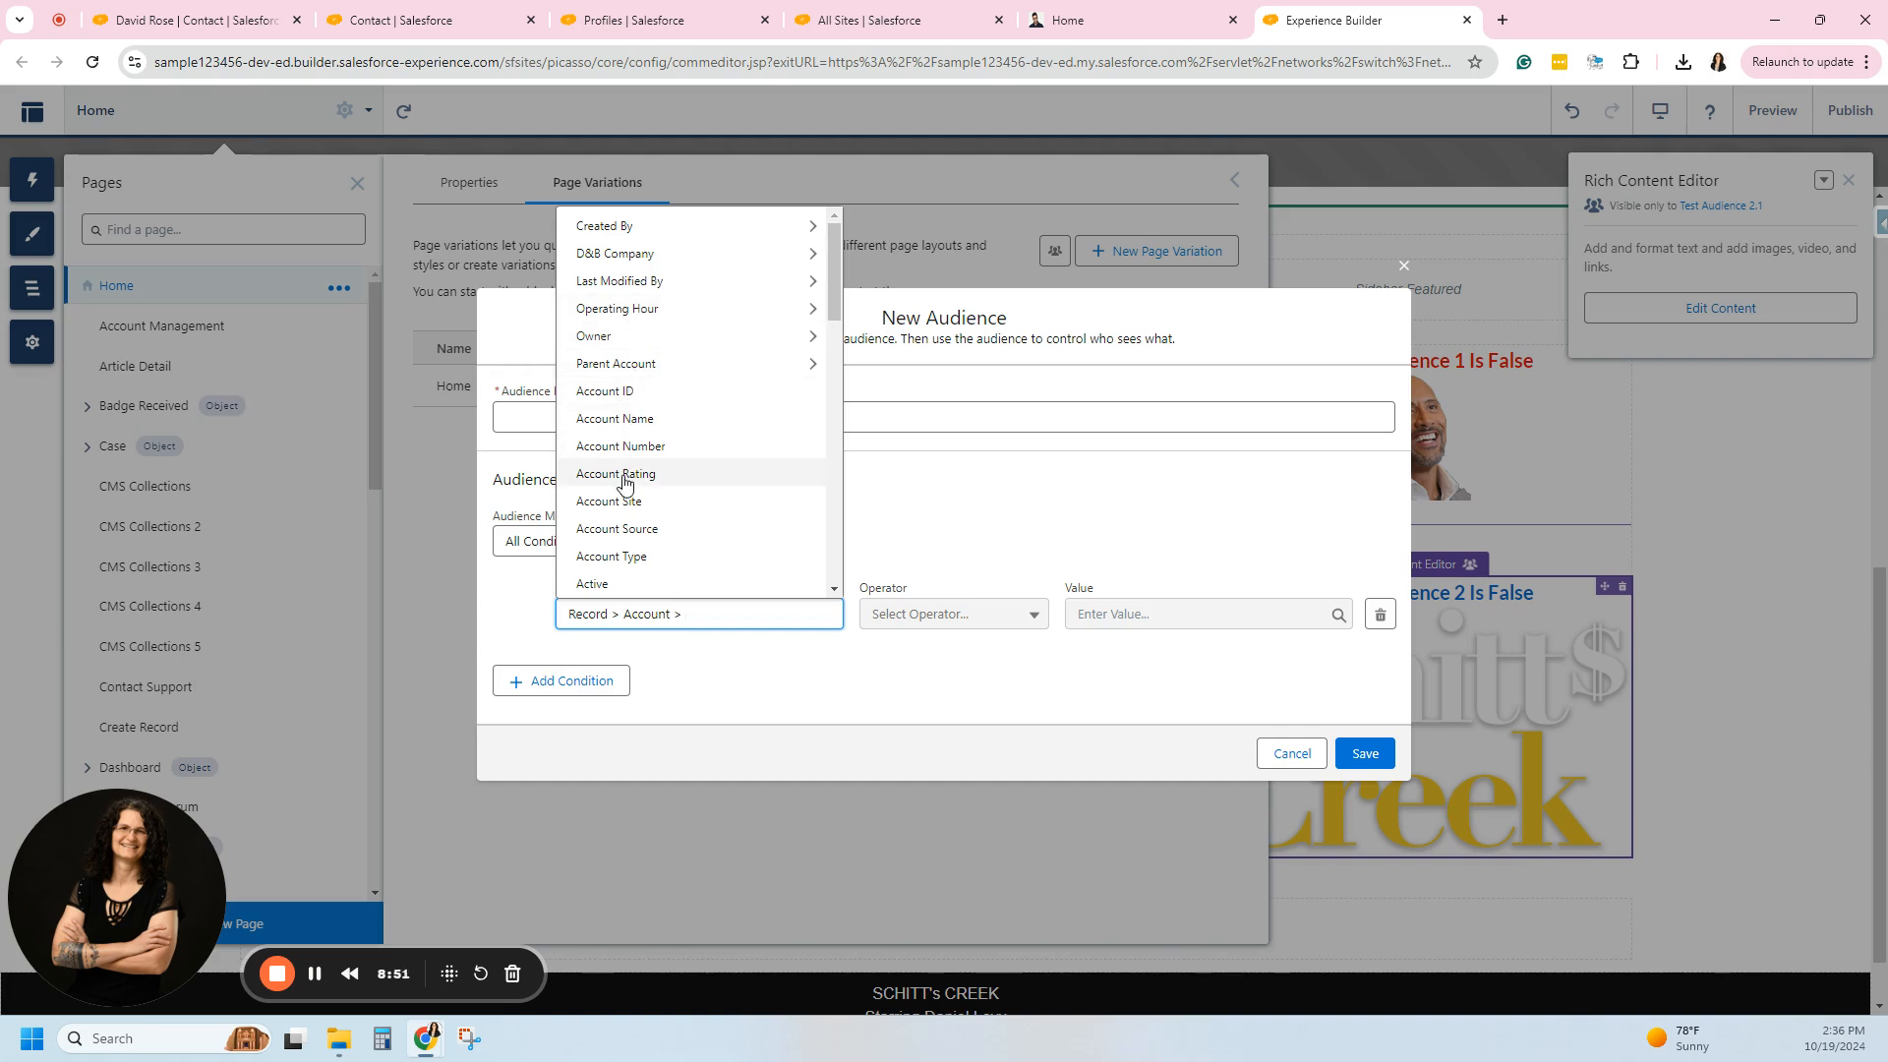
click(615, 474)
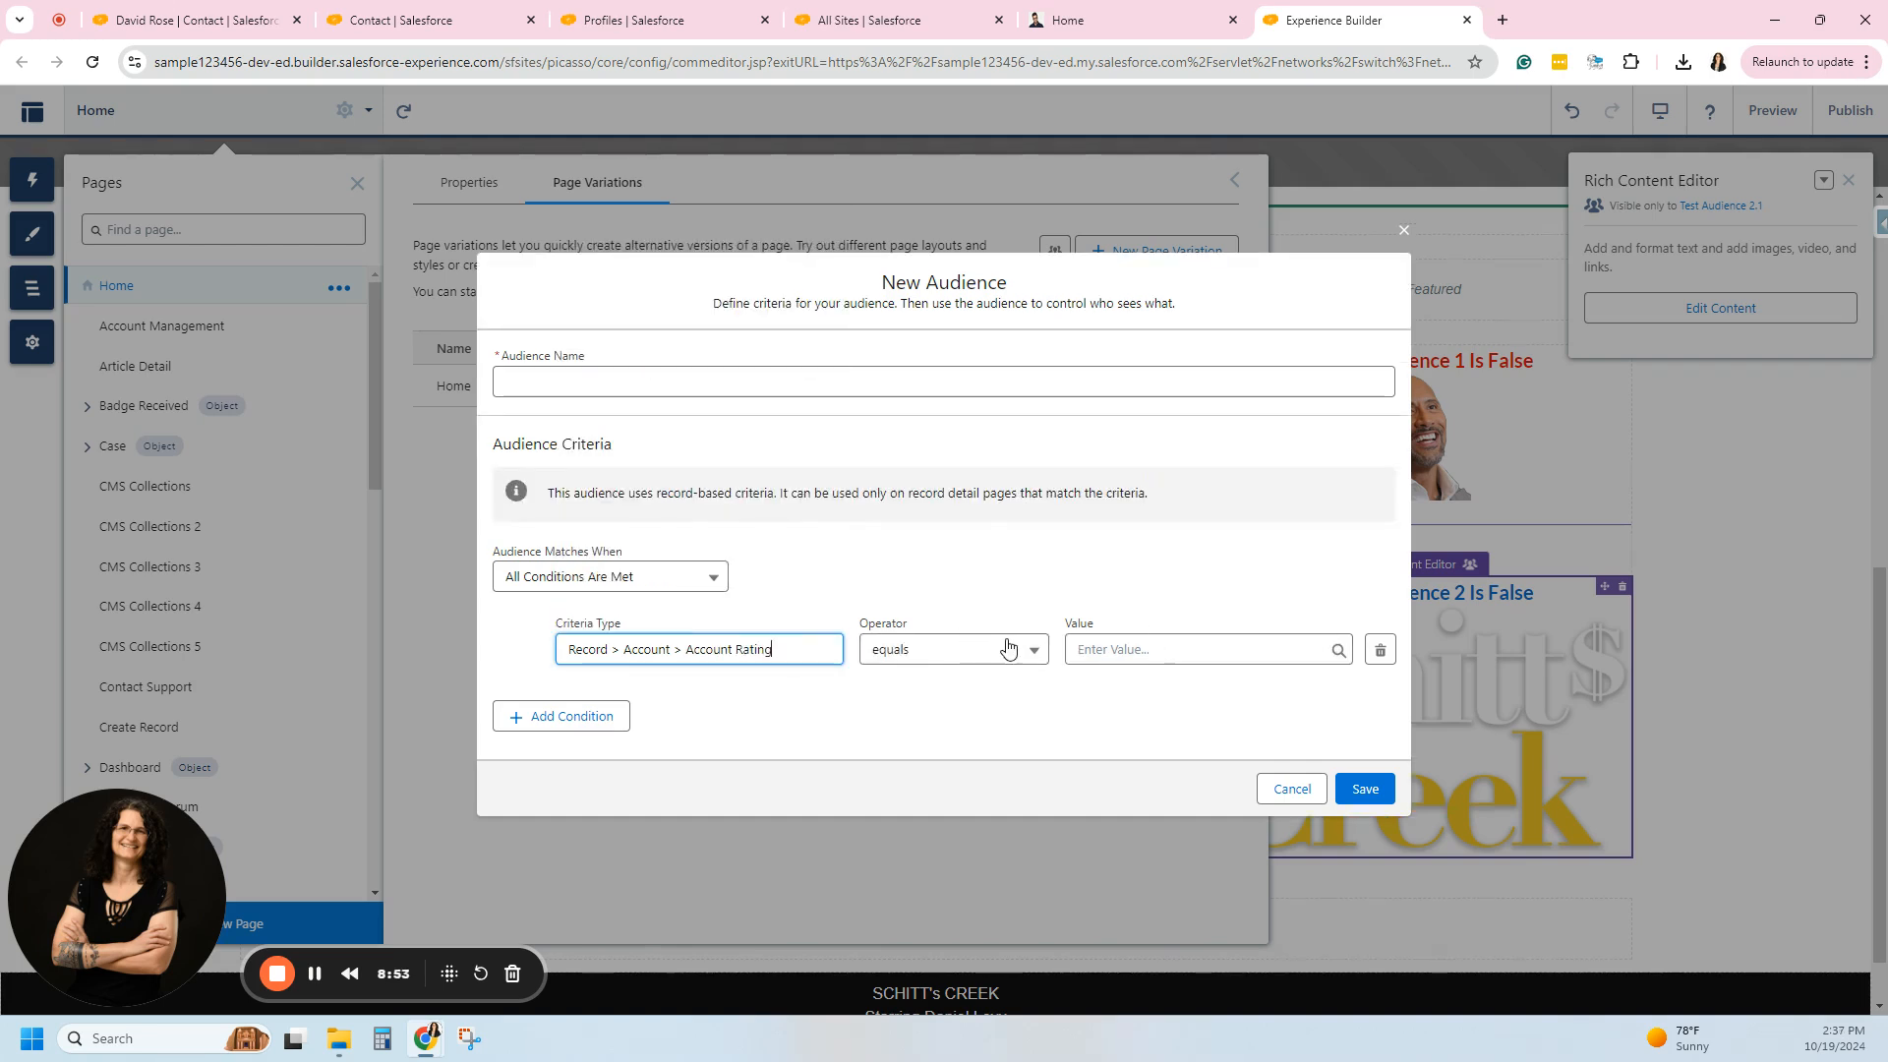
Review the Account Rating operators and values, then cancel the unsaved audience.
click(952, 649)
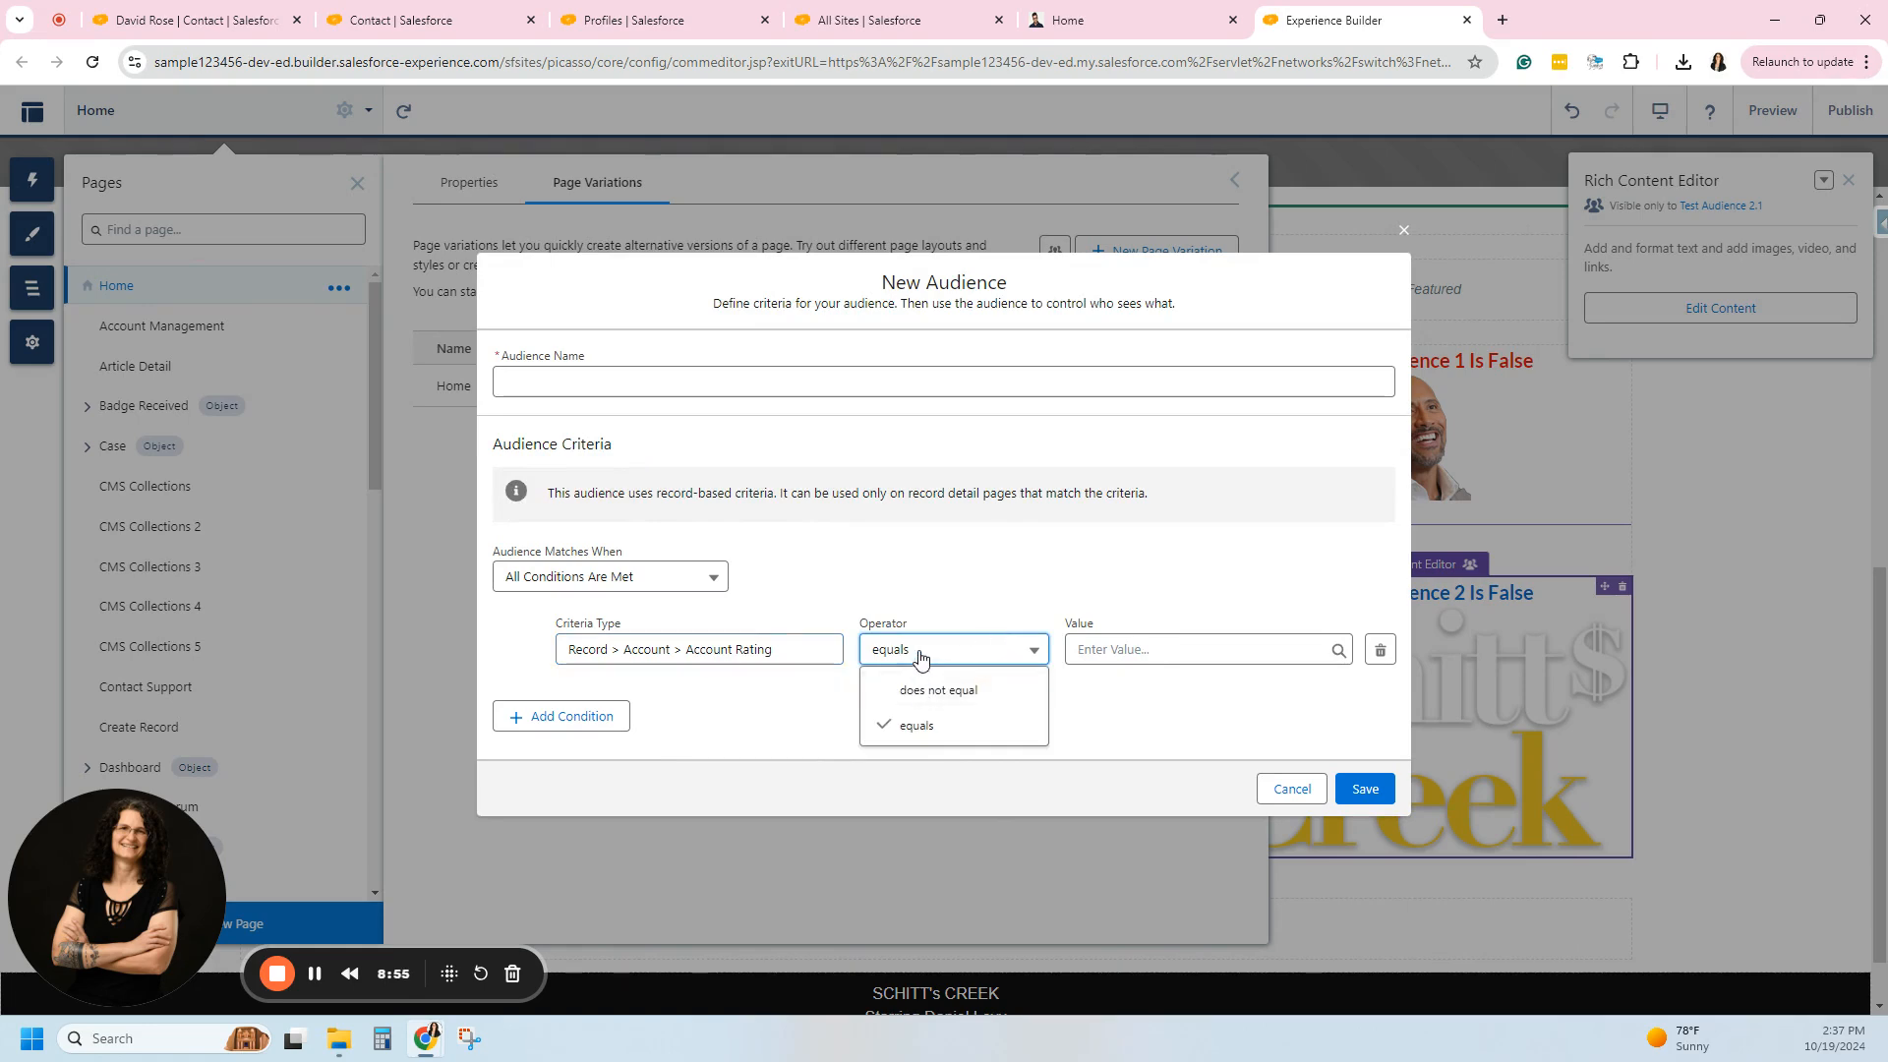
click(1204, 649)
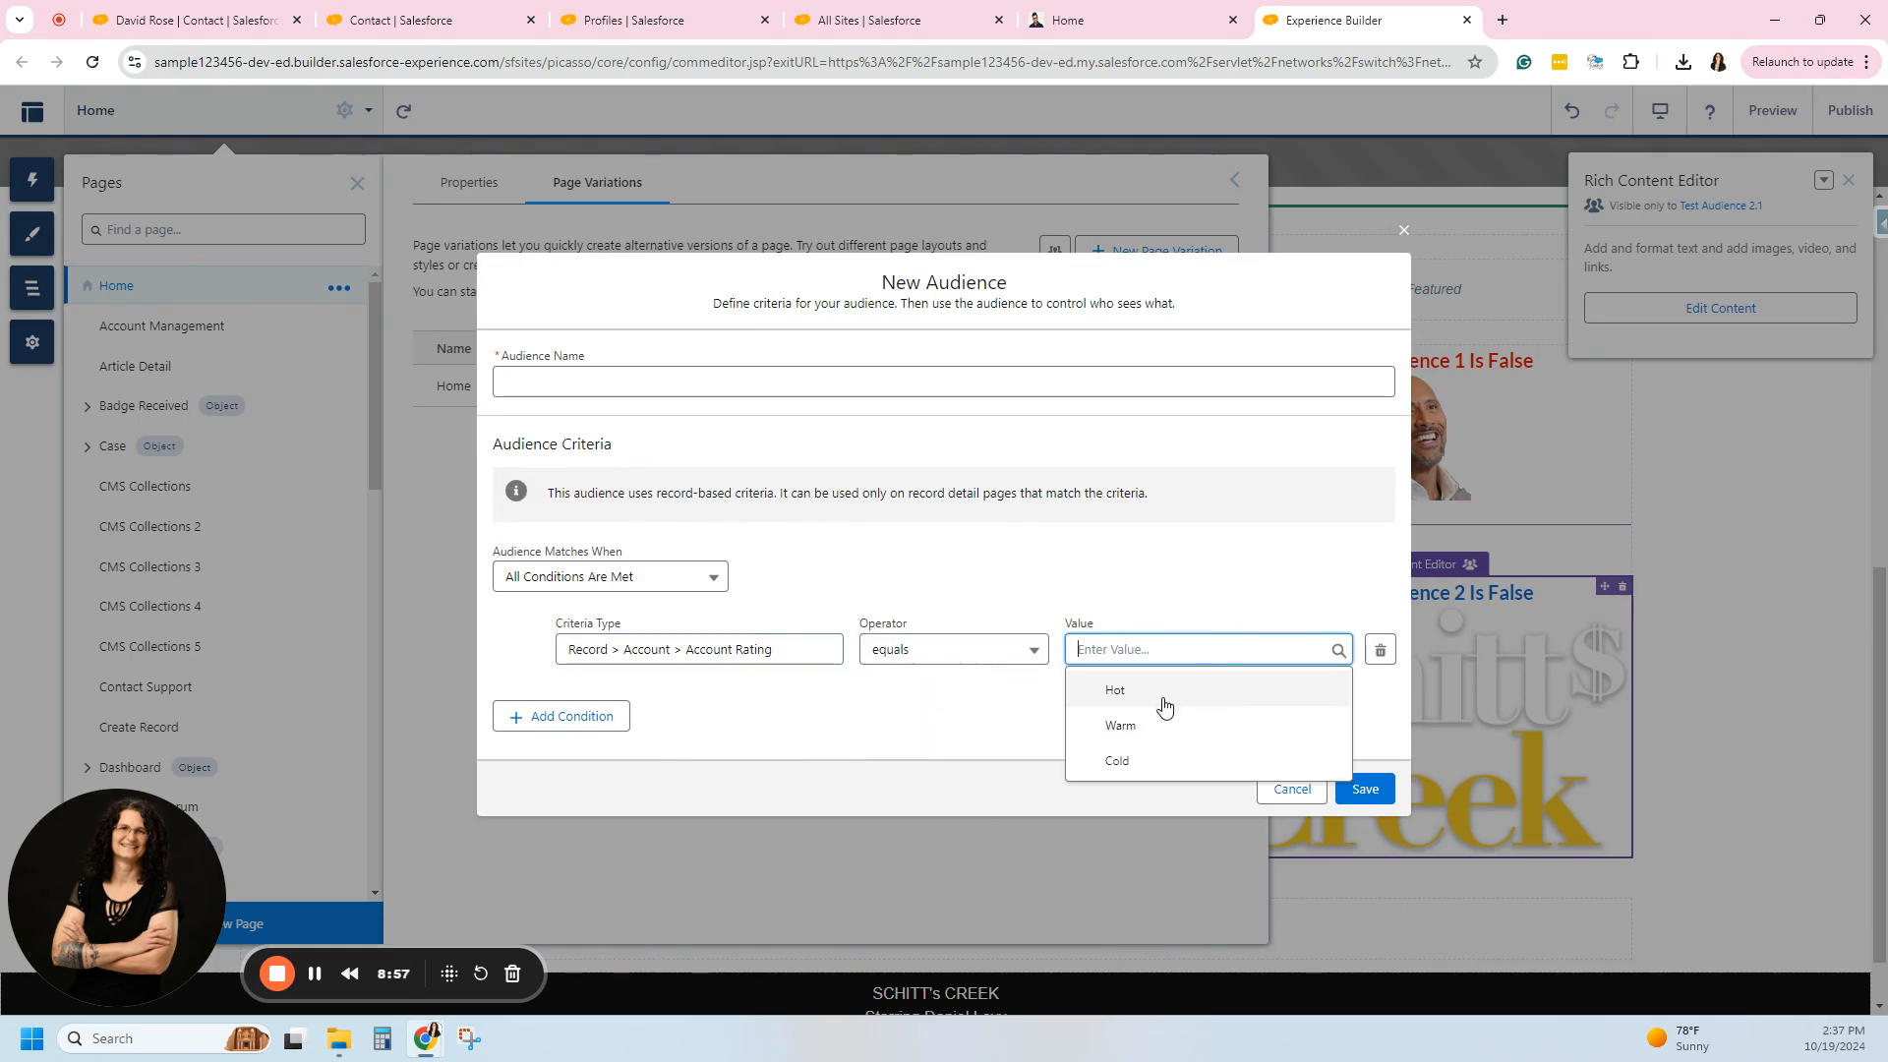
click(1113, 691)
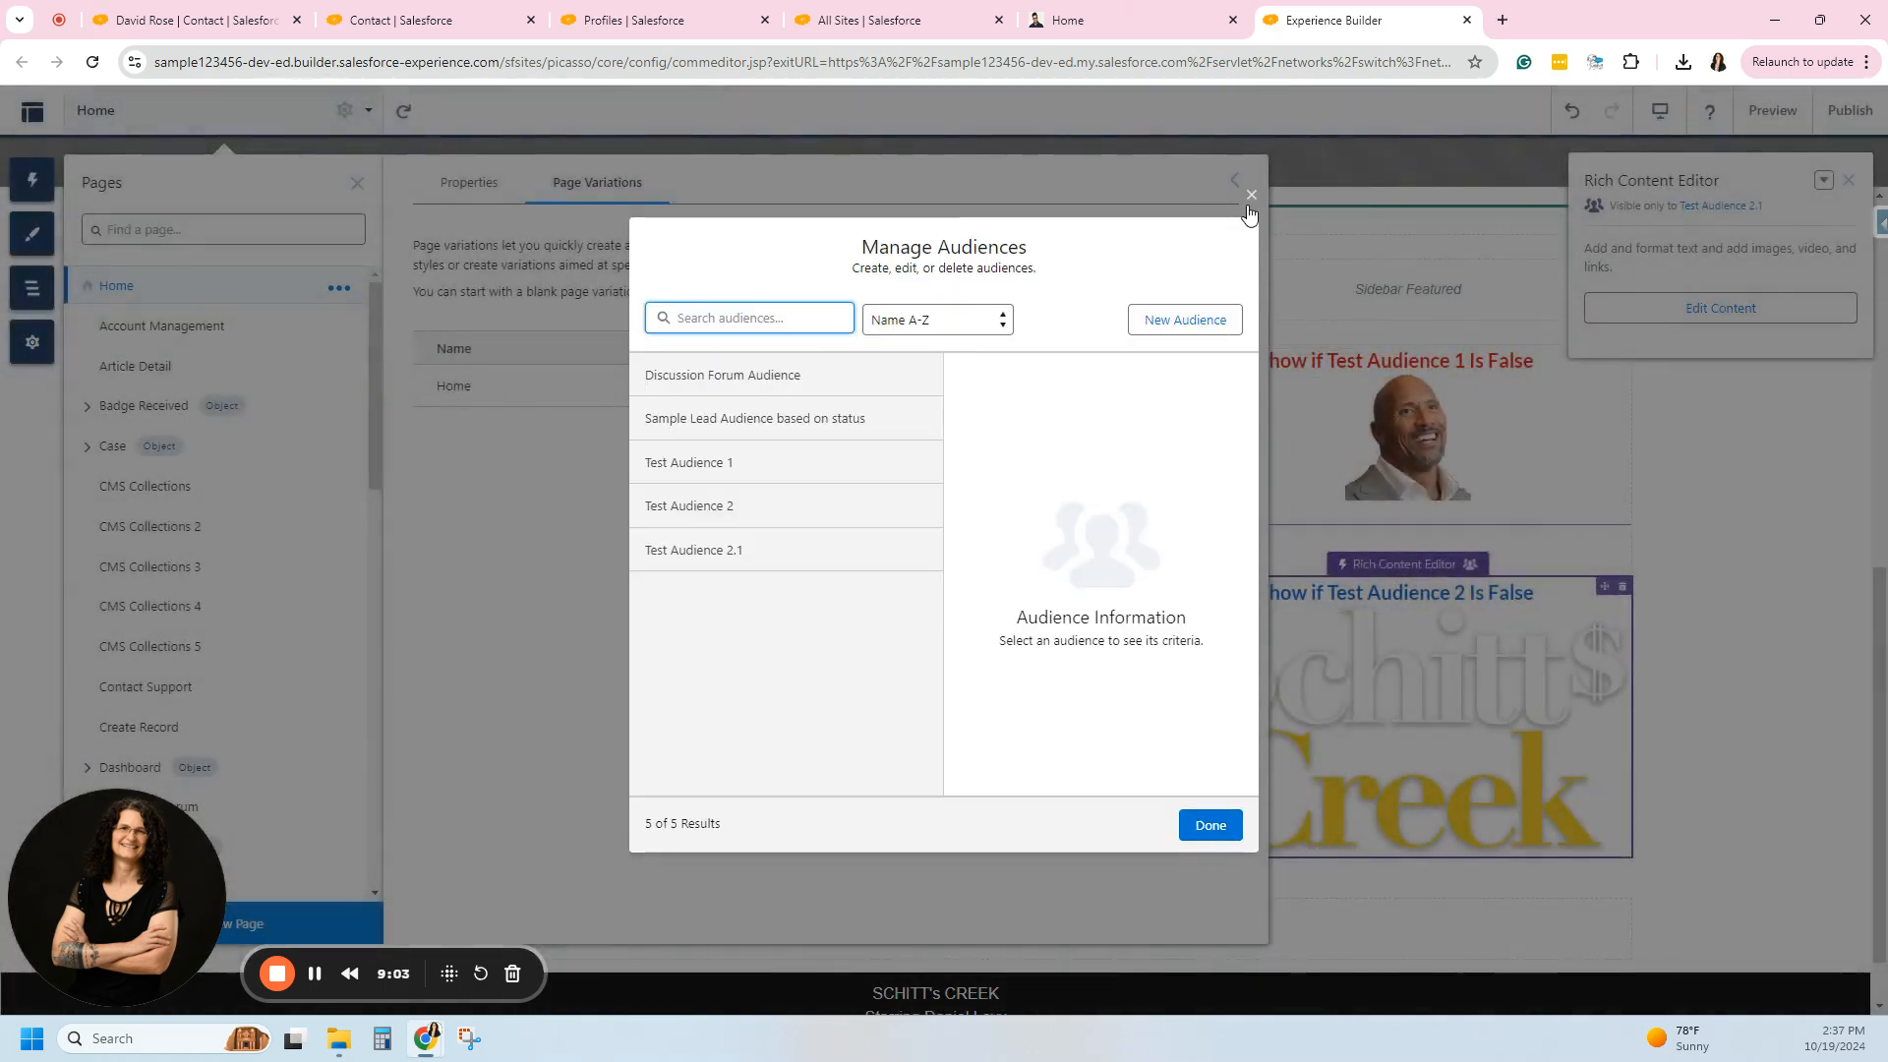
Close Manage Audiences, Page Variations and Pages to return to the Home editor.
click(1250, 194)
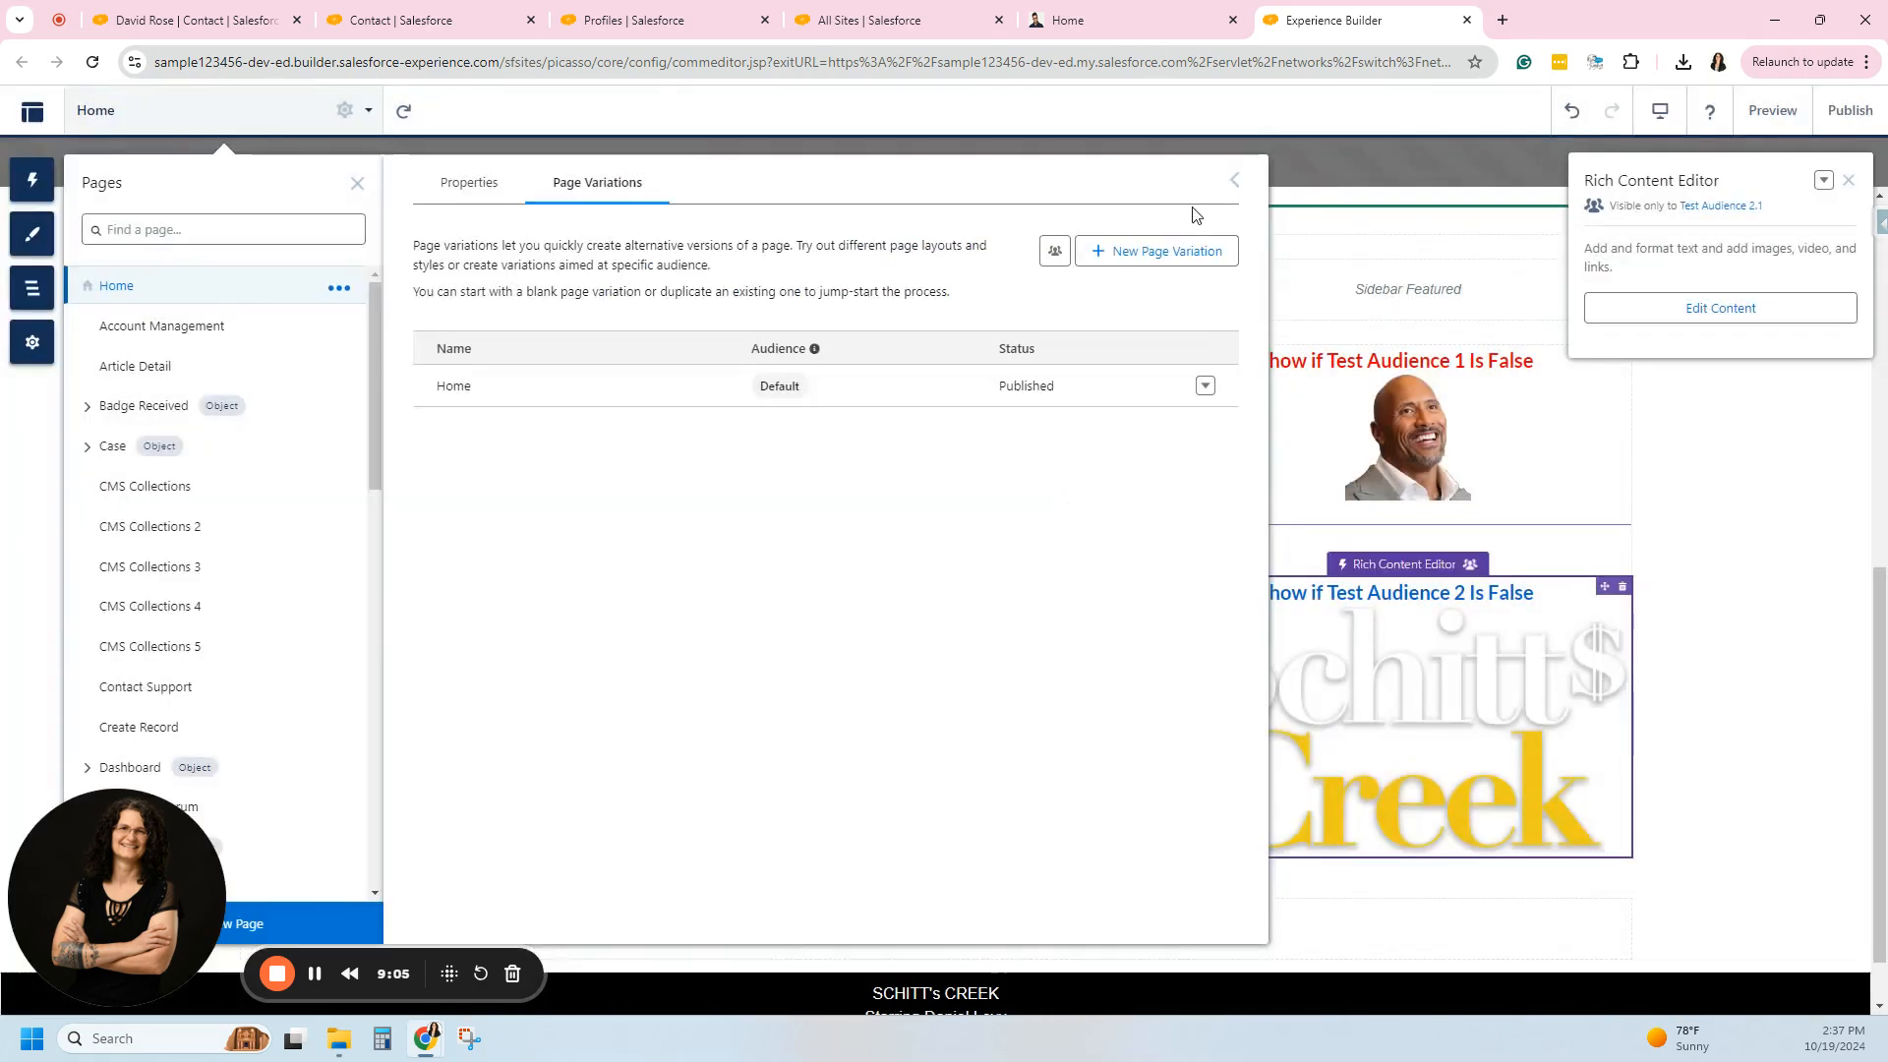
click(1233, 179)
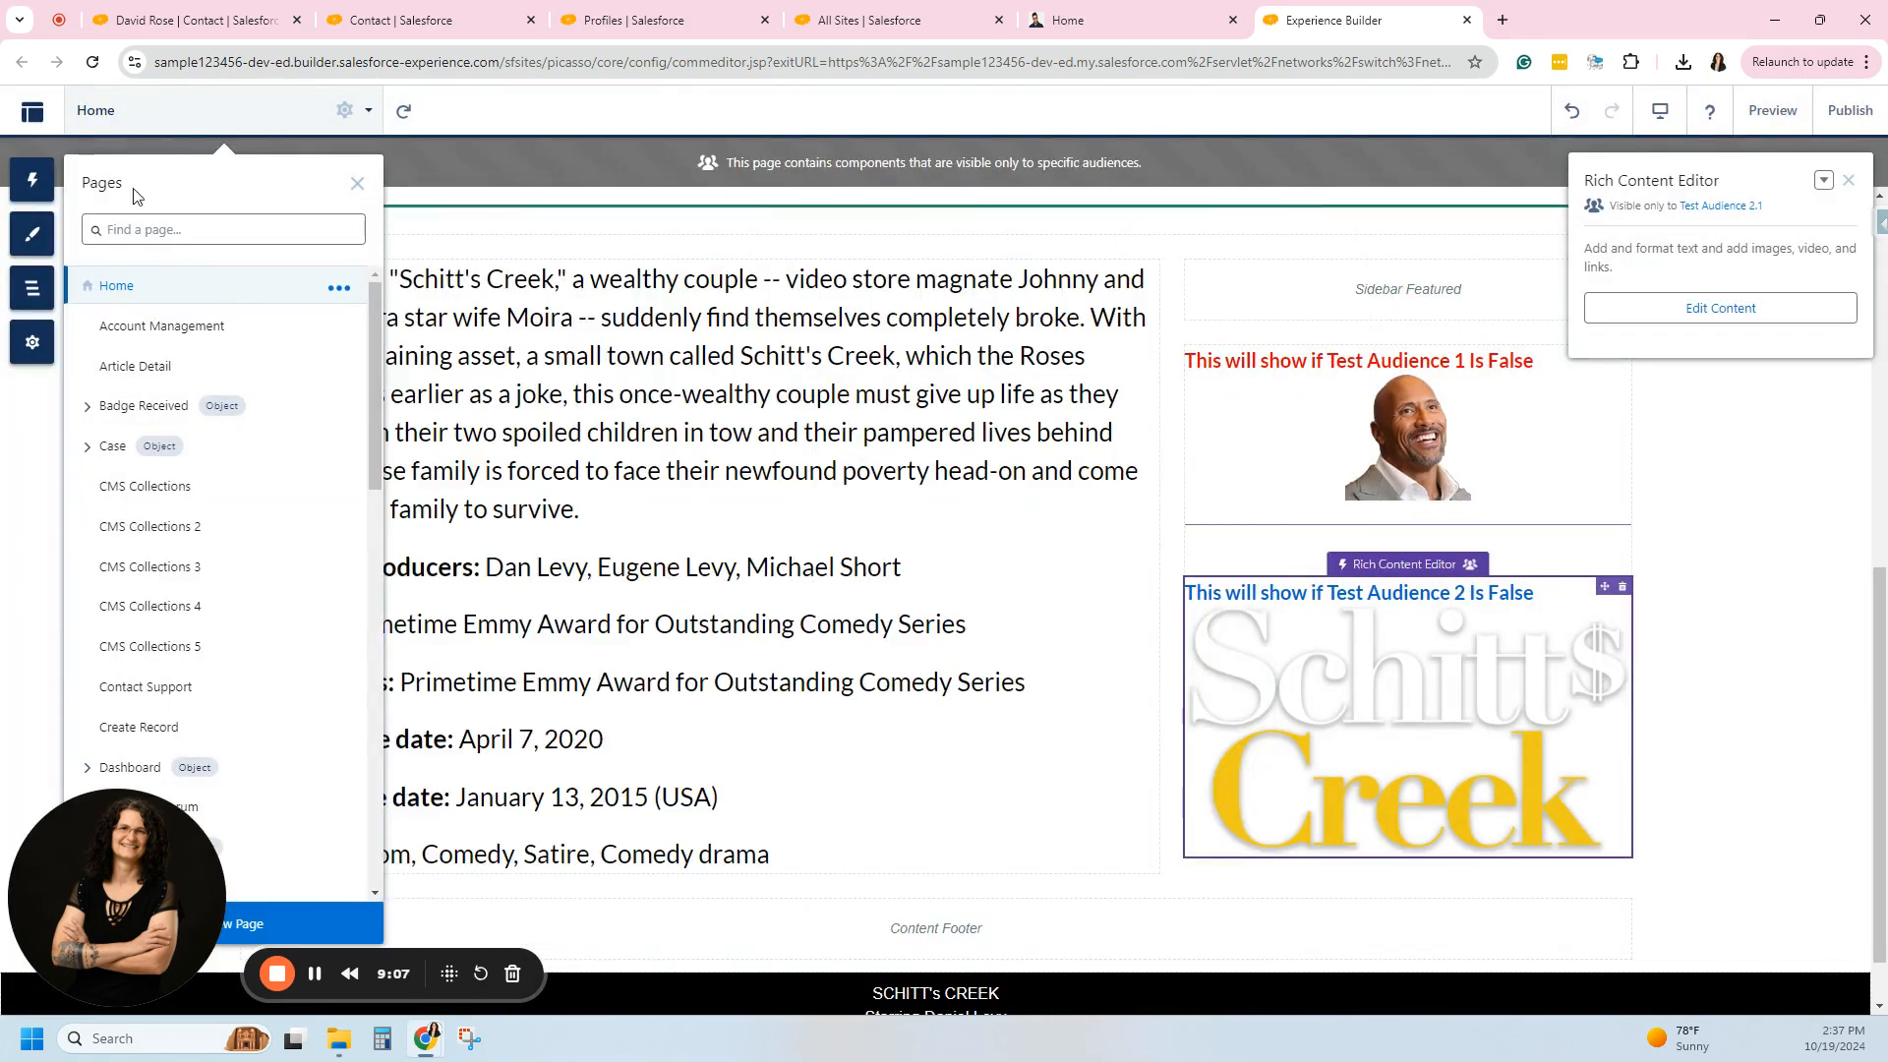
click(355, 181)
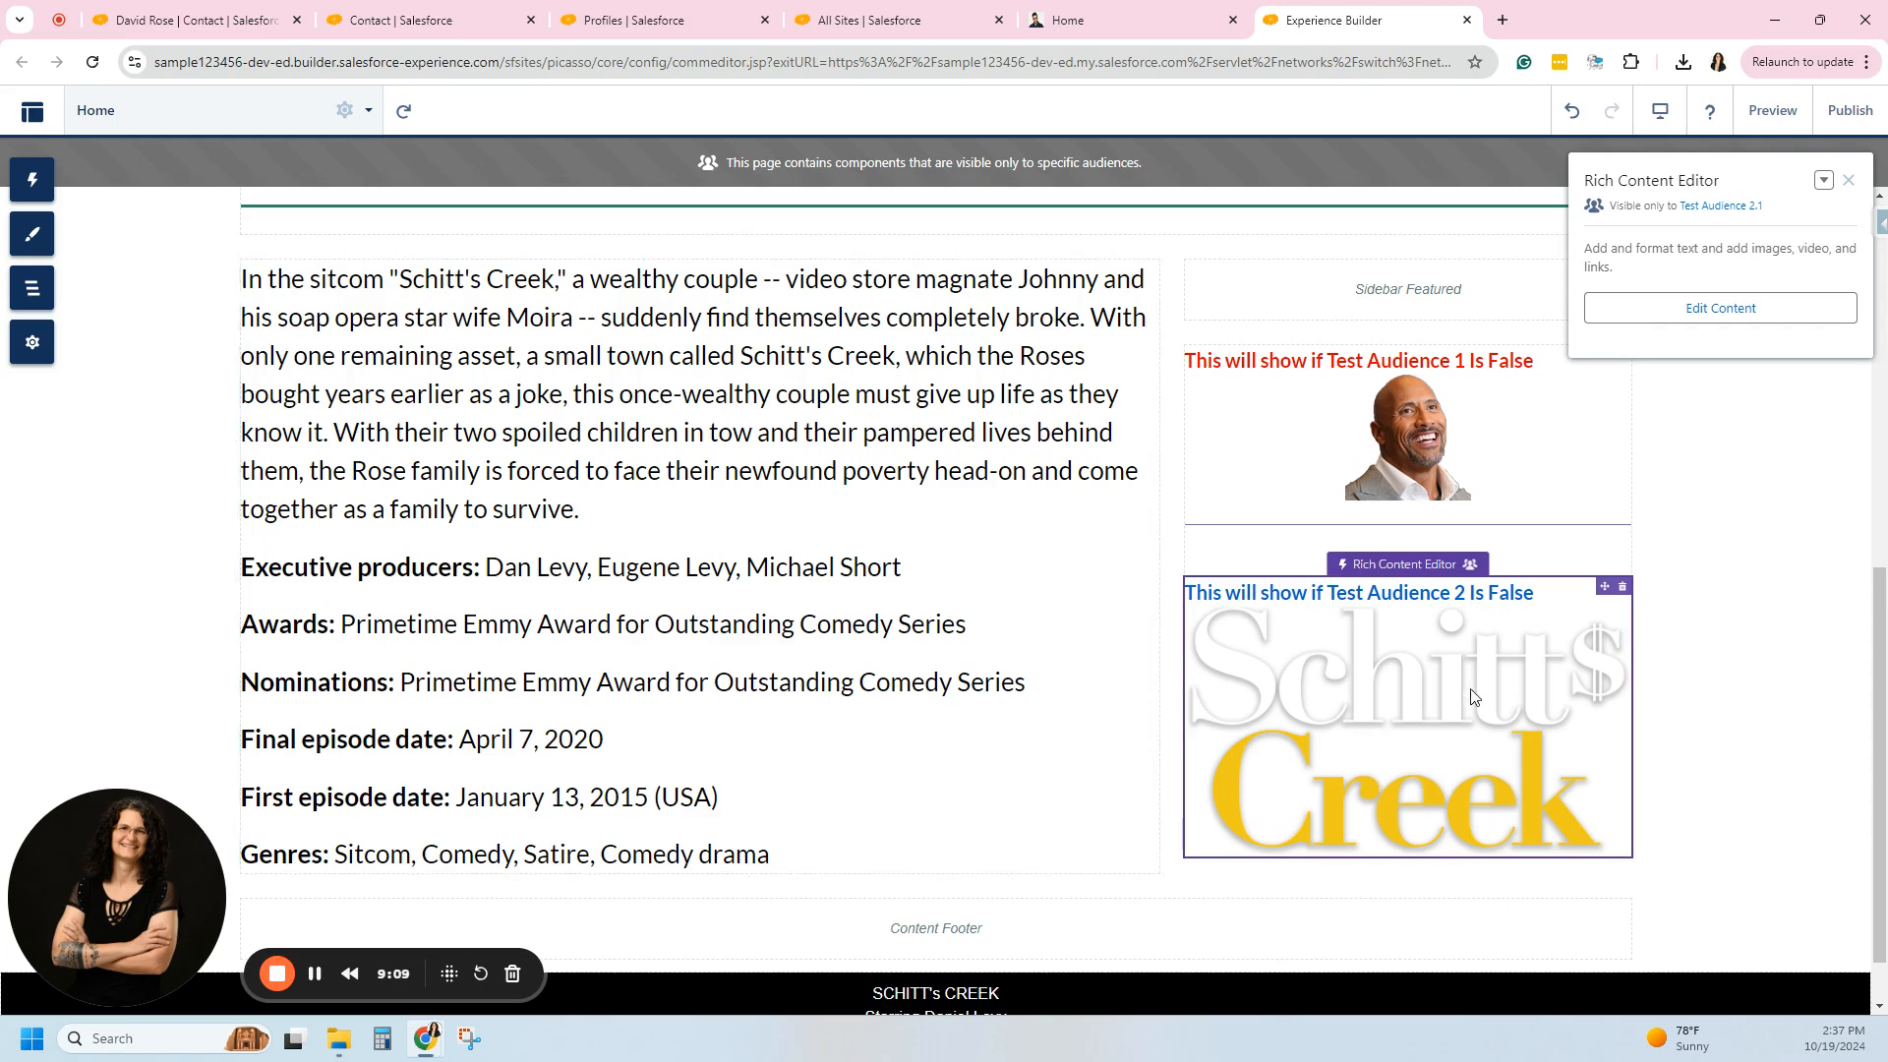
mouse_move(1386, 700)
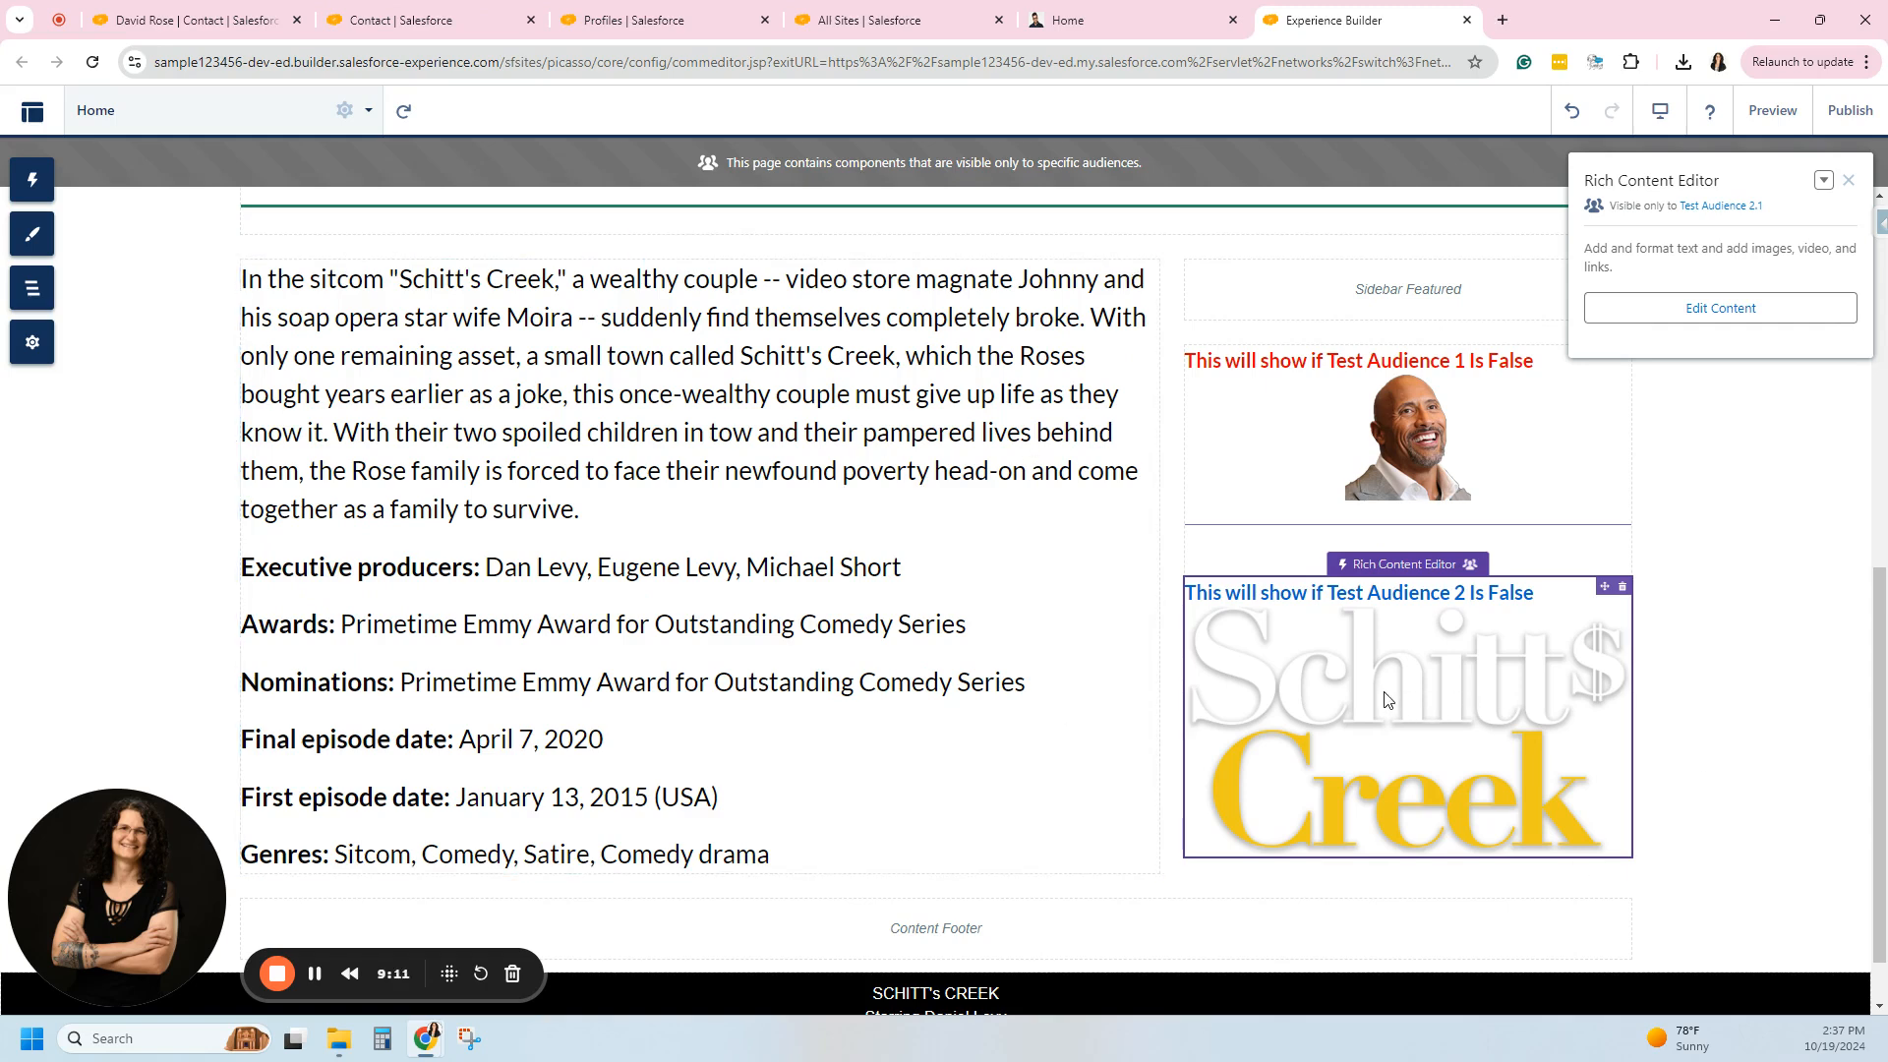
mouse_move(312, 973)
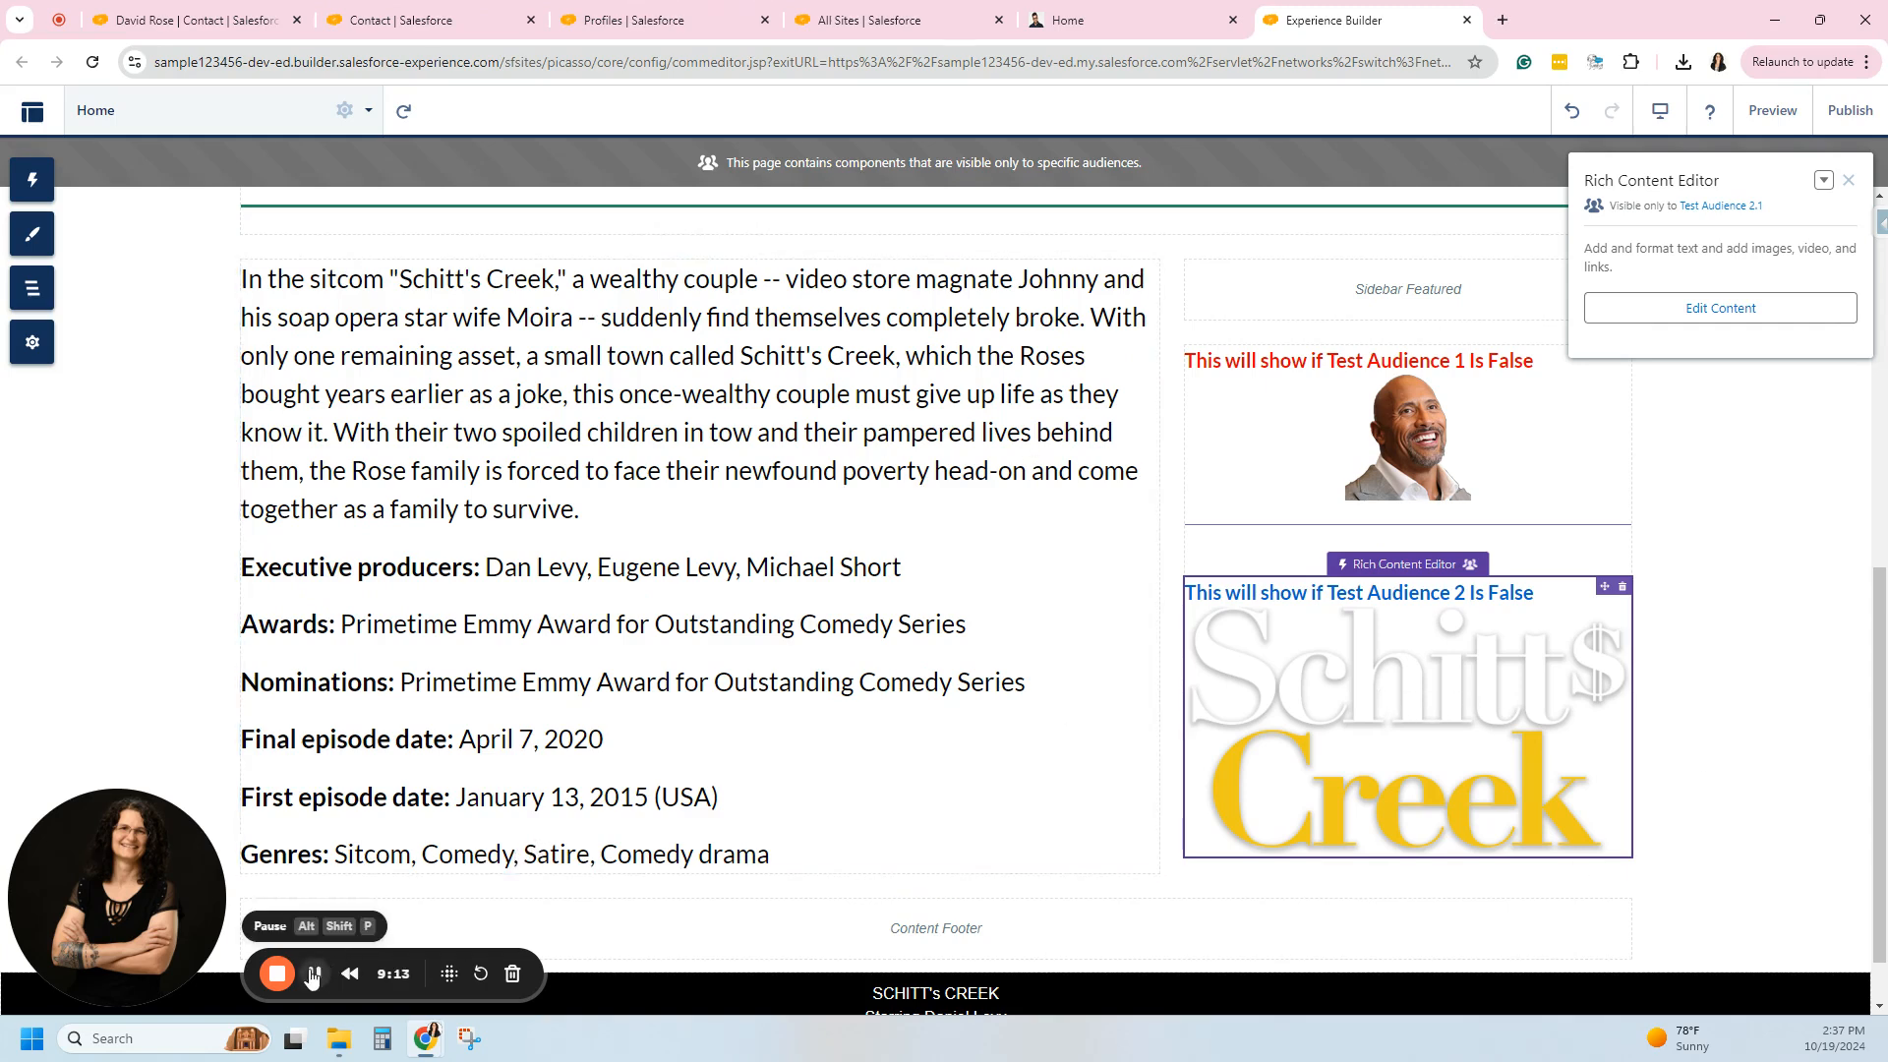